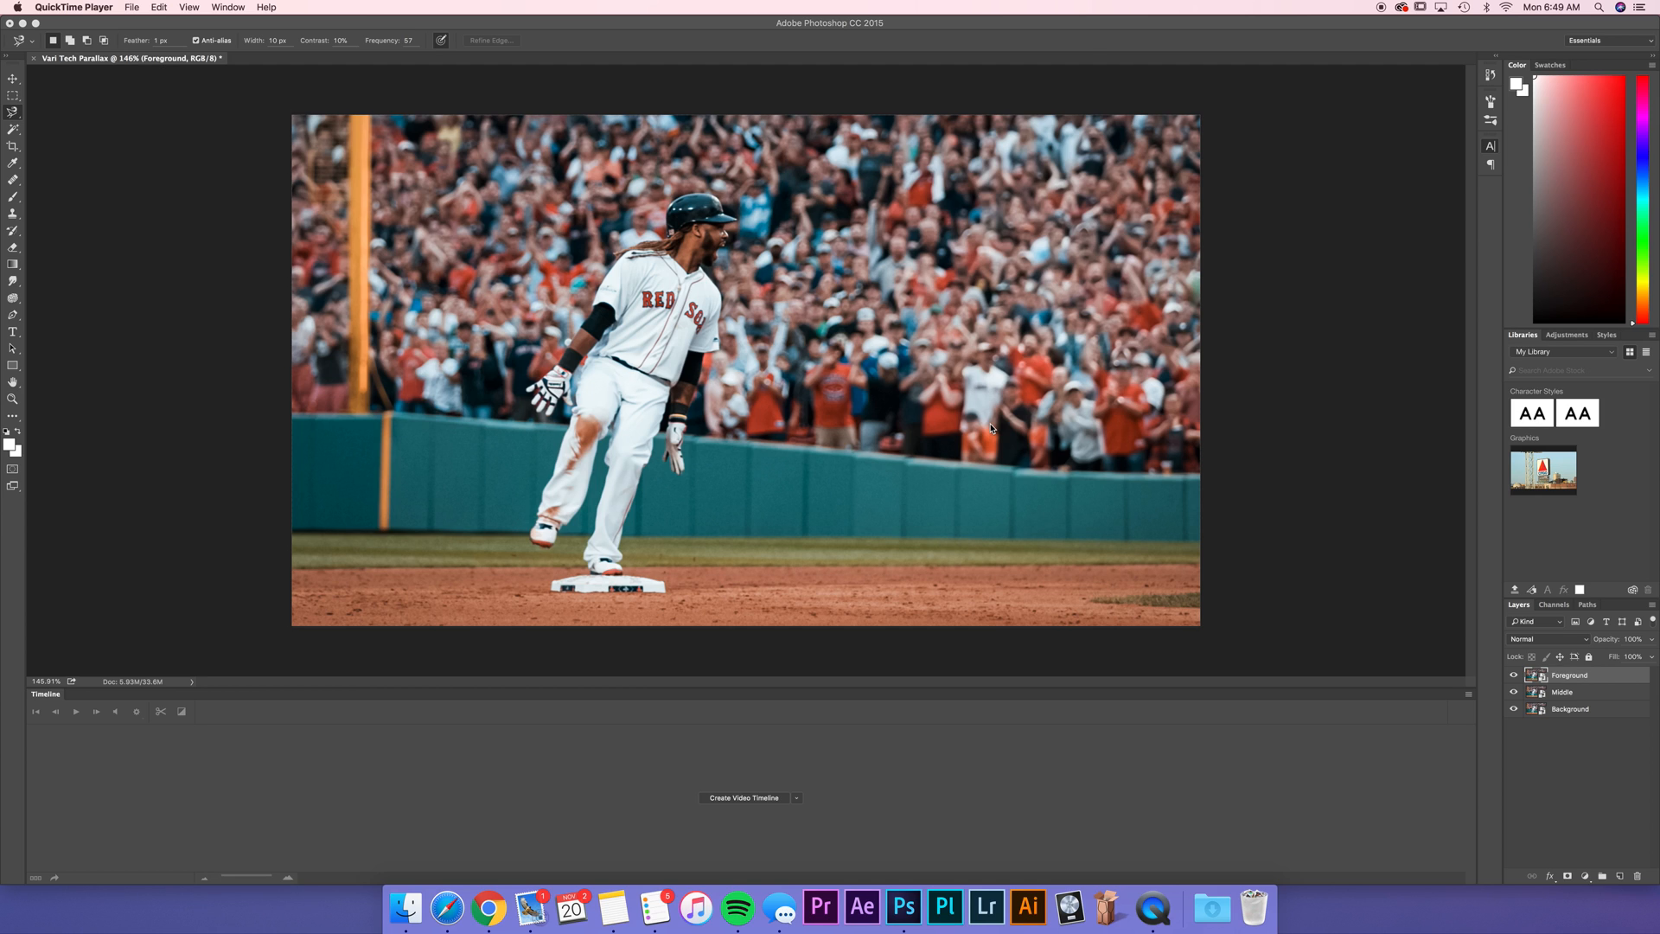
mouse_move(733, 270)
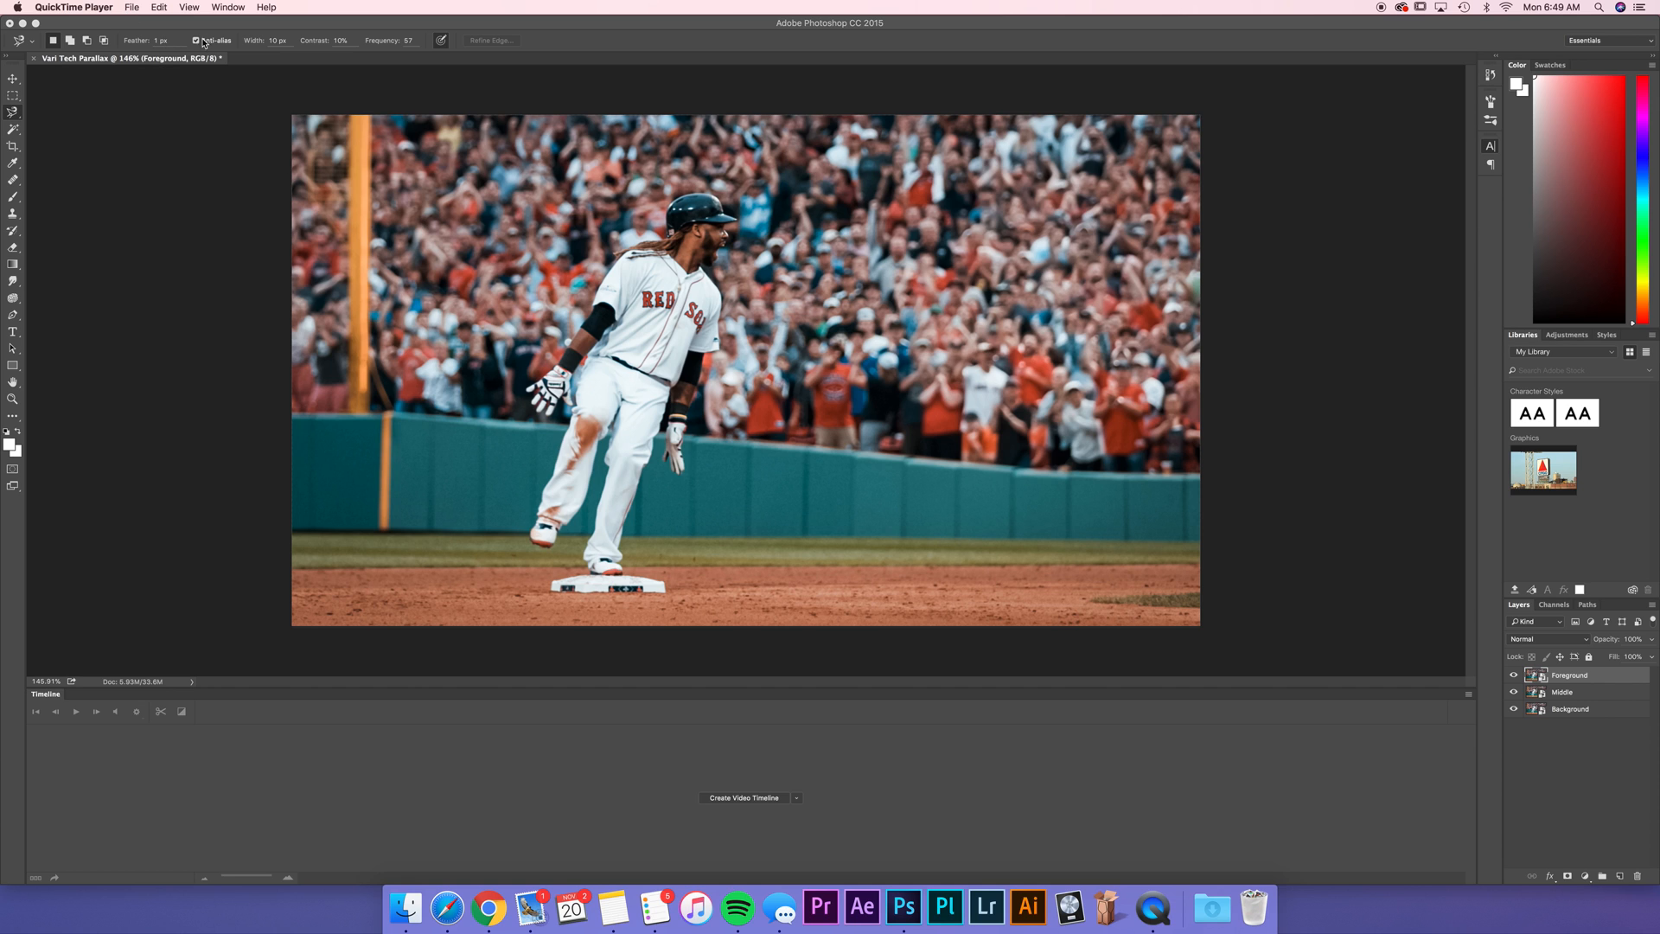
Step: Check the canvas size measured in pixels and confirm it unchanged
left_click(178, 7)
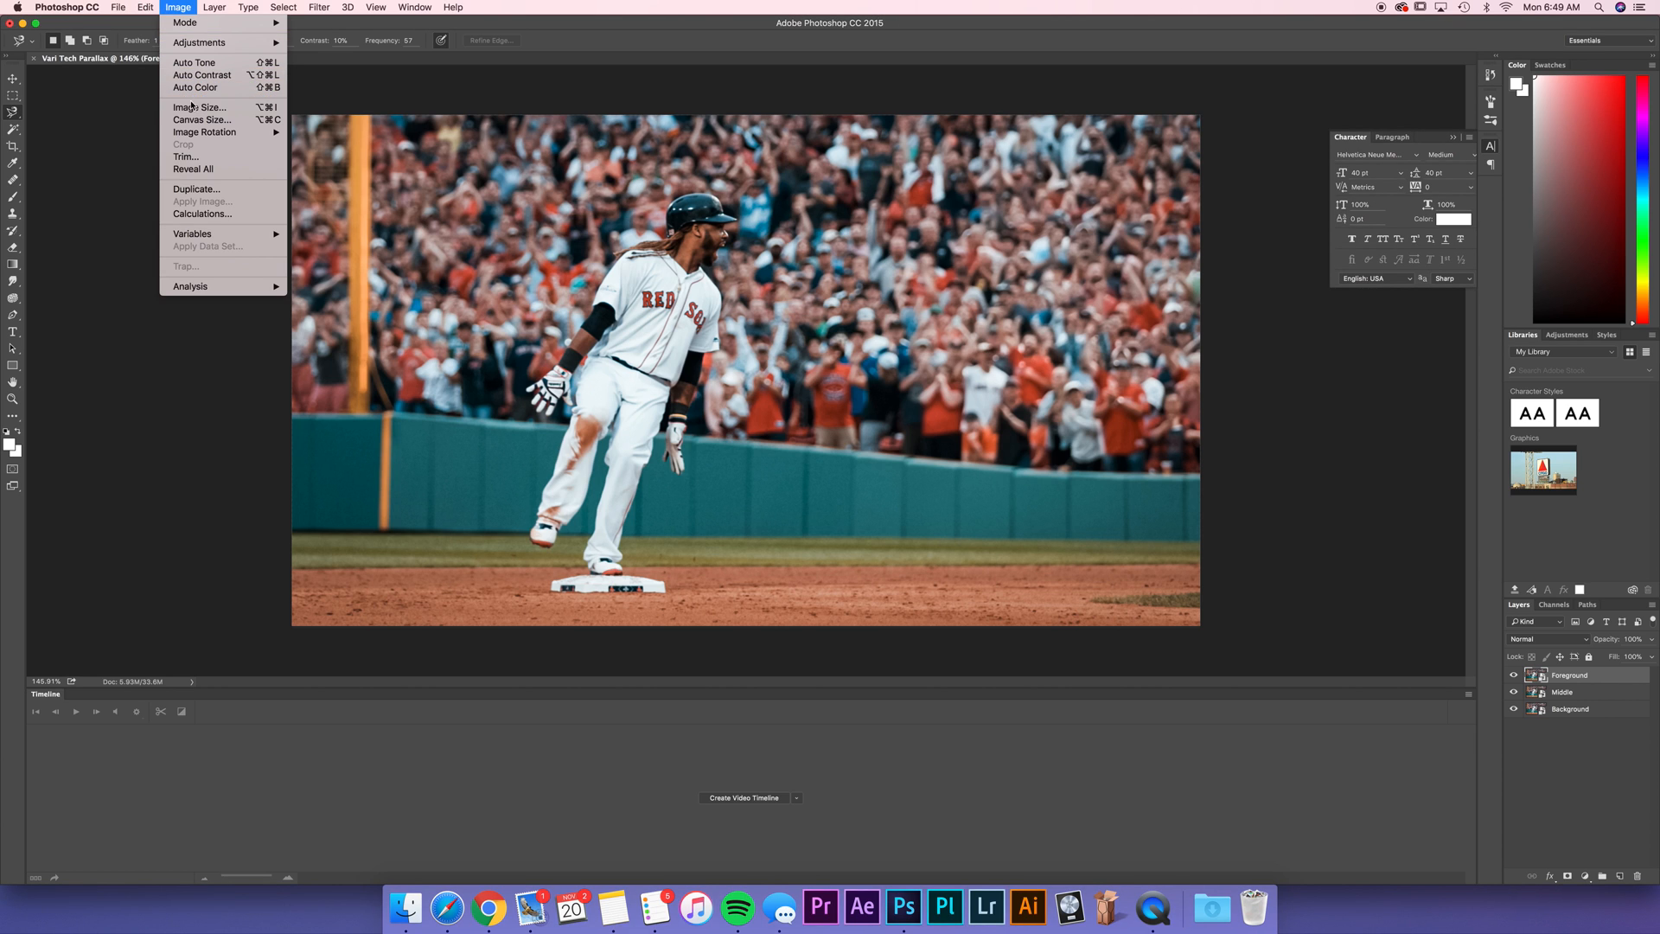
left_click(201, 119)
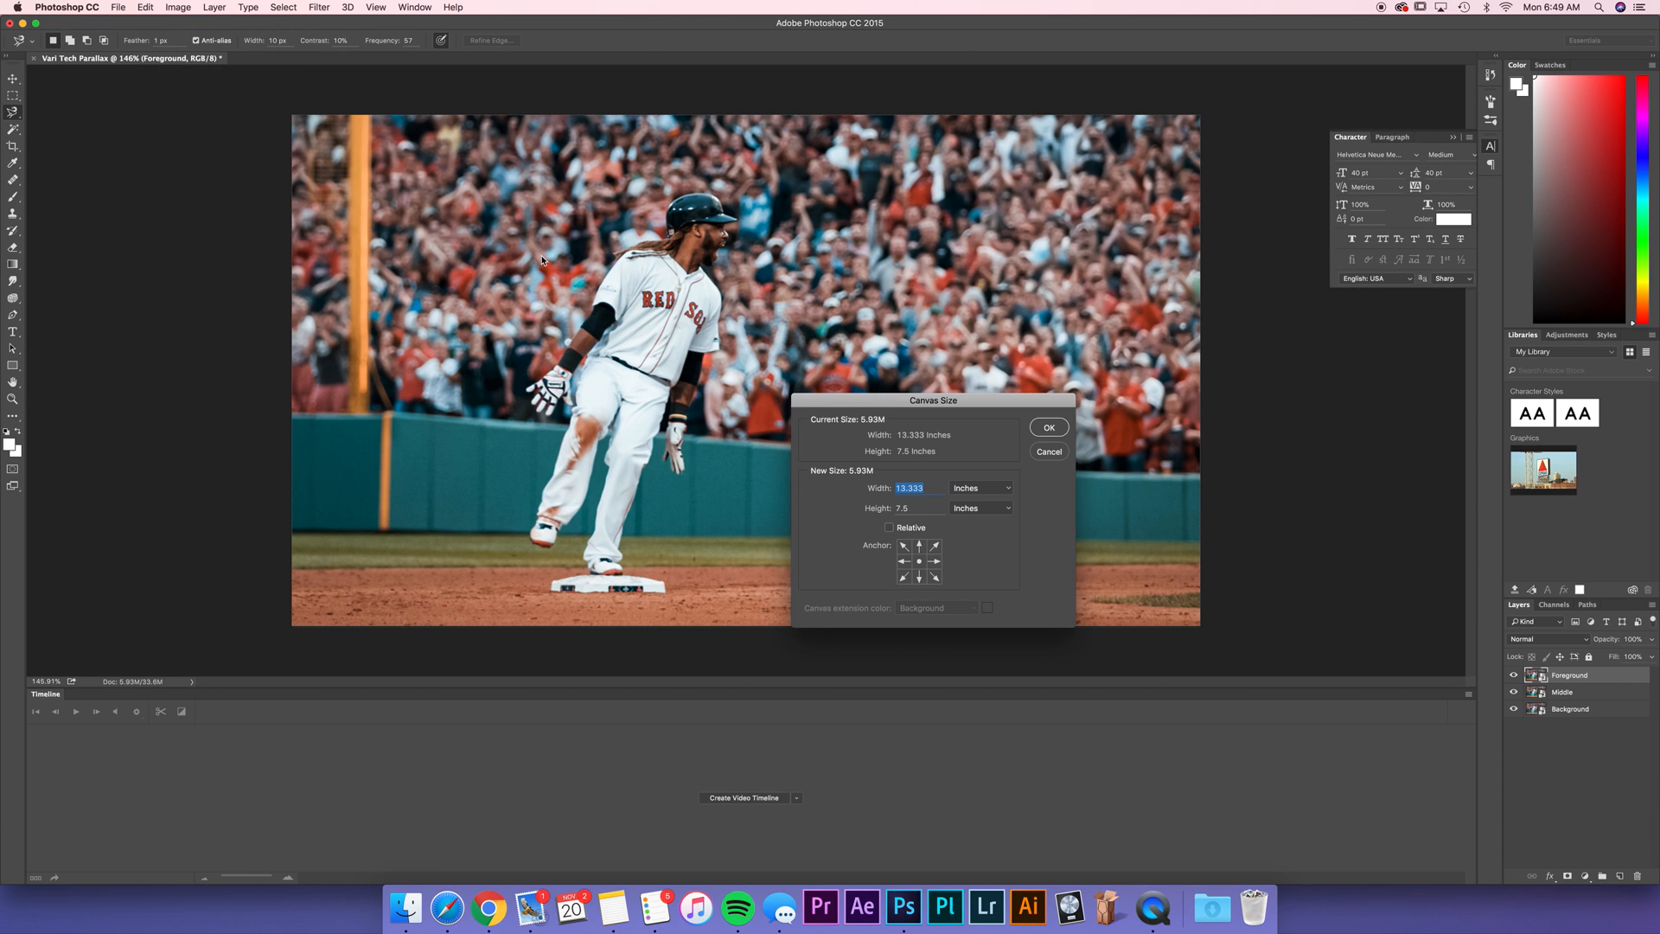
left_click(979, 487)
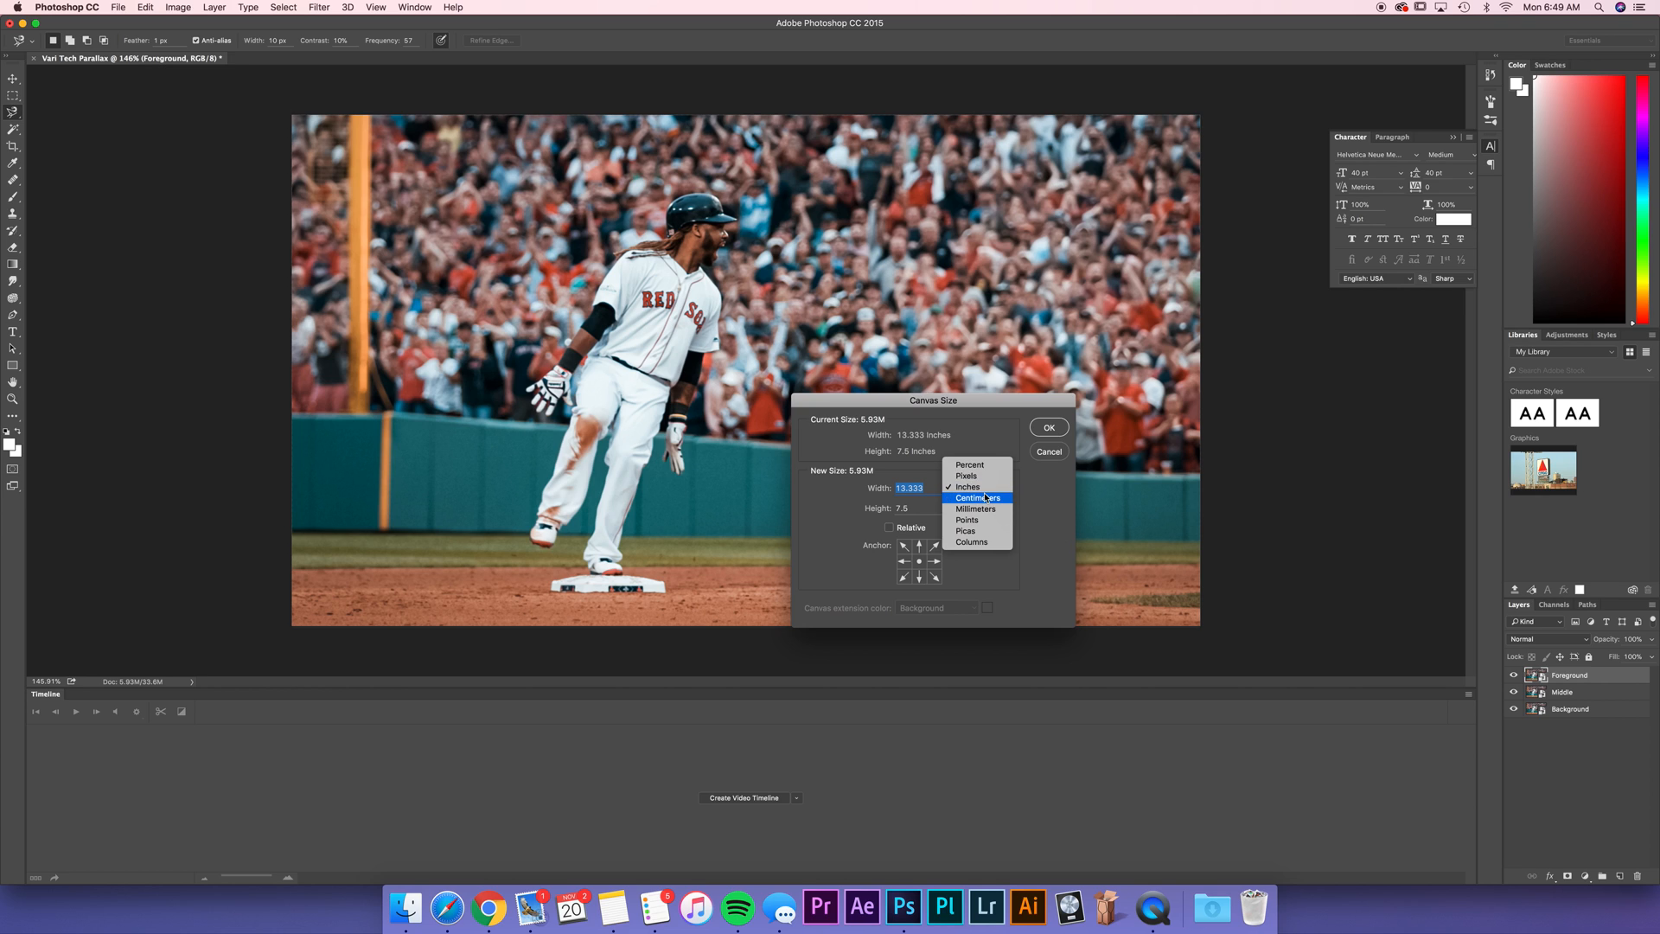
left_click(965, 475)
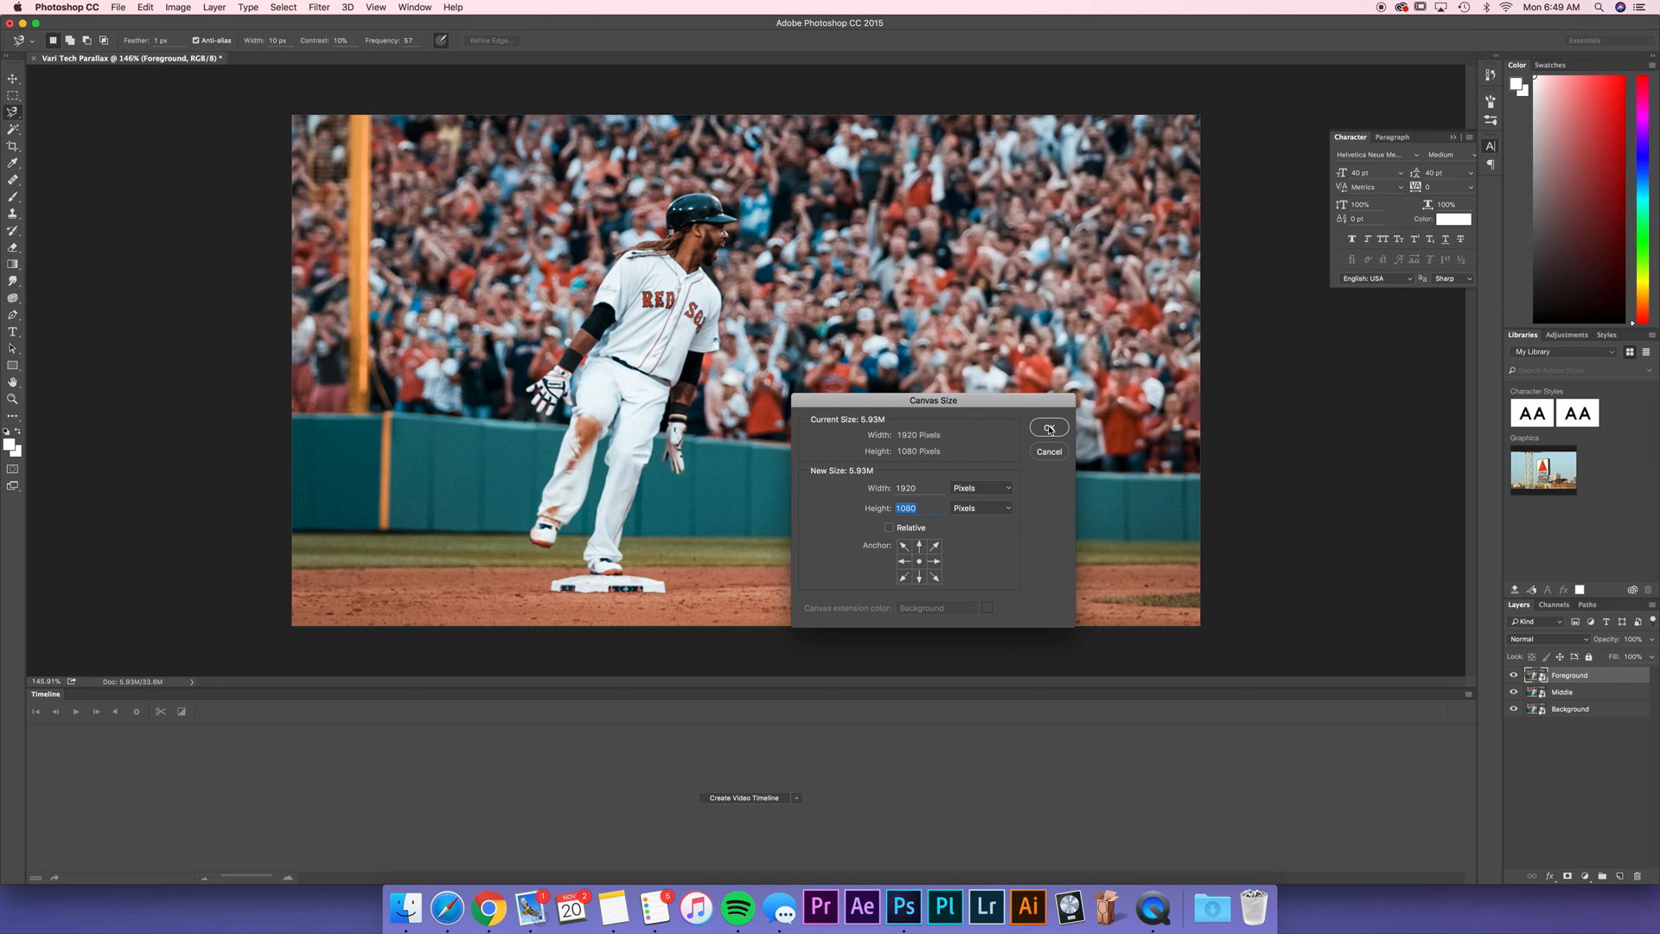
left_click(1048, 427)
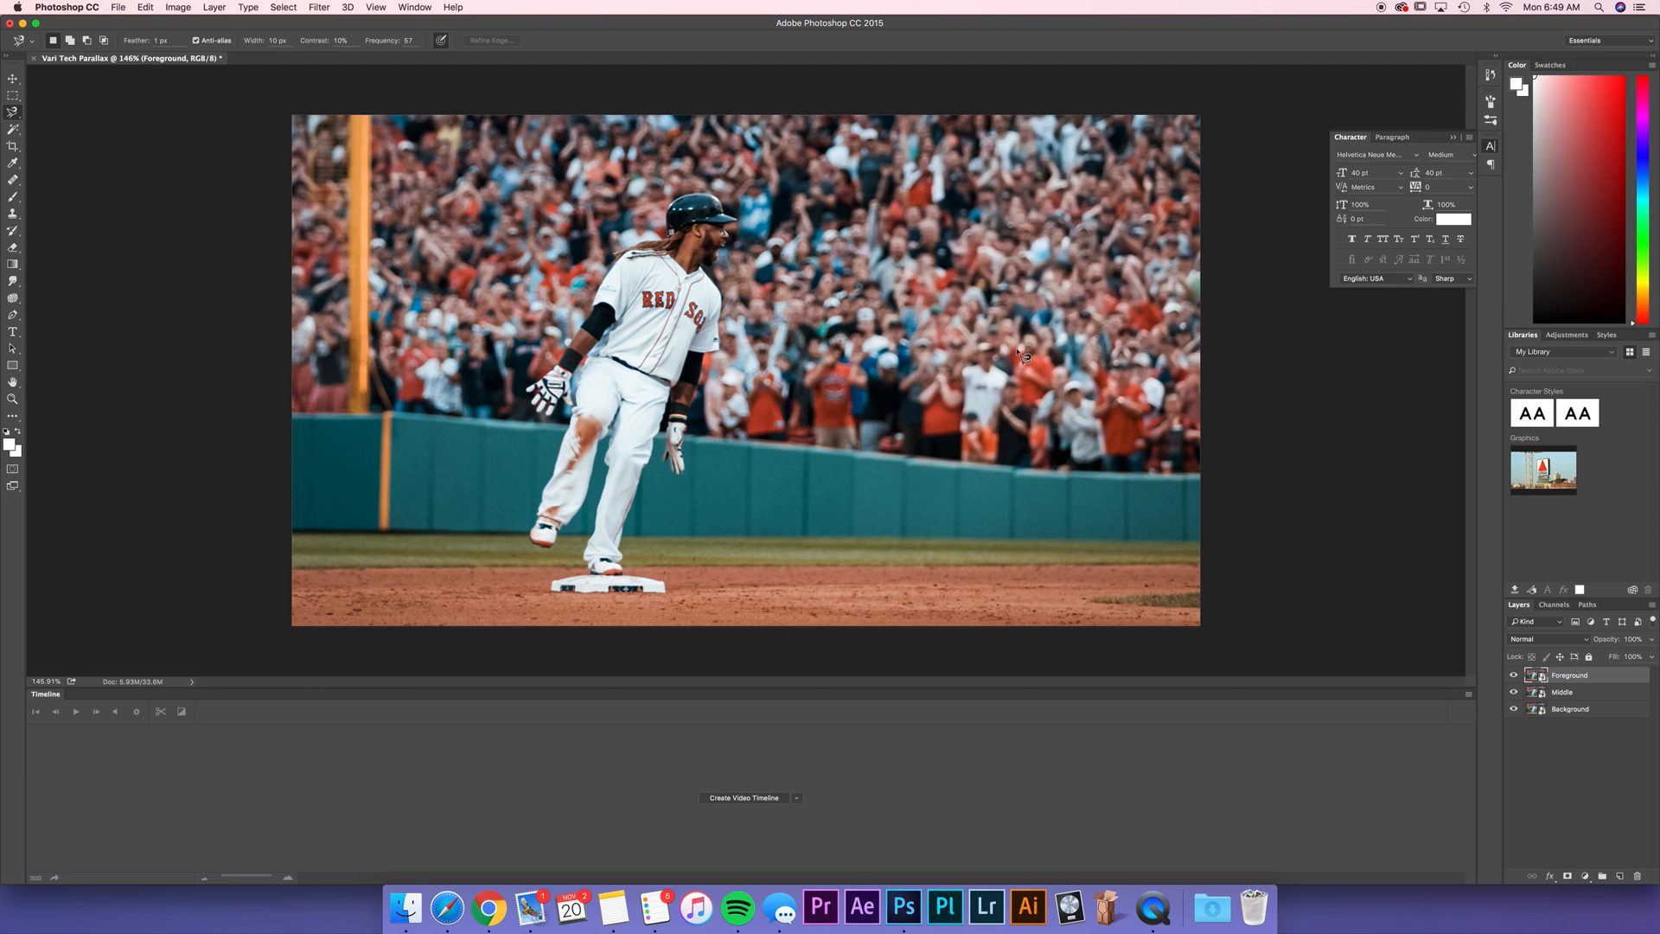
mouse_move(1471, 786)
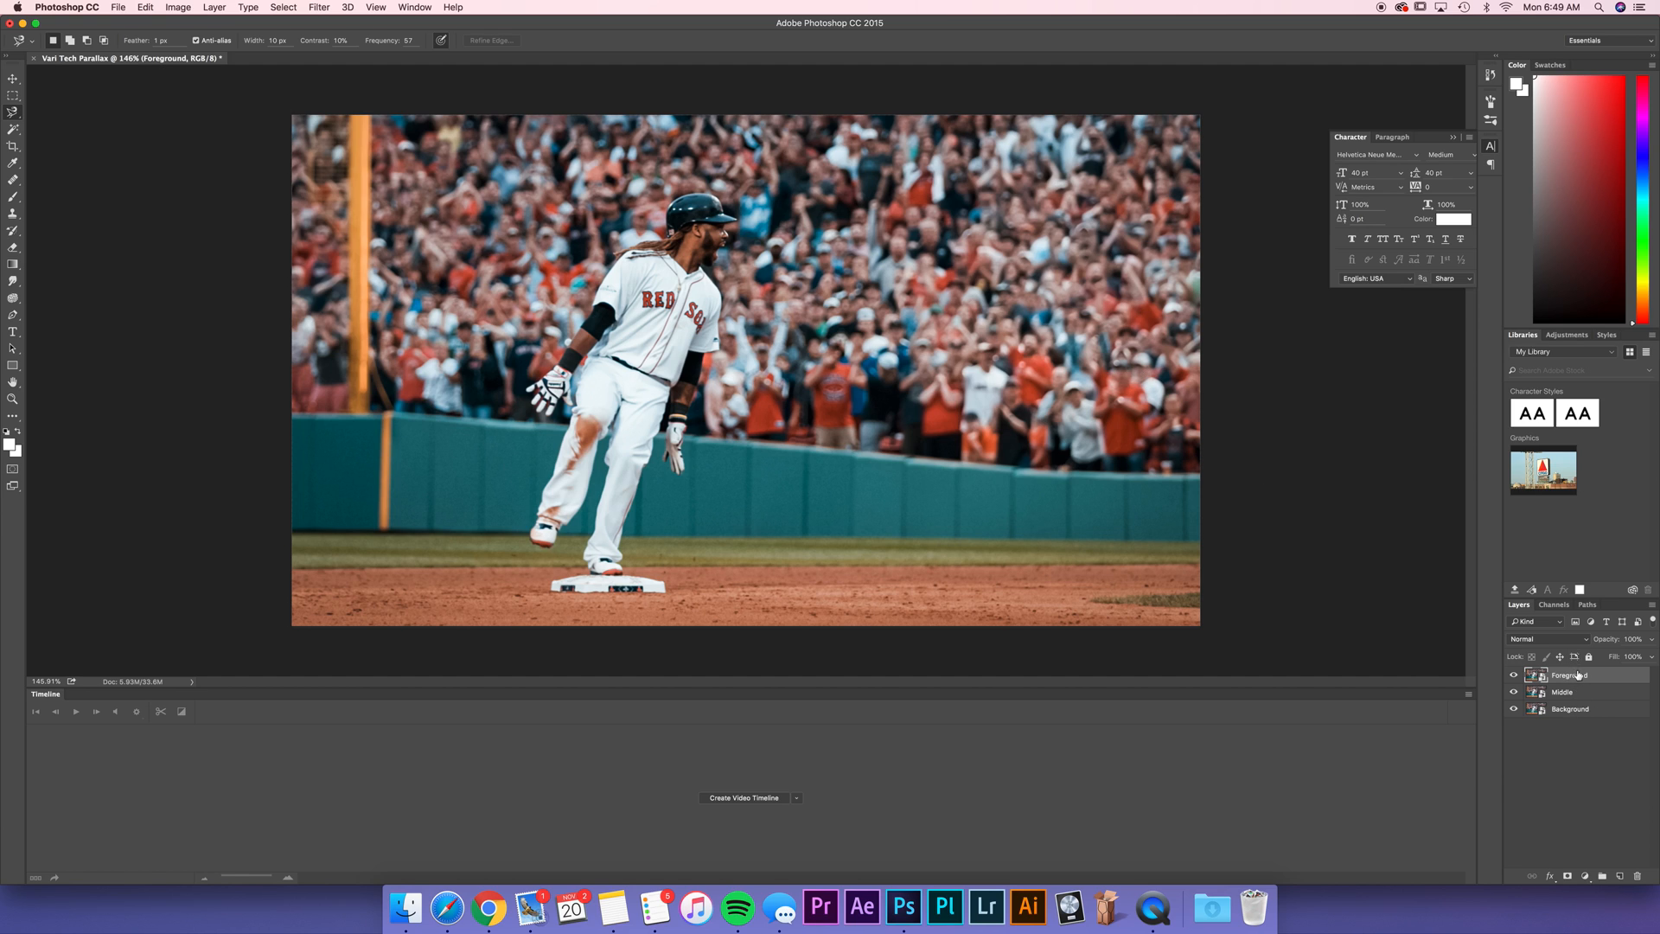
mouse_move(1586, 697)
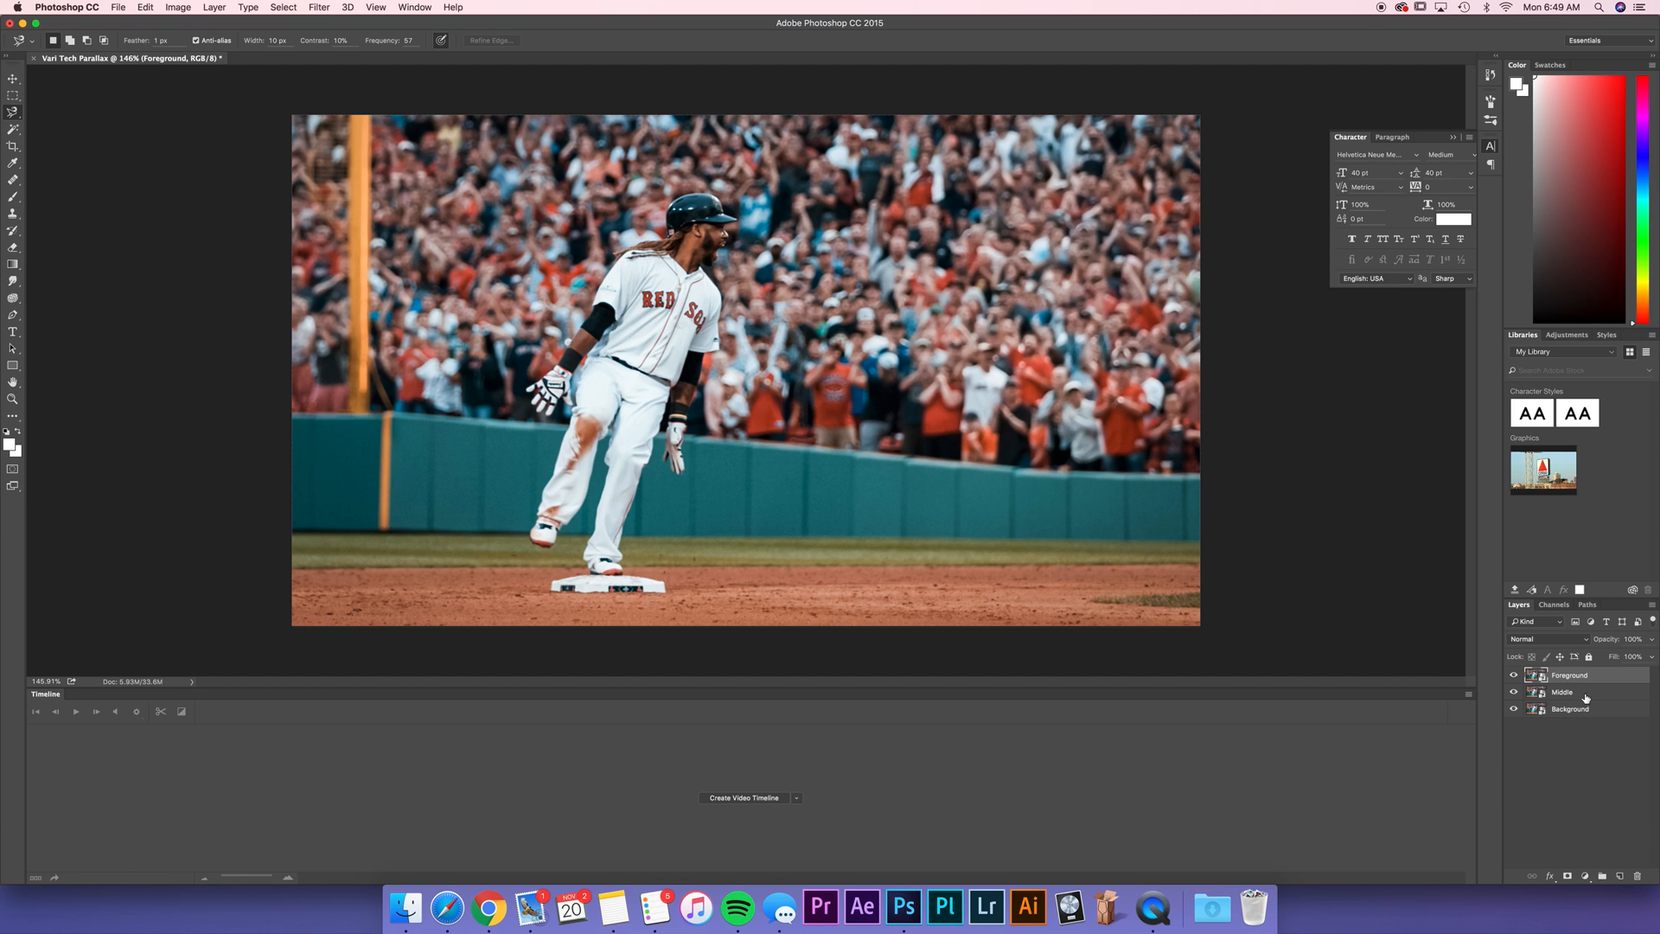
mouse_move(1585, 716)
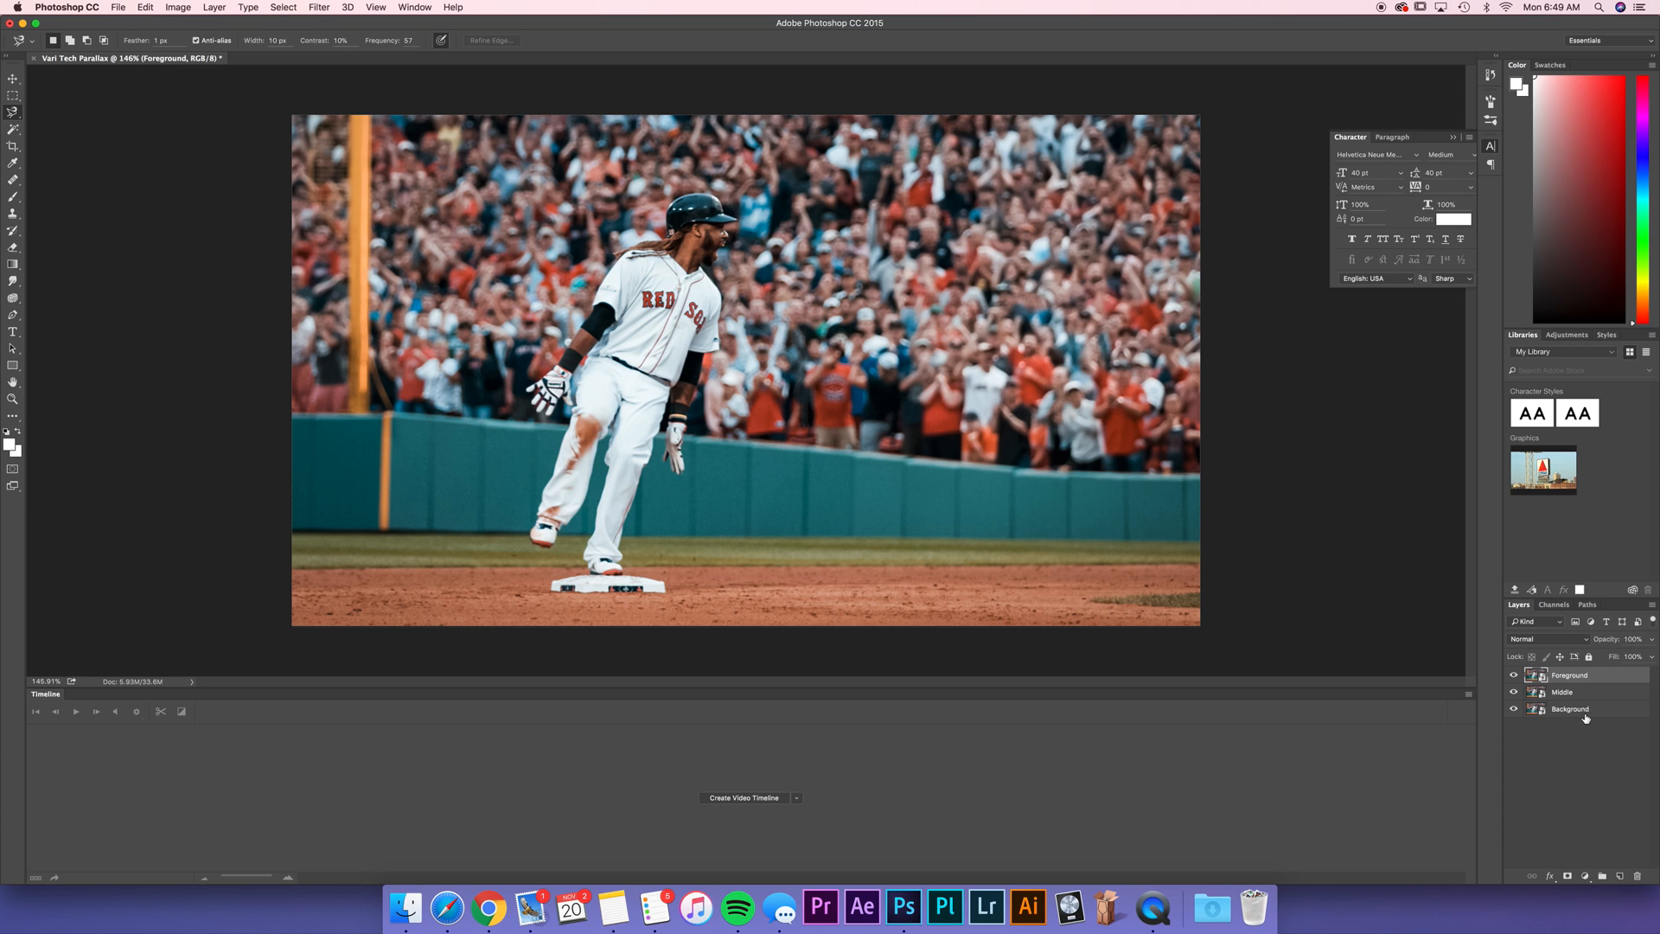
Step: Start duplicating the Background layer, then cancel the duplicate
right_click(1570, 709)
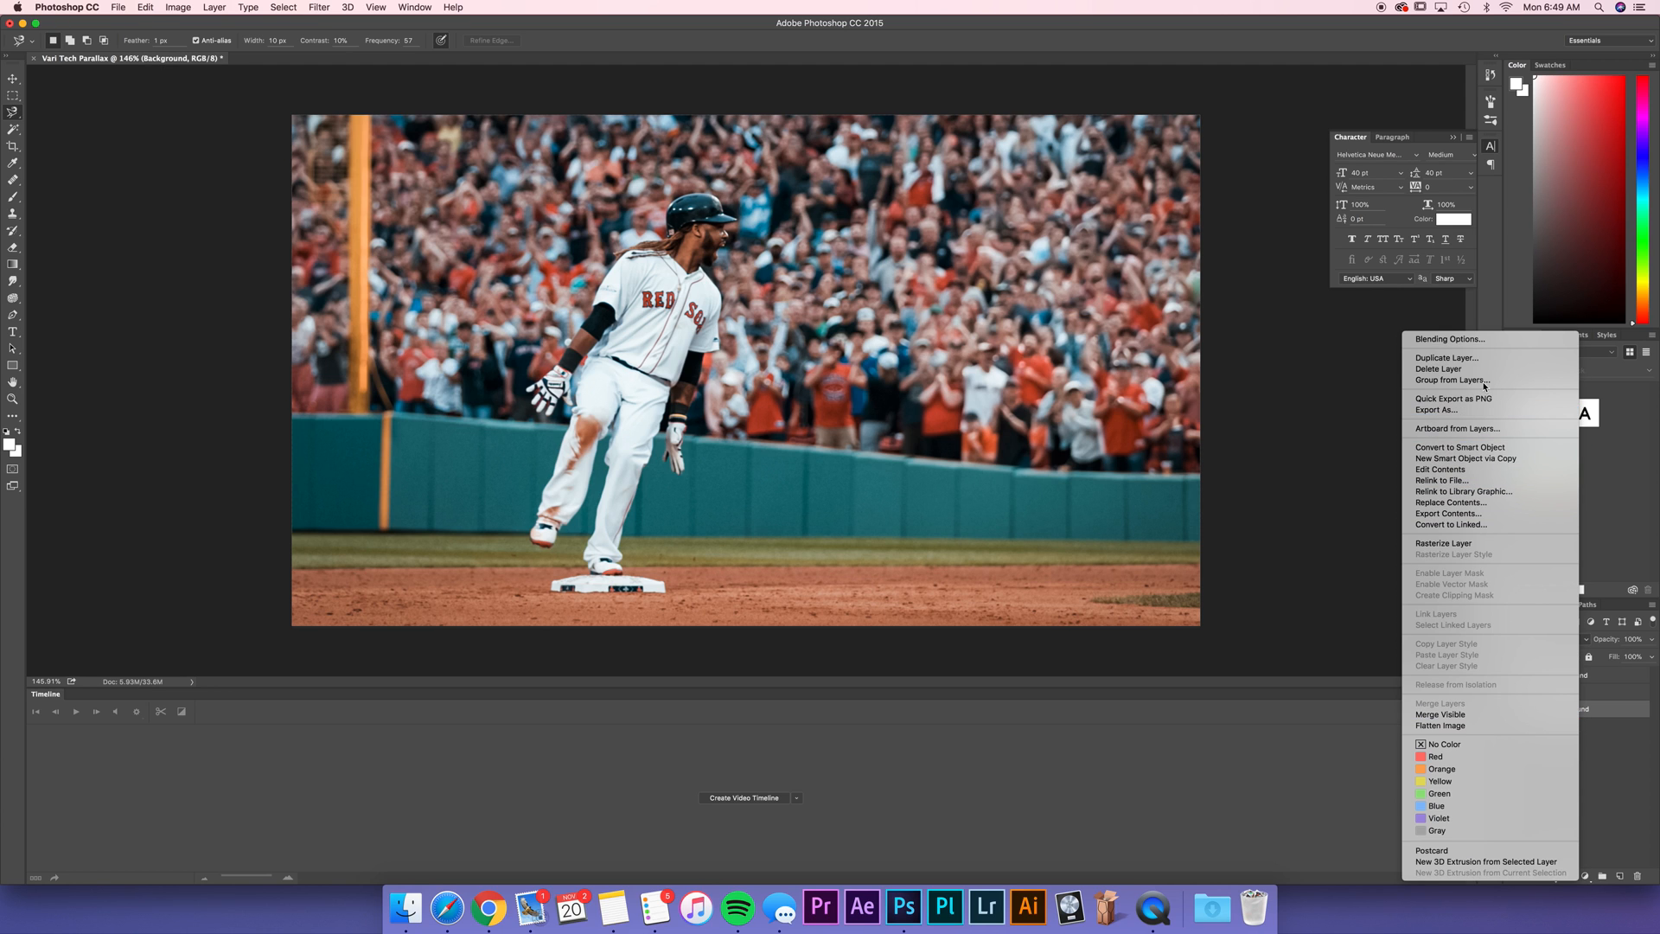
left_click(1443, 356)
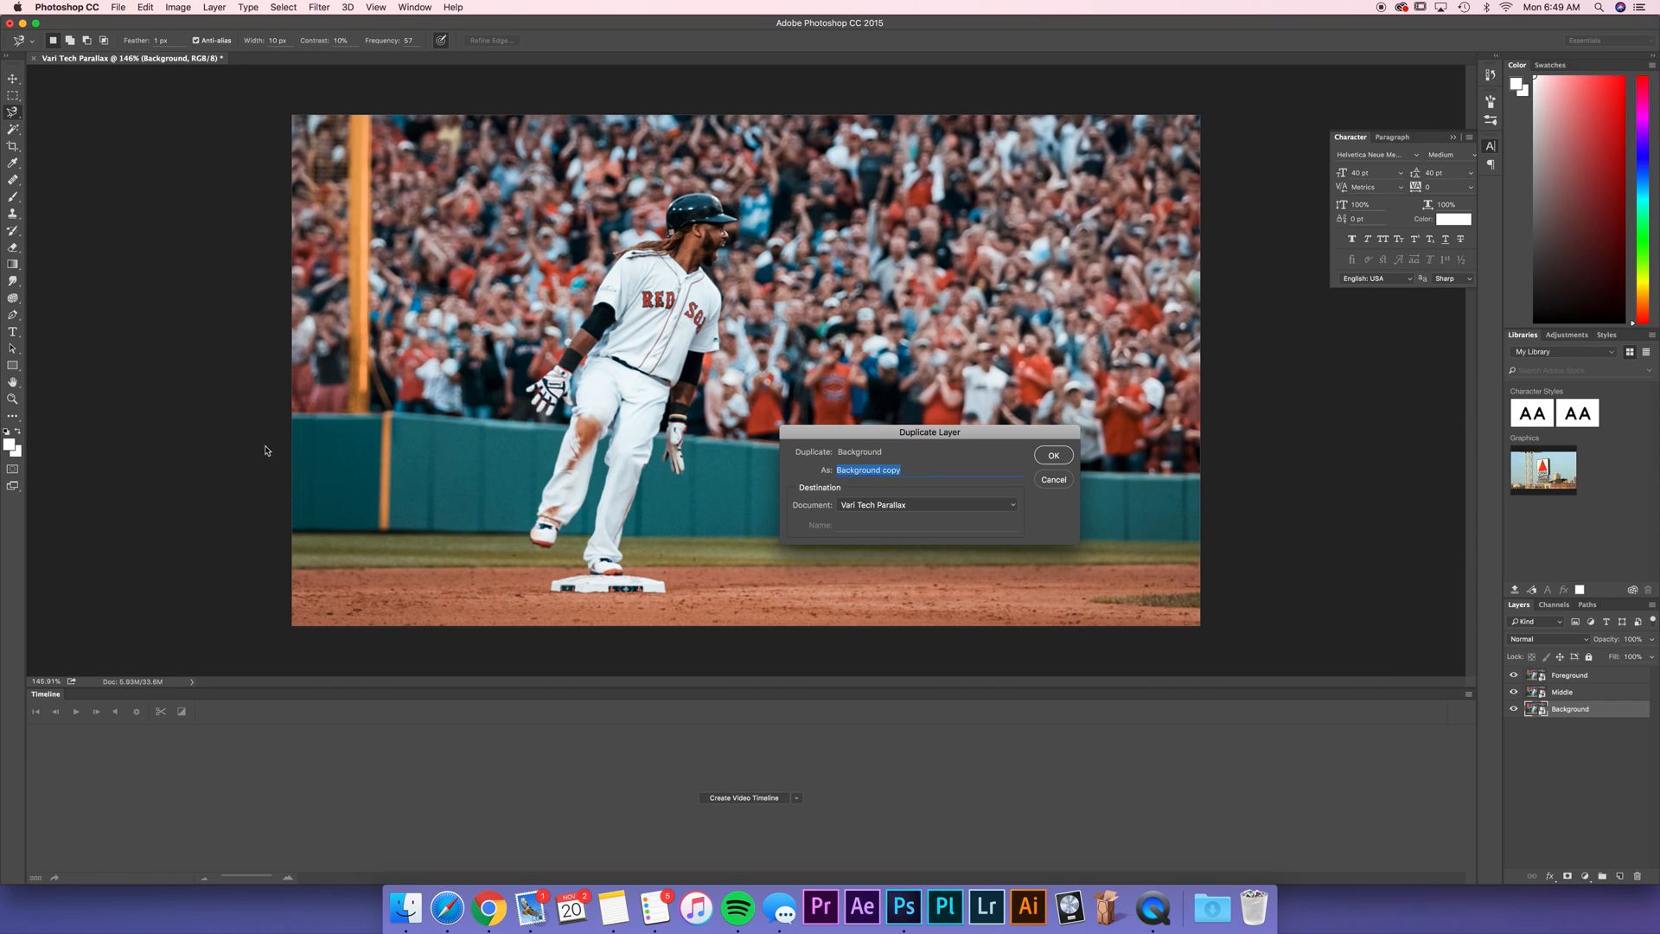
left_click(1053, 454)
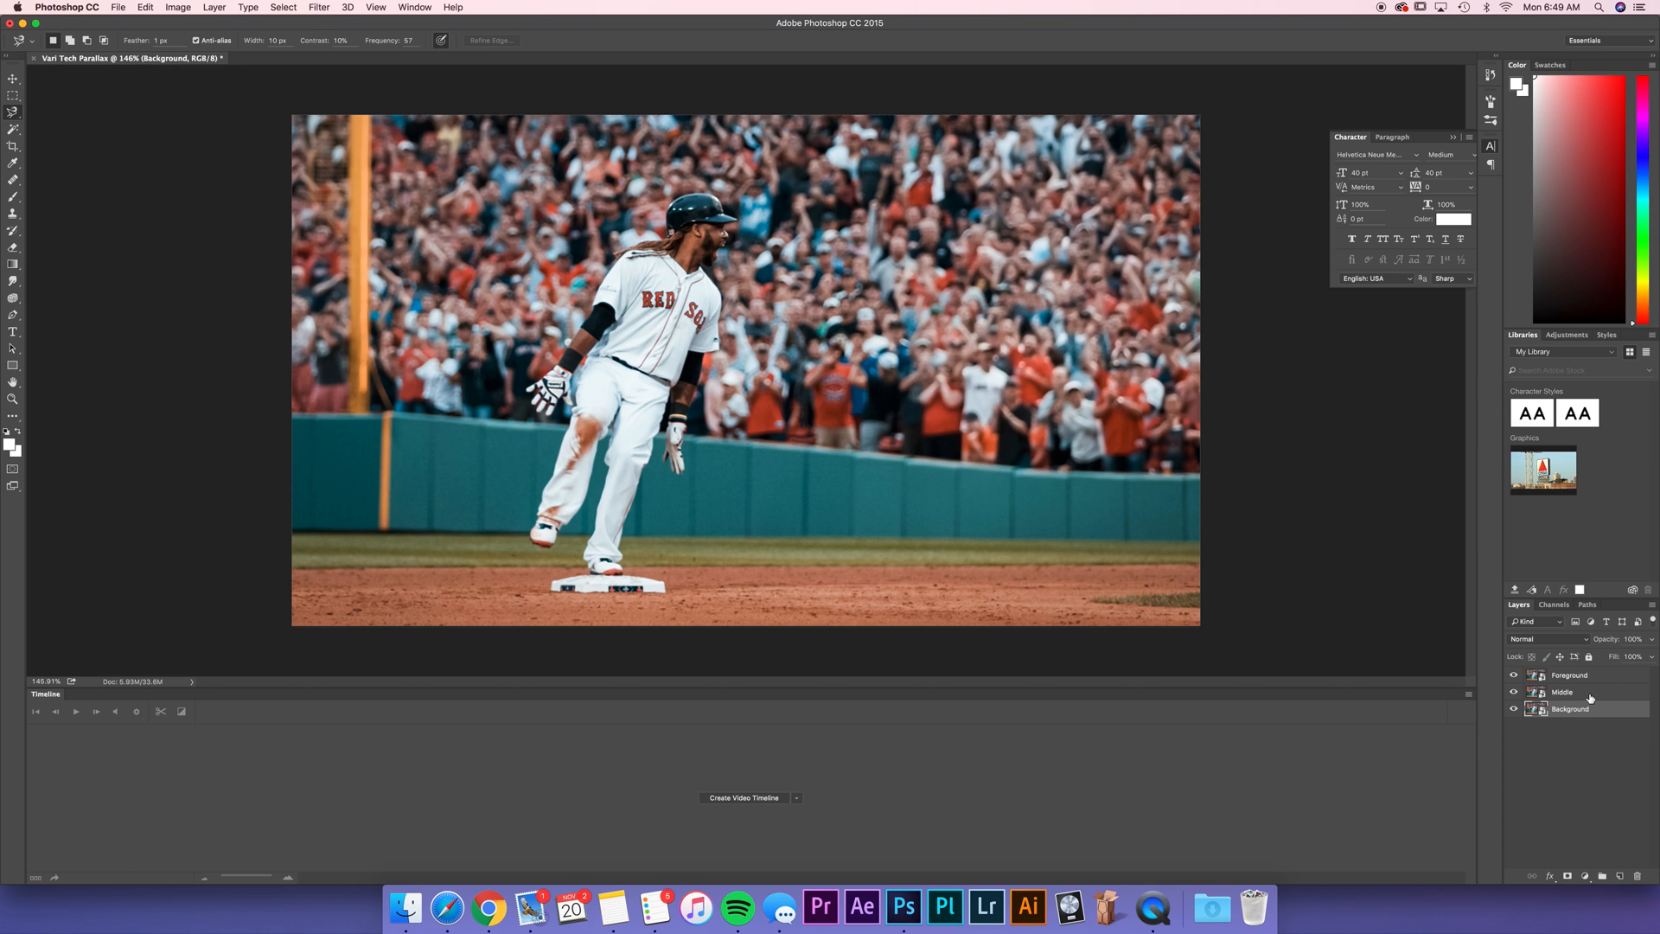
Step: Step through the Foreground, Middle and Background layers to inspect each one
left_click(1570, 674)
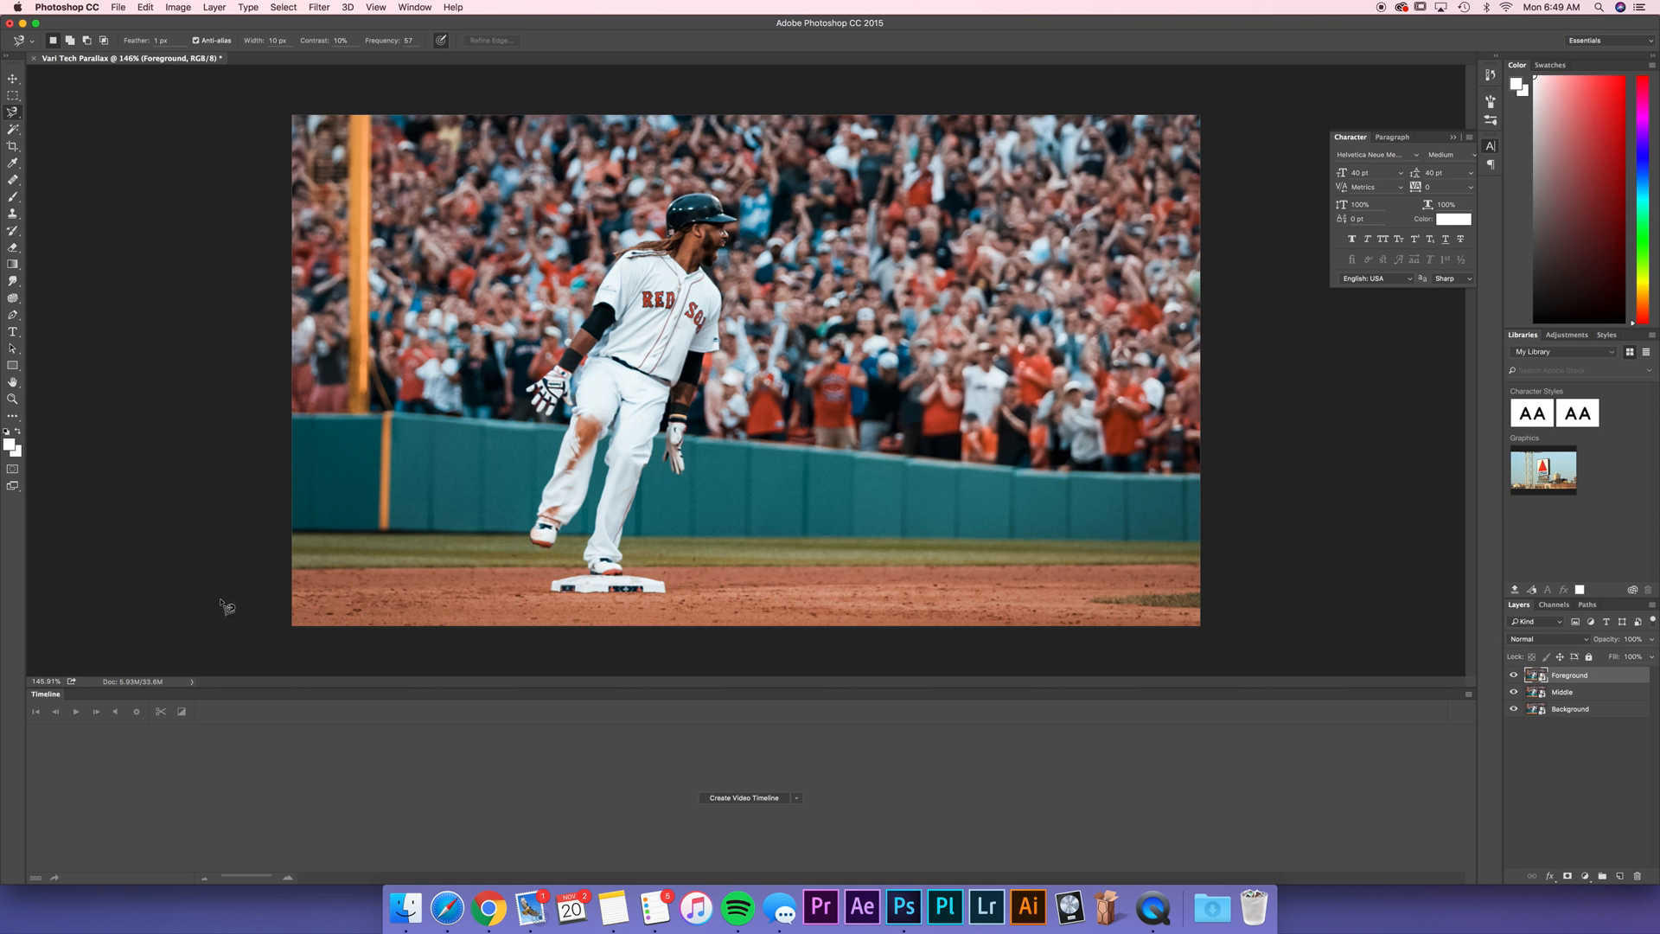
mouse_move(1578, 690)
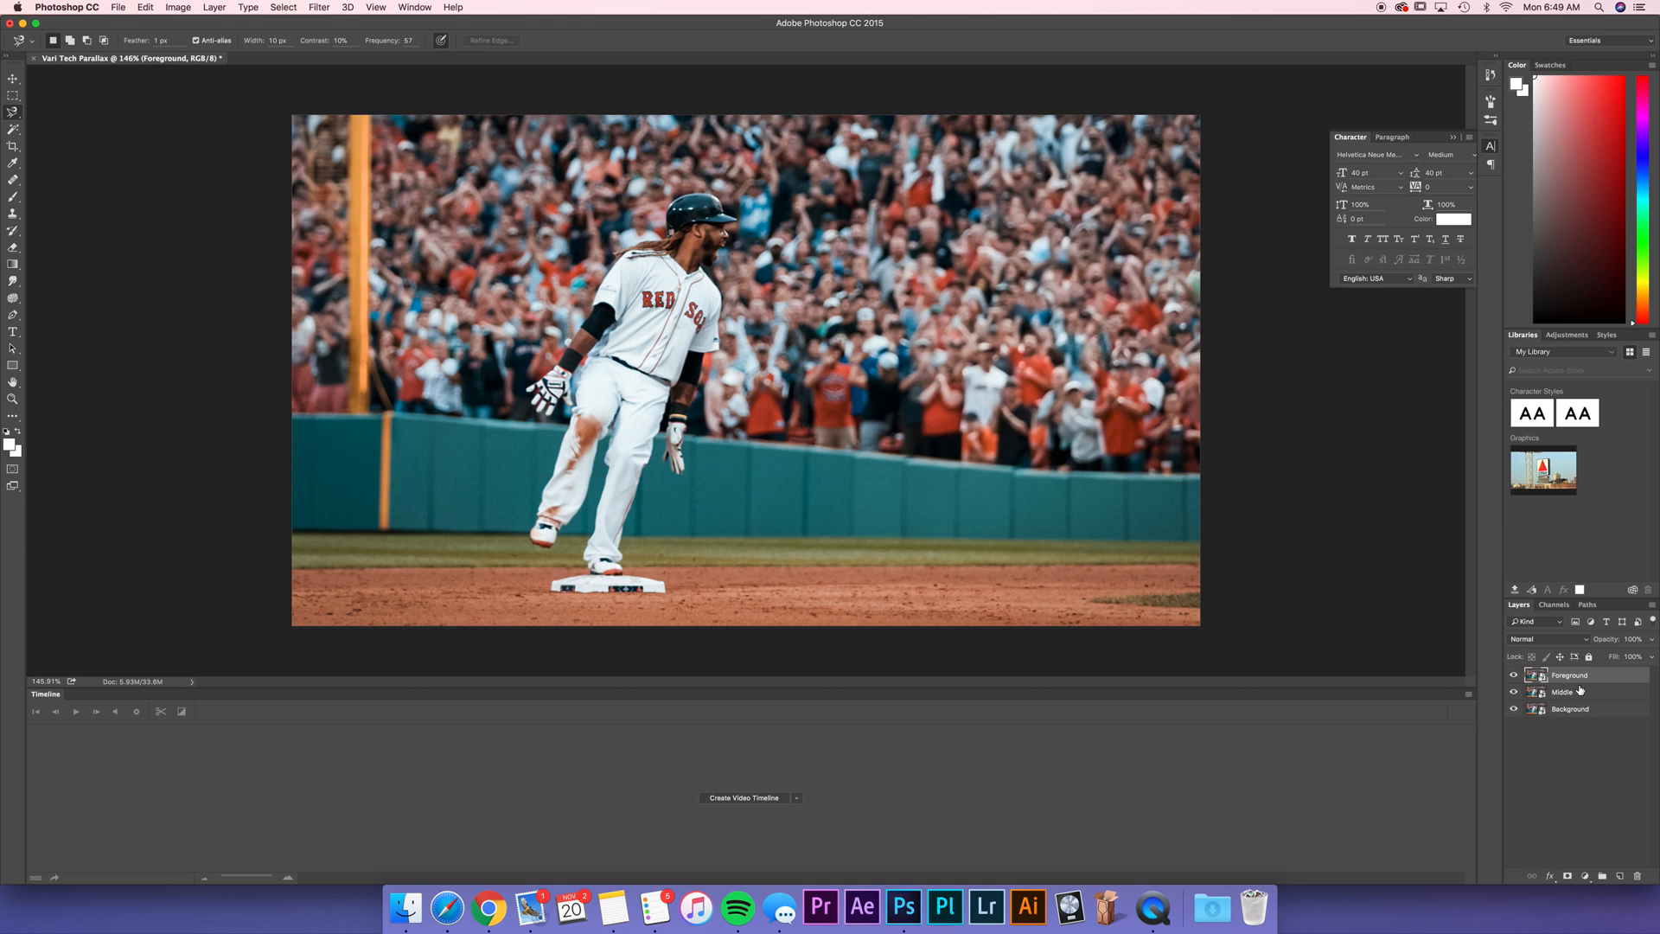
left_click(1563, 691)
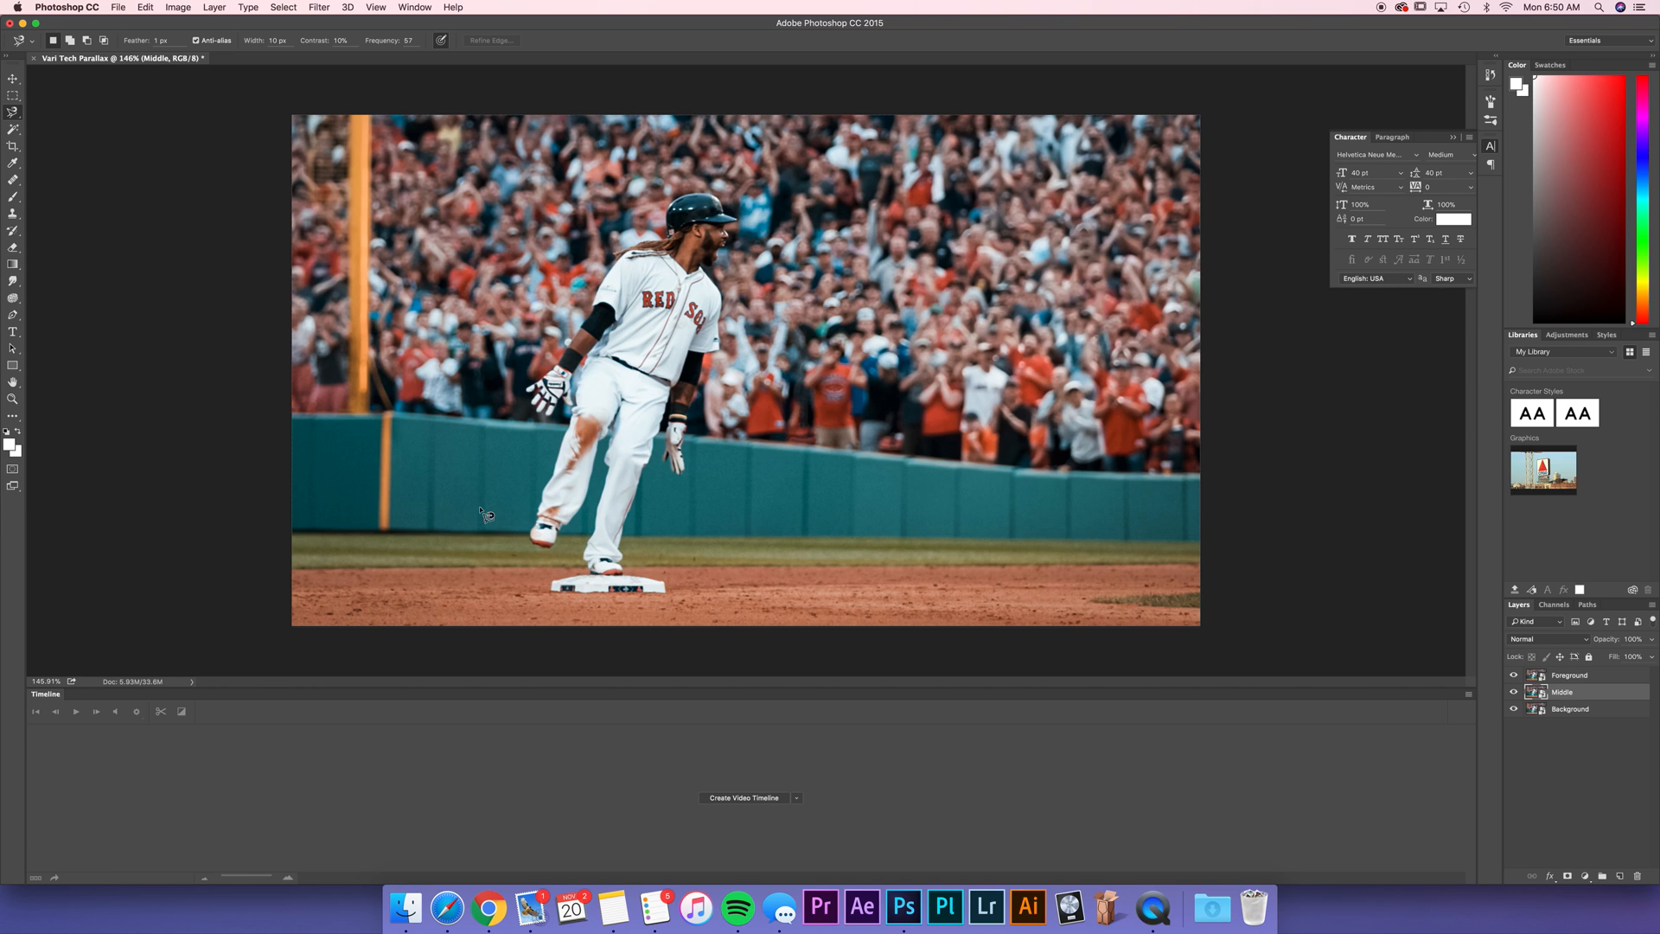
mouse_move(513, 288)
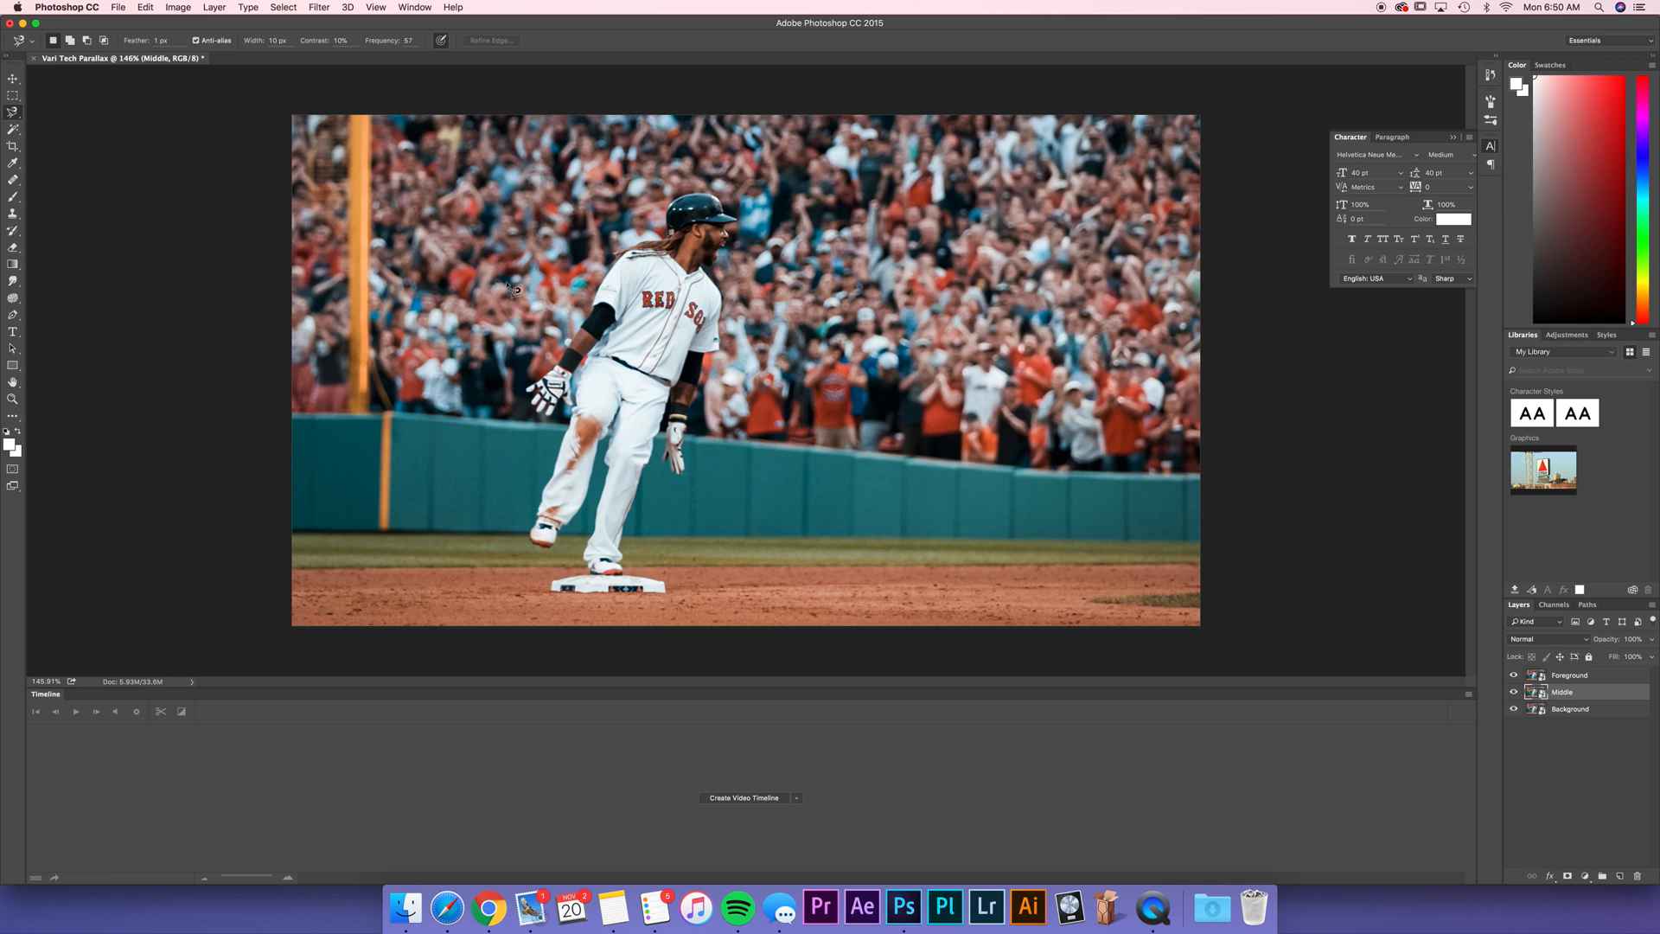
left_click(1571, 708)
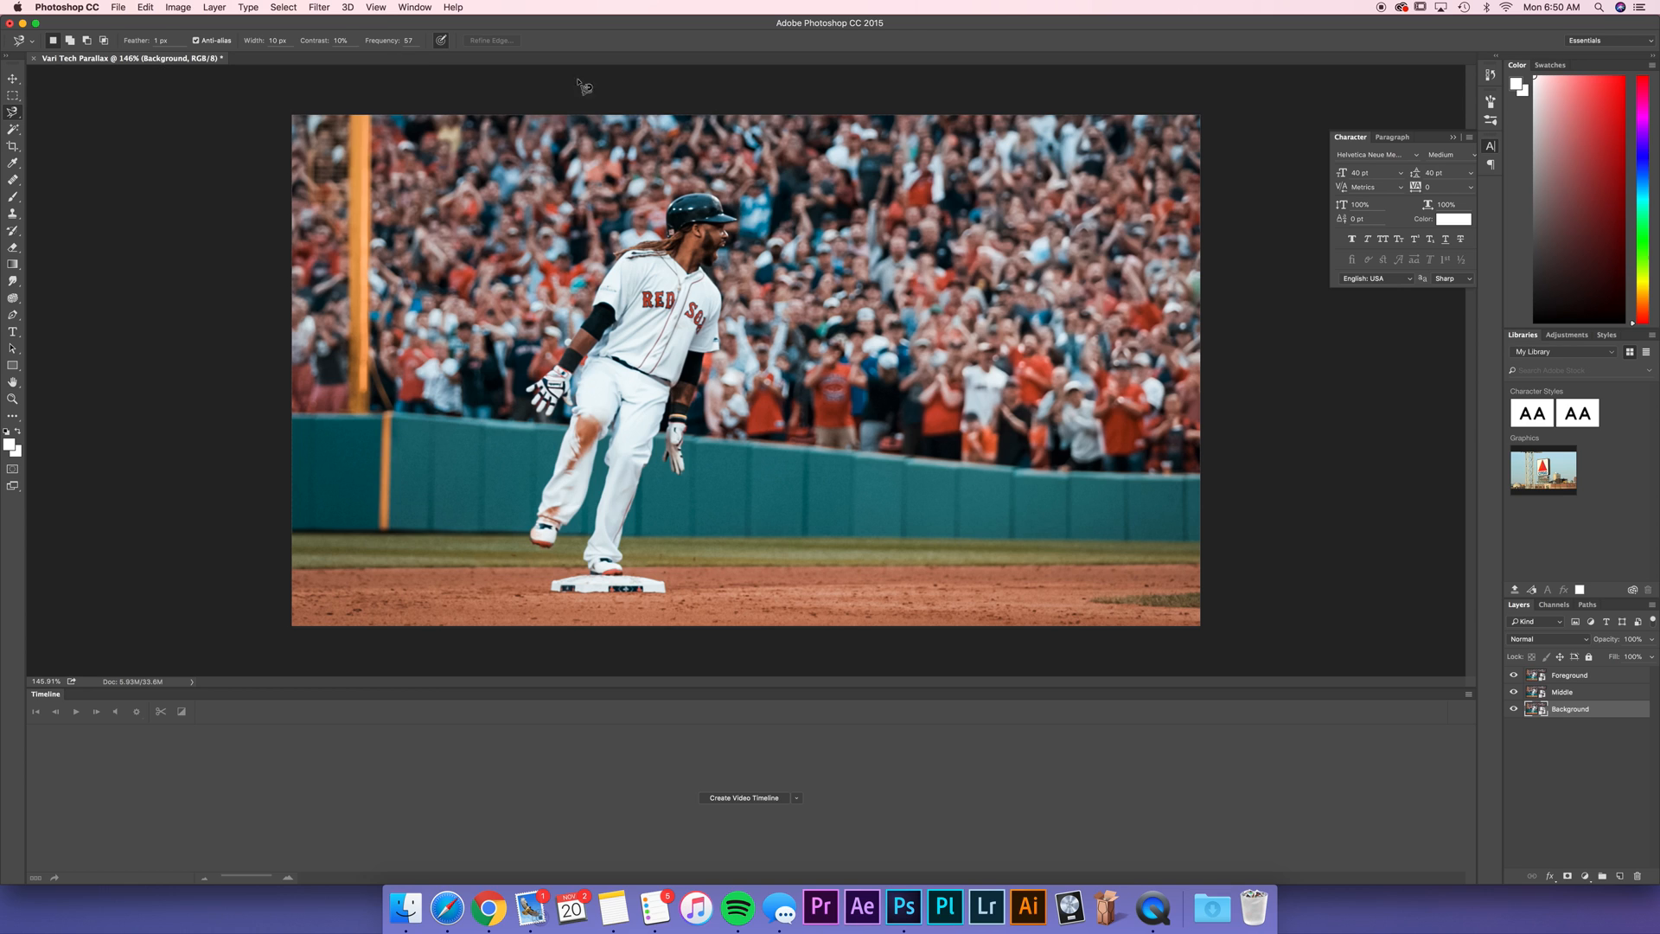
mouse_move(479, 129)
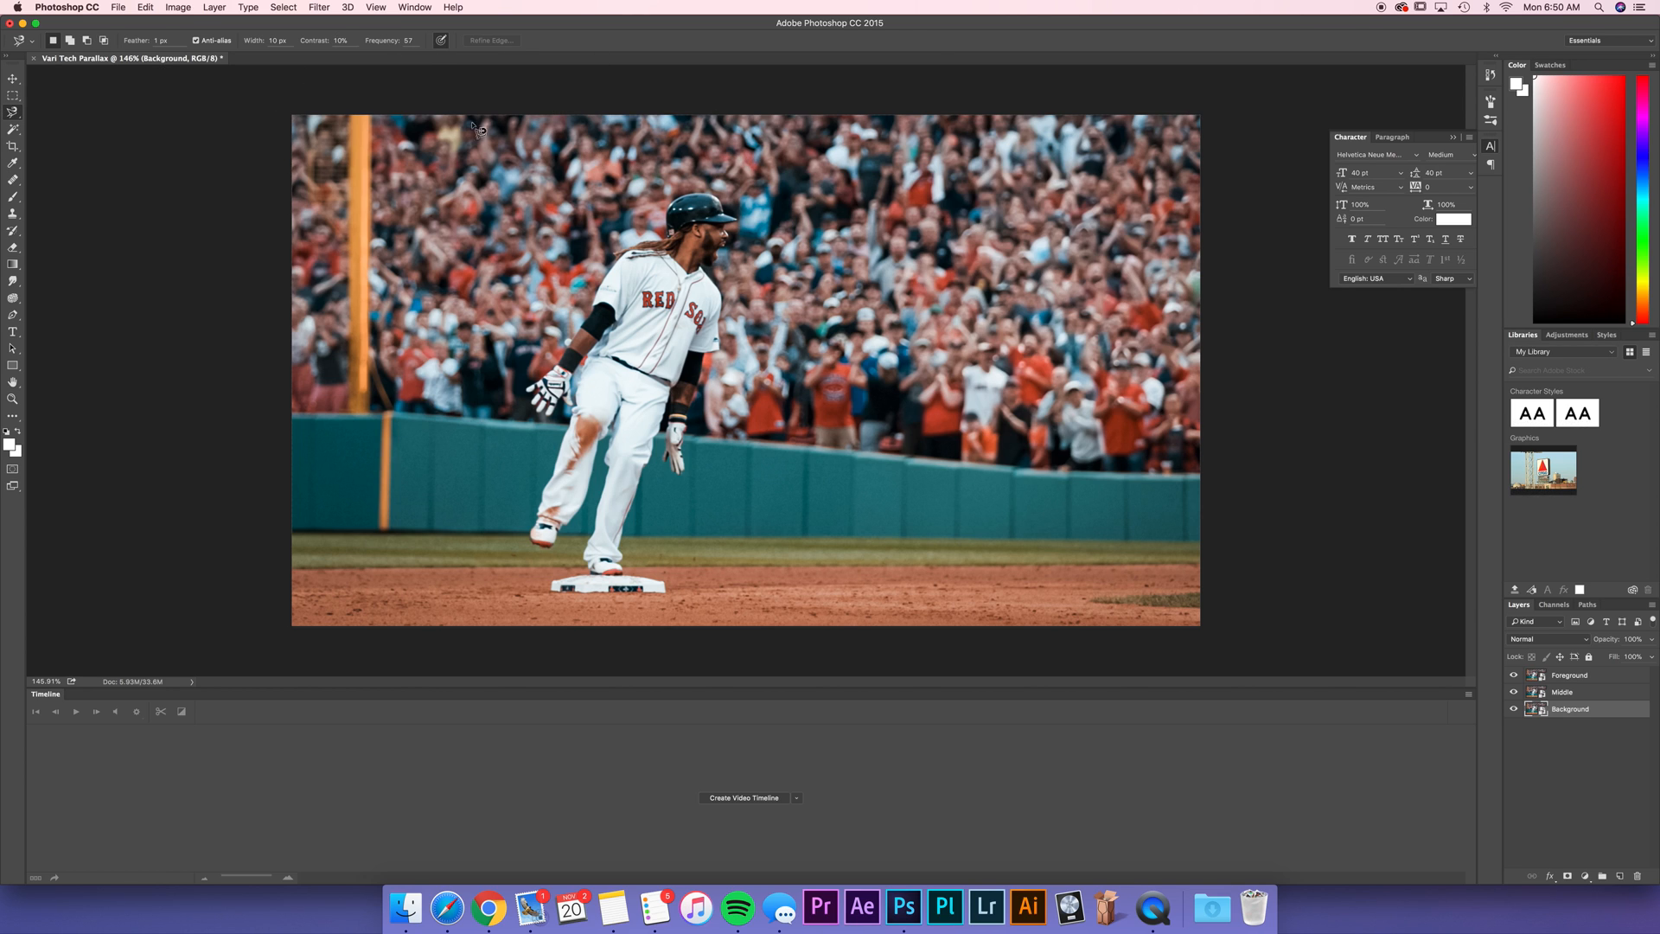
left_click(1572, 675)
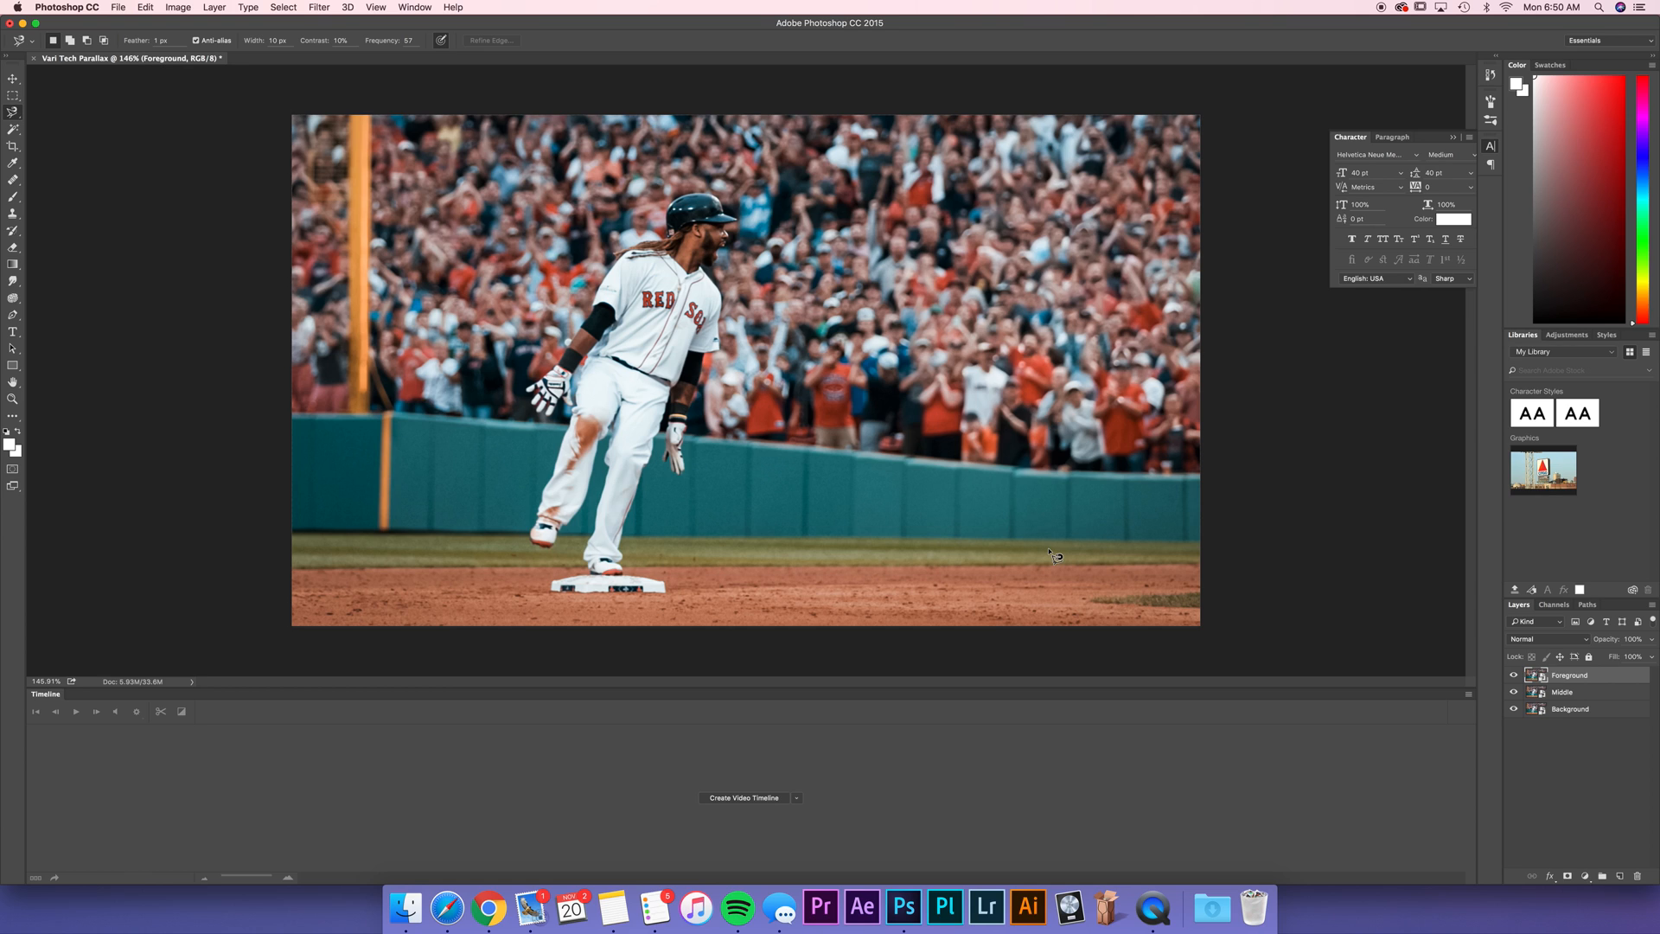
mouse_move(1341, 599)
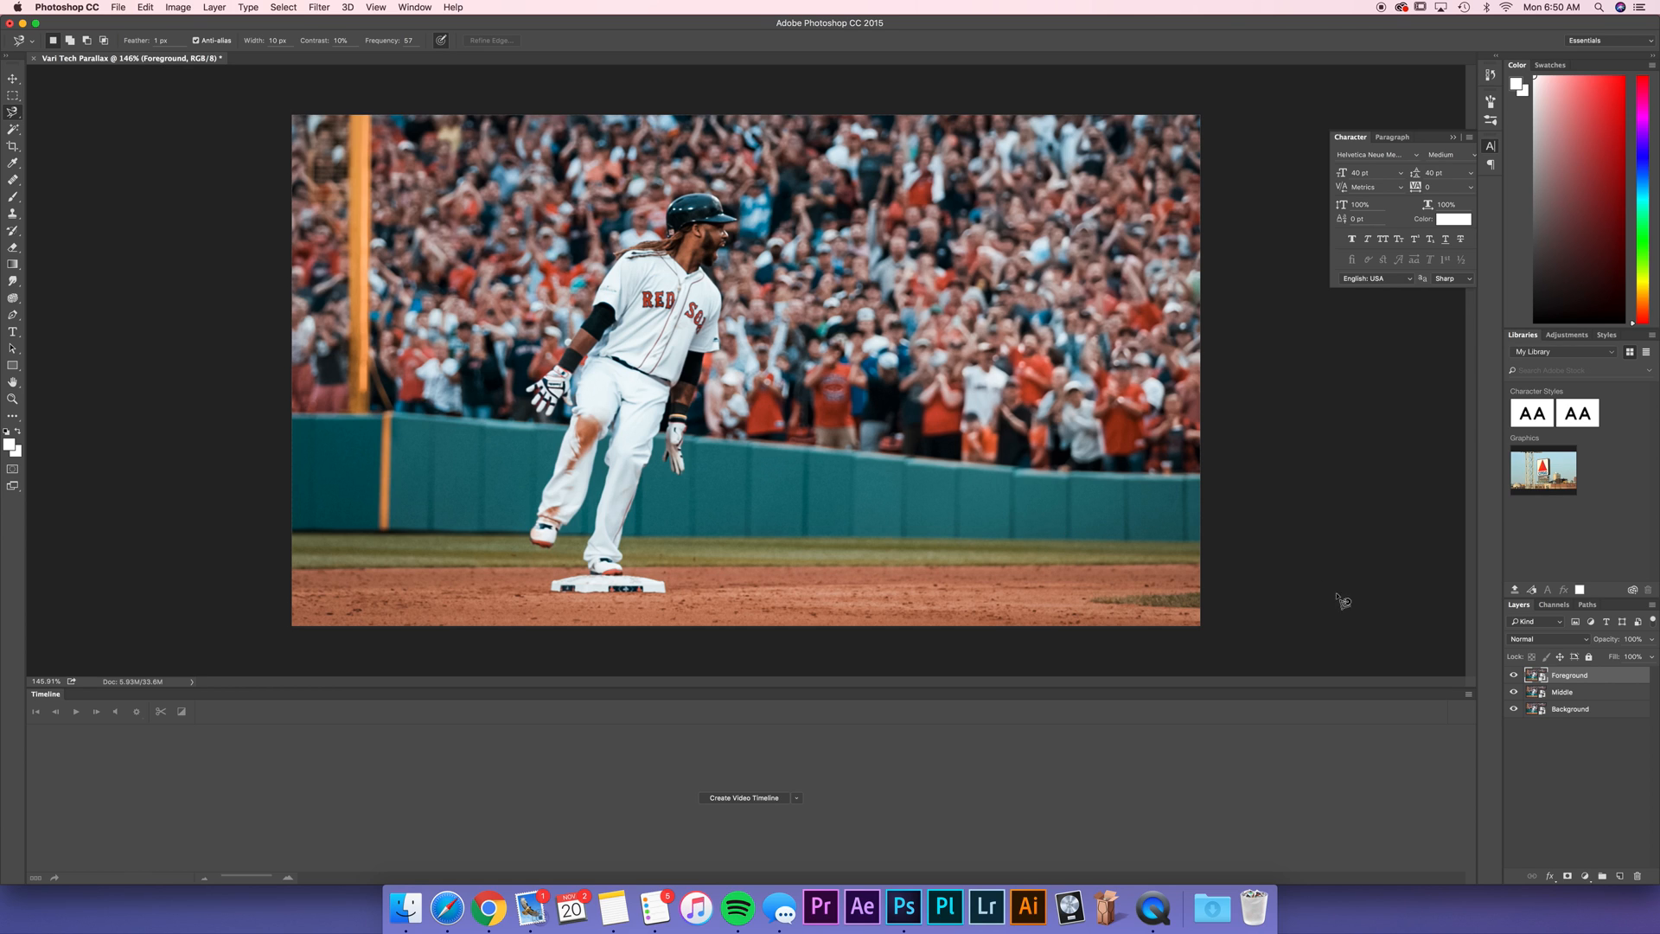
mouse_move(776, 355)
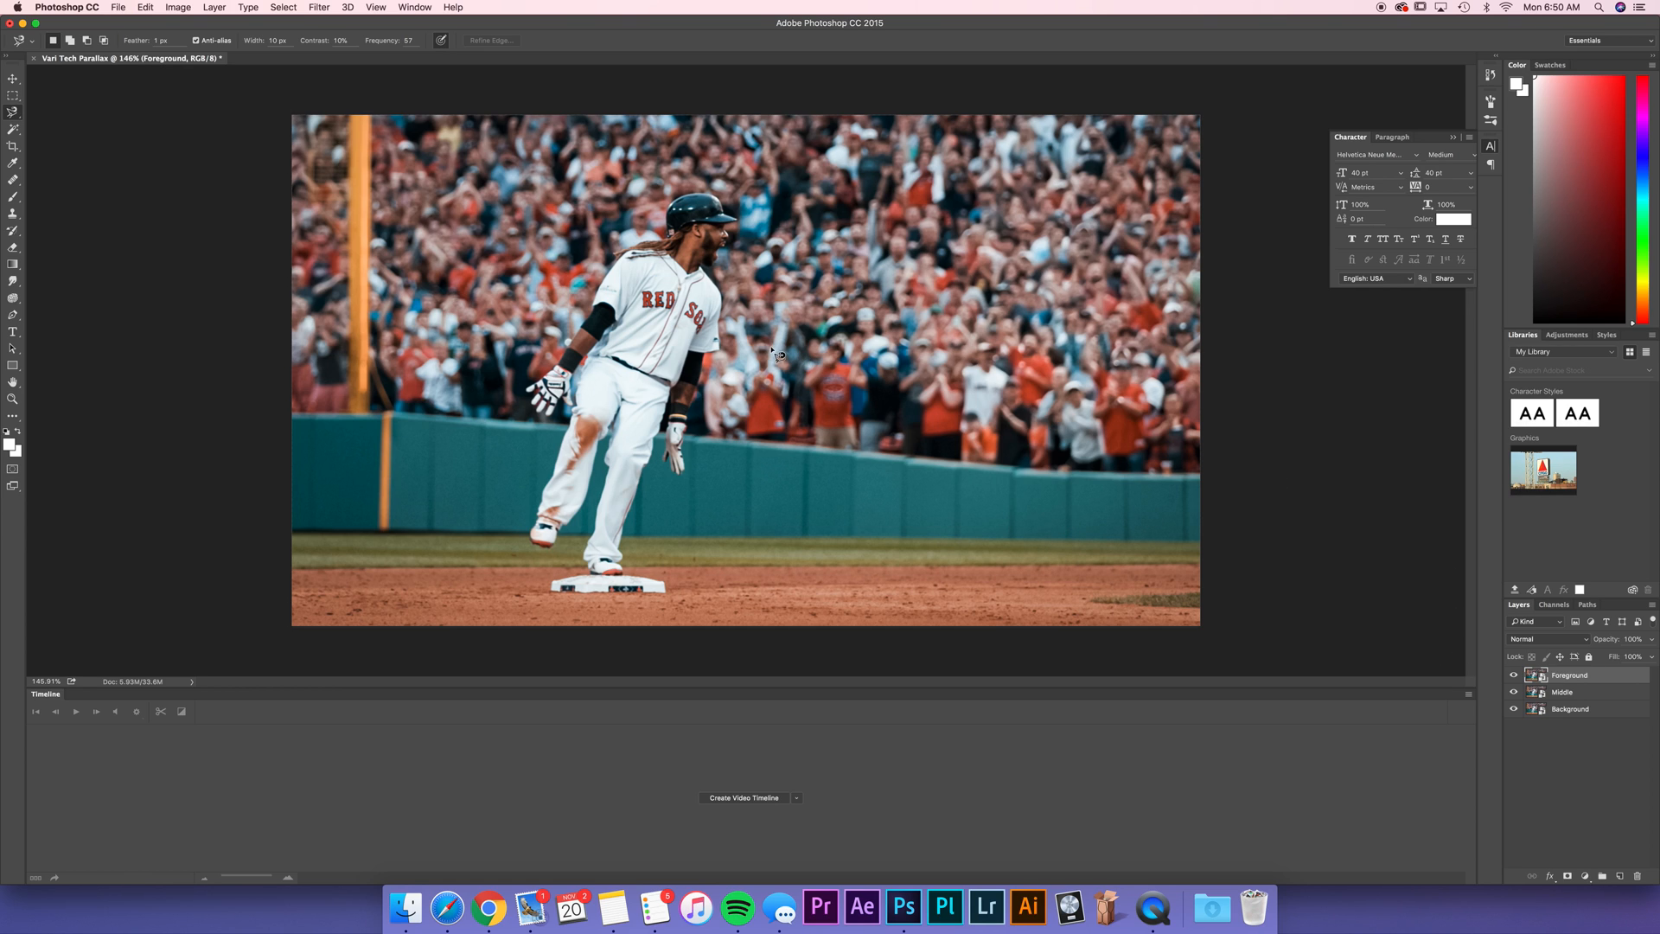
mouse_move(1432, 671)
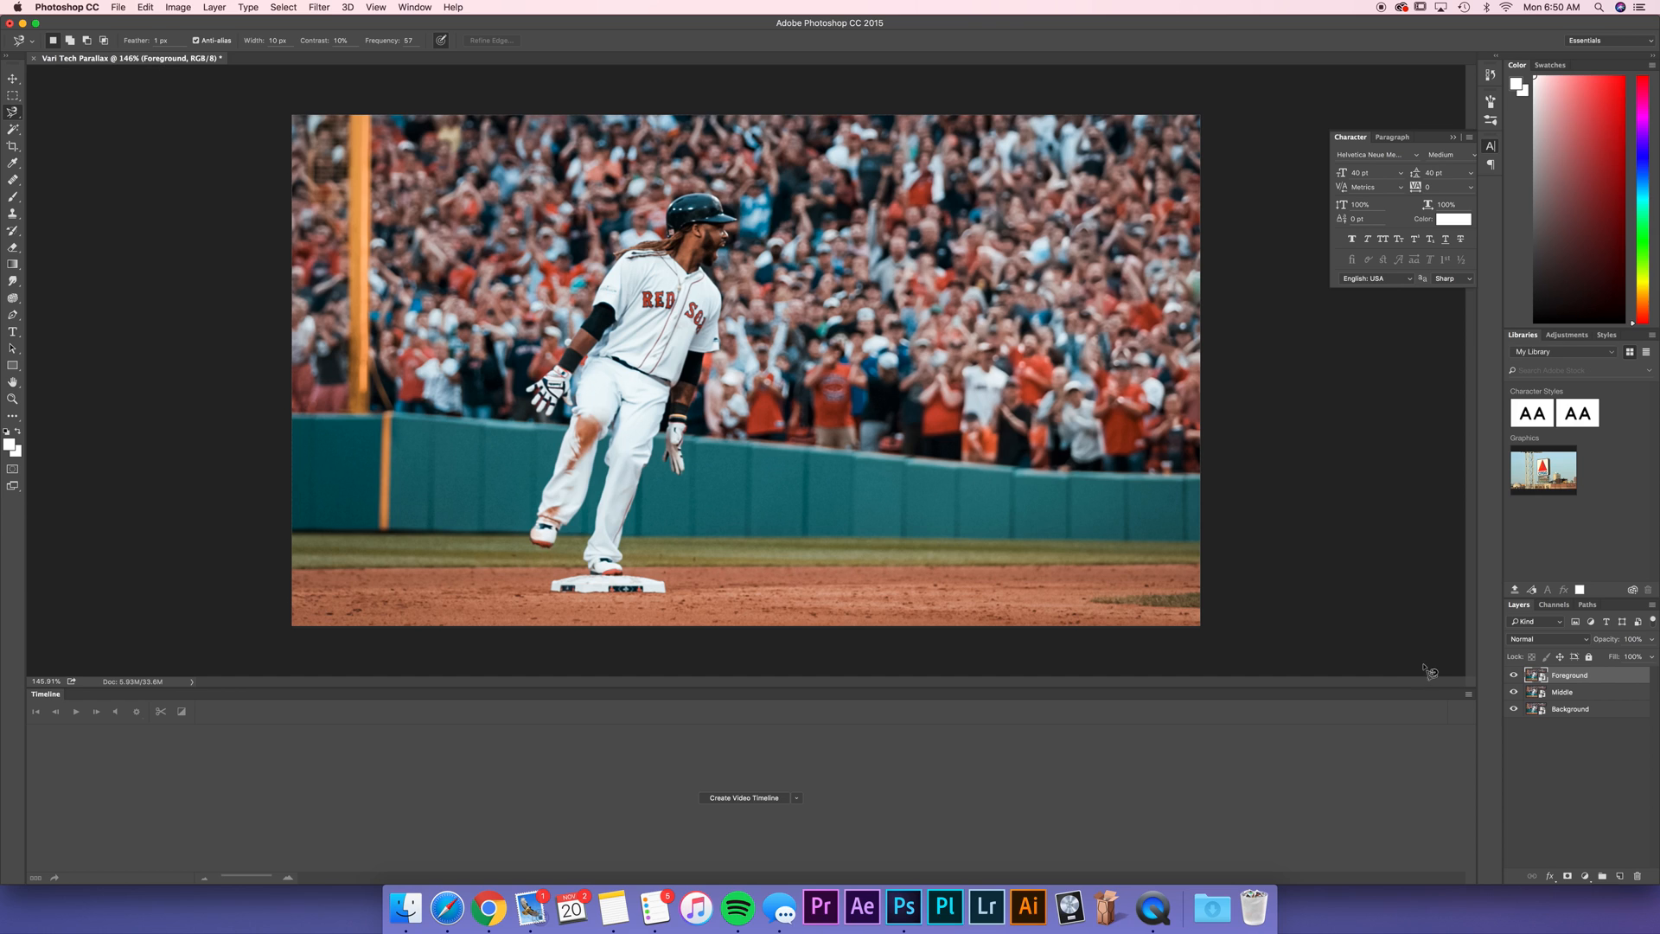
Step: Toggle the Foreground layer's visibility and begin renaming the empty Layer 1
left_click(1563, 692)
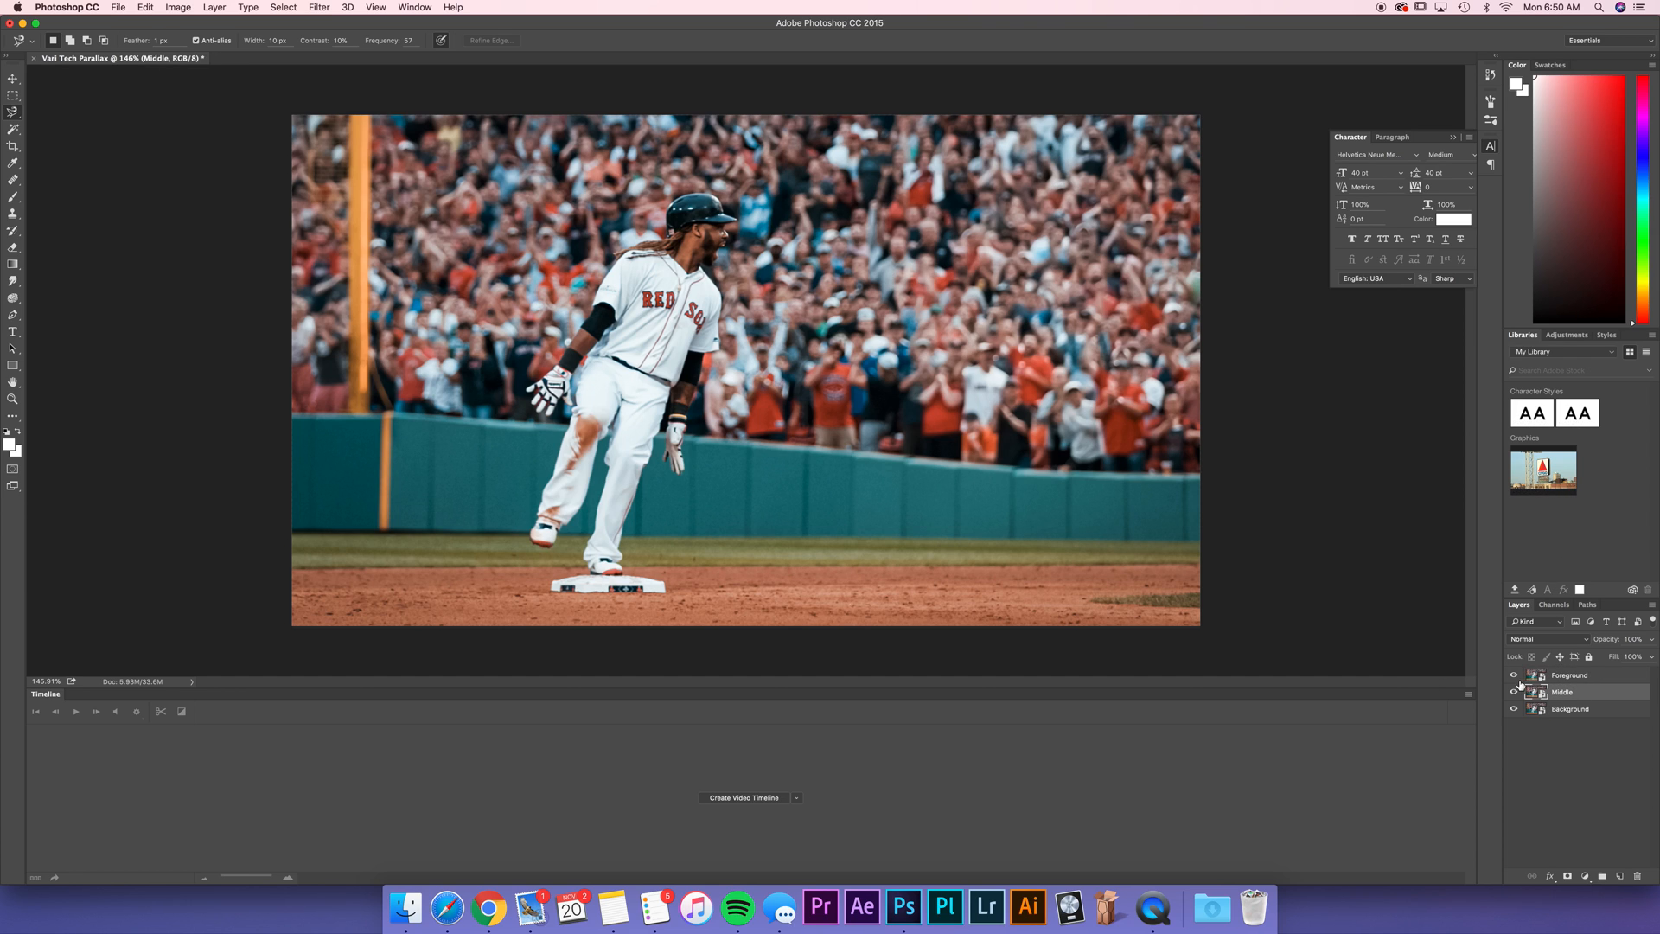
left_click(1512, 691)
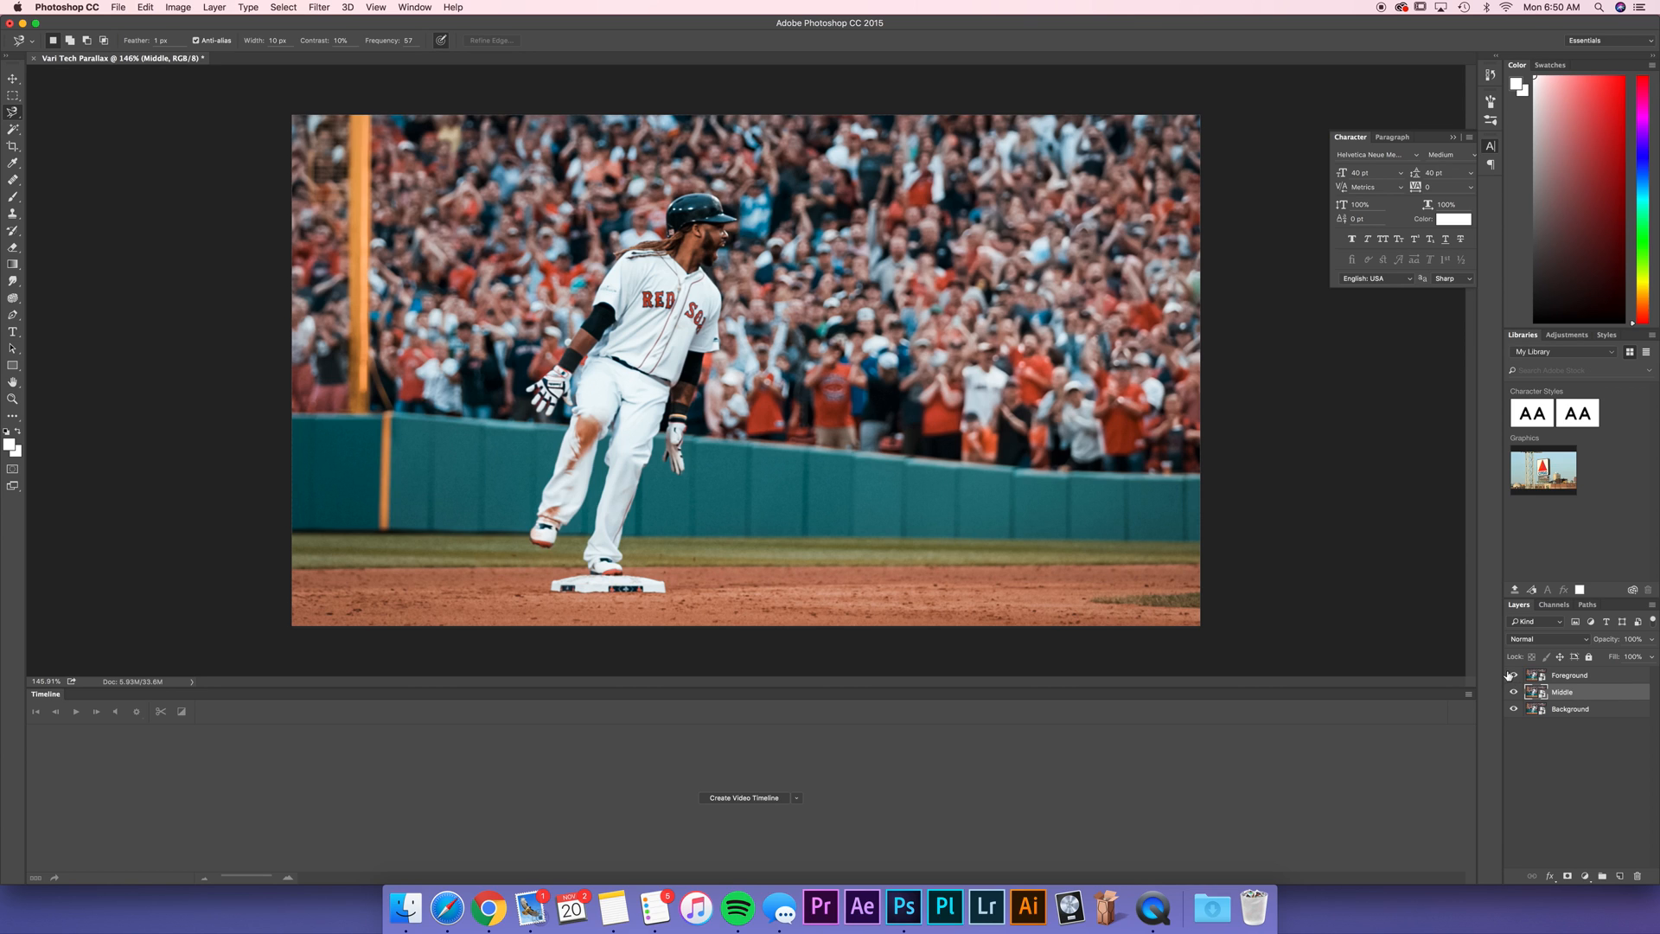
left_click(1568, 674)
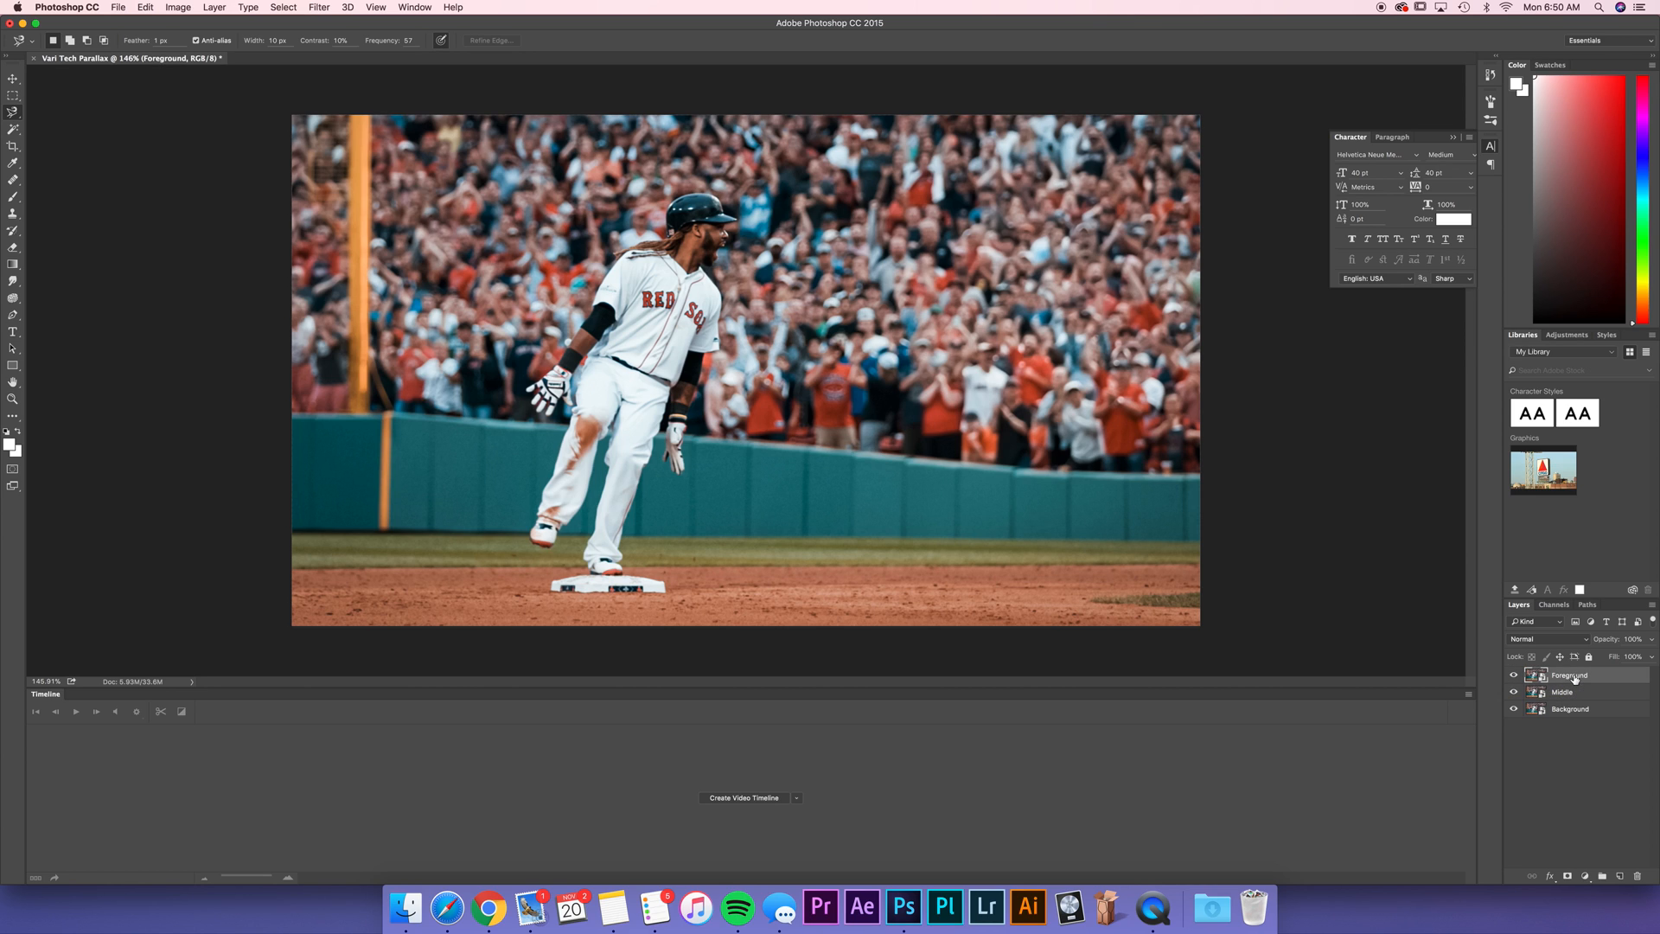
mouse_move(58, 121)
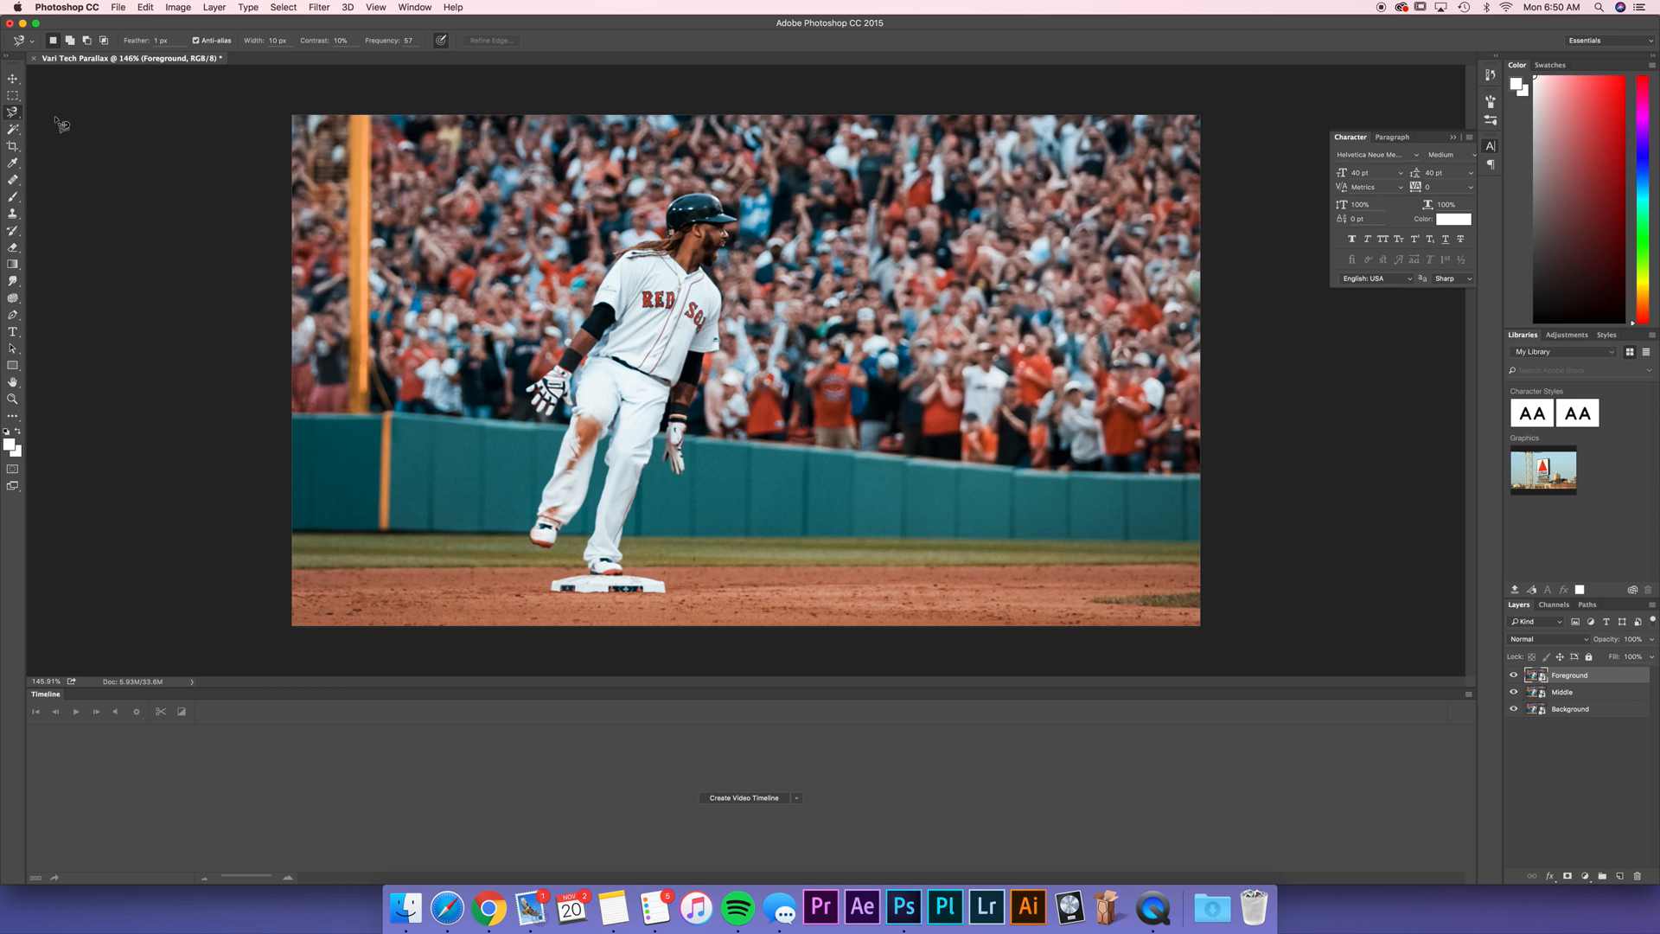
mouse_move(534, 690)
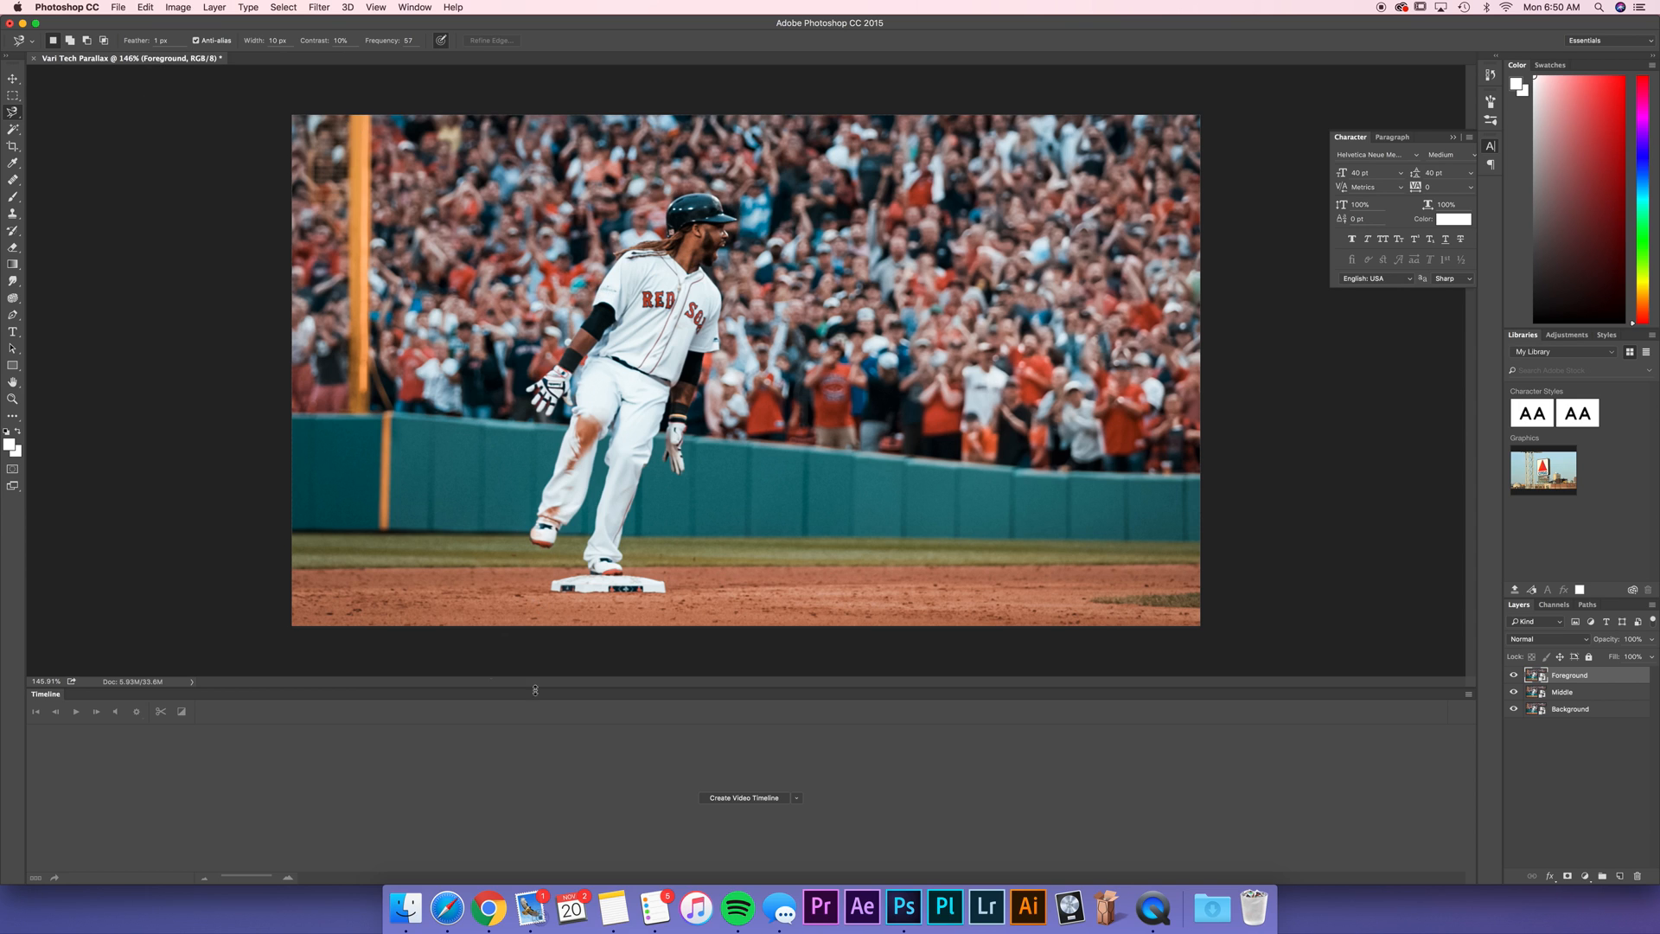
mouse_move(1132, 383)
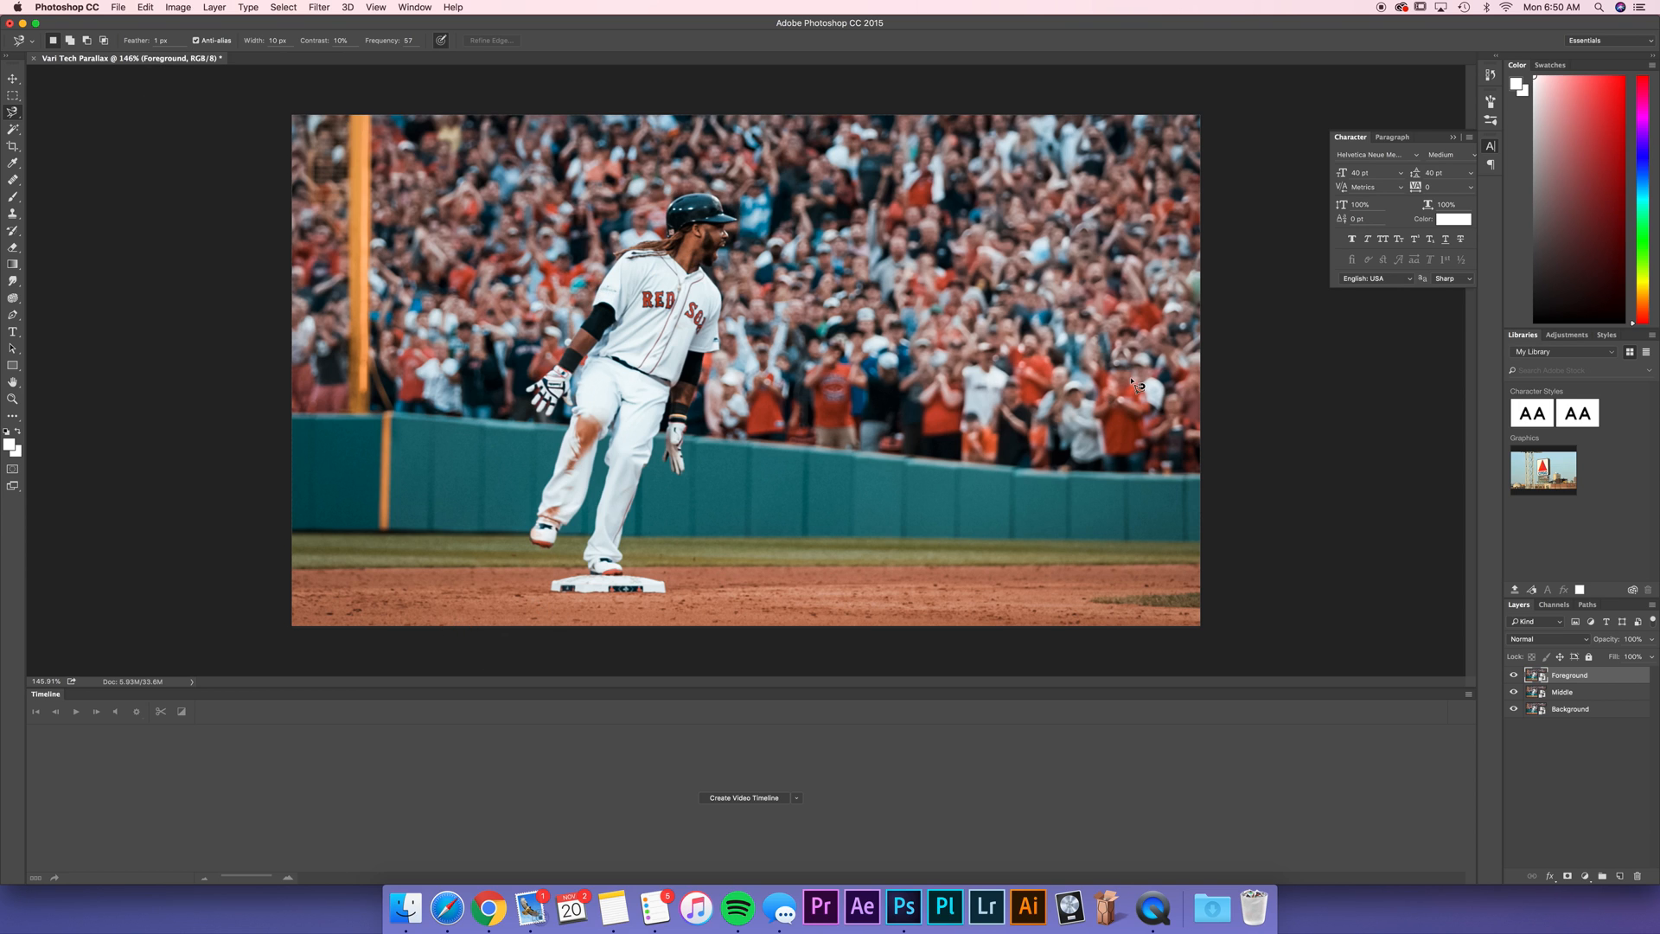
mouse_move(847, 280)
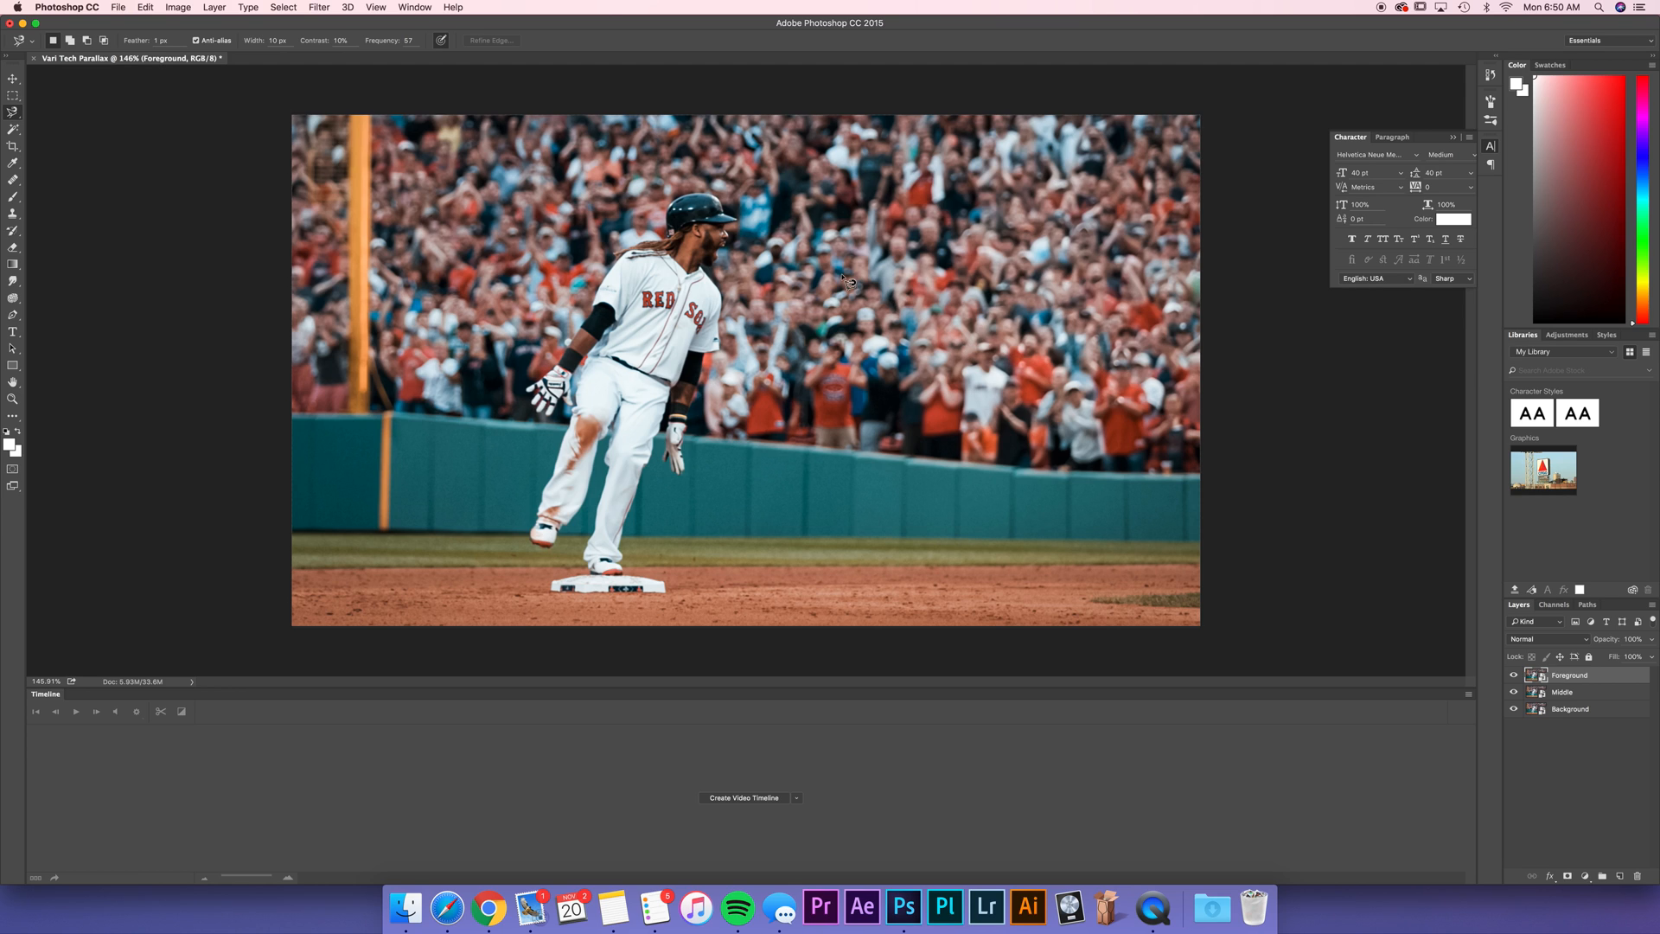
mouse_move(439, 593)
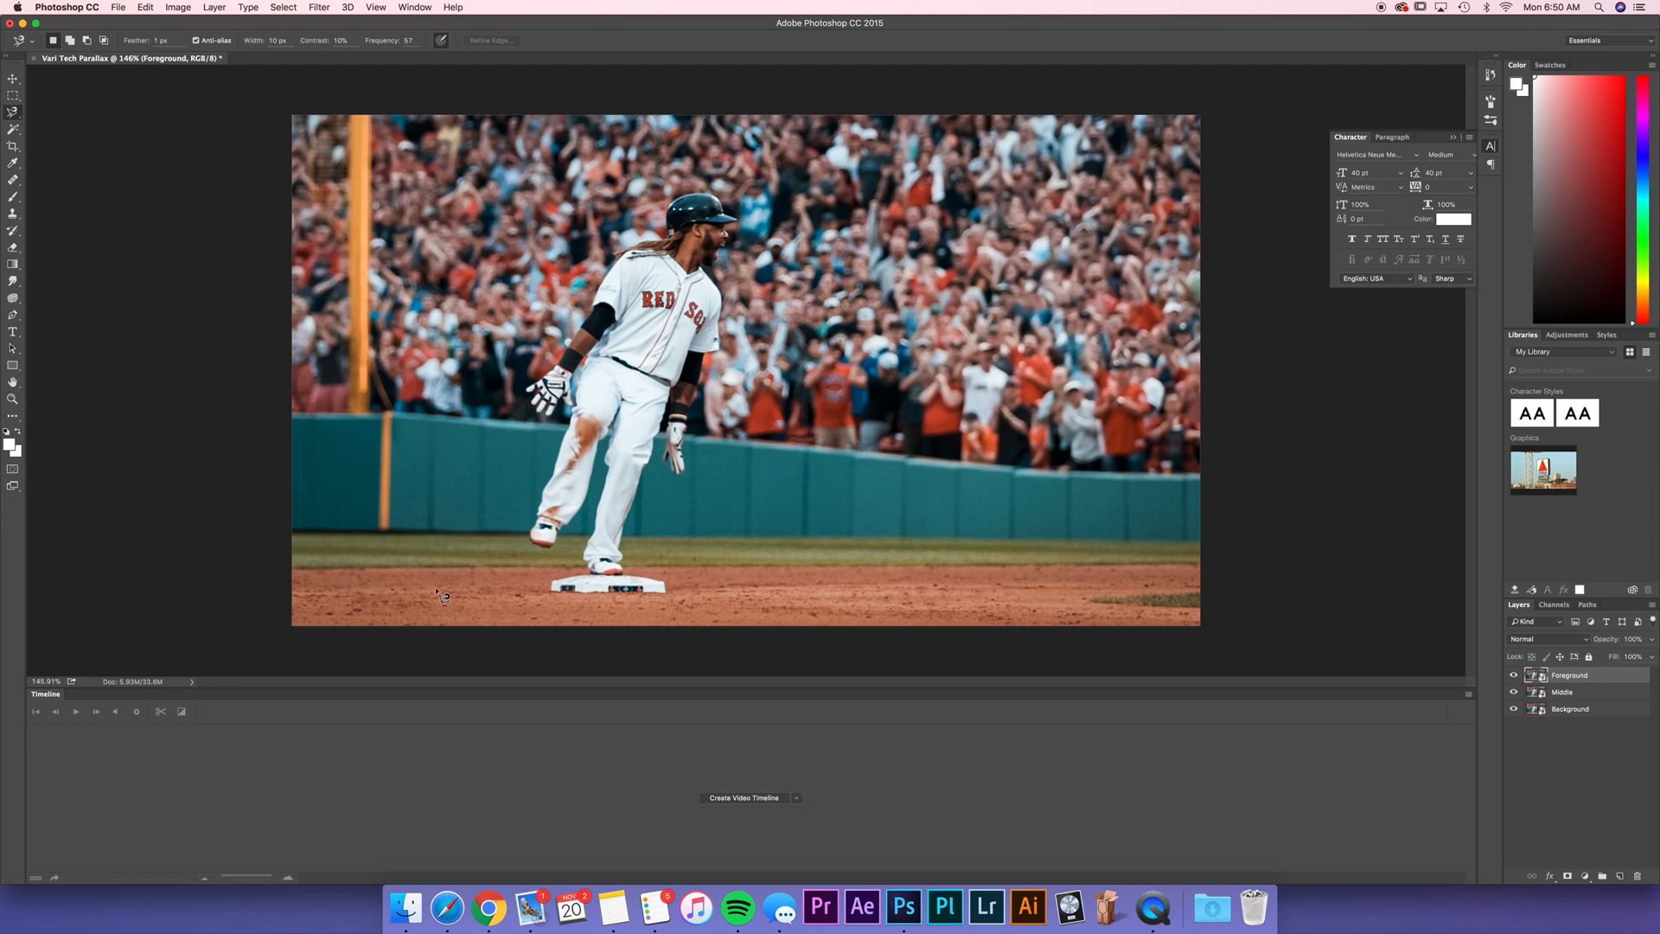
mouse_move(793, 339)
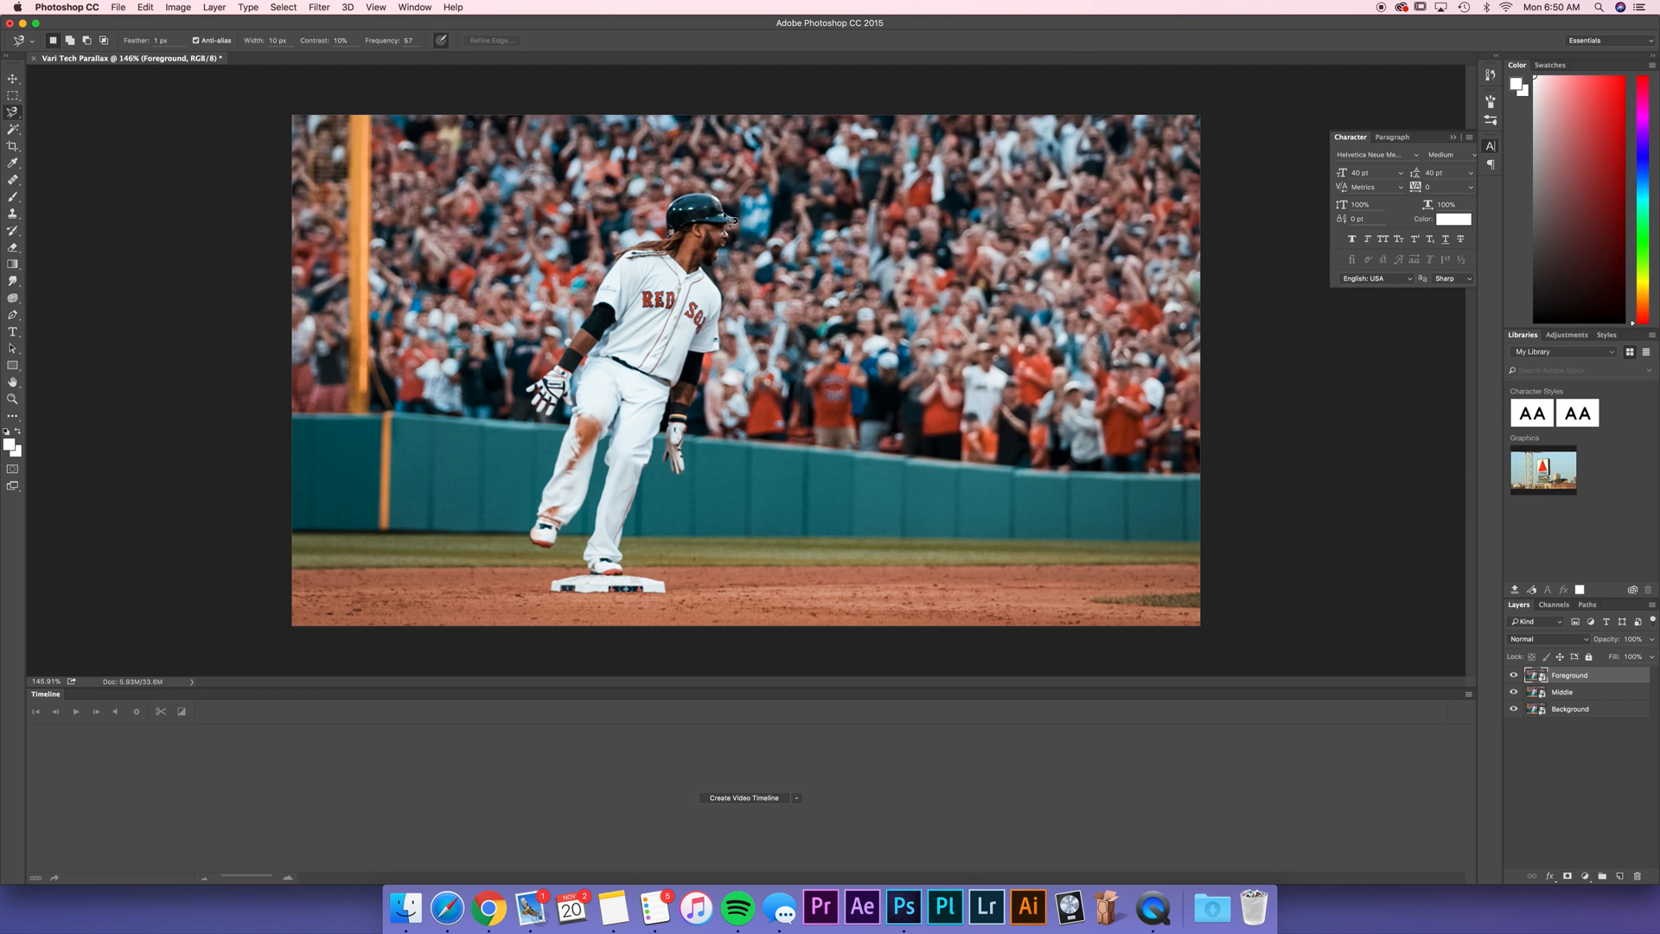
mouse_move(722, 210)
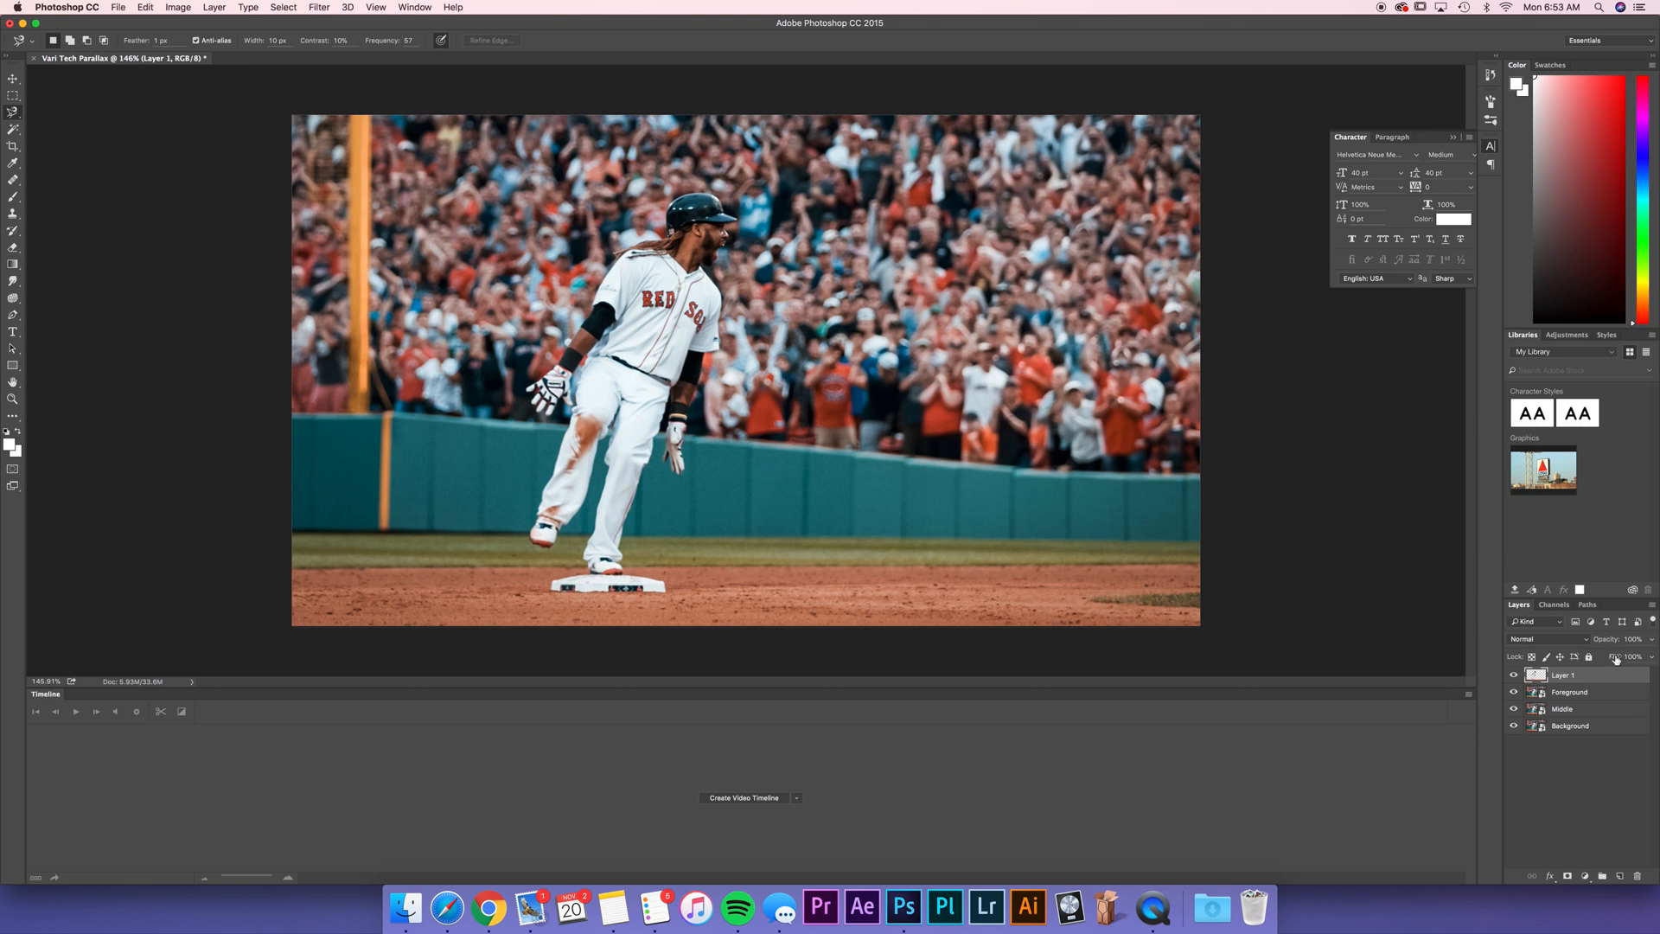
double_click(1564, 674)
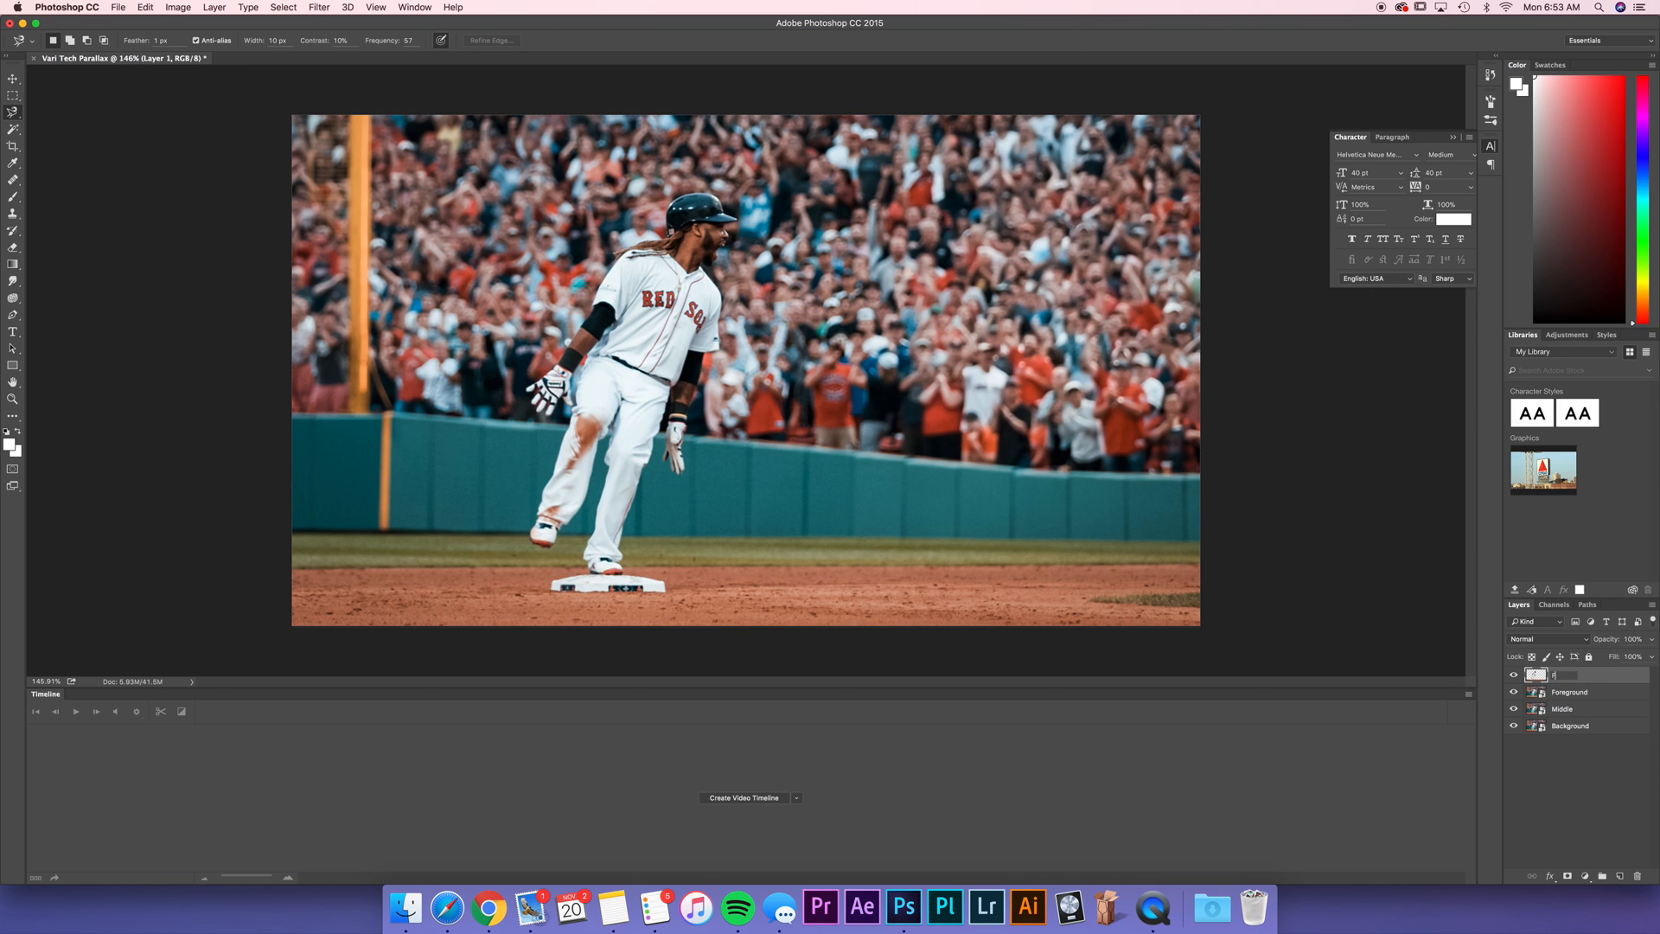
double_click(1570, 692)
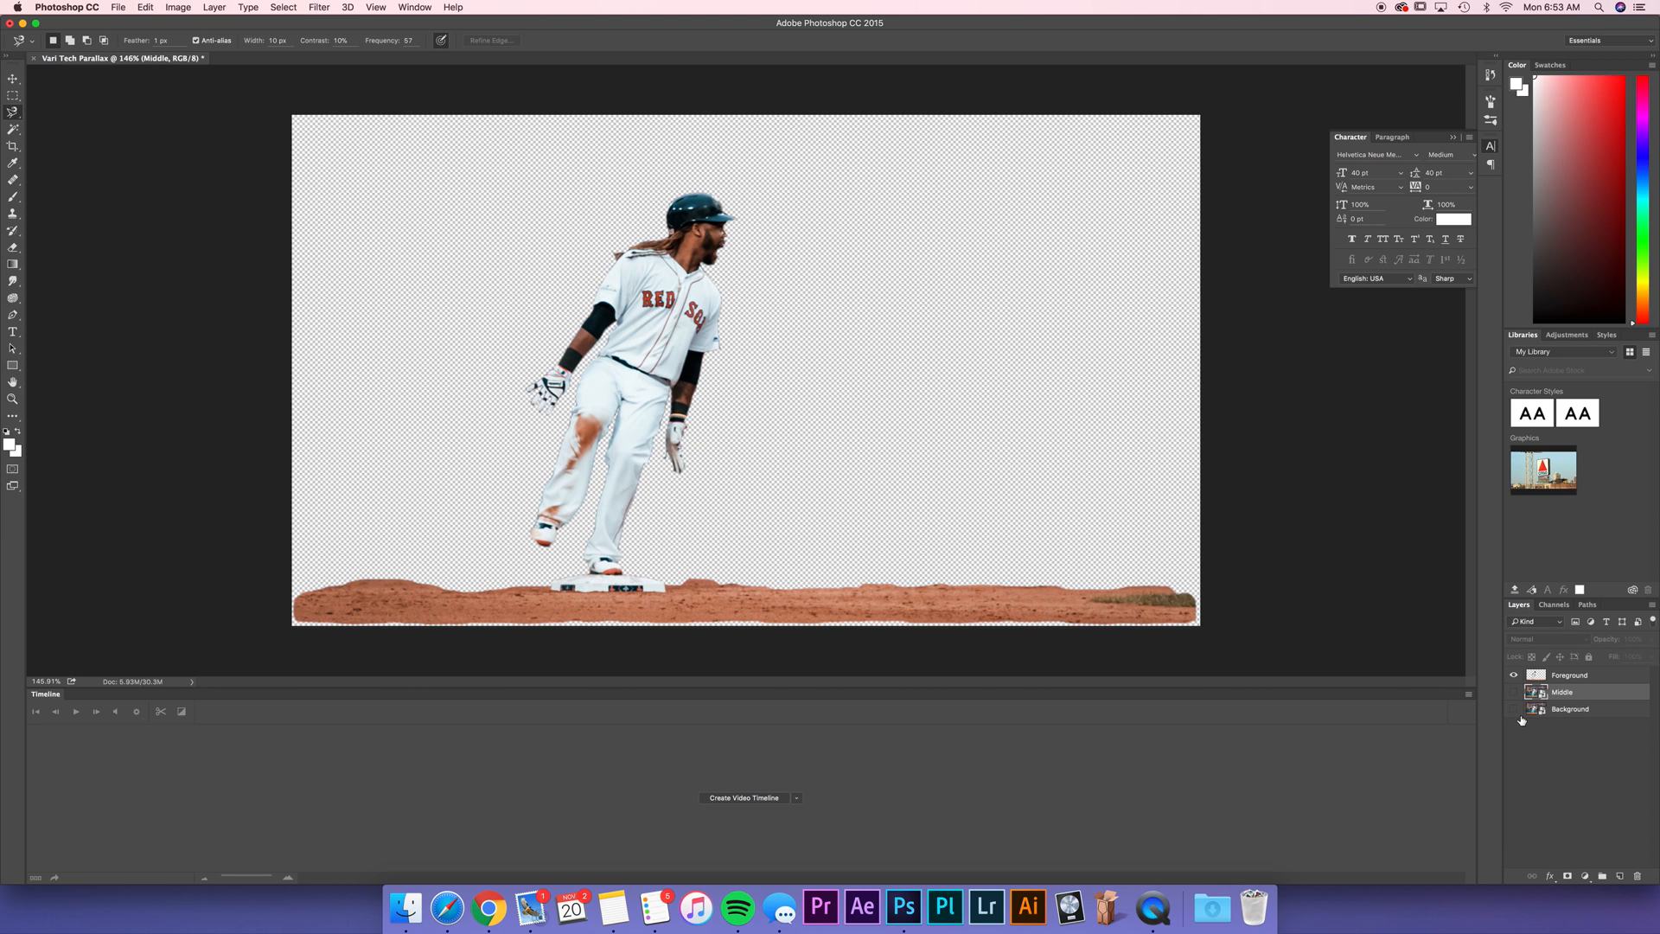
mouse_move(1530, 657)
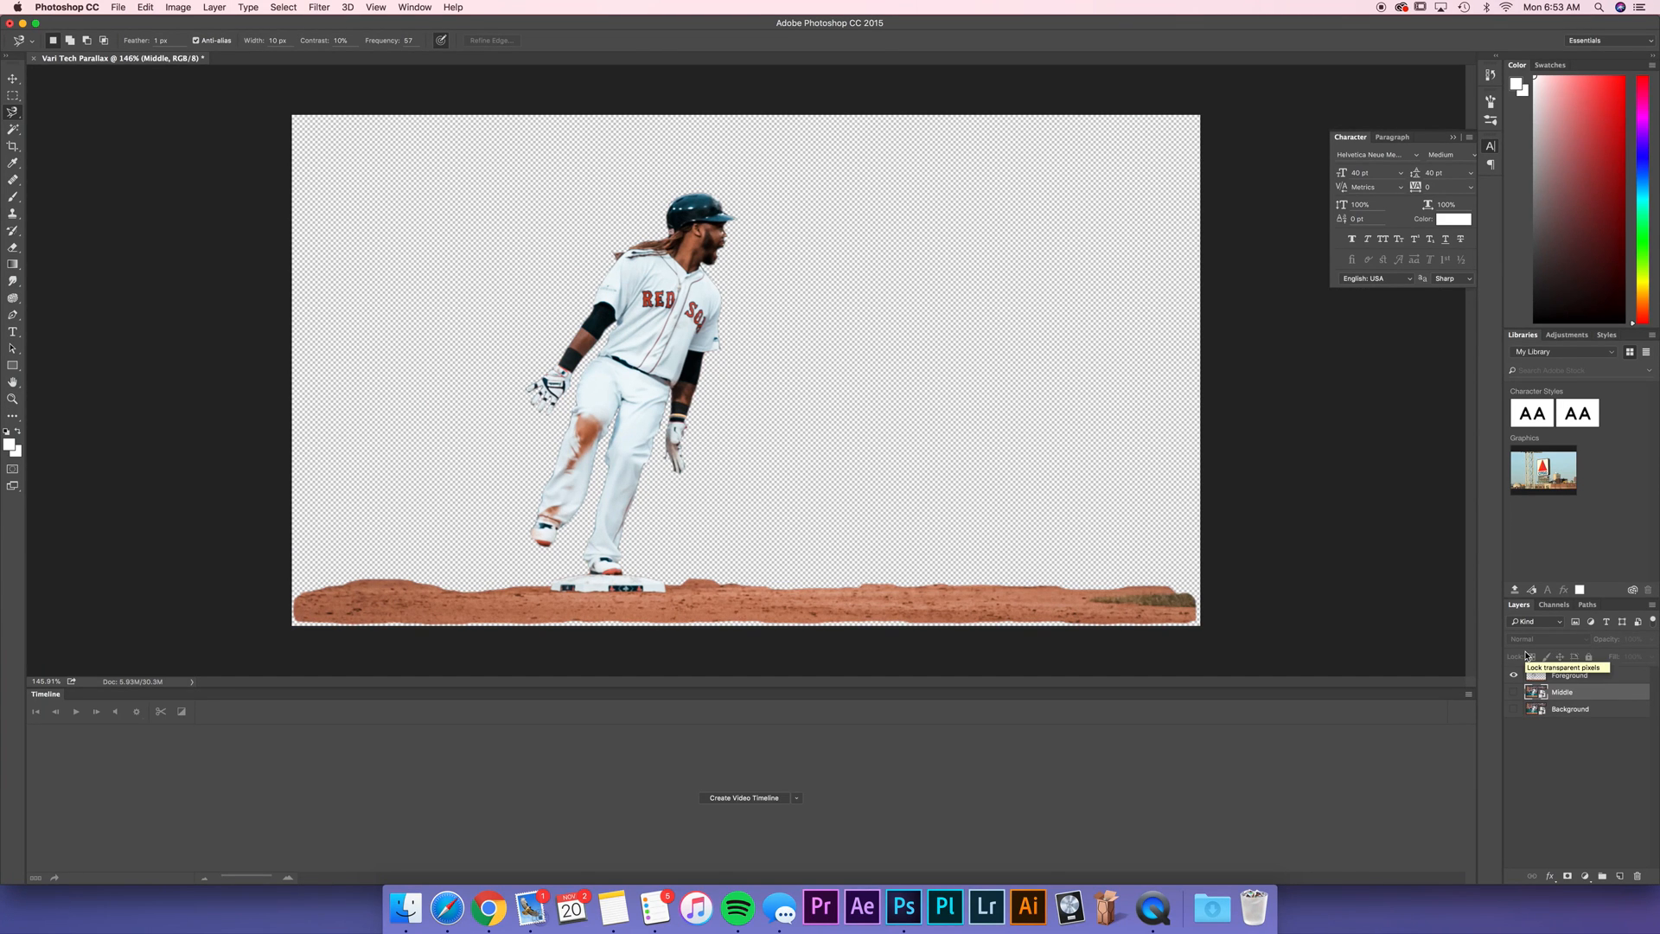
mouse_move(1163, 465)
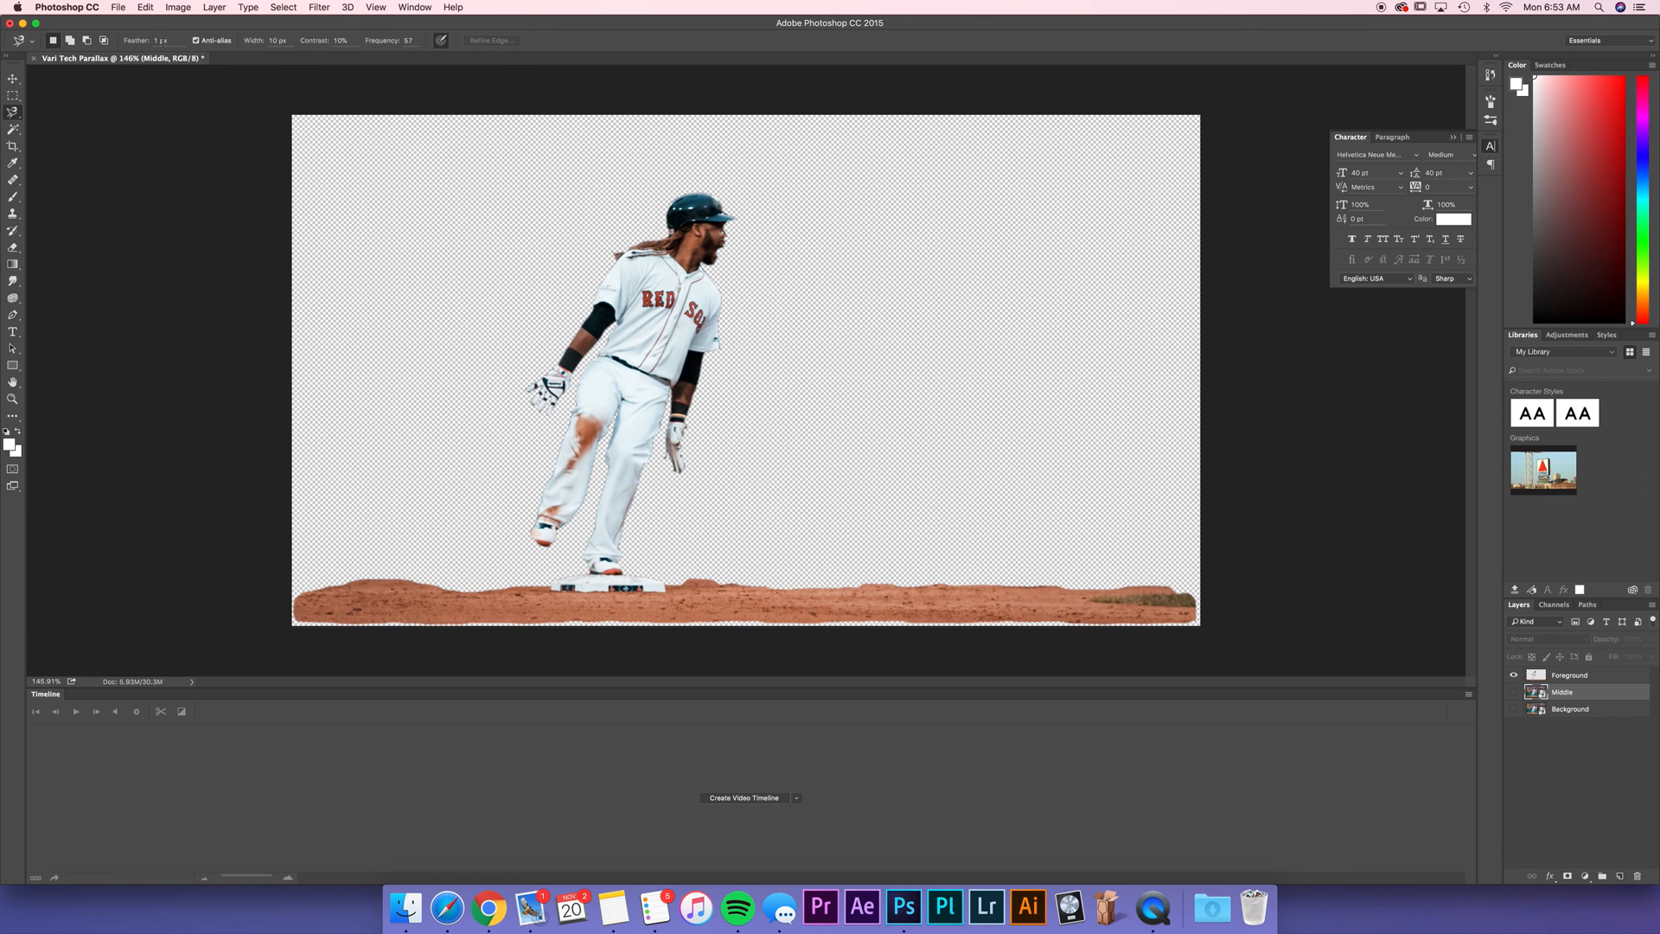
mouse_move(529, 586)
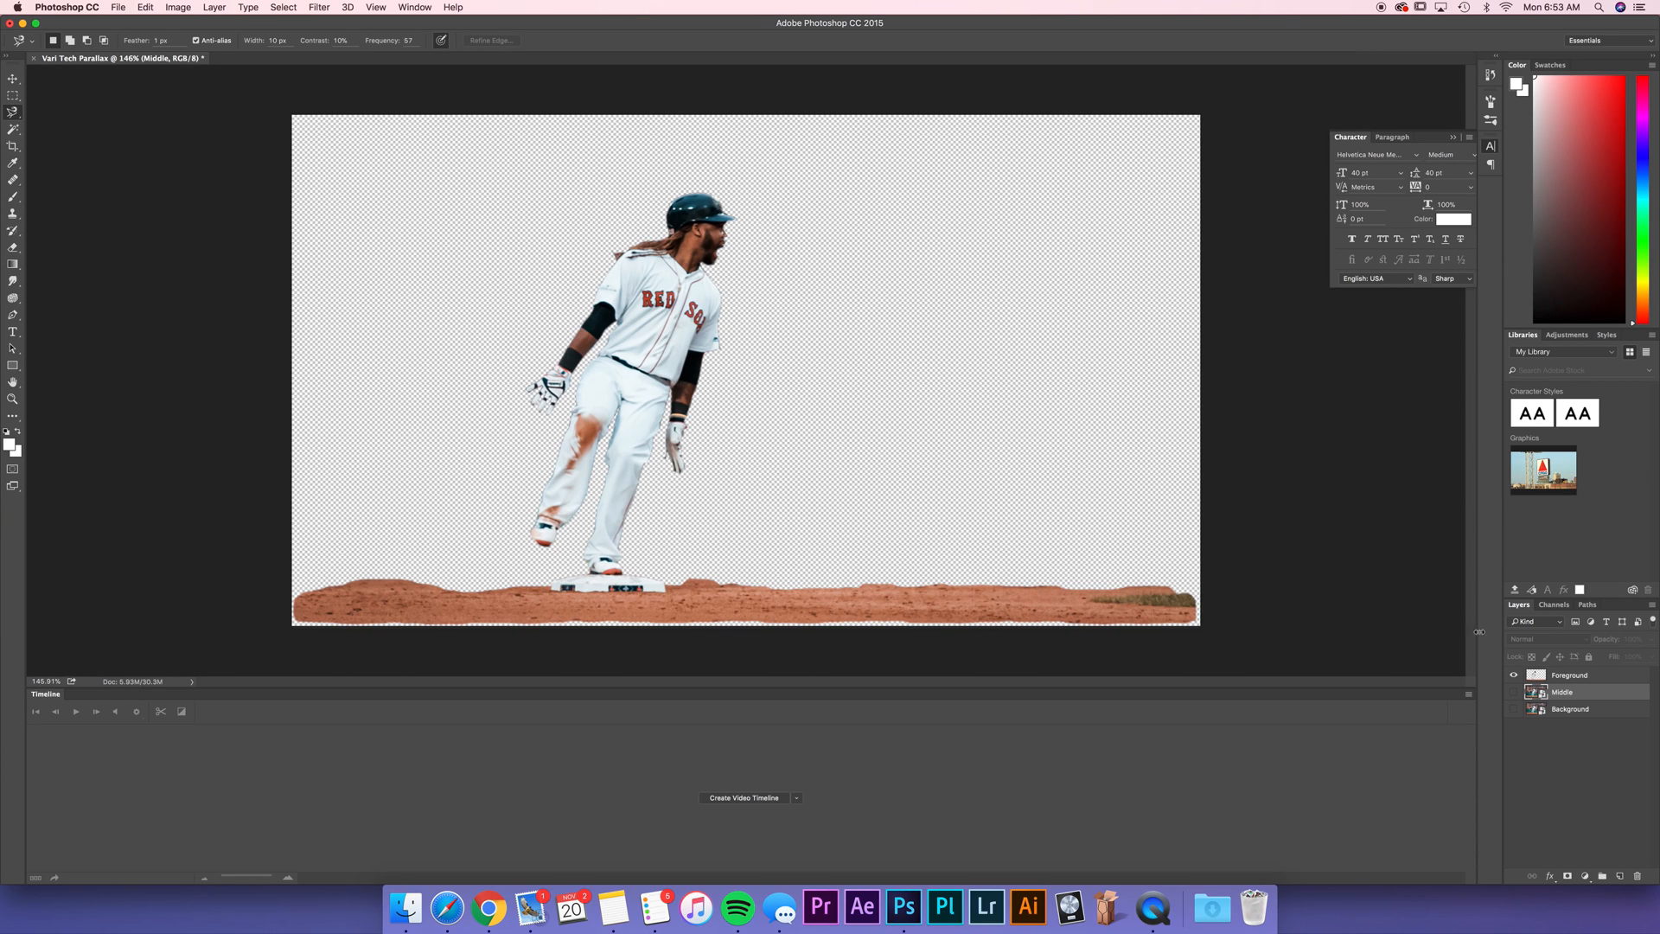
mouse_move(1090, 368)
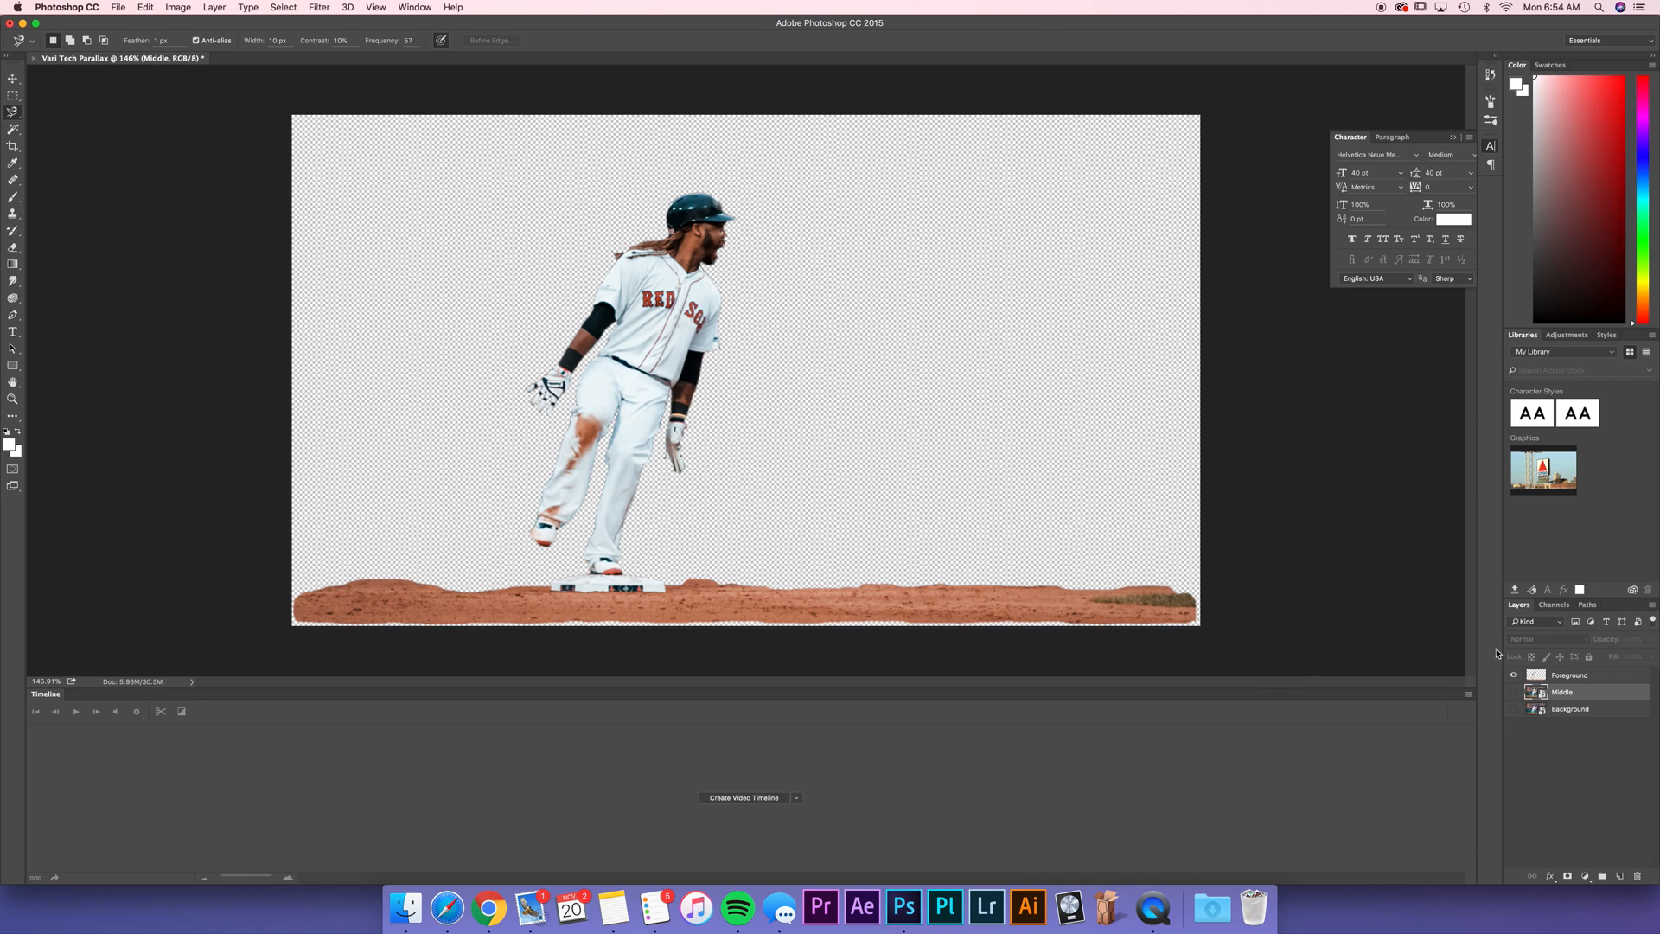
mouse_move(356, 559)
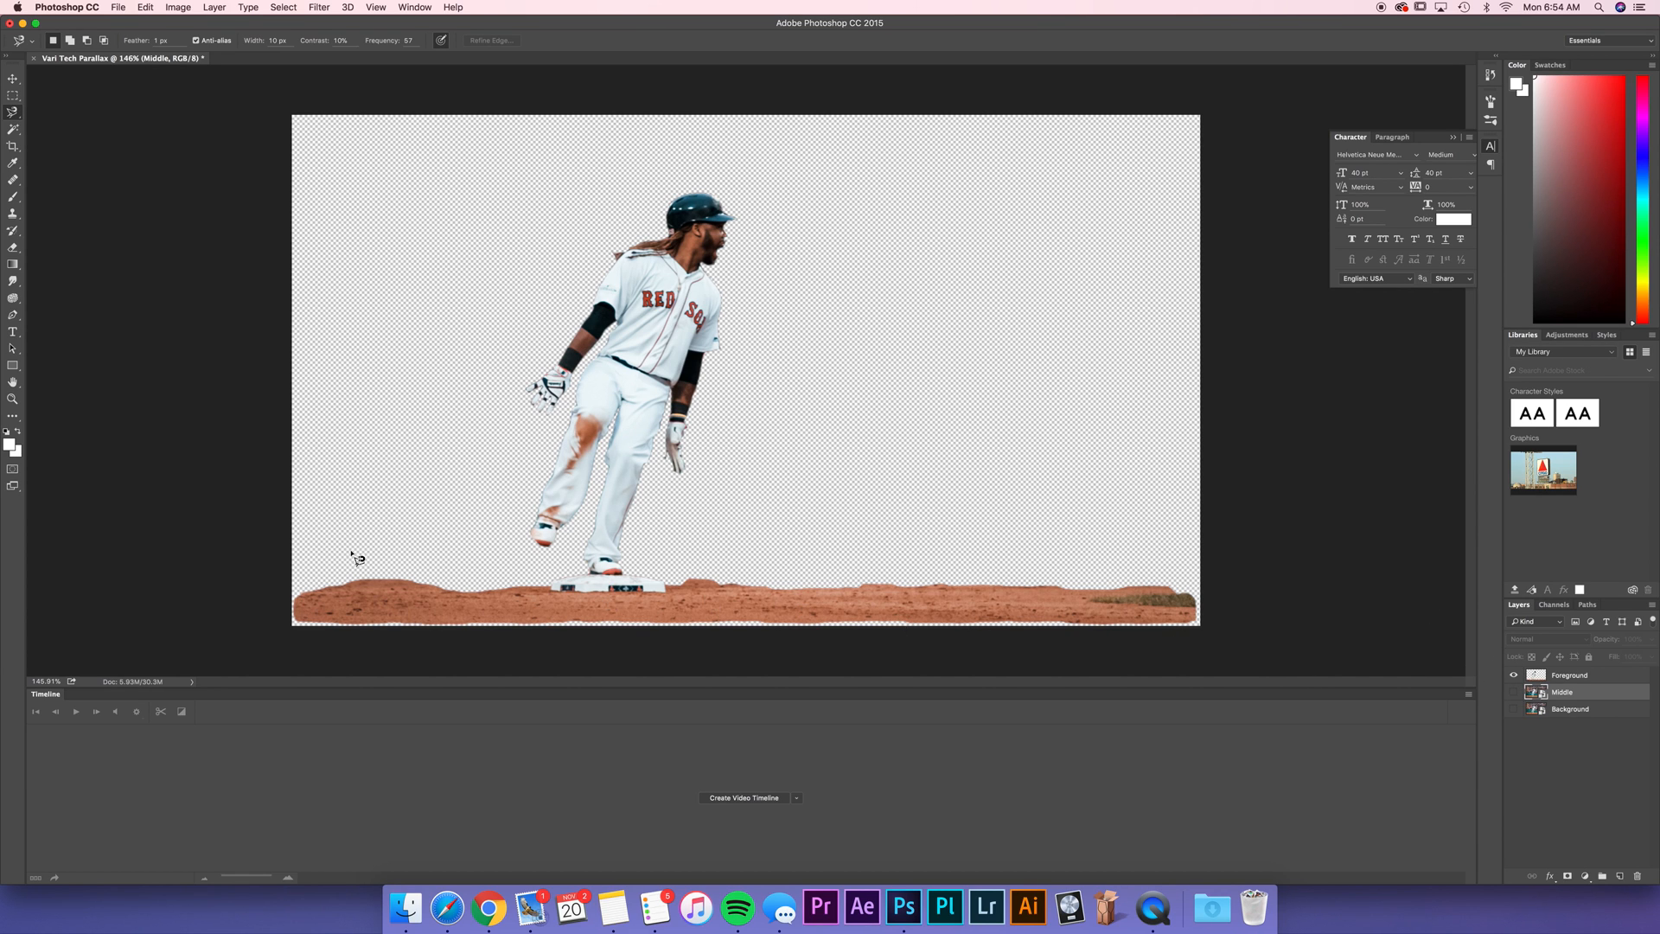
mouse_move(309, 640)
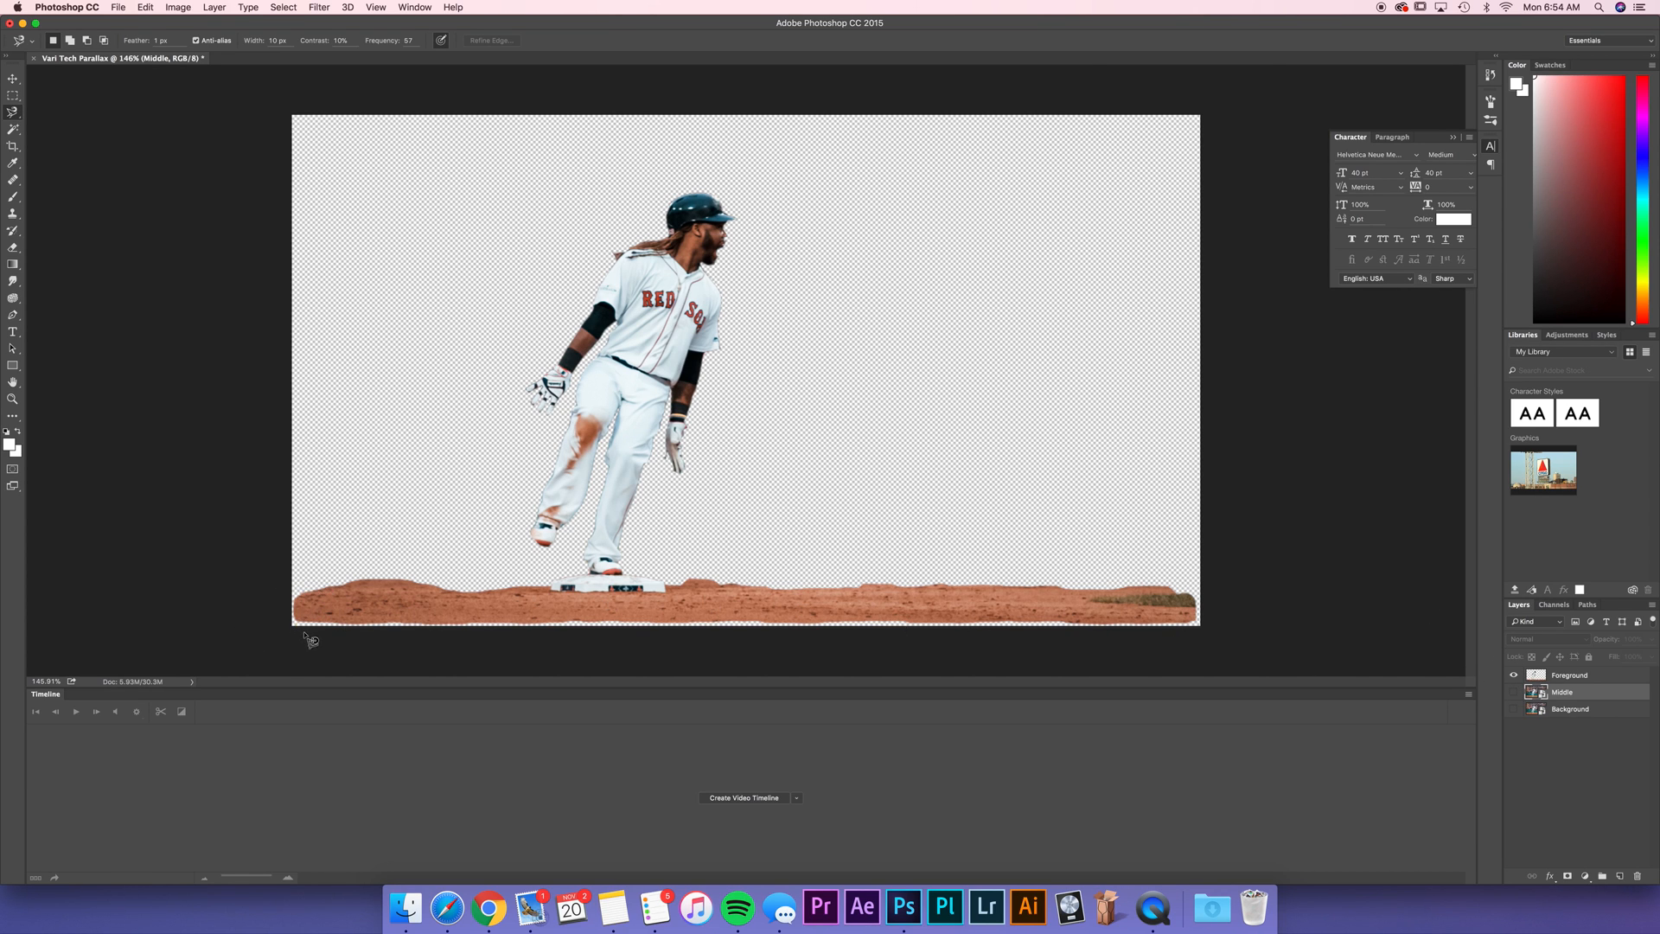
mouse_move(450, 569)
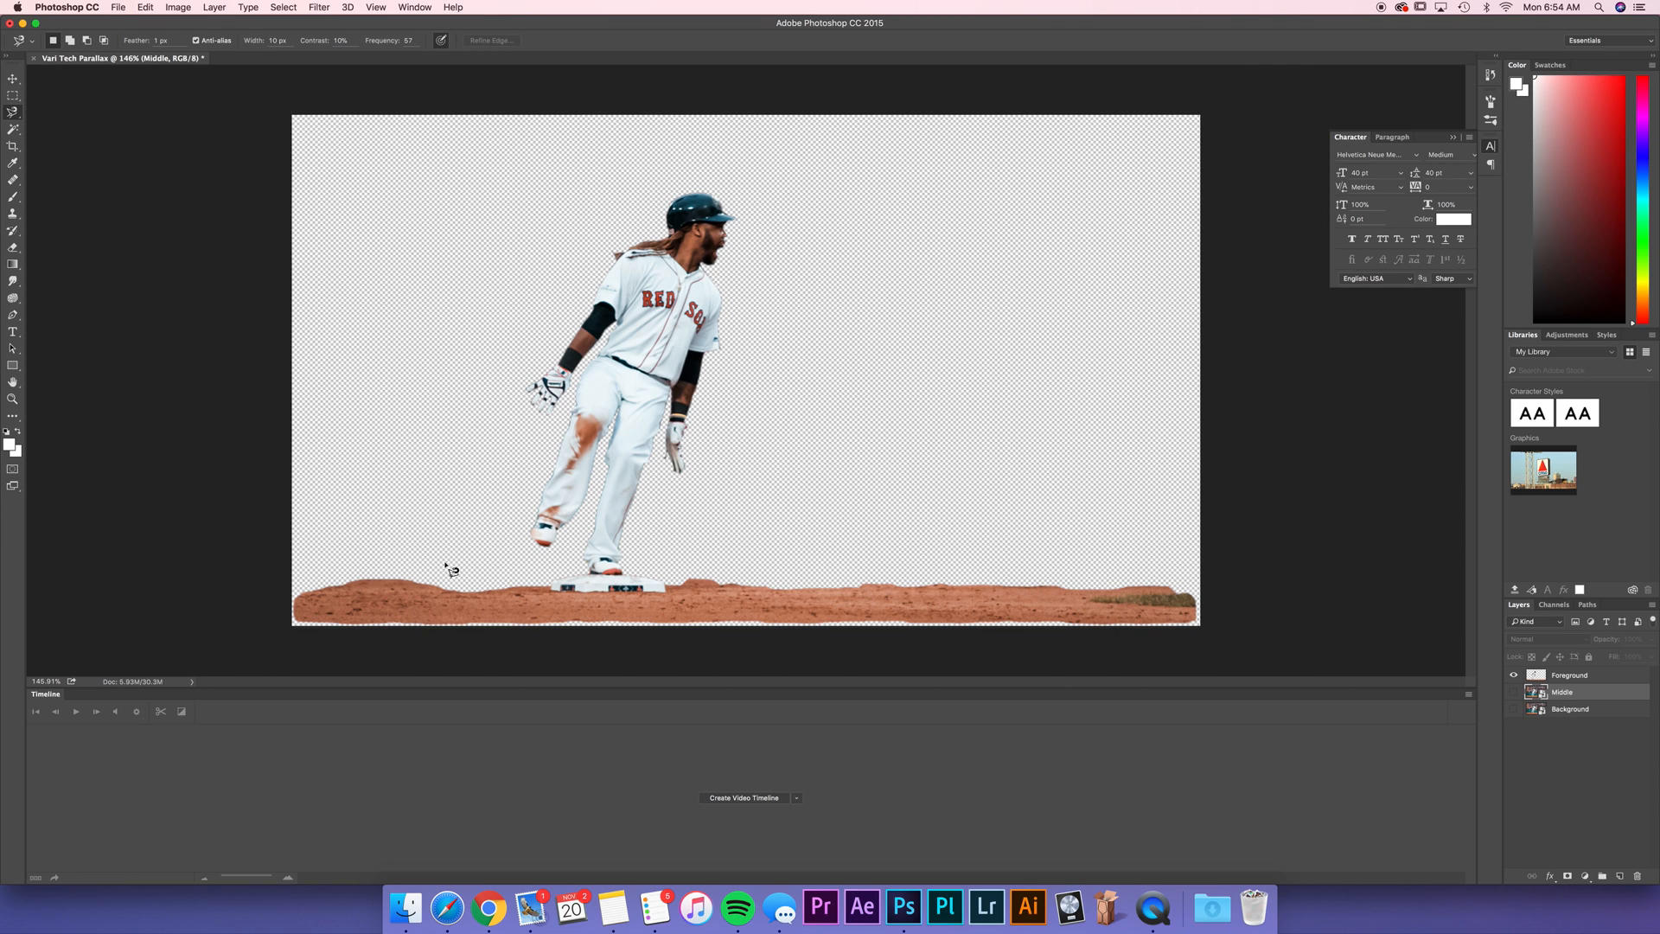
mouse_move(1365, 742)
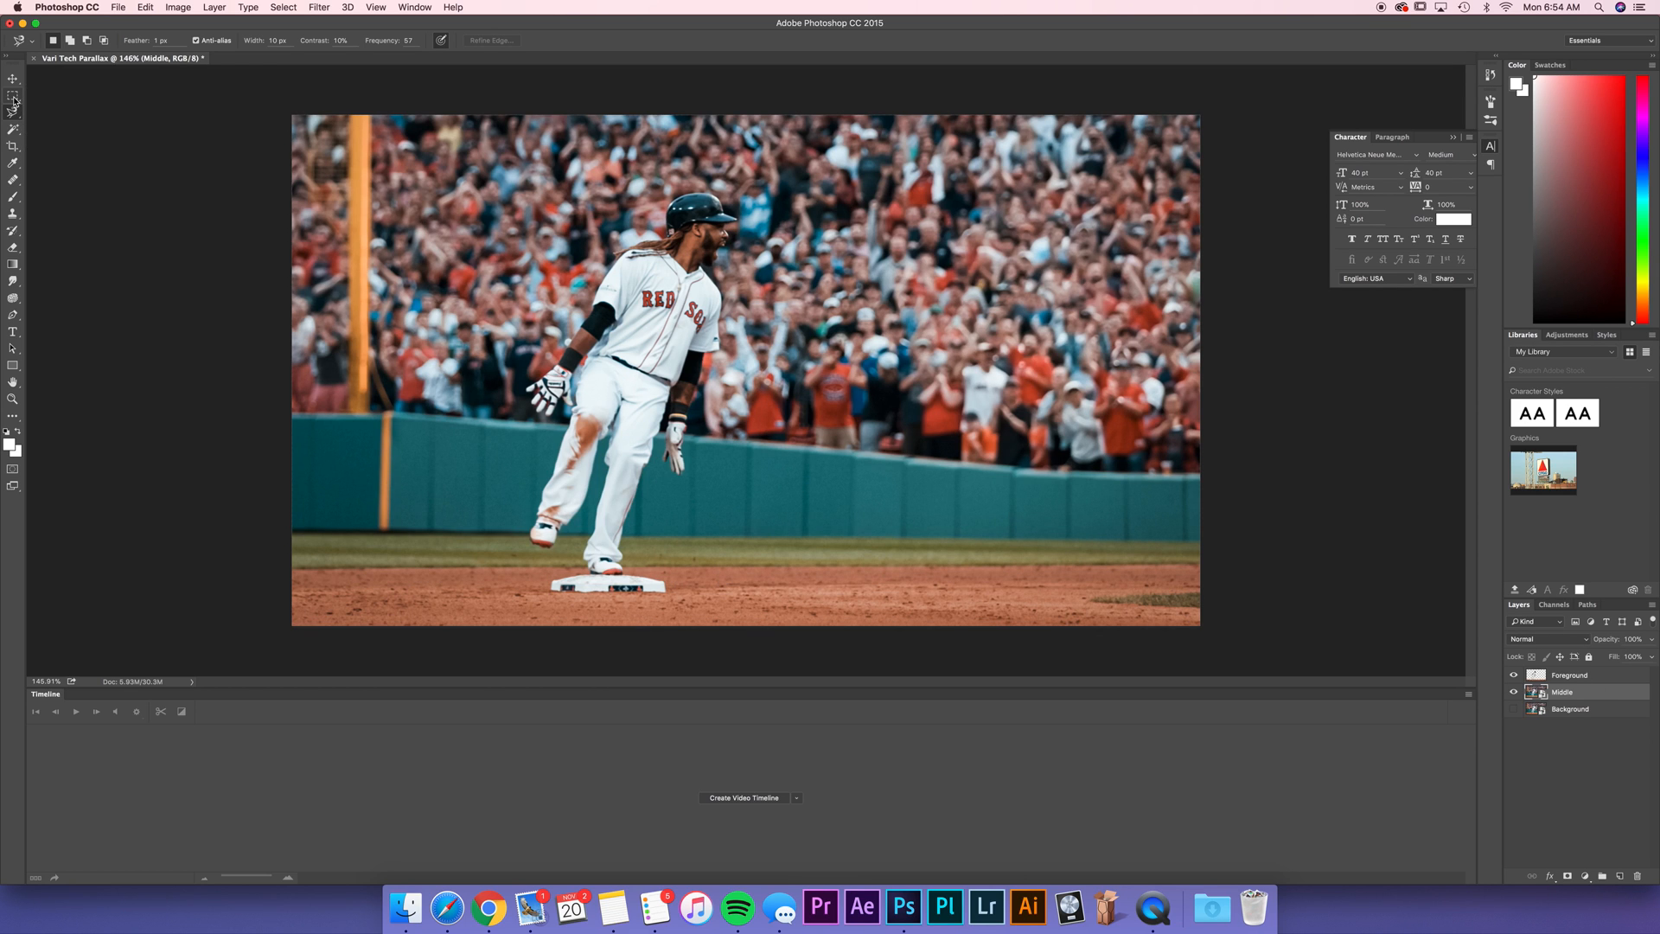
Step: Switch between the Rectangular Marquee and Move tools for placing layer content
left_click(16, 102)
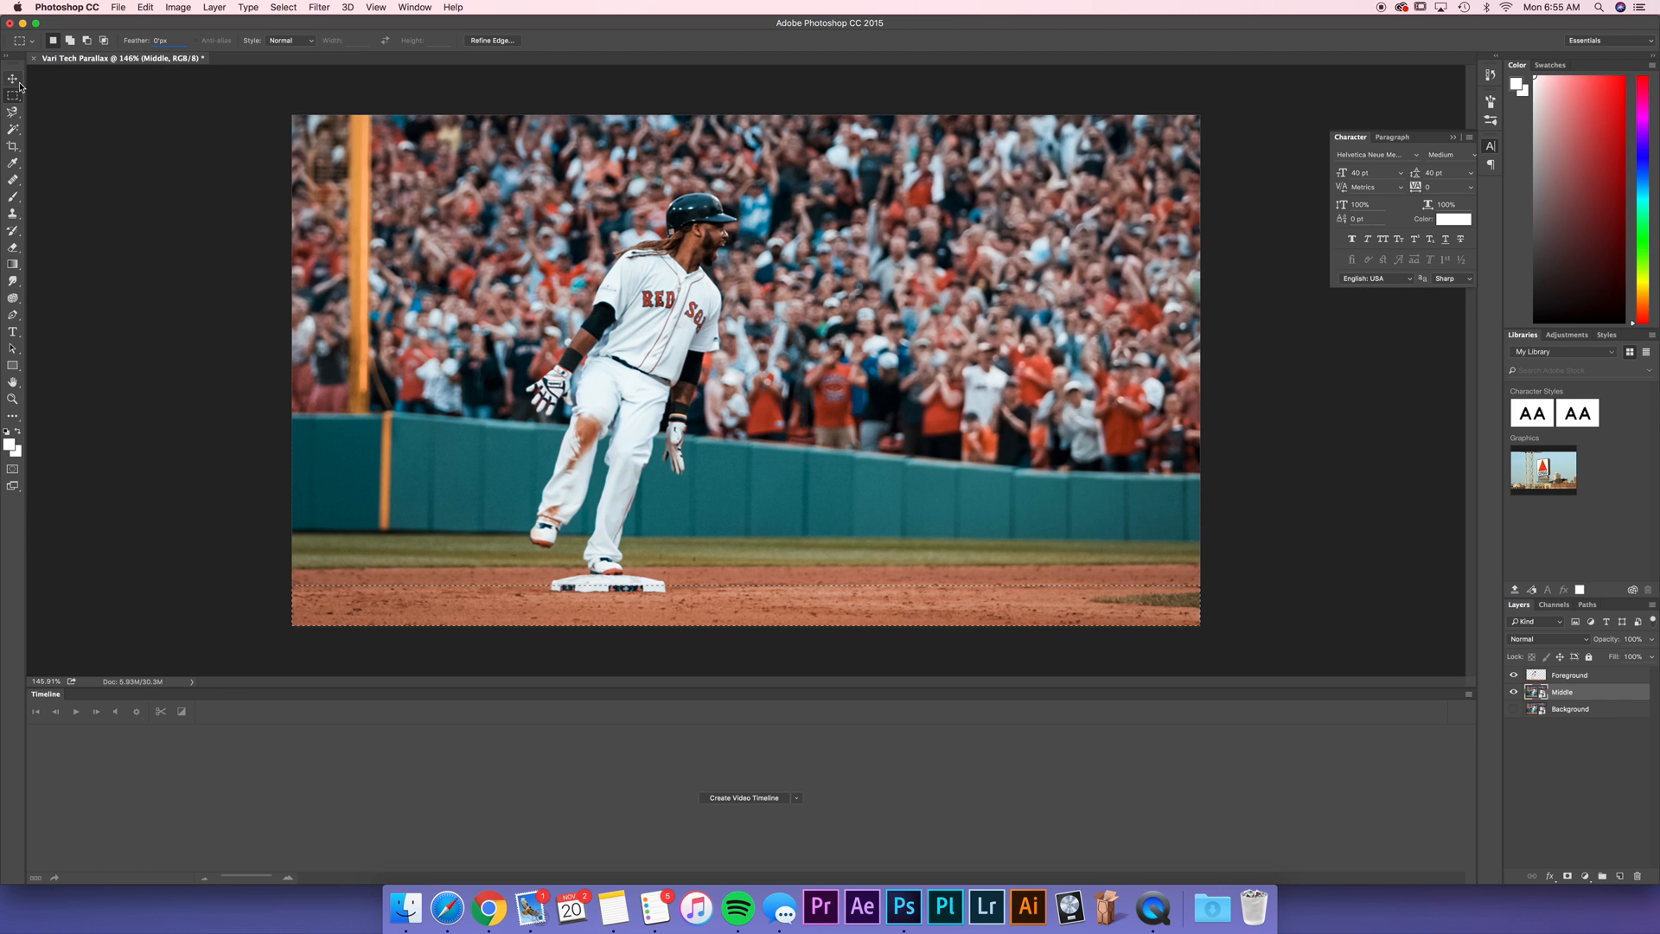
left_click(14, 78)
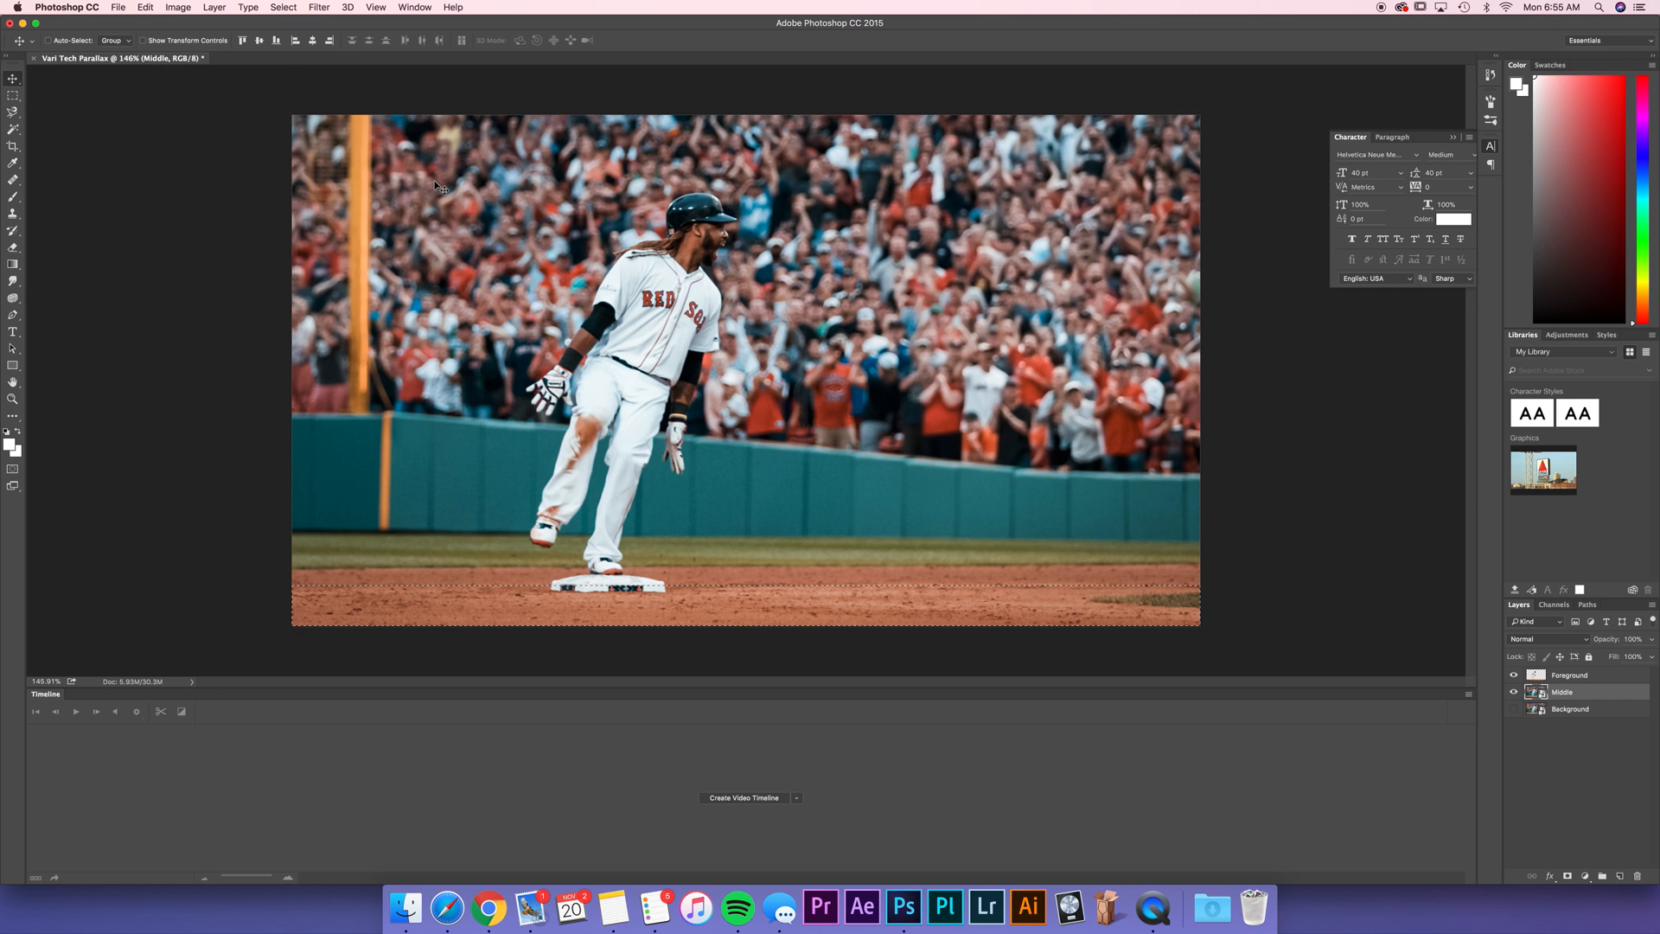
left_click(14, 93)
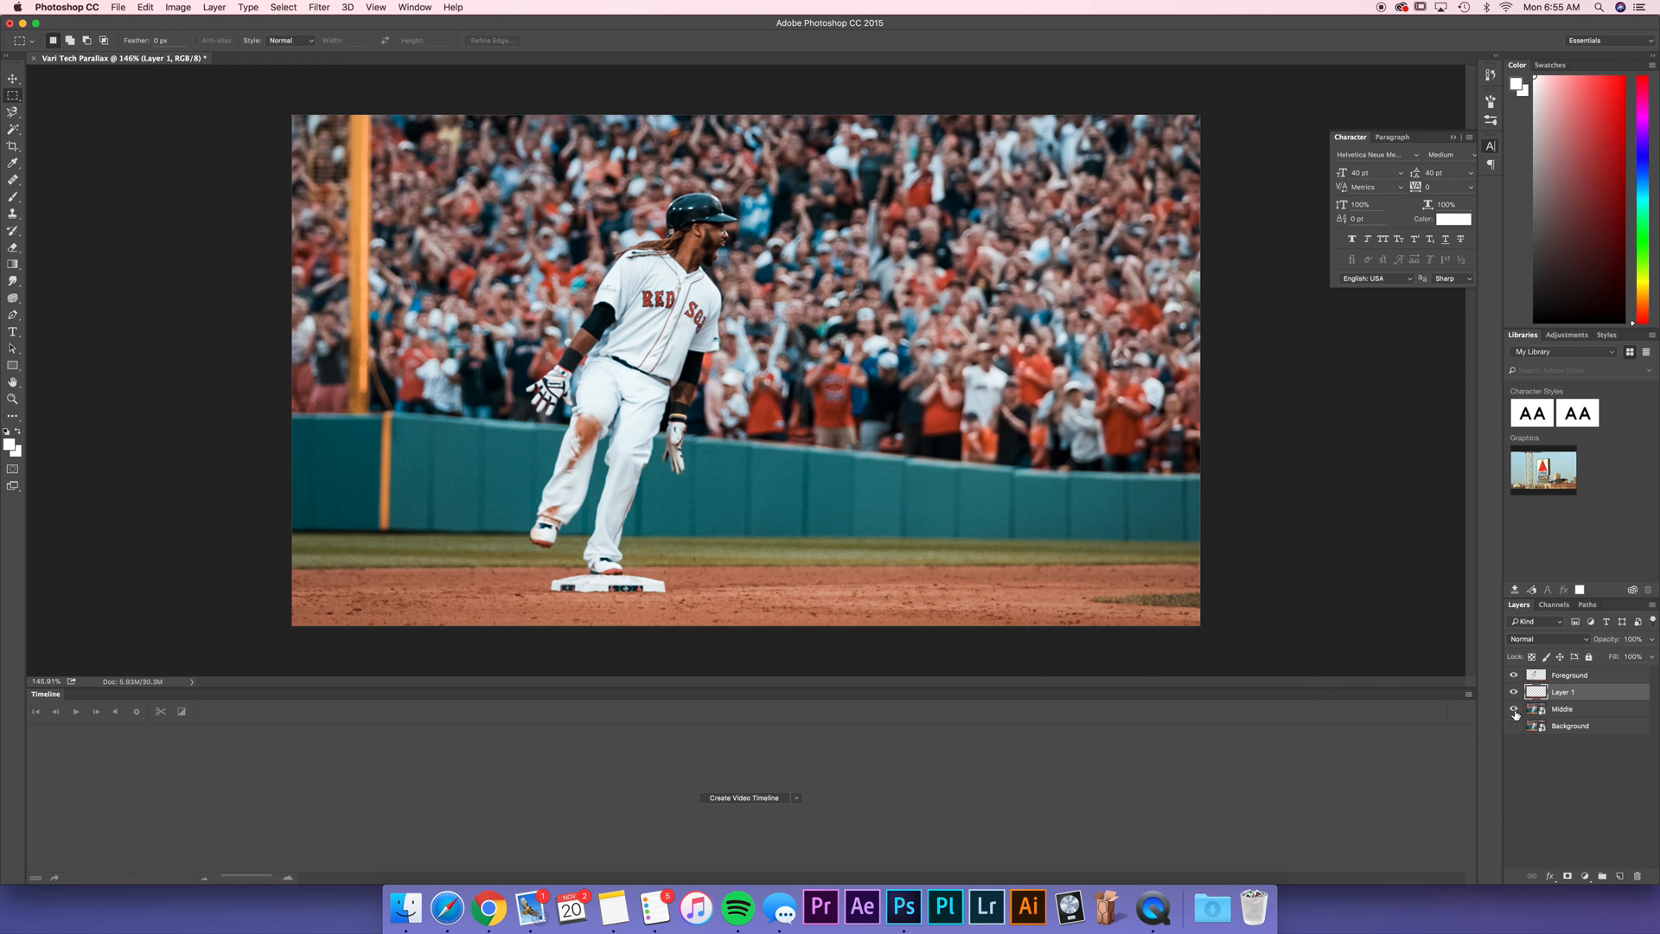
Step: Hide the Middle layer and select Layer 1 together with Foreground
left_click(1515, 708)
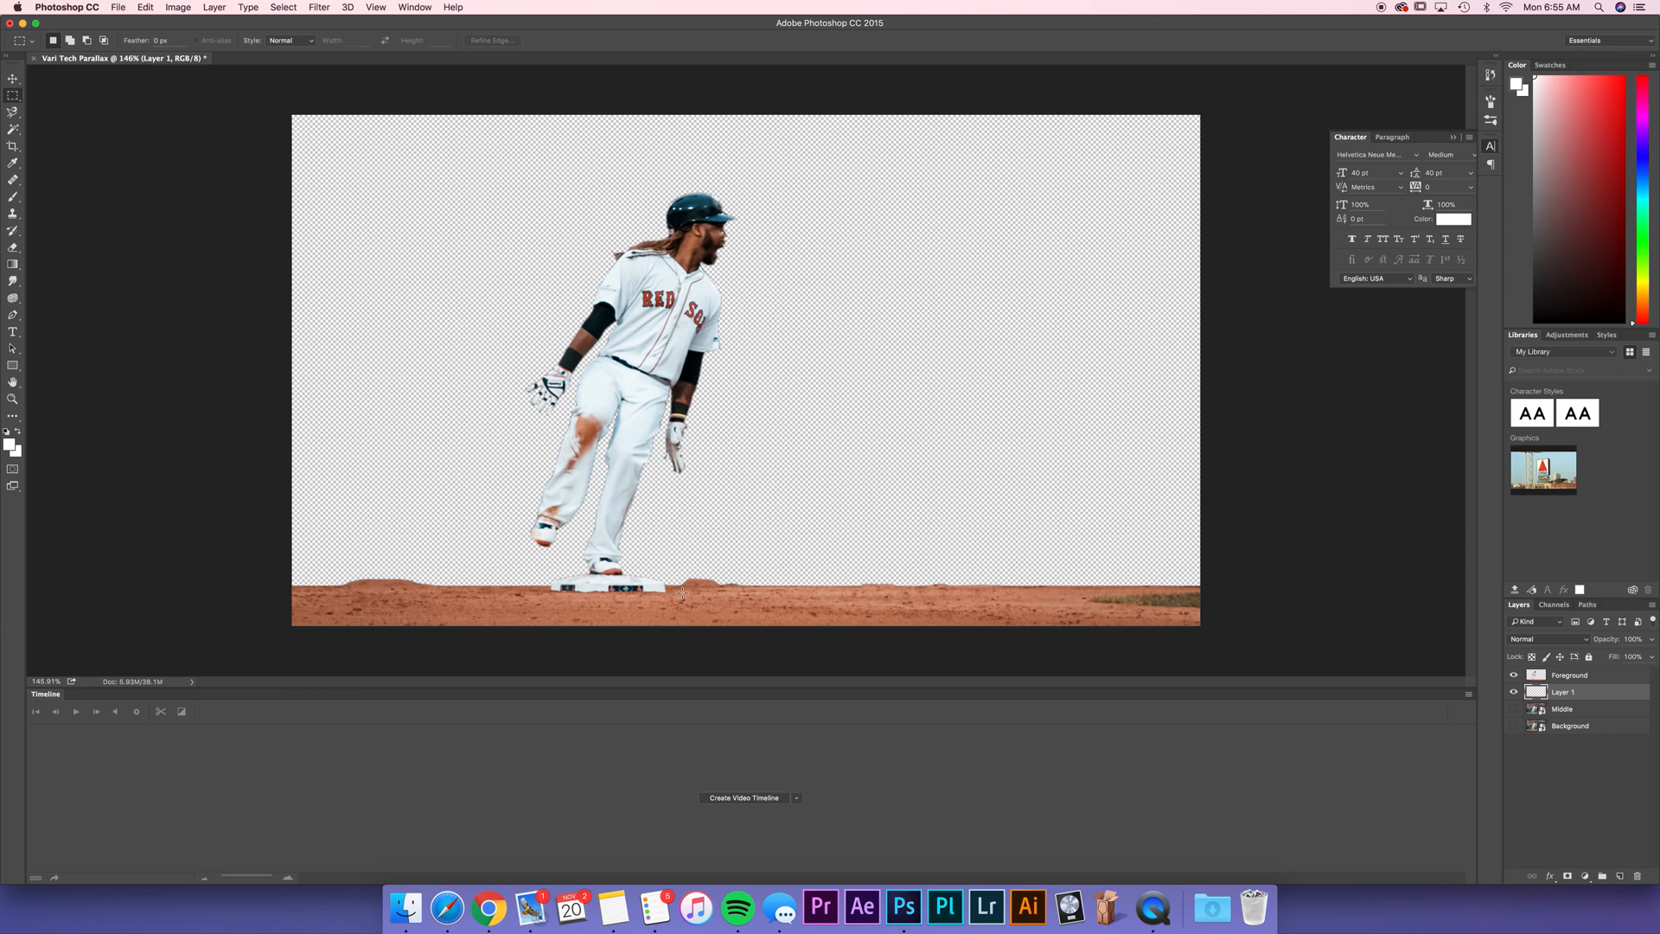
mouse_move(370, 567)
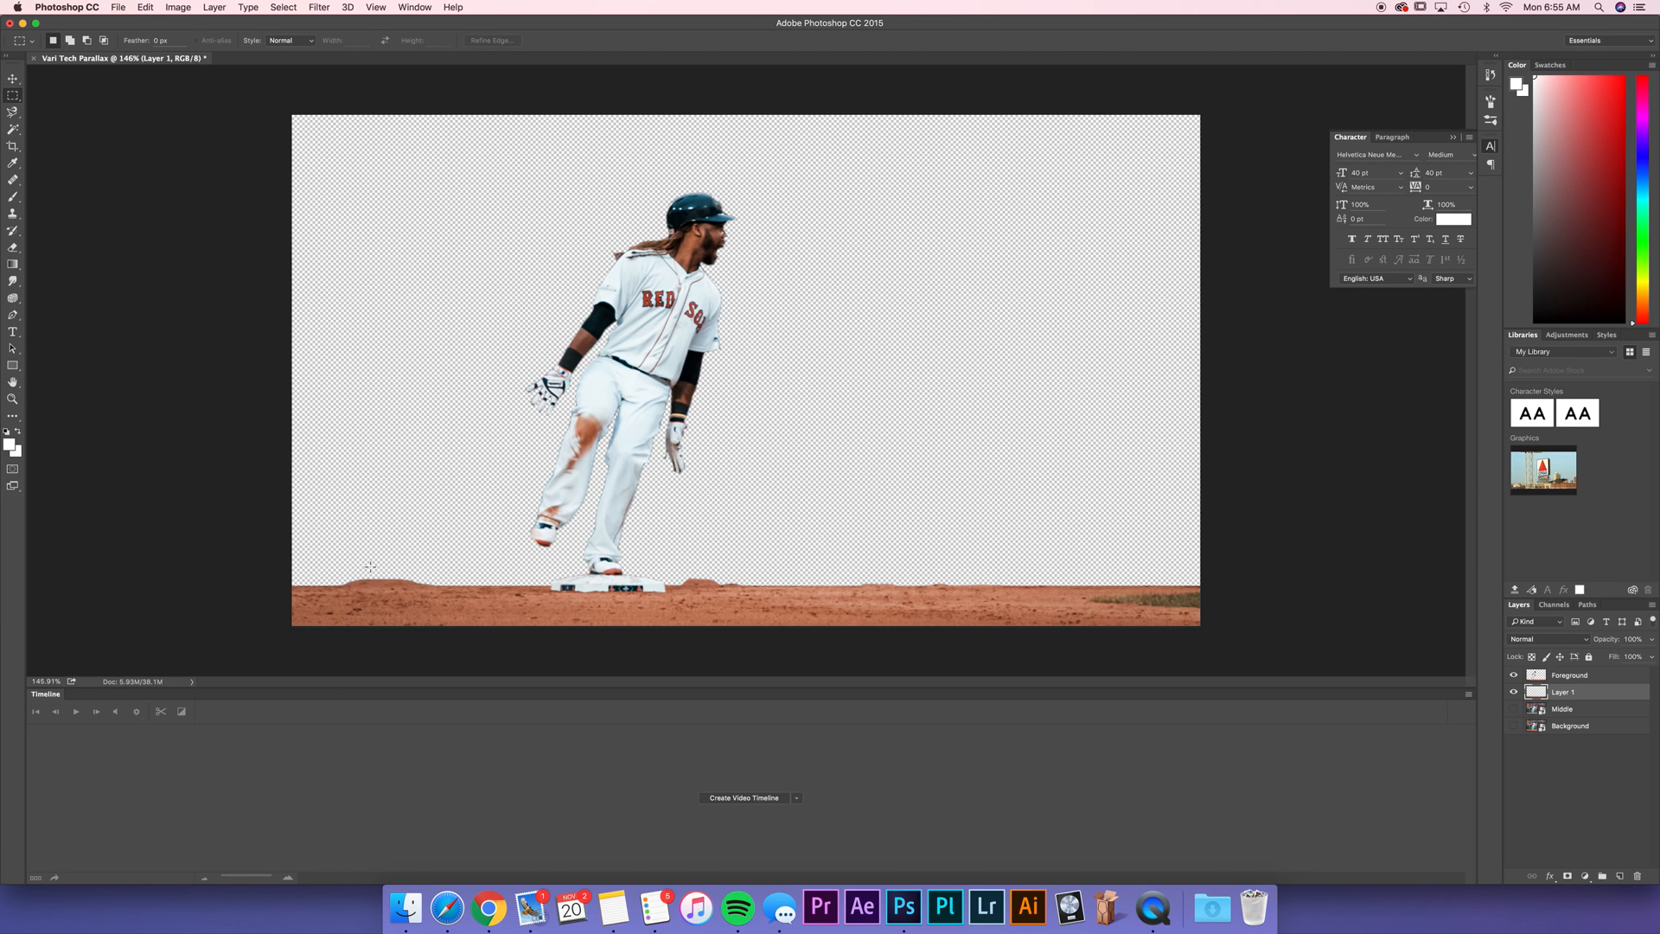
mouse_move(842, 564)
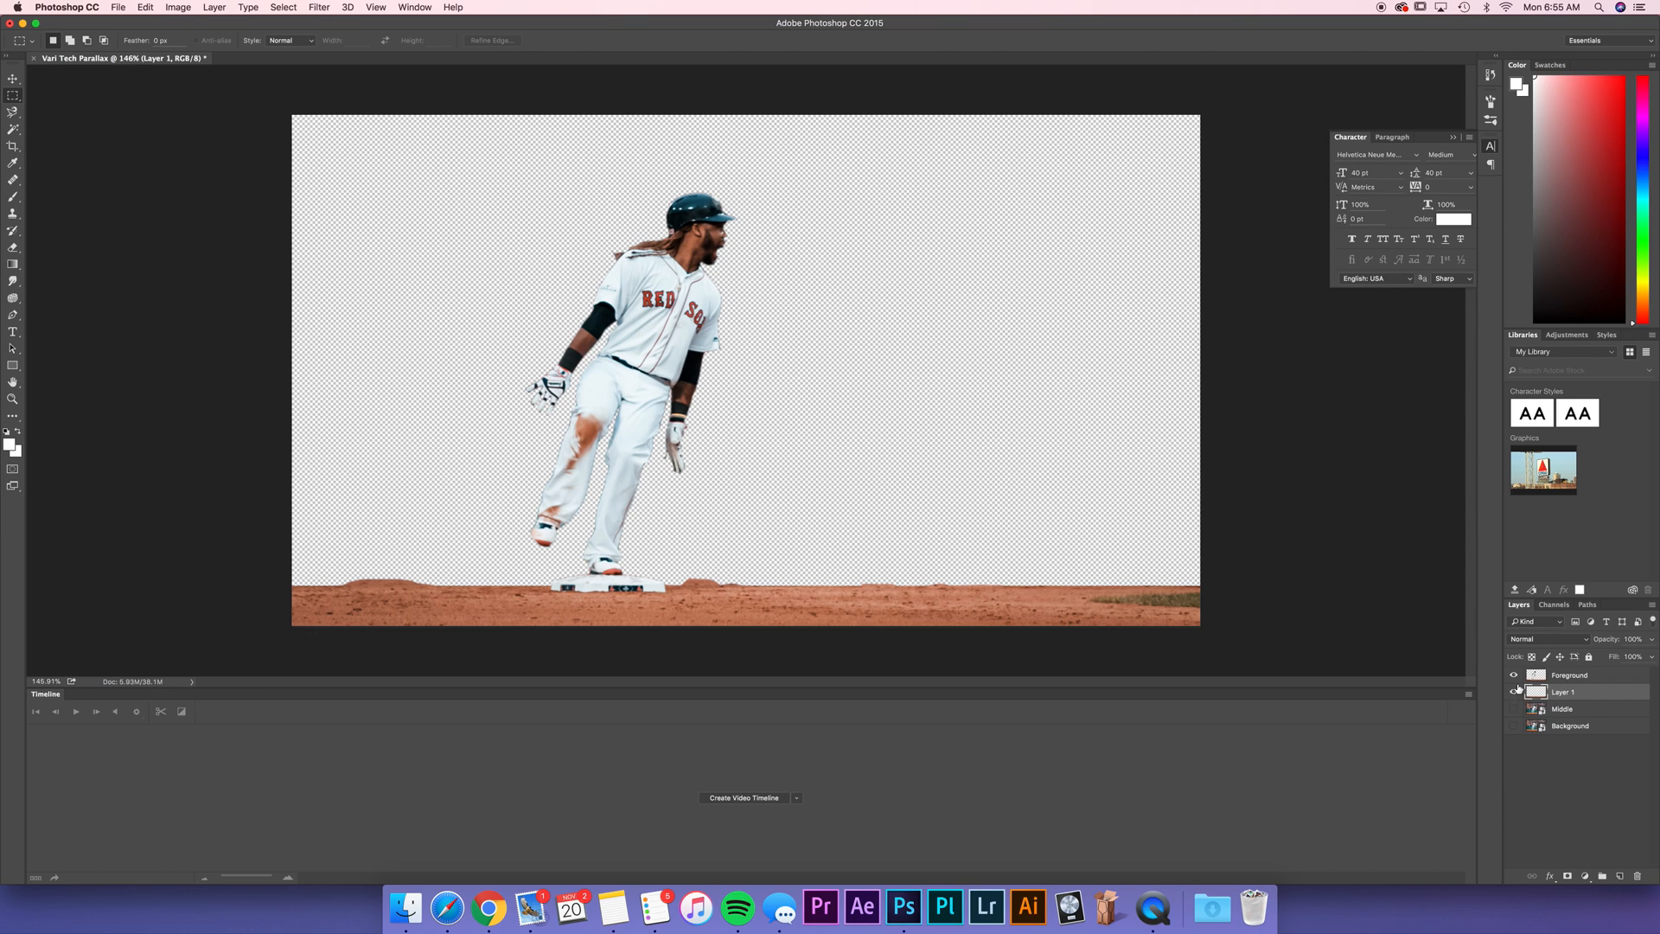
left_click(1514, 692)
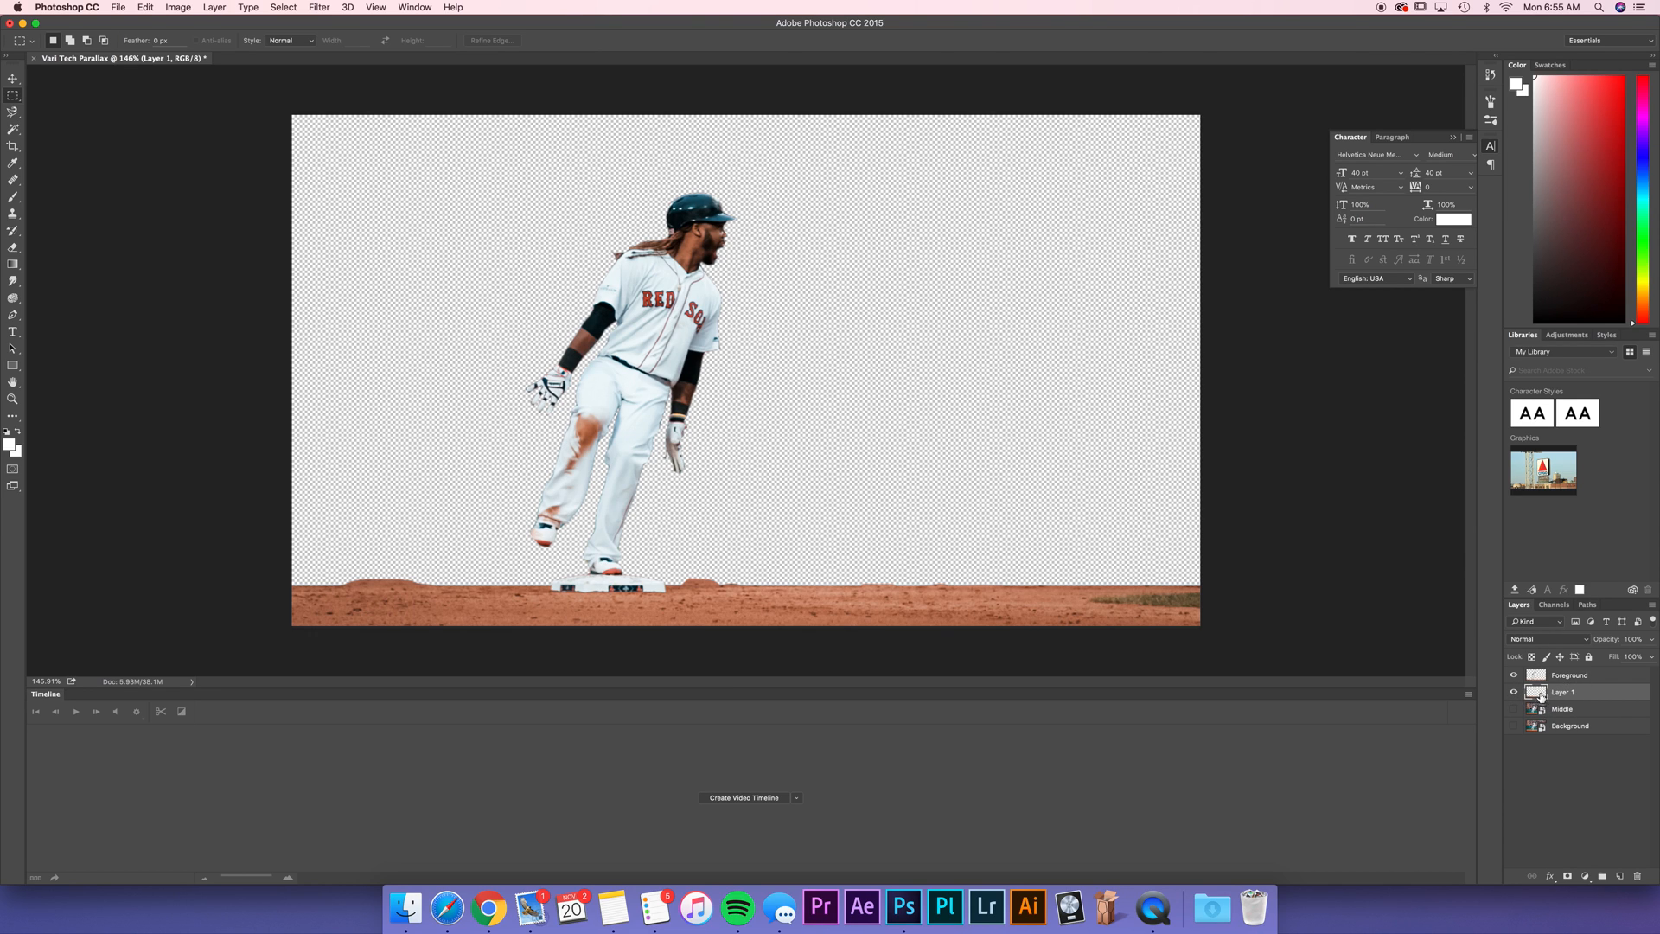
left_click(1570, 676)
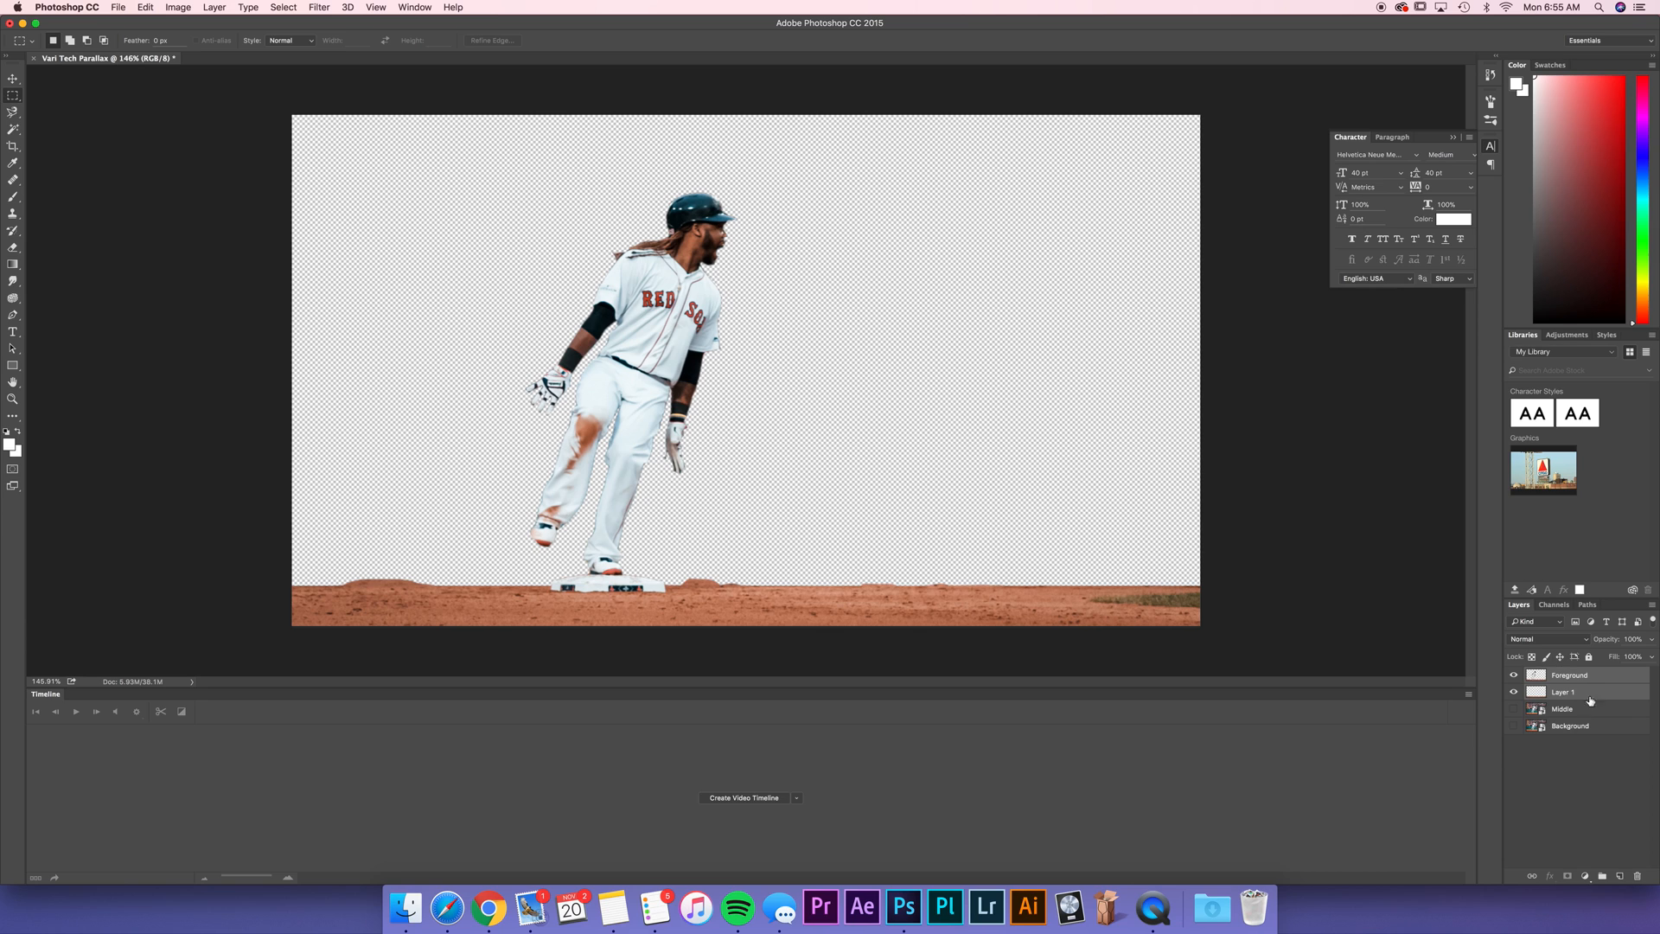
Step: Merge Layer 1 into Foreground and make the Middle layer visible again
right_click(1563, 691)
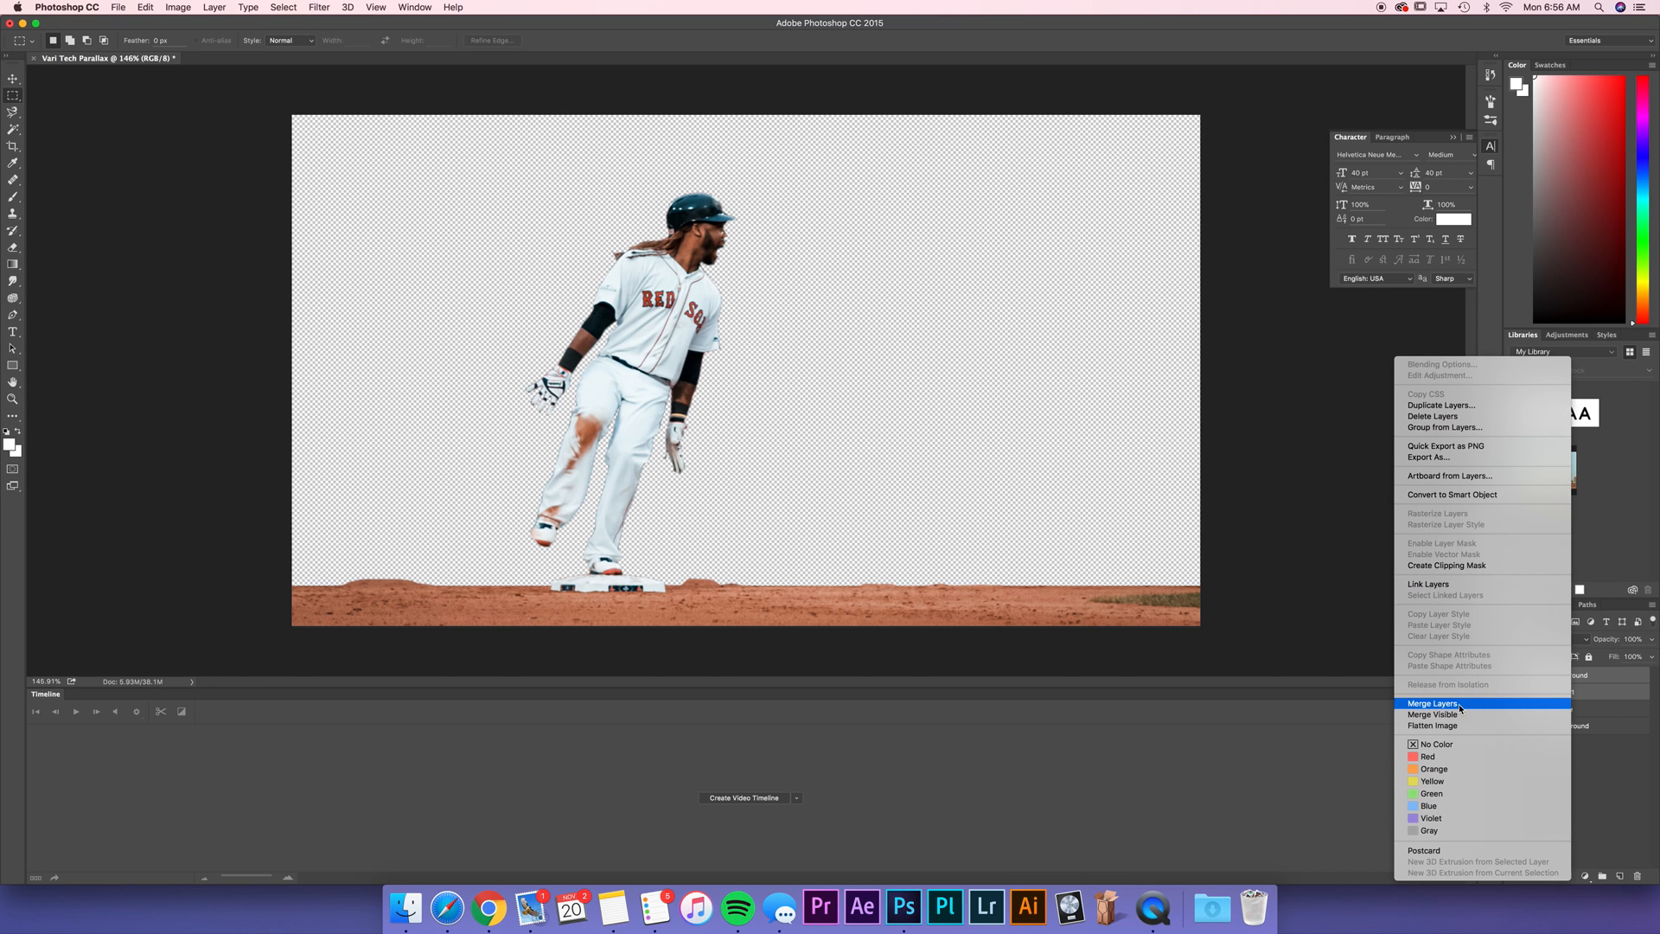
left_click(1436, 703)
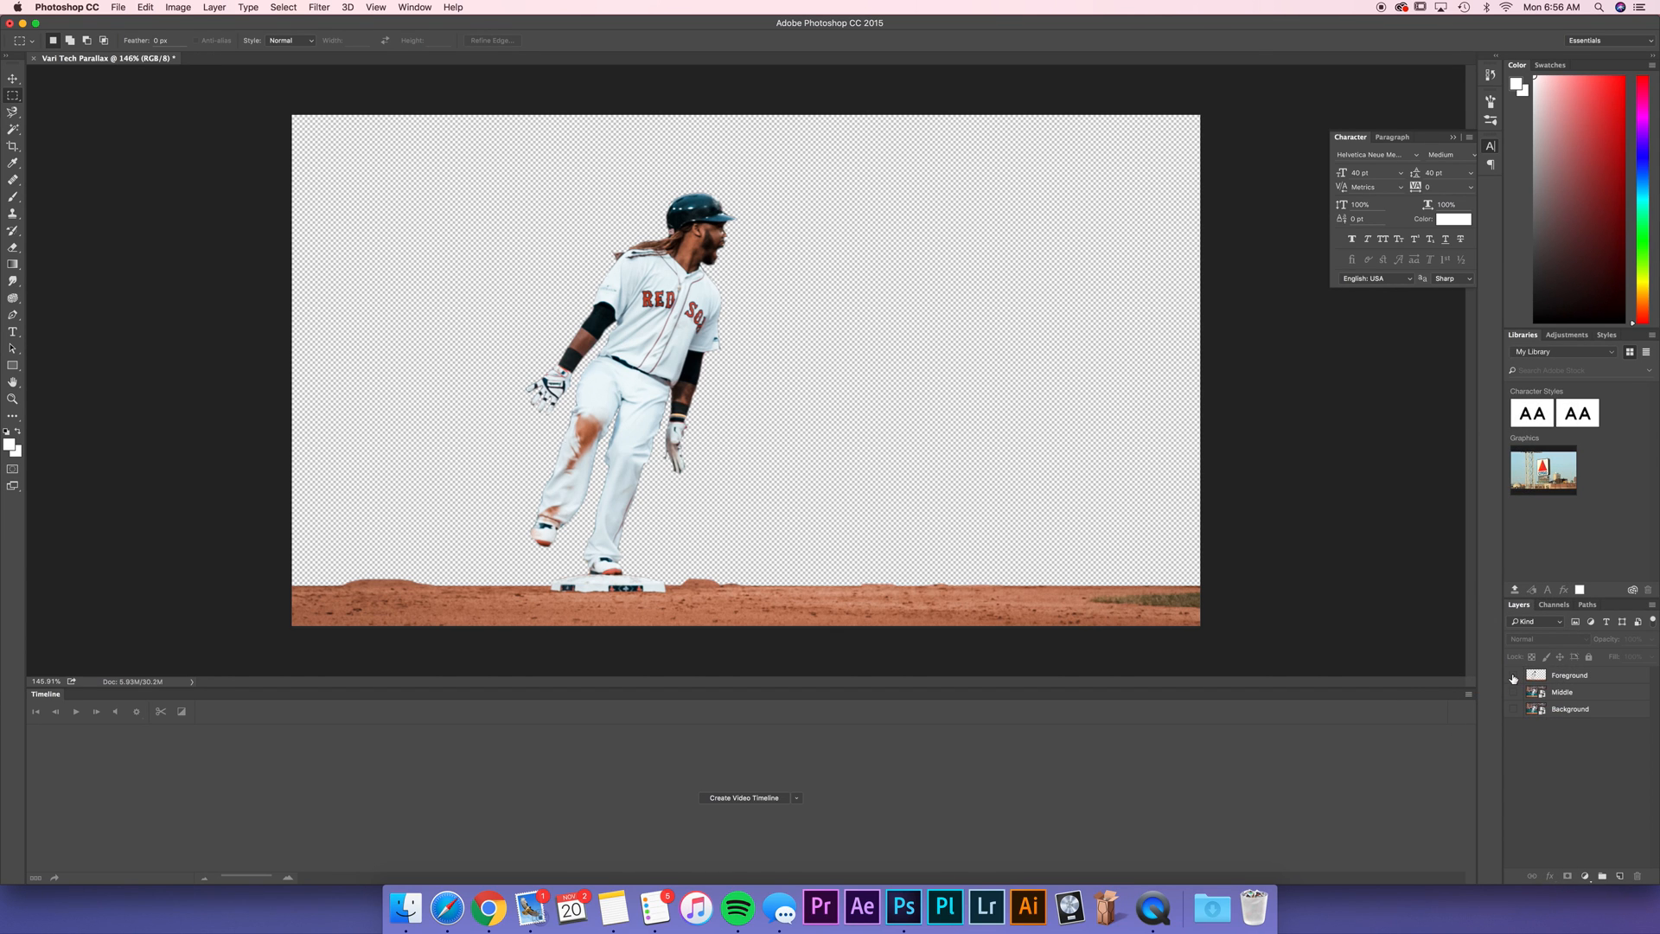
left_click(1513, 692)
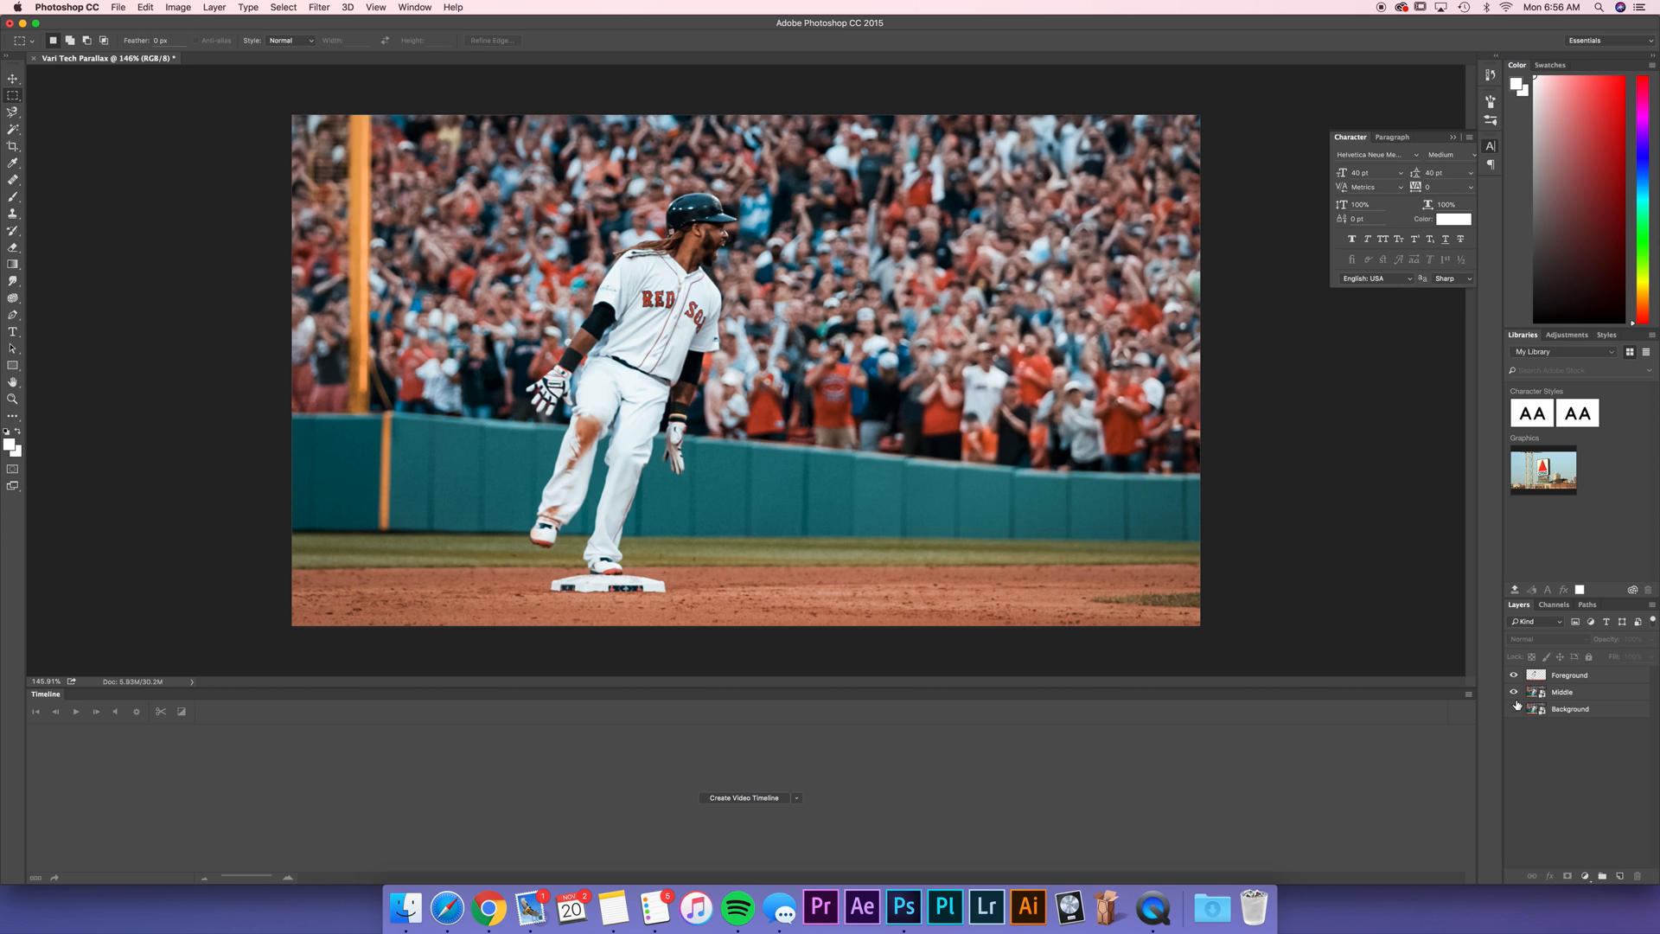
left_click(1514, 691)
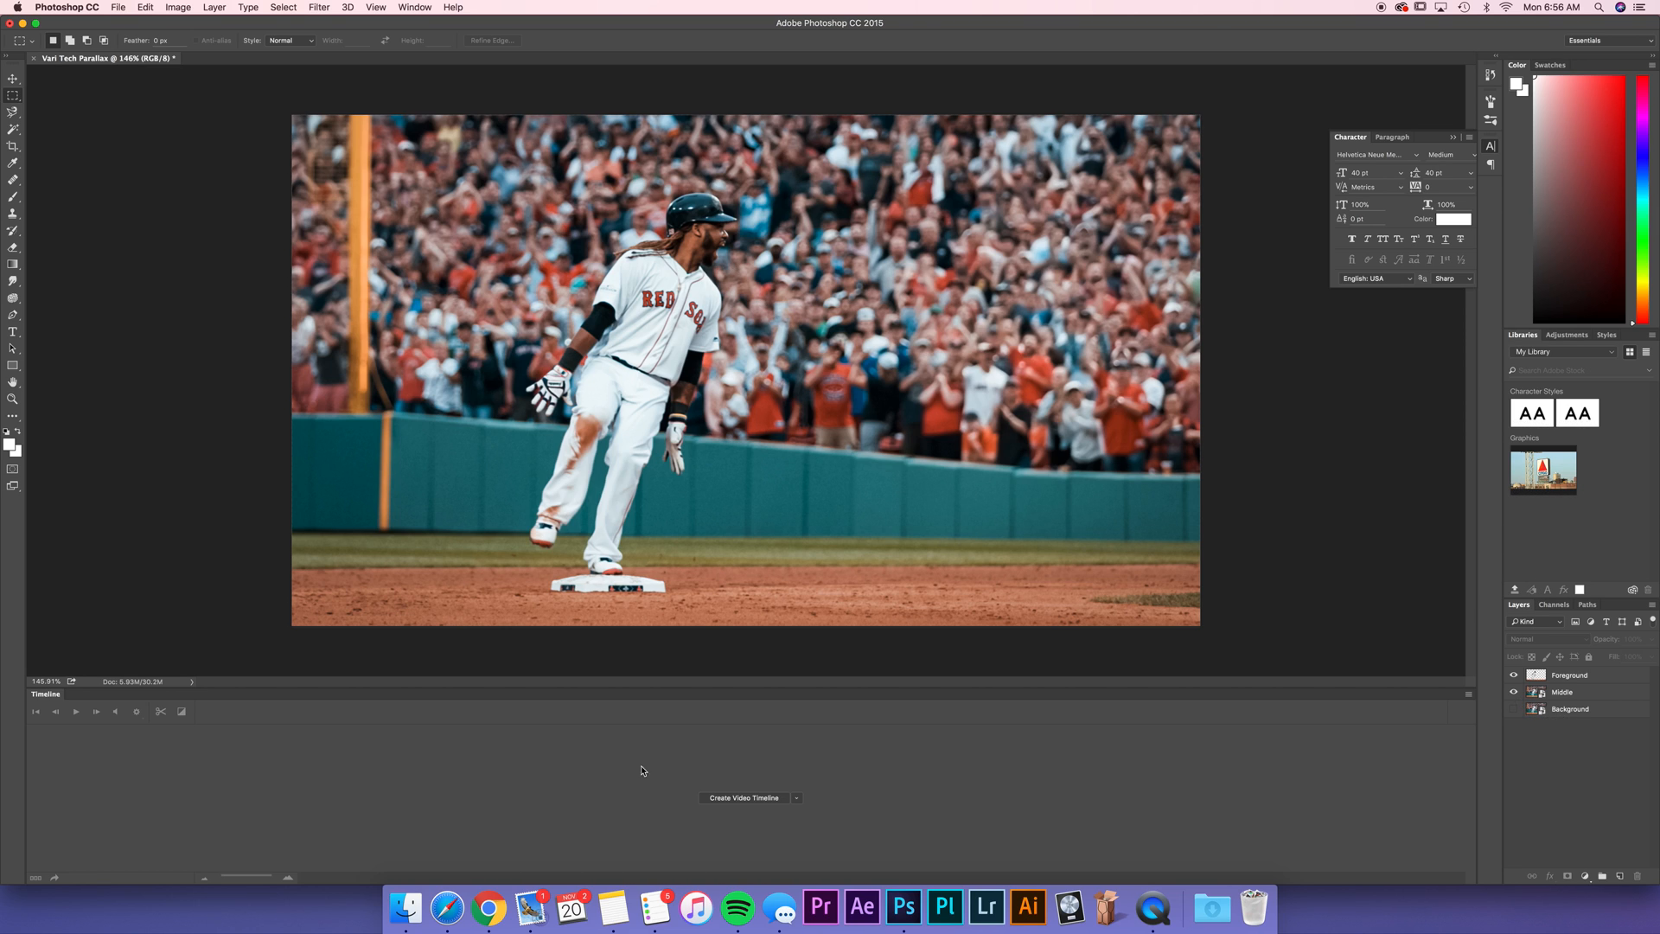
mouse_move(8, 92)
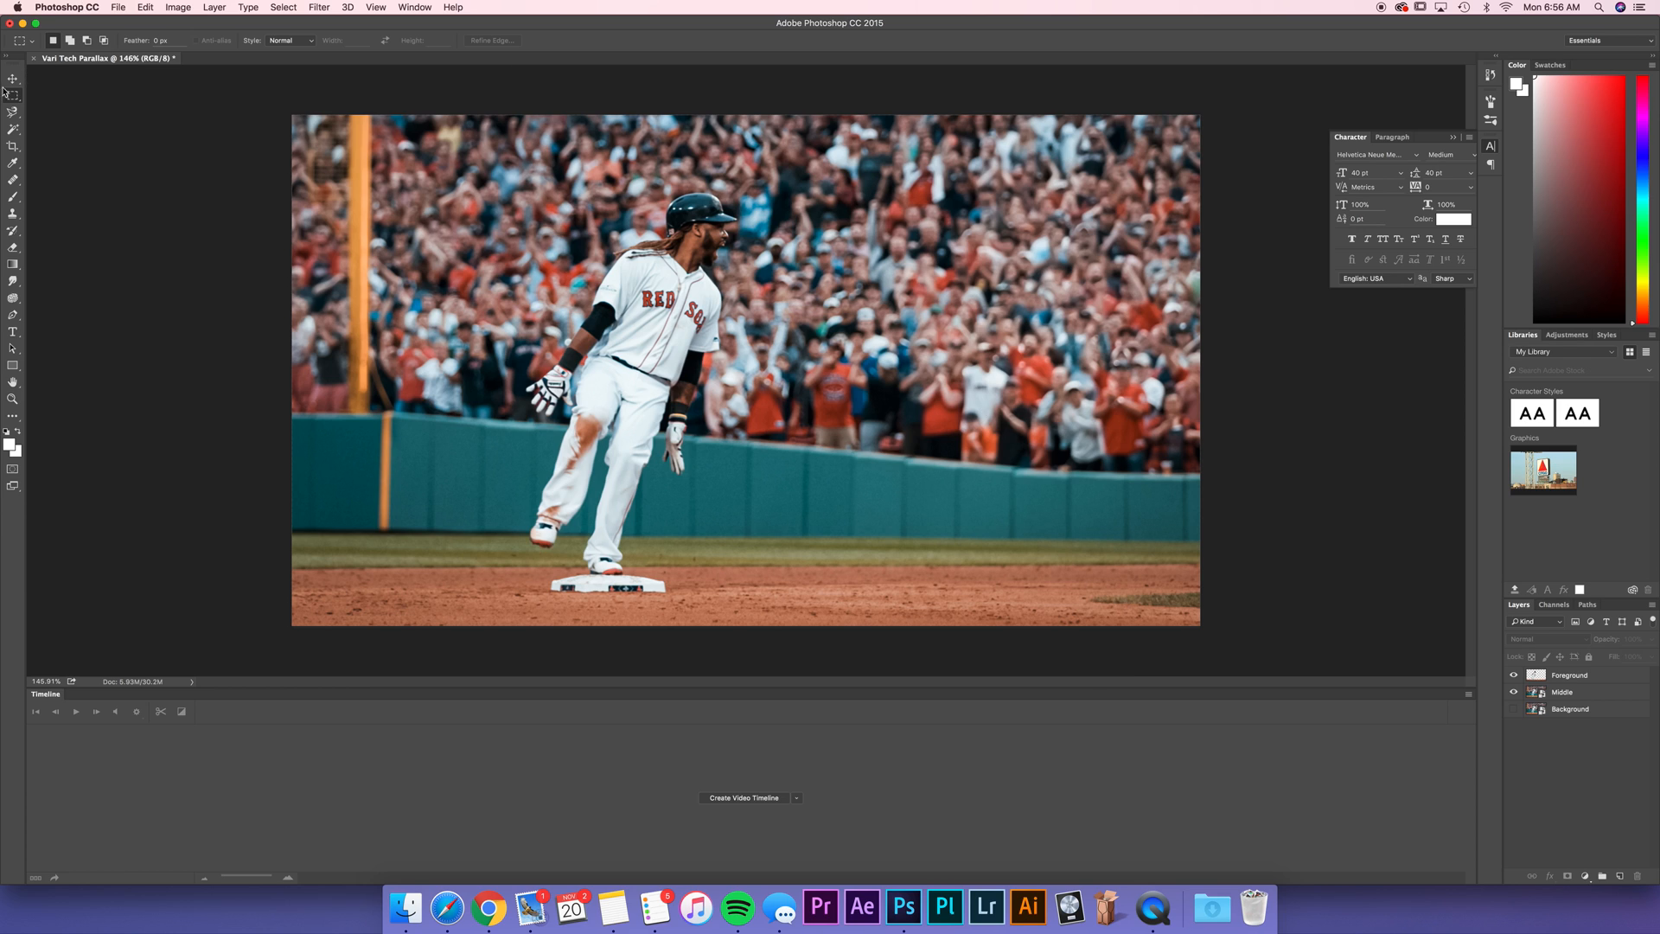
Step: Pick the Lasso tool and hide the Foreground player layer, leaving the Middle crowd strip
left_click(14, 111)
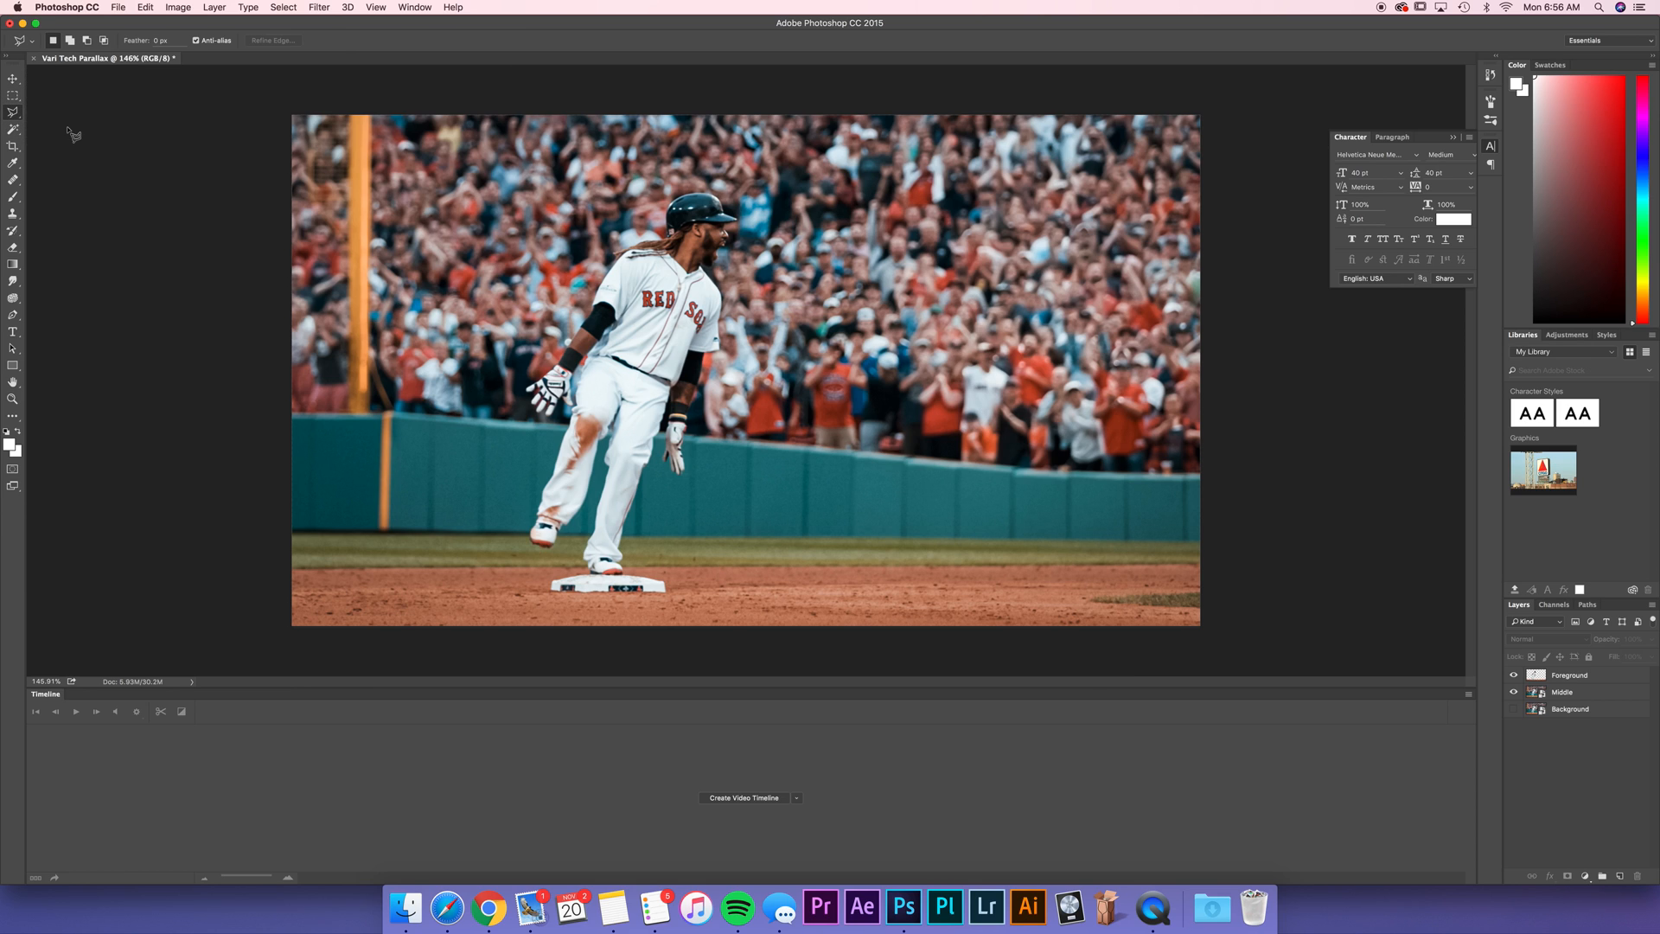
mouse_move(1172, 330)
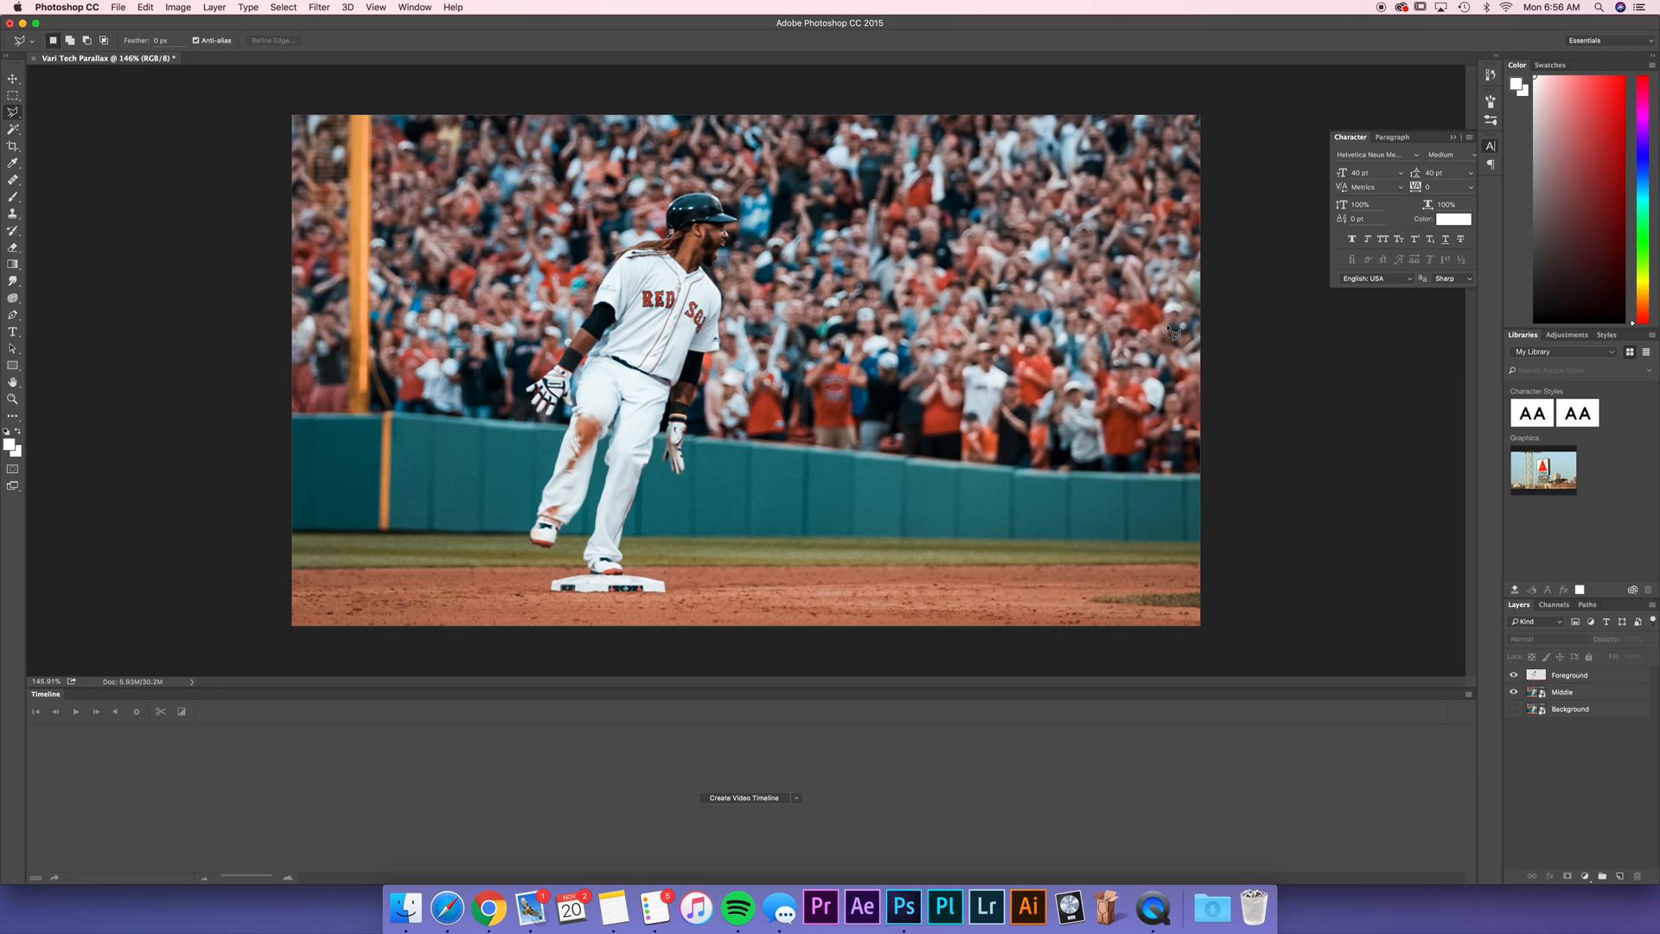
mouse_move(1221, 359)
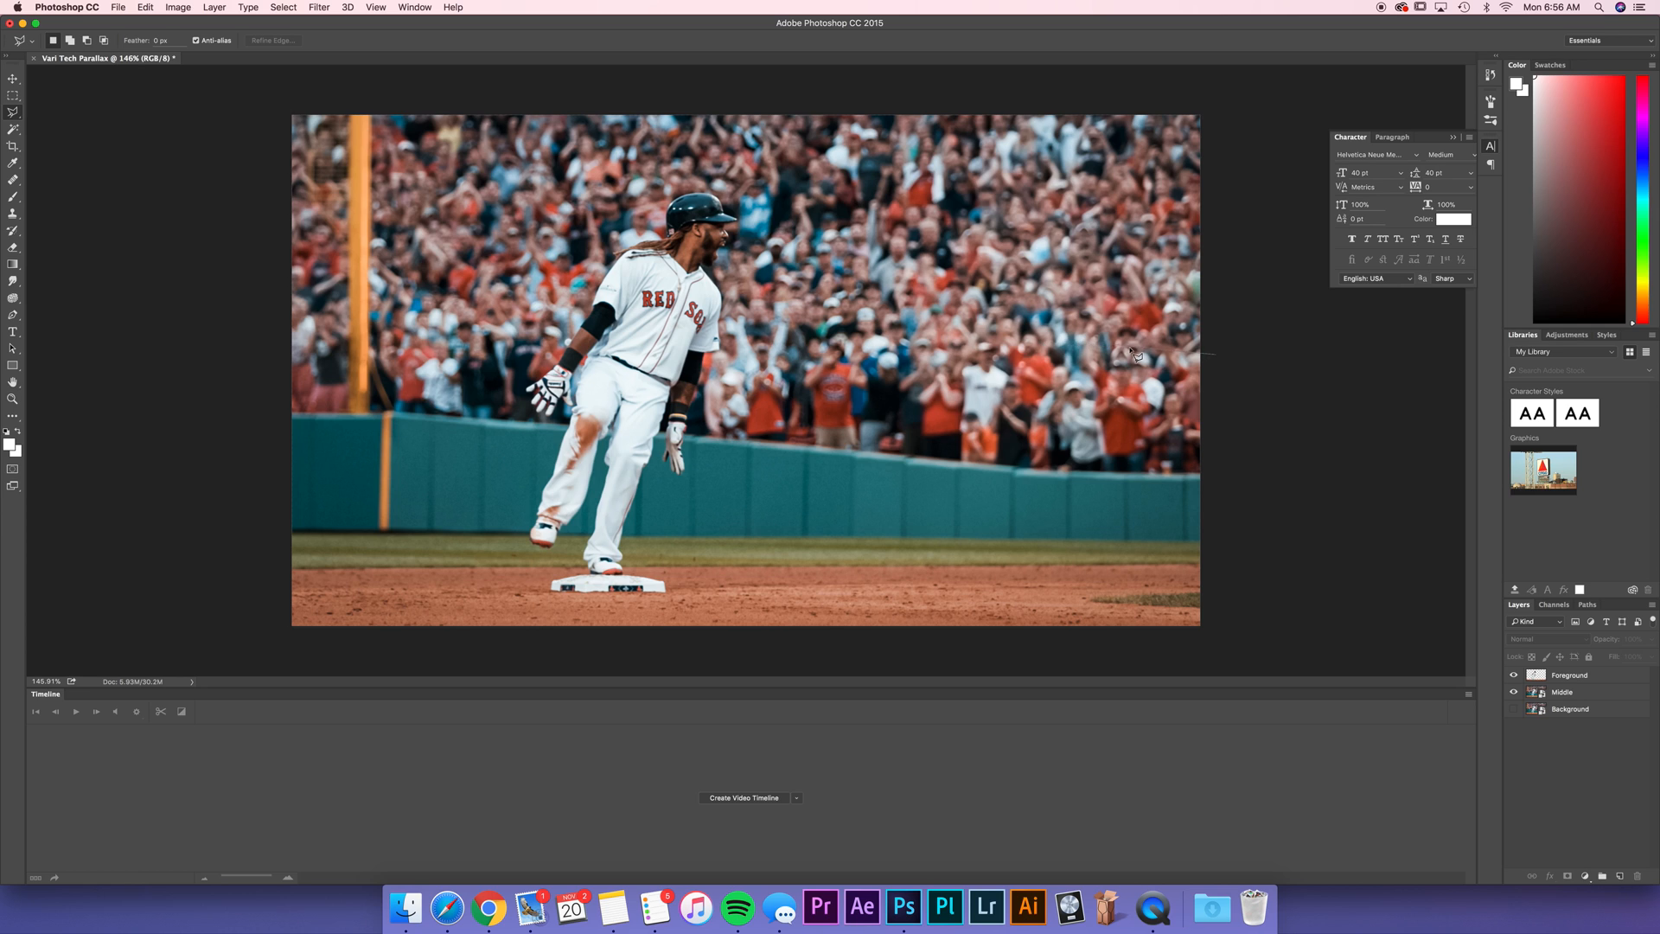
mouse_move(1027, 339)
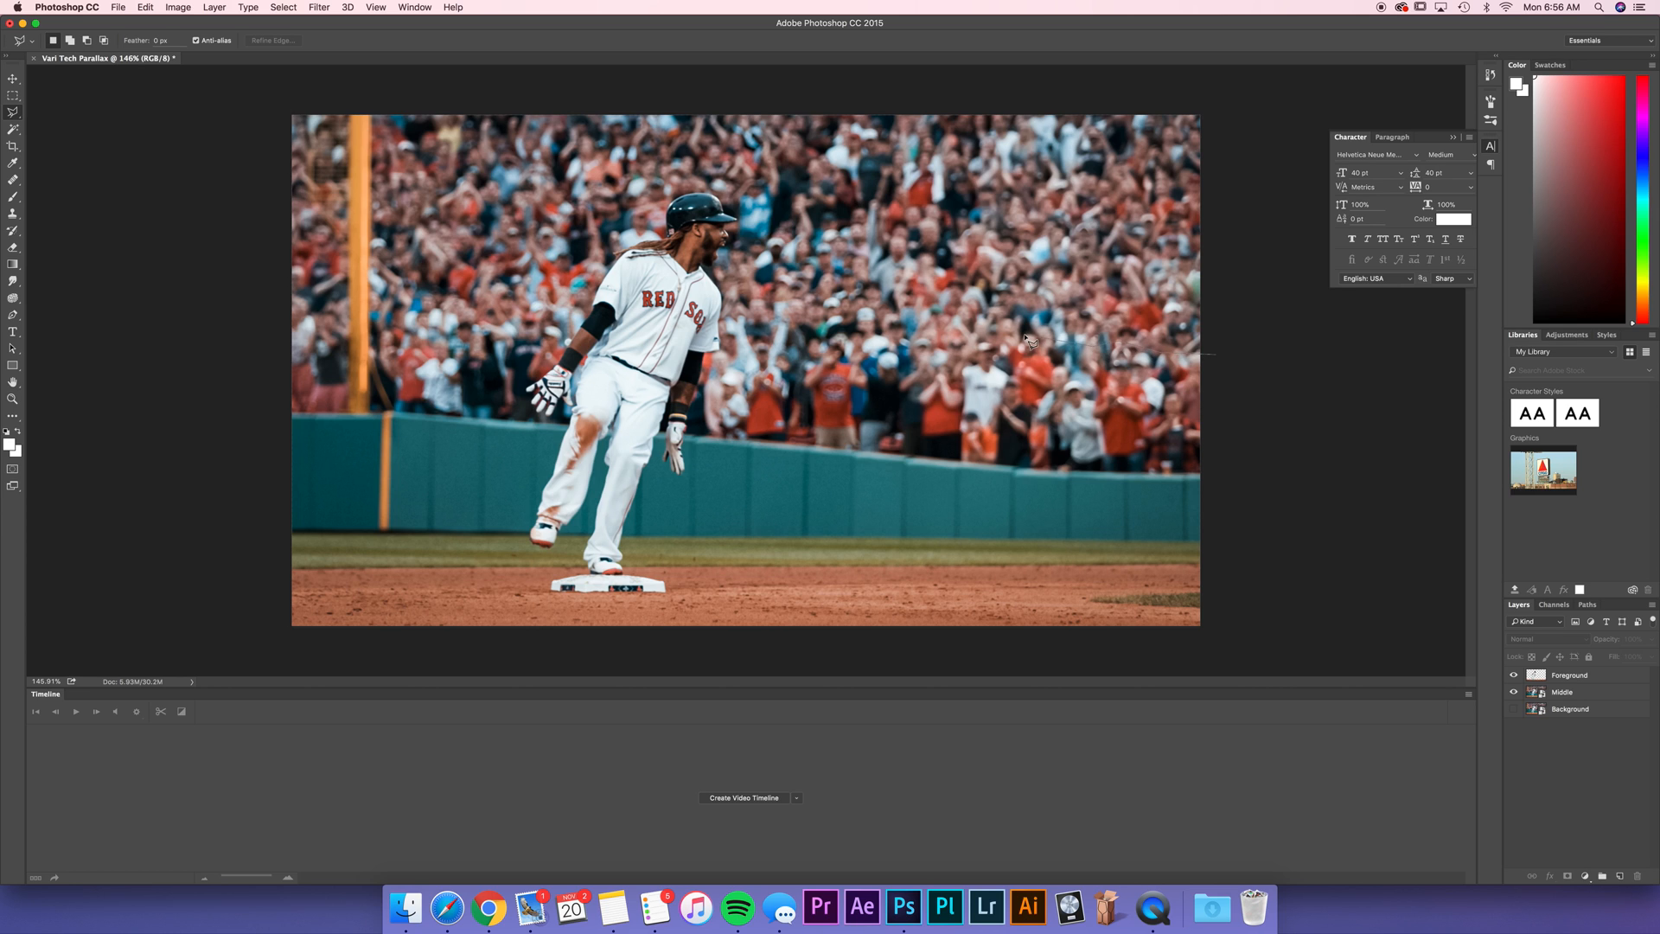
mouse_move(819, 323)
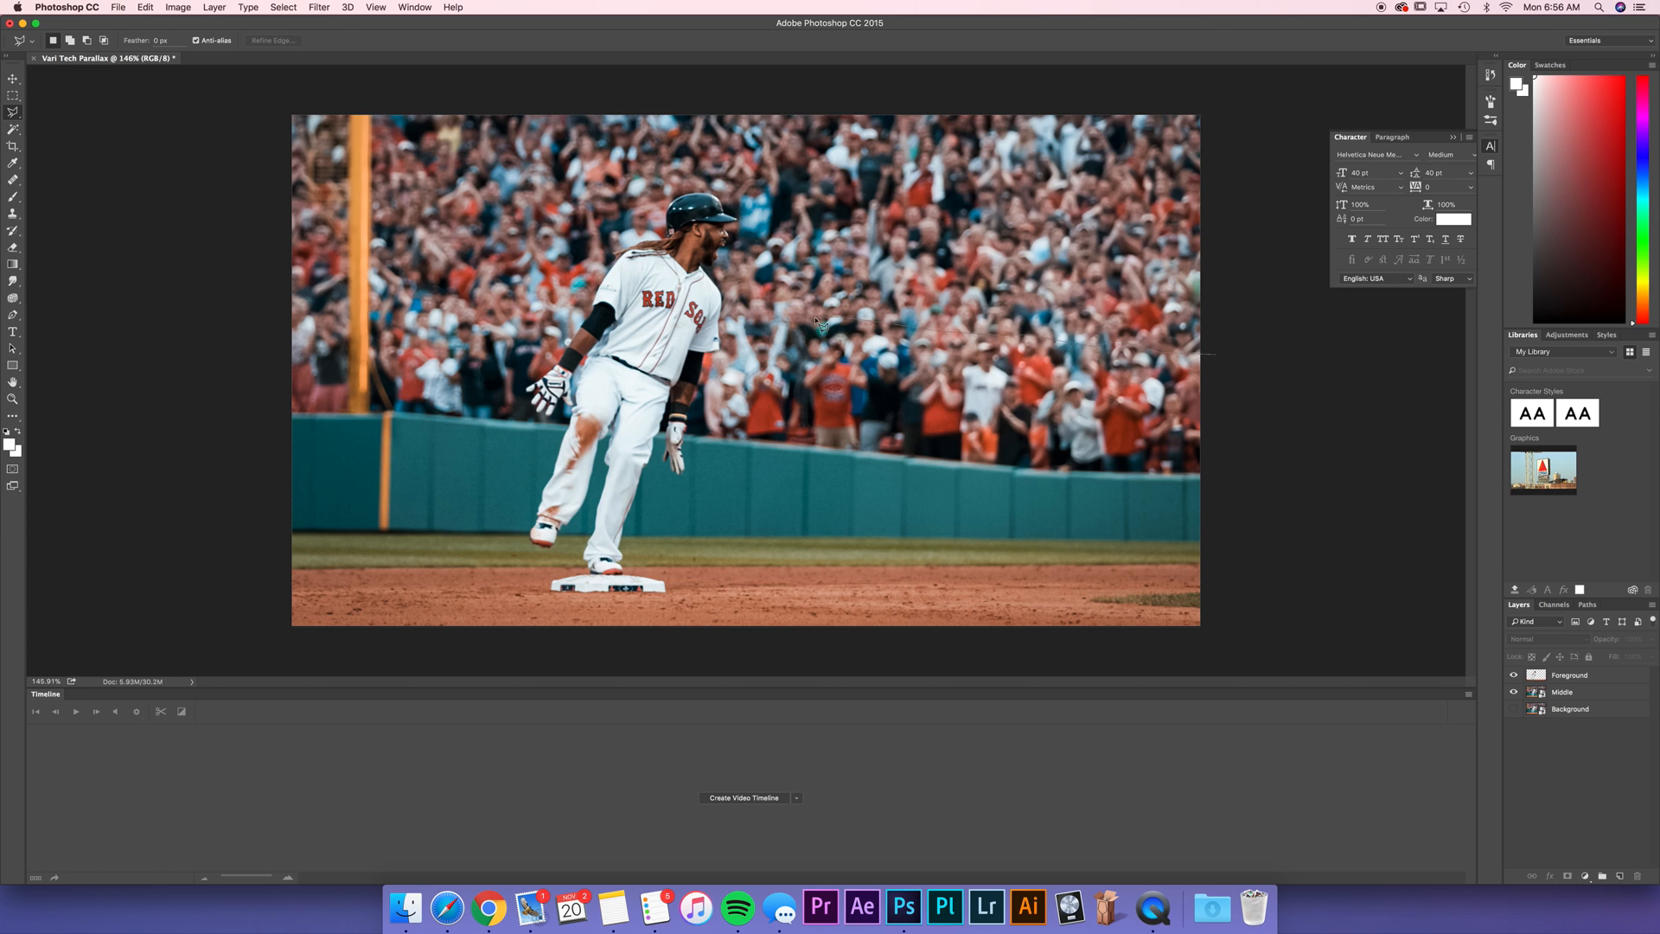
mouse_move(724, 308)
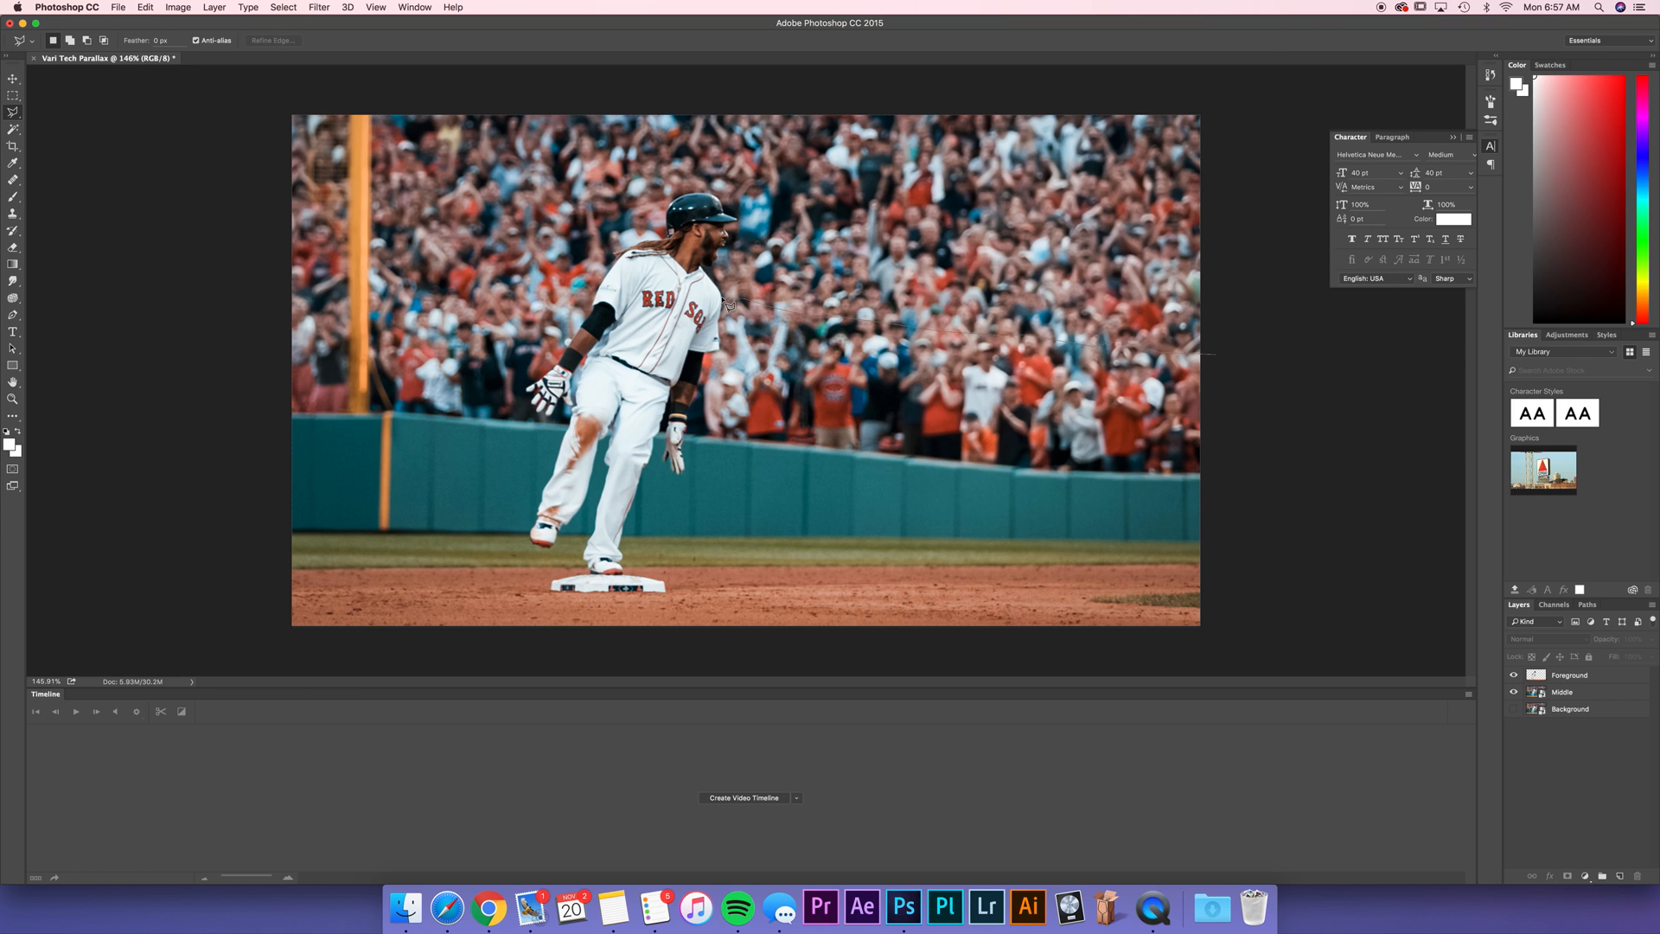
mouse_move(510, 290)
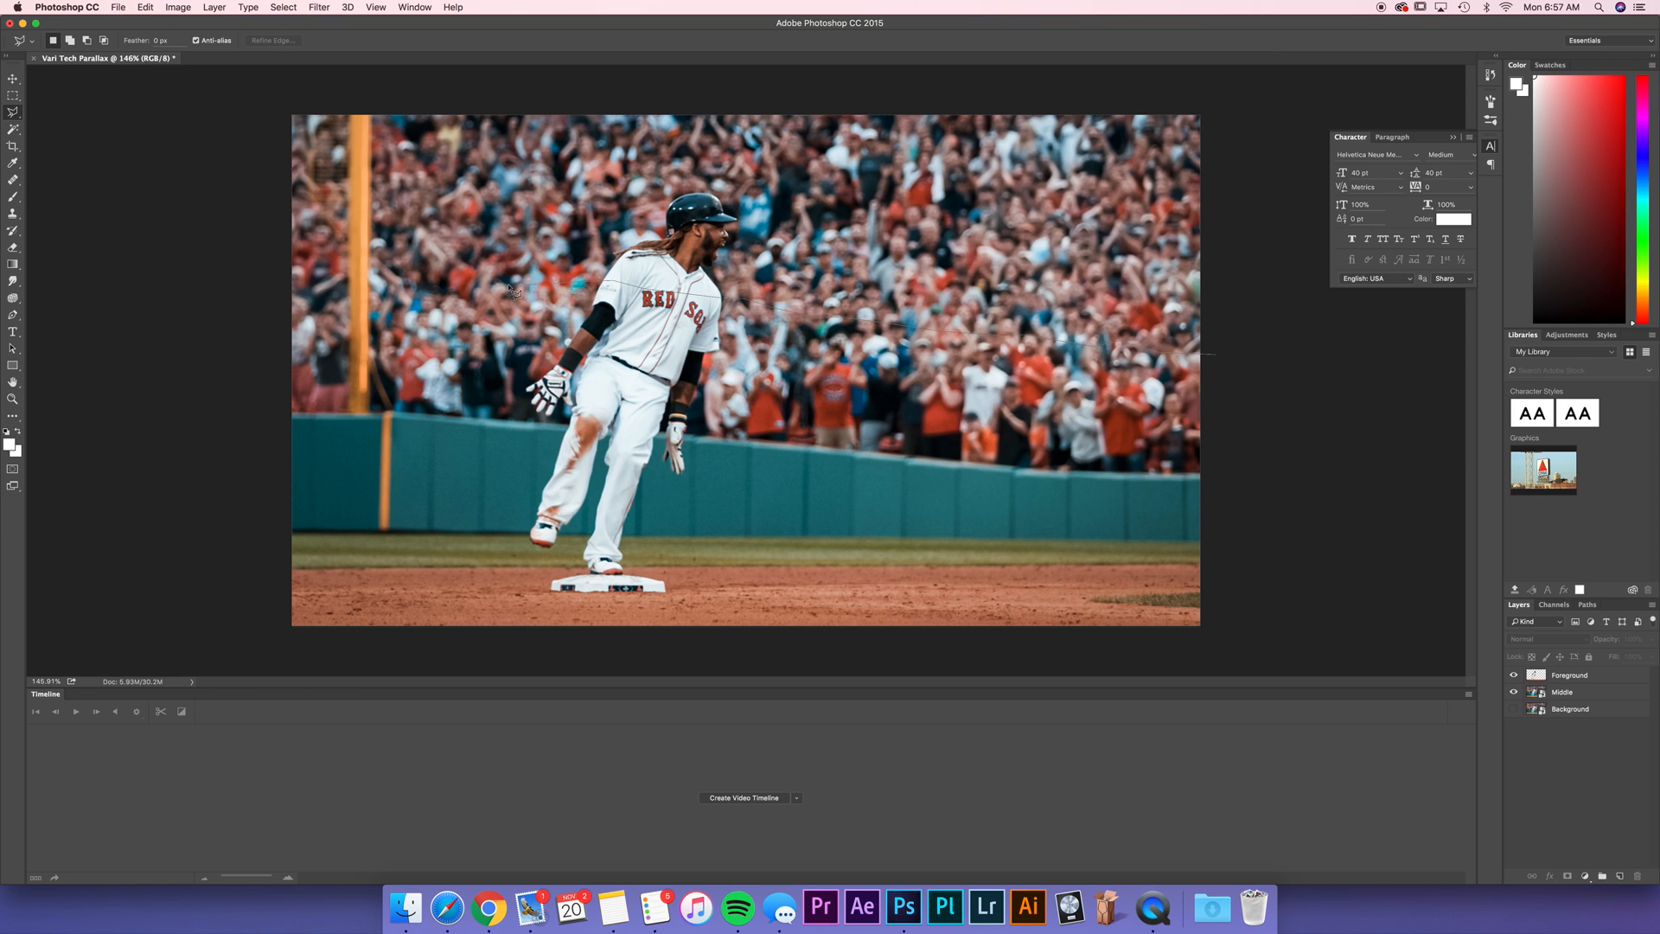
mouse_move(264, 283)
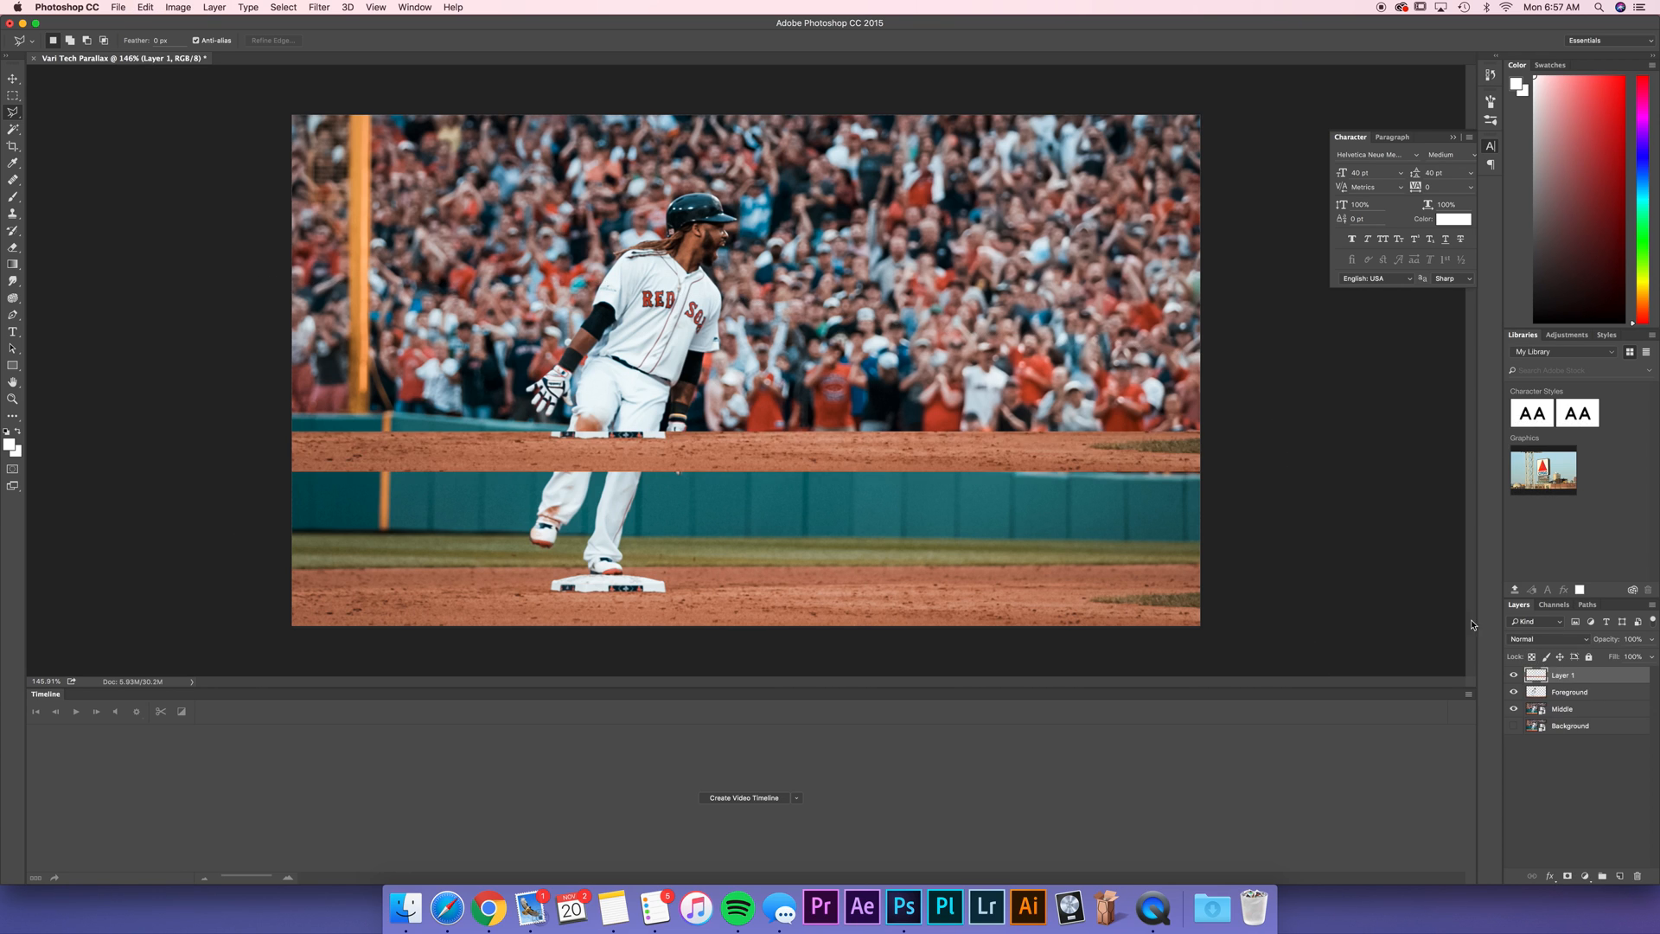
left_click(1562, 691)
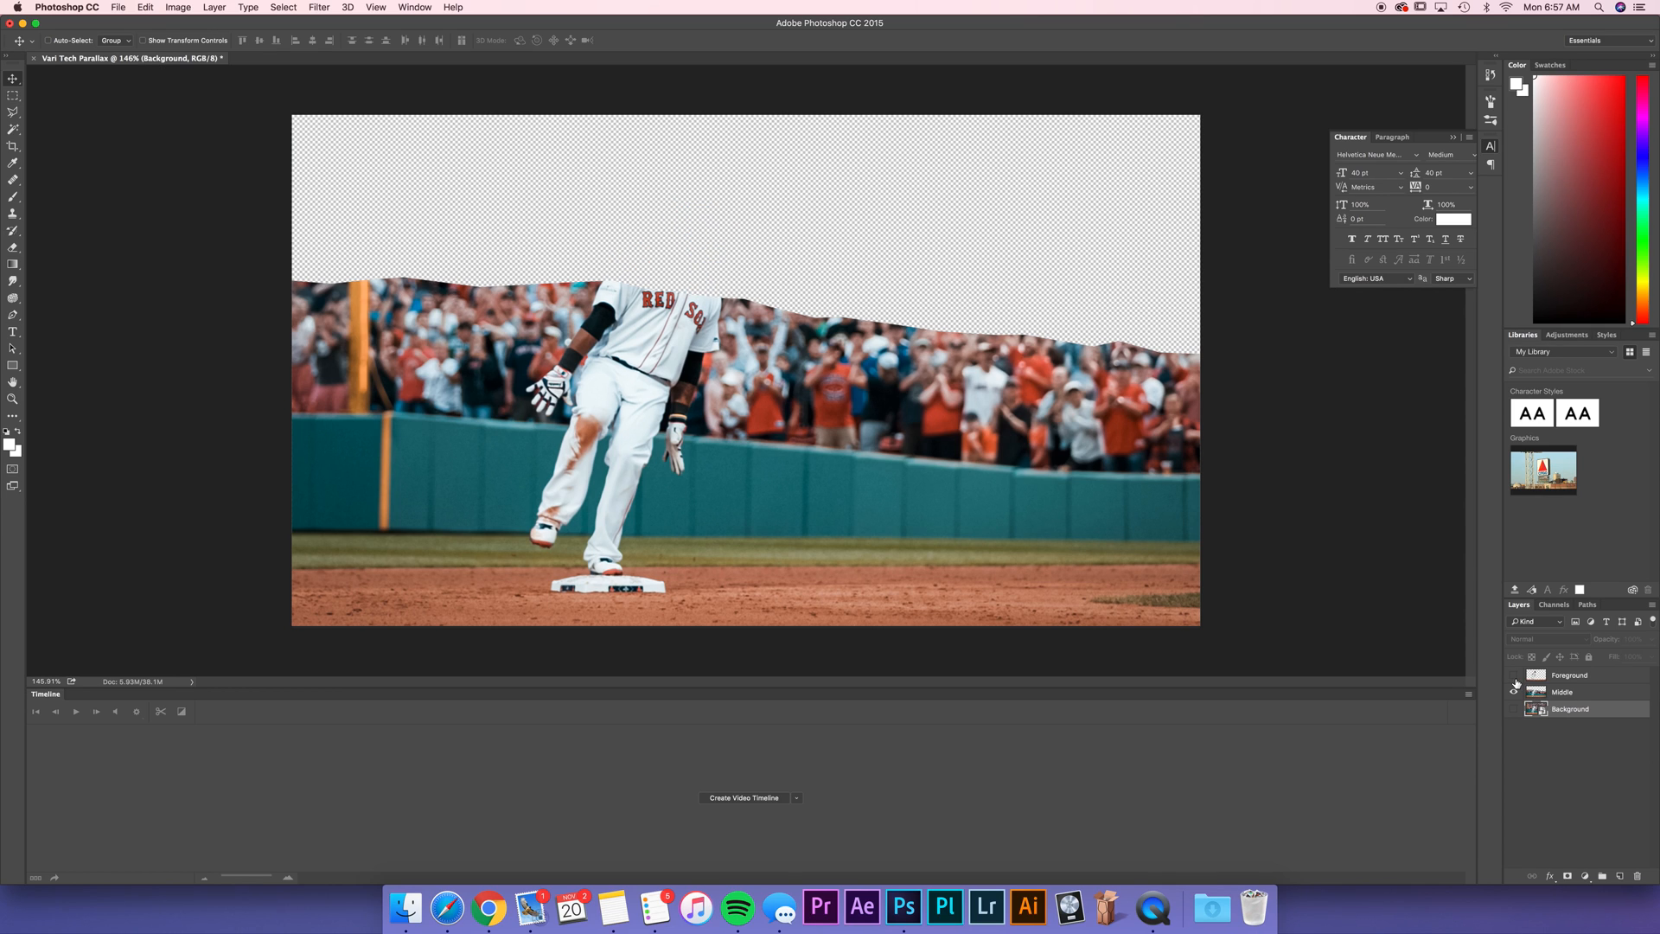
Step: Compare Foreground, Middle and Background visibility, then make Middle the active layer
left_click(1515, 691)
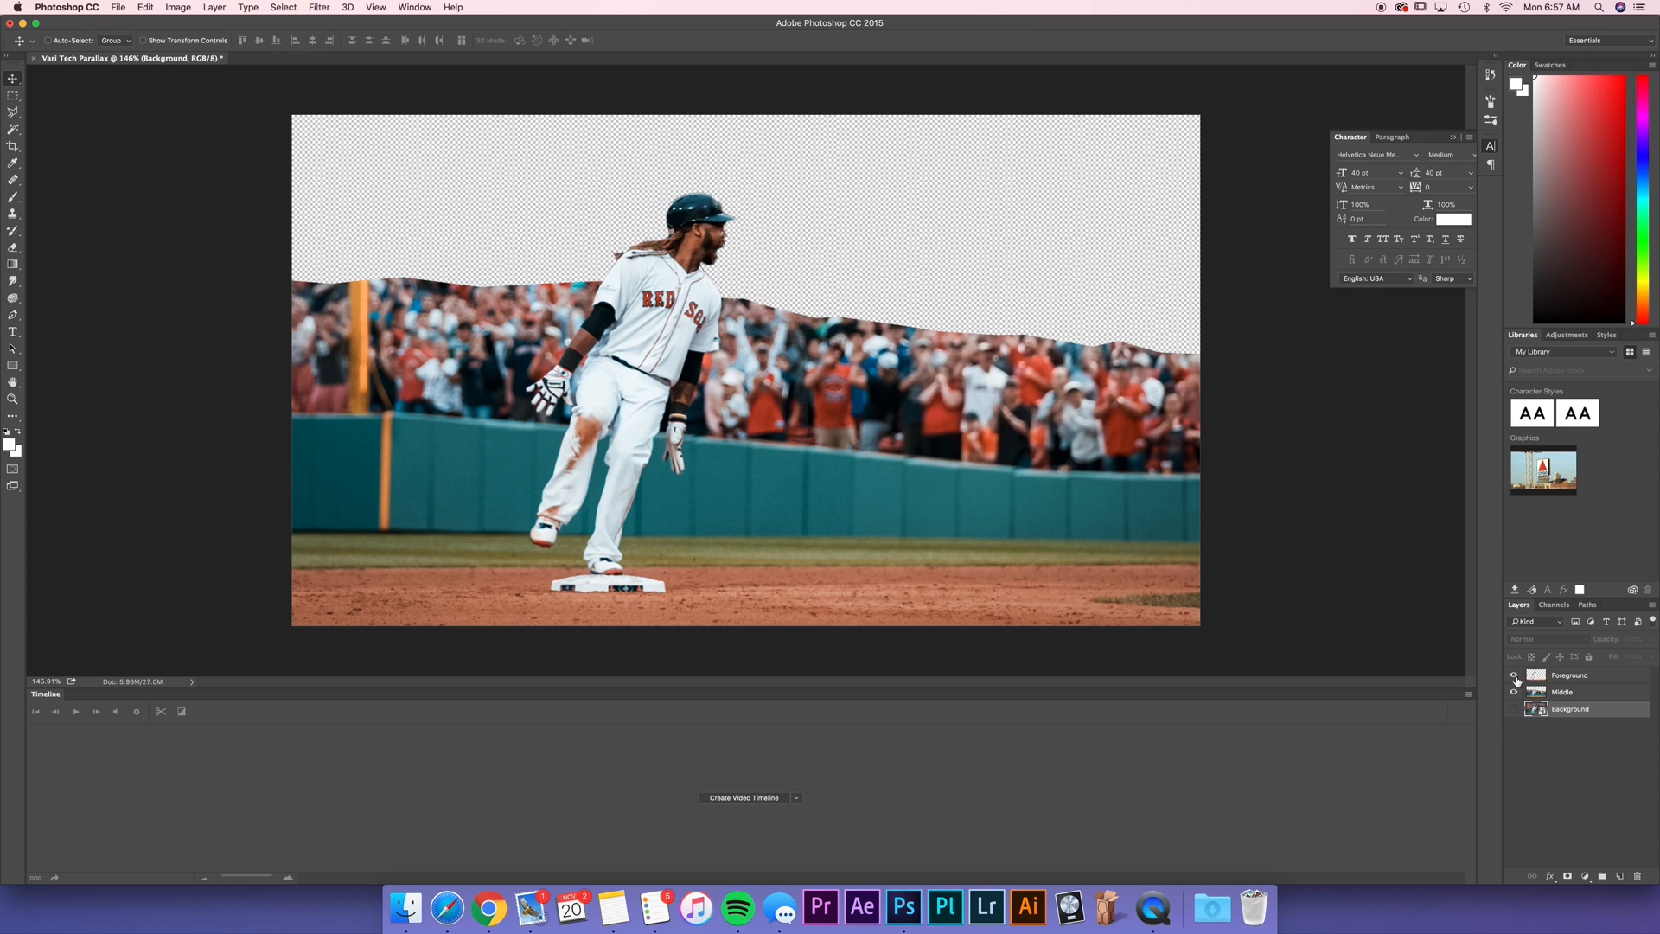
left_click(1513, 692)
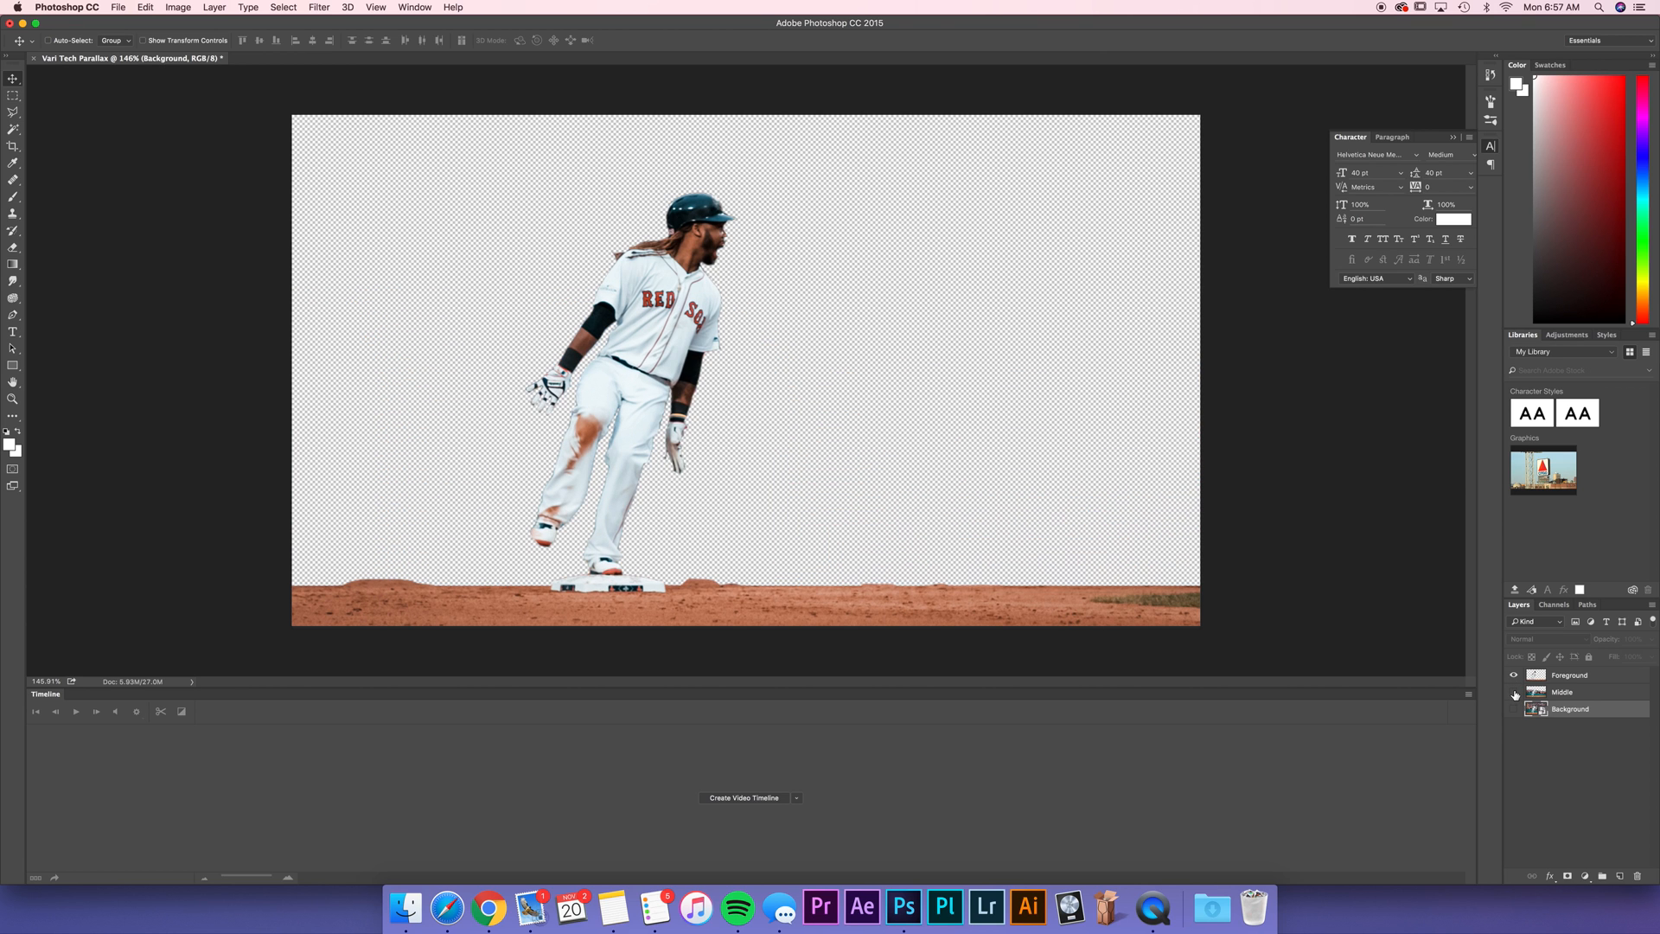
left_click(1570, 709)
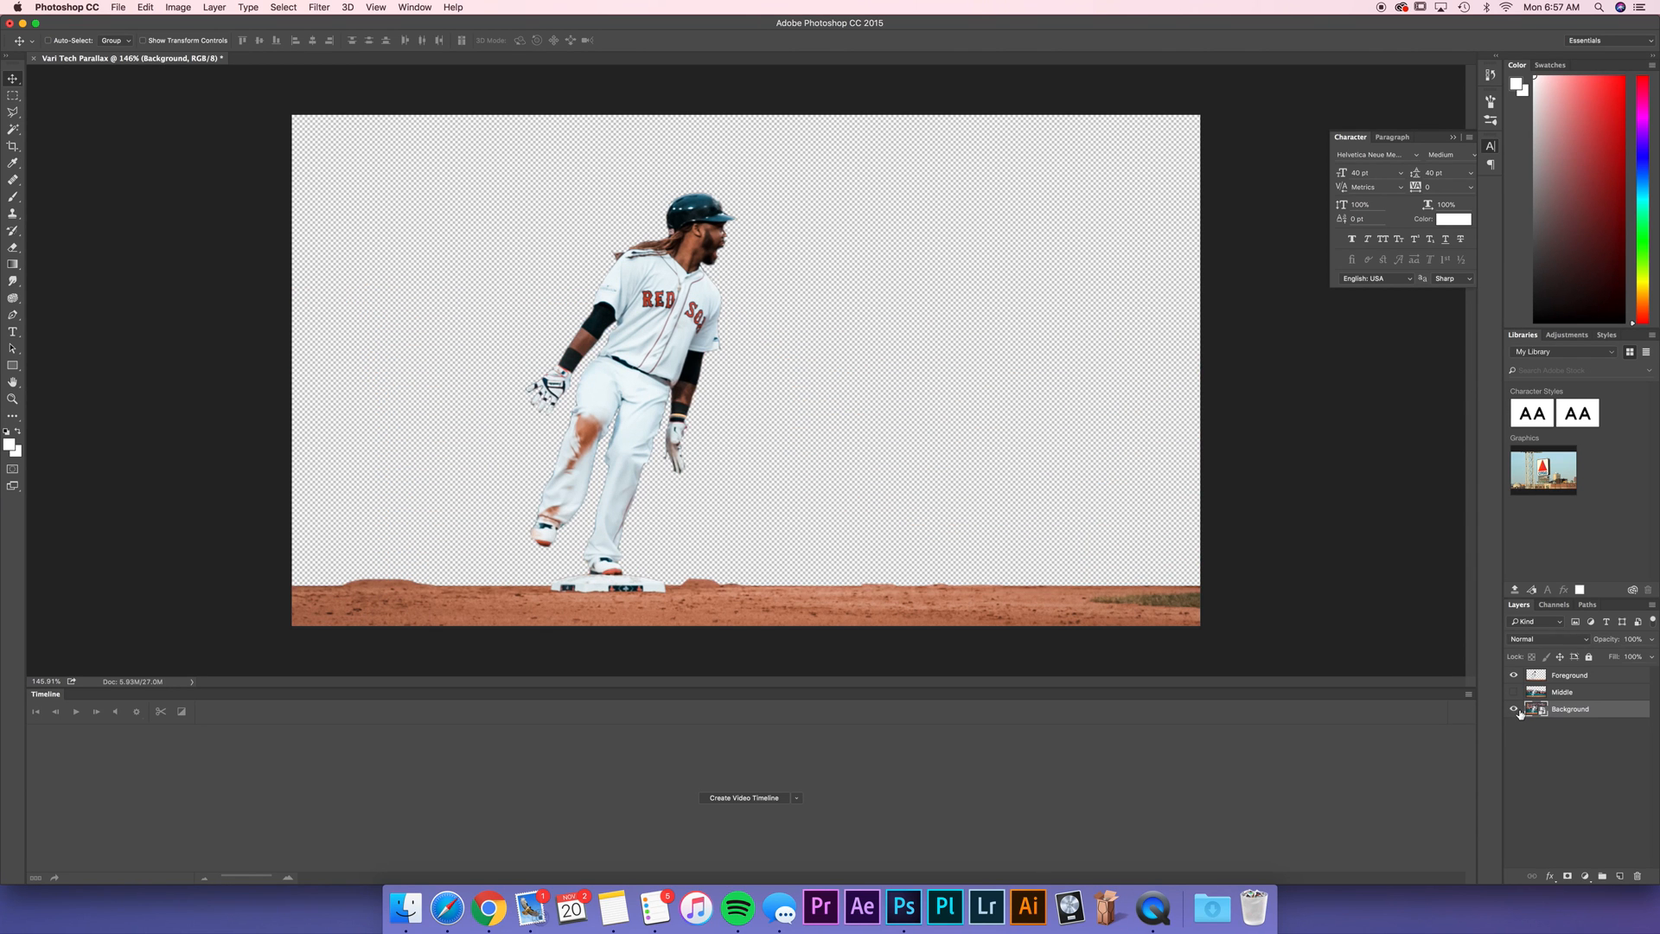
left_click(1514, 709)
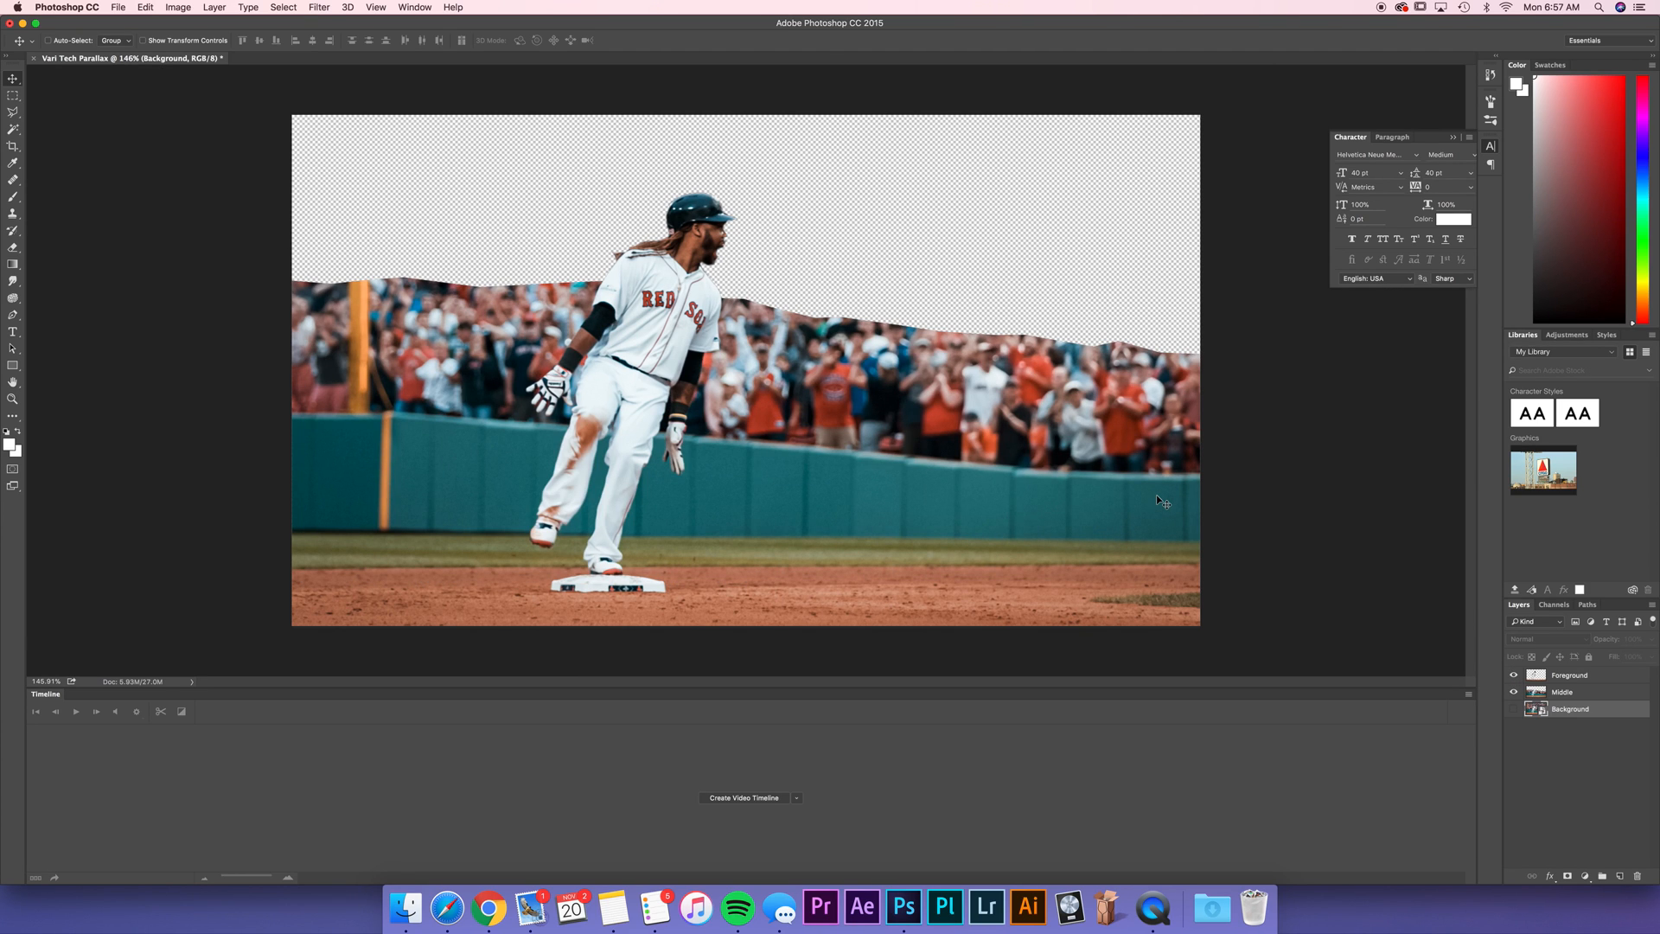
left_click(1561, 691)
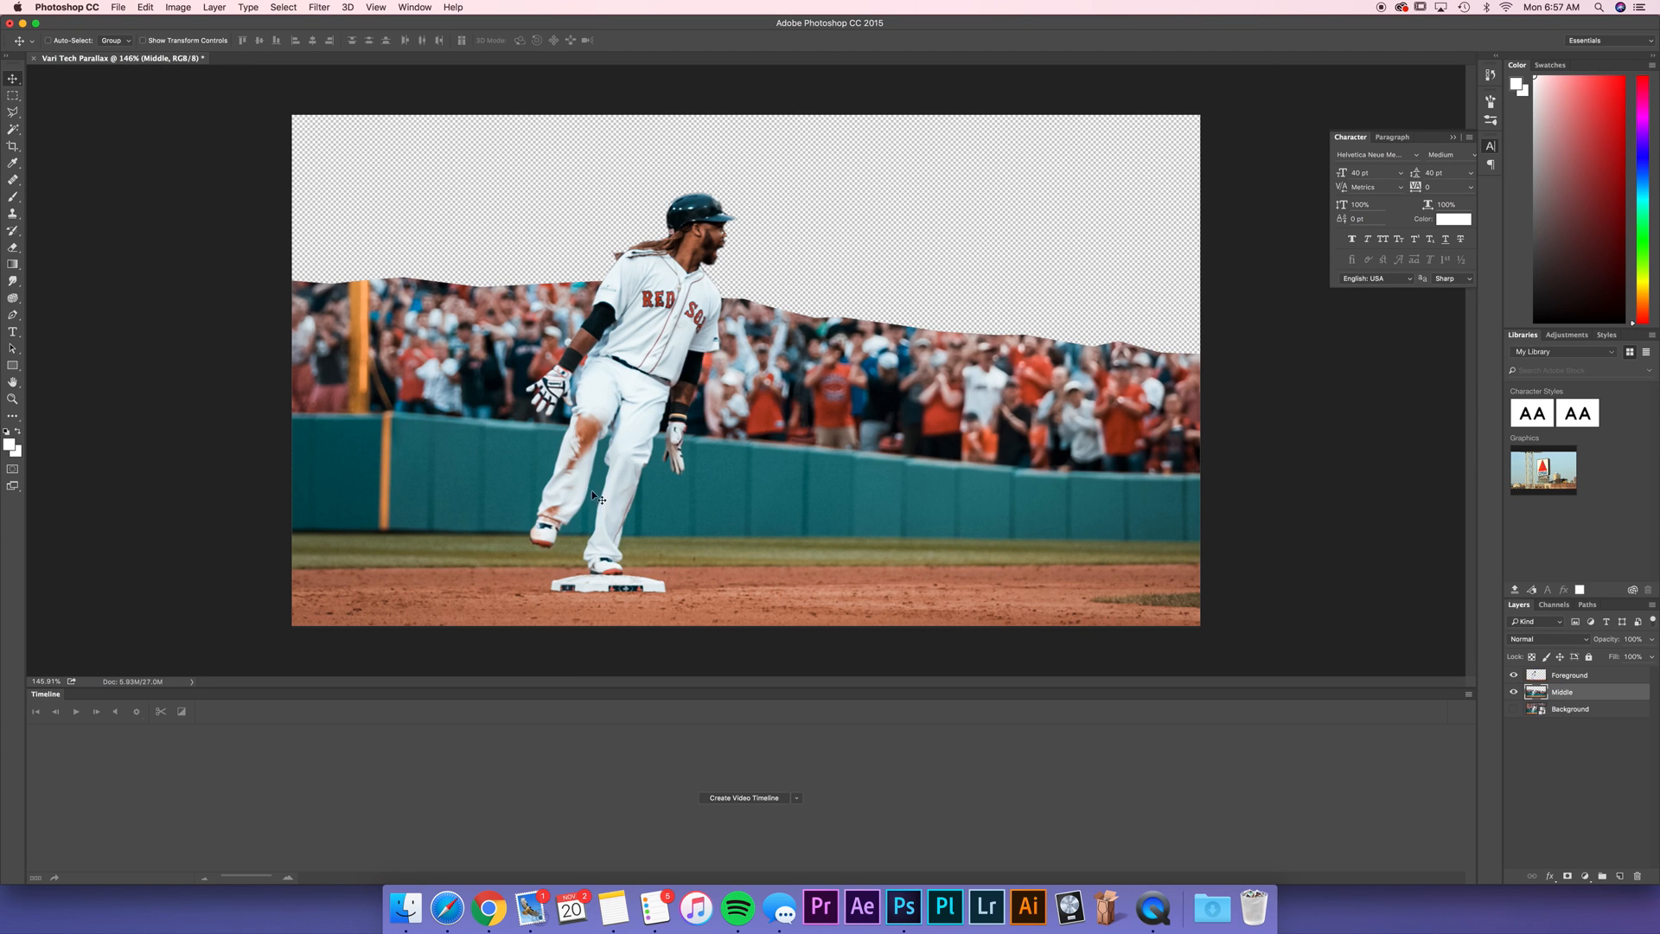
mouse_move(683, 521)
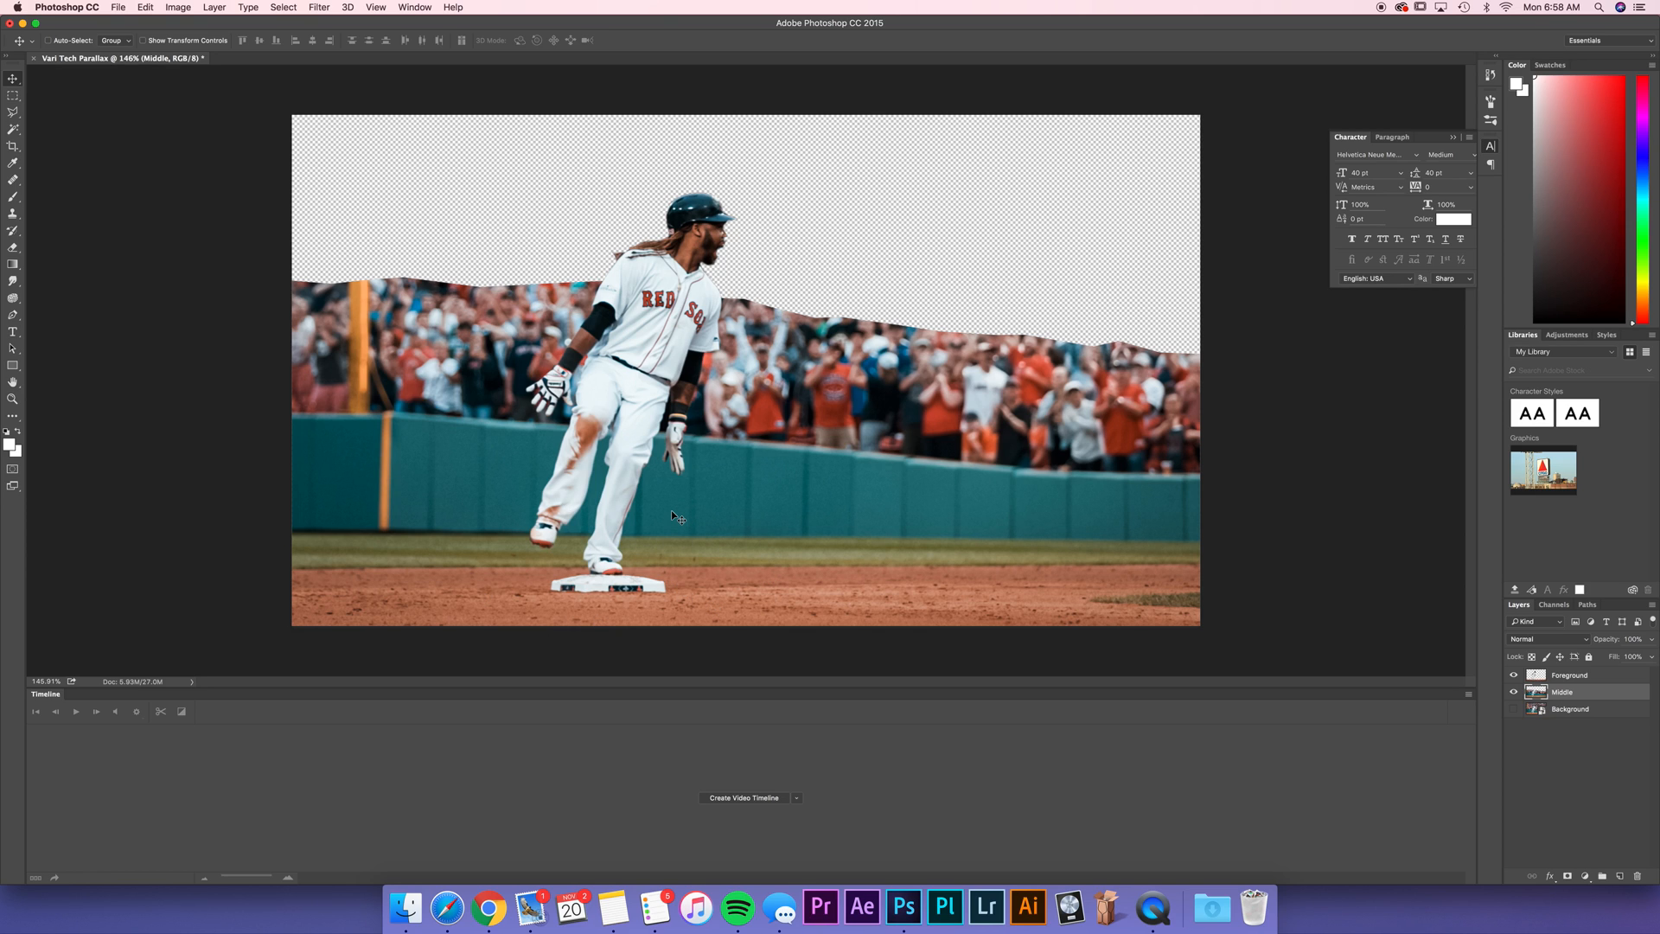
mouse_move(738, 441)
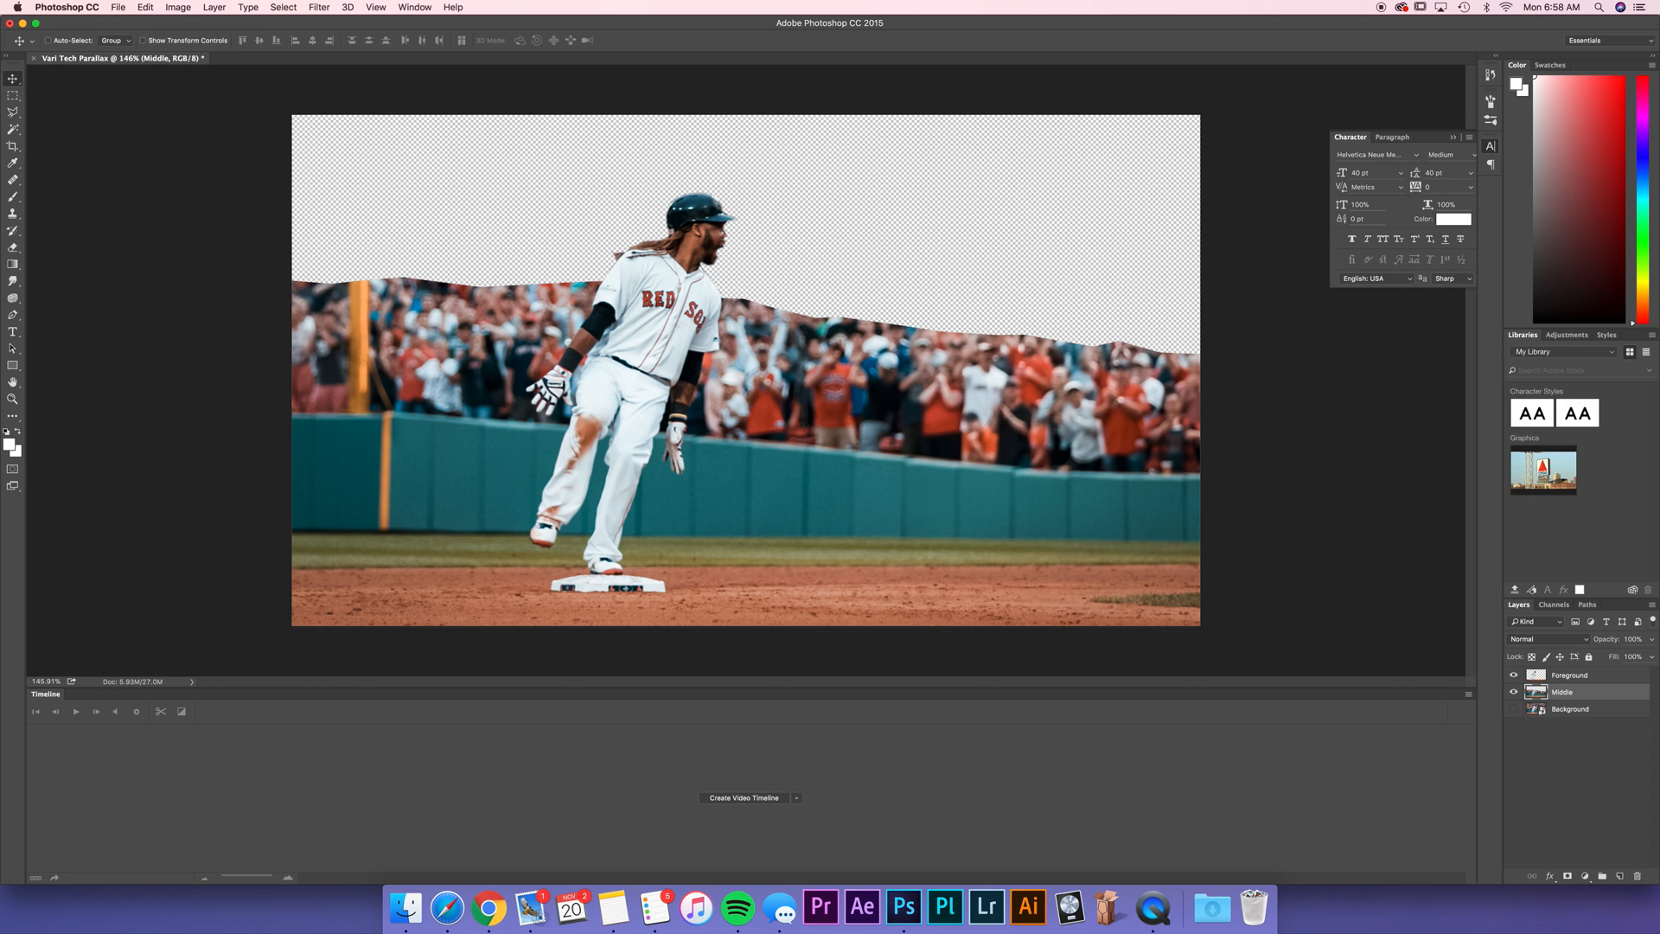
Step: Toggle Background and Foreground visibility so only the Middle crowd layer shows
left_click(1514, 709)
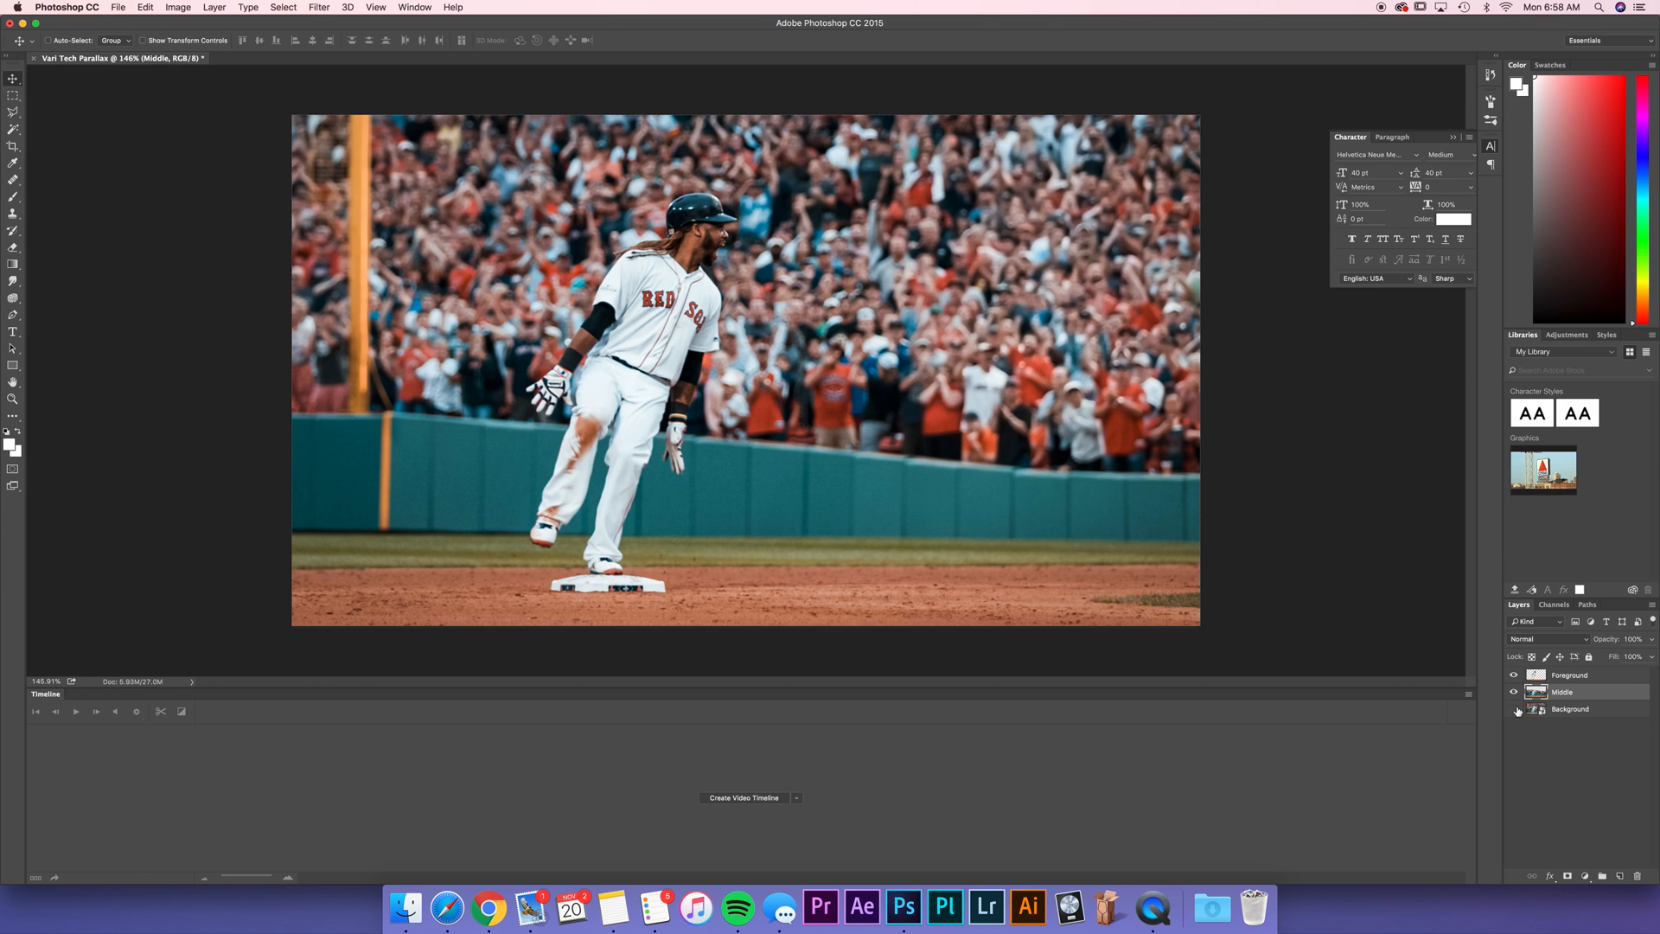
left_click(1515, 709)
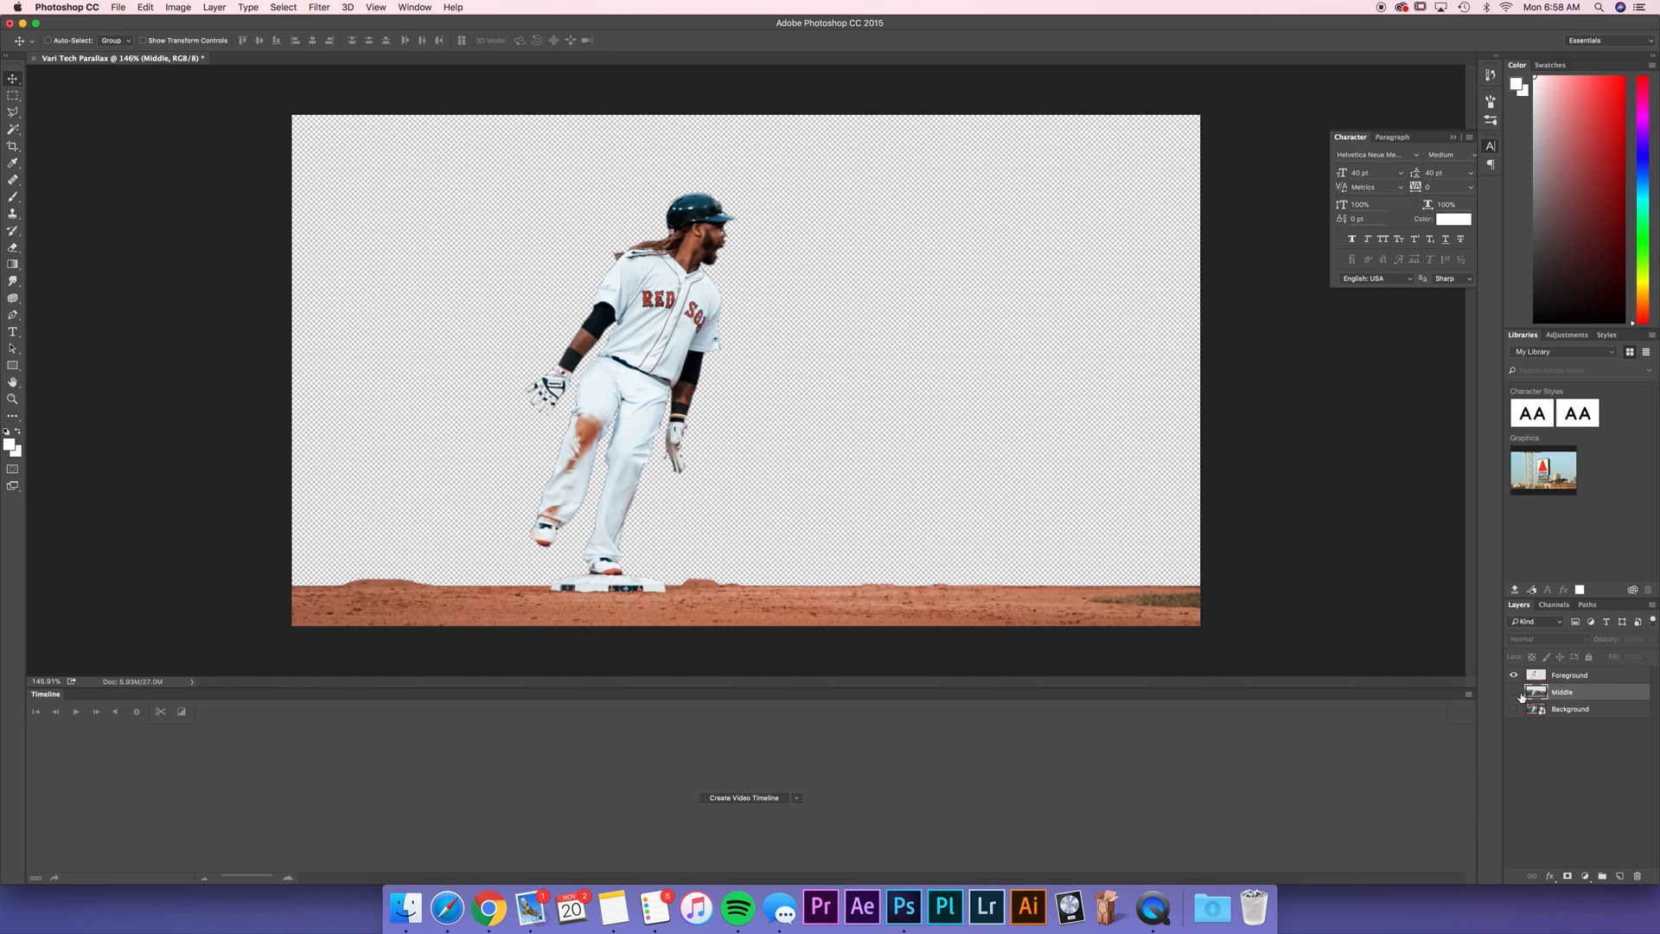
left_click(1515, 686)
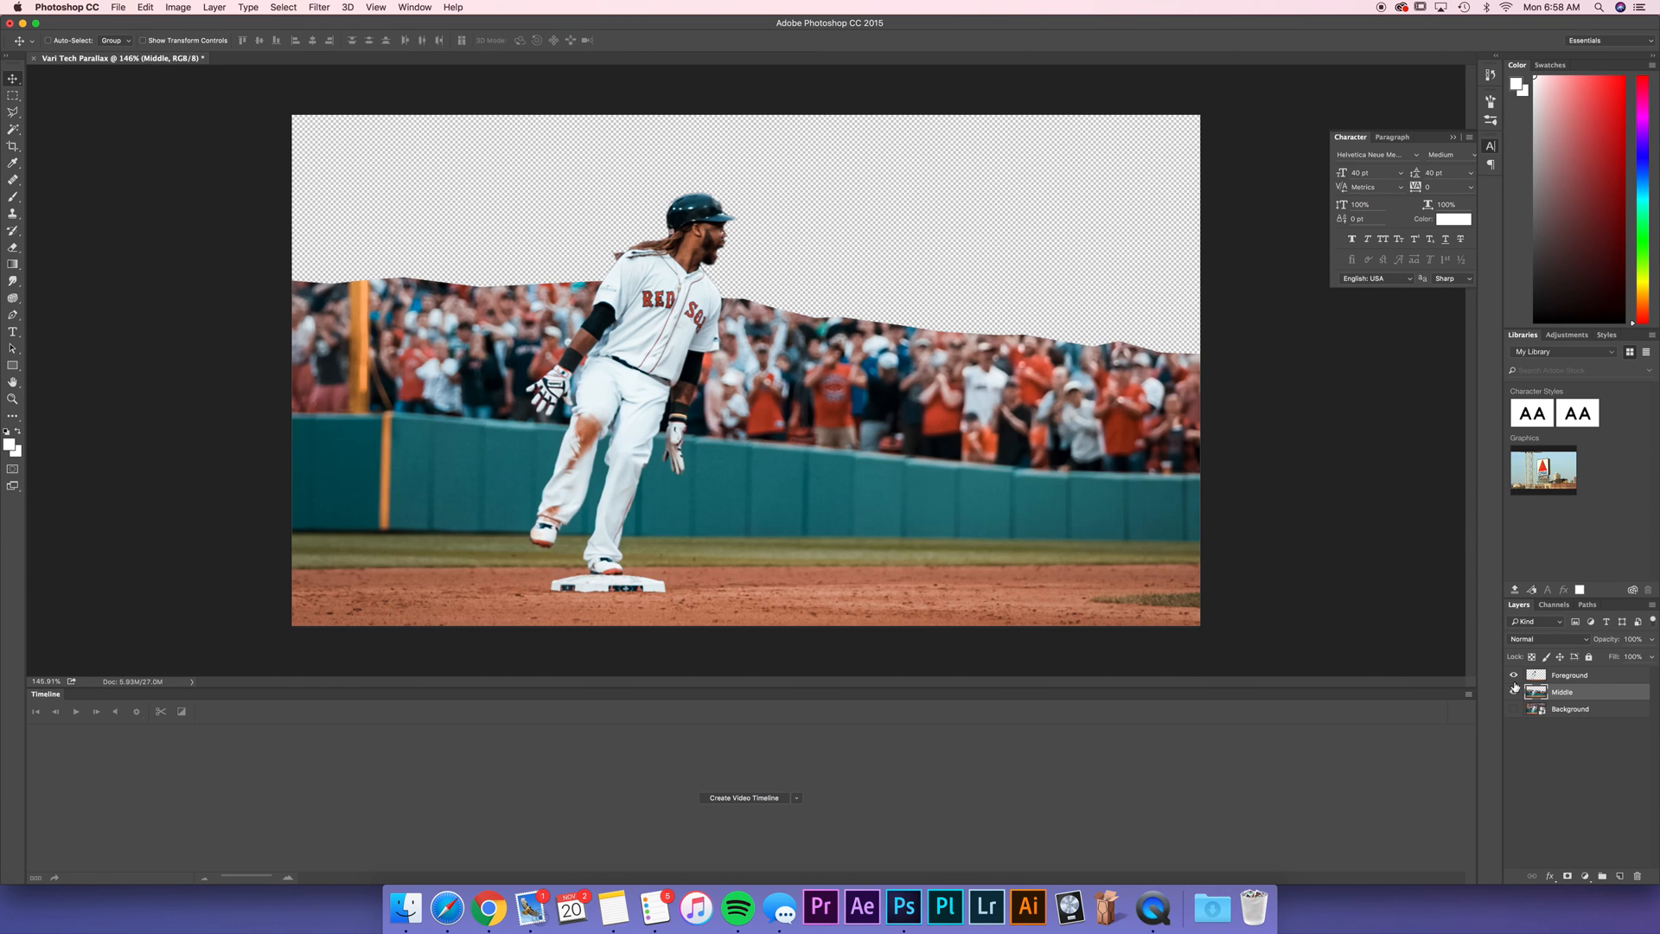
left_click(1515, 674)
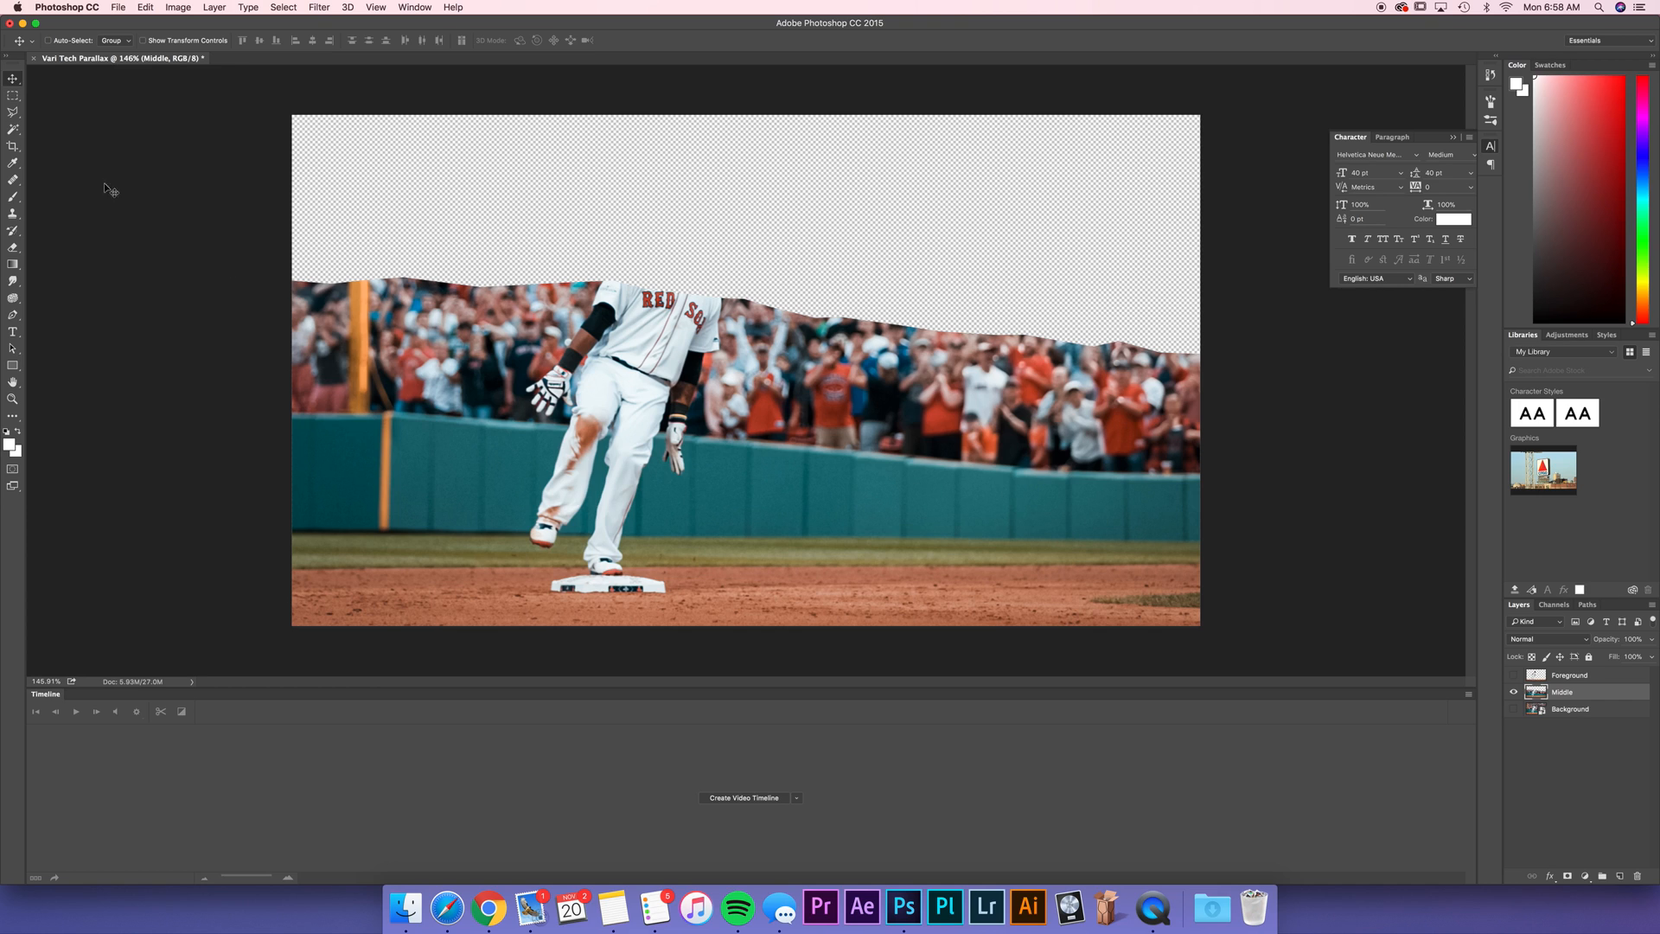
Step: Select the Clone Stamp tool with the Middle layer active
left_click(14, 129)
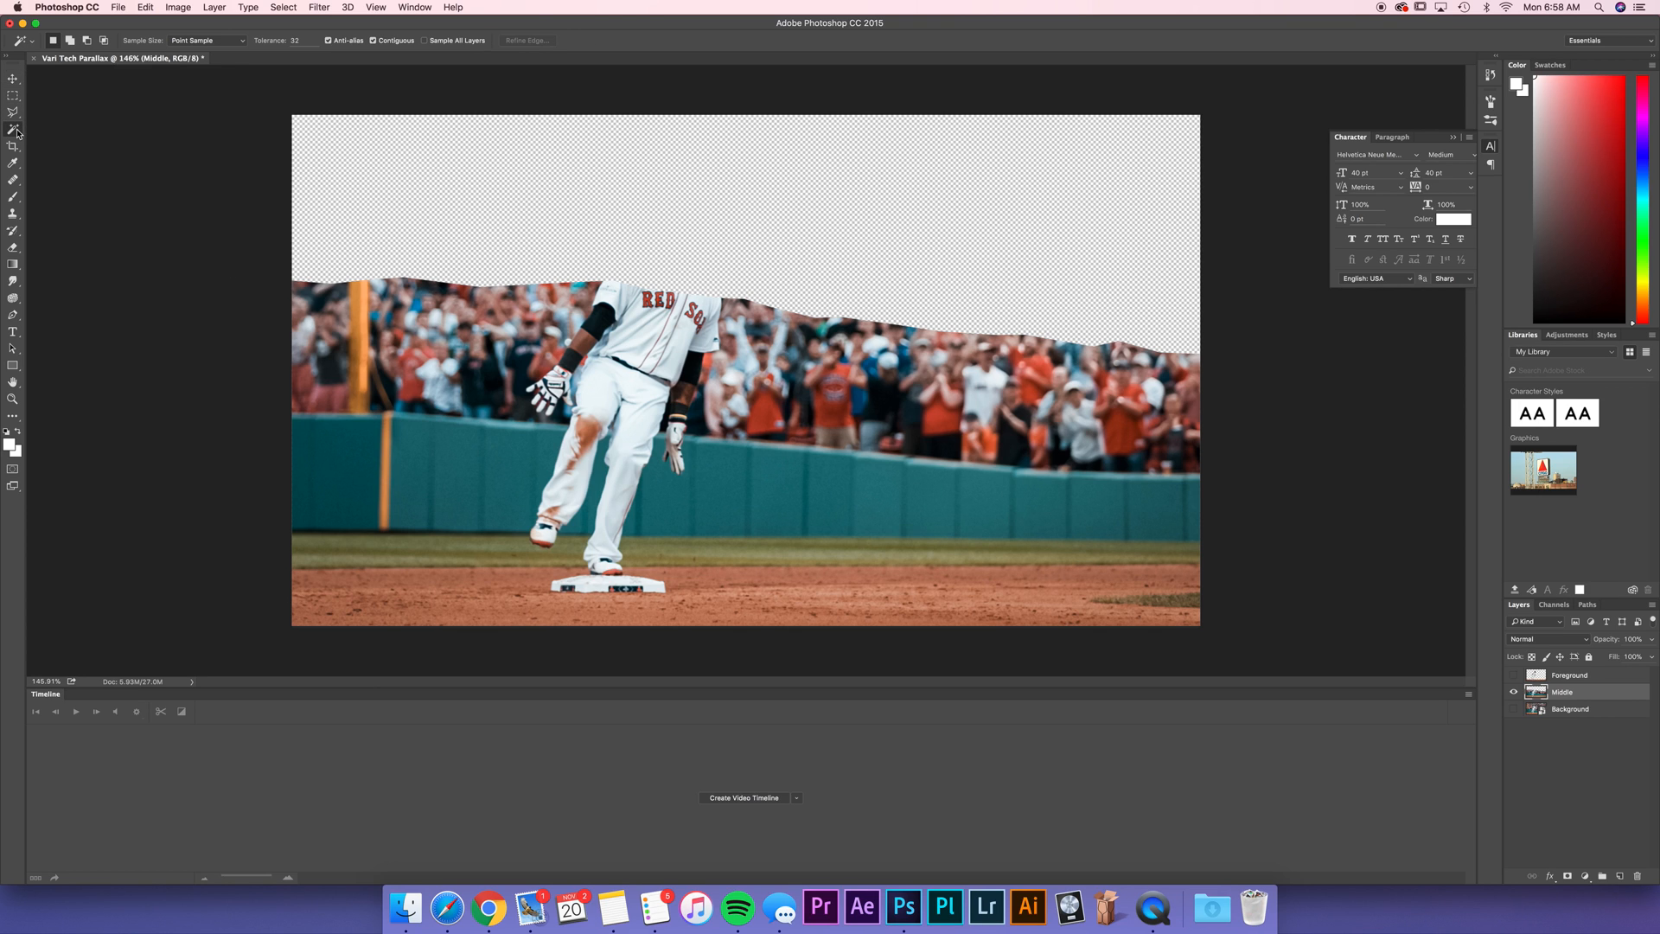
mouse_move(14, 214)
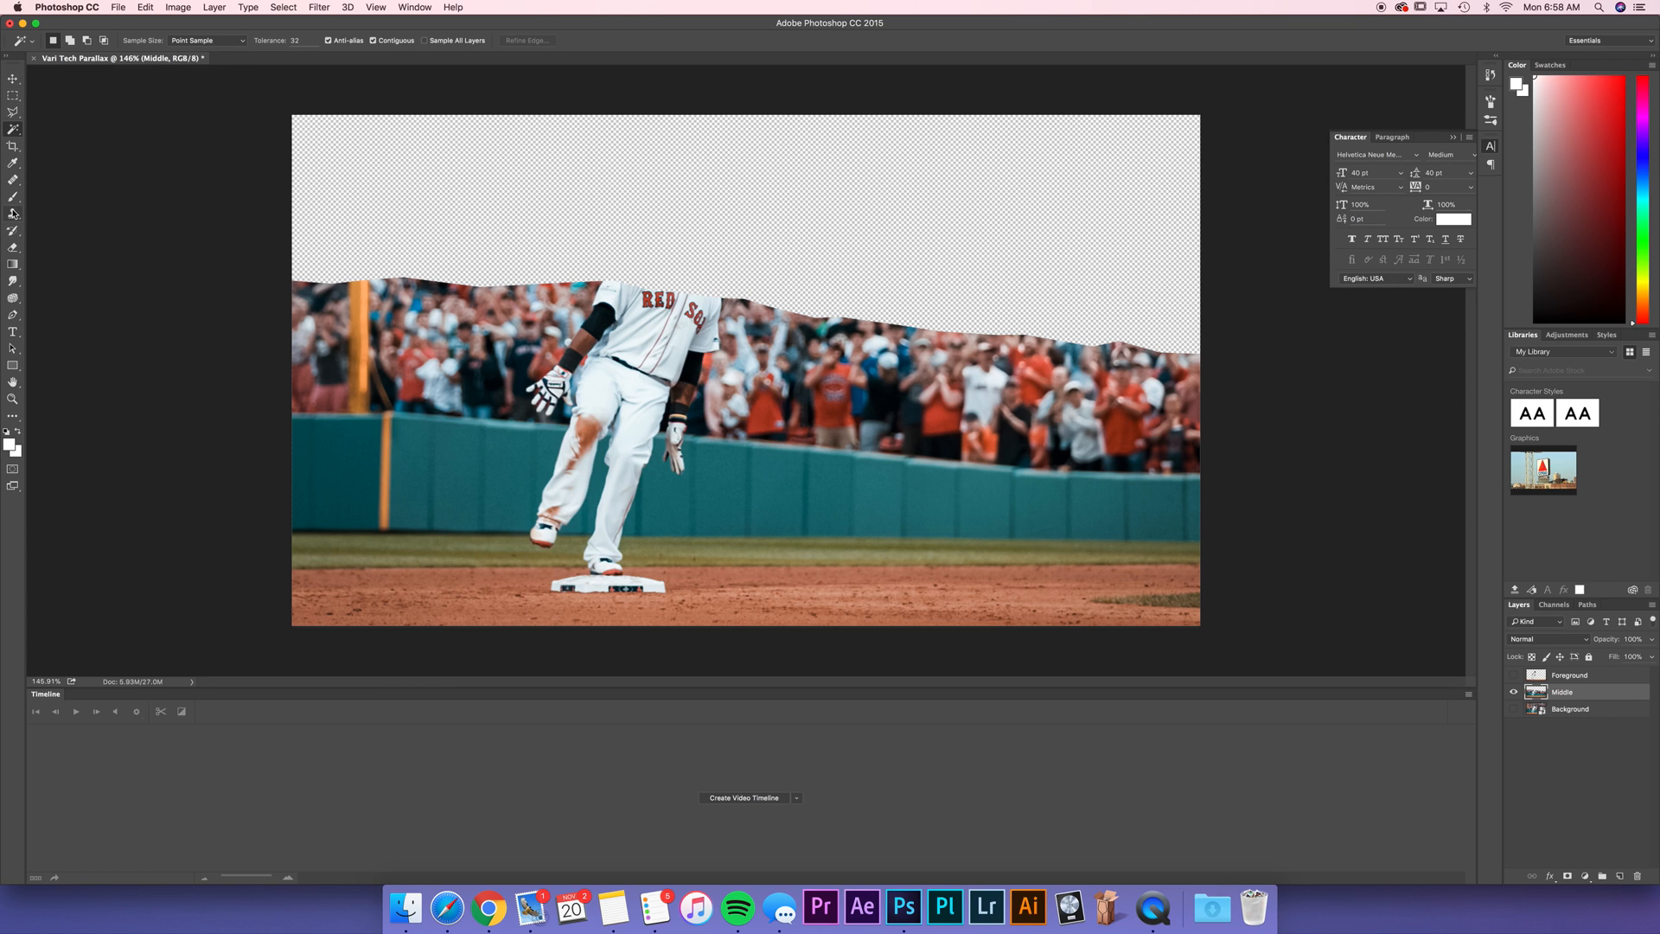
left_click(14, 213)
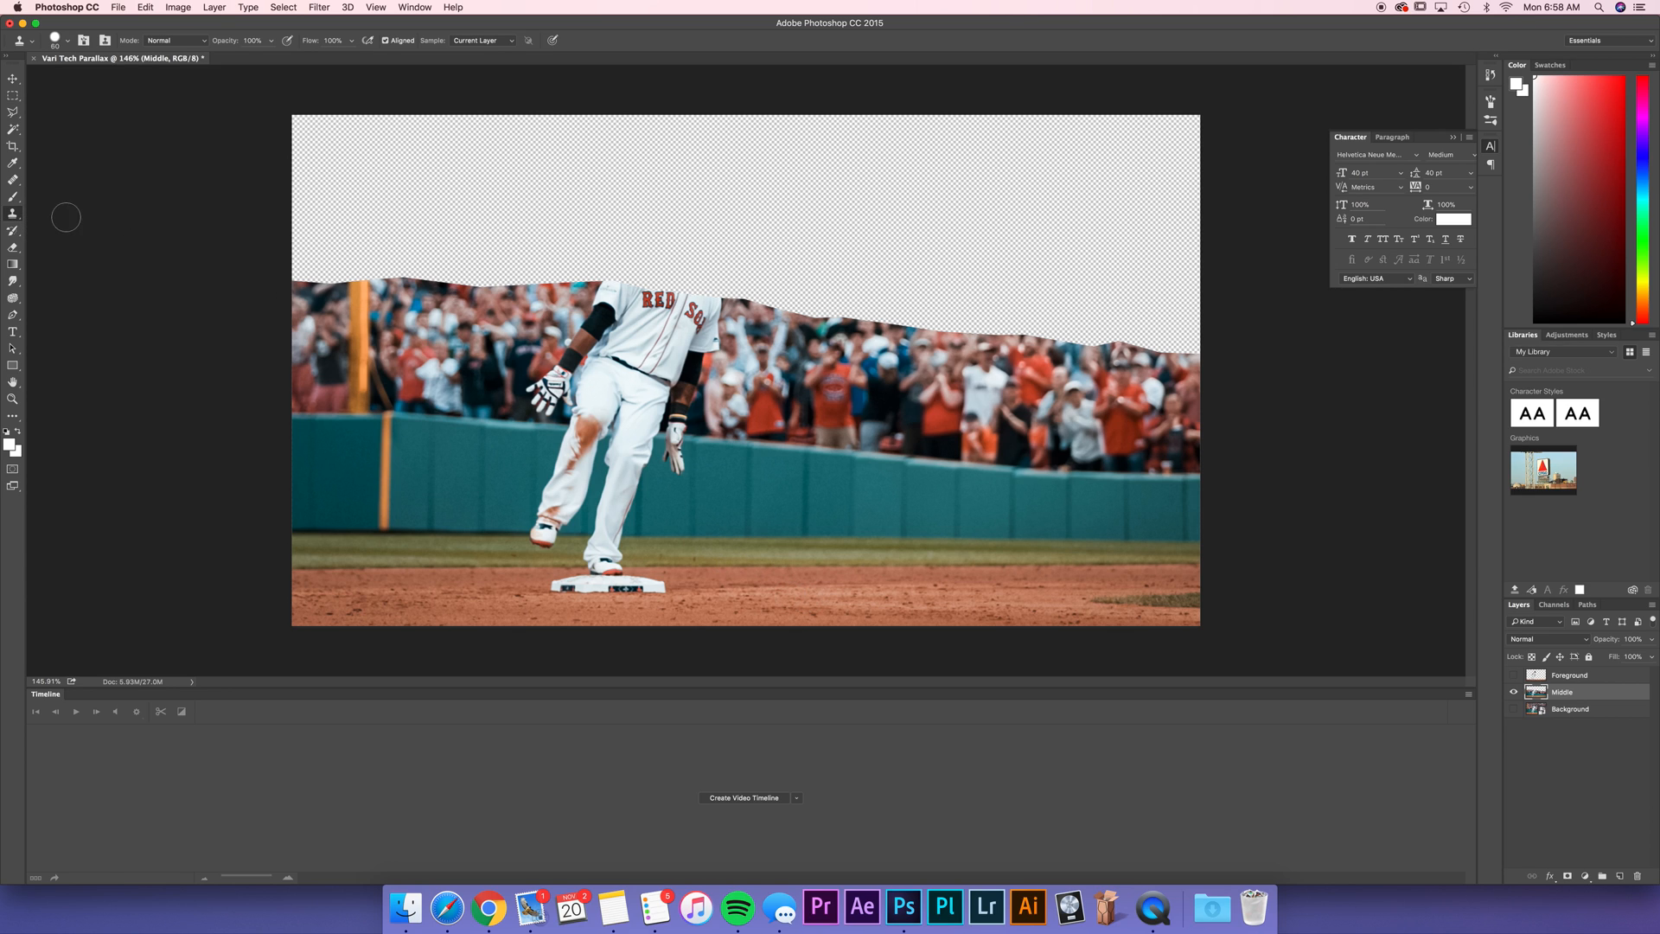
mouse_move(721, 400)
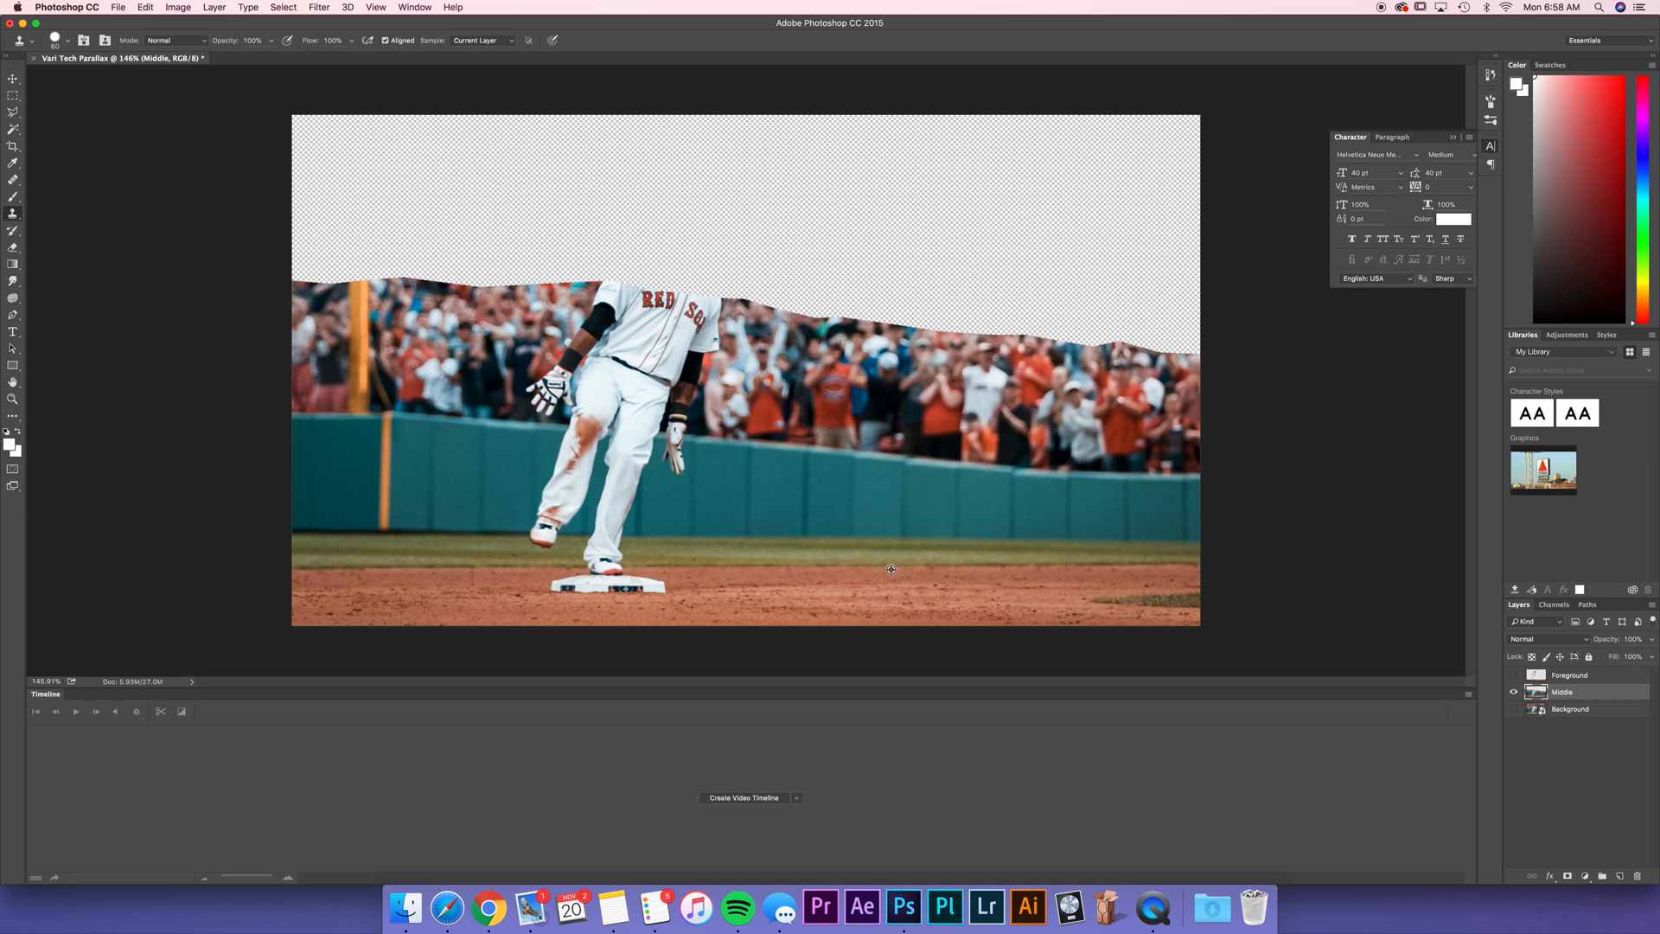
mouse_move(822, 563)
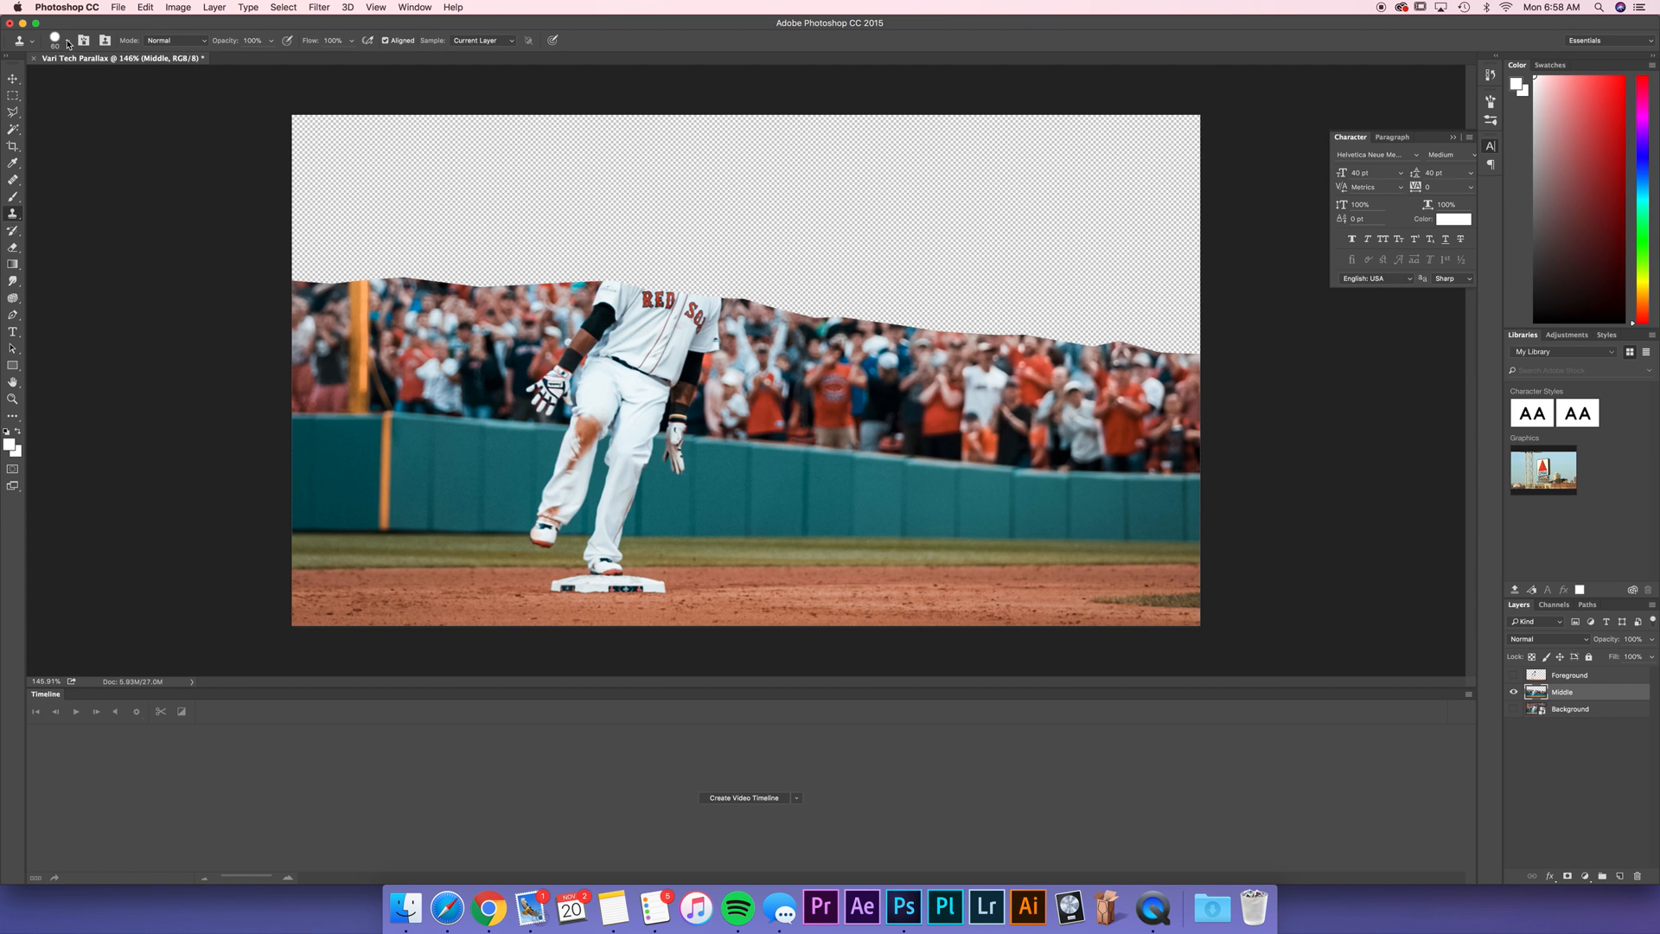
Step: Resize the clone brush and sample grass to paint out the base and player's legs
left_click(55, 40)
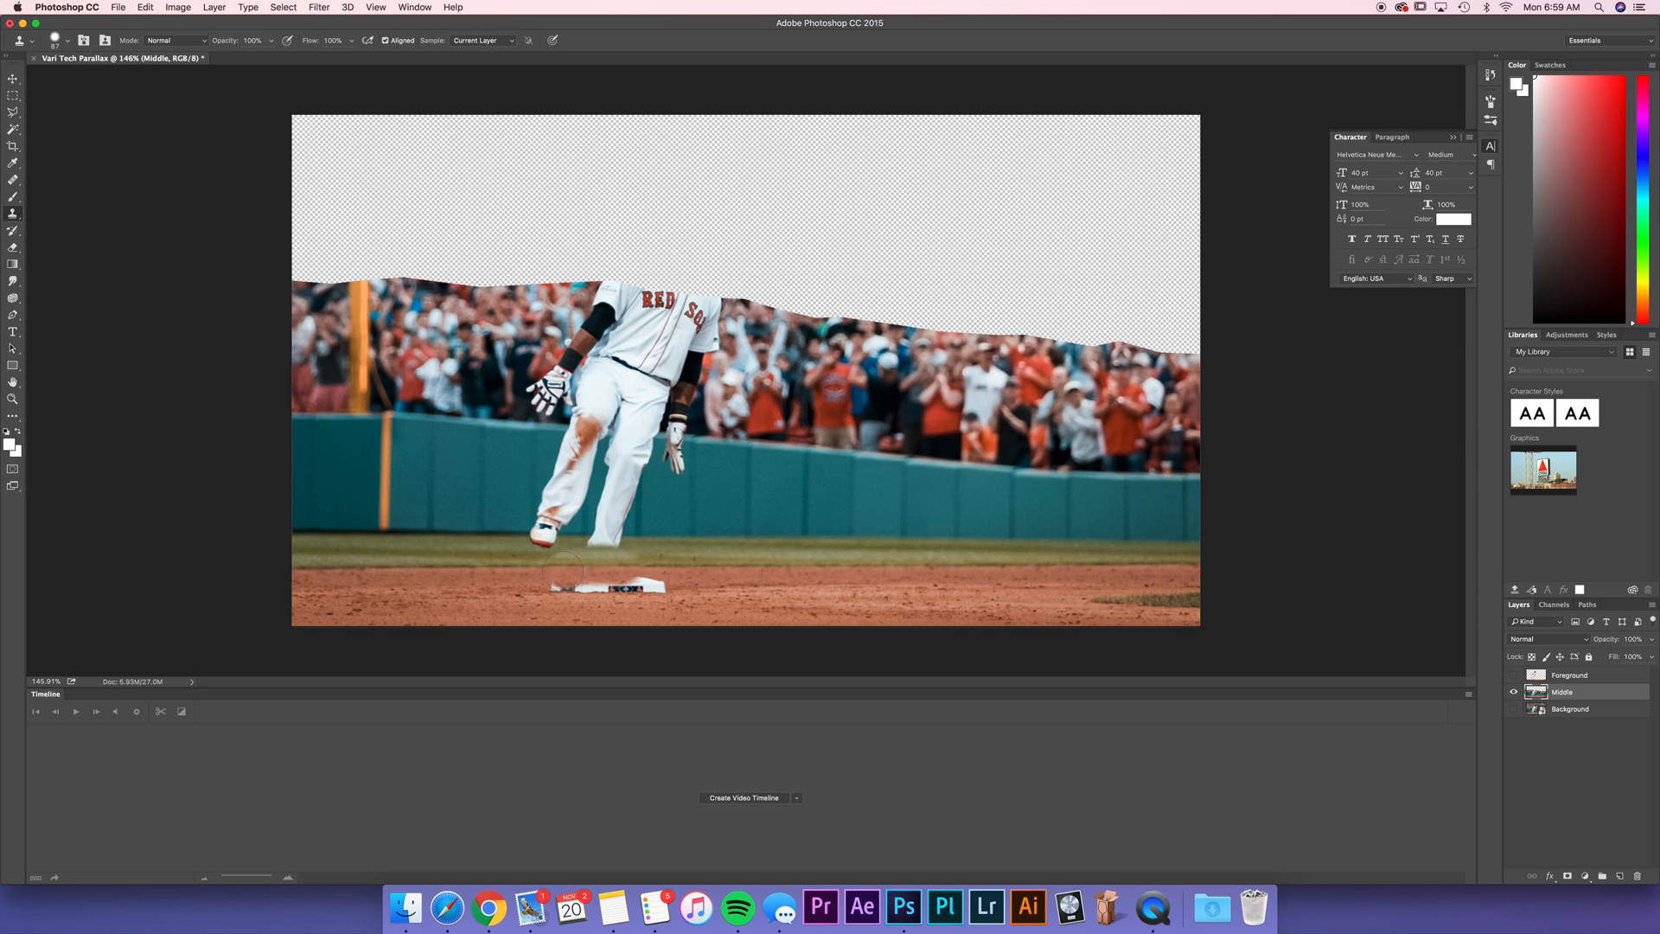
left_click(603, 584)
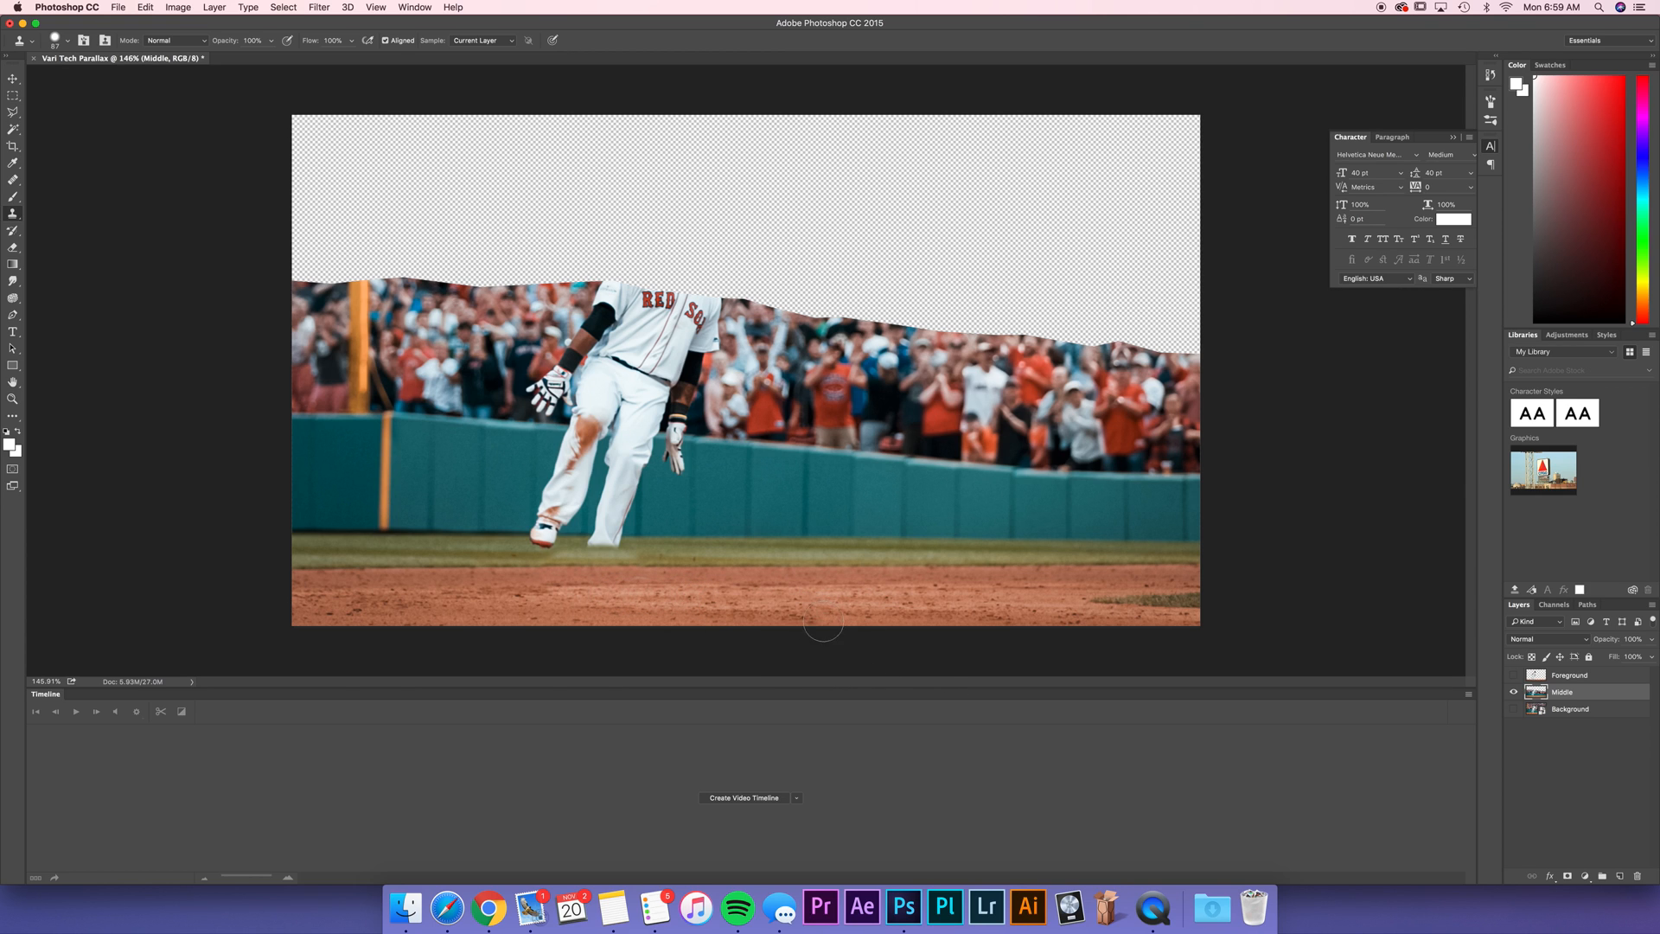
mouse_move(487, 539)
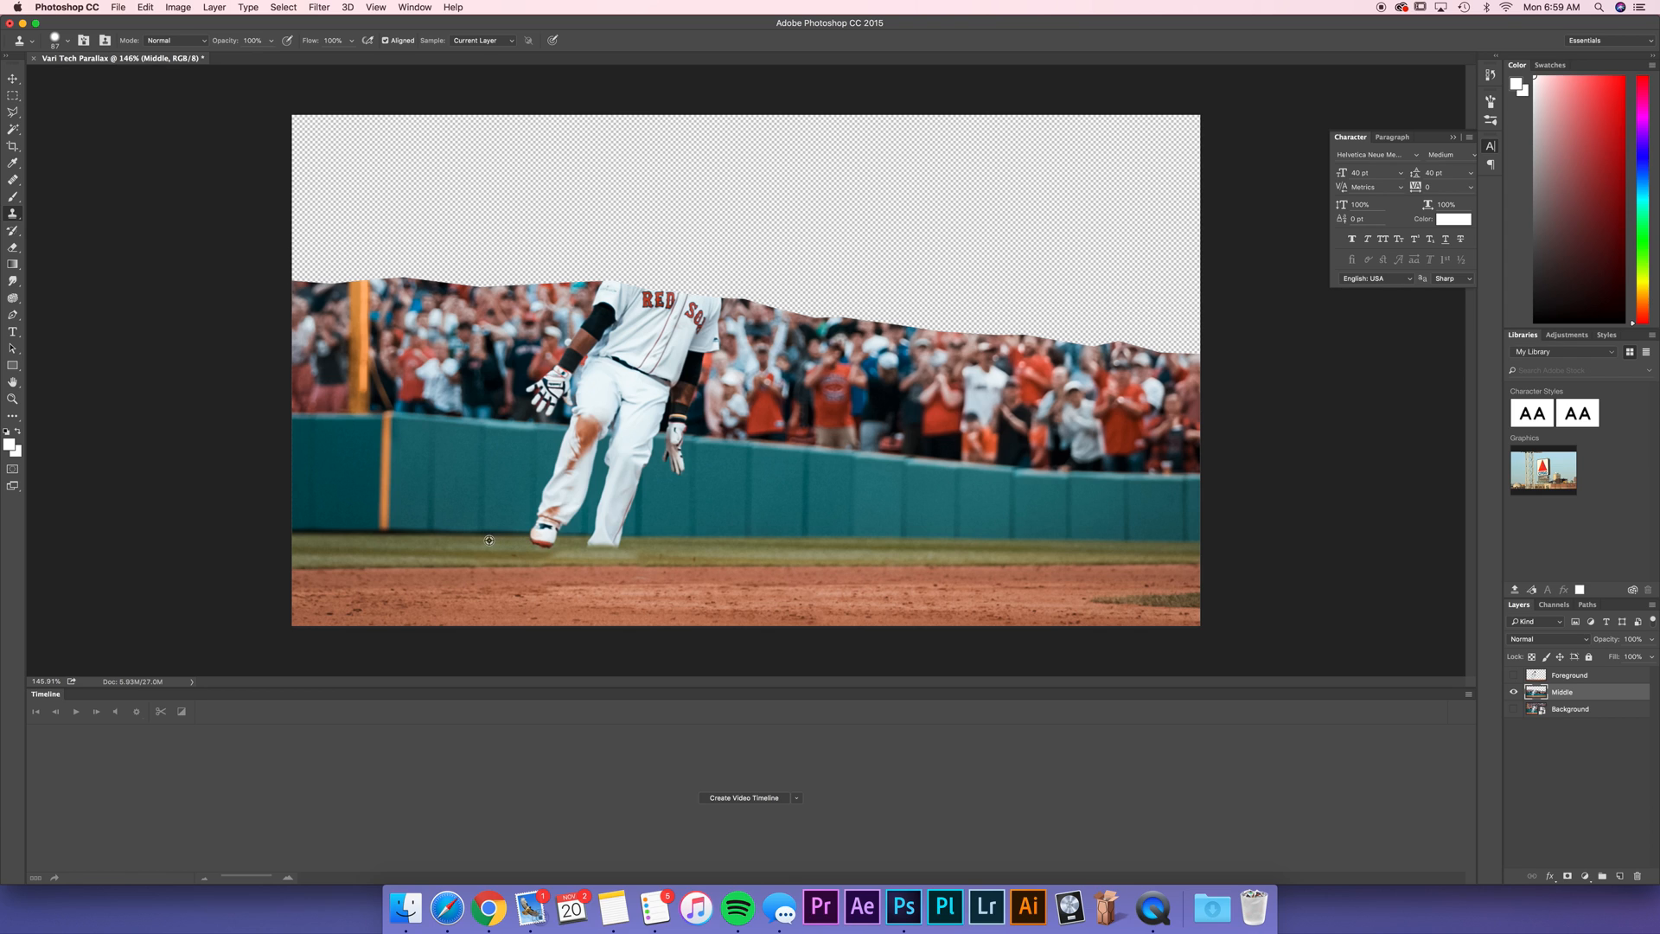
mouse_move(690, 538)
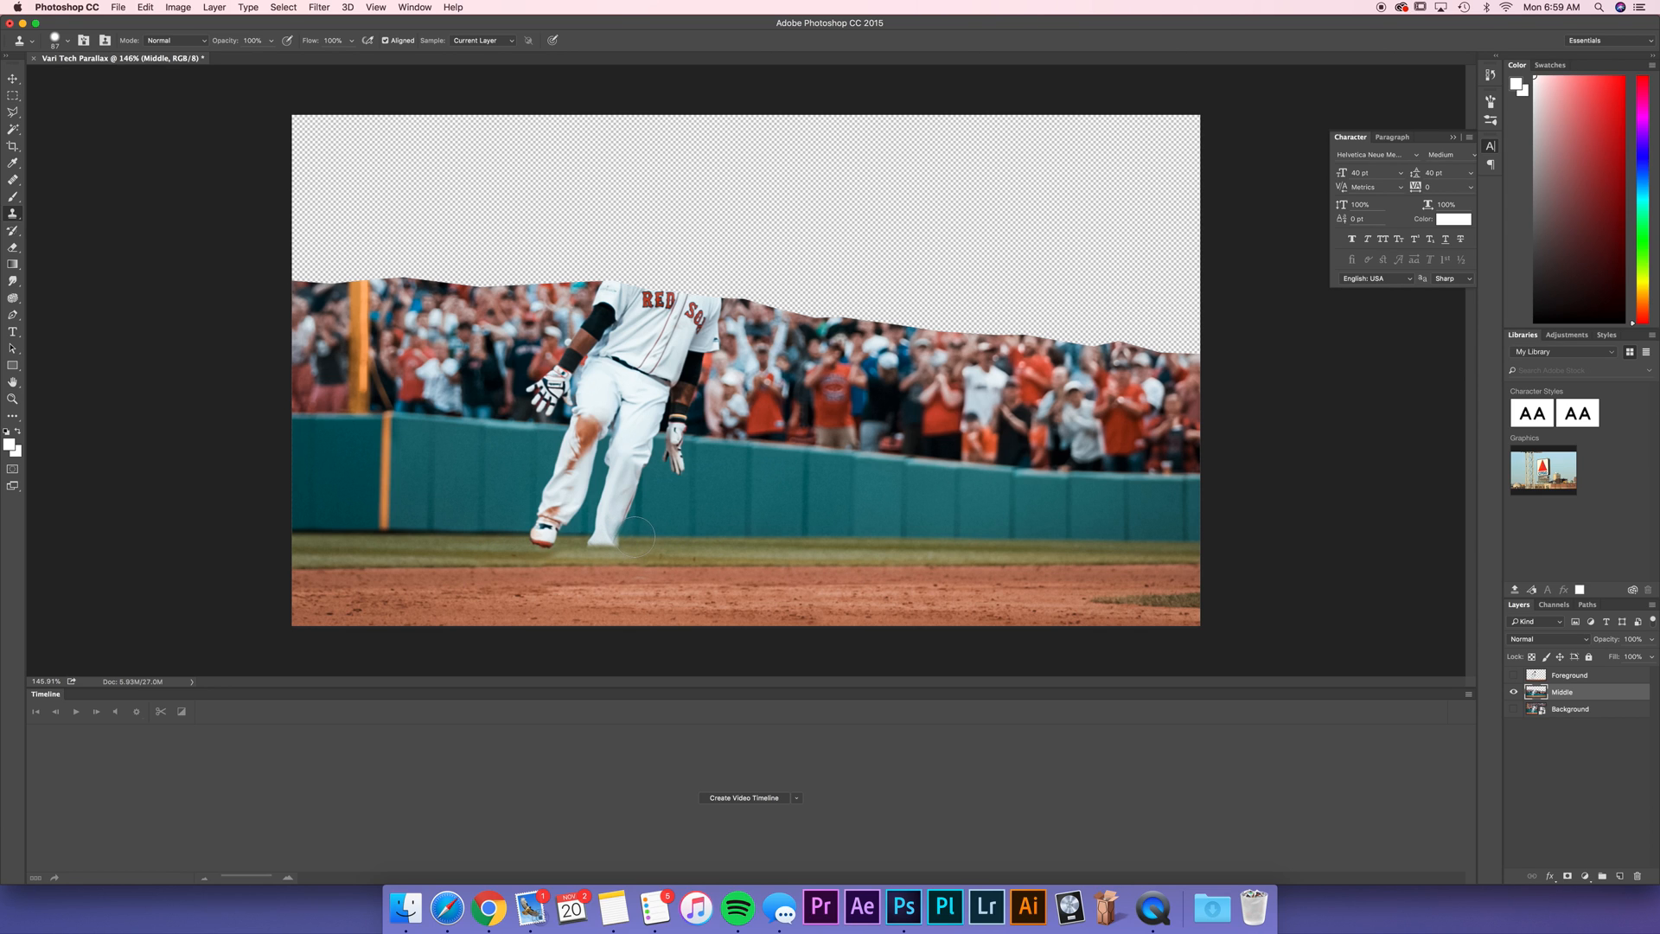
mouse_move(607, 537)
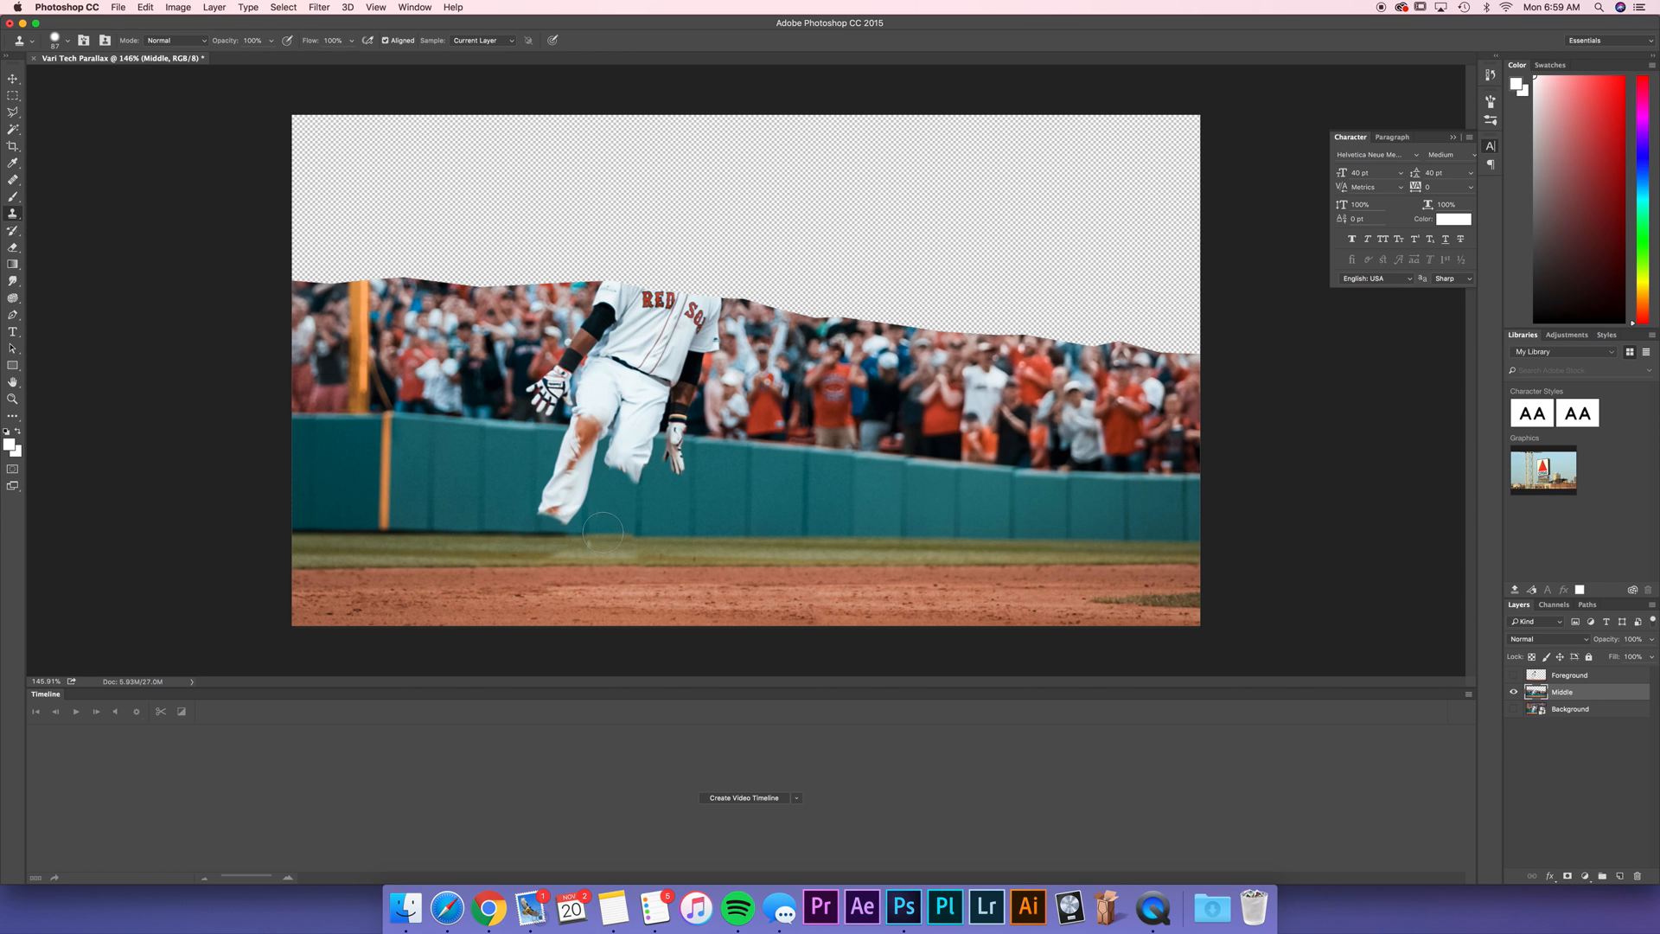
mouse_move(605, 518)
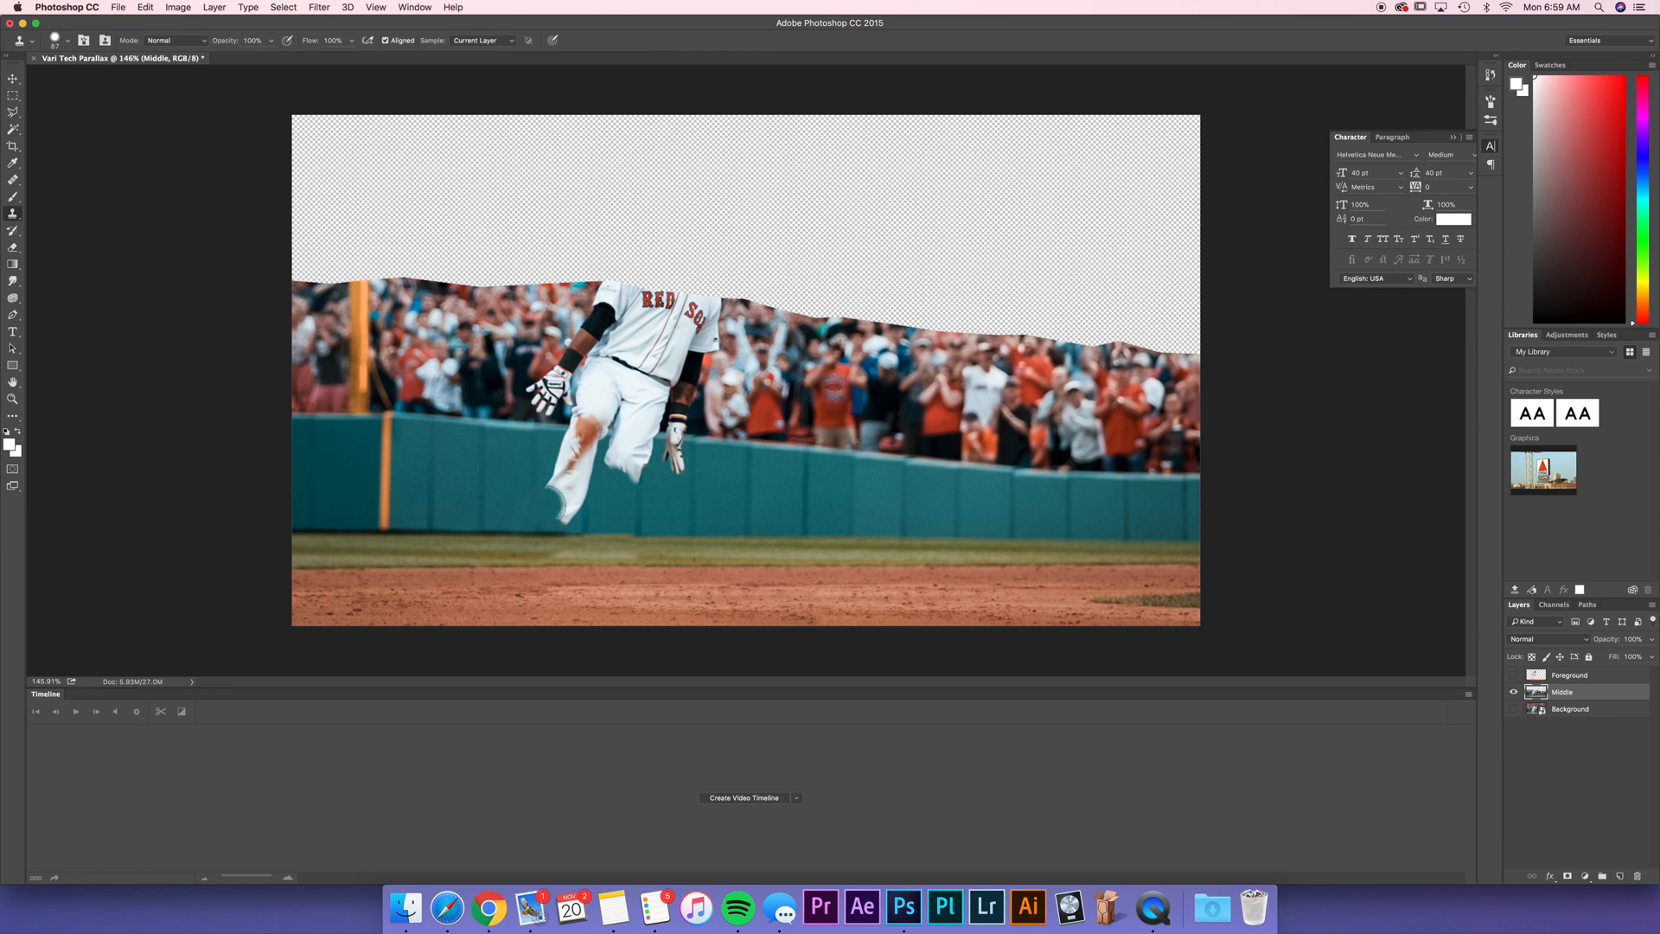
Step: Finish cloning out the player, then show Foreground over Middle with Background hidden
left_click(568, 449)
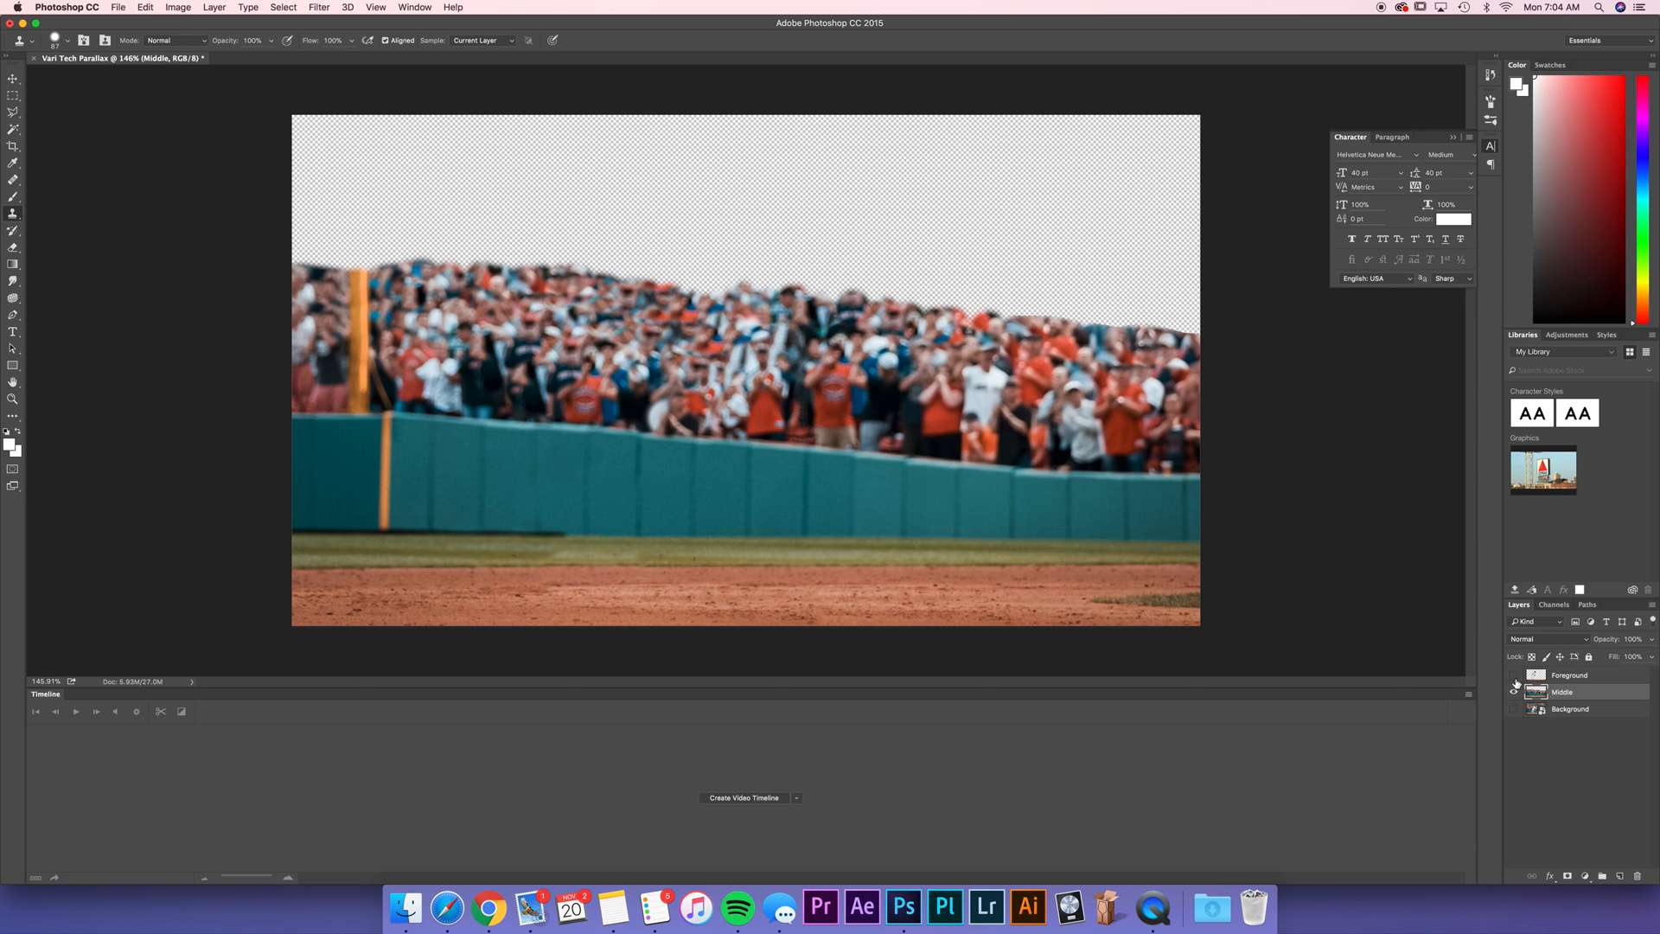
left_click(1516, 691)
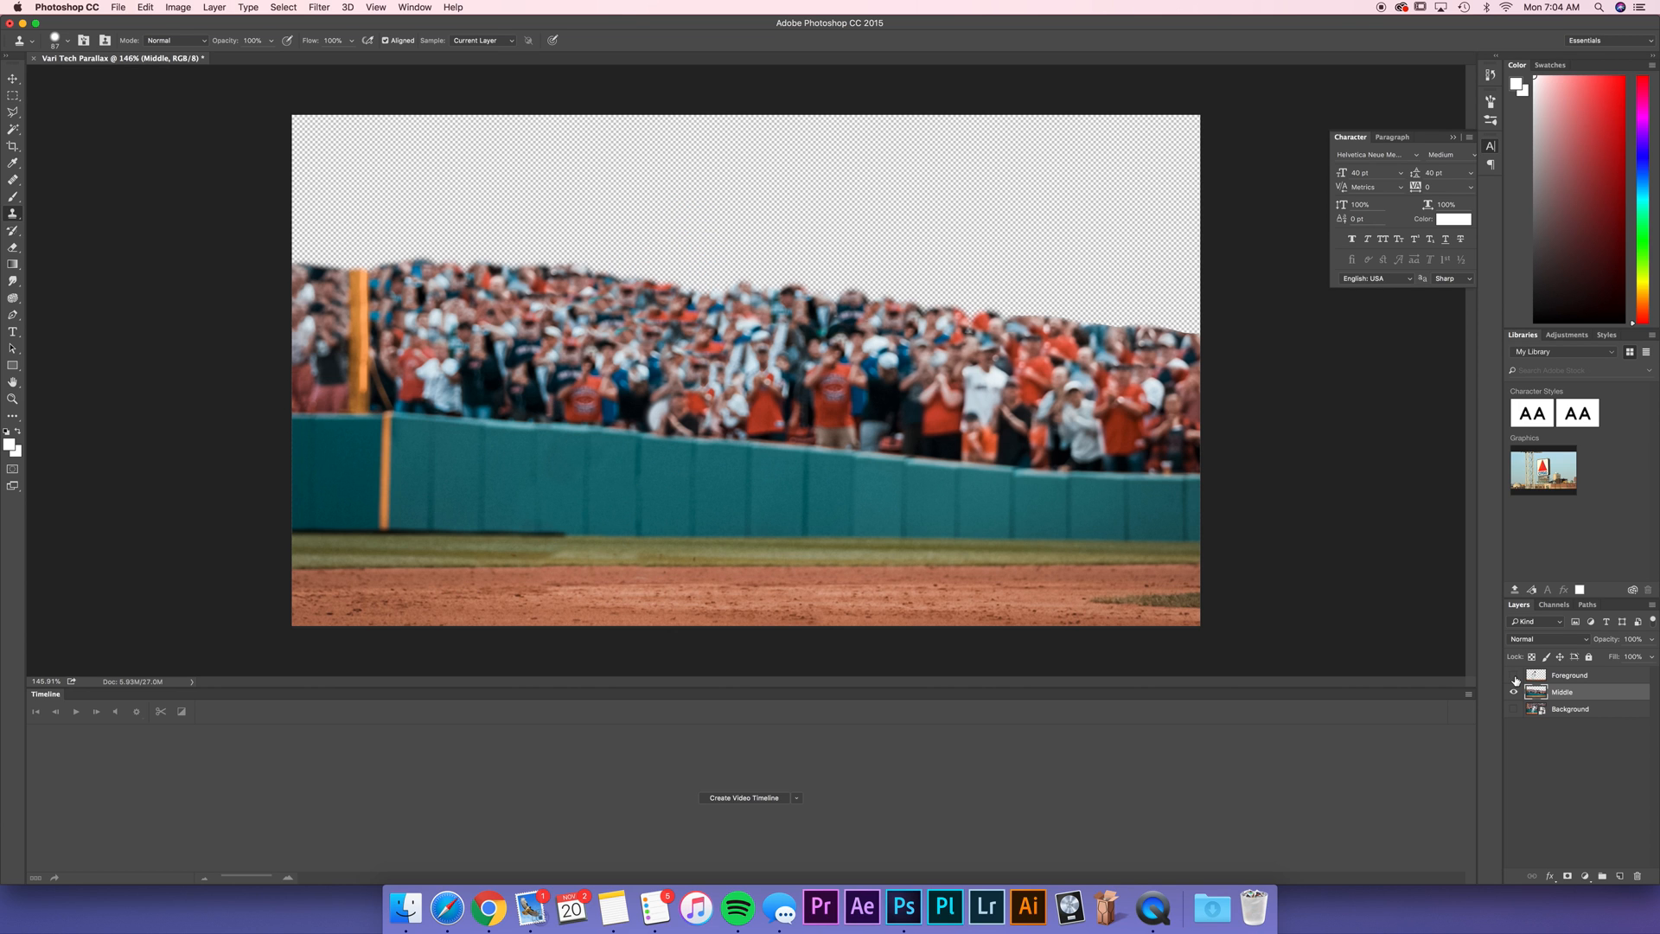
left_click(1514, 709)
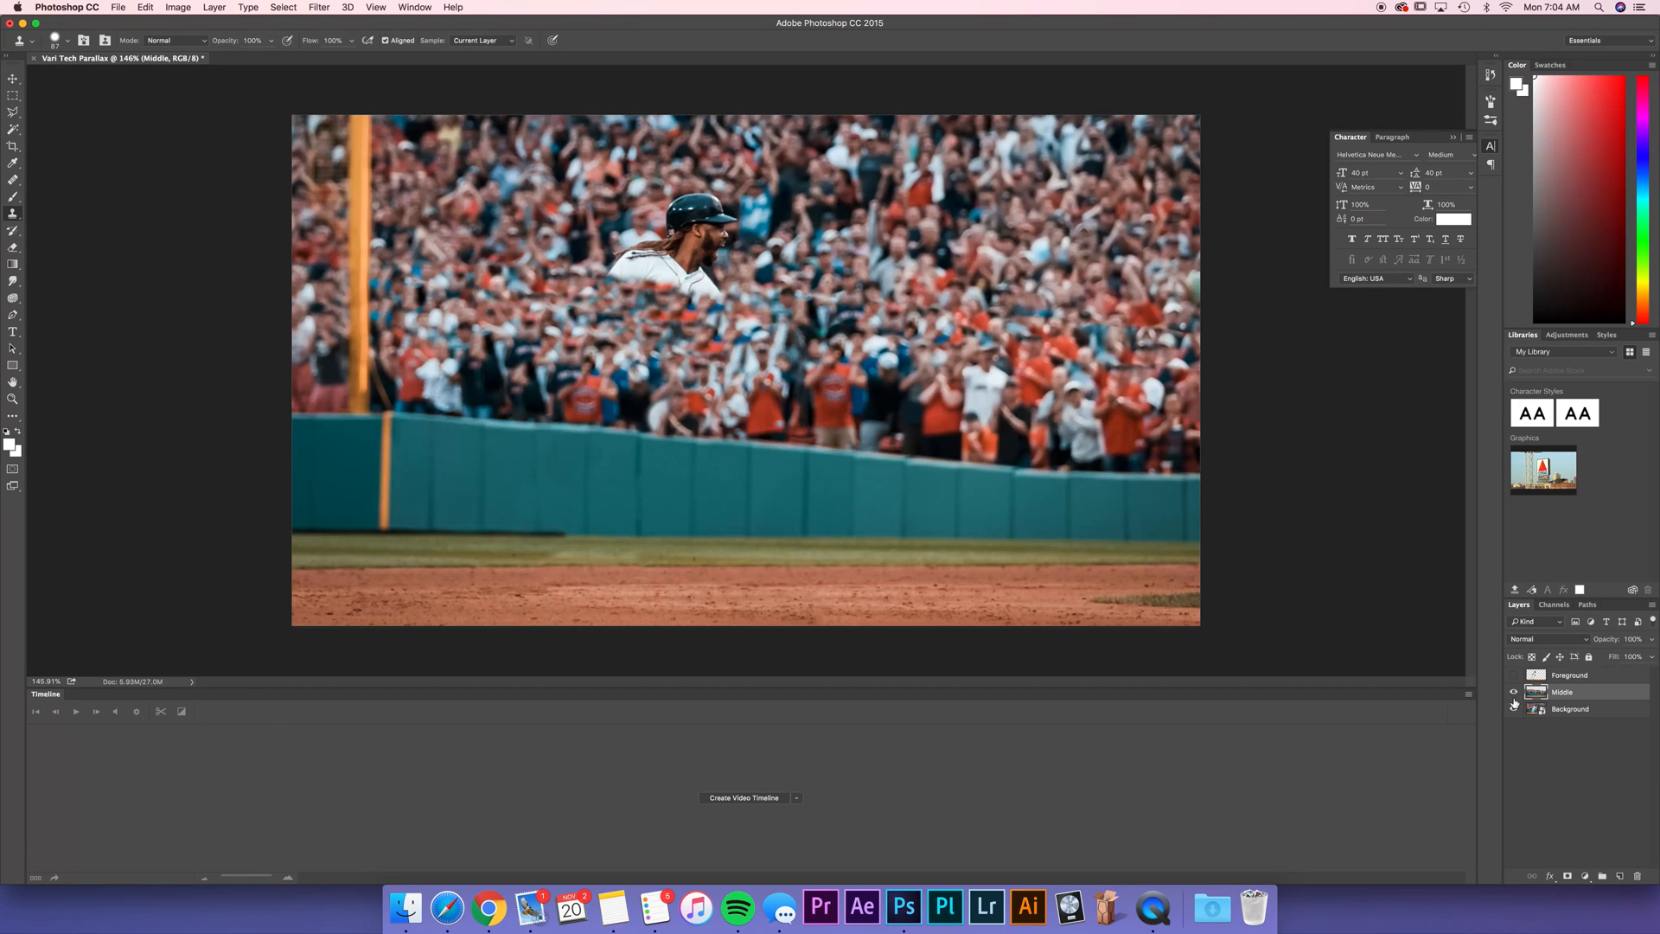
left_click(1514, 692)
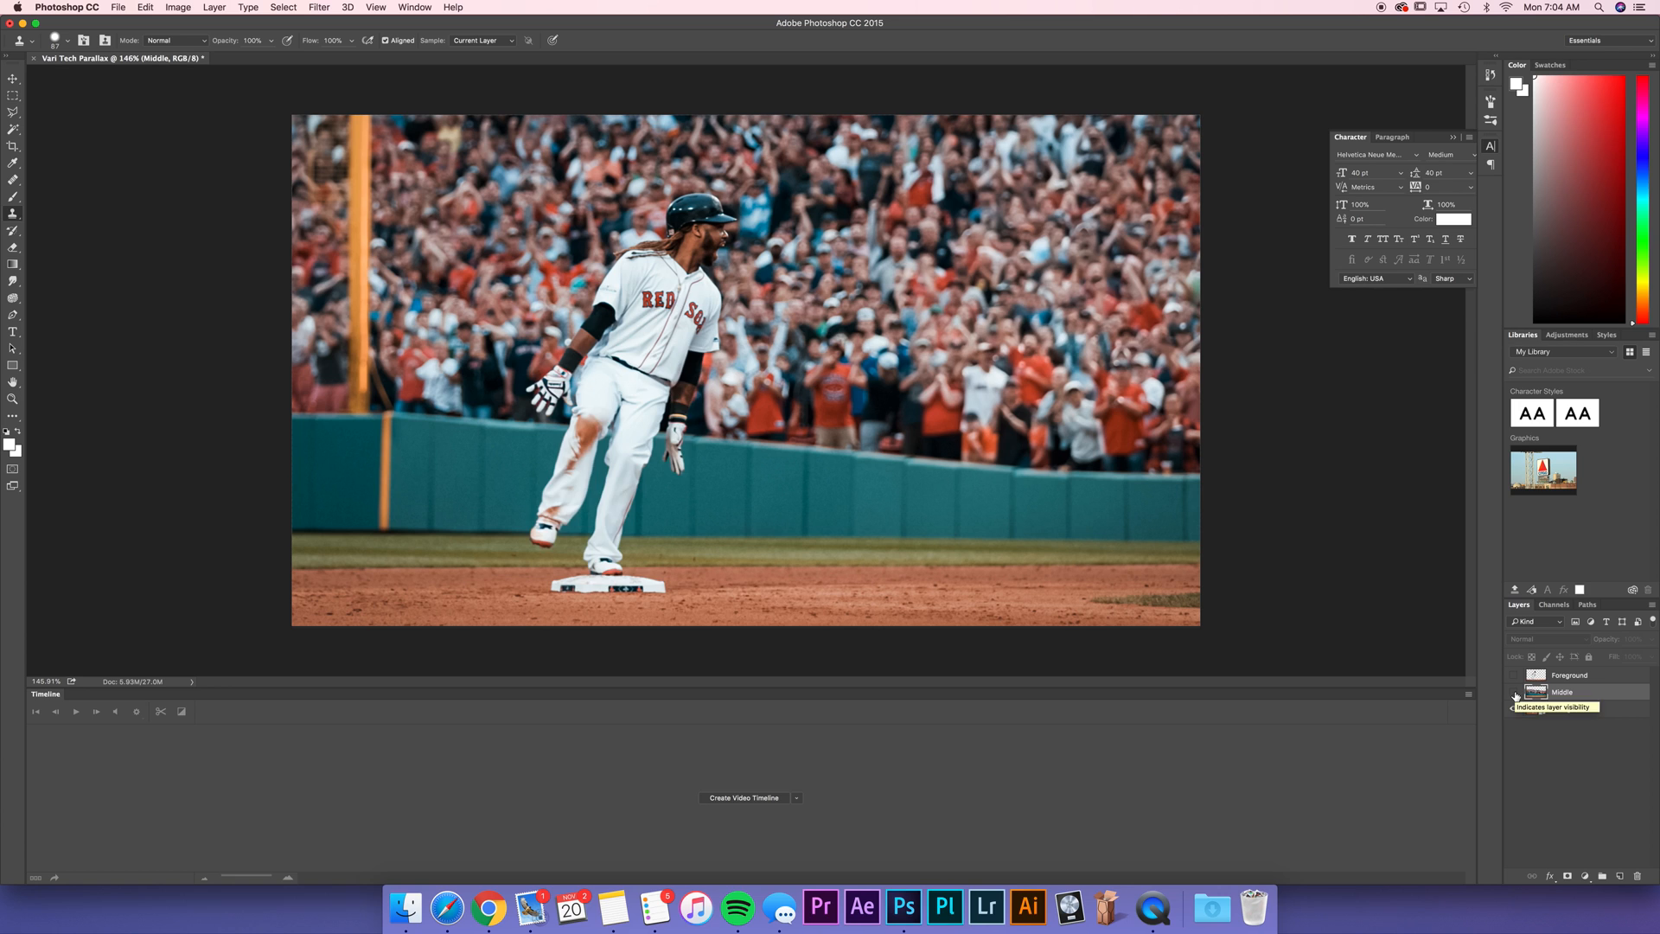
left_click(1513, 676)
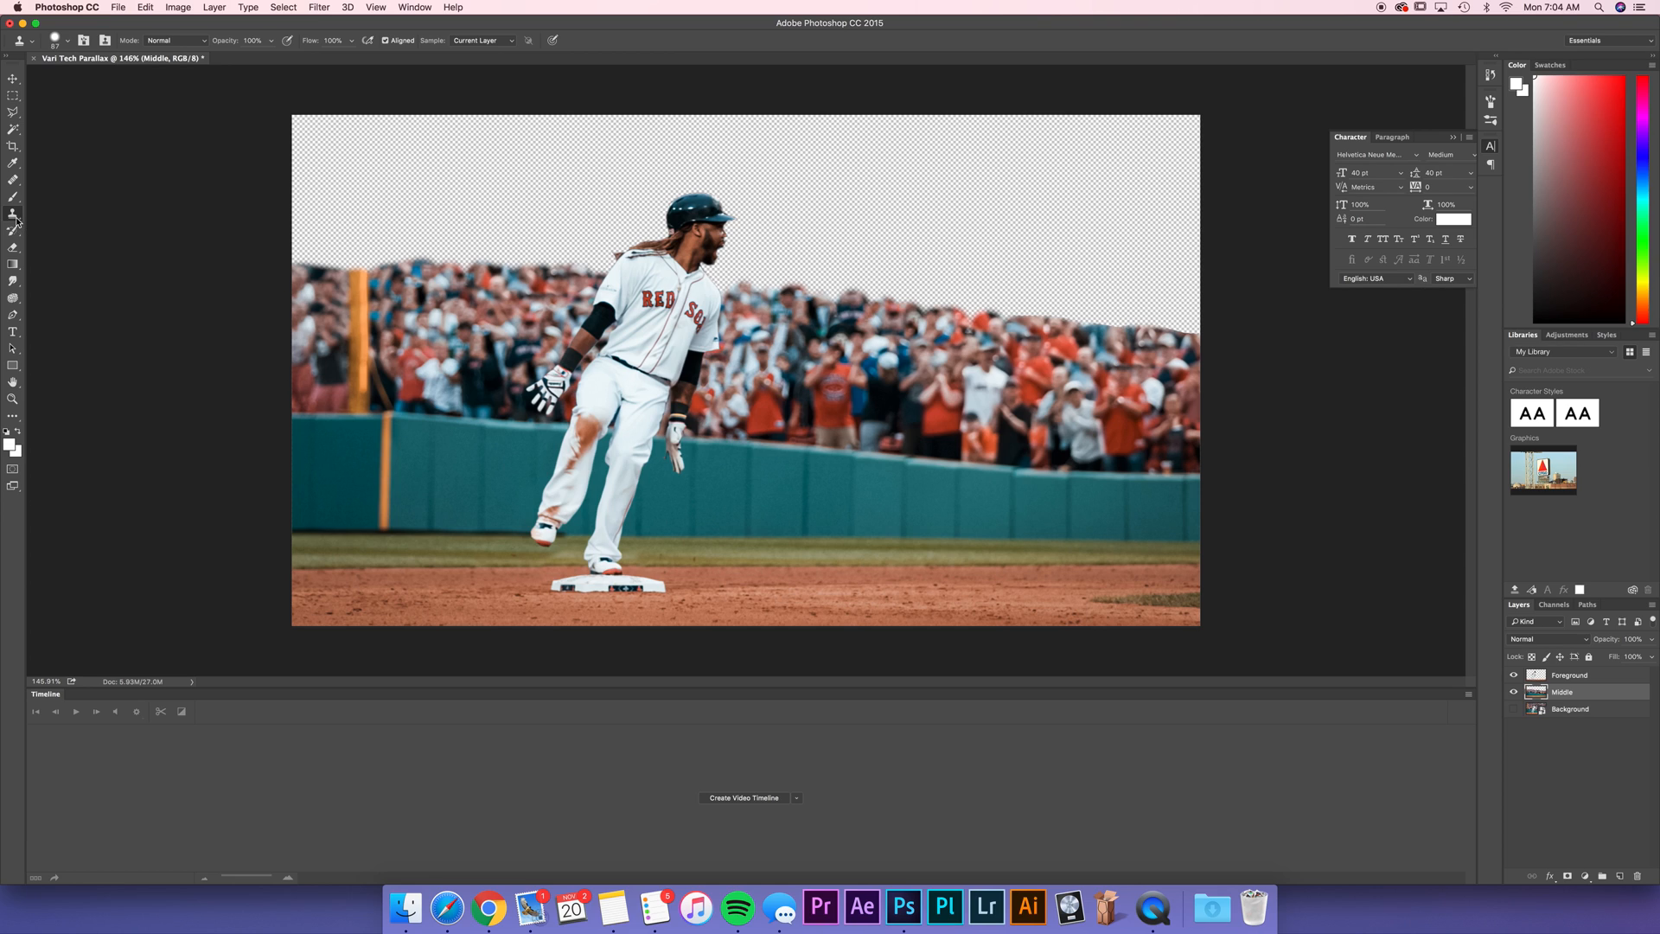
mouse_move(13, 216)
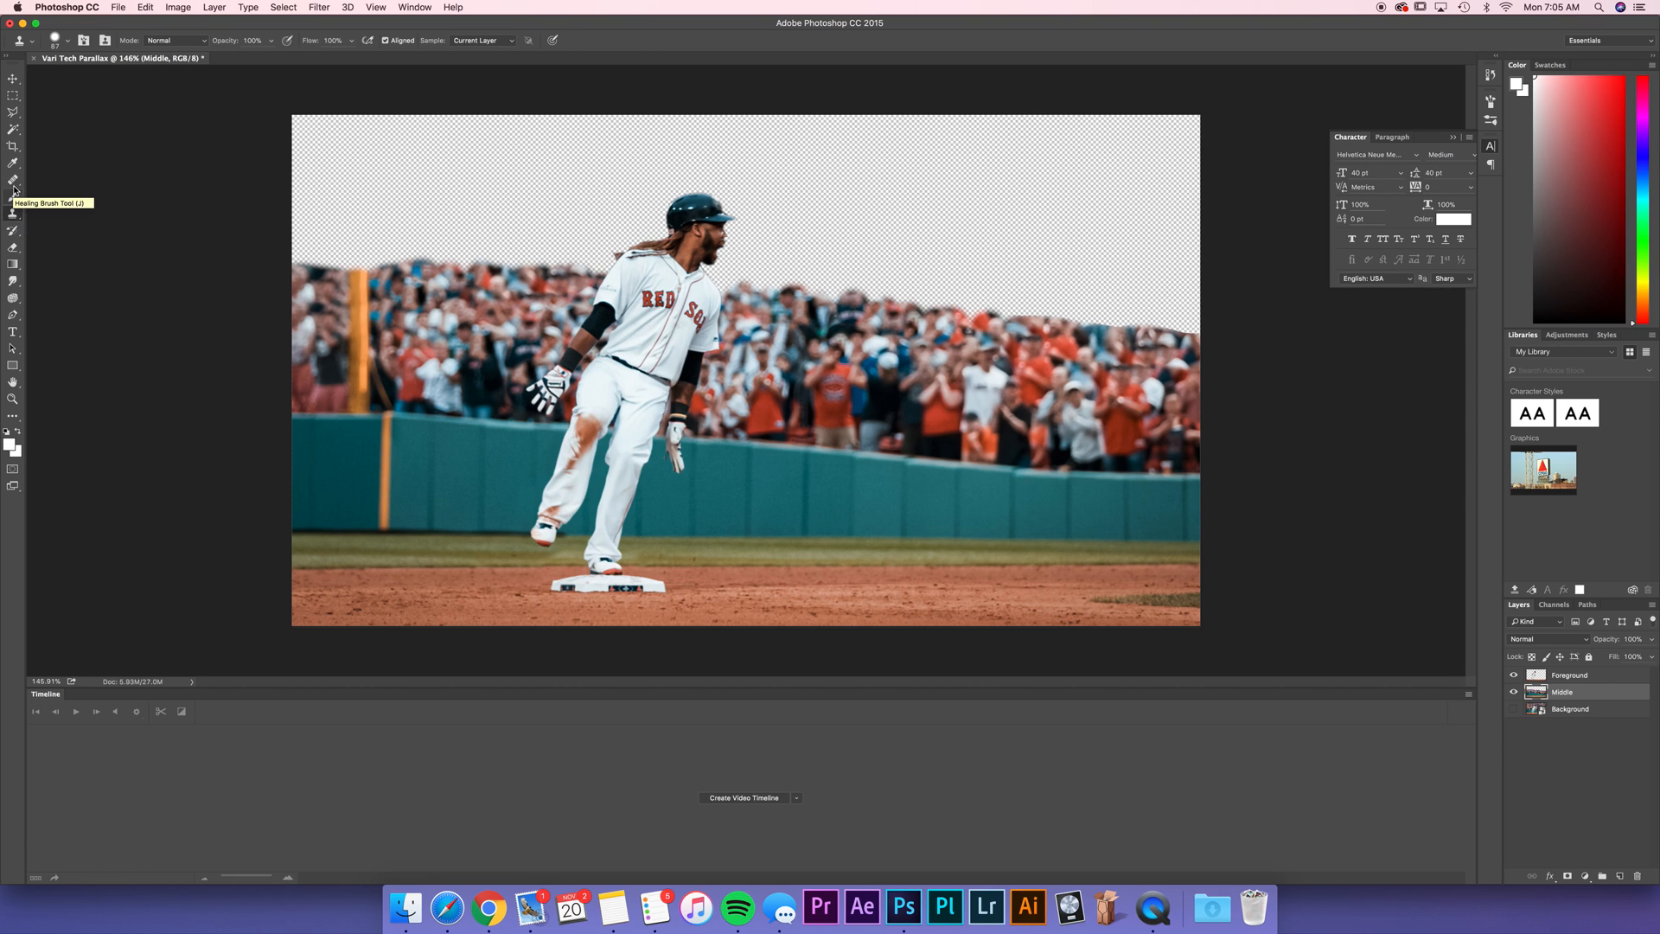
Step: Choose the Healing Brush and make Middle the target layer beneath Foreground
left_click(13, 178)
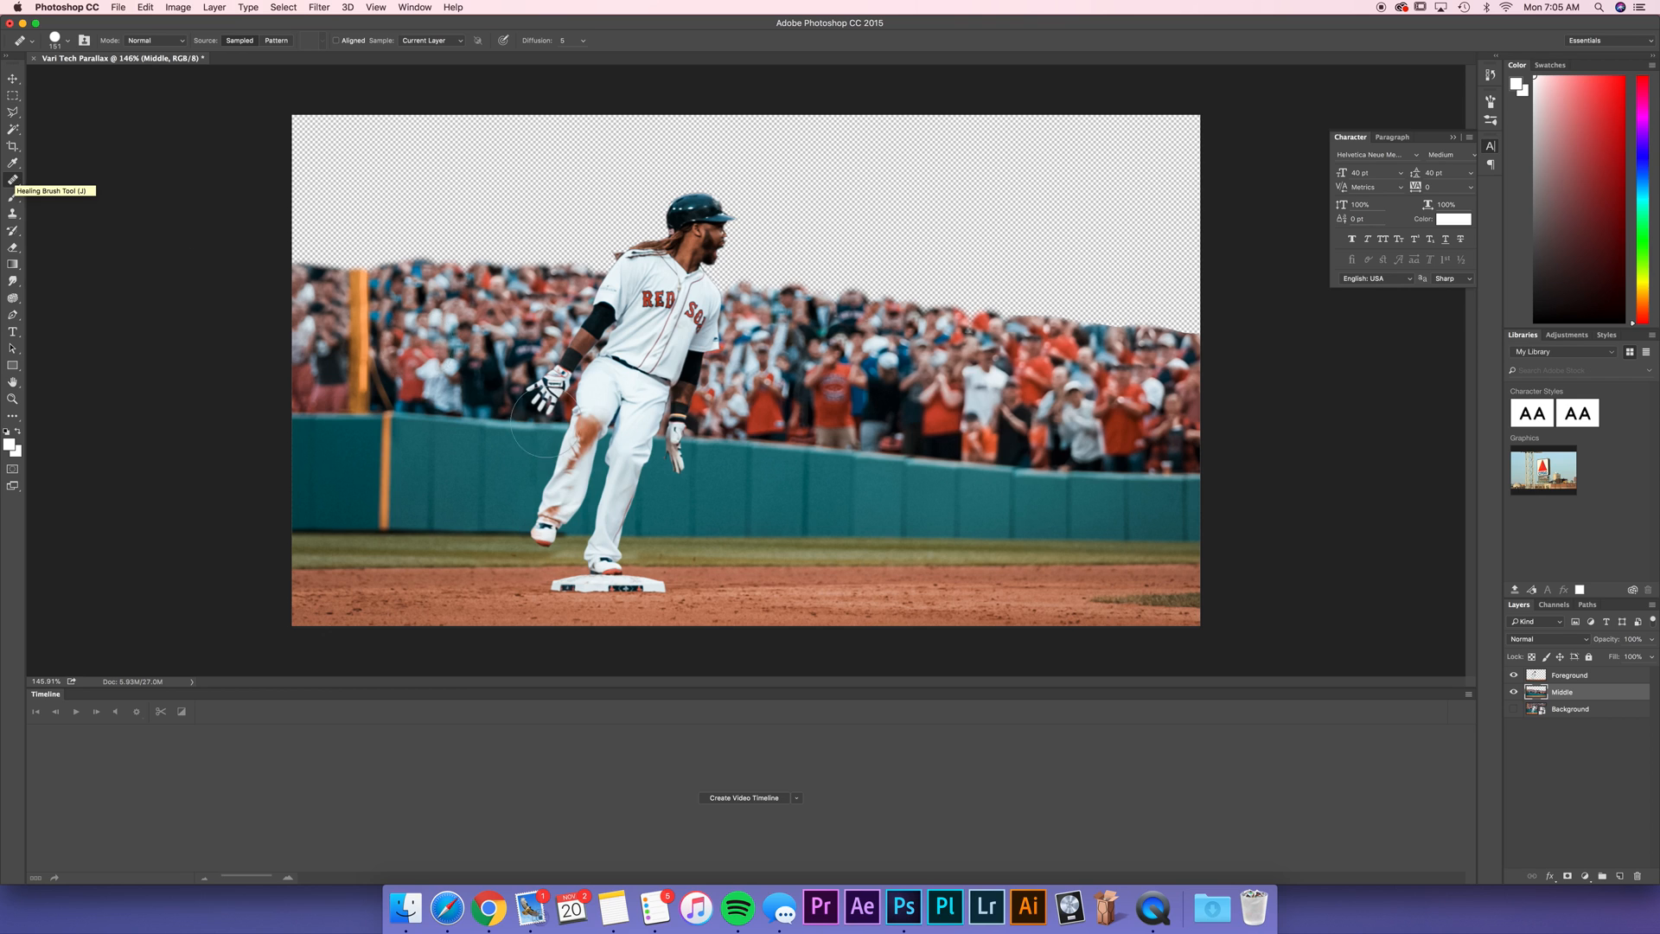
mouse_move(923, 602)
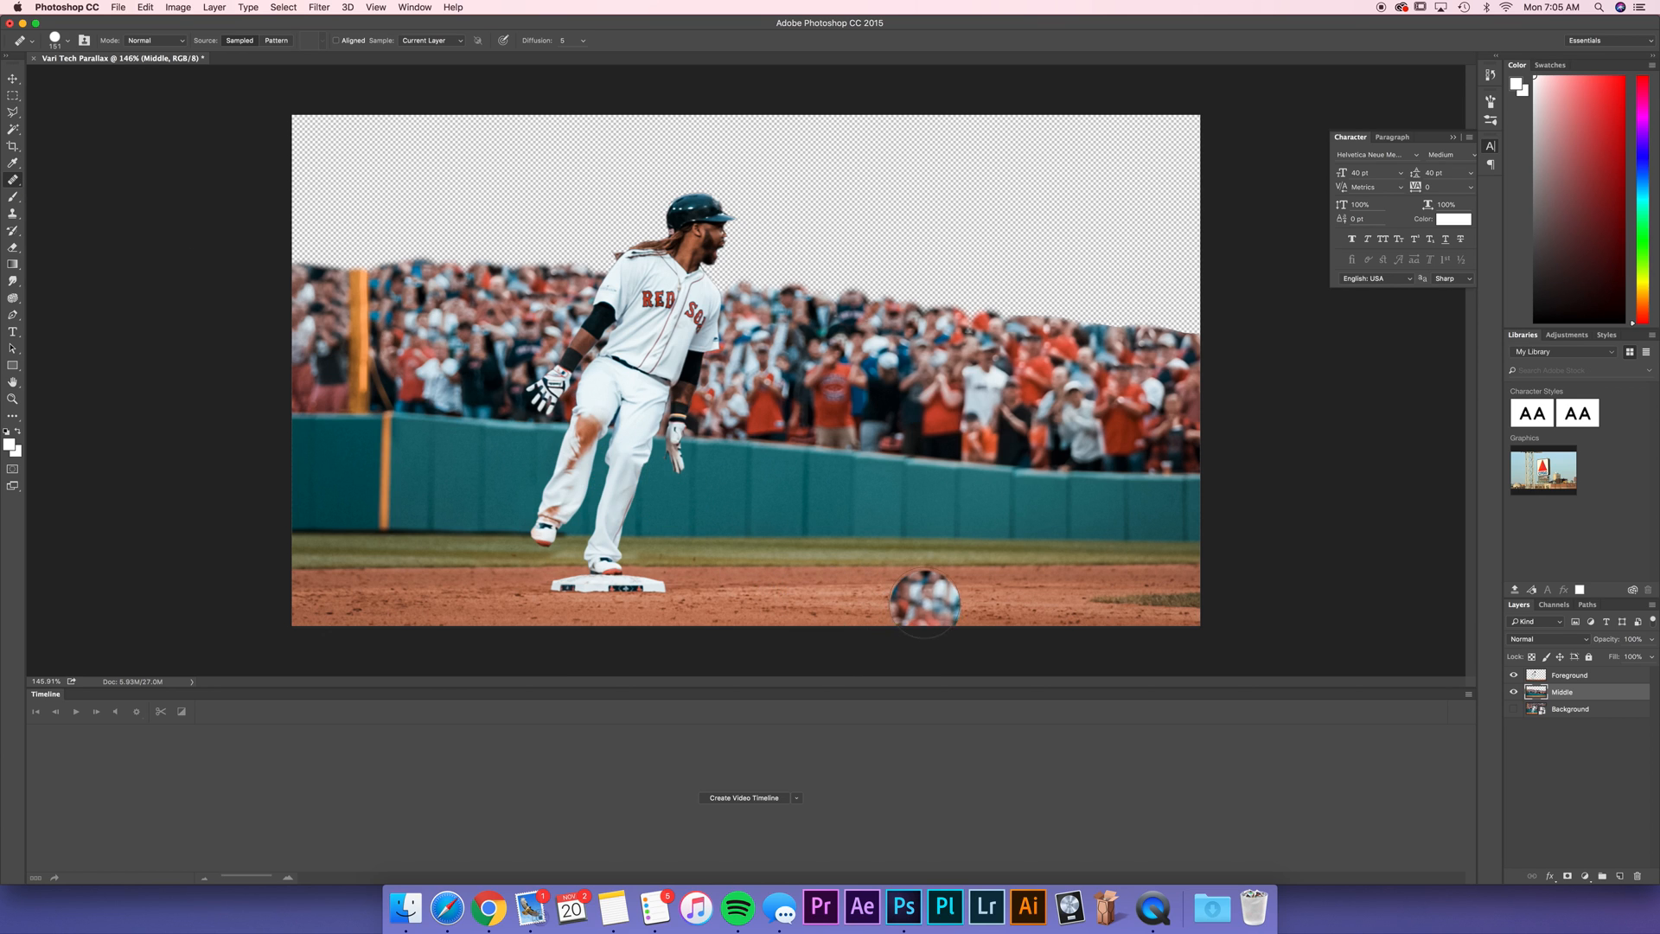
left_click(1570, 676)
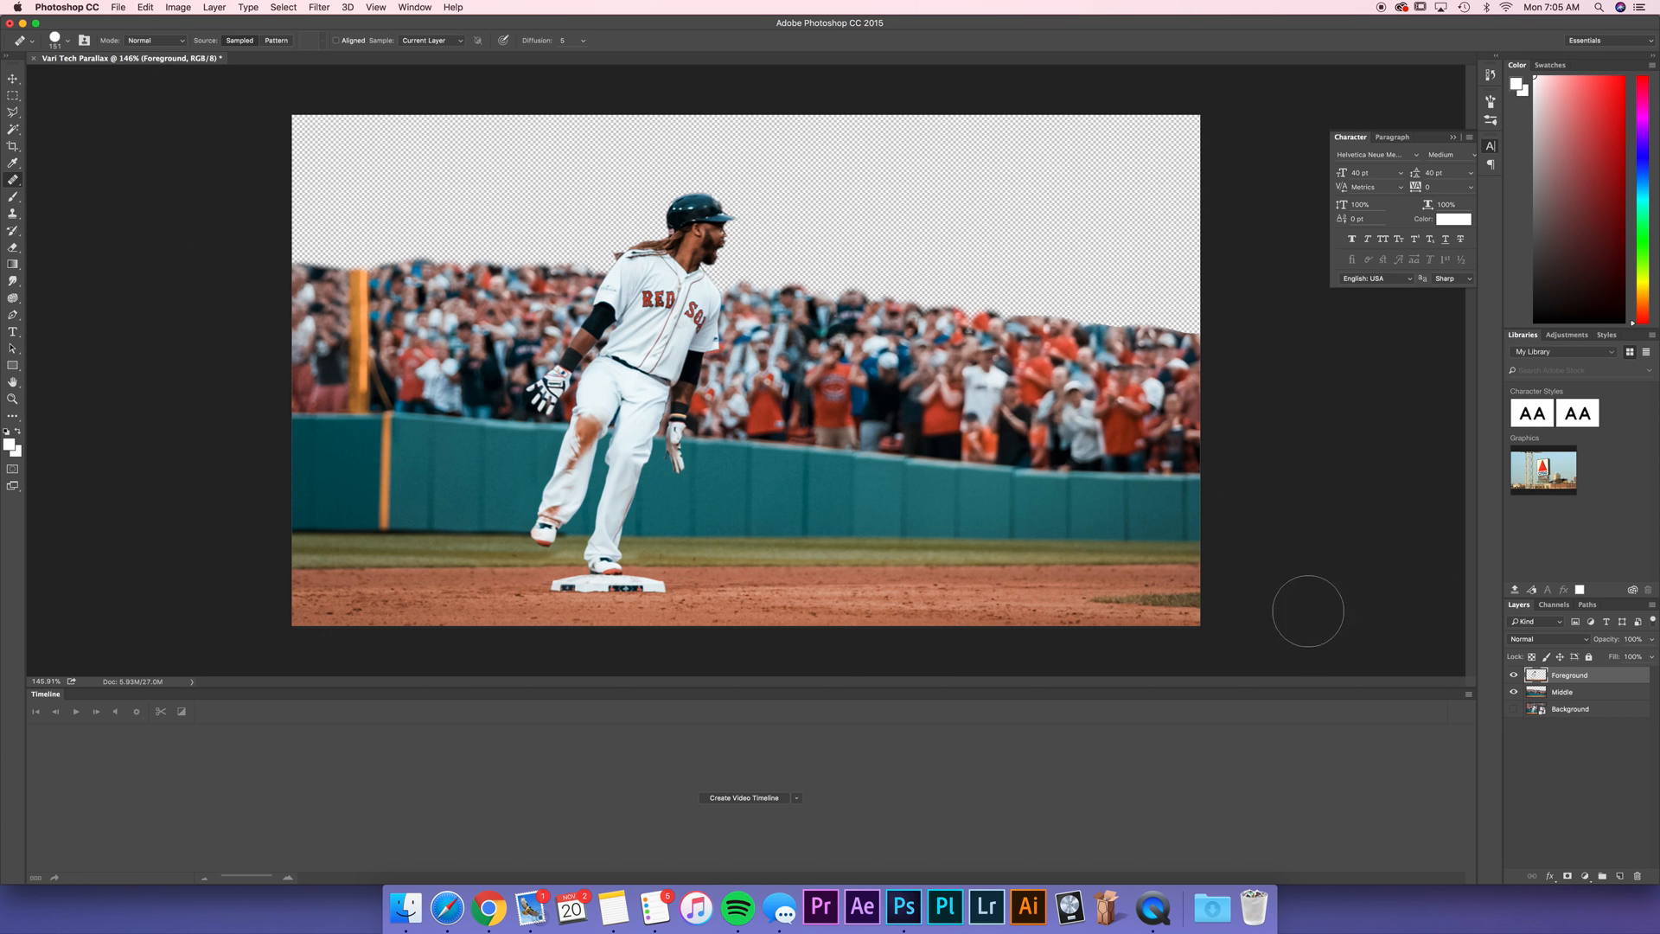
left_click(1561, 691)
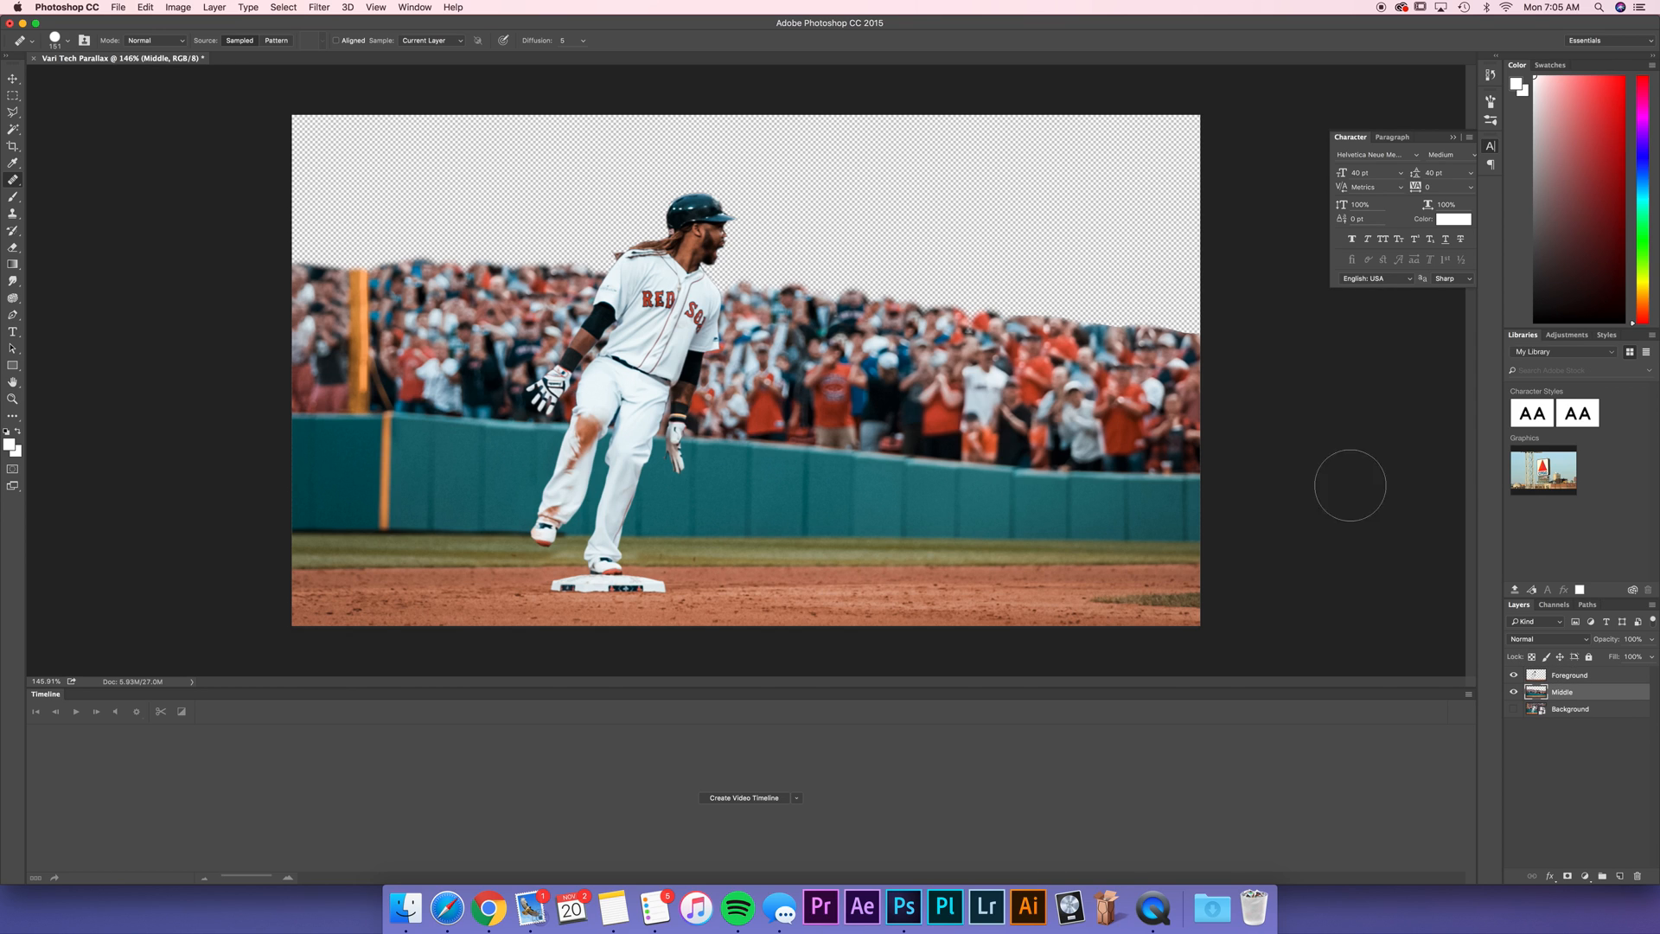
mouse_move(882, 325)
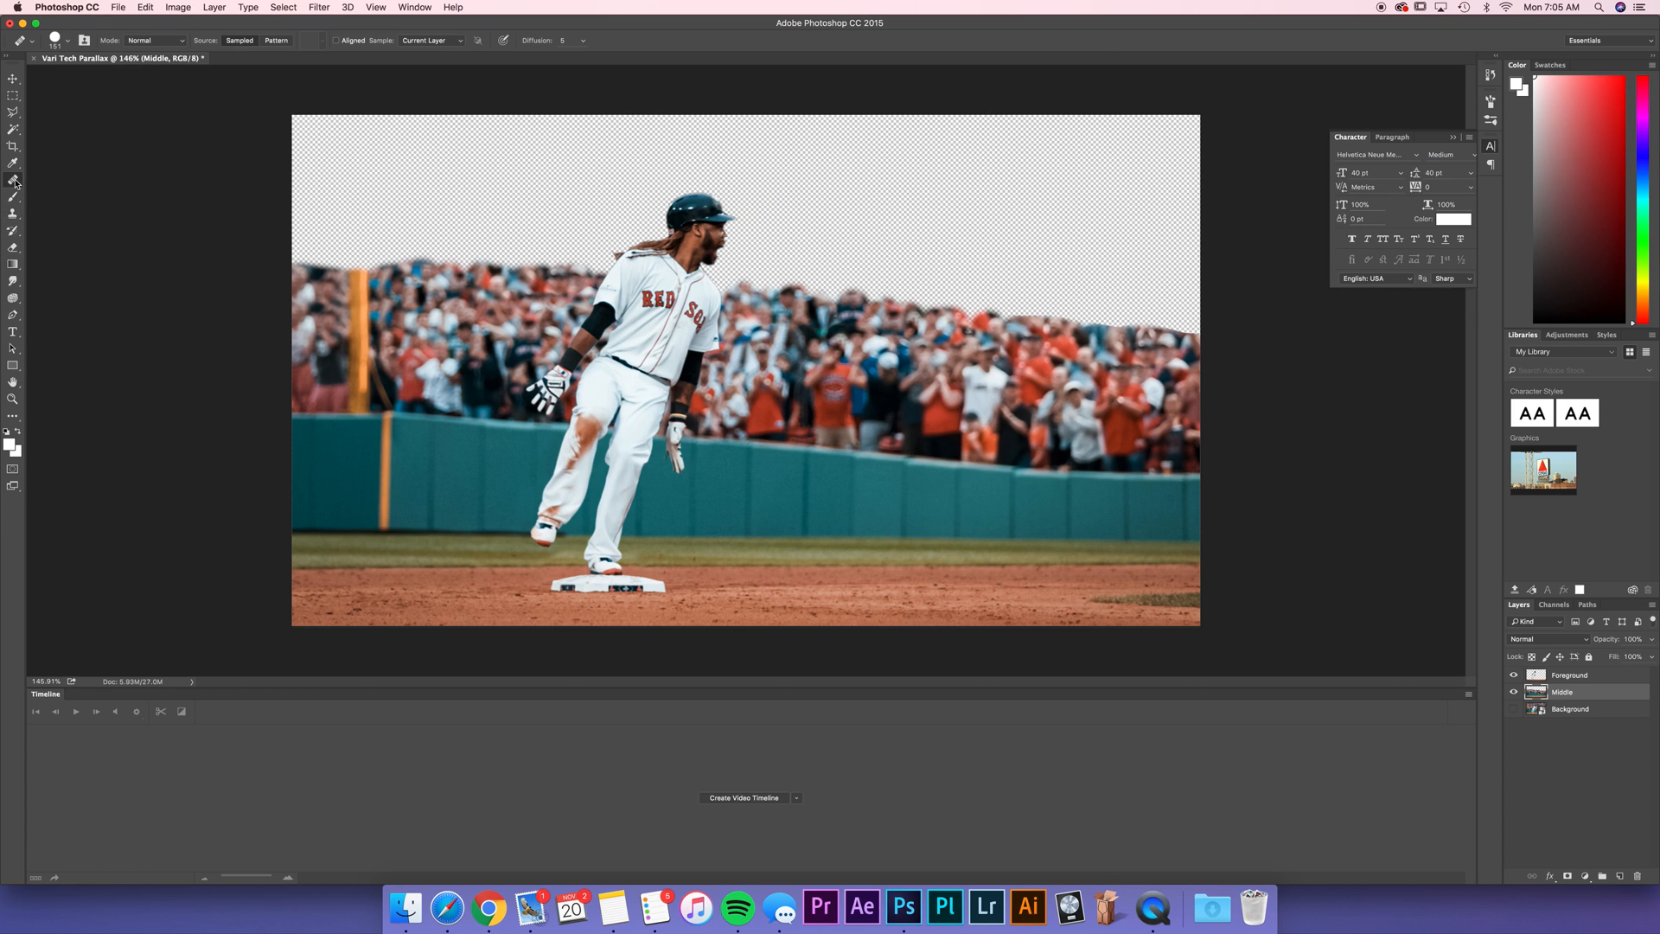
mouse_move(14, 180)
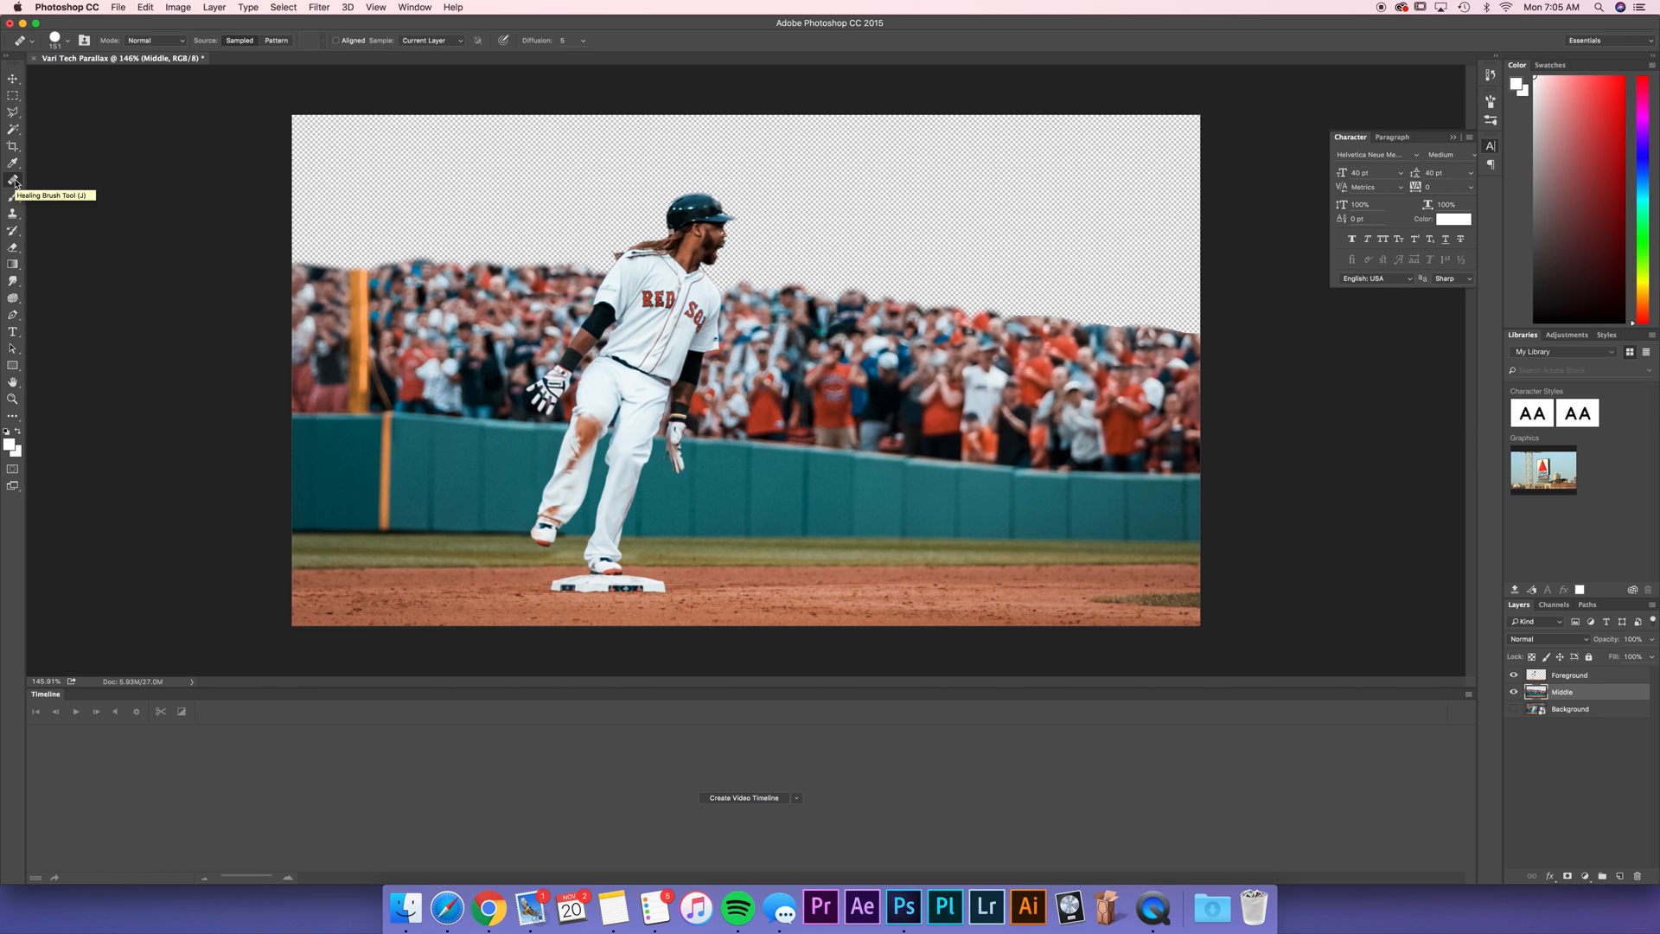
mouse_move(1590, 562)
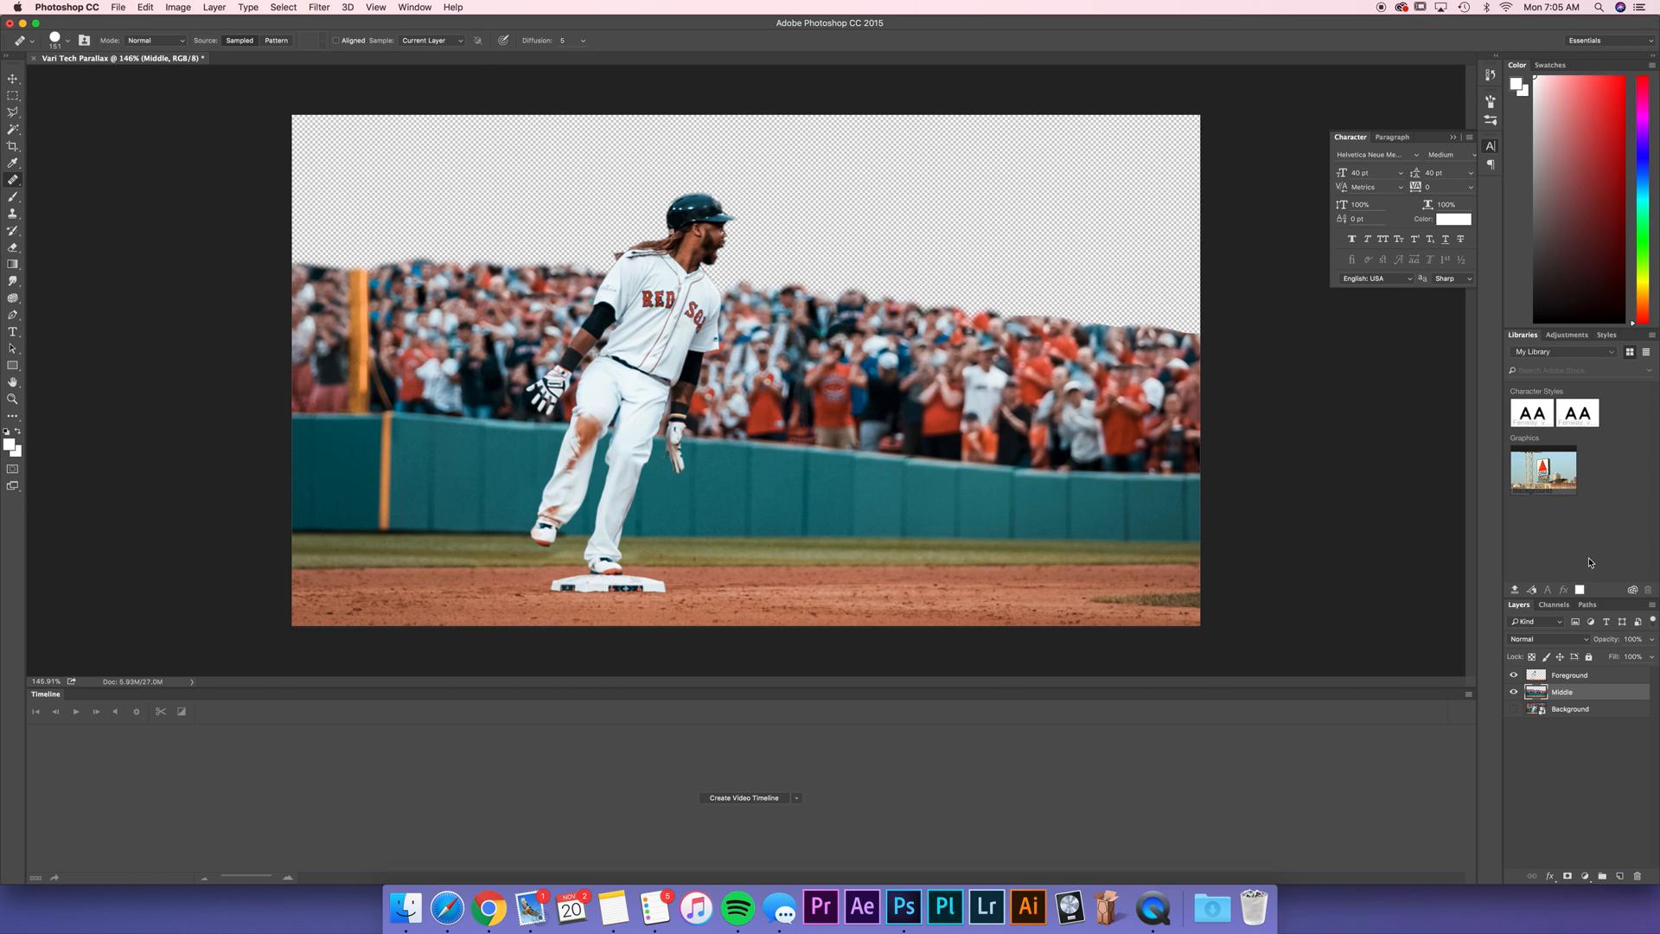
Step: Flick Background visibility to check the cut-outs, leave it on, and make Background active
left_click(1513, 709)
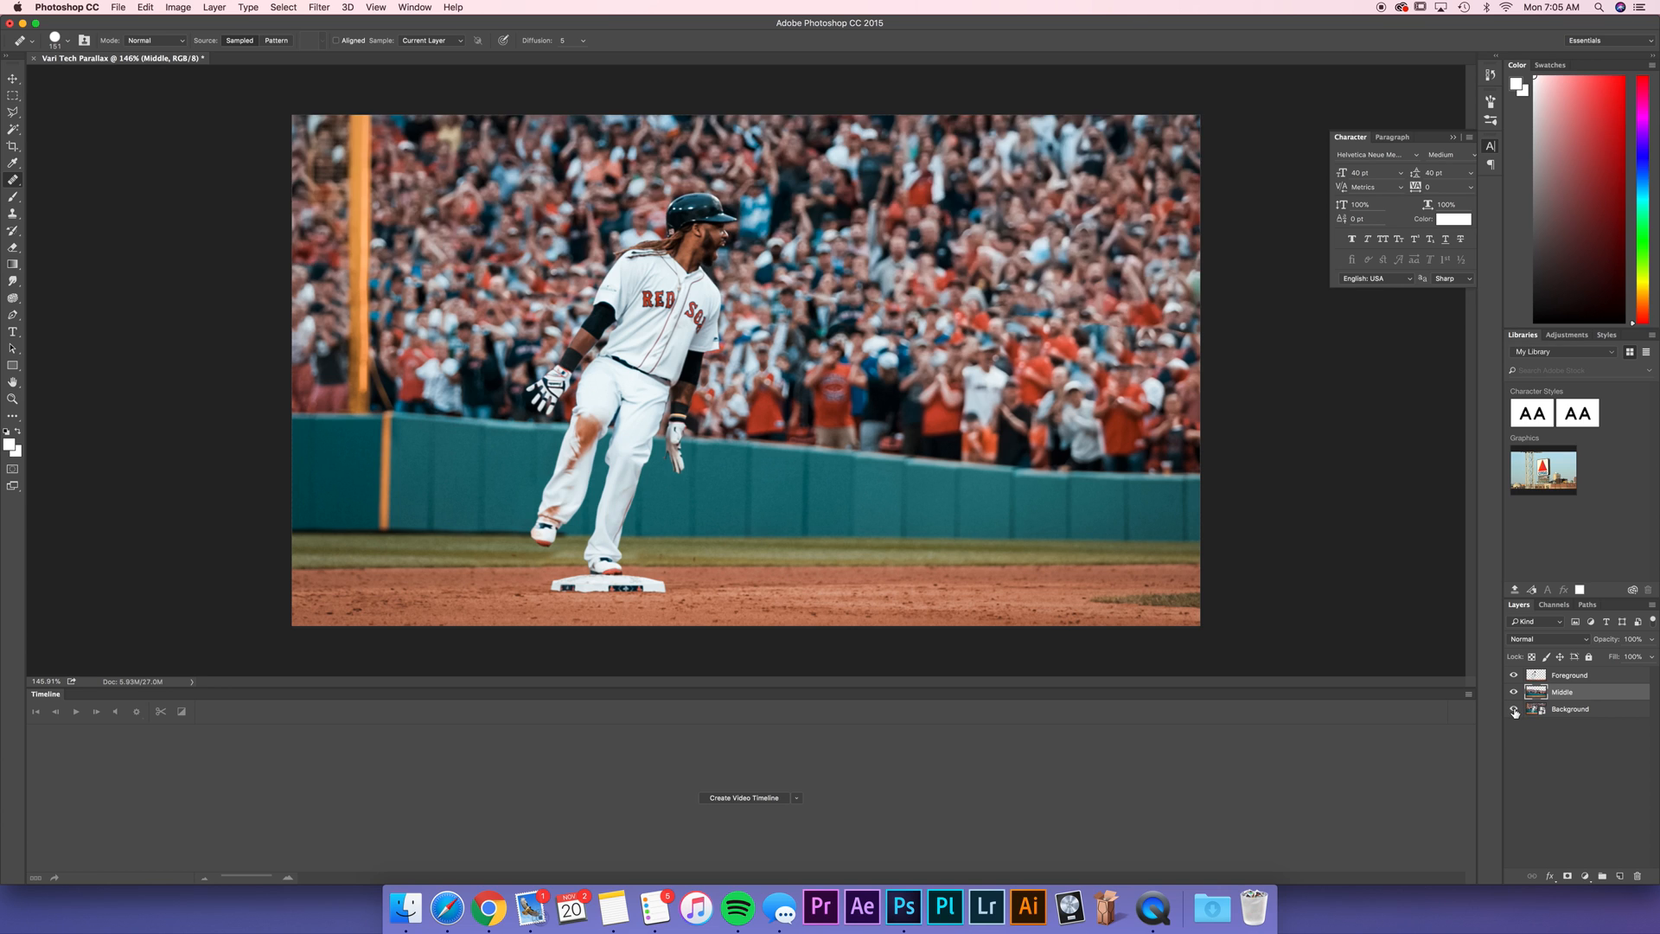
left_click(1513, 709)
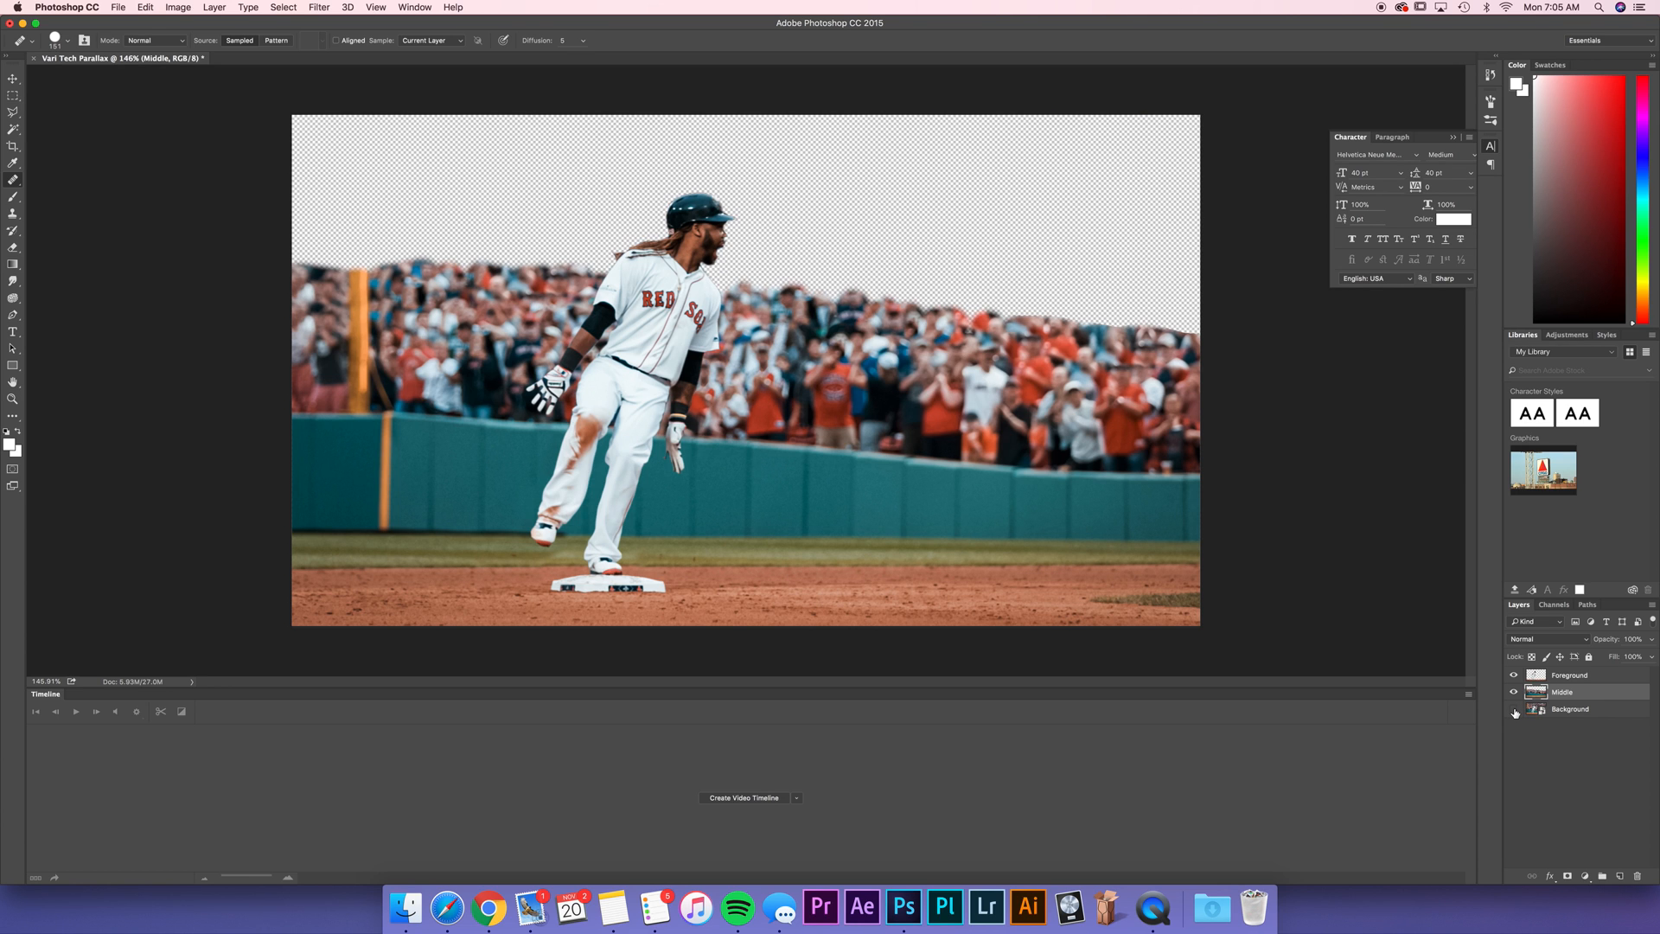
left_click(1512, 709)
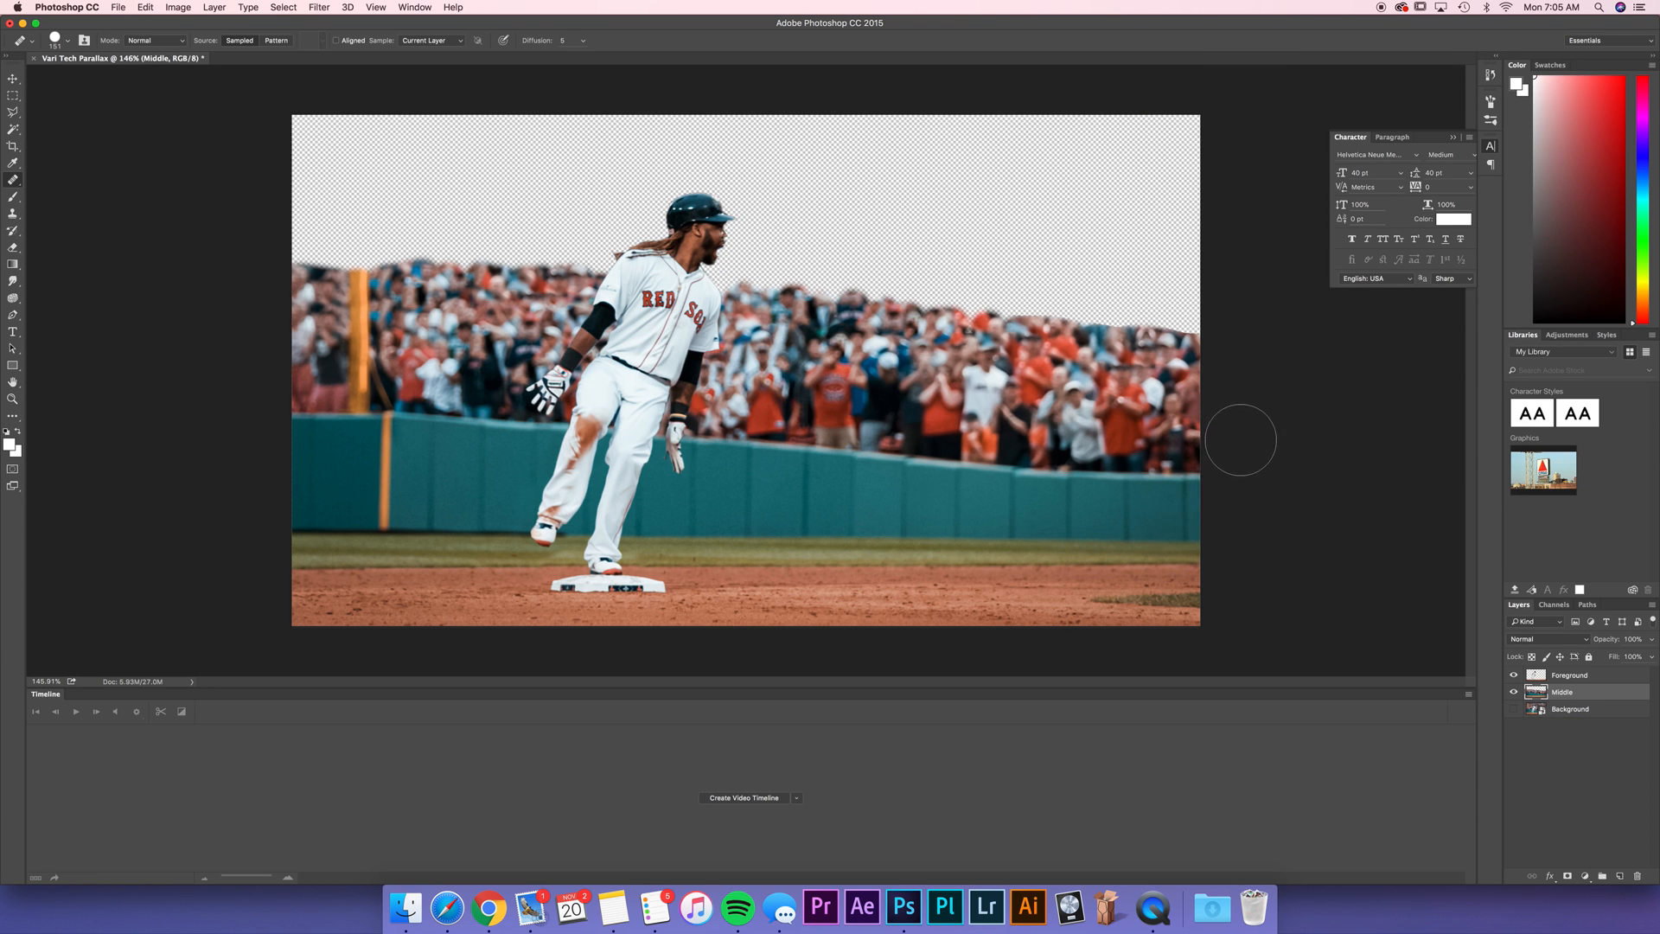
mouse_move(1022, 638)
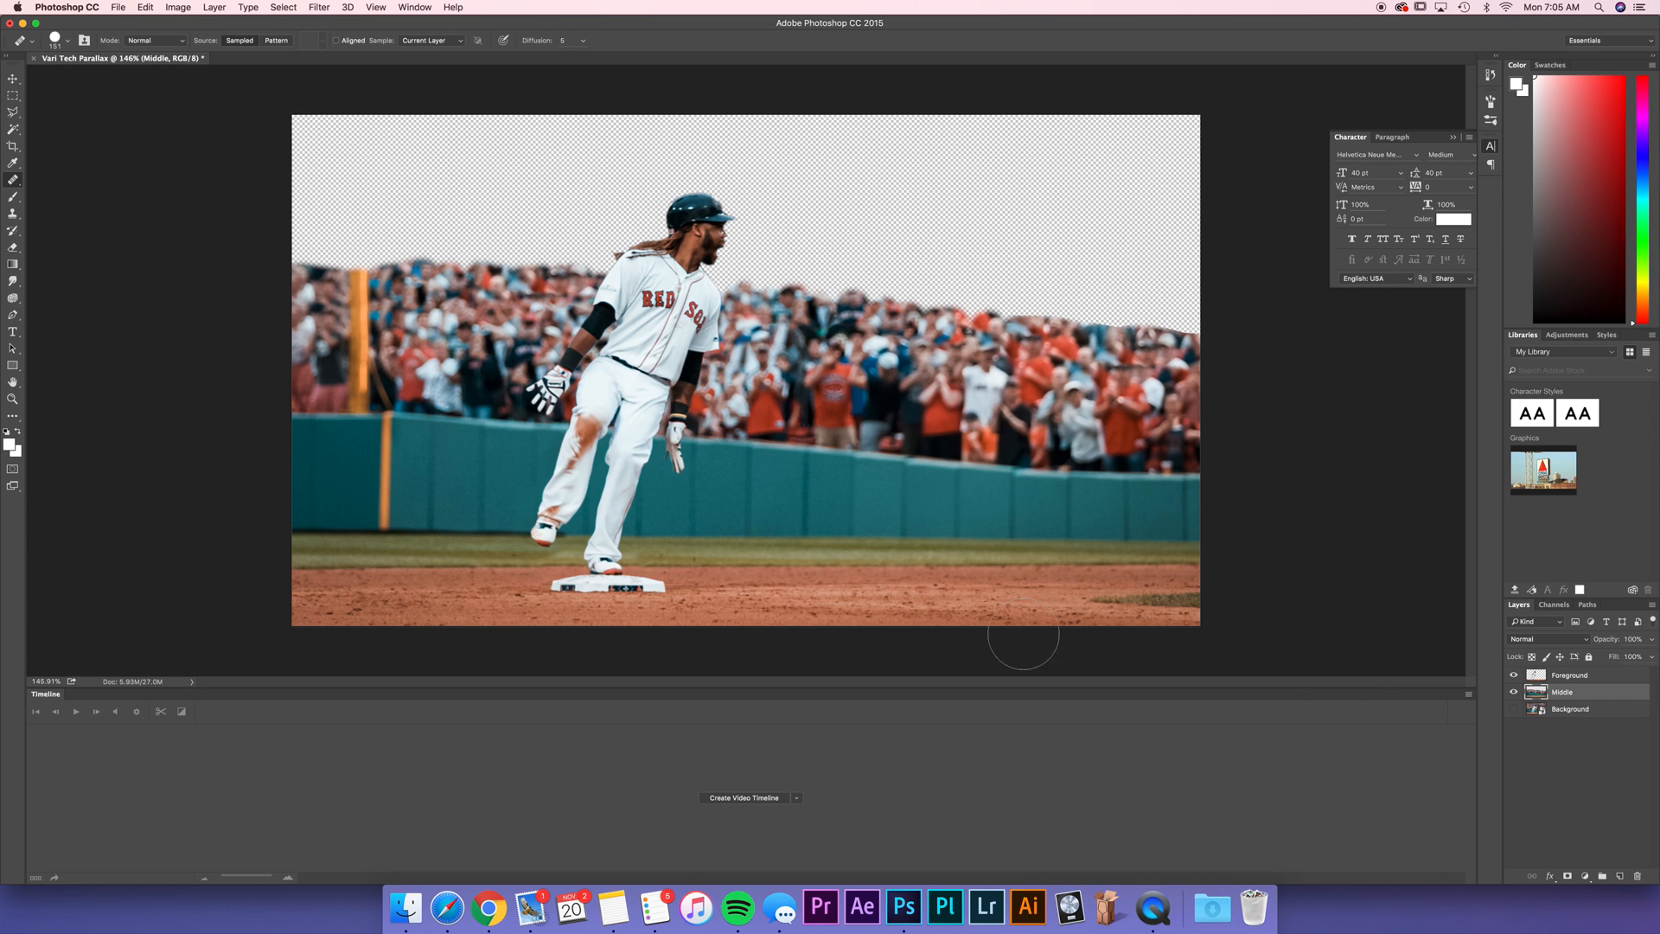
left_click(1512, 709)
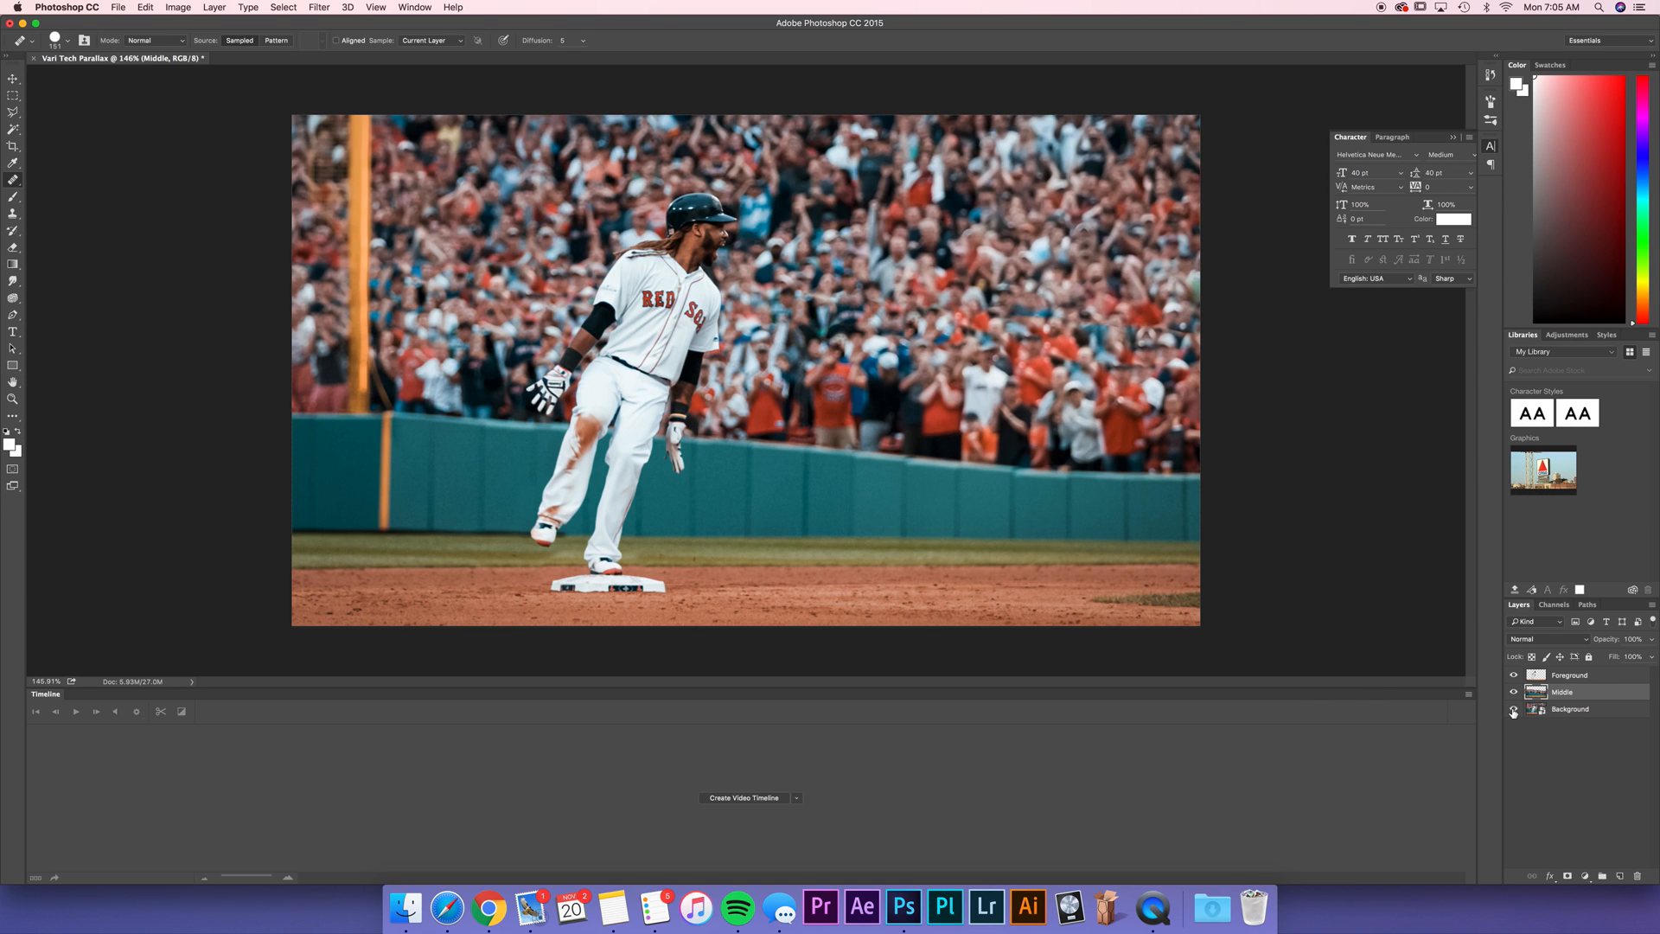
left_click(1513, 708)
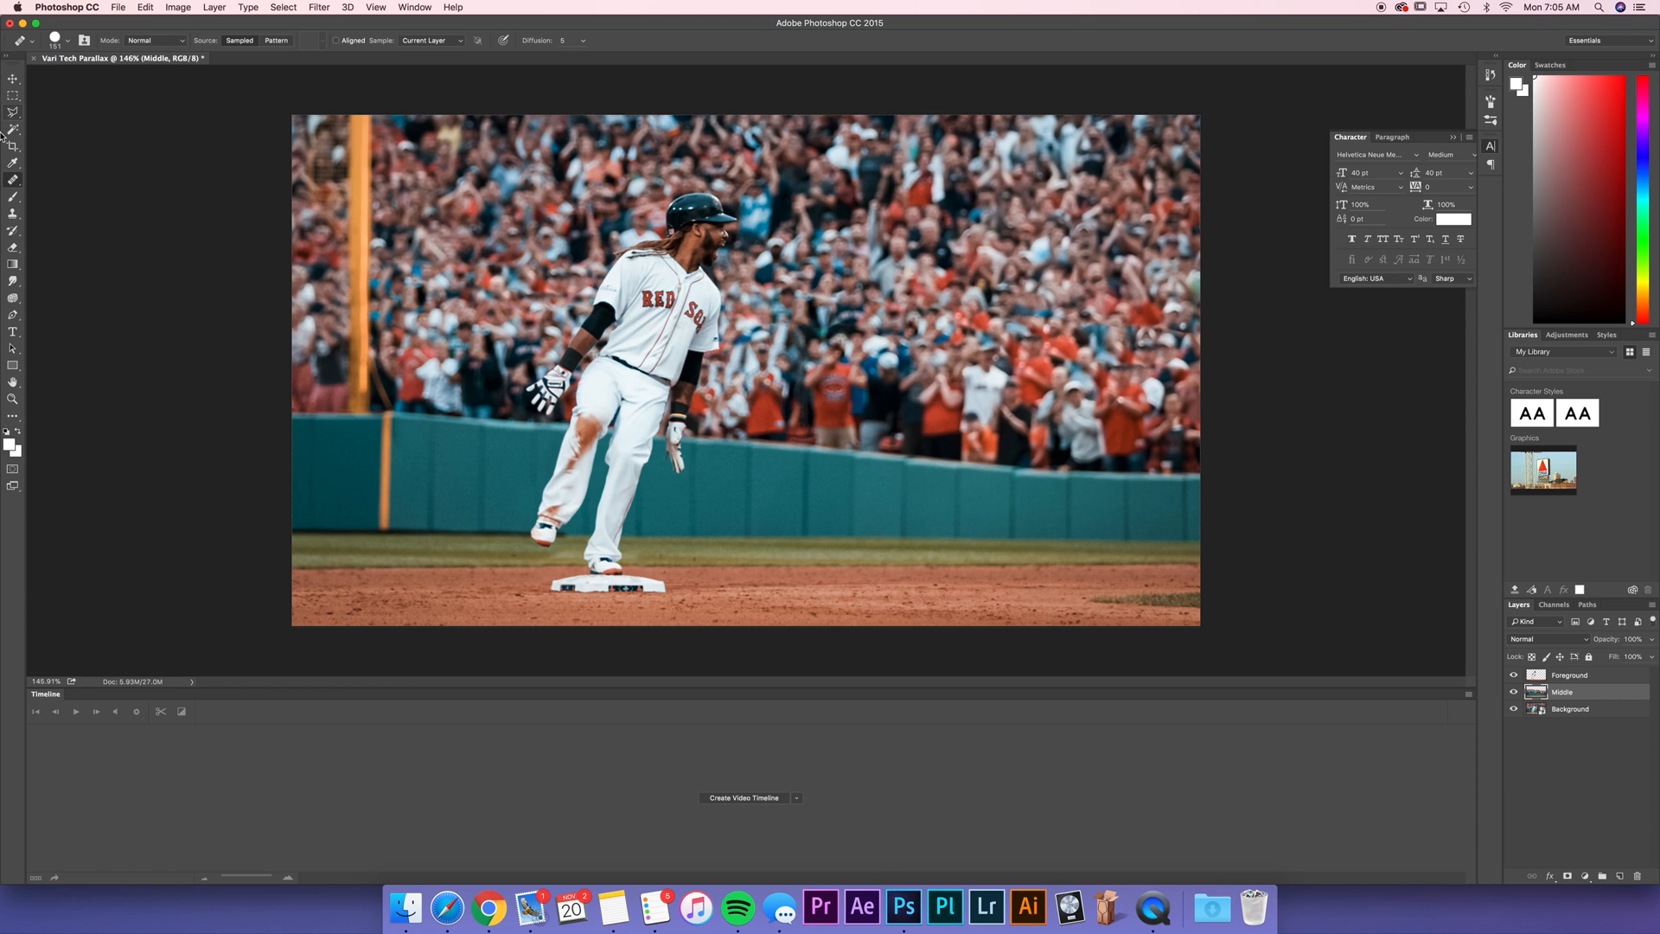
mouse_move(973, 432)
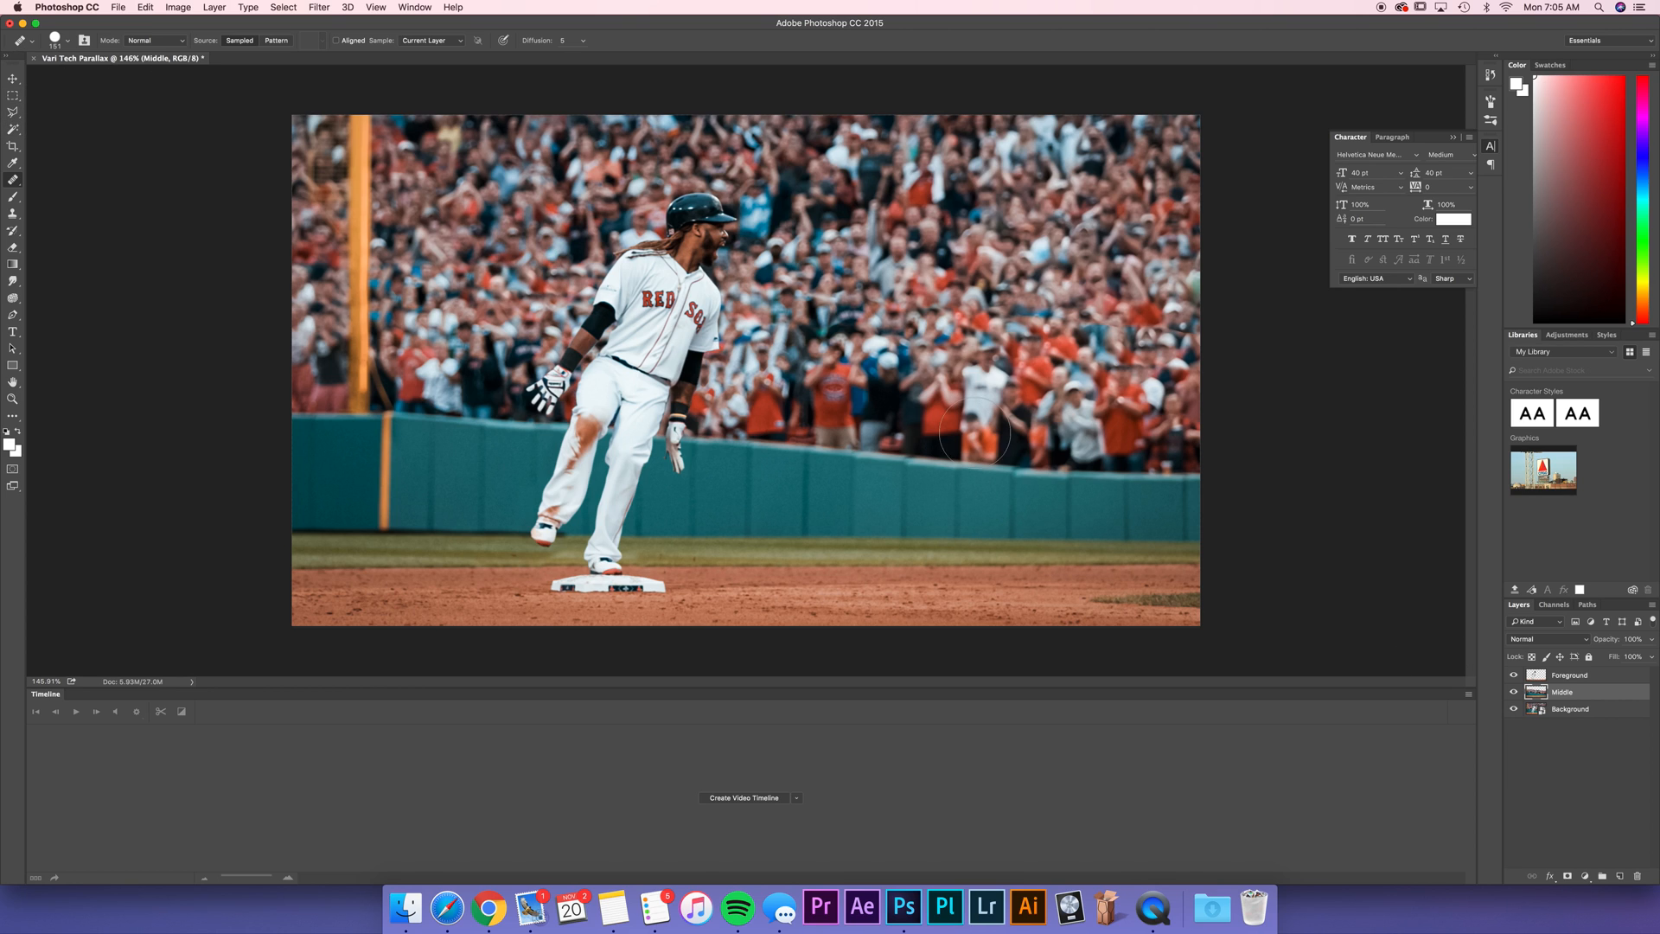
left_click(1572, 709)
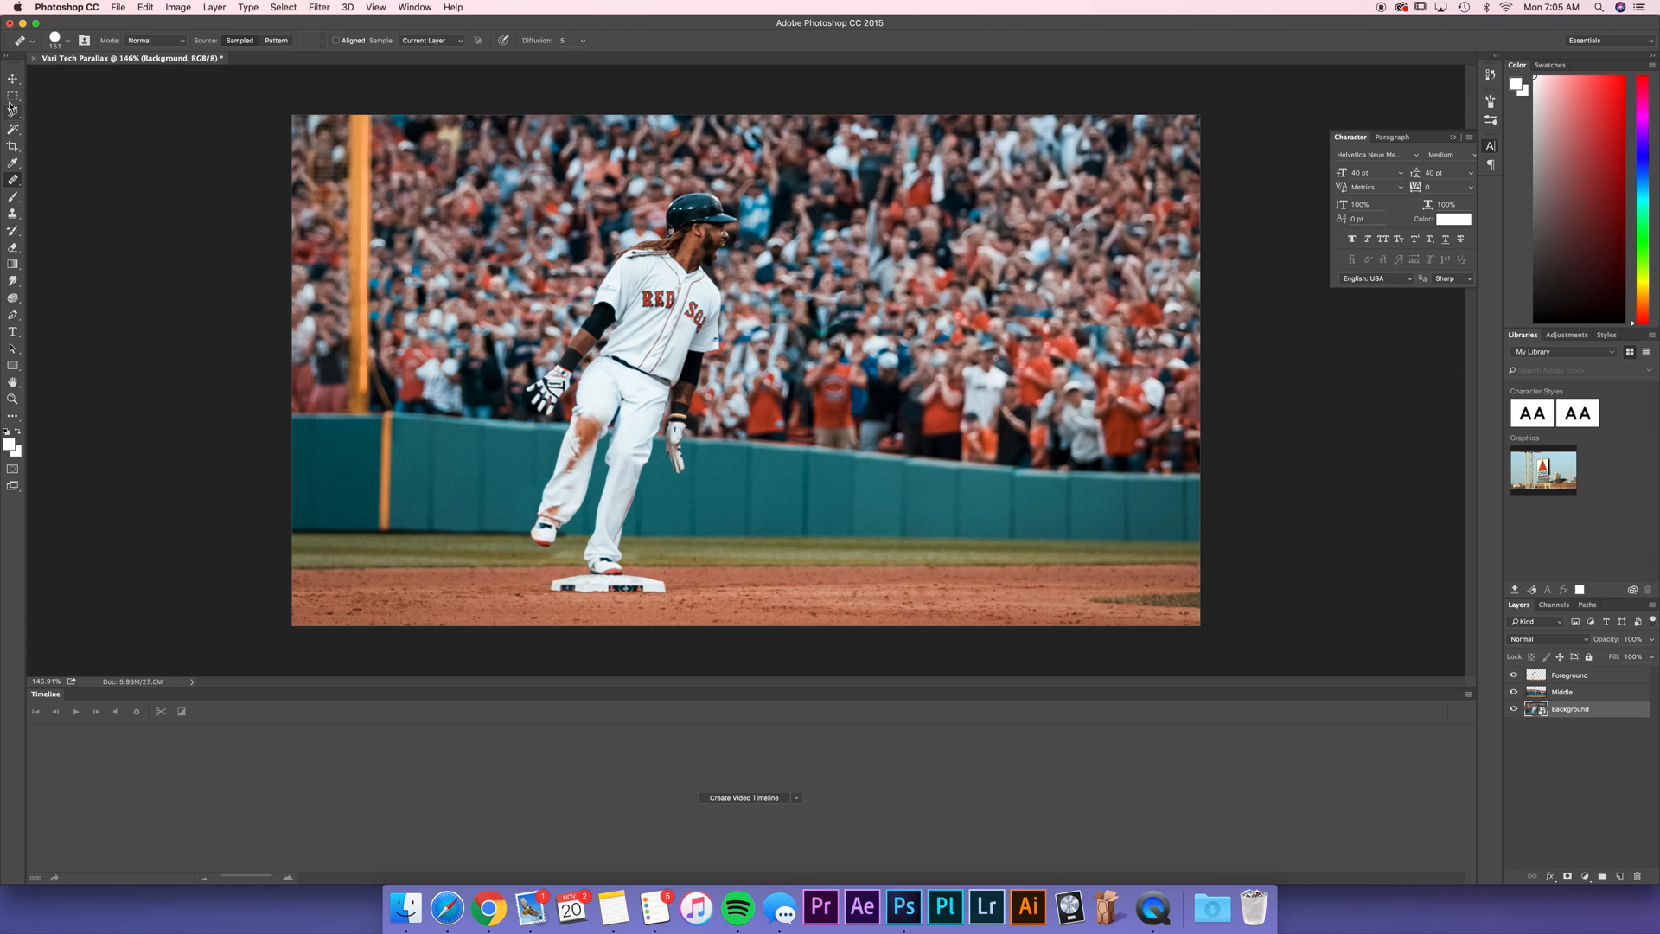
Step: Marquee-select the lower area, dismiss the warning and hide Foreground and Middle before clearing Background's lower half
left_click(13, 93)
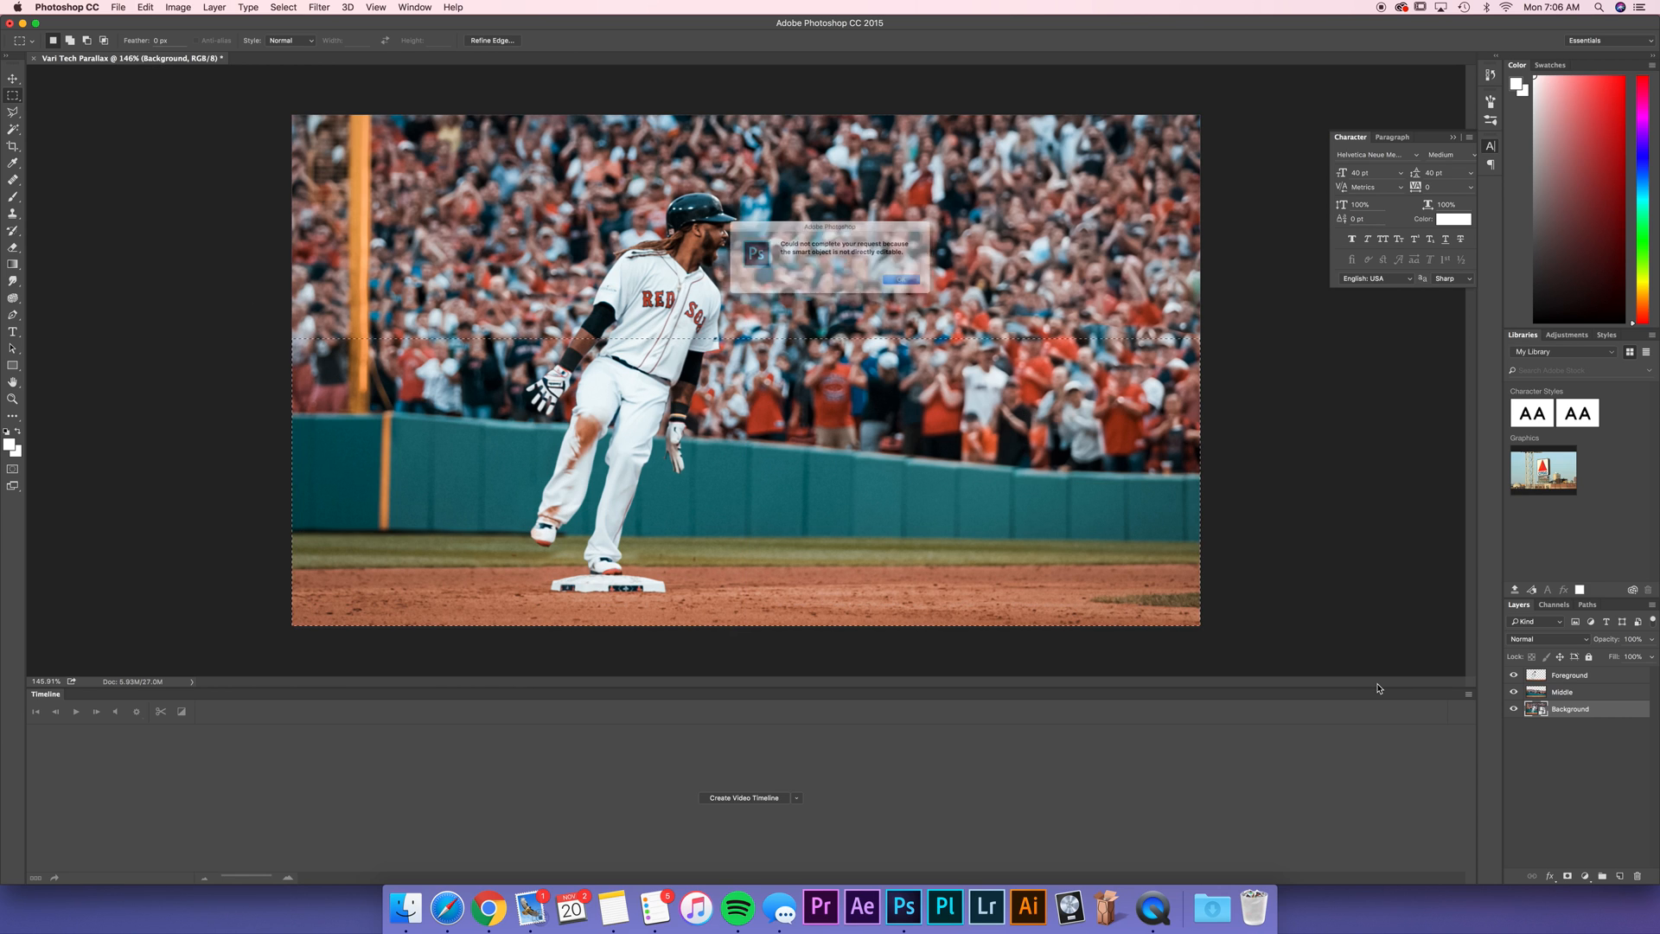
left_click(899, 280)
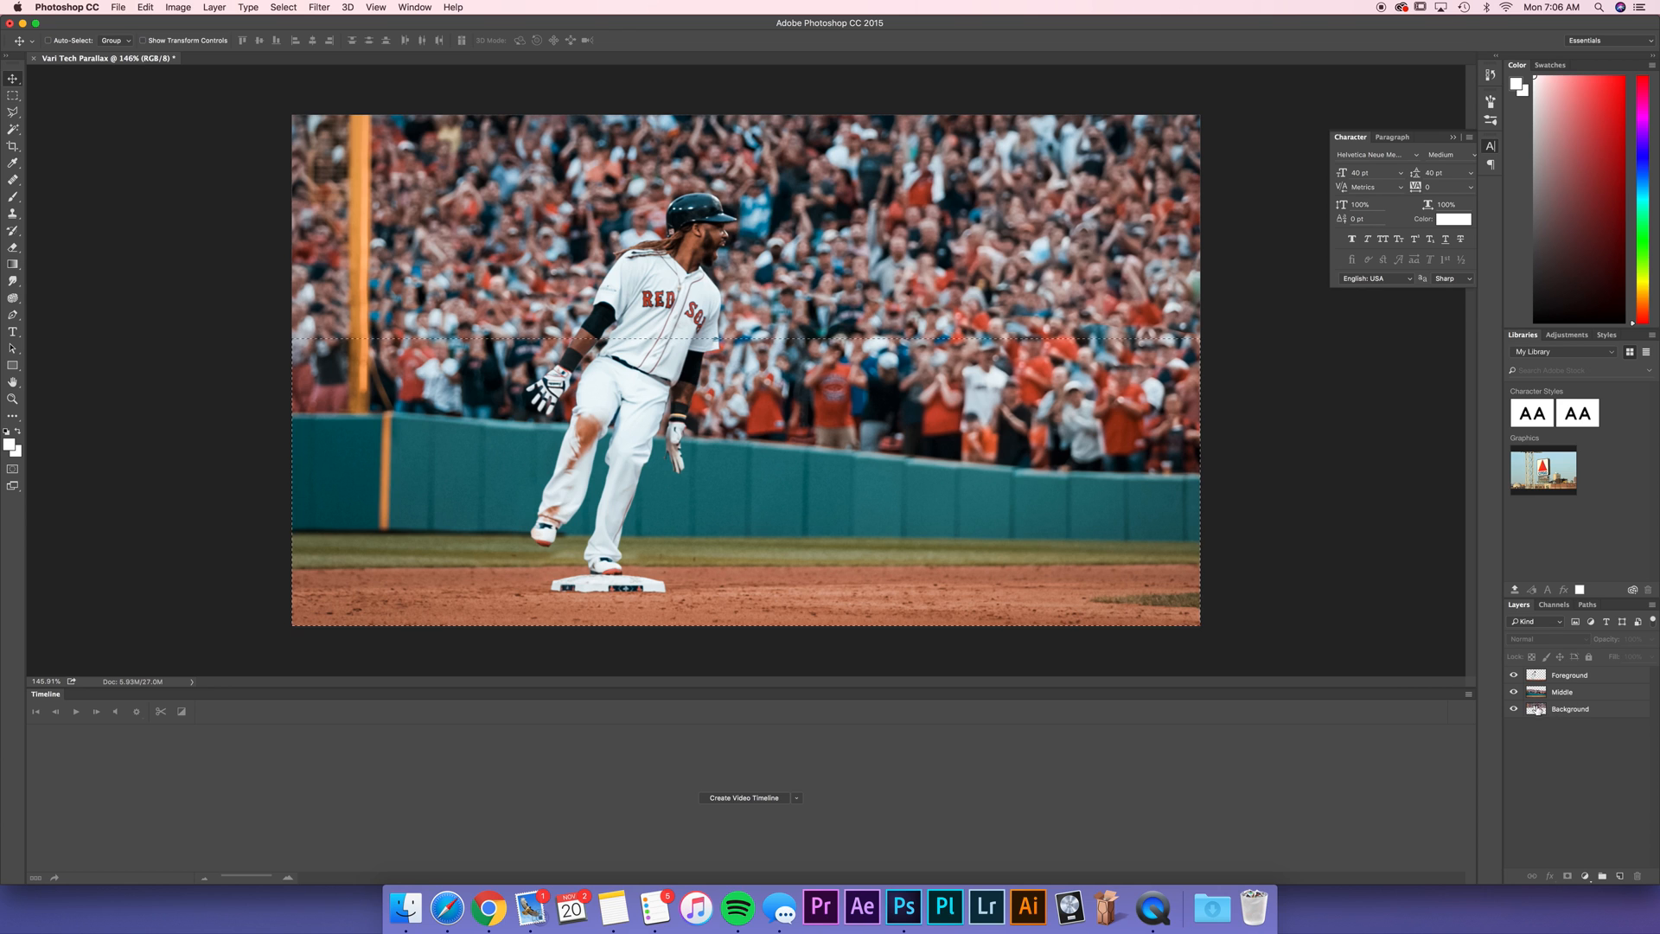
left_click(1513, 674)
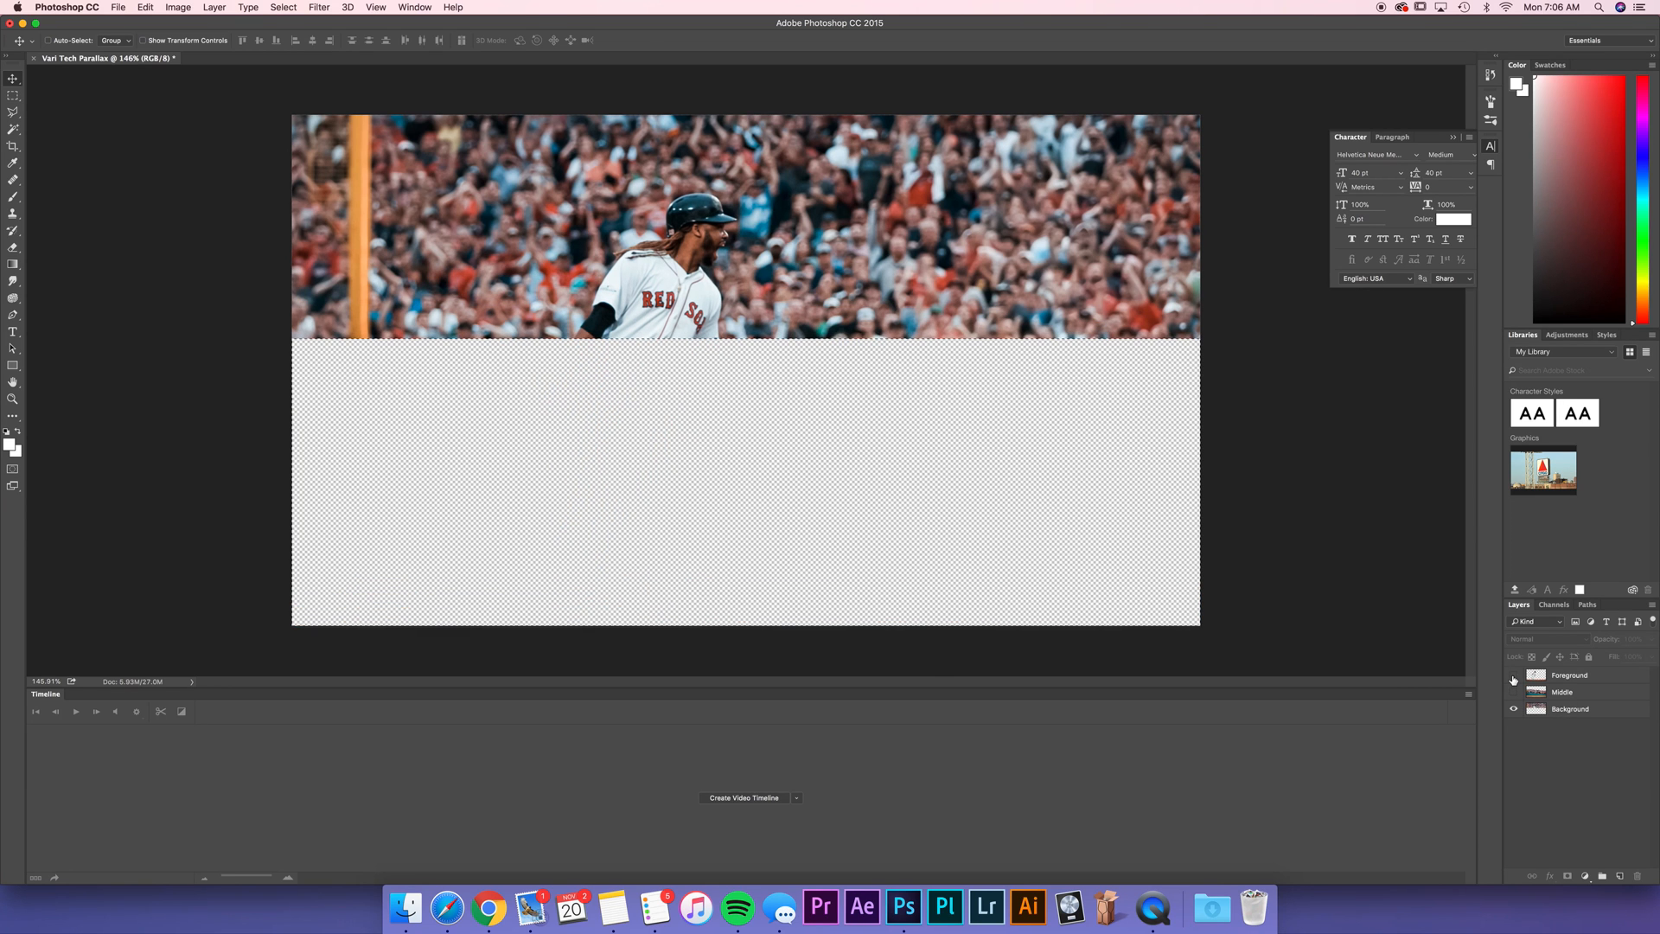
left_click(1570, 709)
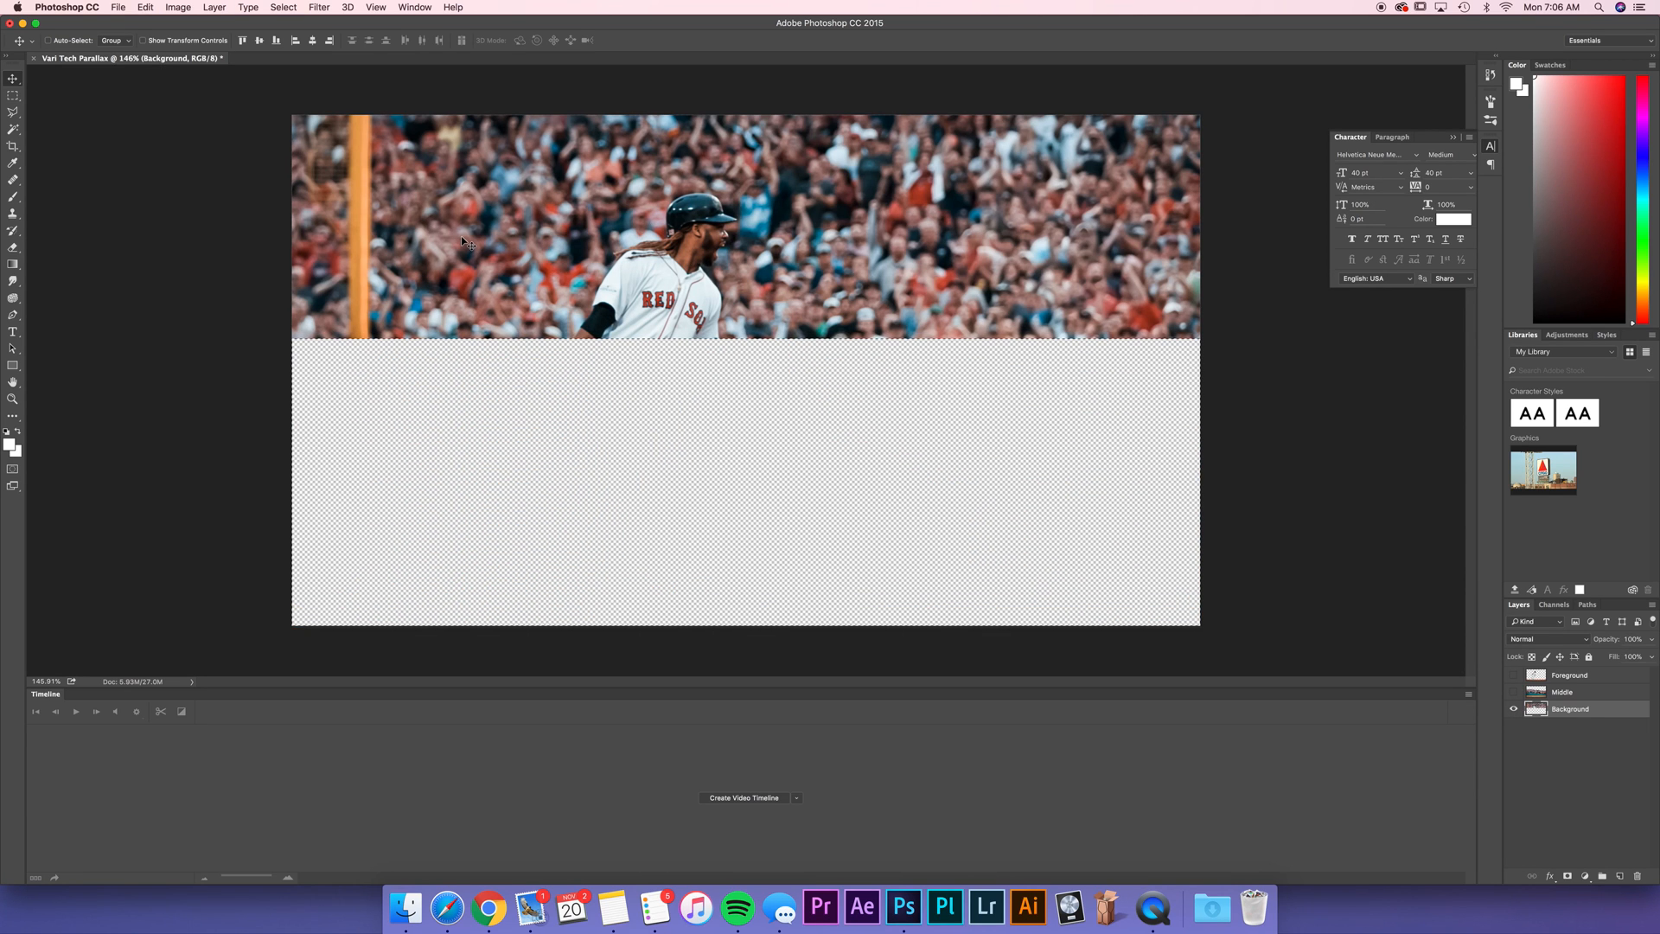
mouse_move(969, 294)
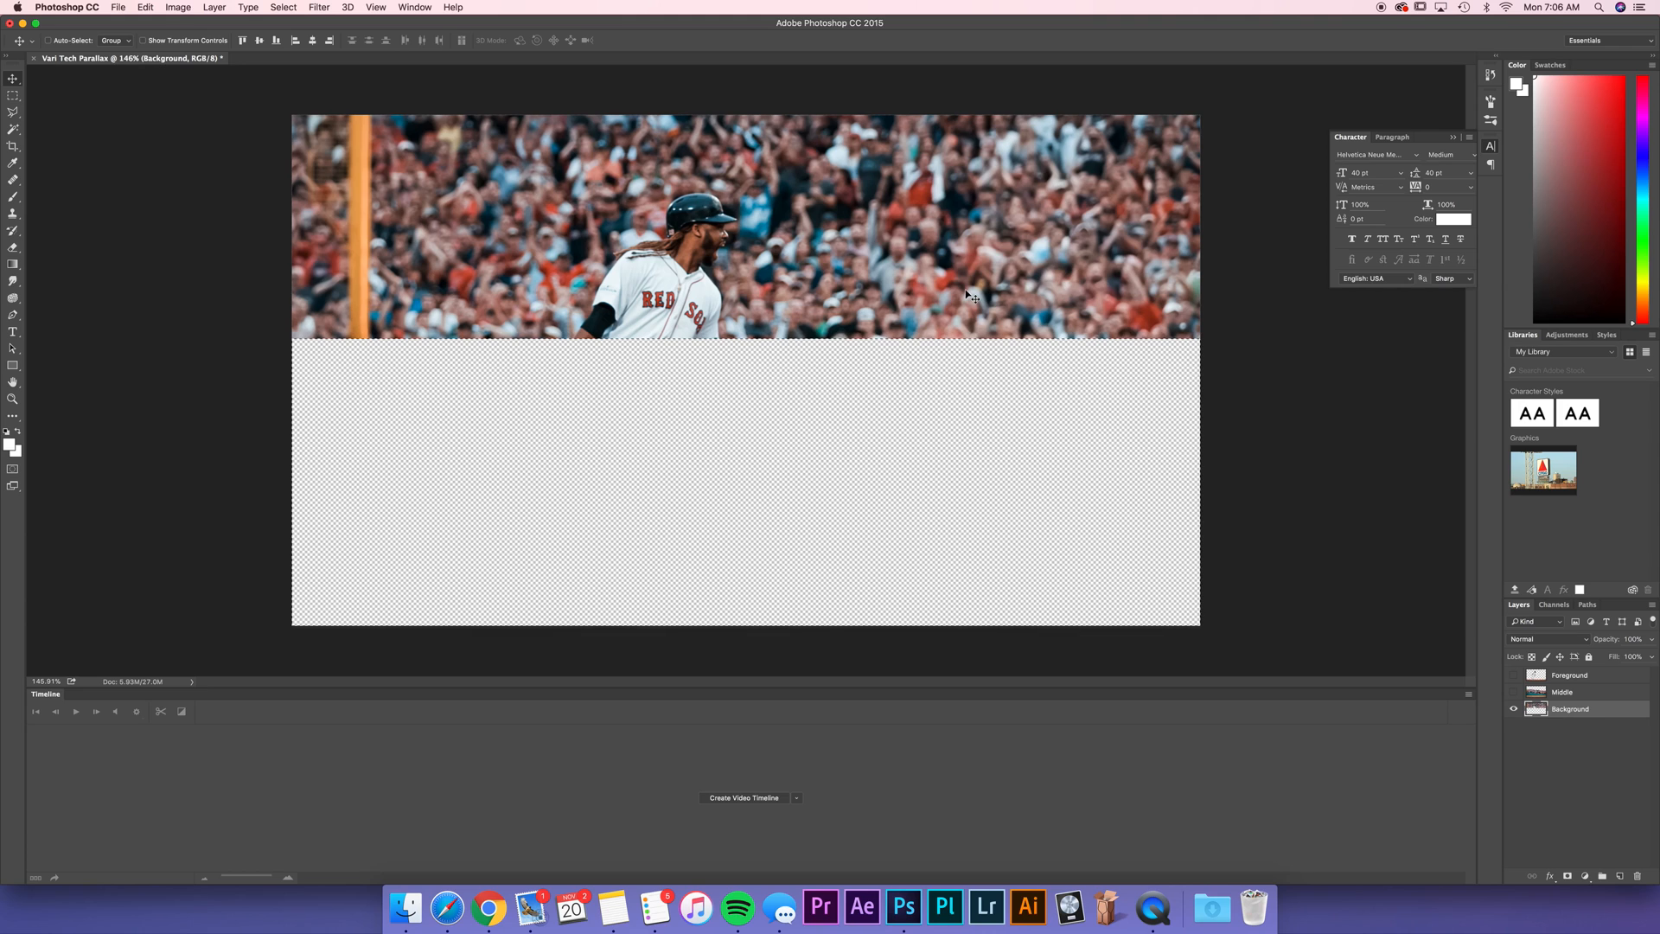
mouse_move(929, 278)
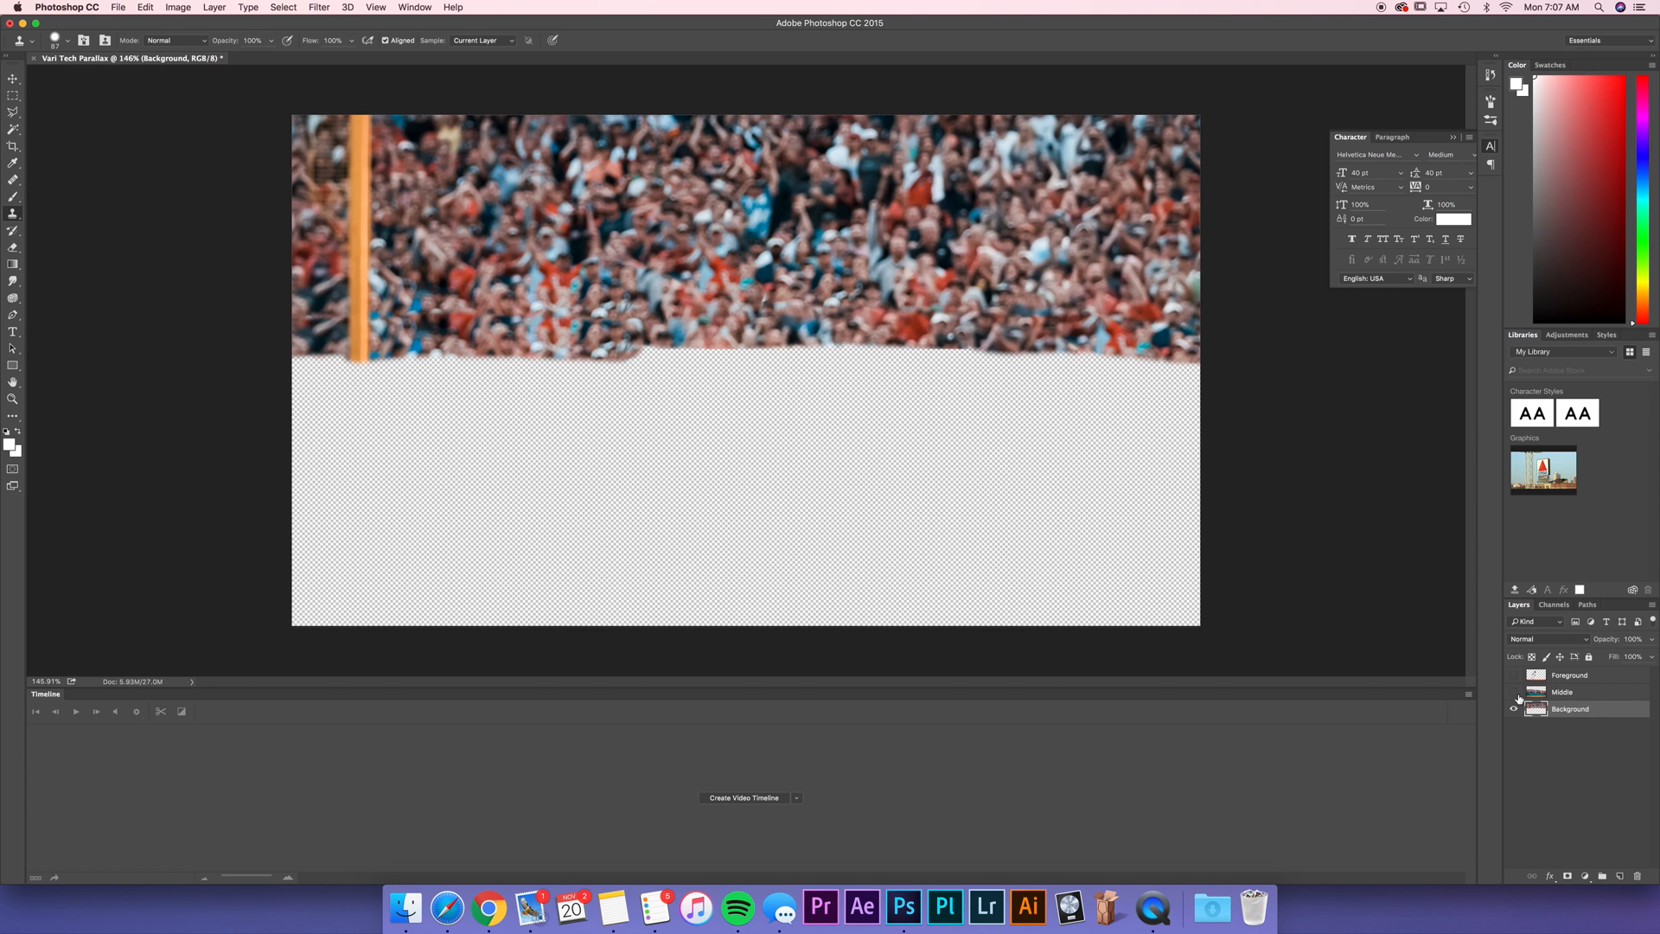
Step: Toggle the Foreground and upper layers' visibility to check the cloned-out crowd behind the player
left_click(1513, 709)
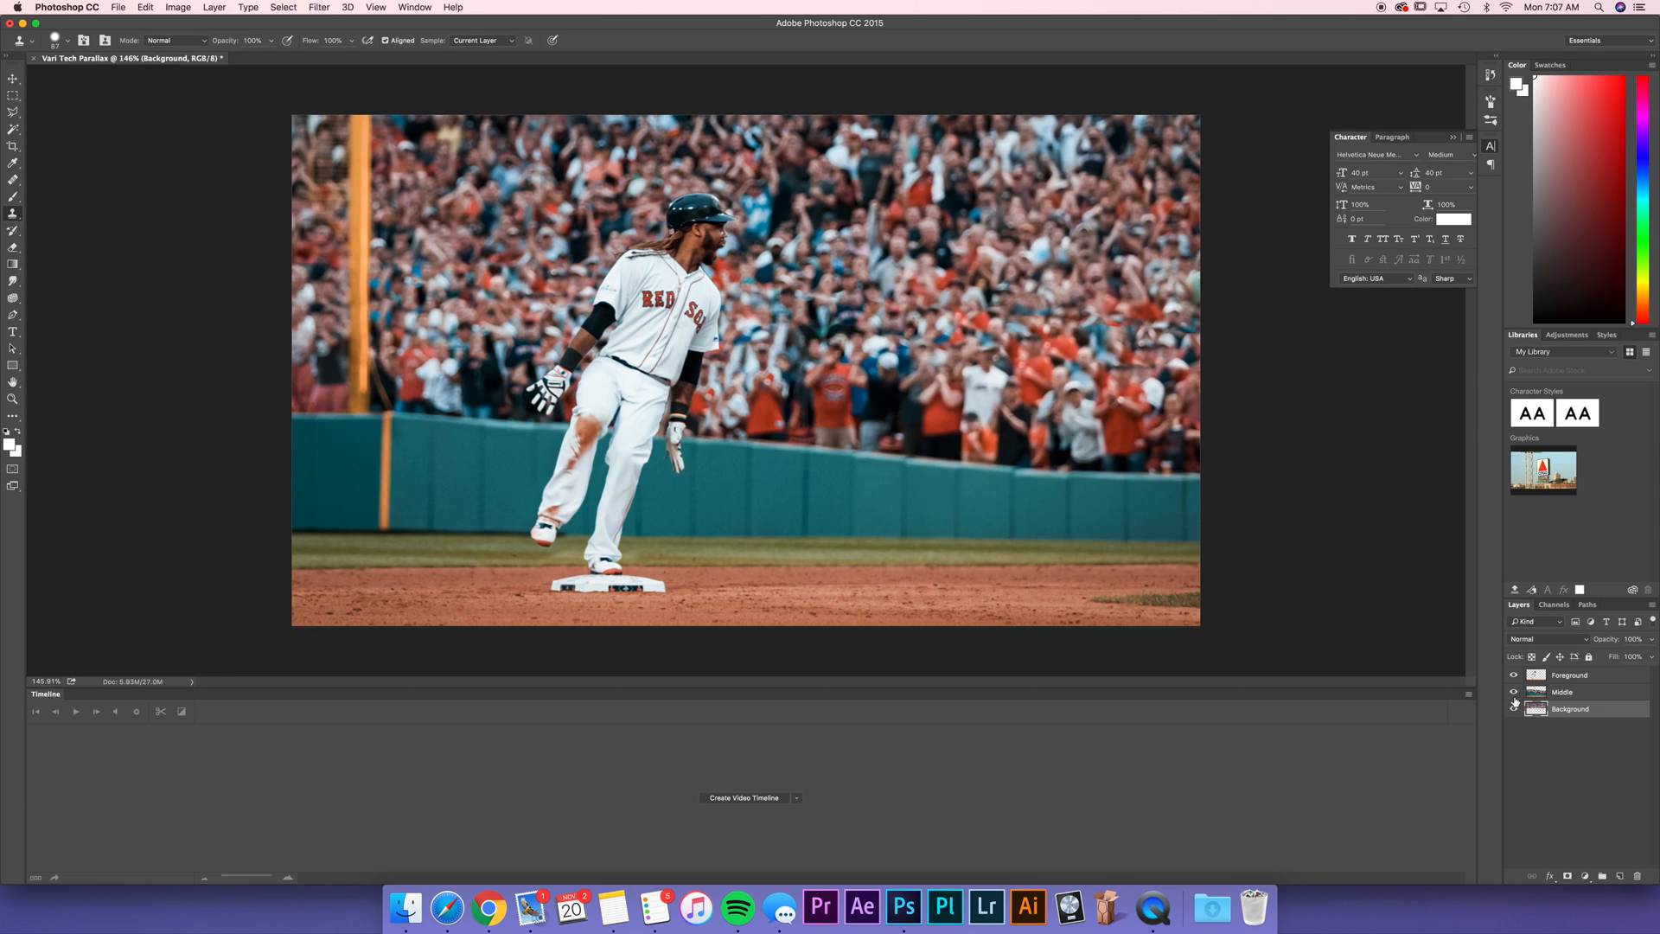
left_click(1514, 709)
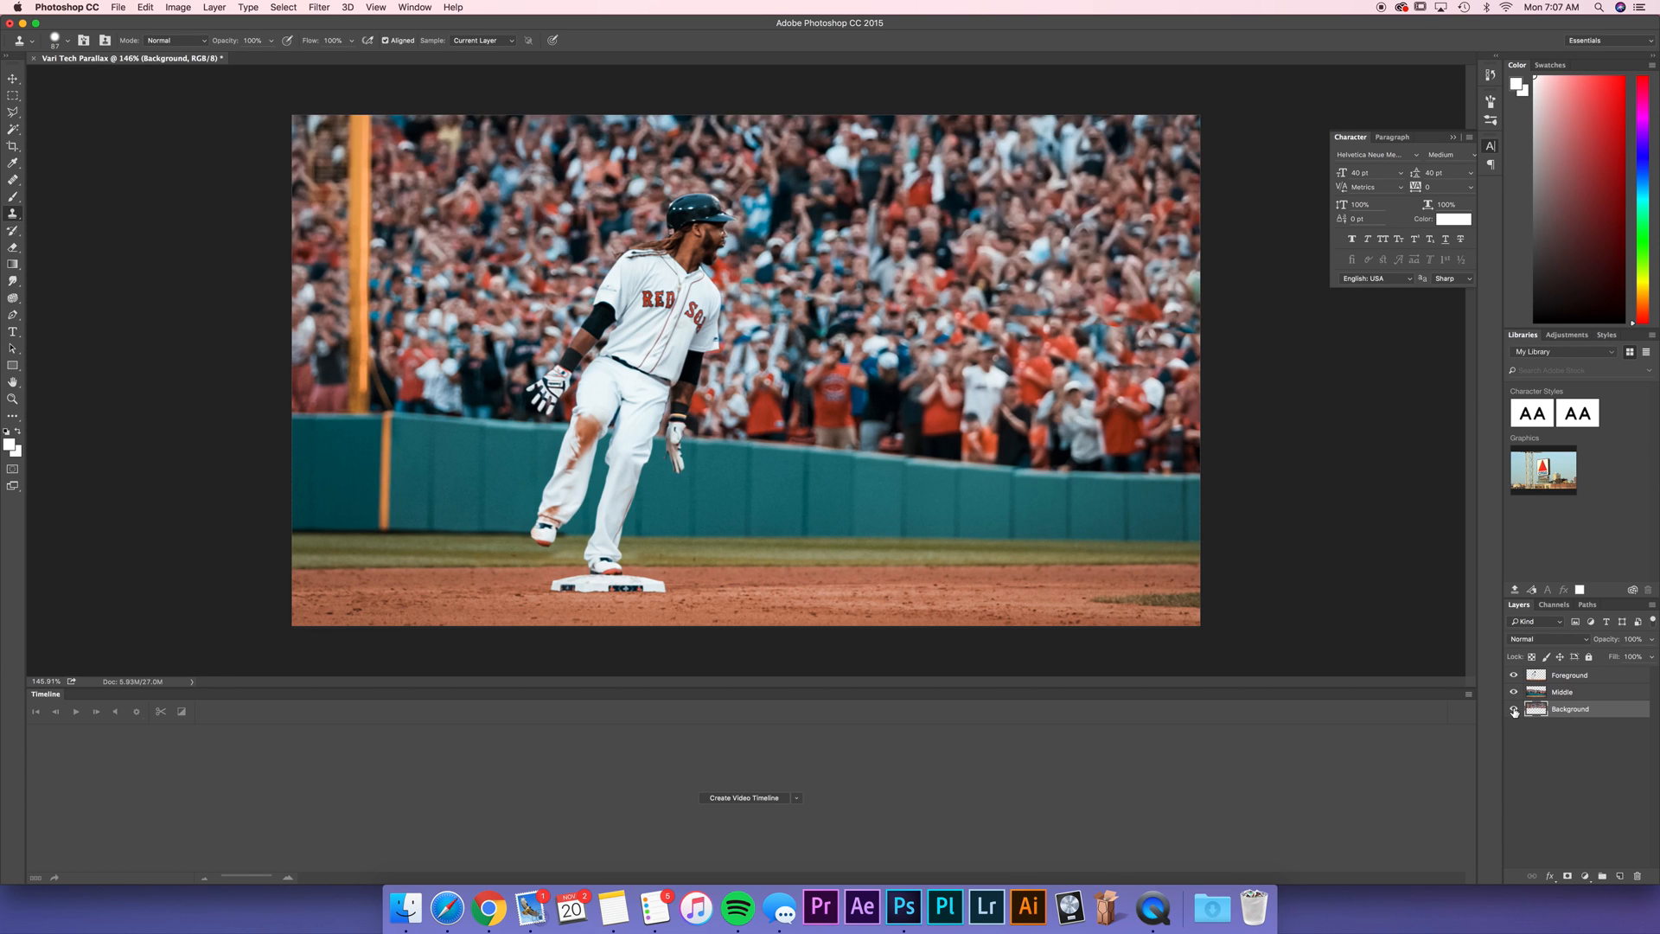
mouse_move(1514, 709)
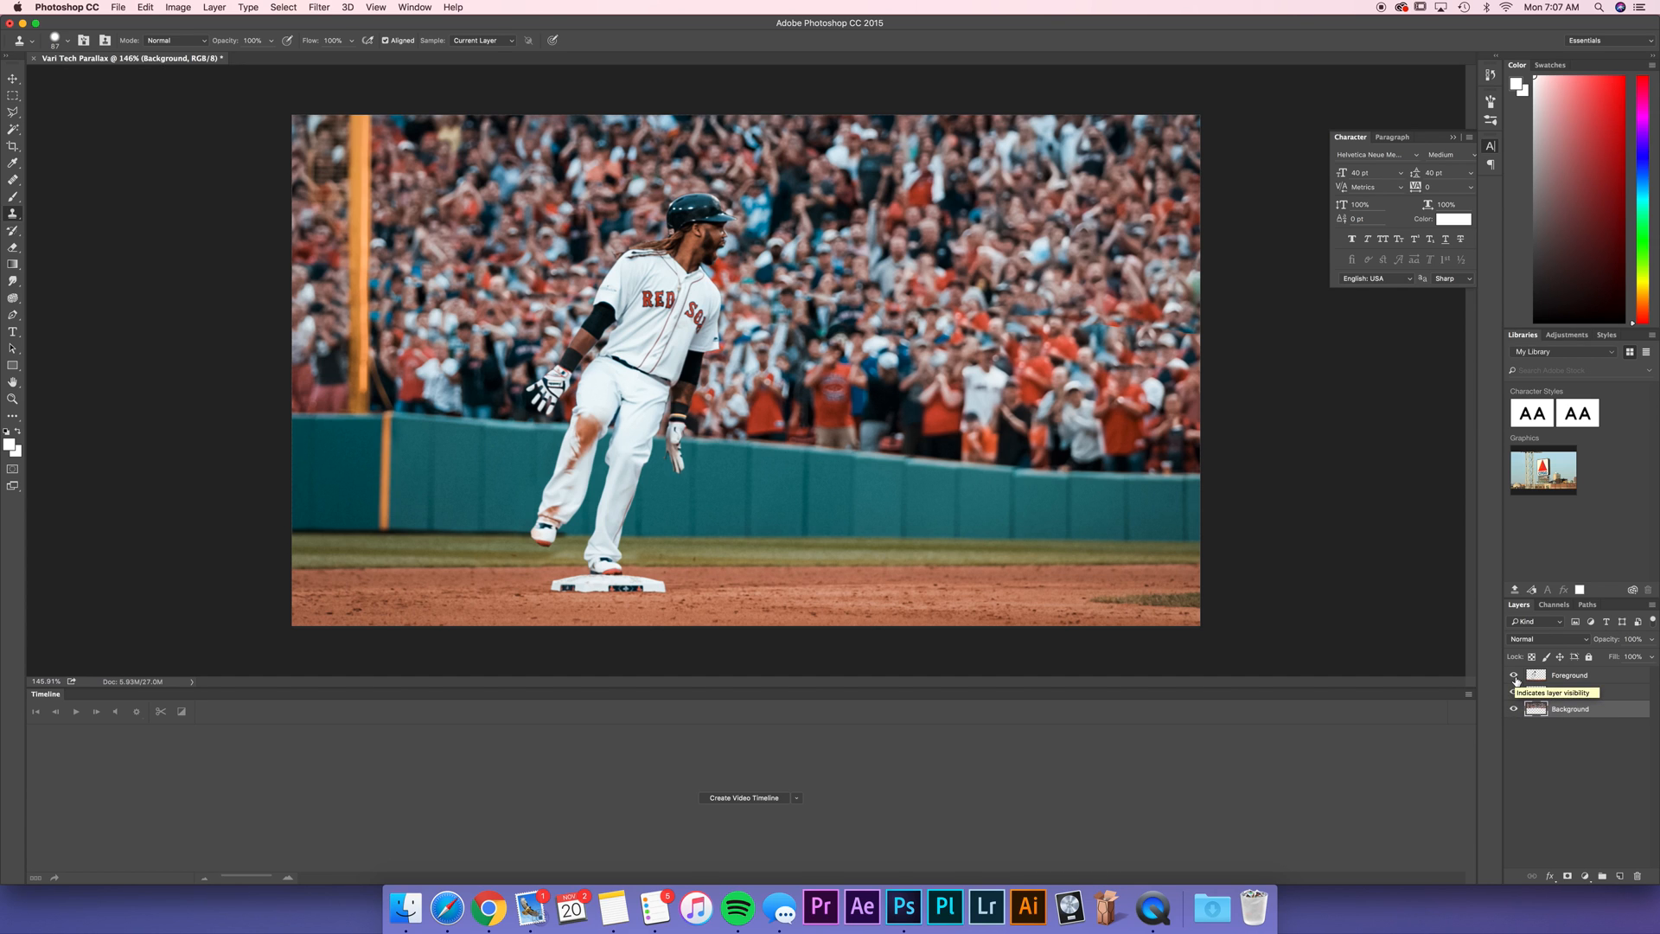
left_click(1513, 674)
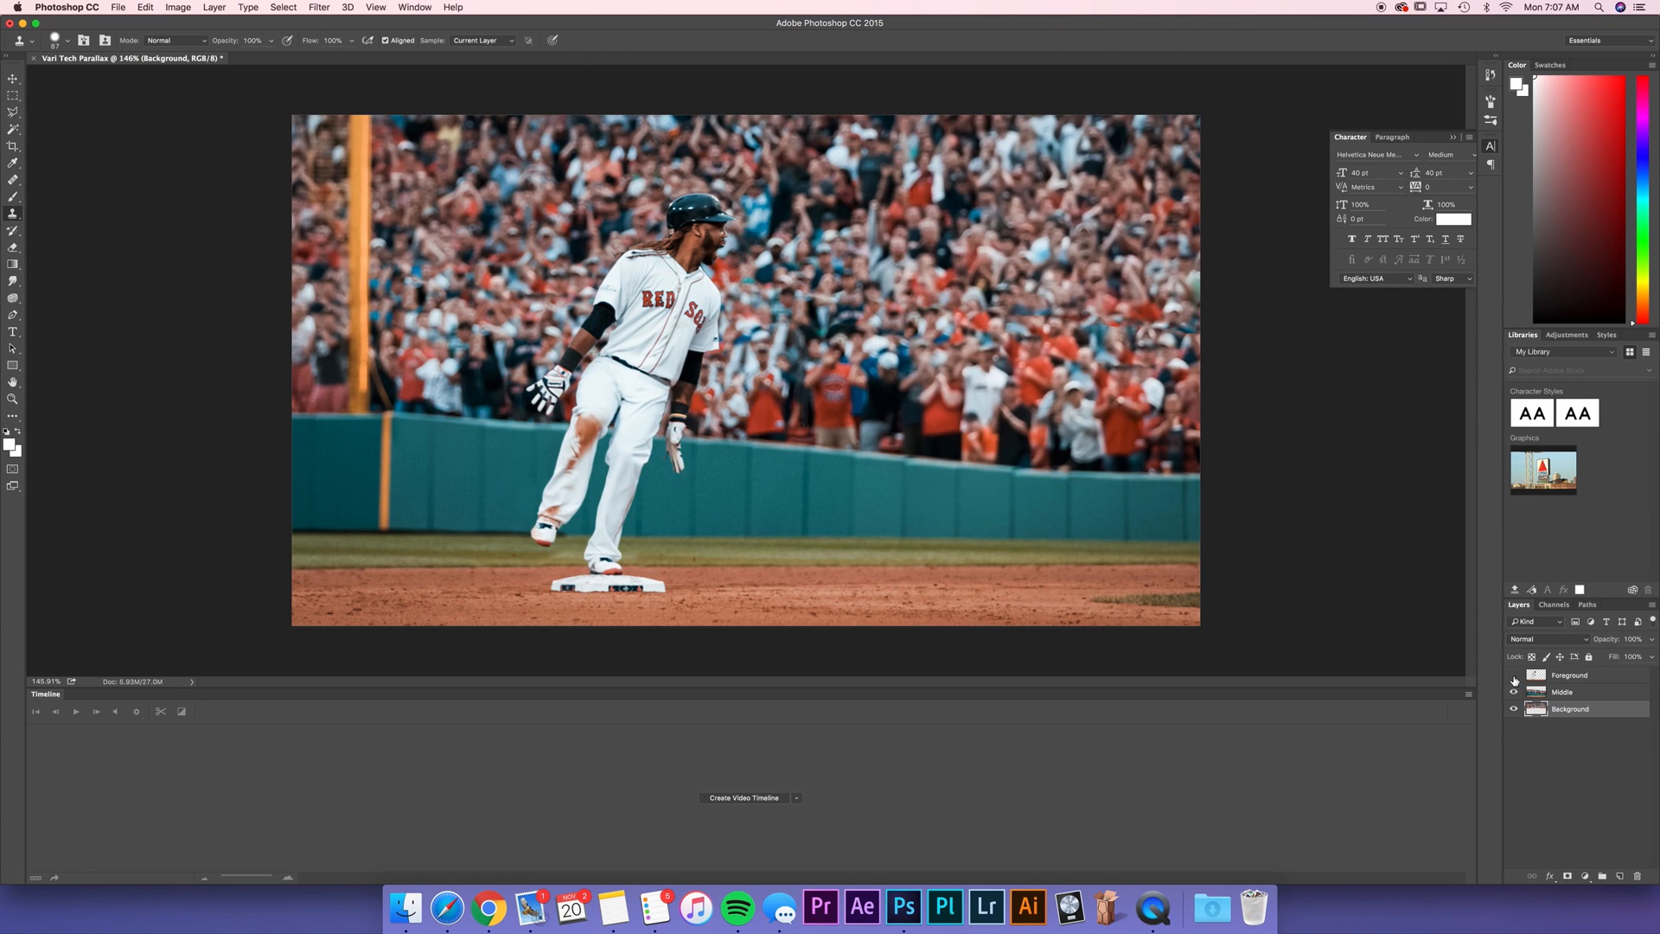
left_click(1515, 676)
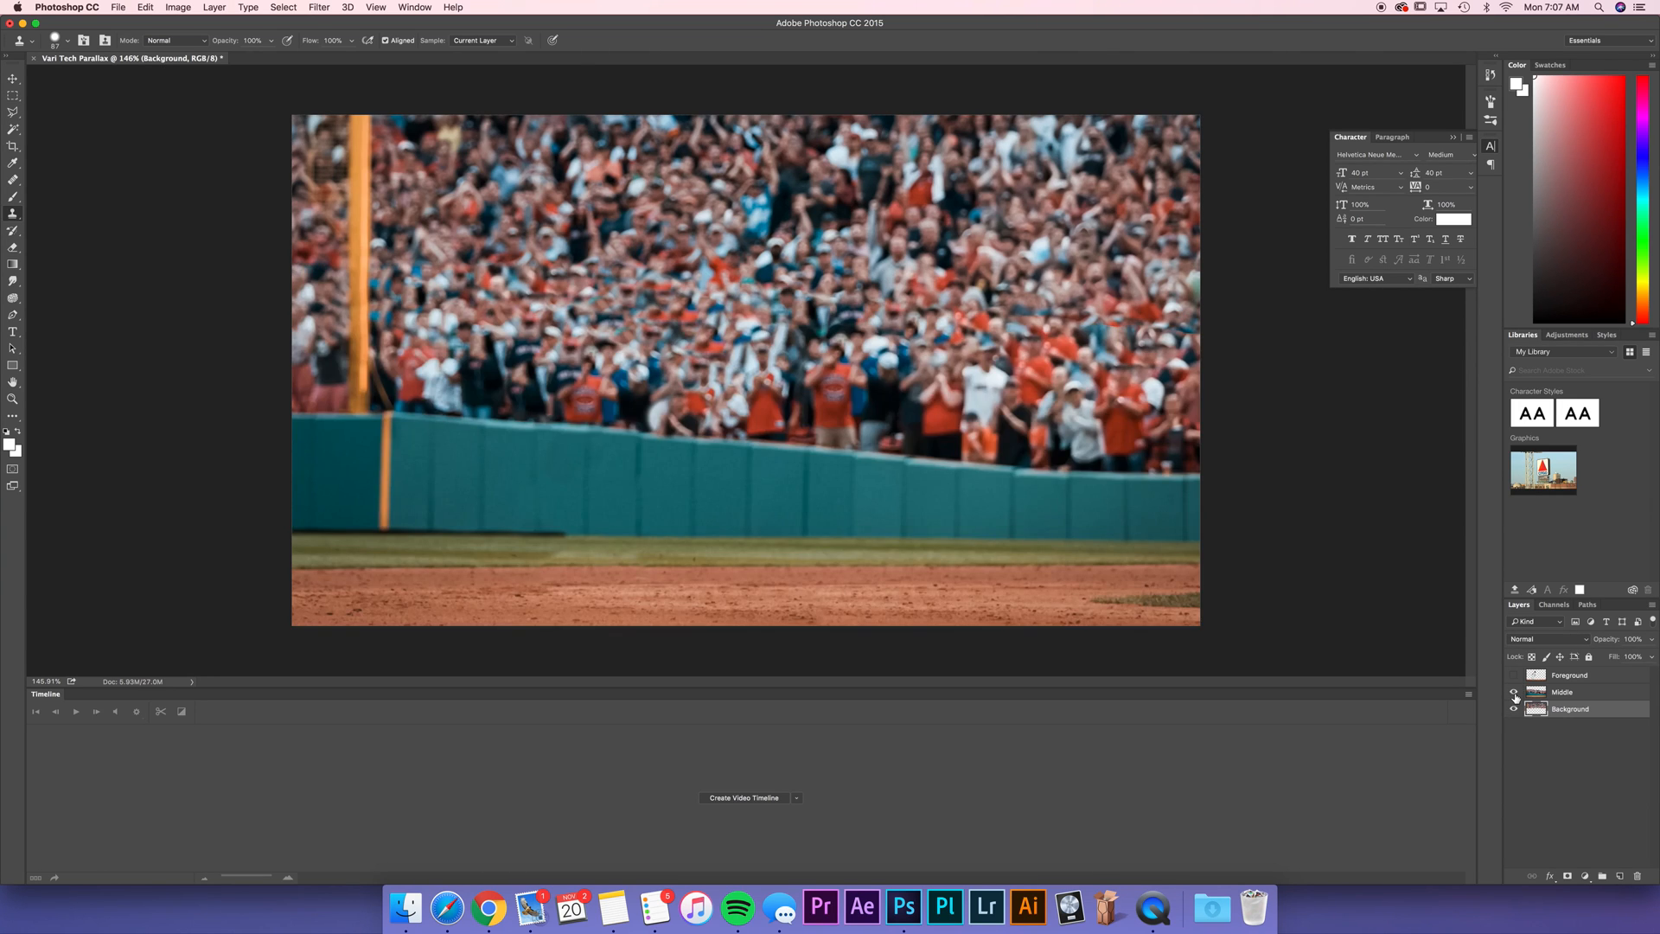
left_click(1514, 709)
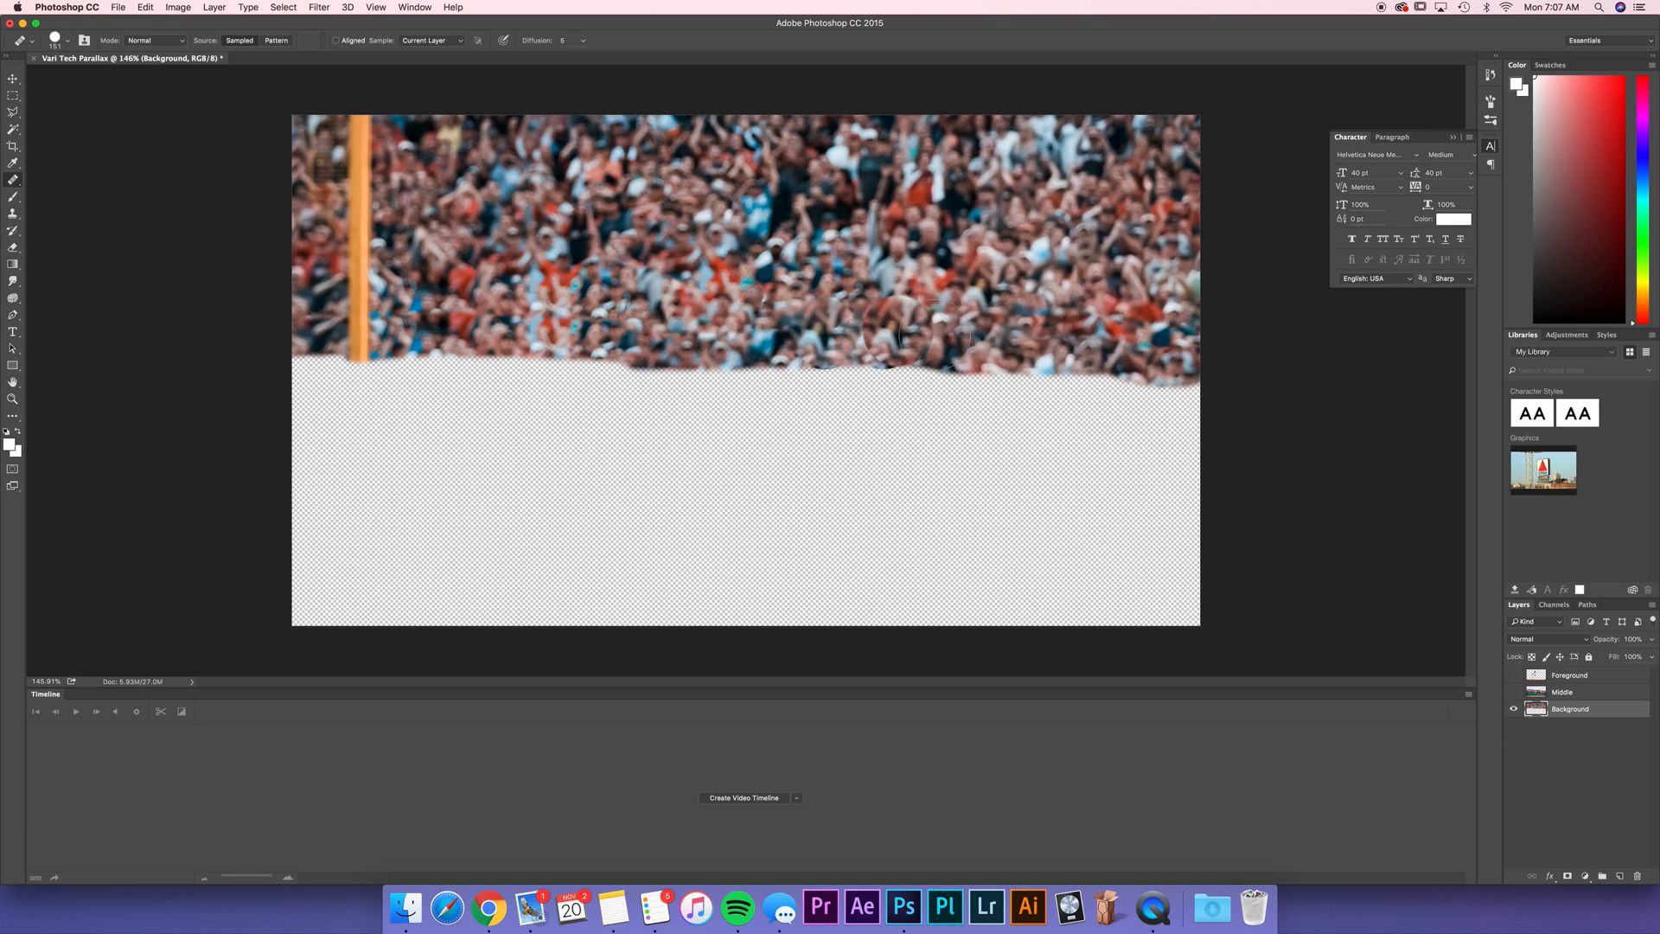
mouse_move(259, 304)
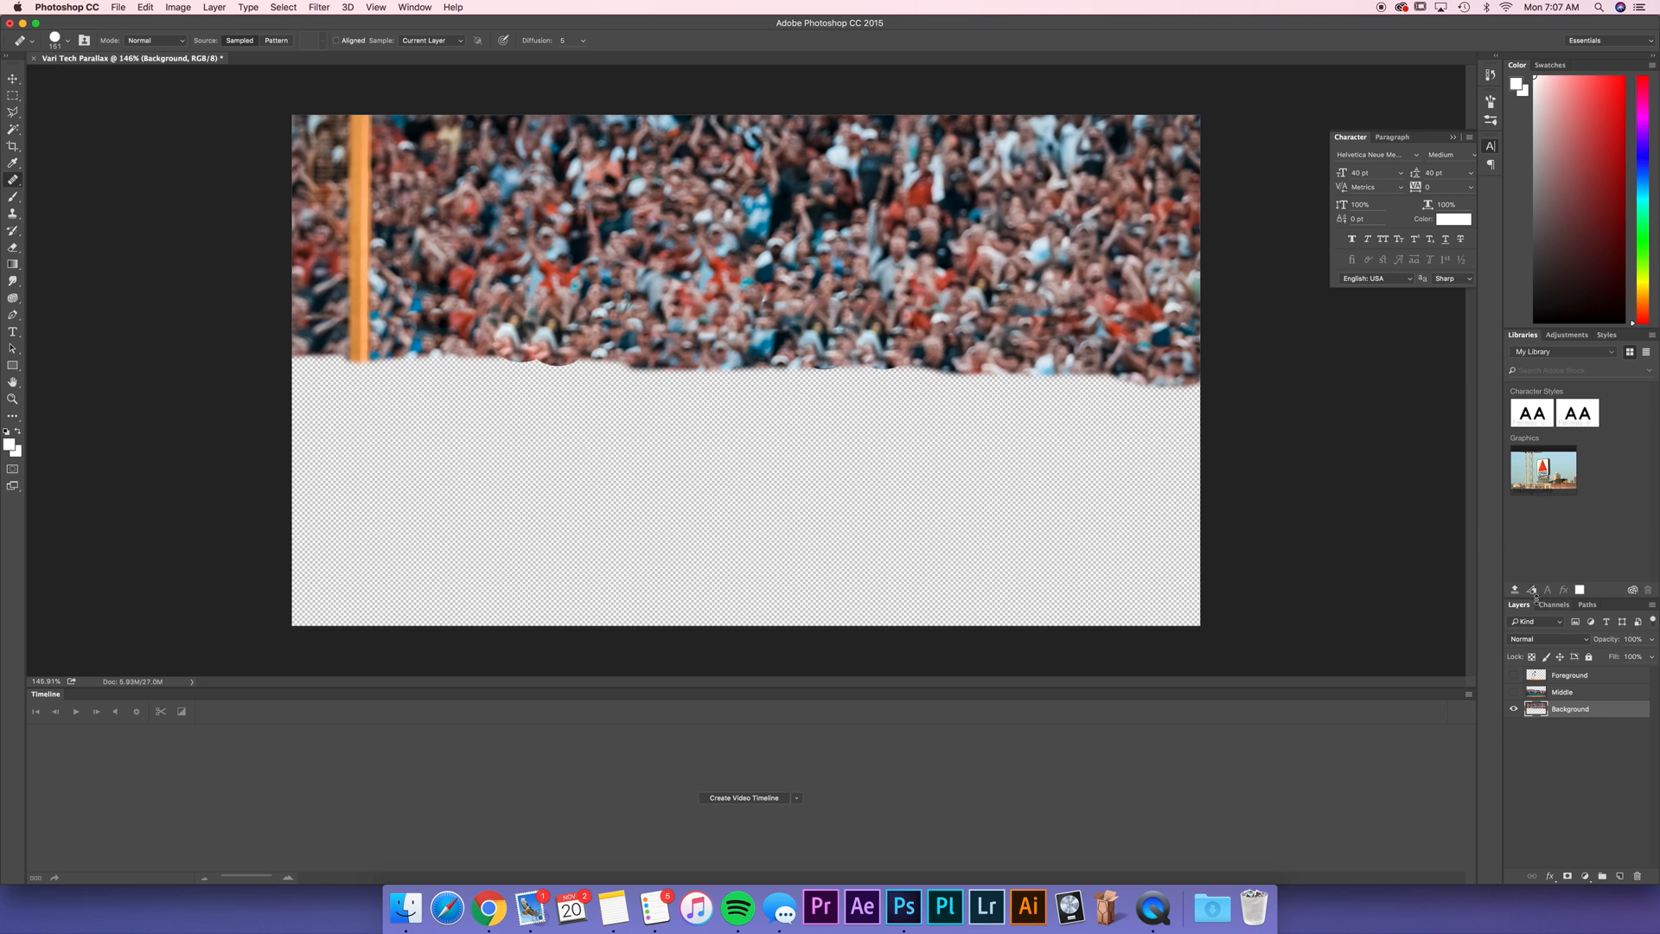
Step: Toggle Middle and Foreground visibility to review each layer, then turn all three layers back on
left_click(1514, 692)
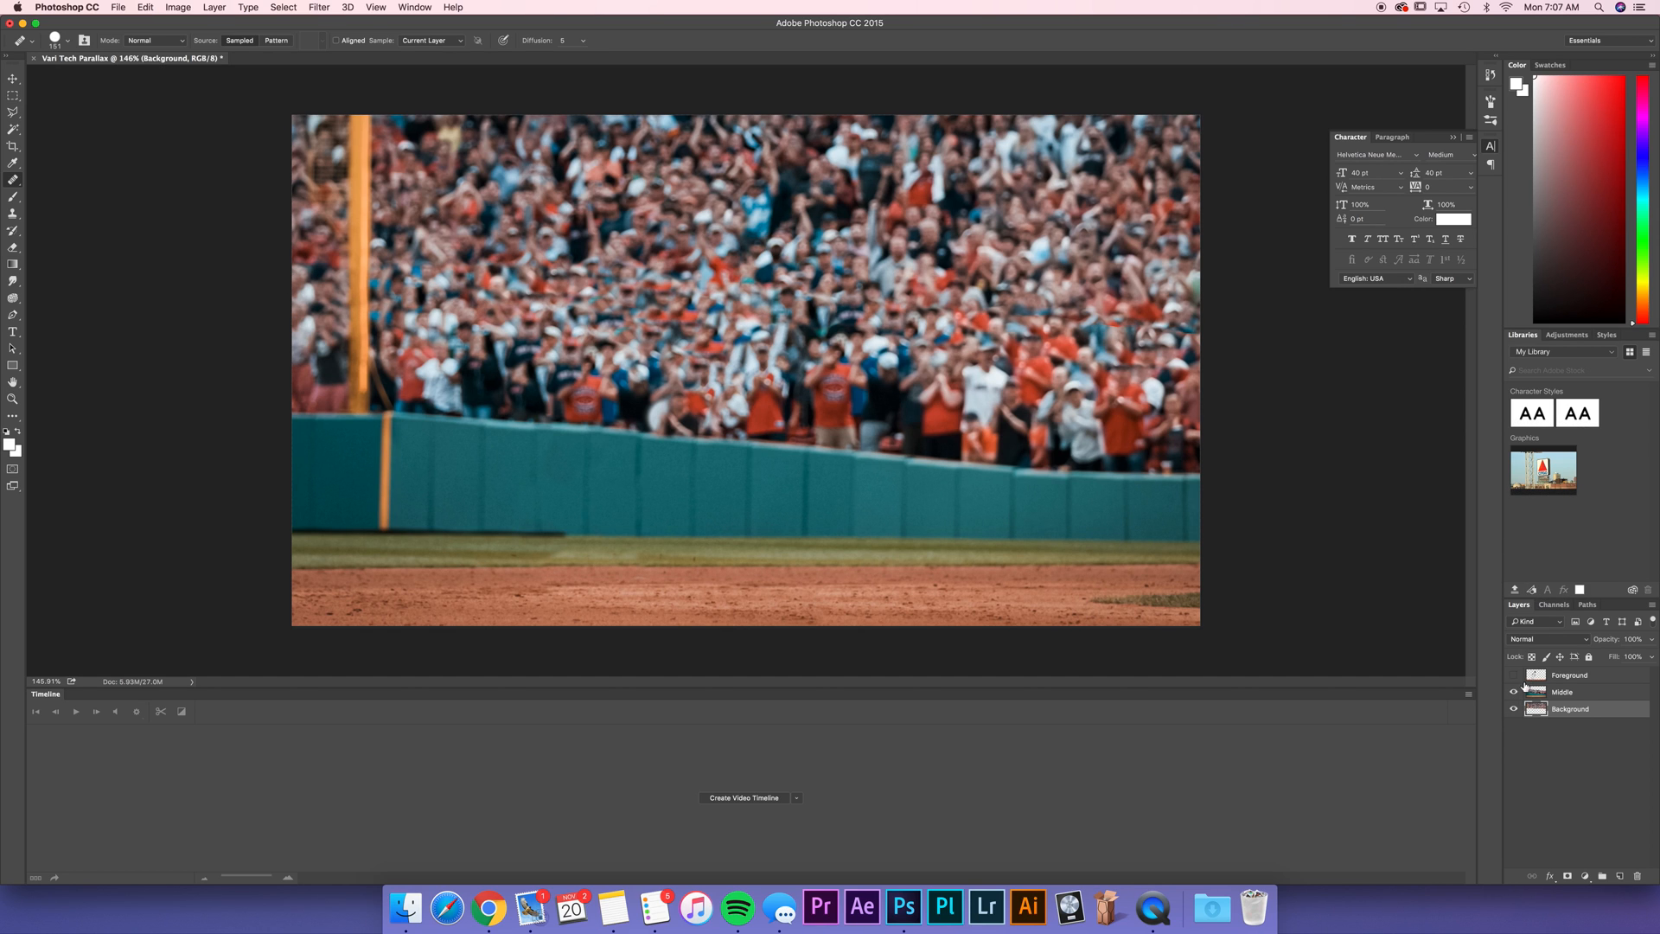
left_click(1511, 676)
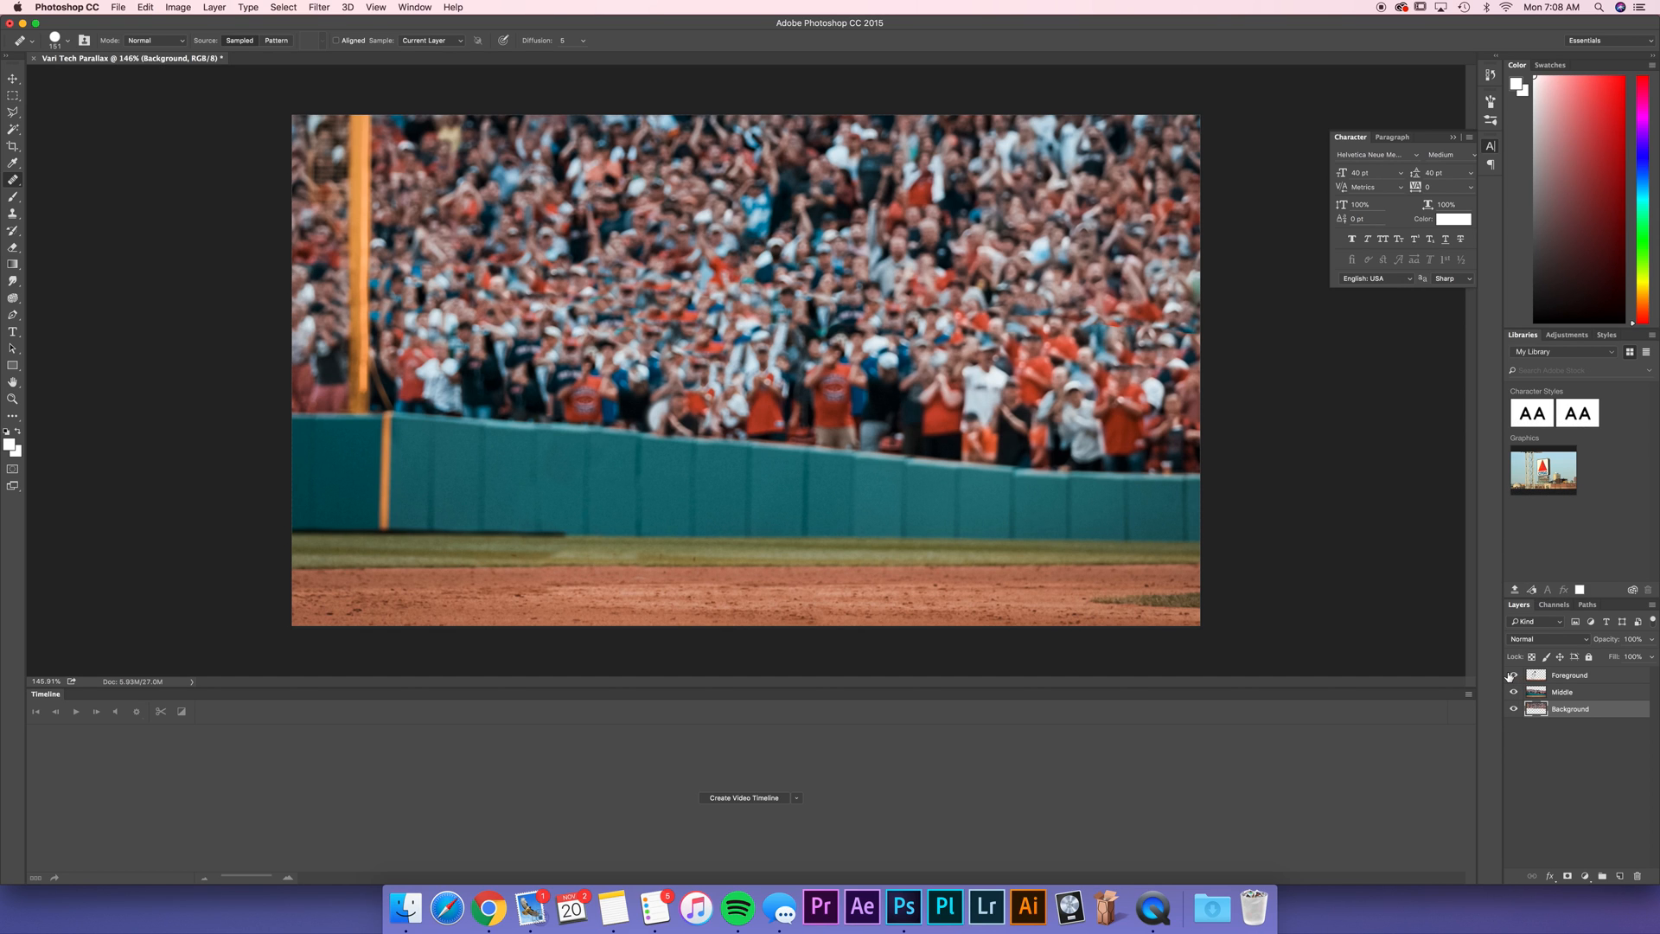
left_click(1513, 709)
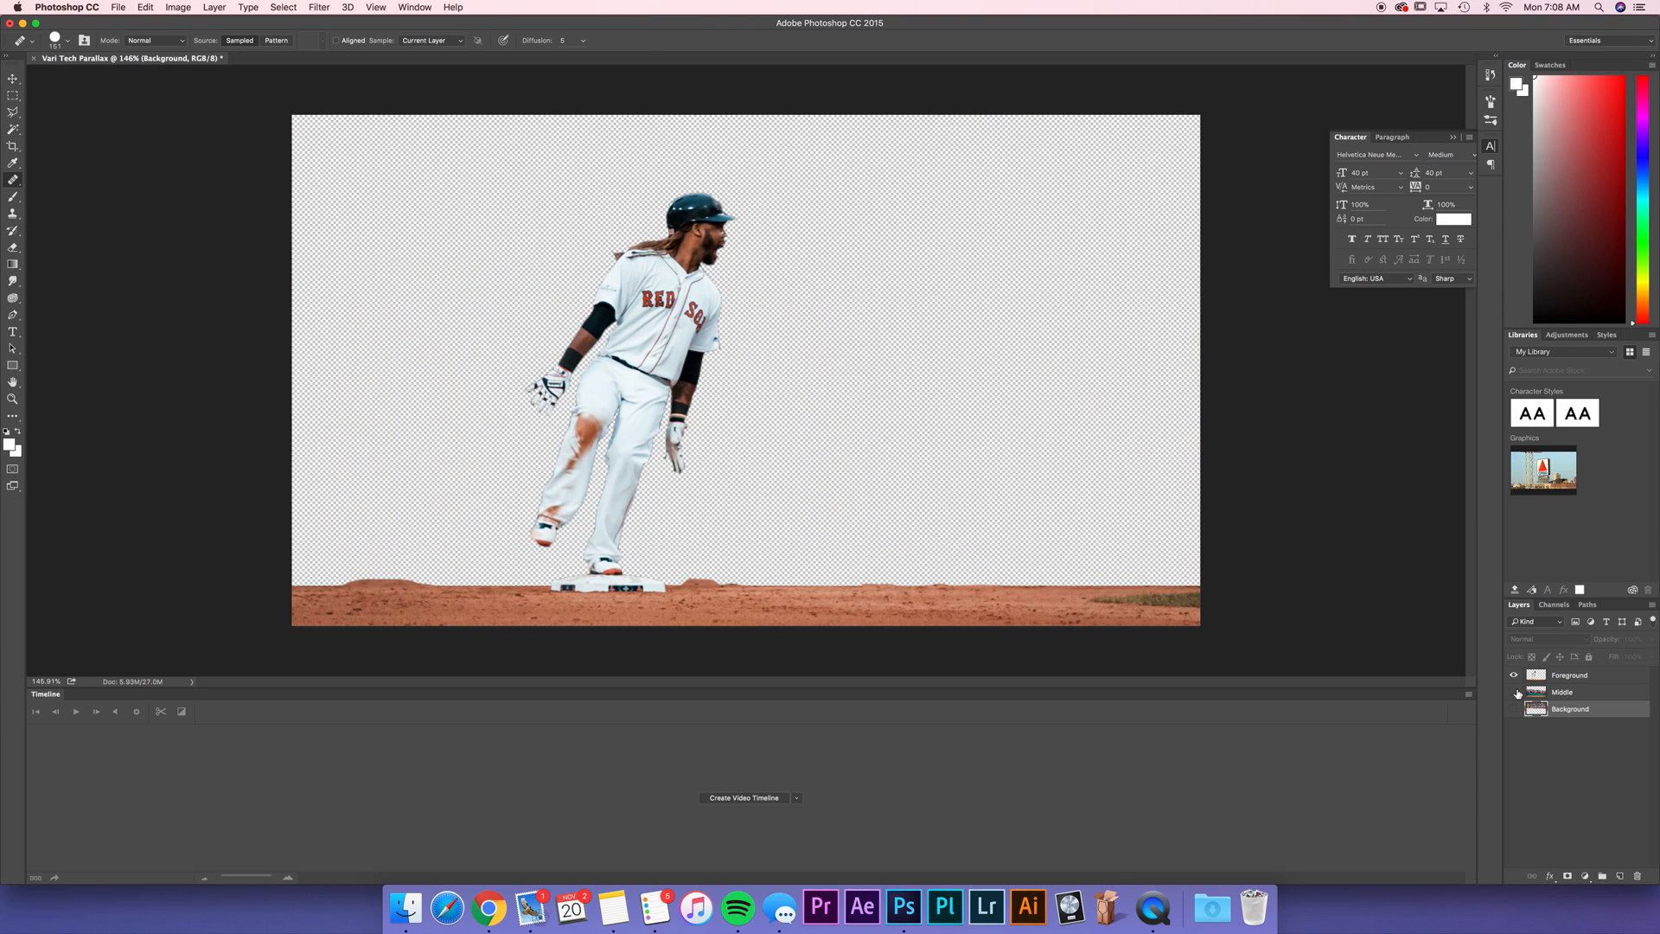
left_click(1514, 692)
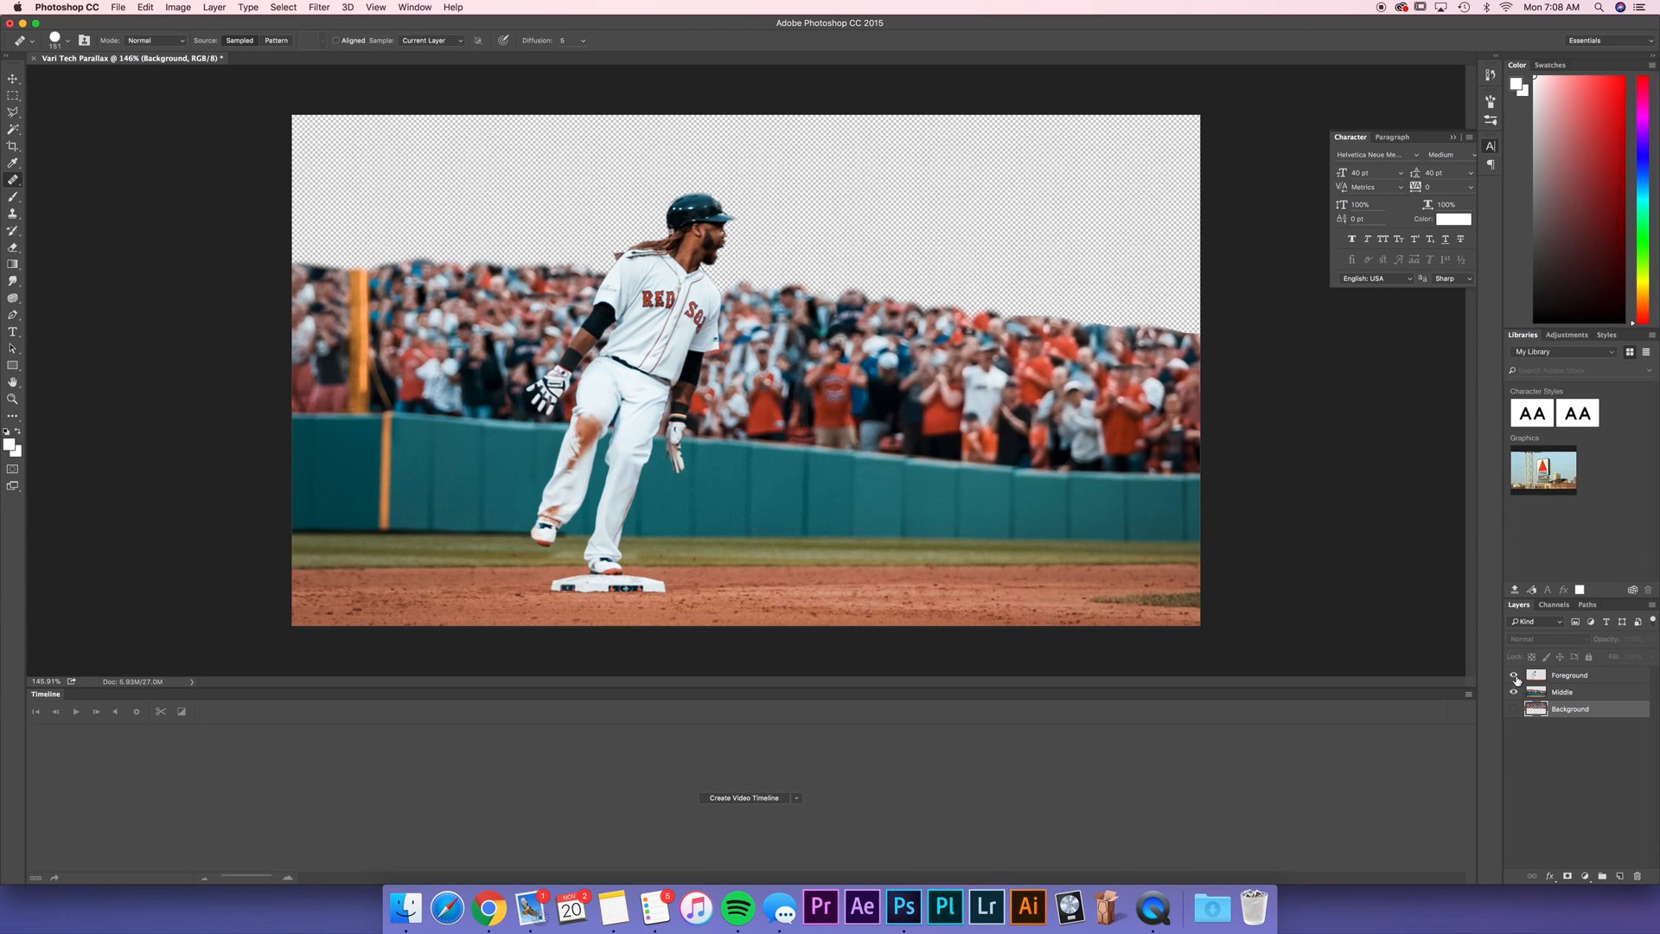
left_click(1514, 691)
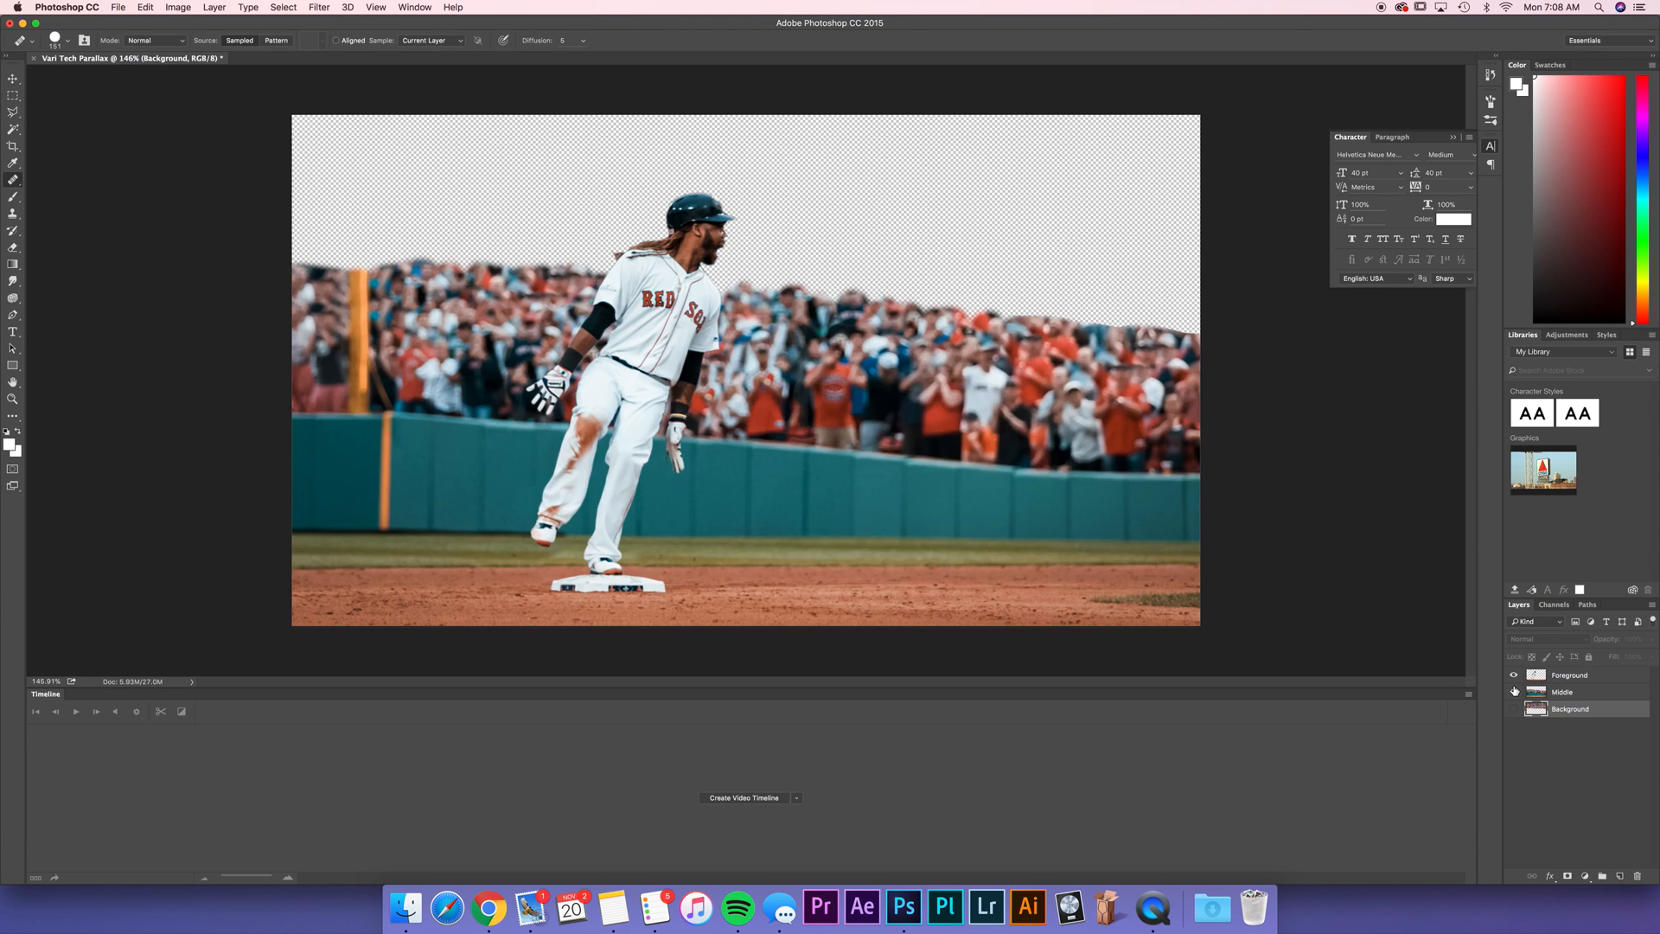
left_click(118, 6)
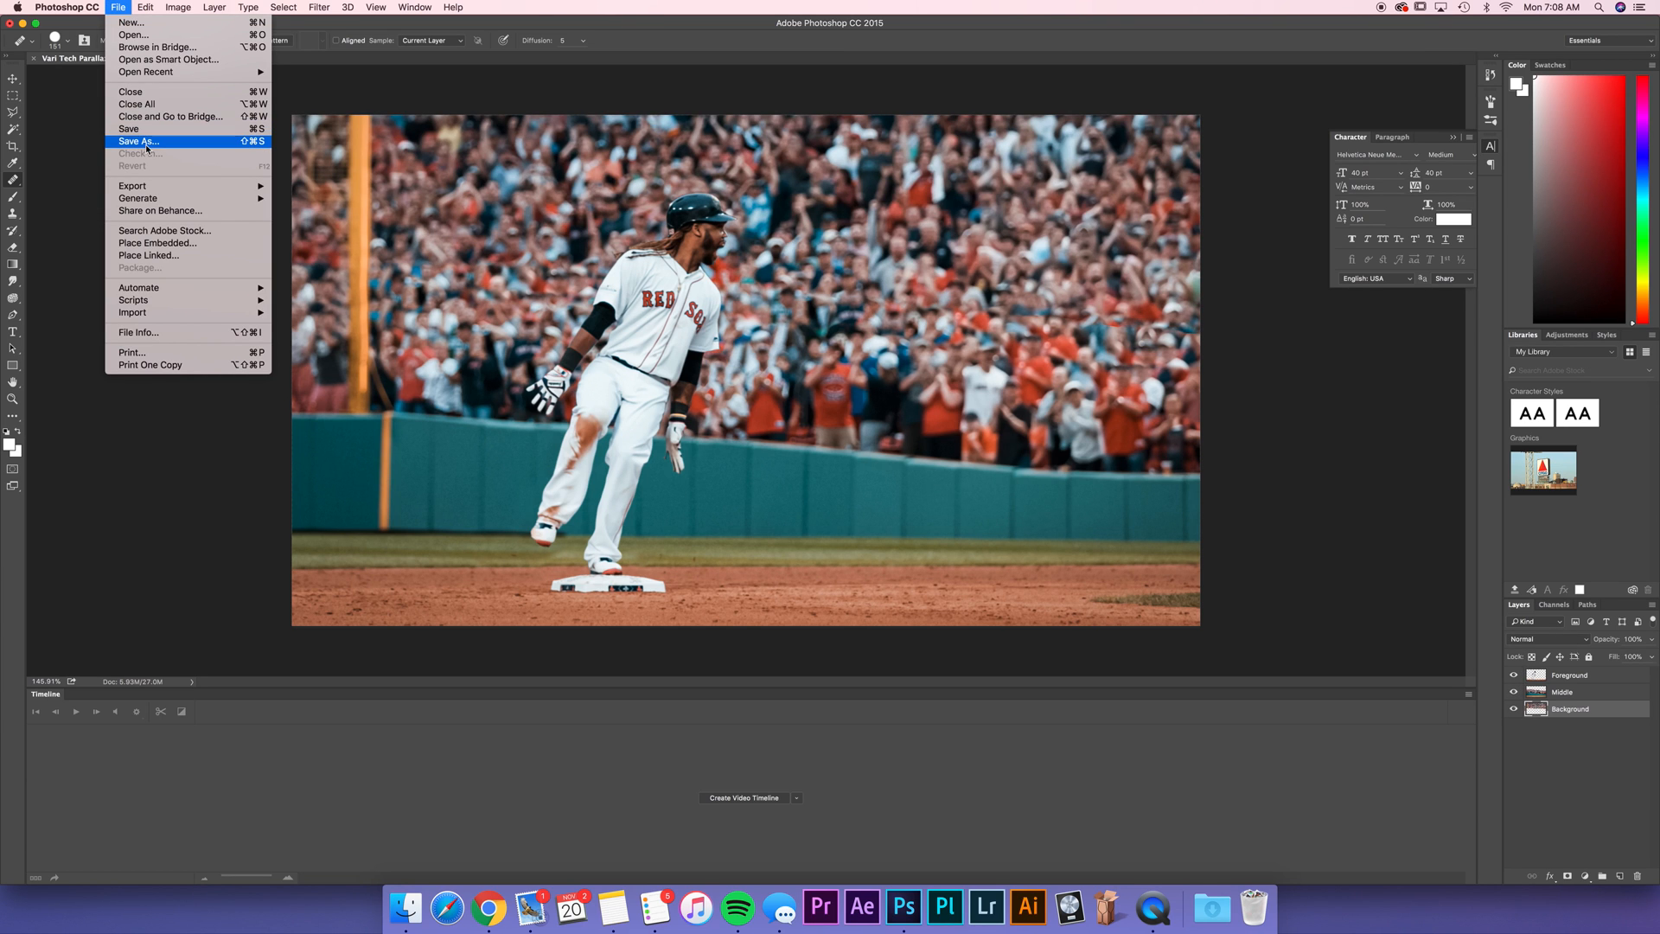
Step: Save the image as Vari Tech Parallax.psd in Photoshop format with Layers kept
left_click(138, 140)
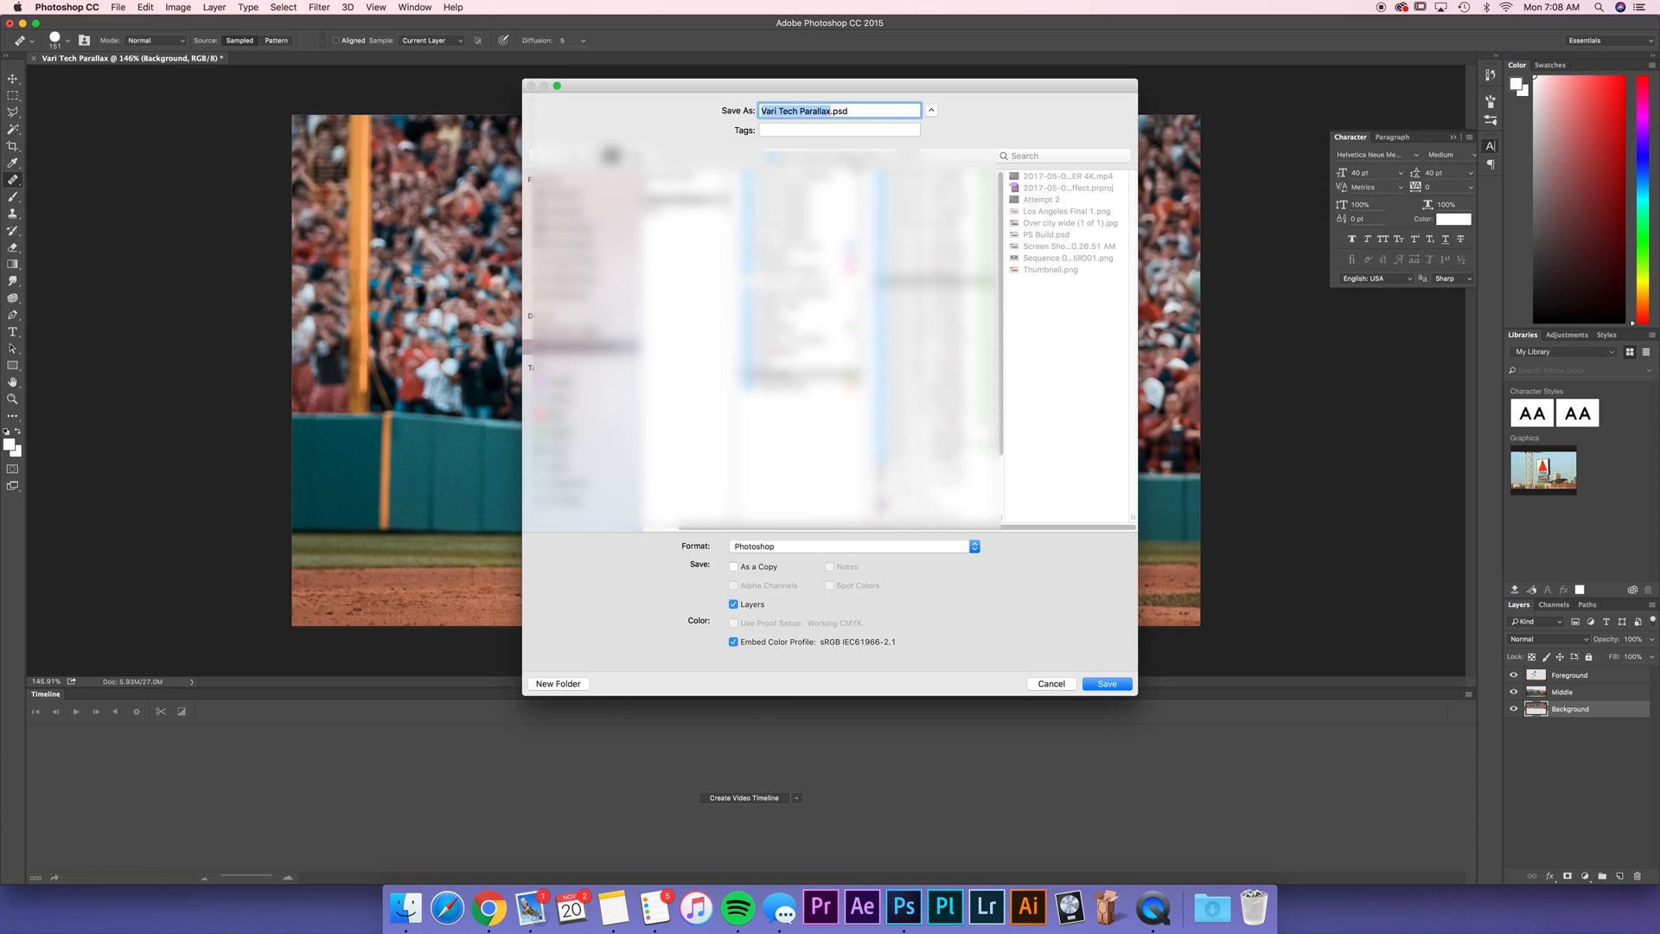
mouse_move(747, 597)
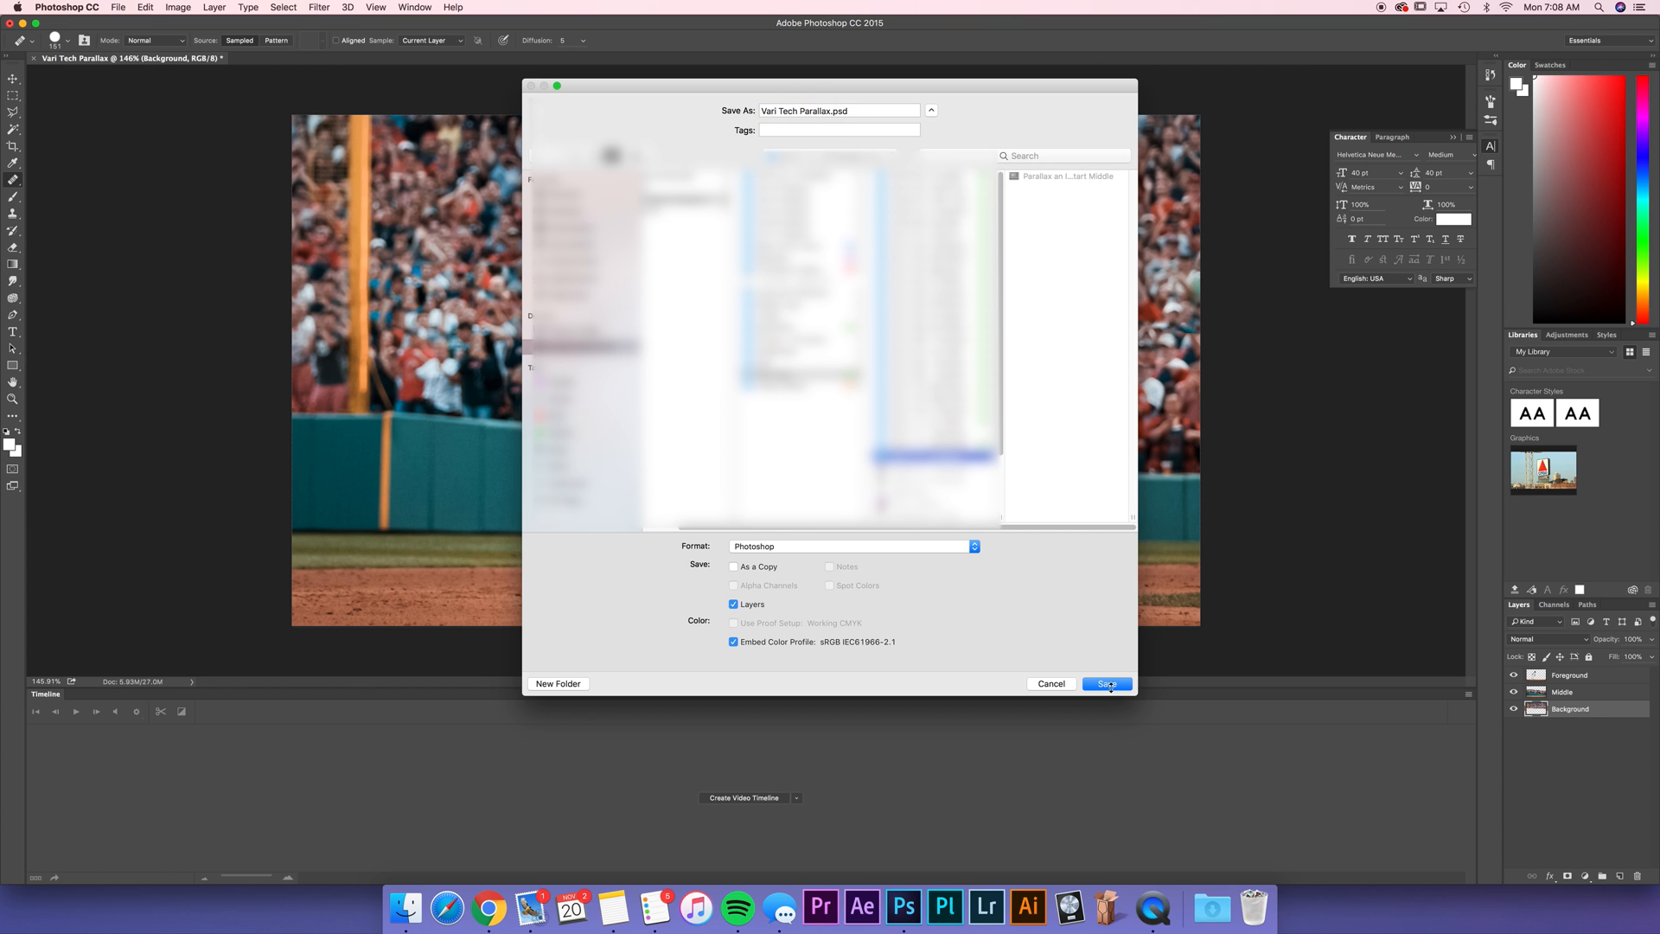
left_click(1107, 683)
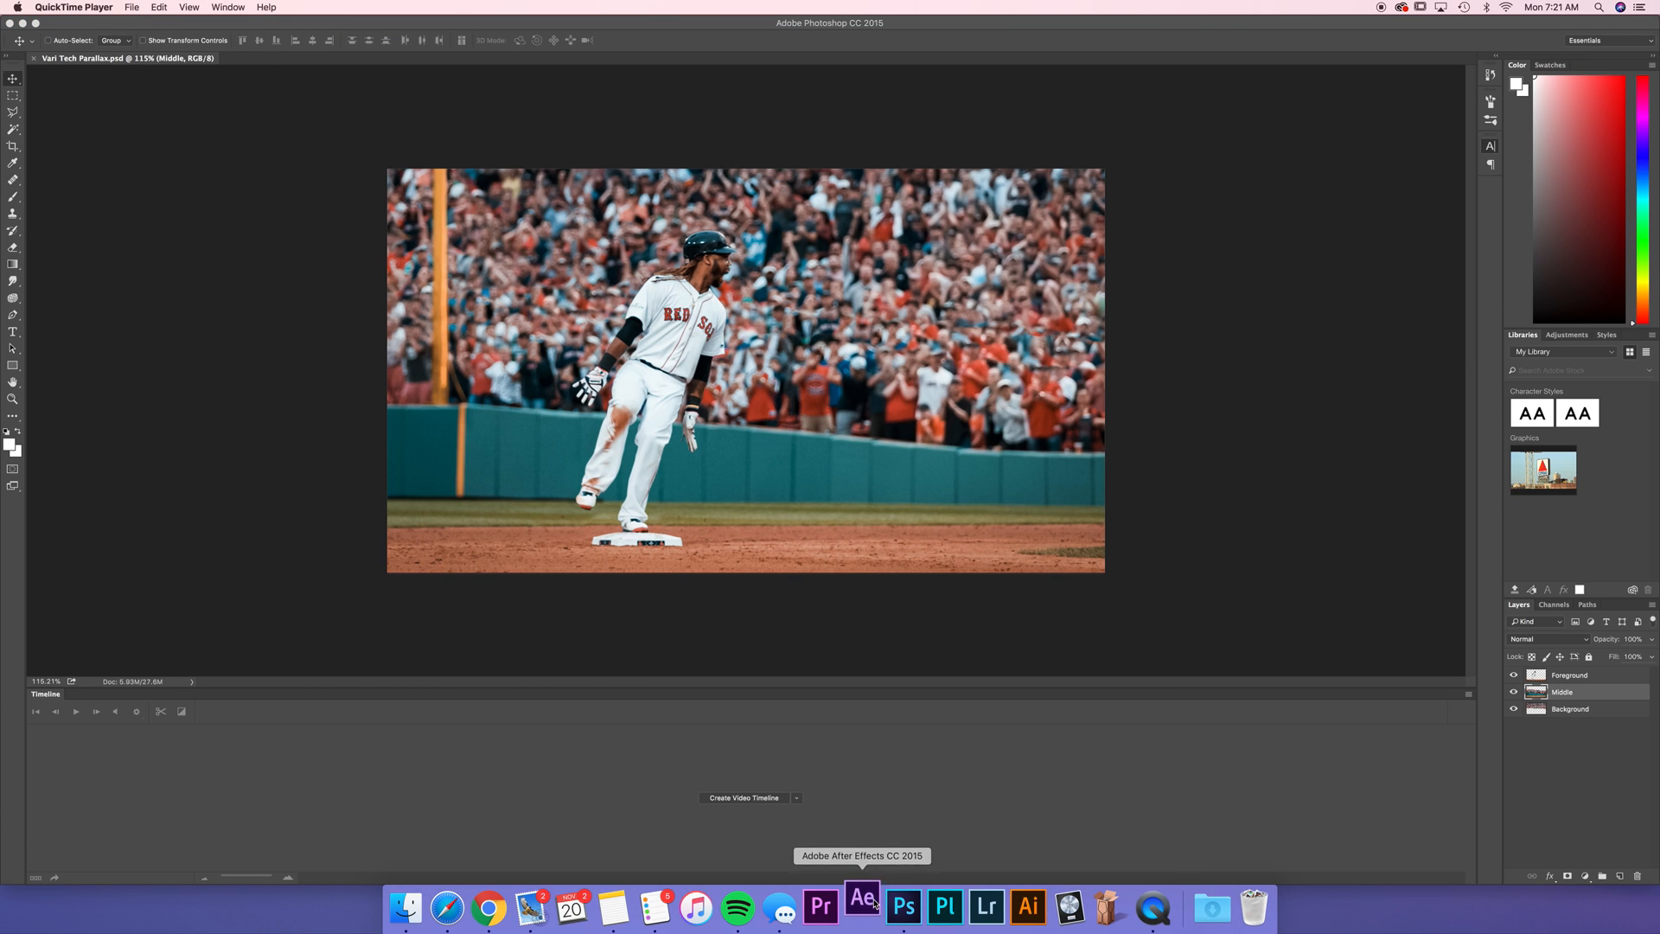
Step: Launch After Effects and import Vari Tech Parallax.psd with Import Kind set to Composition
left_click(861, 908)
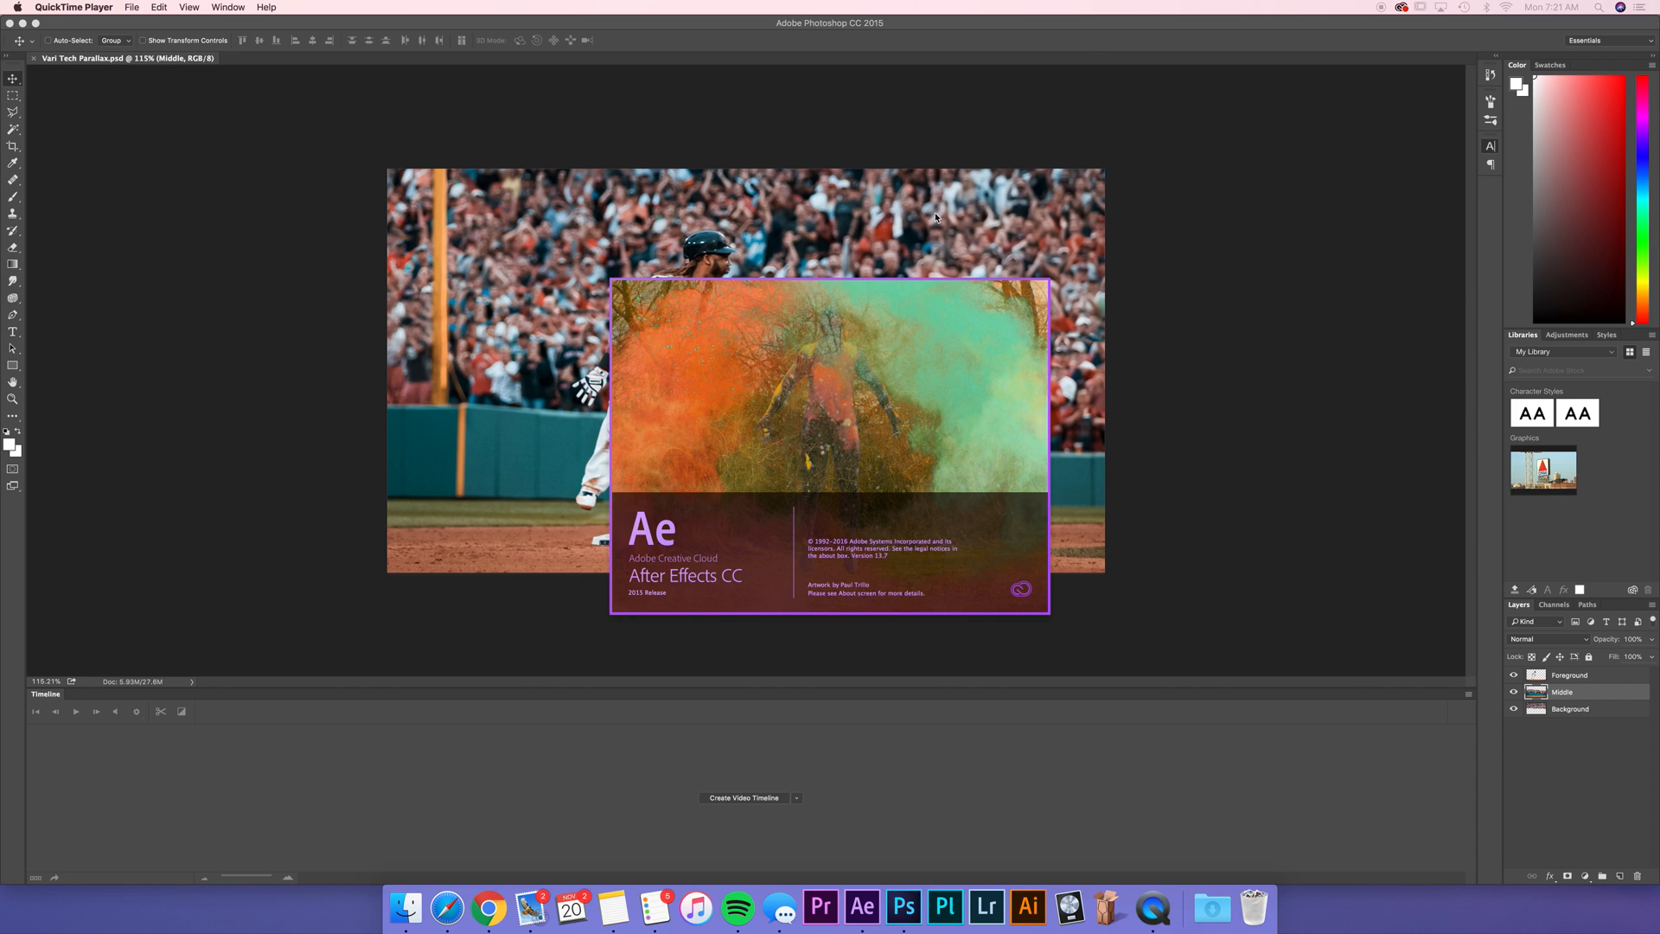
left_click(861, 908)
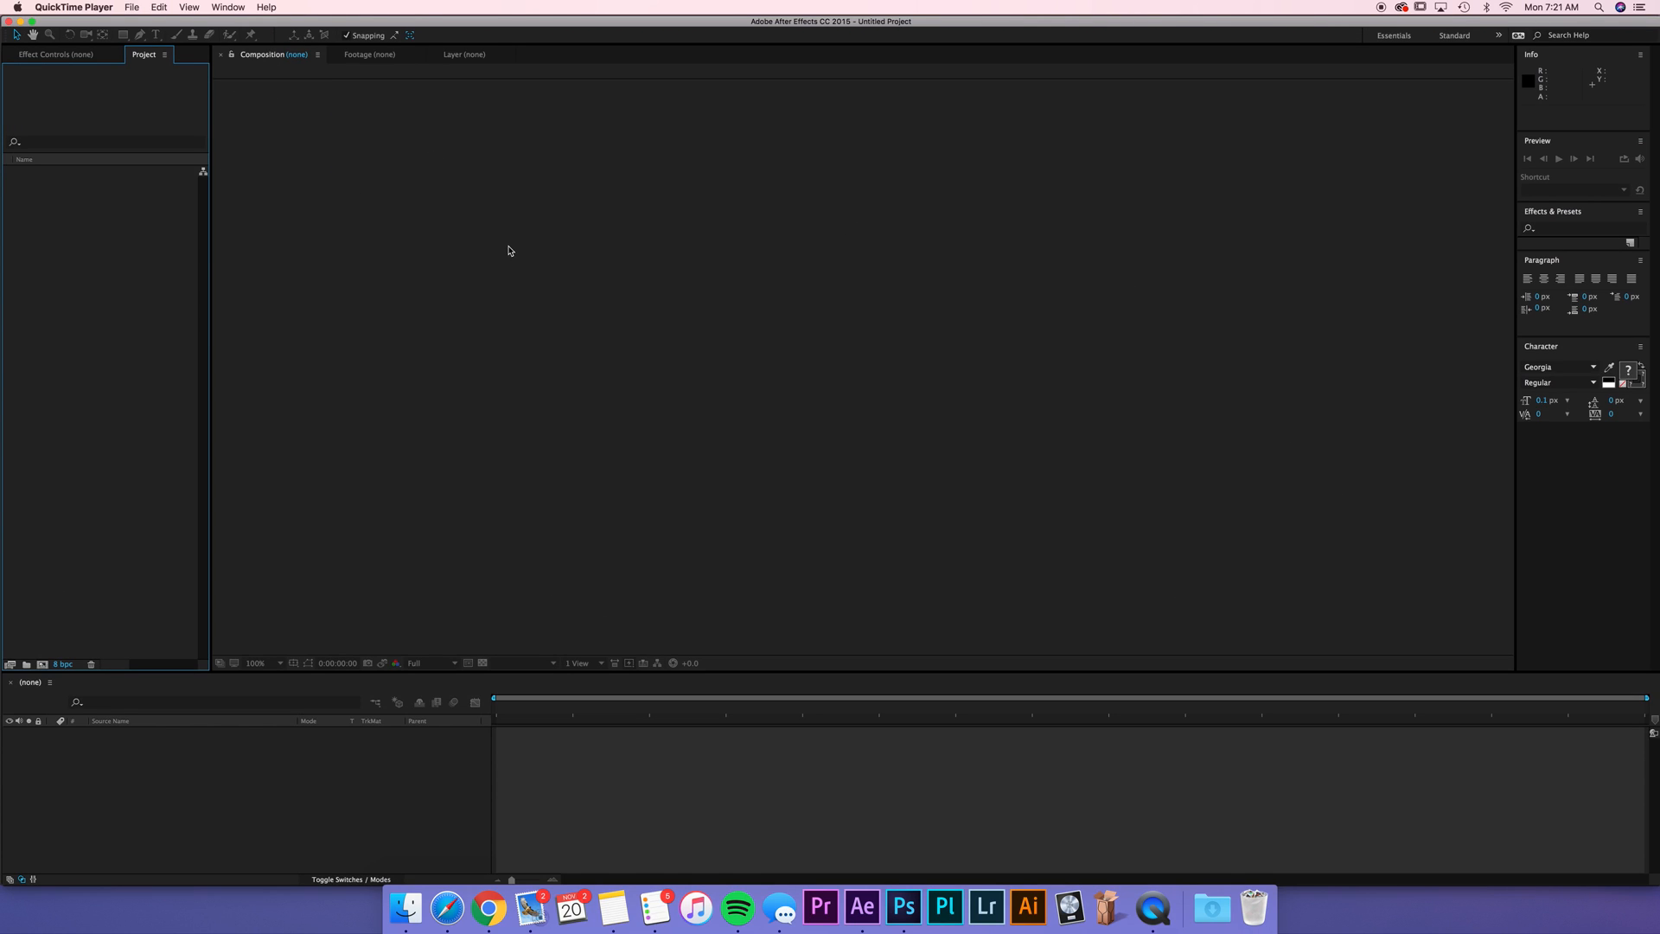
mouse_move(531, 451)
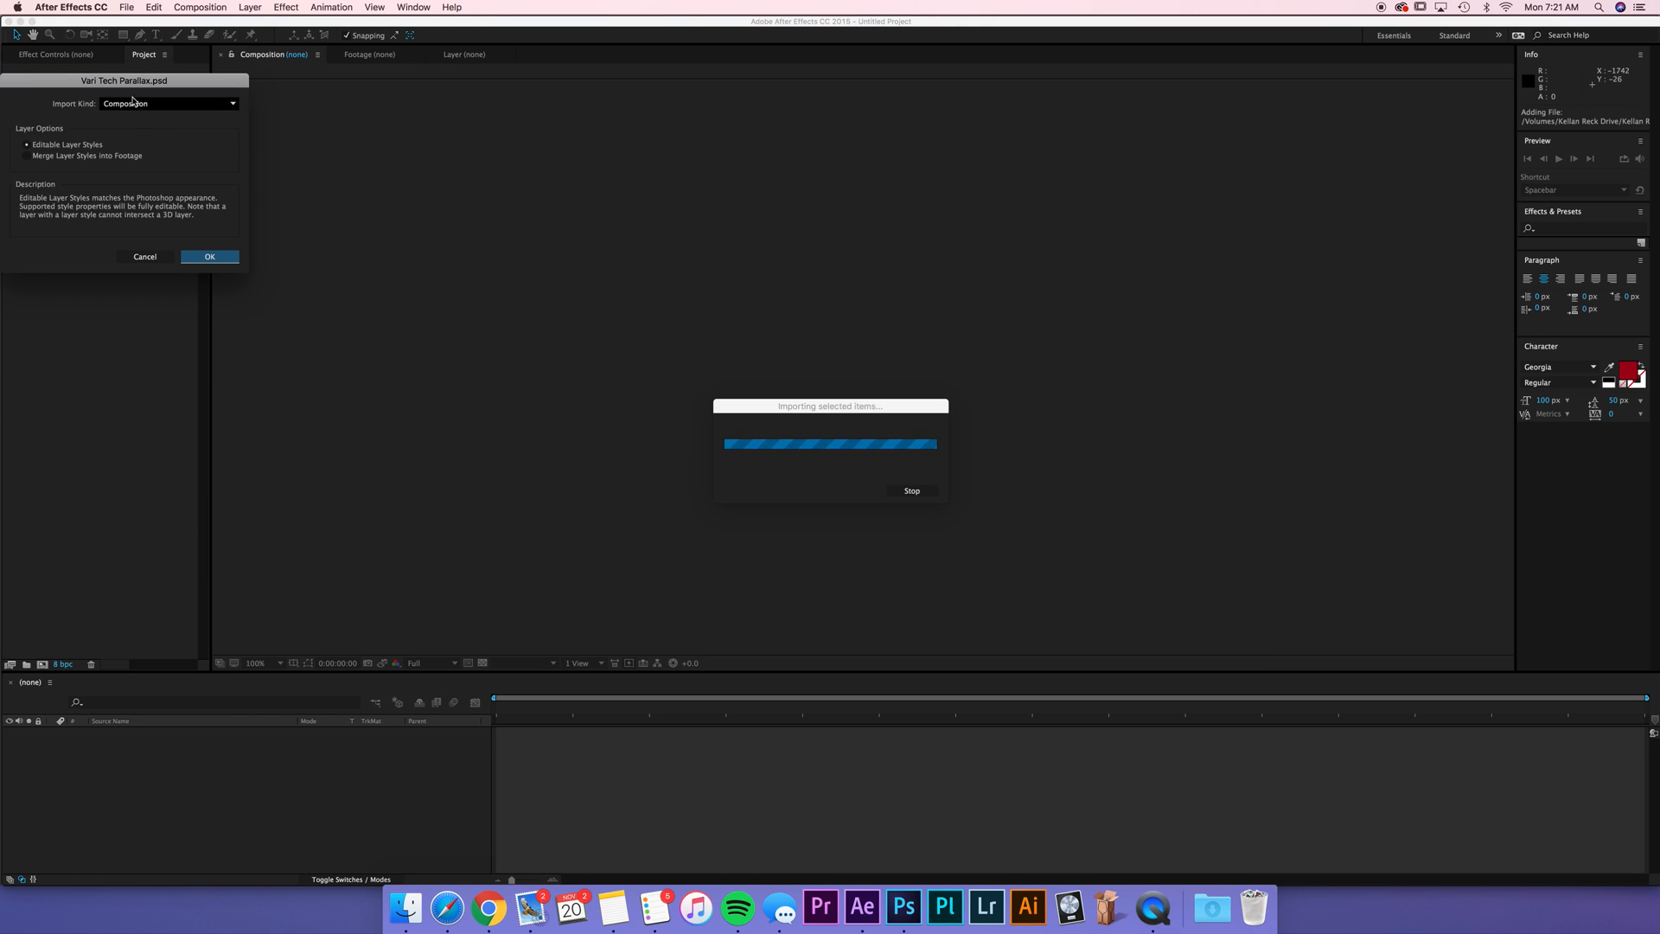
left_click(168, 102)
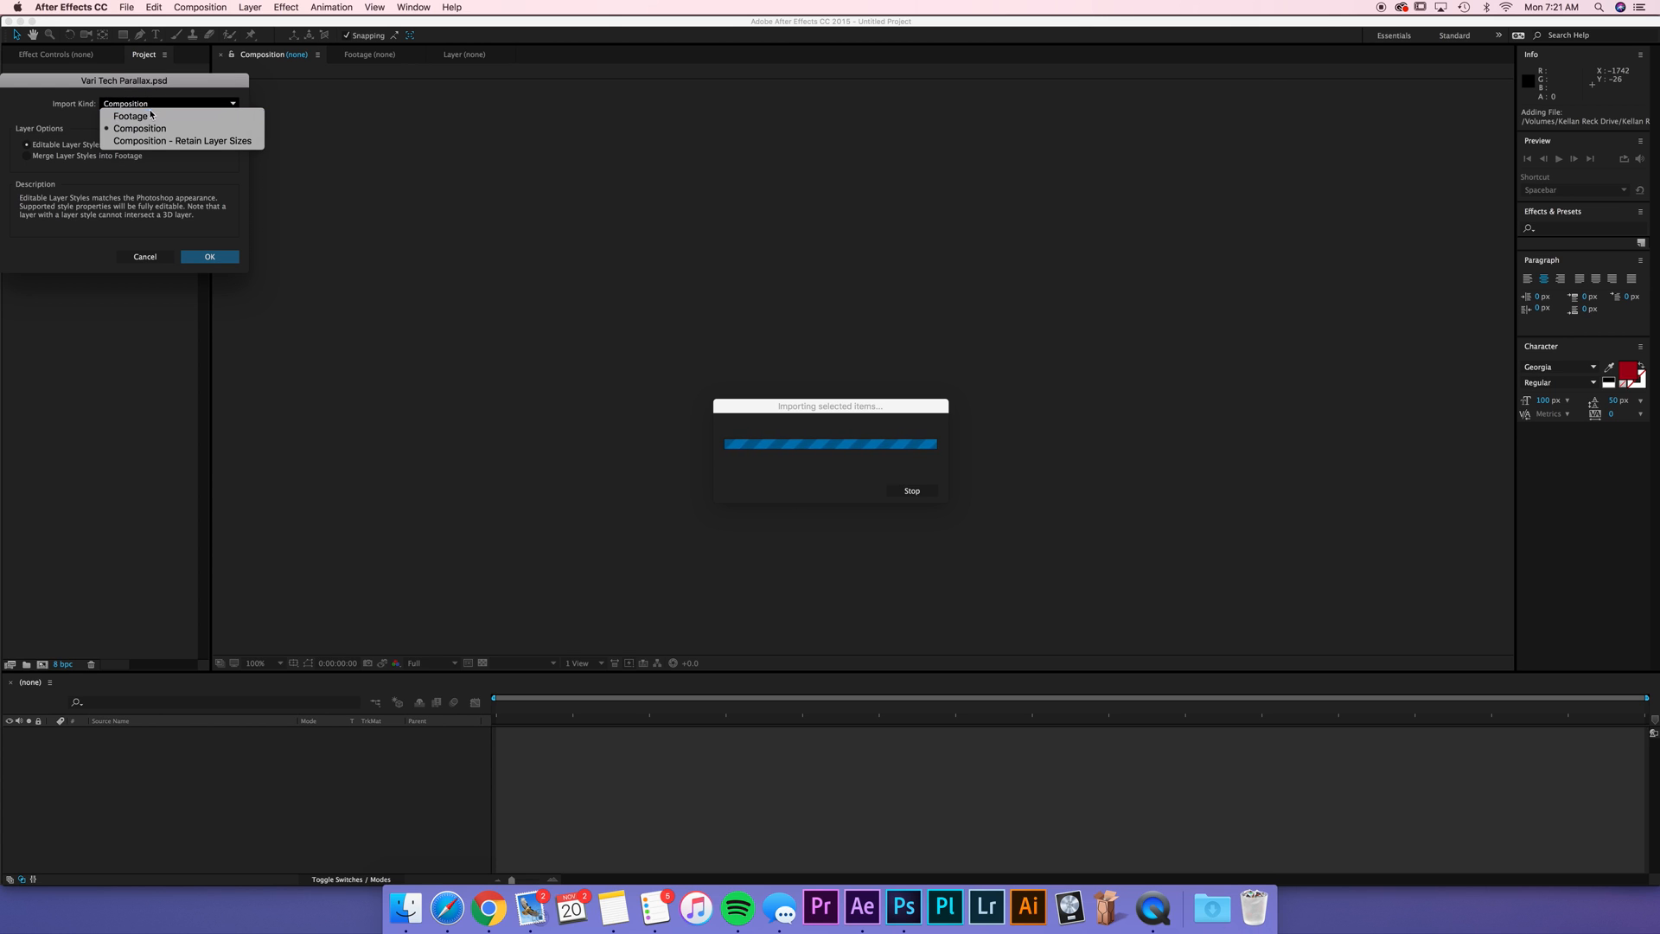
left_click(138, 128)
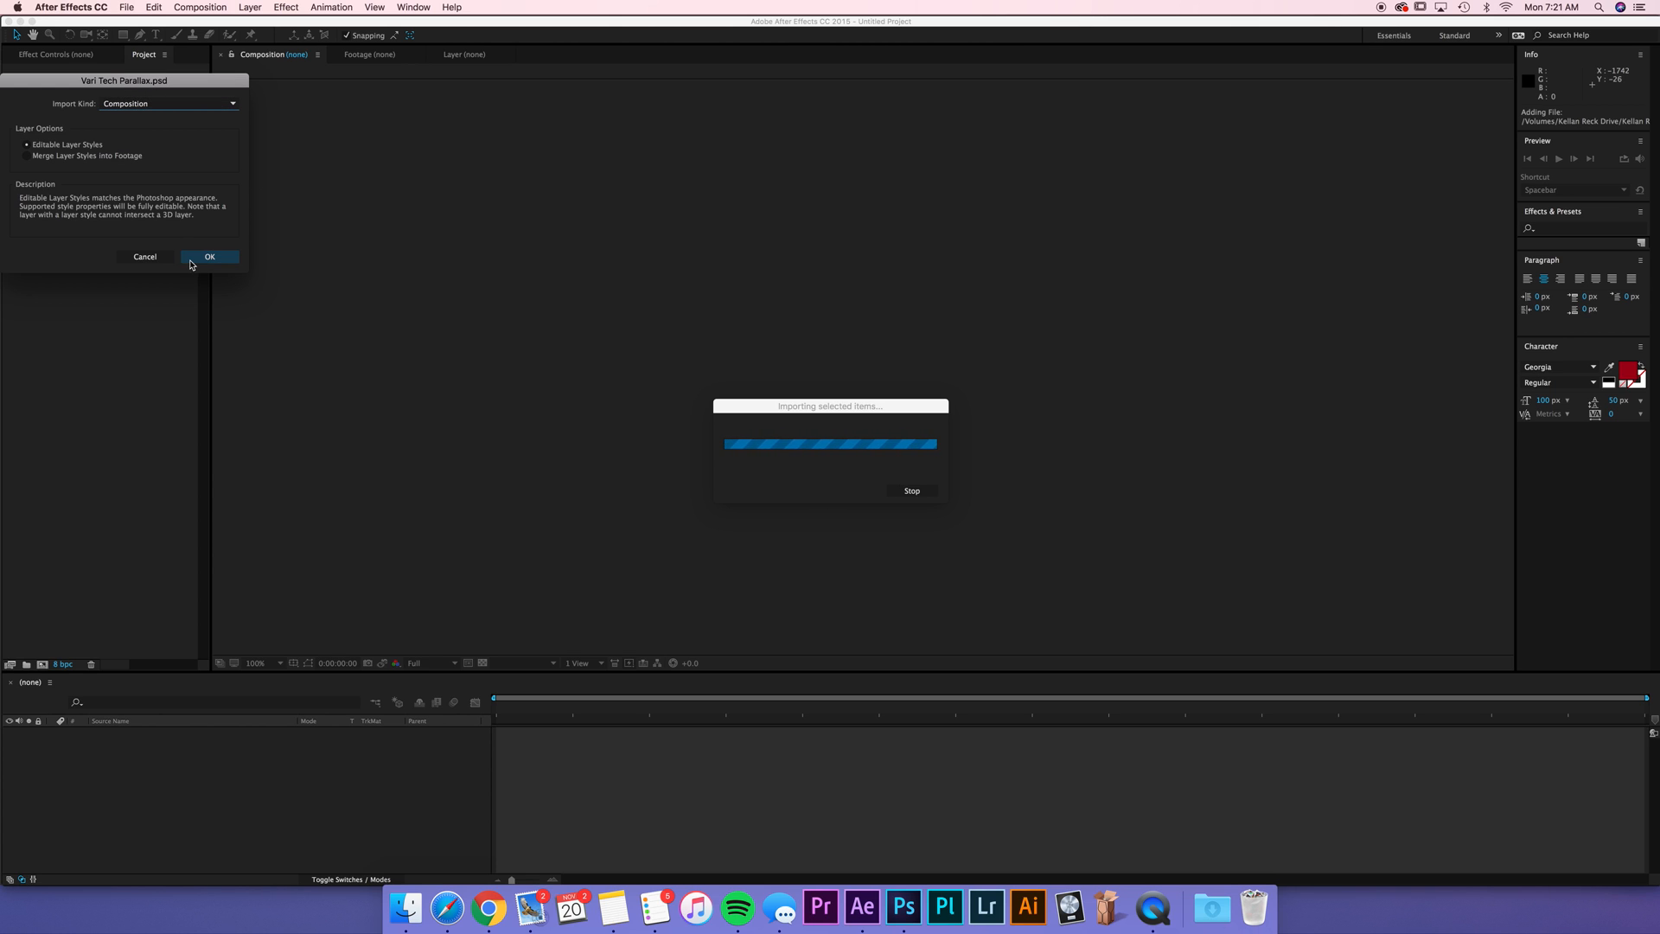
left_click(209, 256)
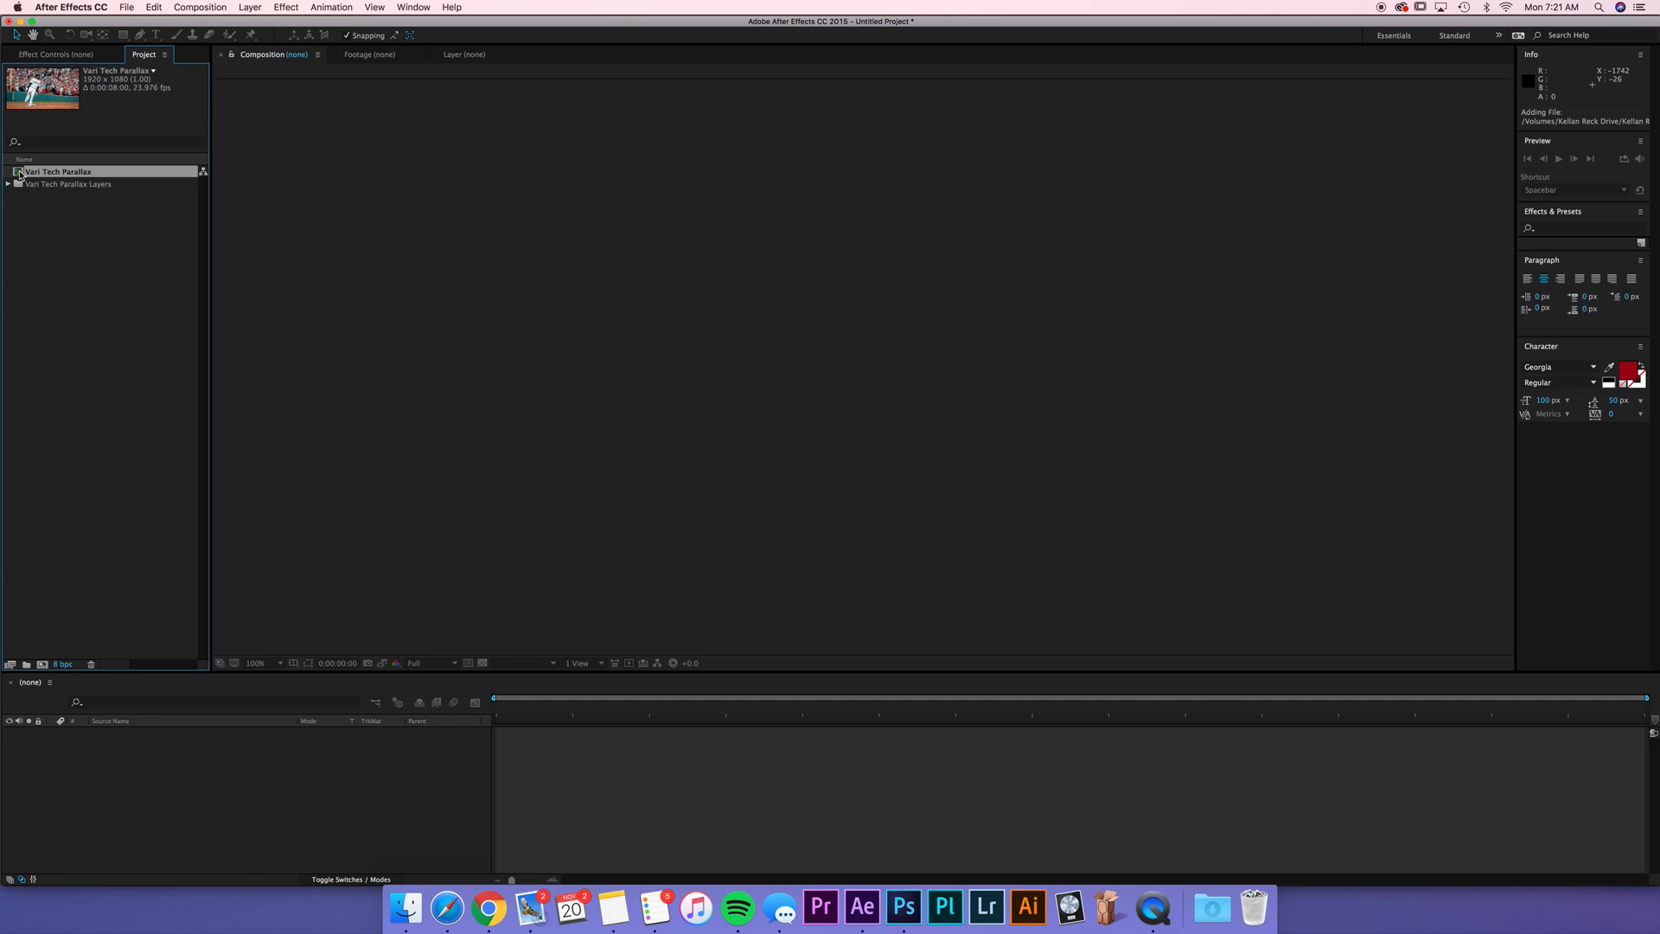
Step: Open the Vari Tech Parallax comp and switch on motion blur for its Foreground, Middle and Background layers
double_click(59, 172)
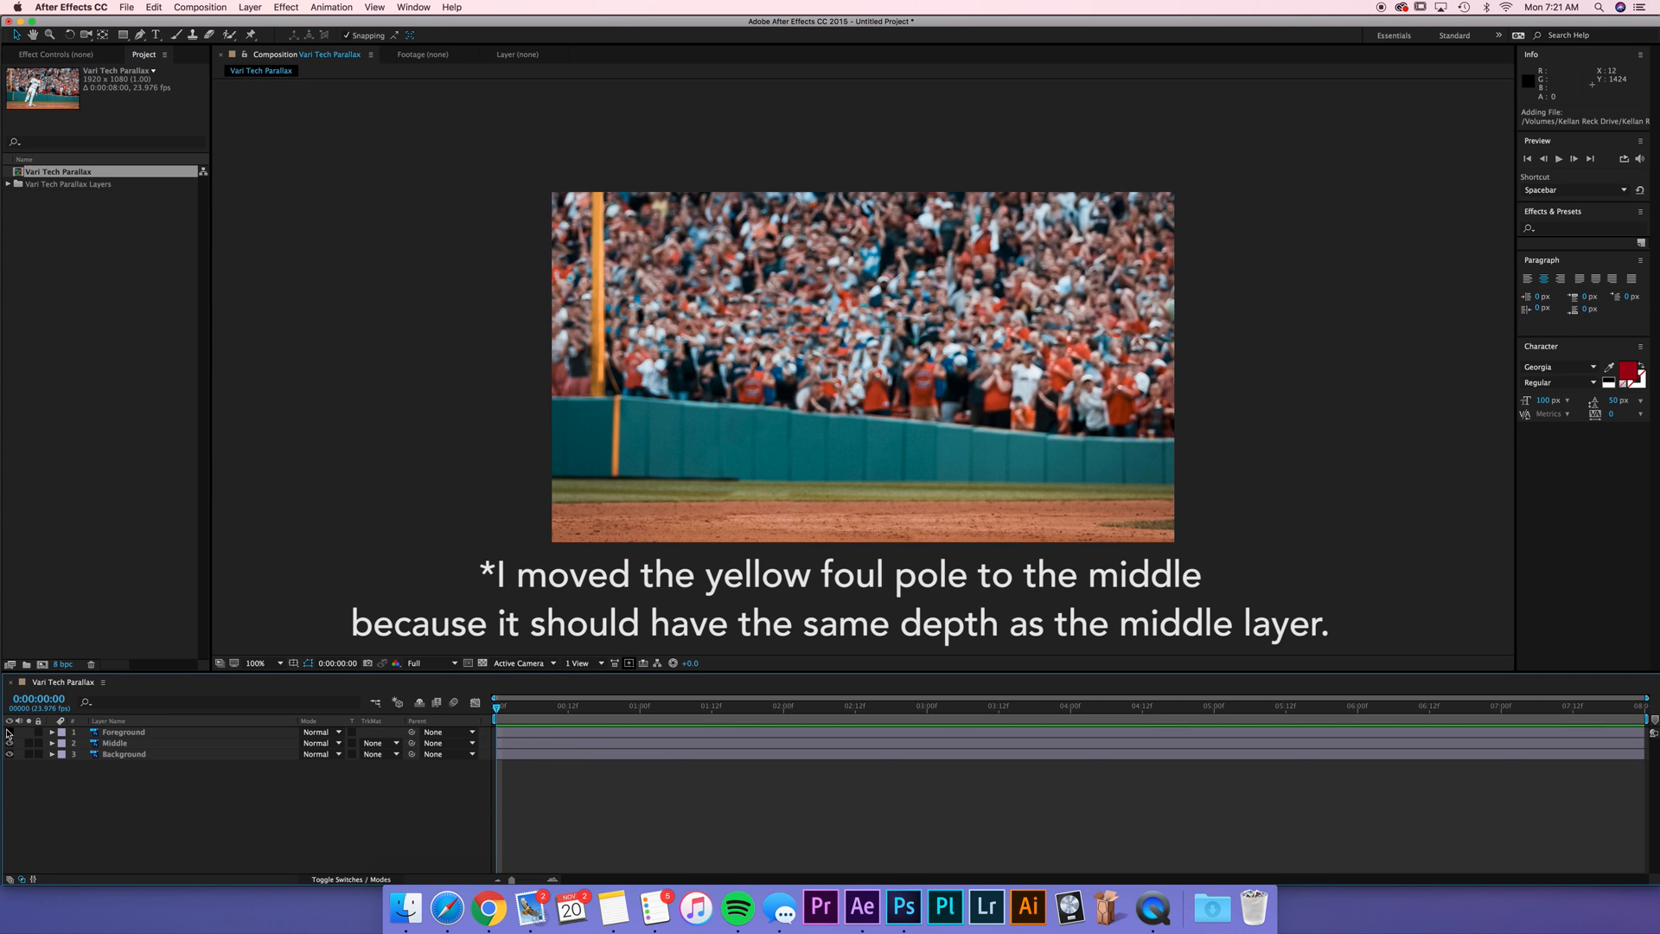
left_click(9, 731)
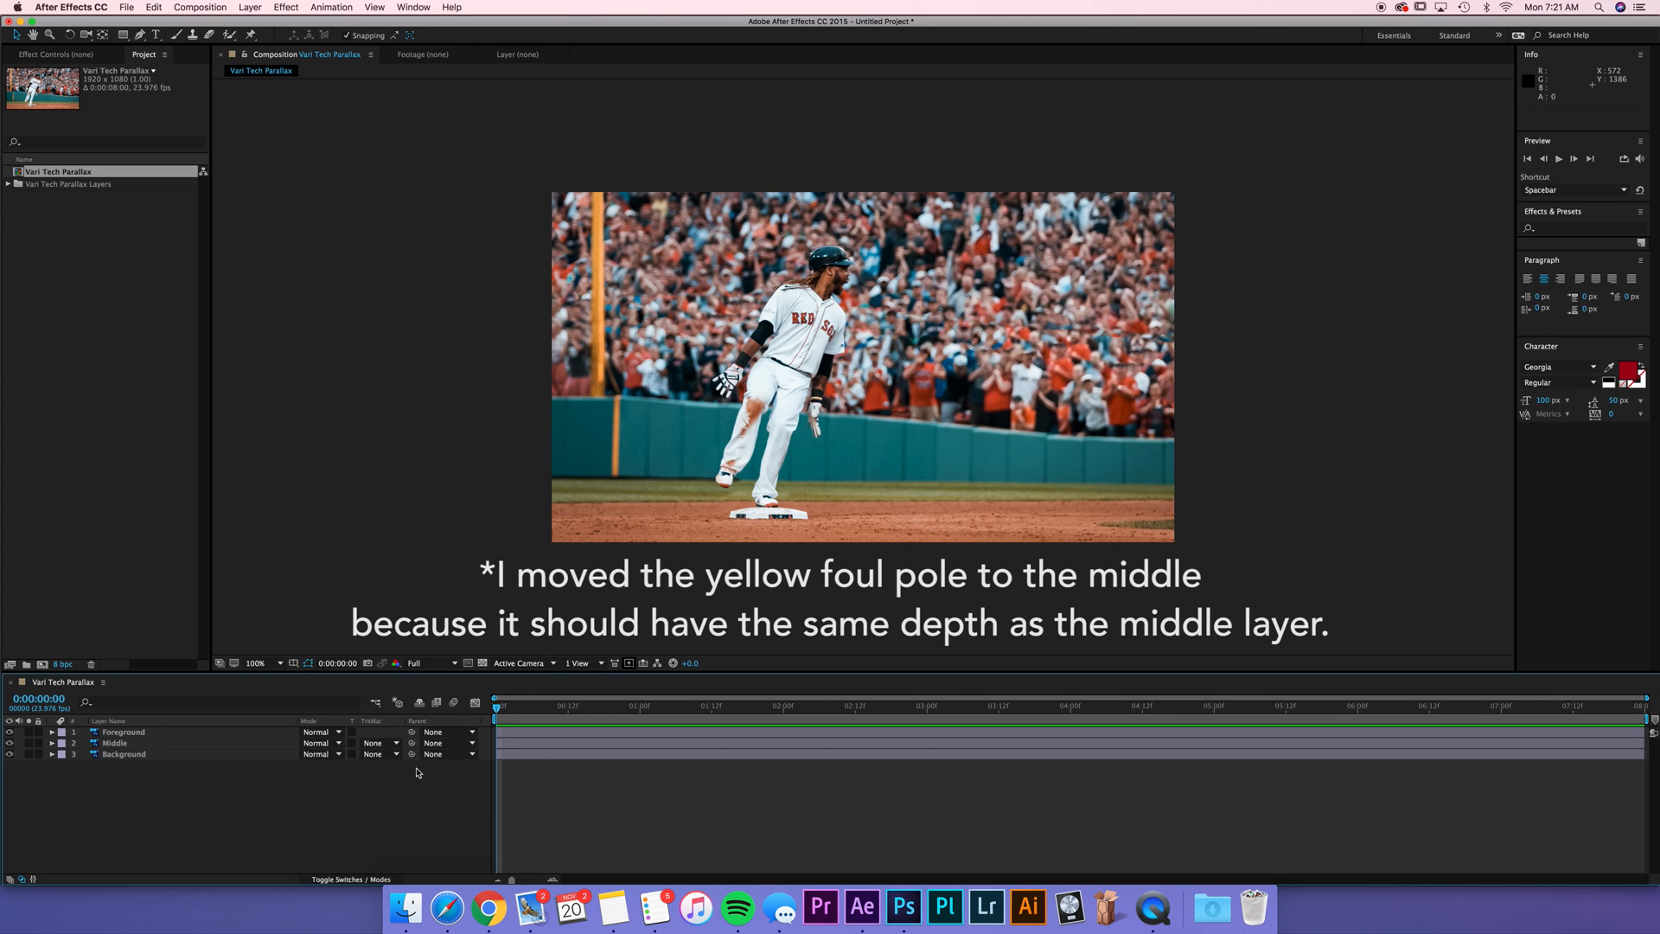
mouse_move(507, 711)
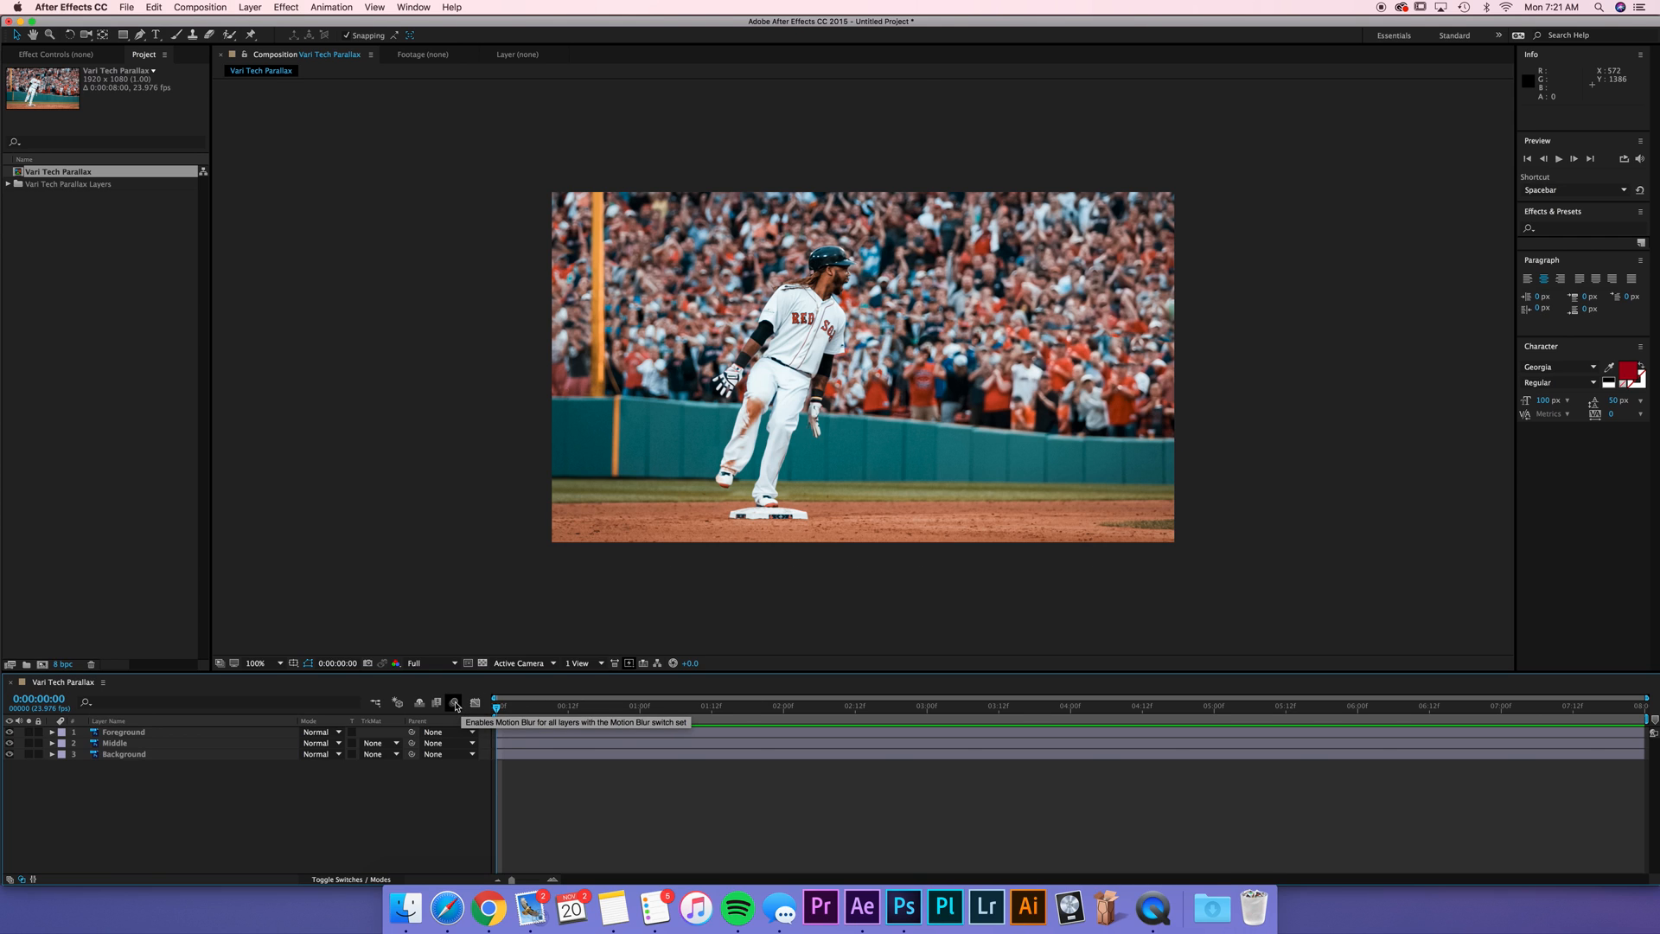
mouse_move(363, 883)
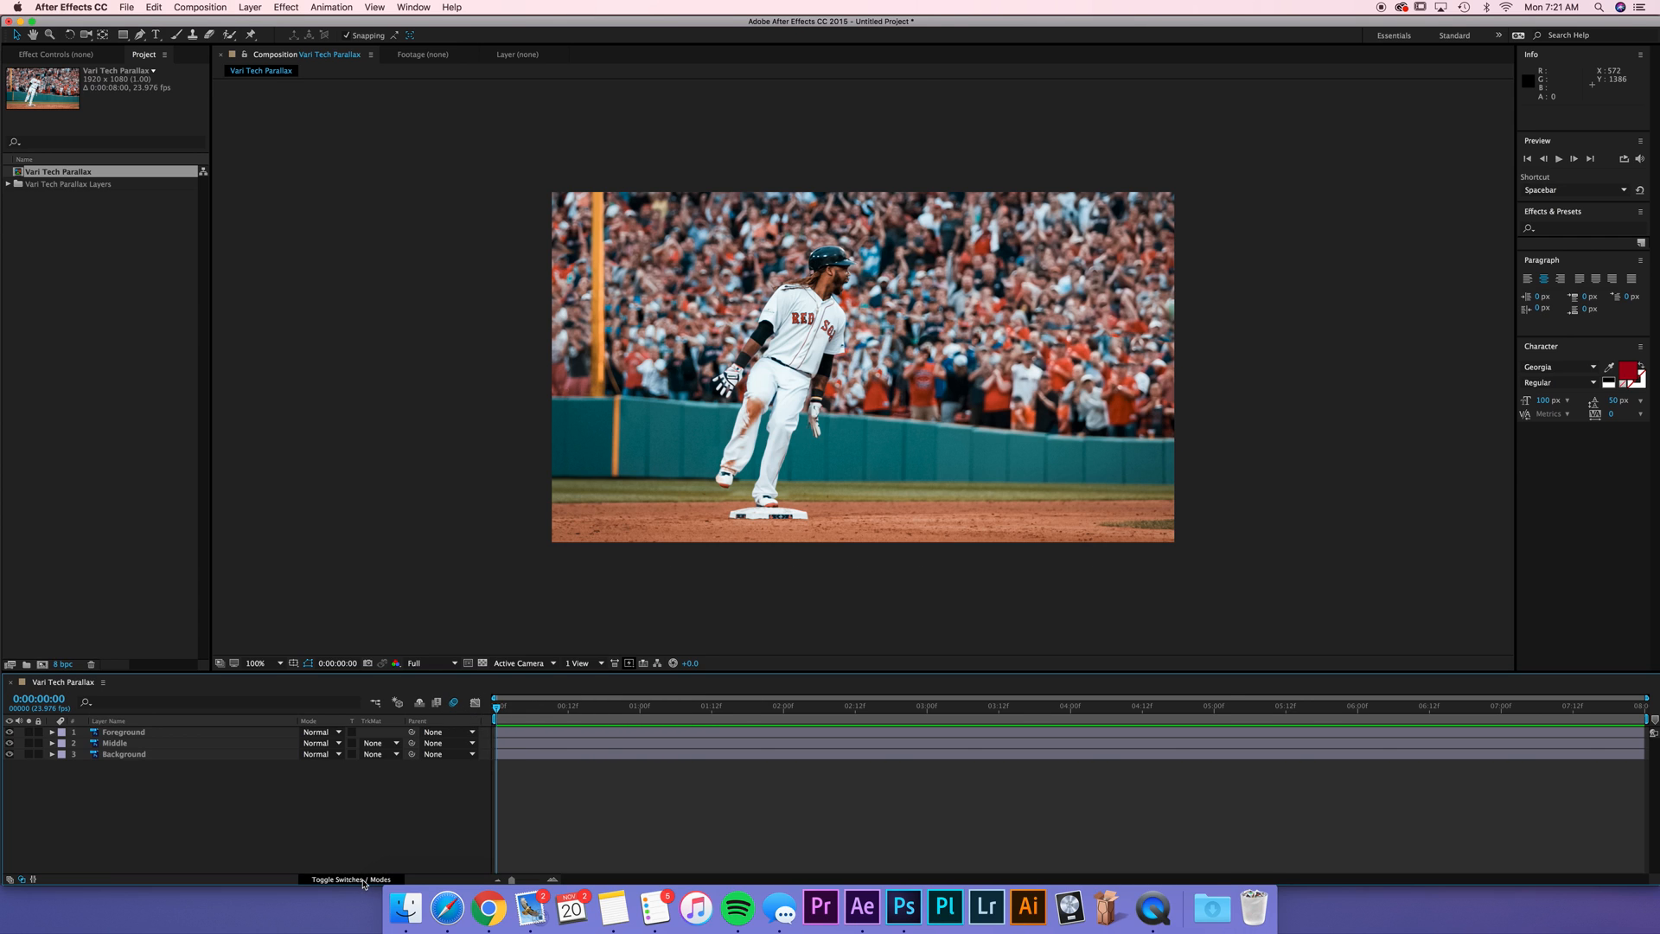
left_click(351, 878)
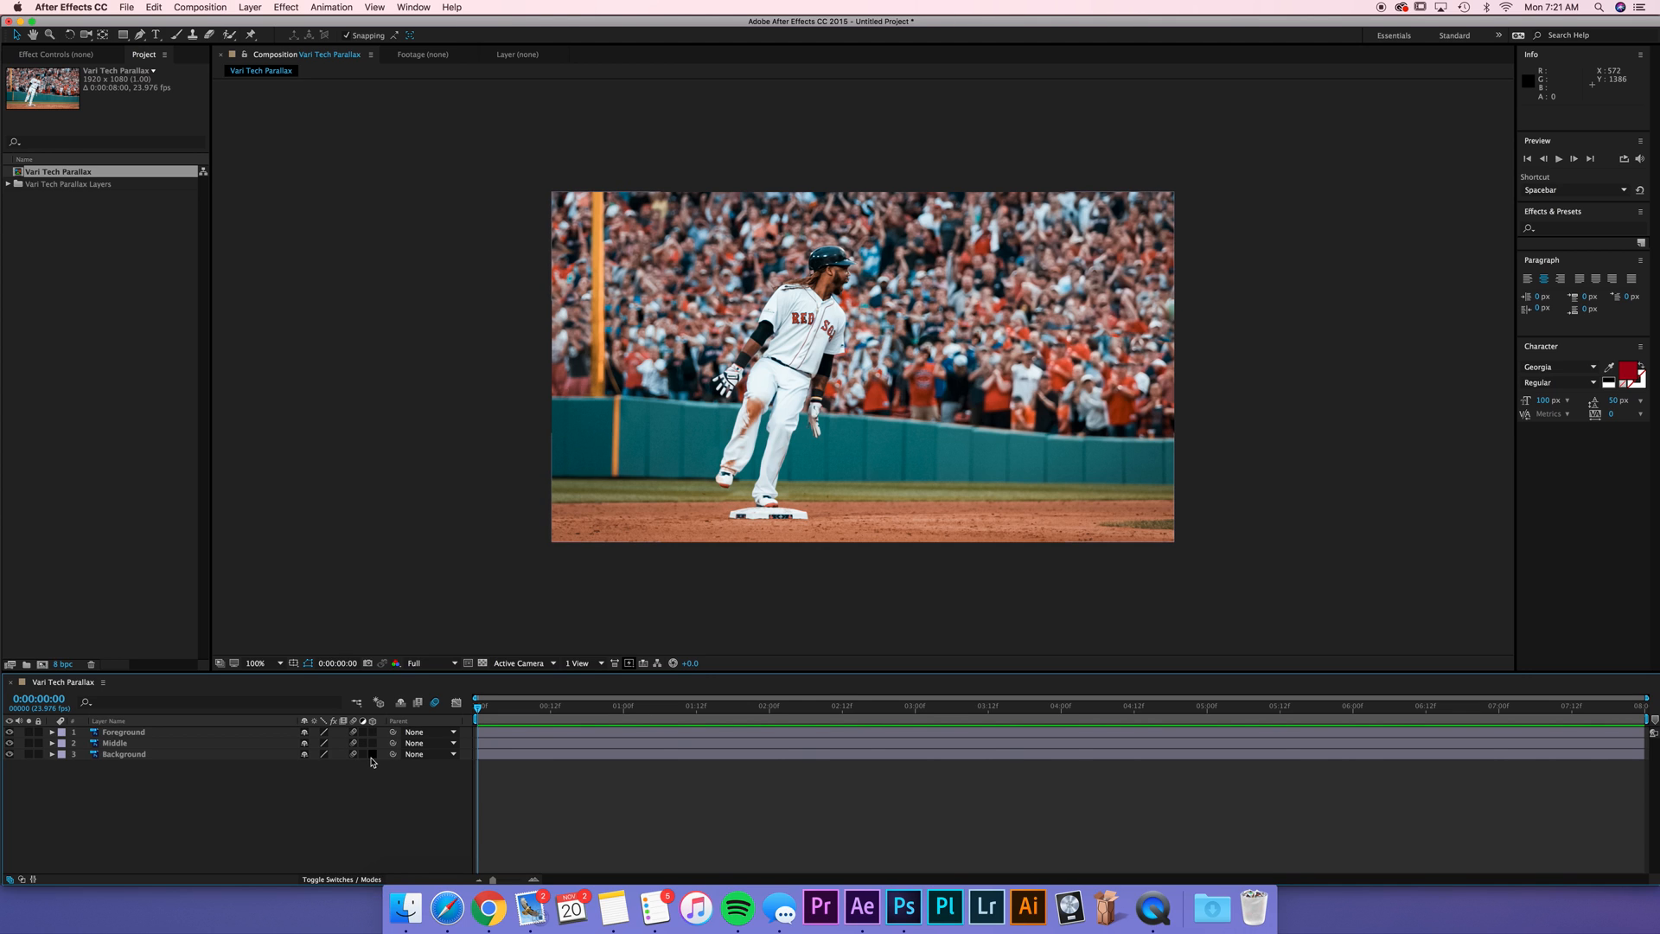
left_click(121, 732)
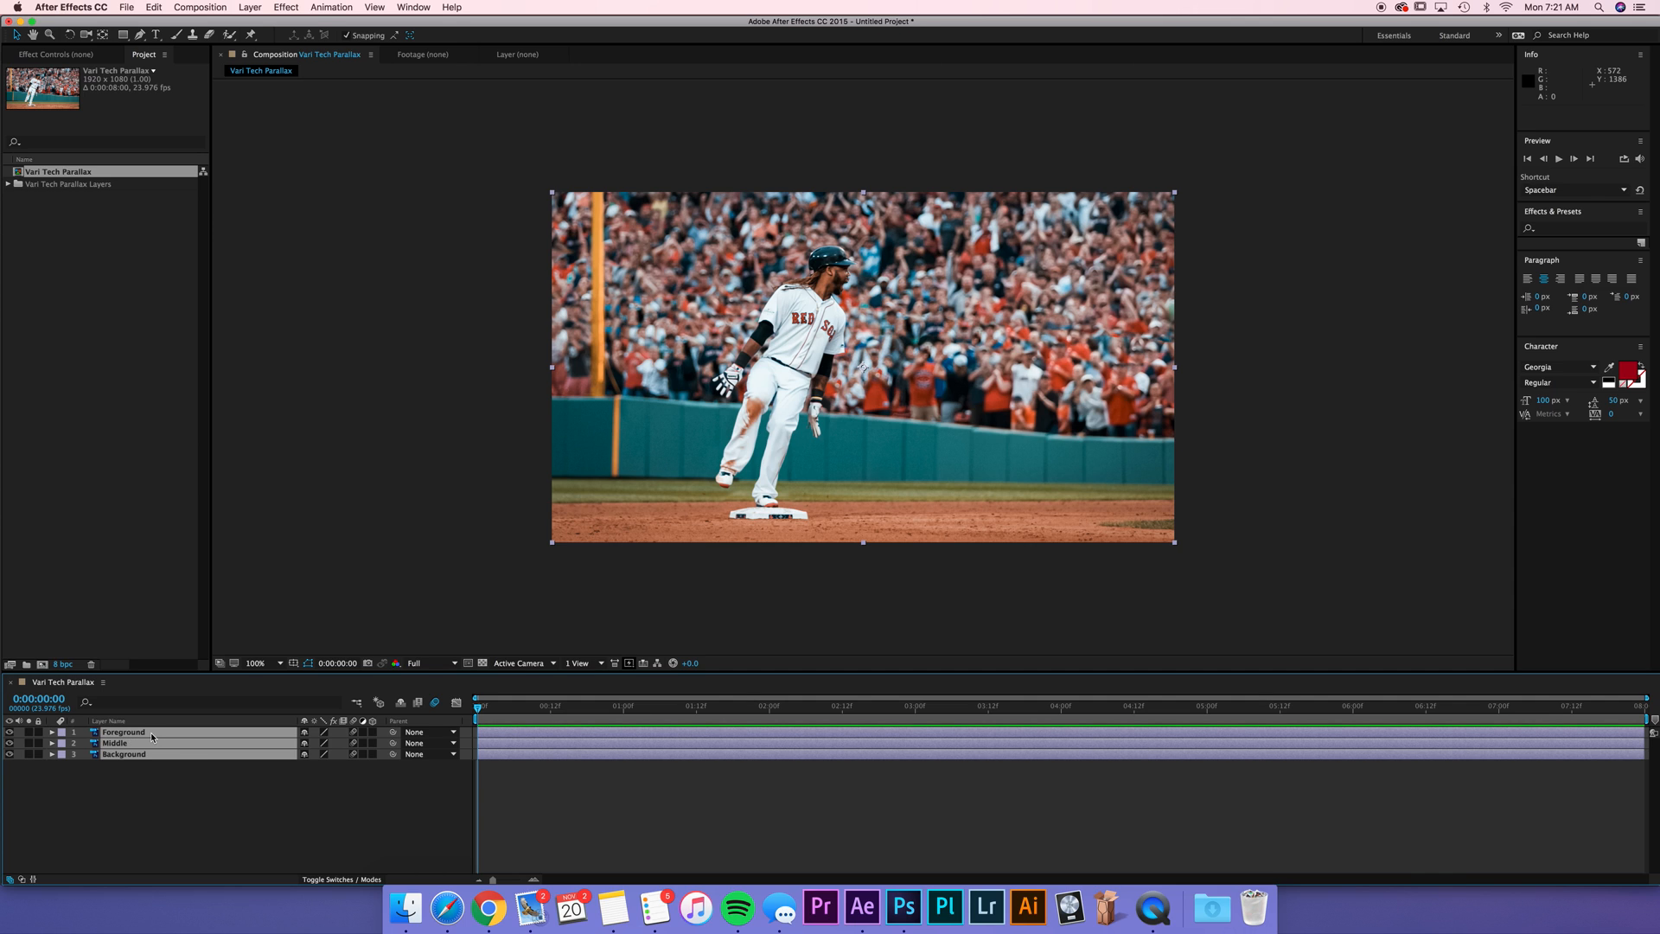
Step: Reveal Scale on all three layers and set distinct starting scale values for Background, Middle and Foreground
key("s")
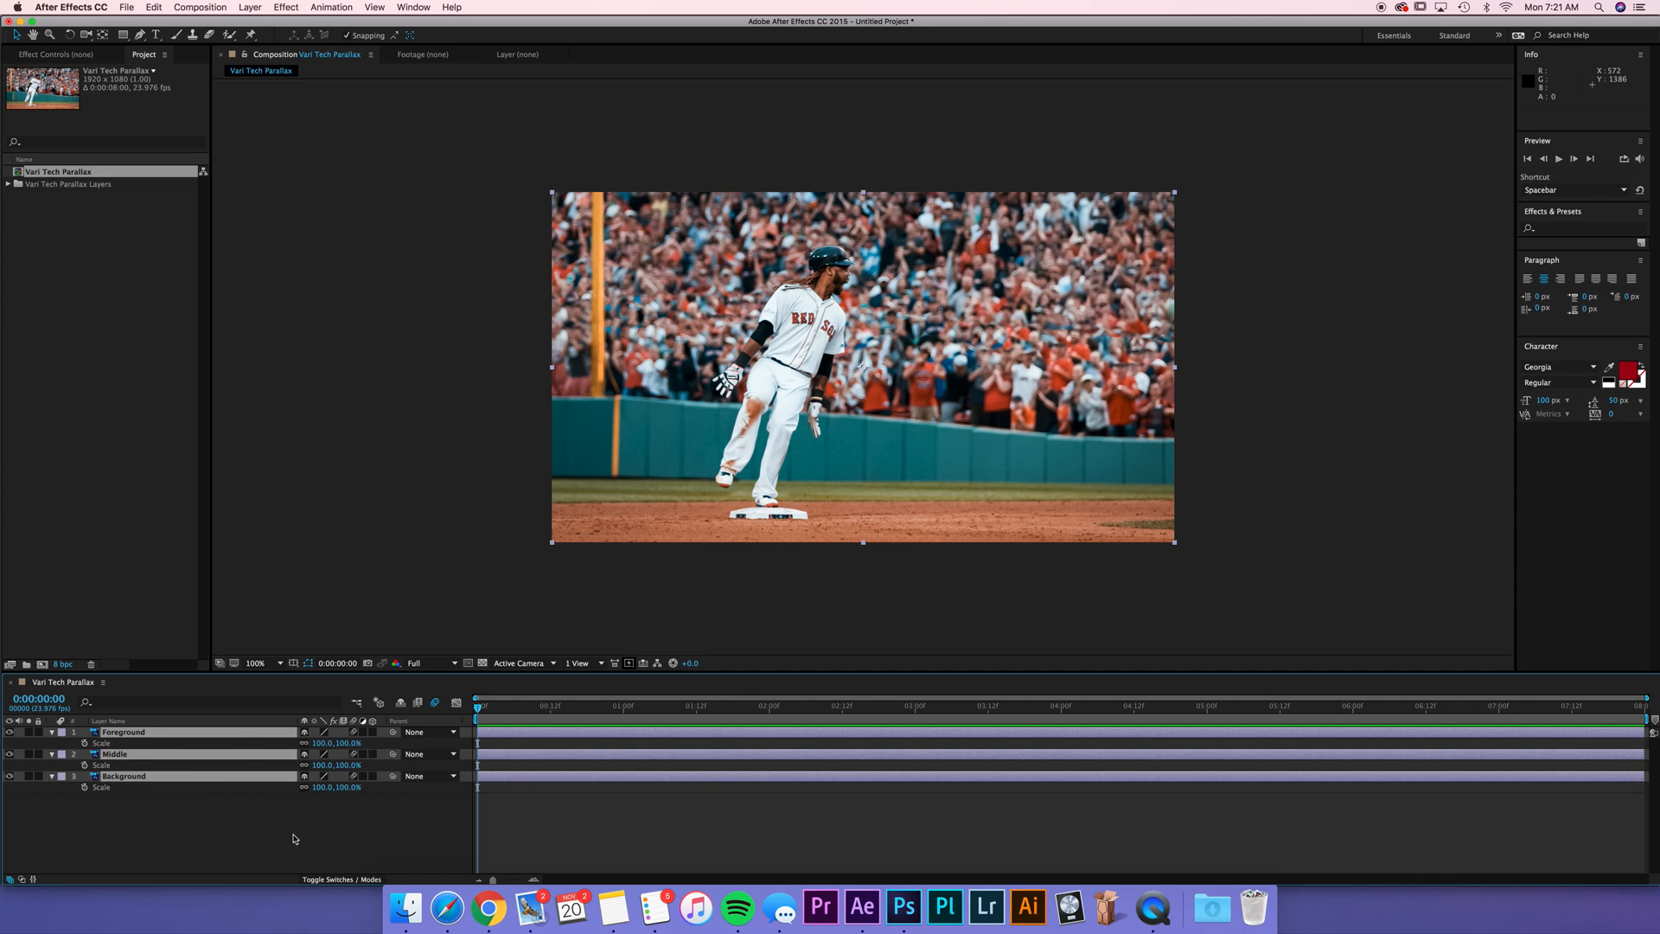
double_click(333, 786)
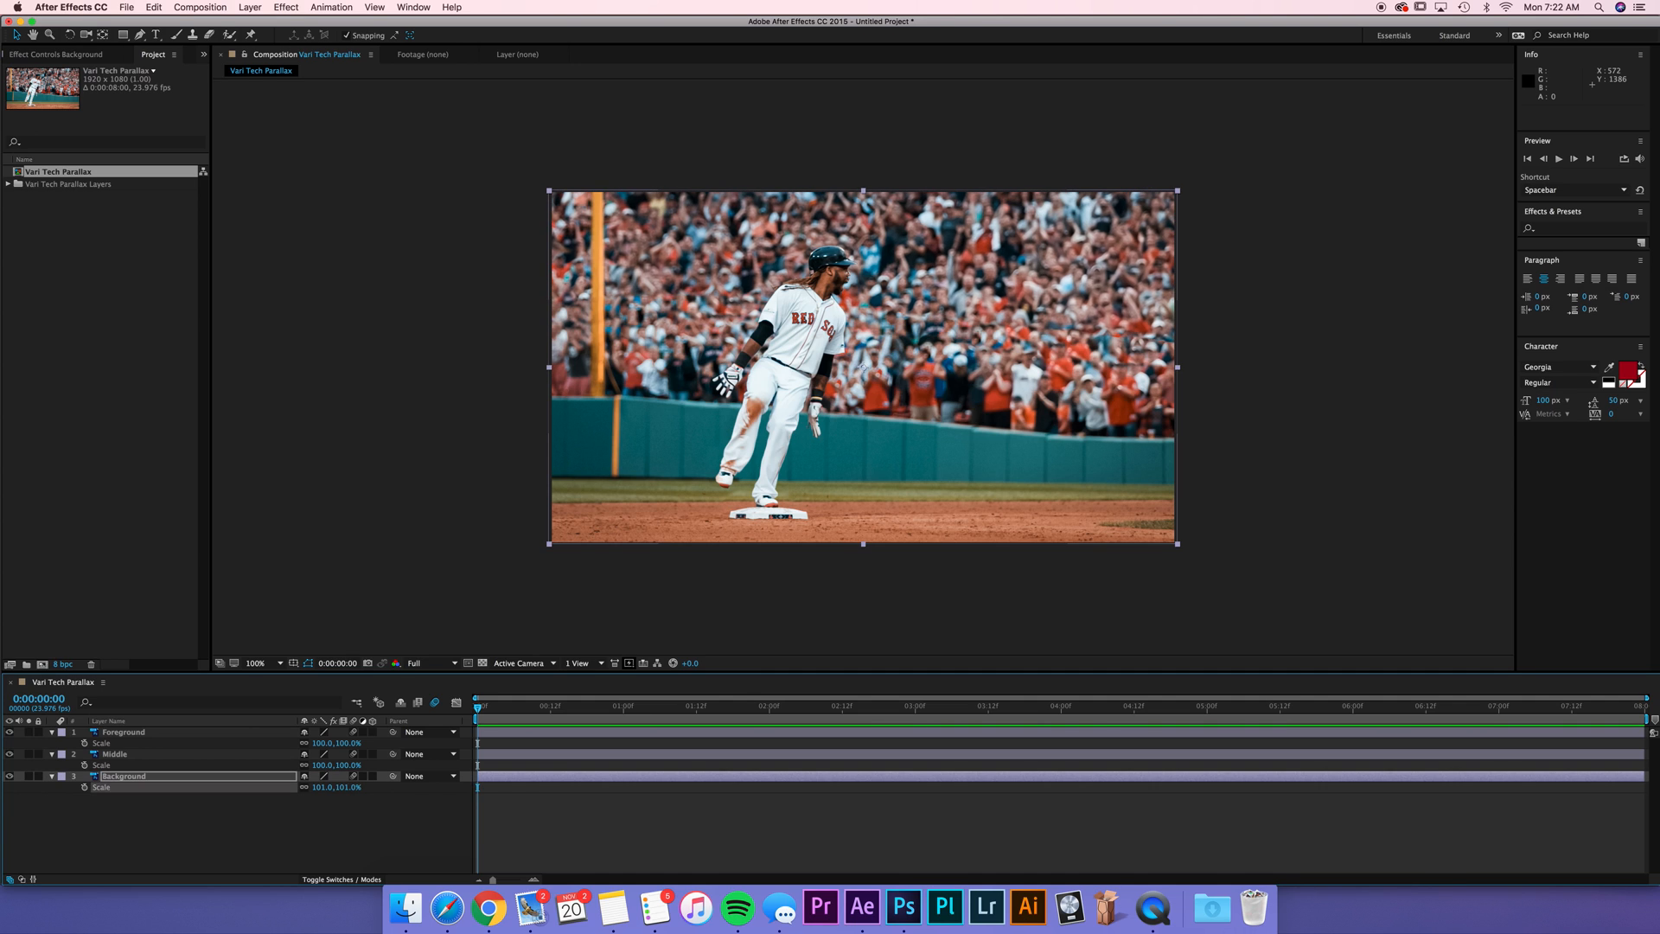
mouse_move(1164, 204)
type("10")
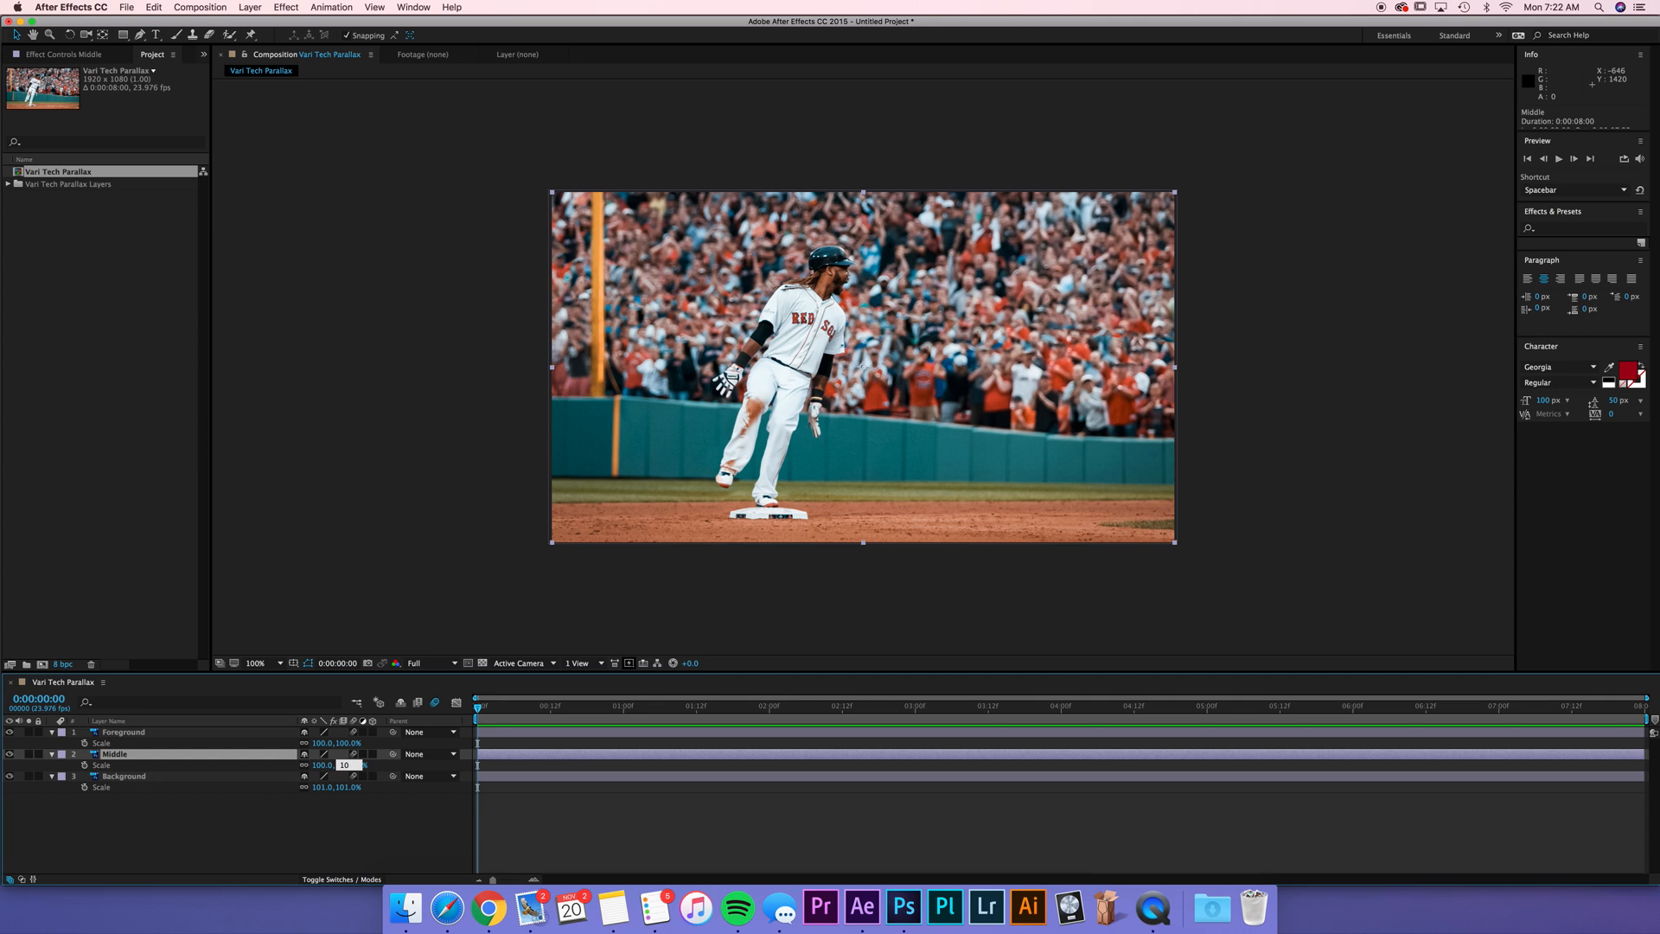
left_click(123, 731)
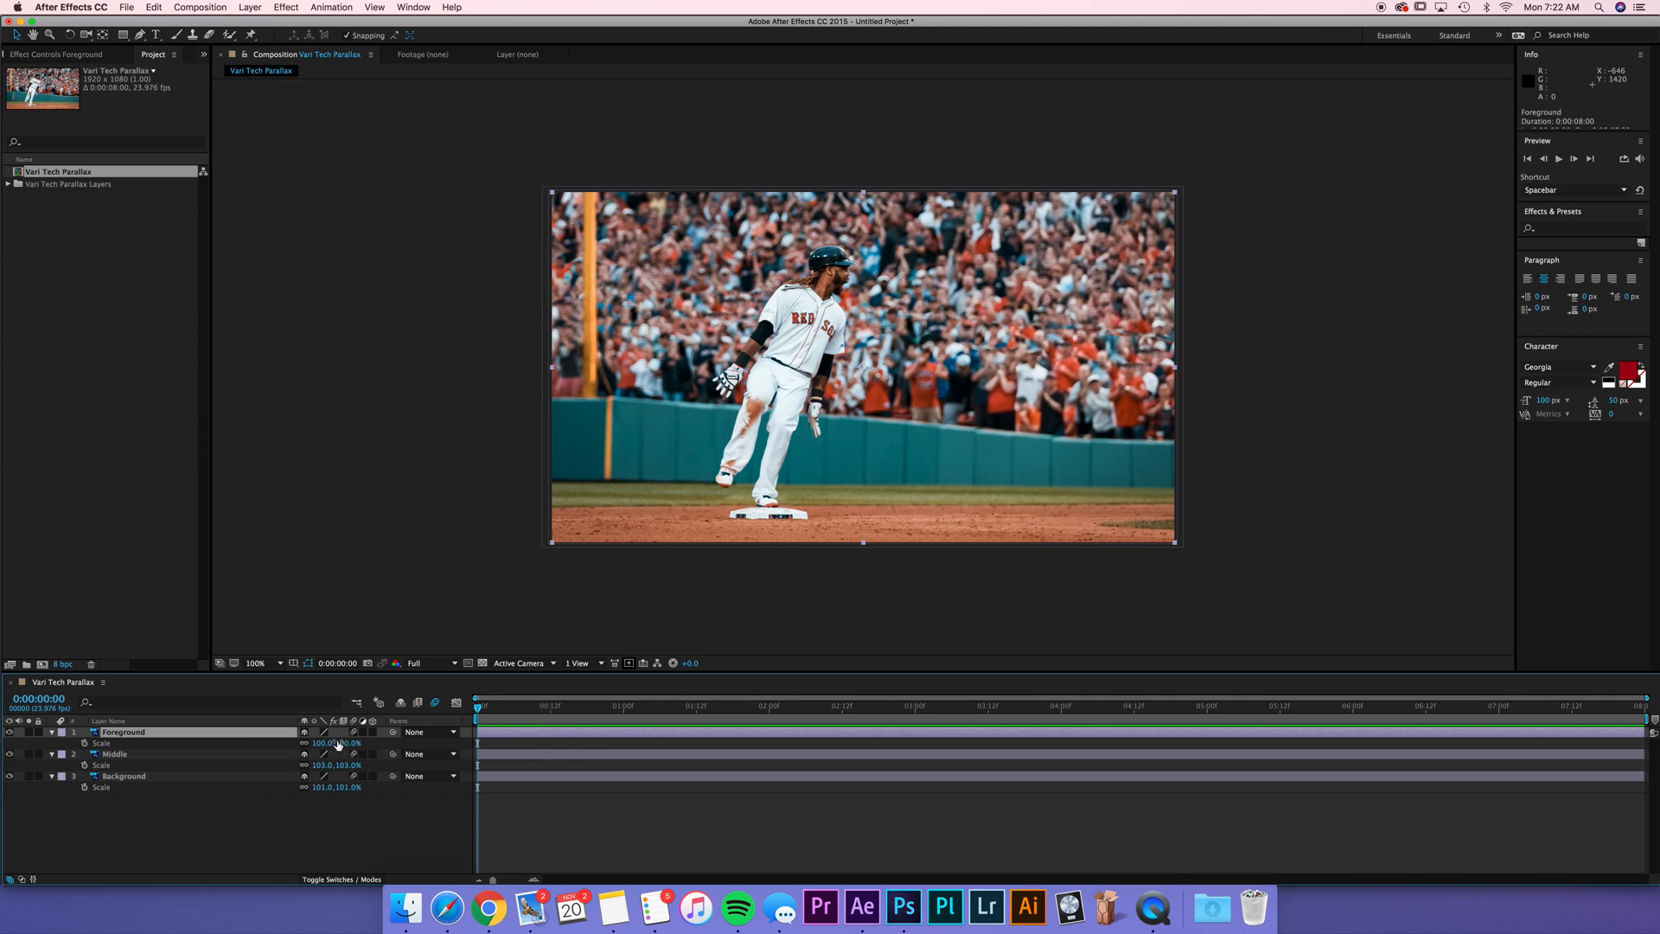
double_click(336, 742)
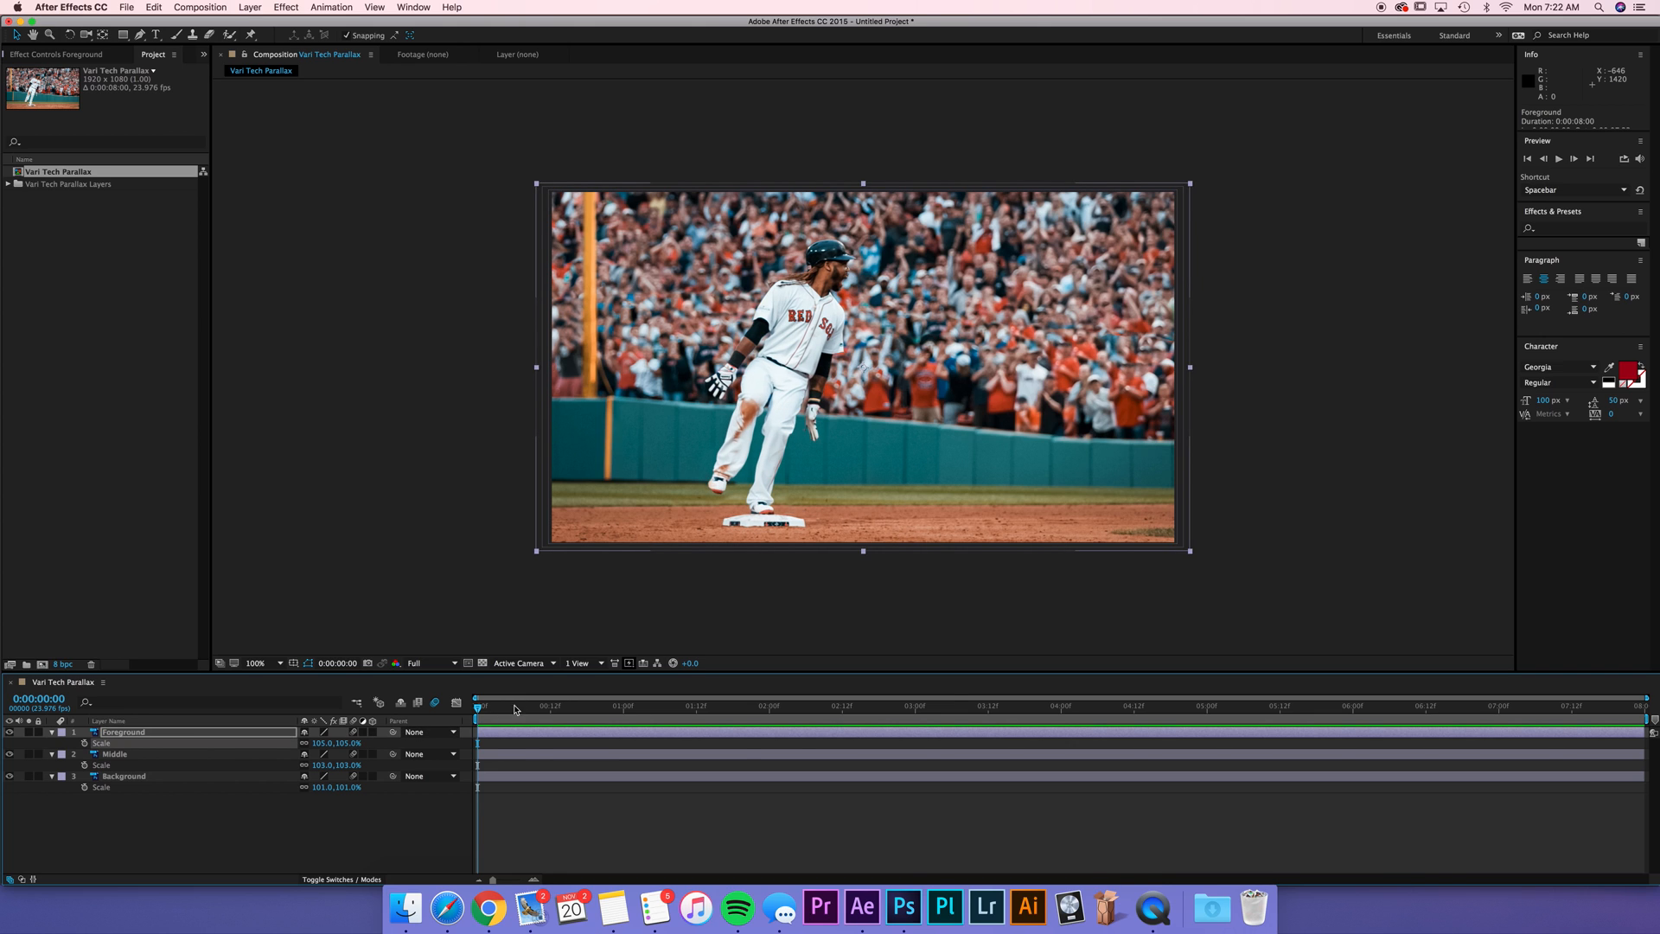
double_click(334, 741)
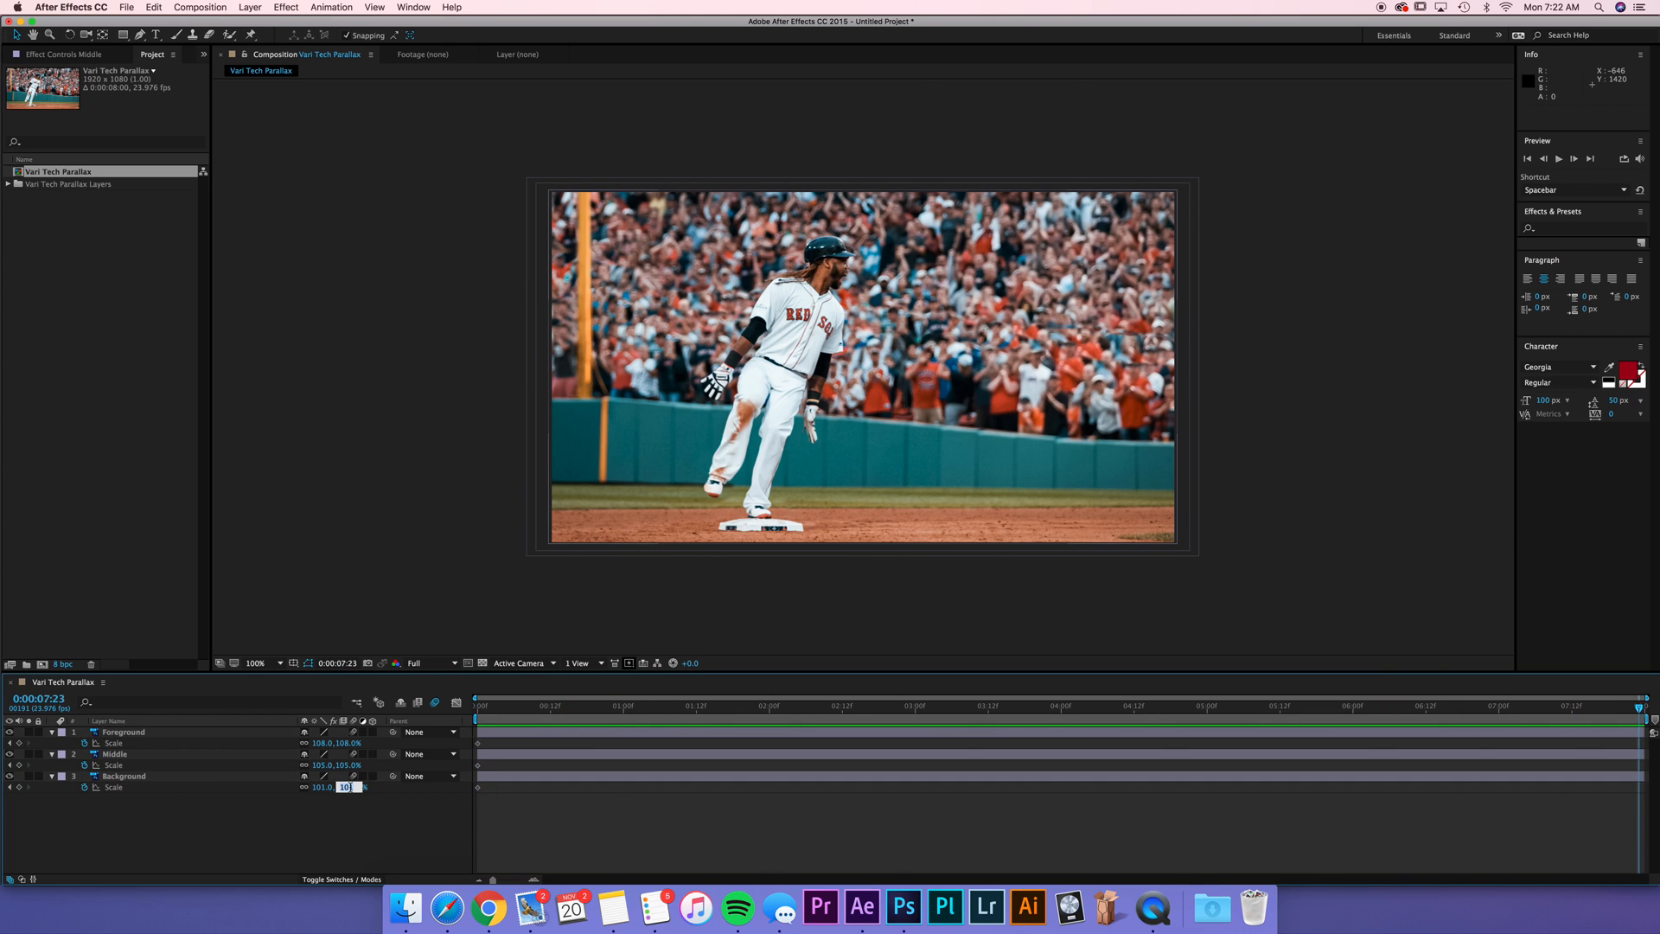
Step: At the last frame enter larger ending Scale values so the layers grow over the comp
left_click(124, 777)
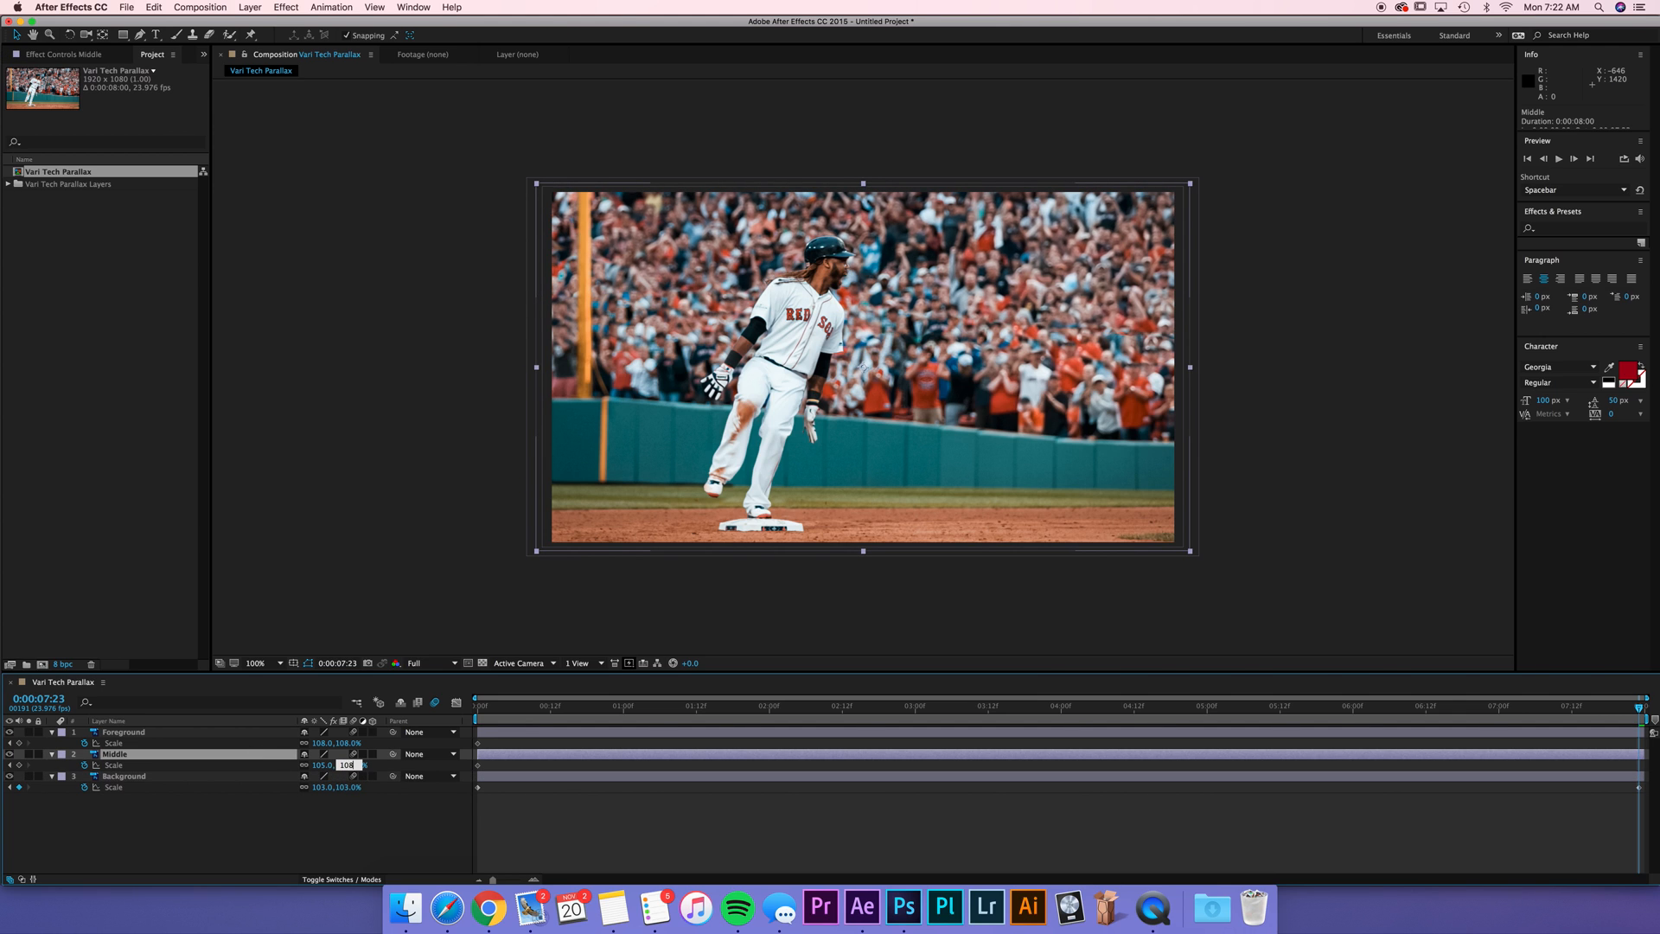
left_click(346, 742)
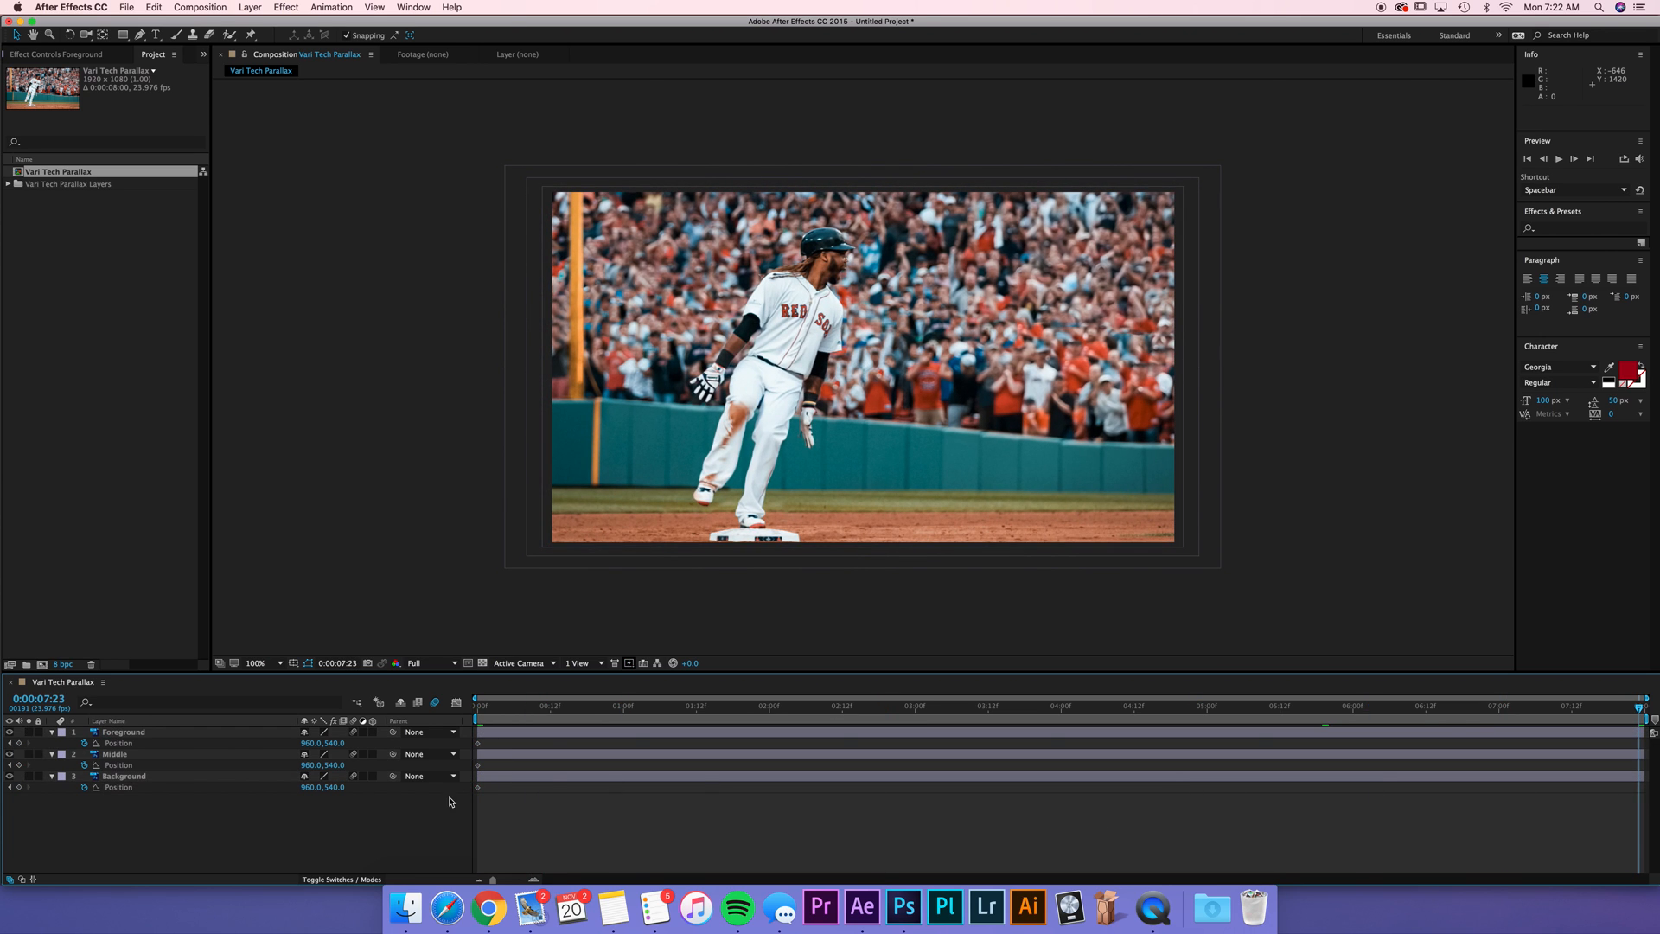
Step: At the last frame set Position X to 937 on Foreground and 970 on Middle, leaving Background unchanged
left_click(123, 731)
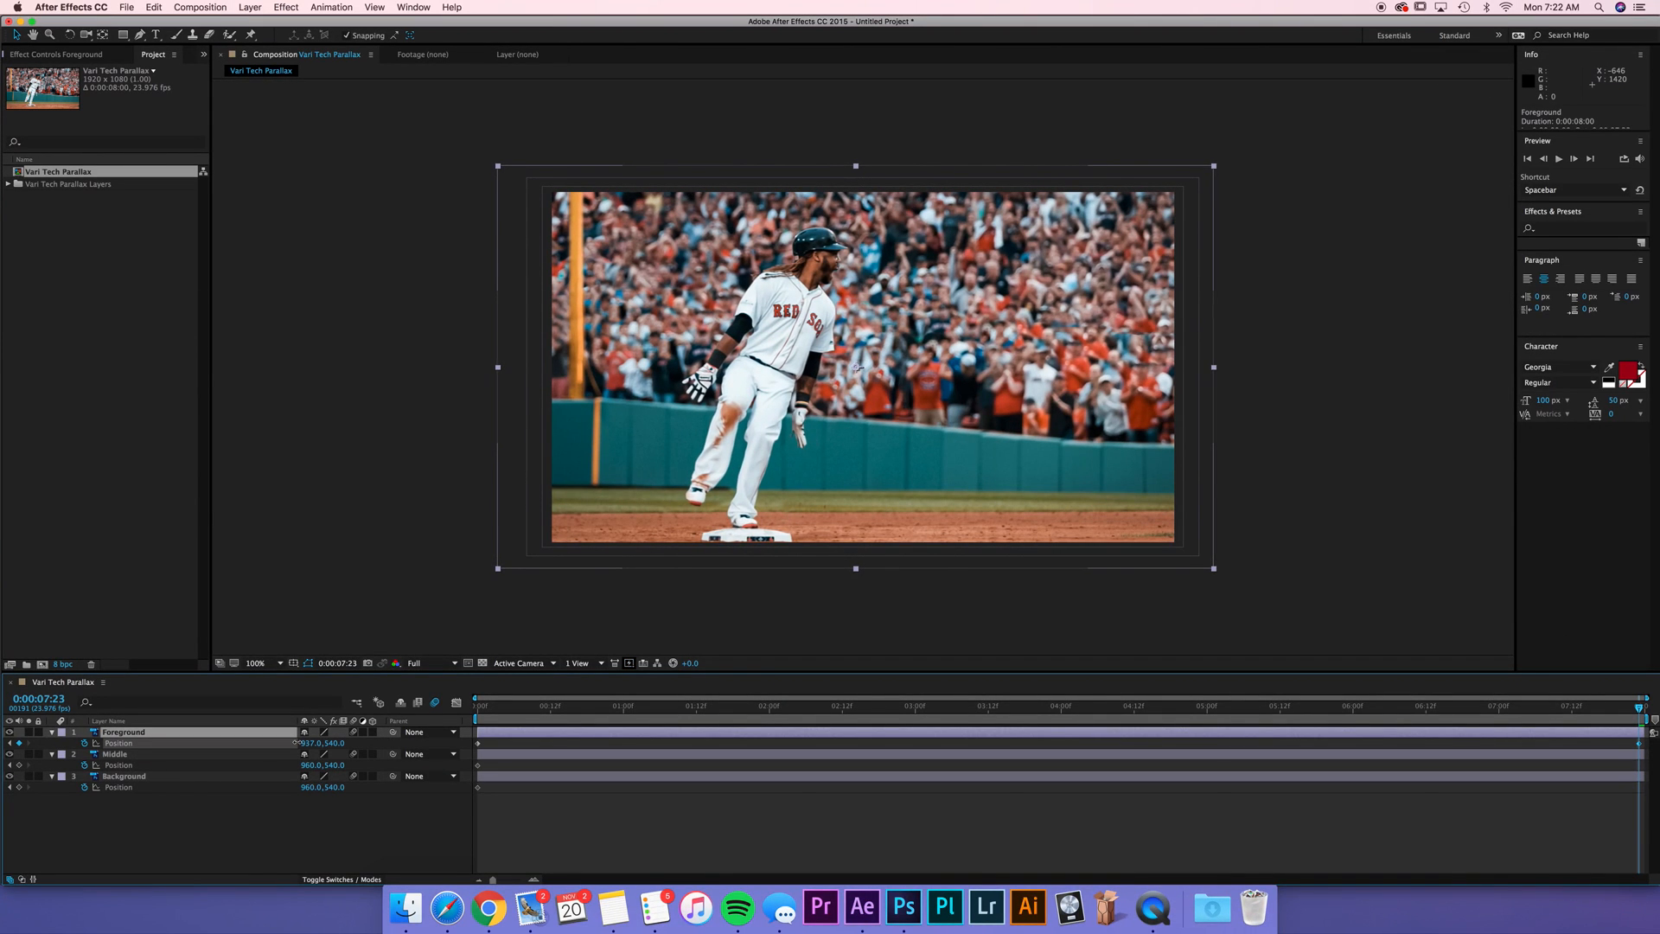
left_click(114, 752)
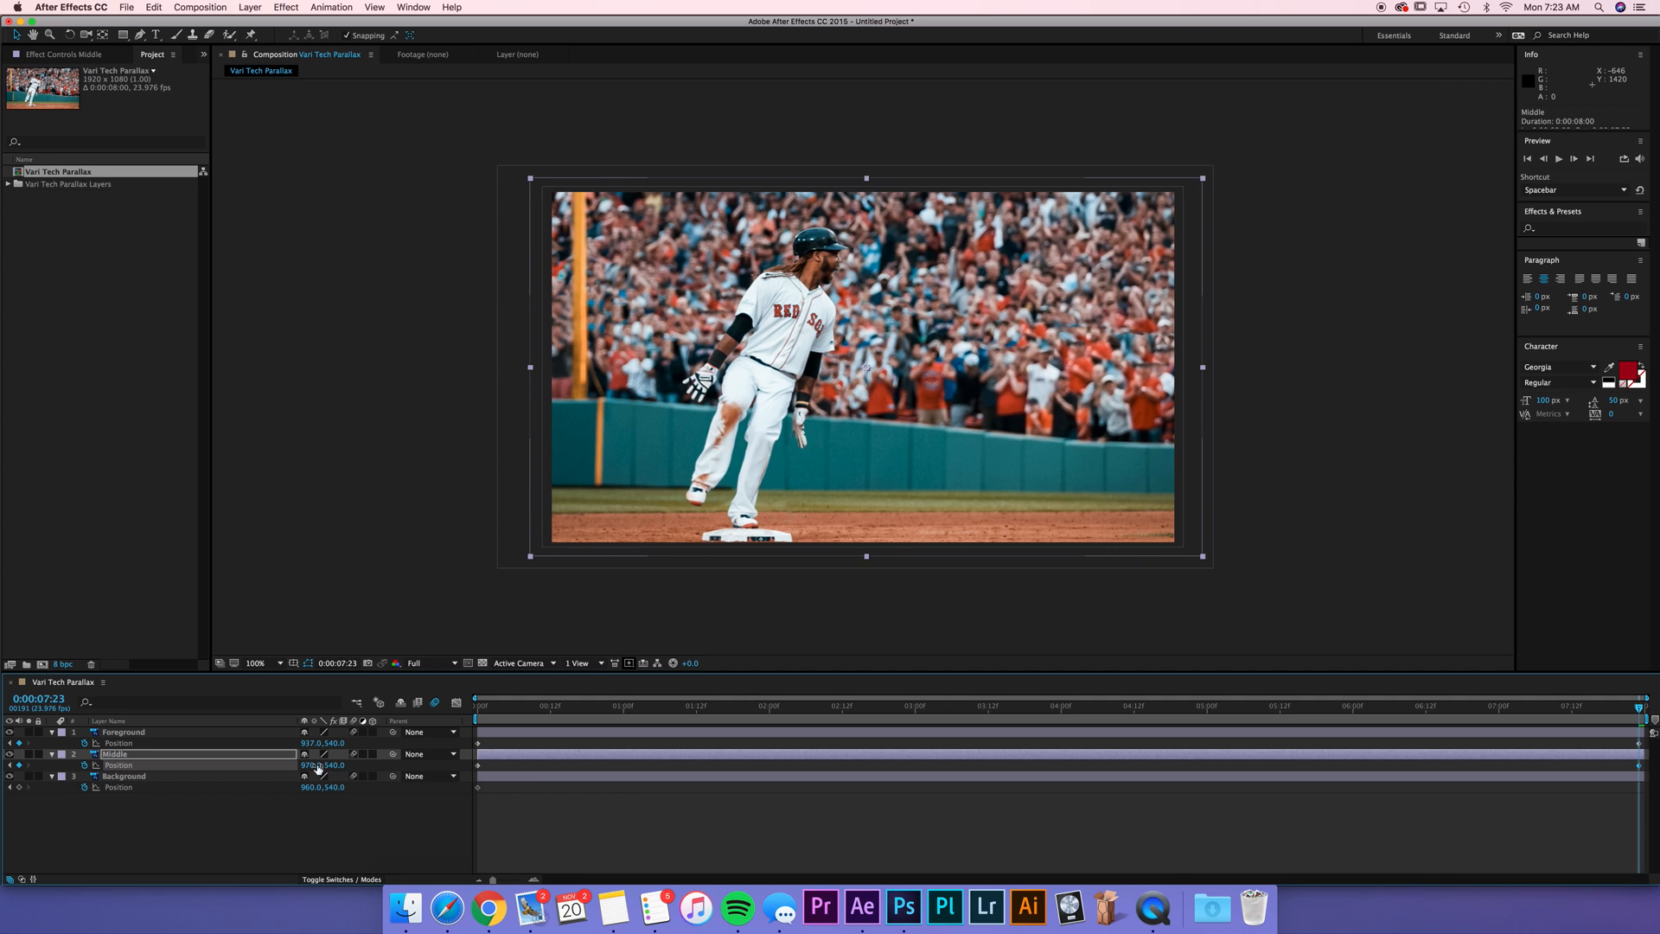
left_click(124, 775)
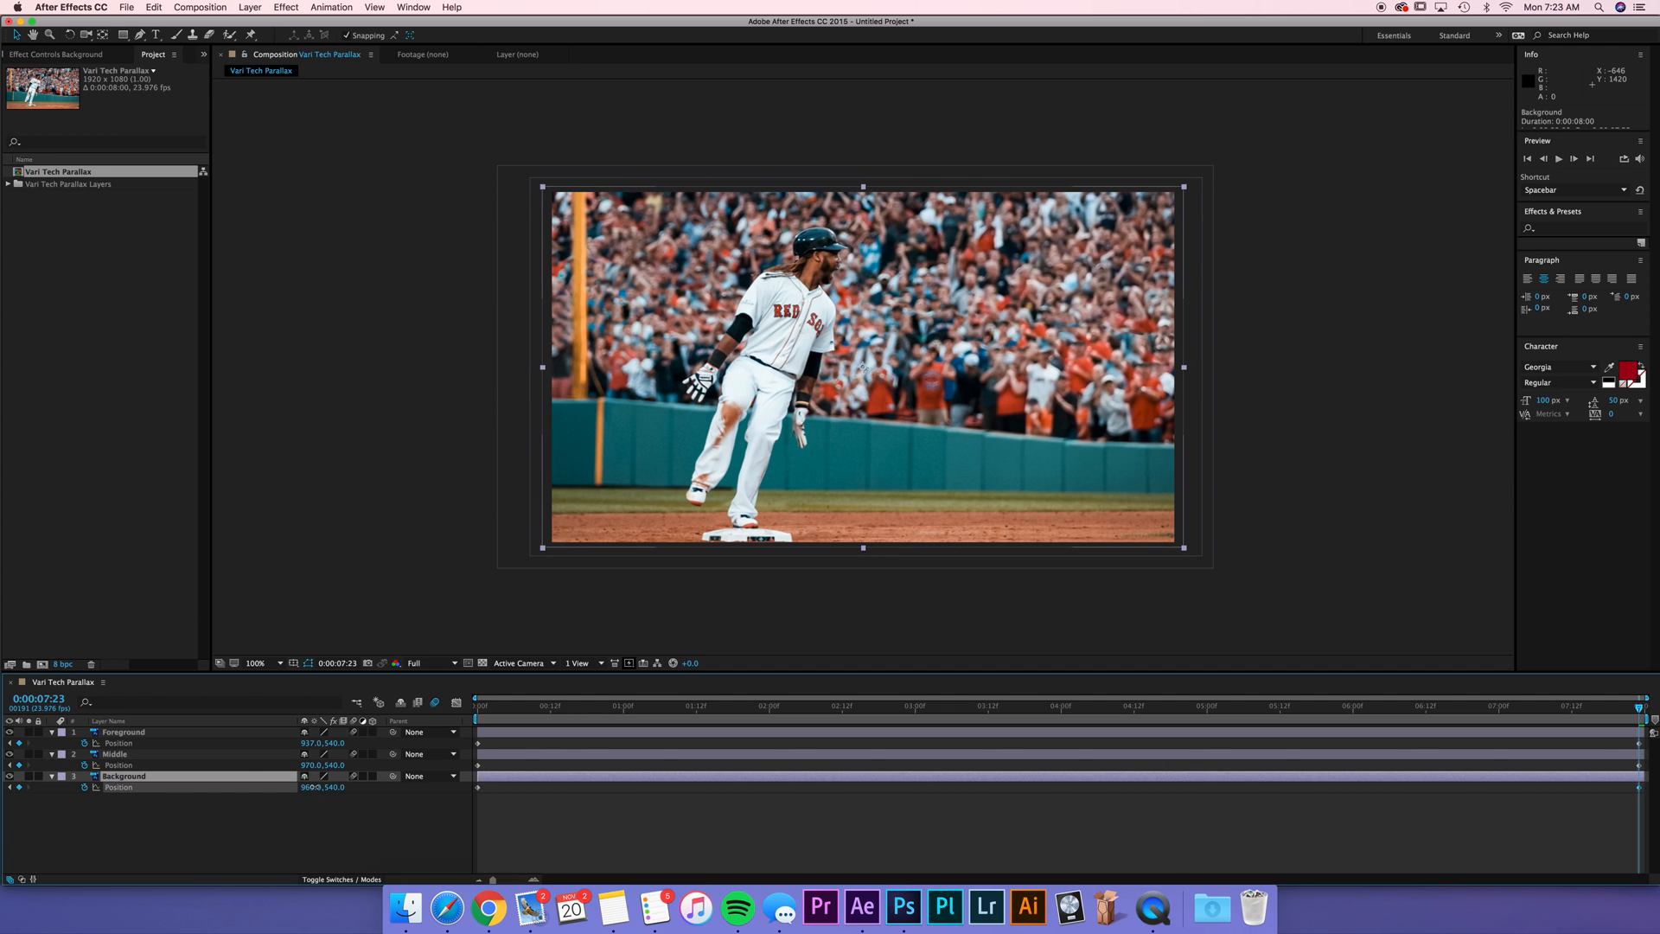
left_click(114, 752)
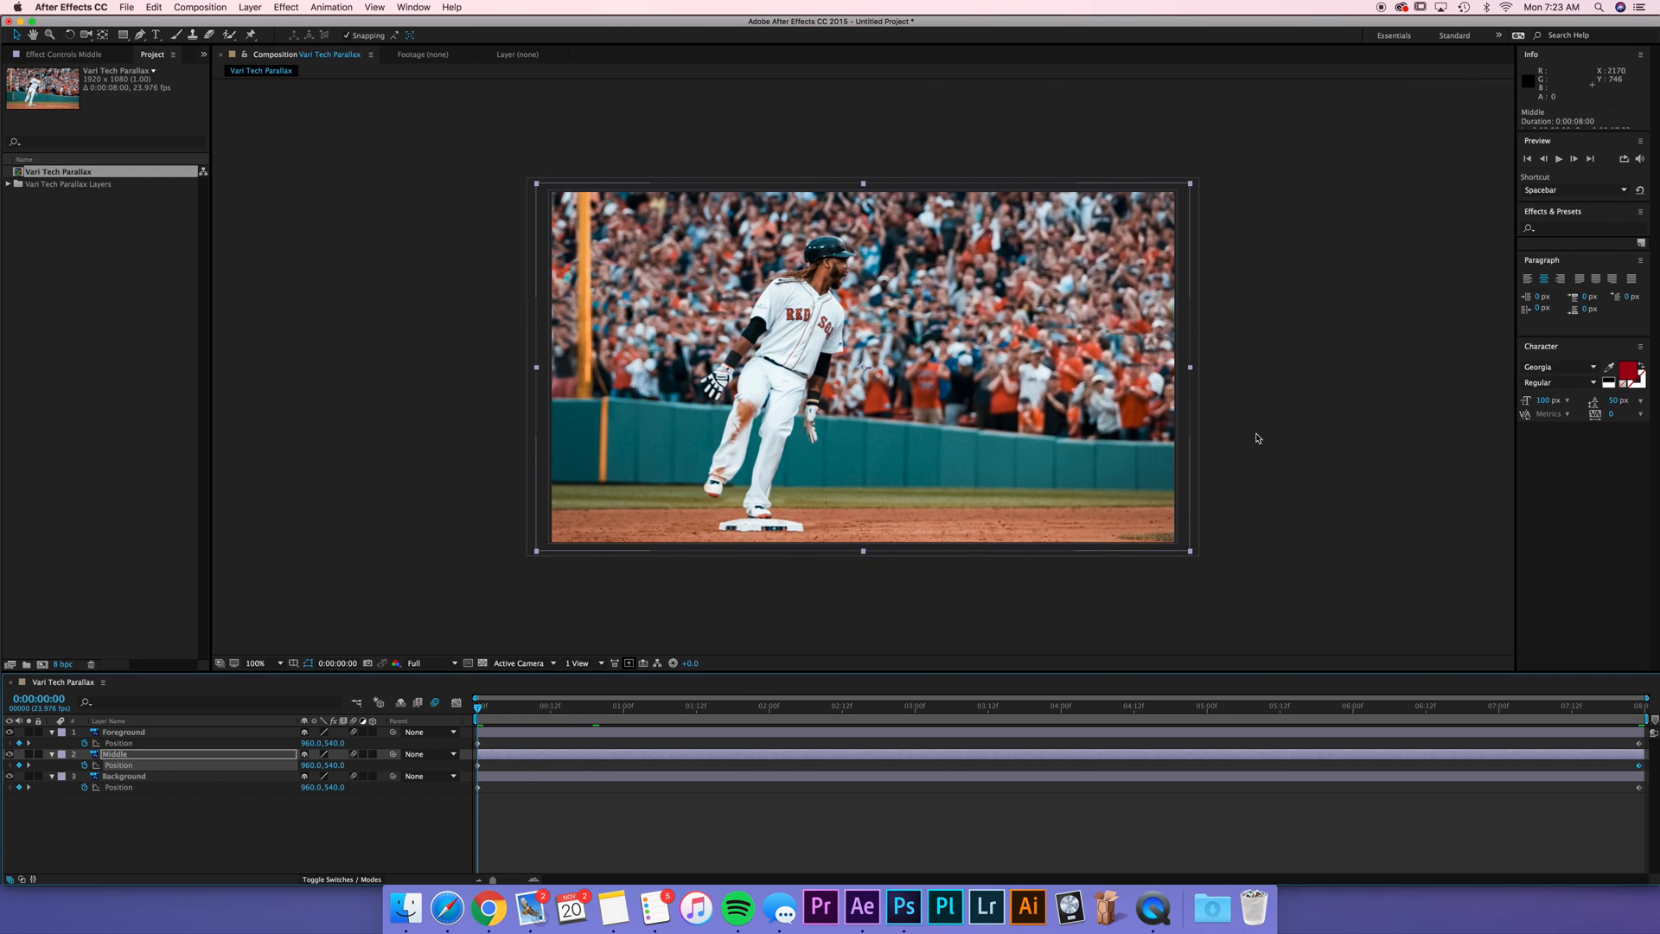
key("space")
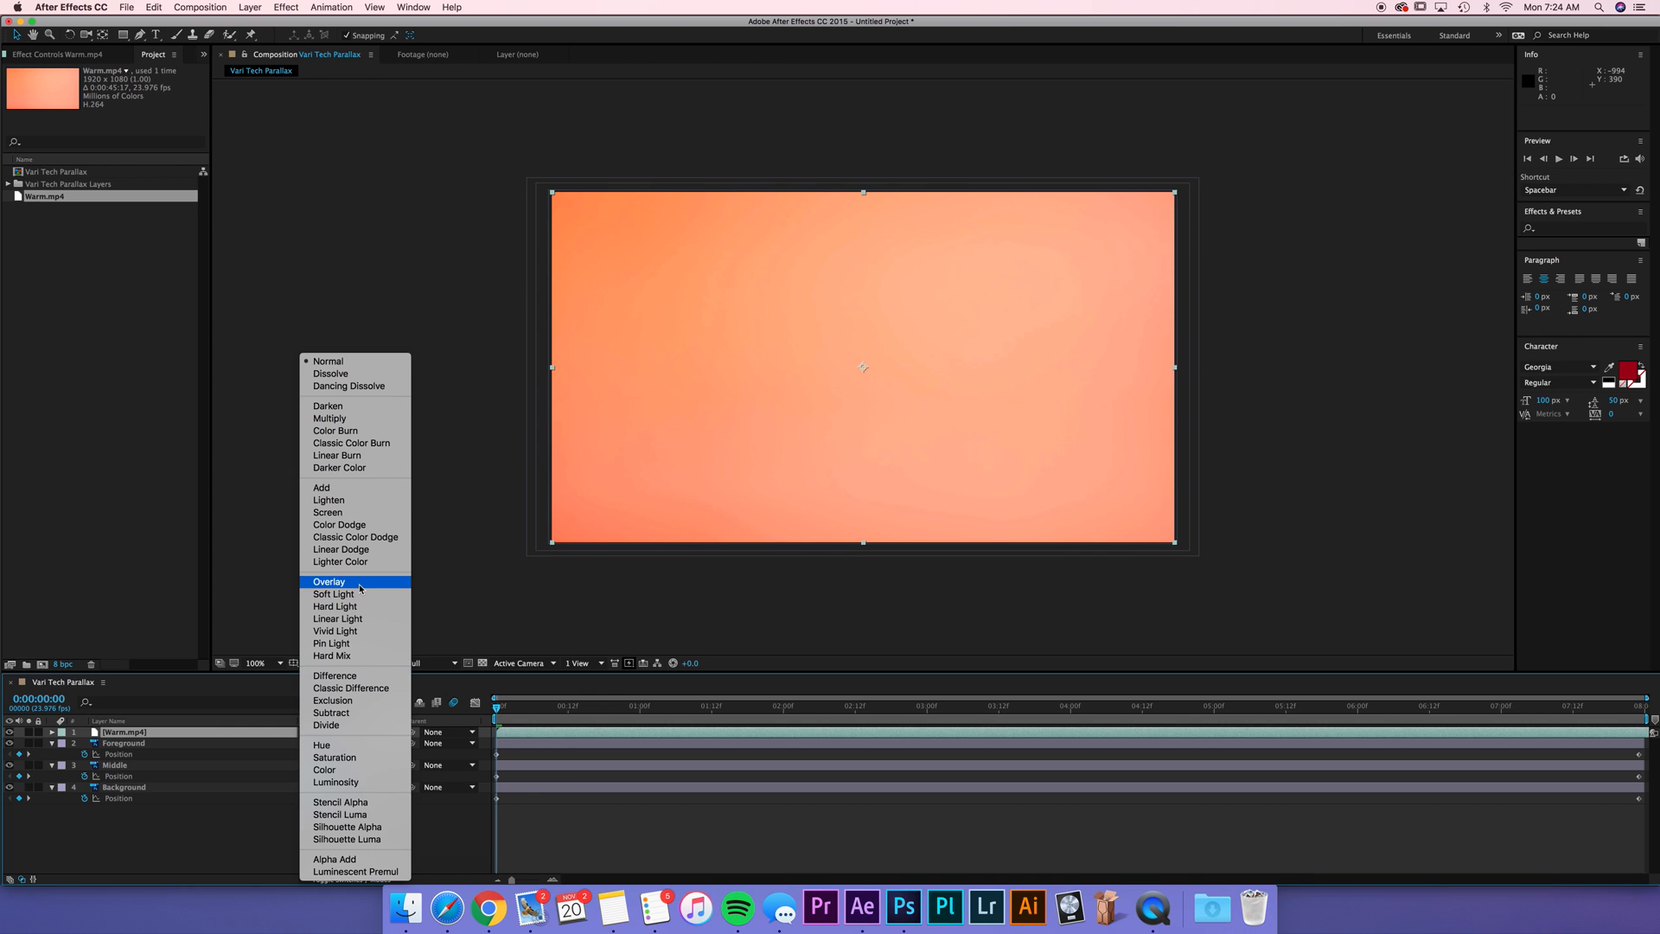
mouse_move(190, 553)
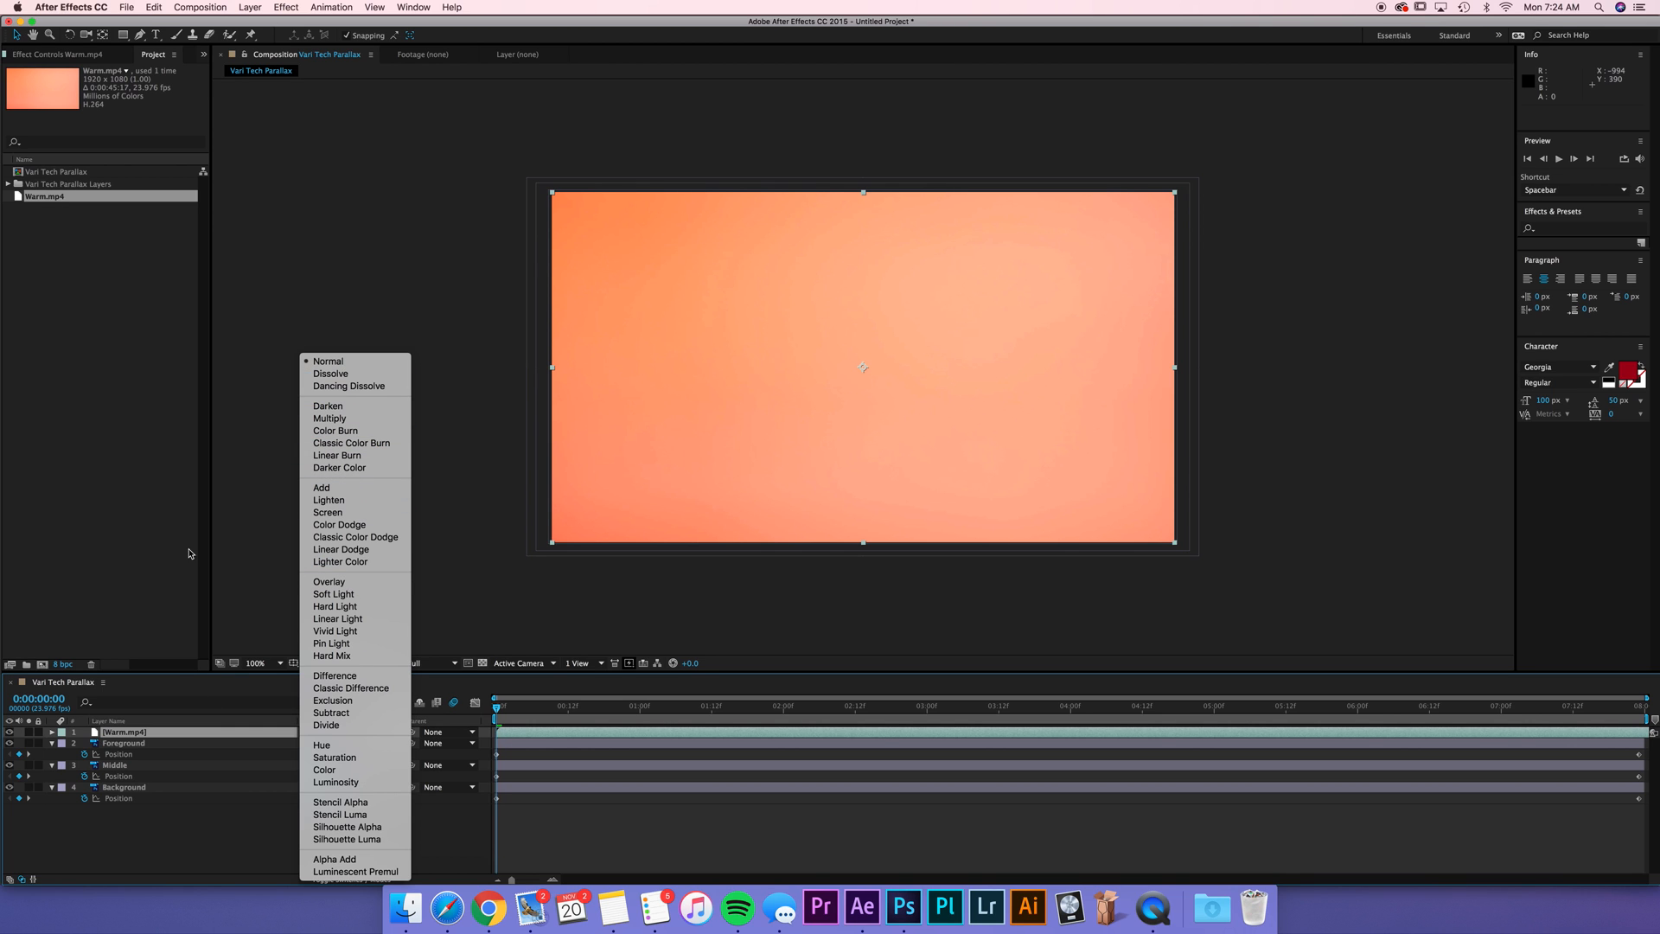
Step: Set Warm.mp4 to Screen blend mode at 10% opacity and preview it over the photo layers
left_click(328, 361)
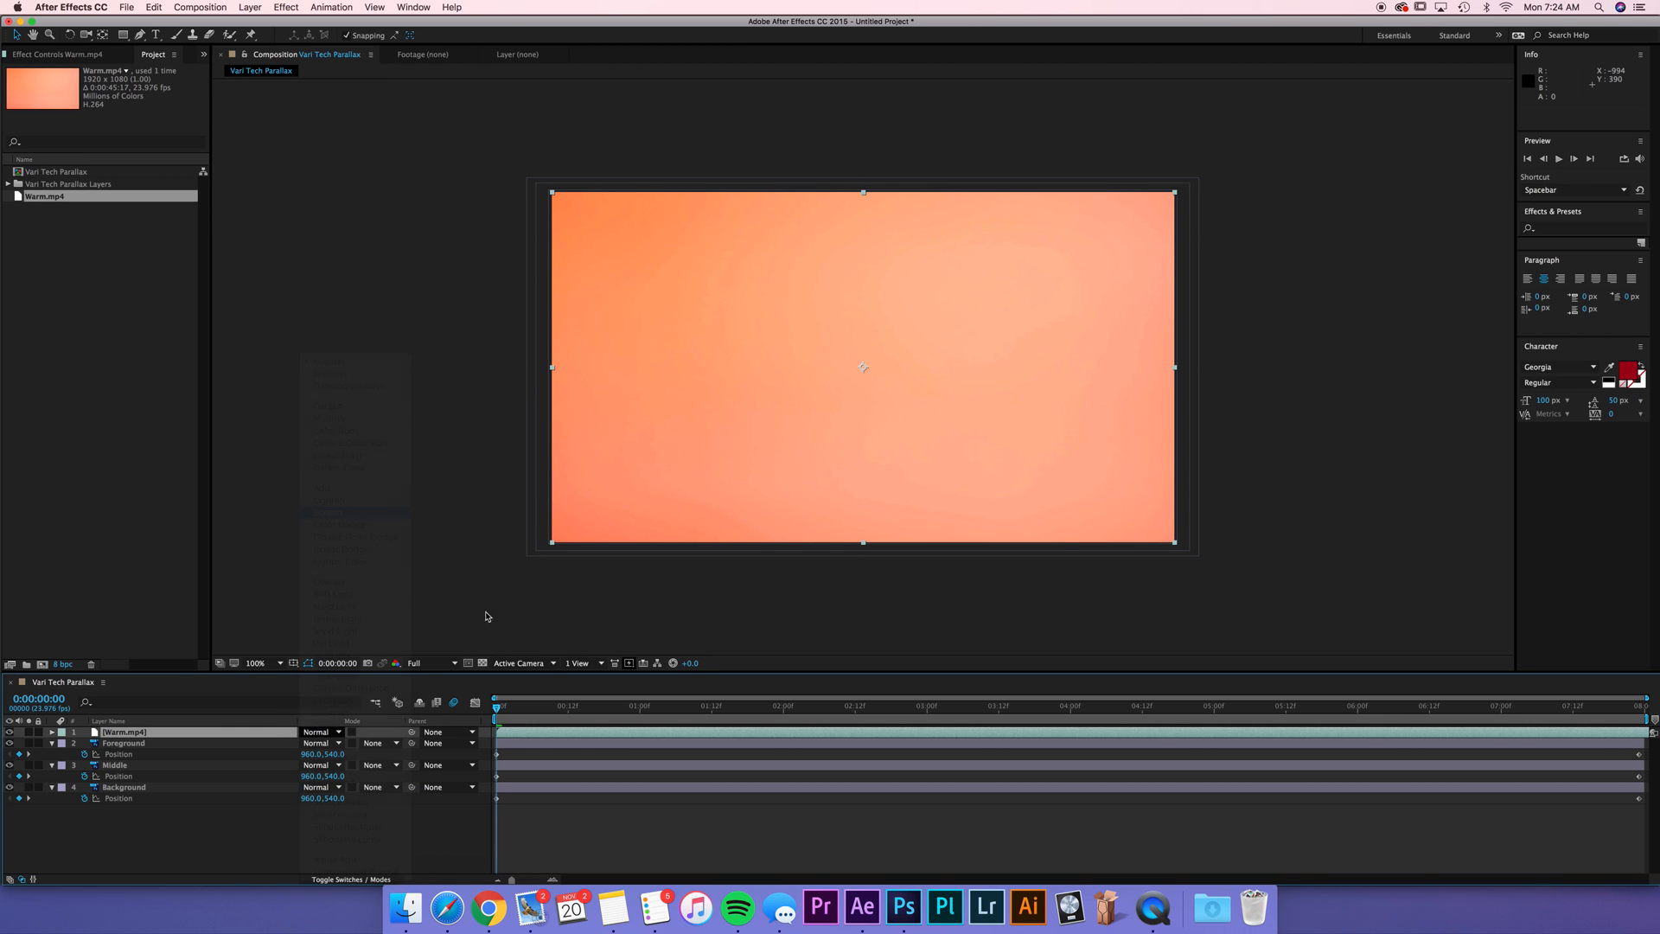
left_click(318, 732)
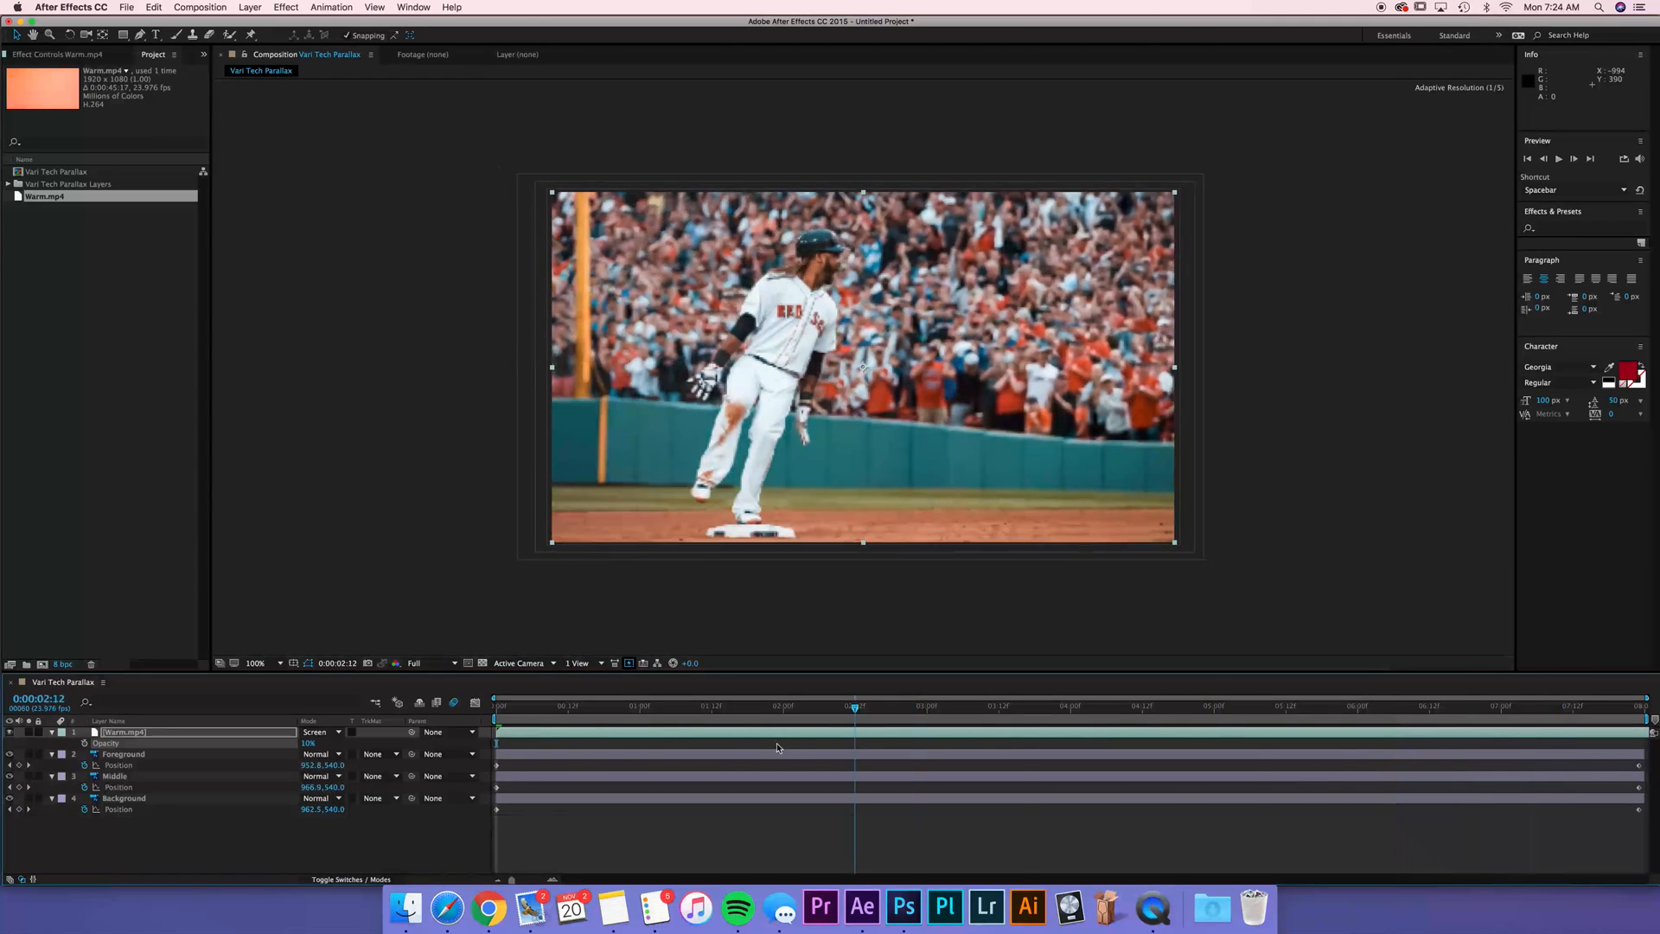
left_click(700, 705)
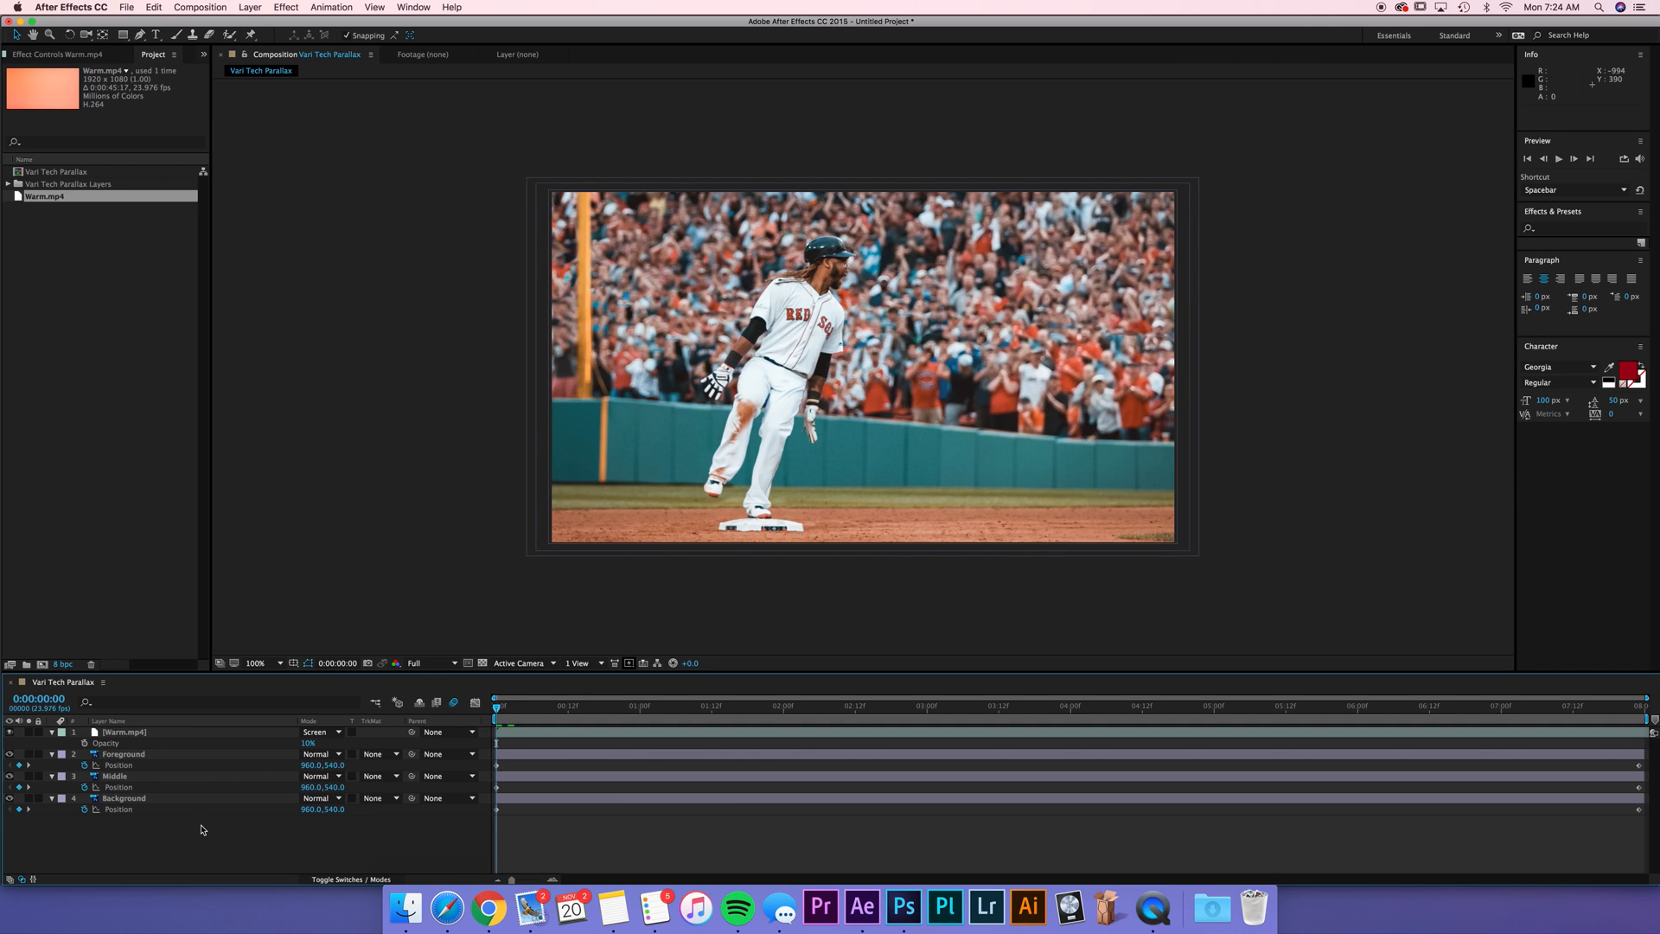
Step: With the Puppet Pin tool, repose the Foreground player's pins at the last frame and scrub back to check
left_click(121, 753)
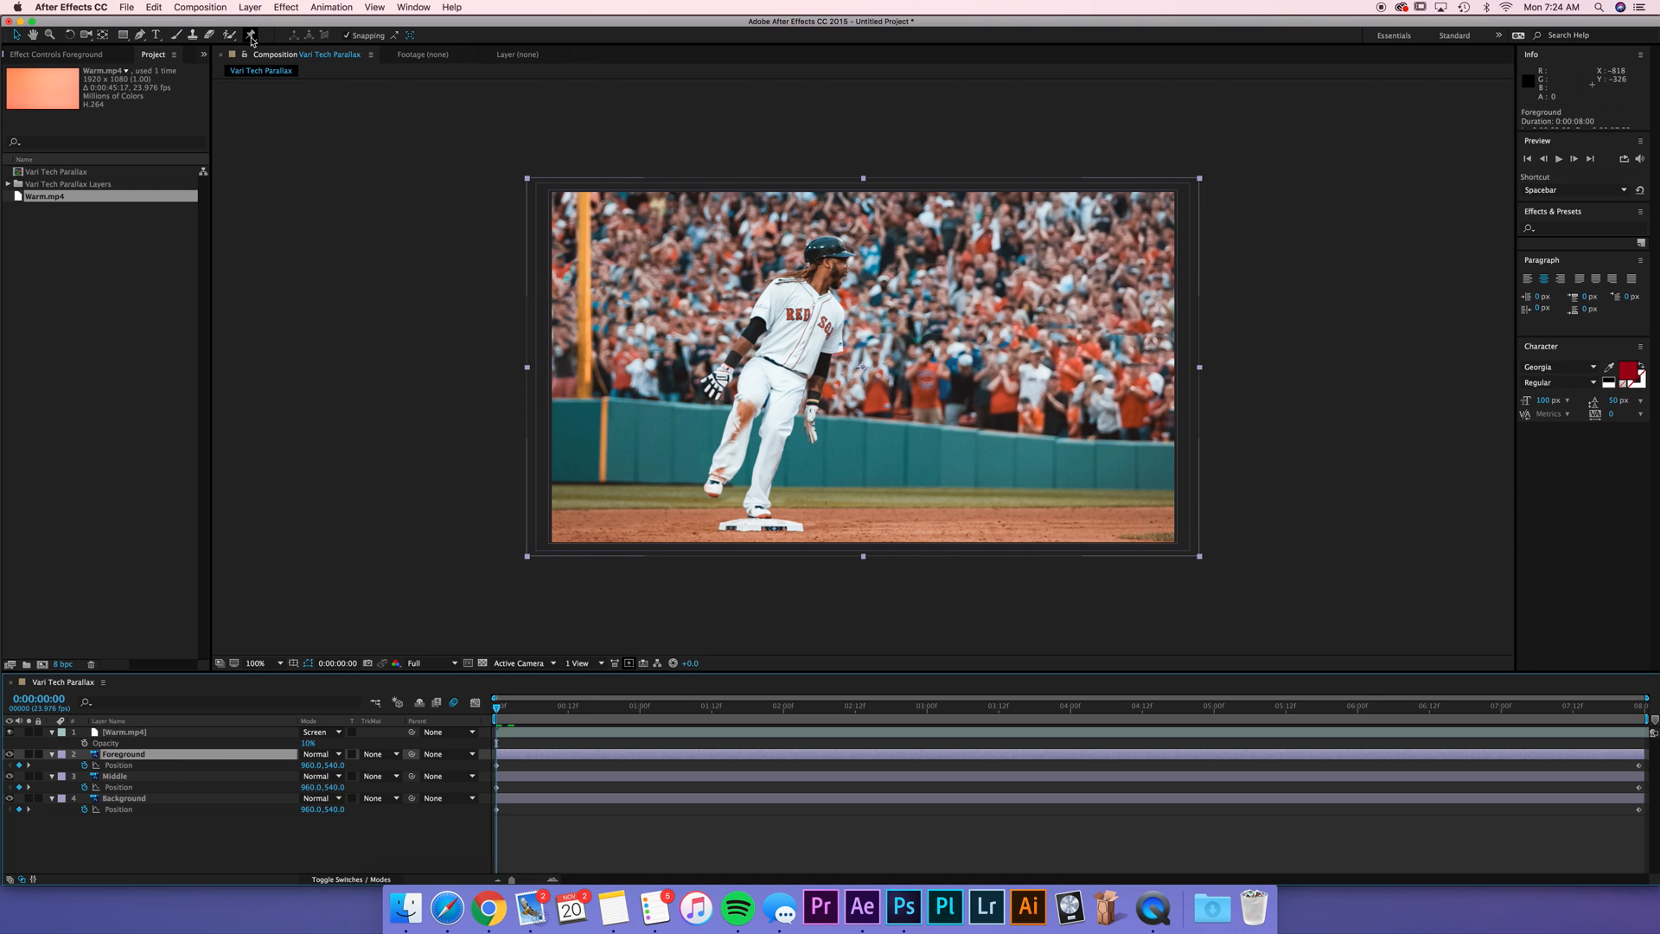
left_click(253, 34)
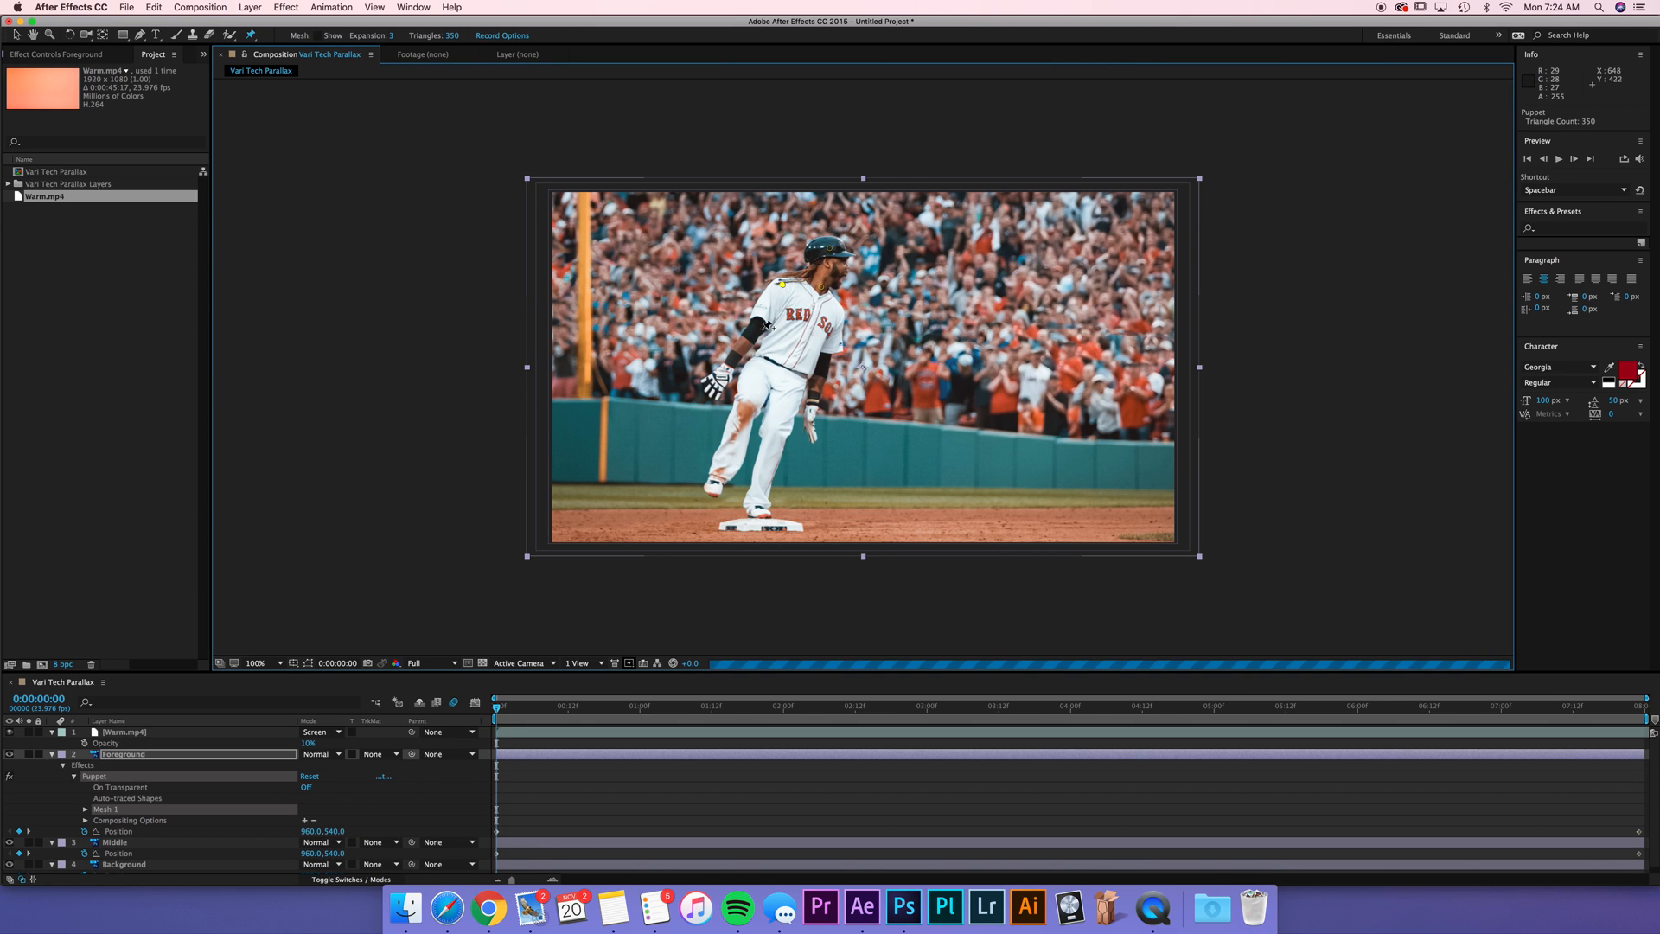
mouse_move(730, 374)
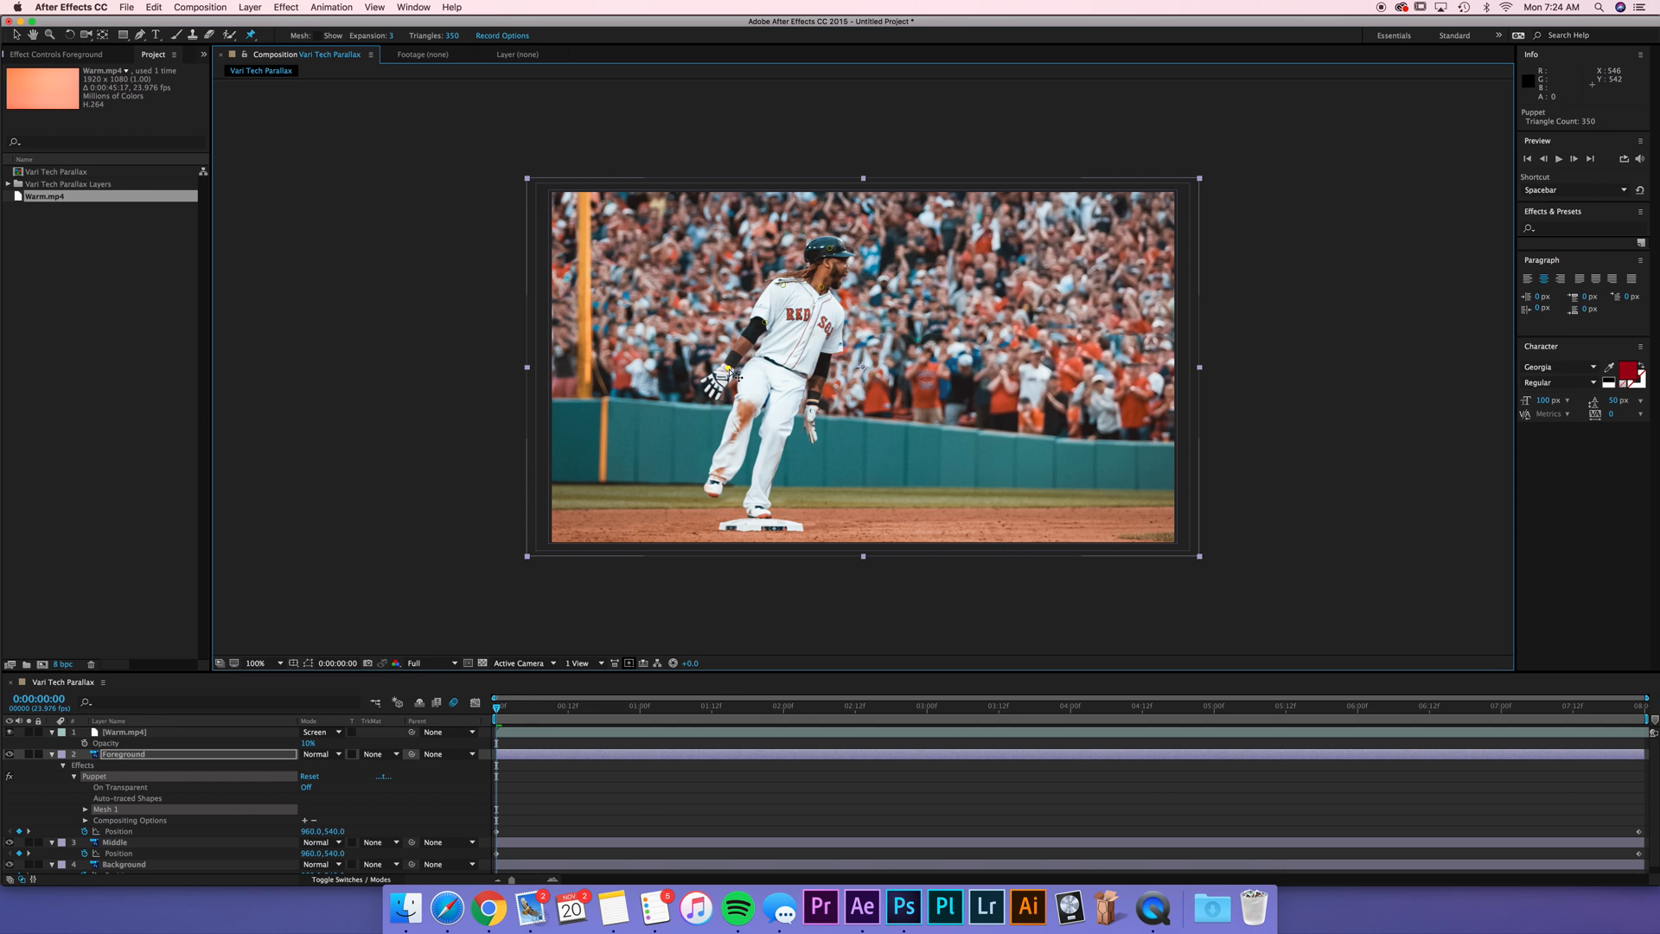
mouse_move(823, 370)
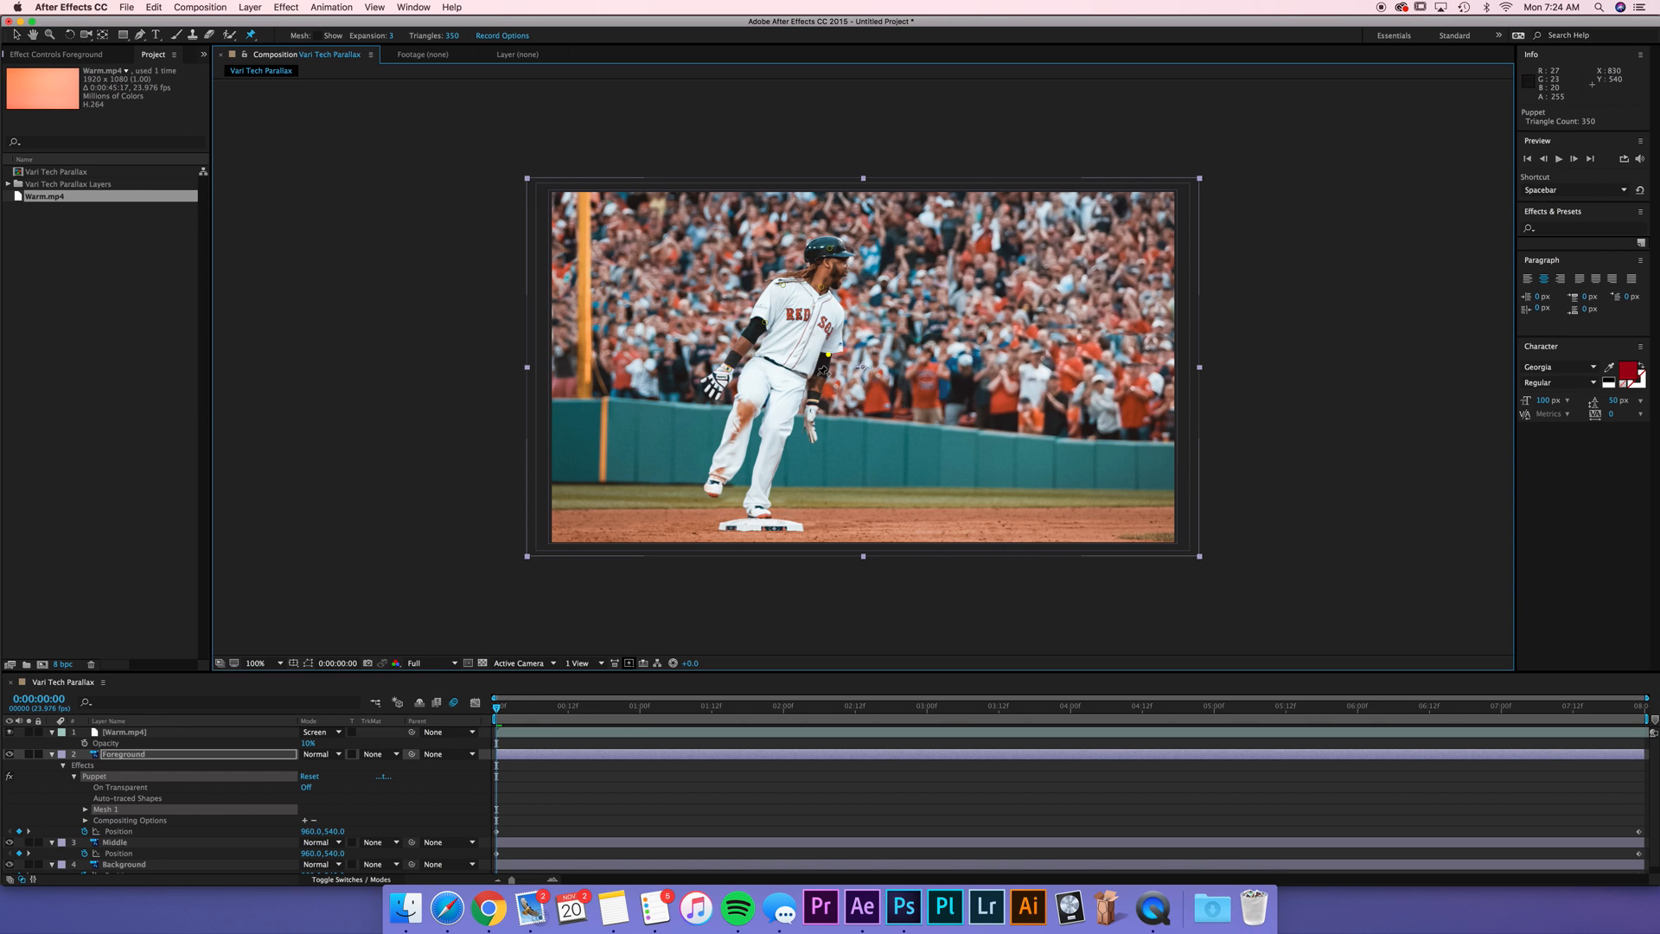
mouse_move(809, 333)
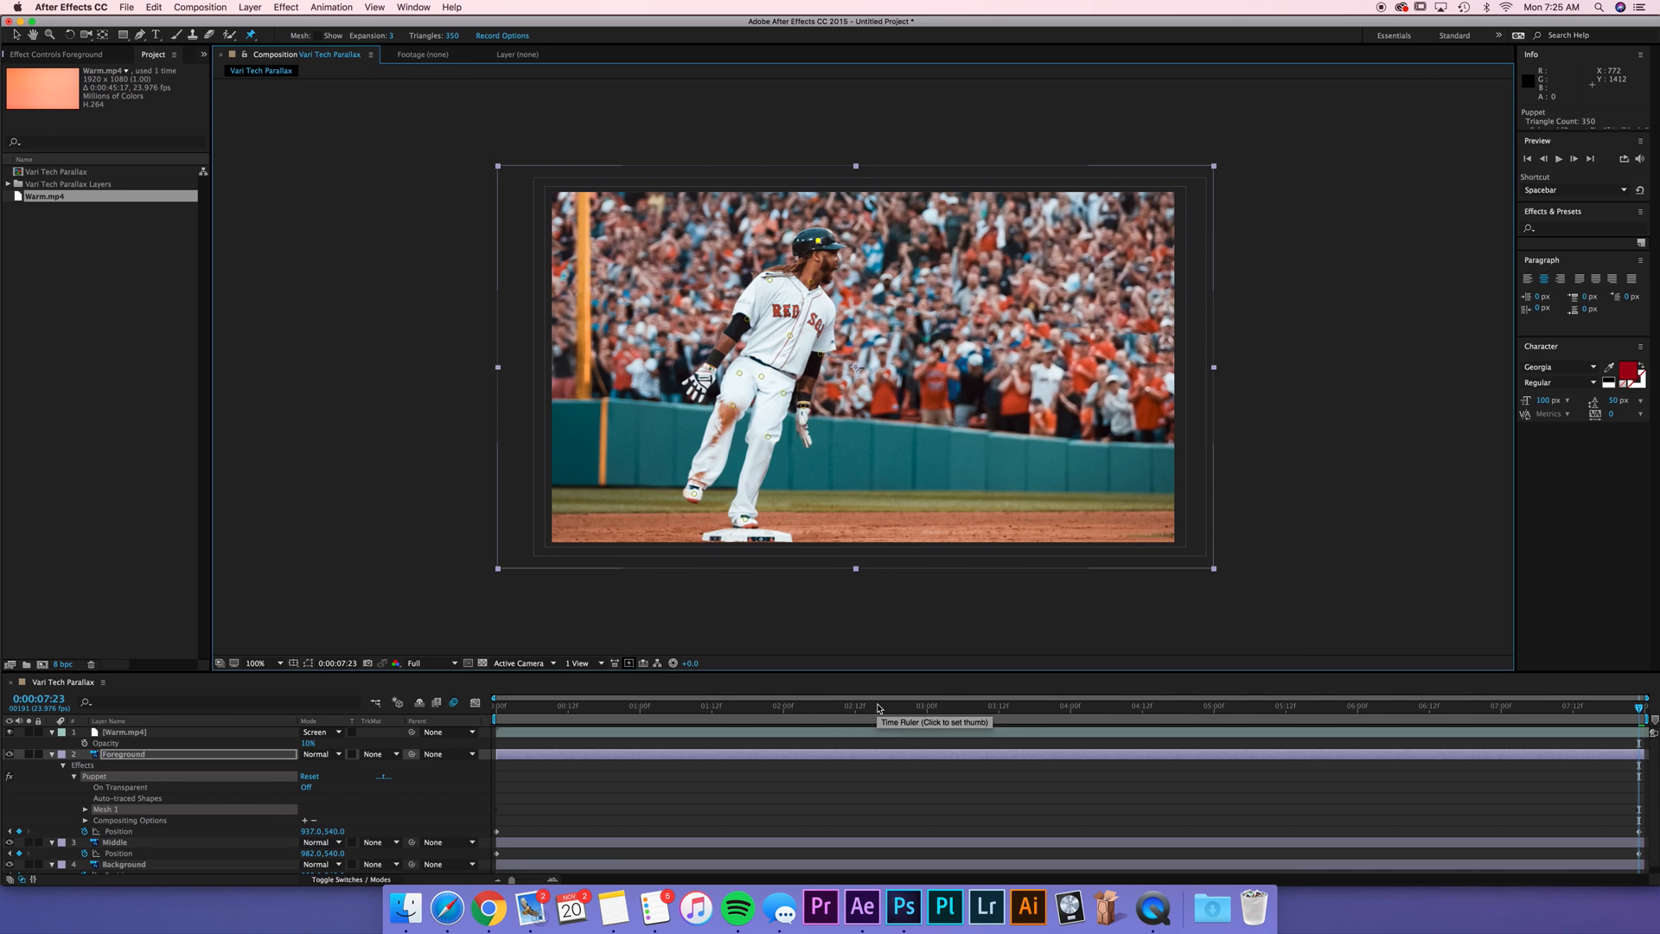
left_click(871, 705)
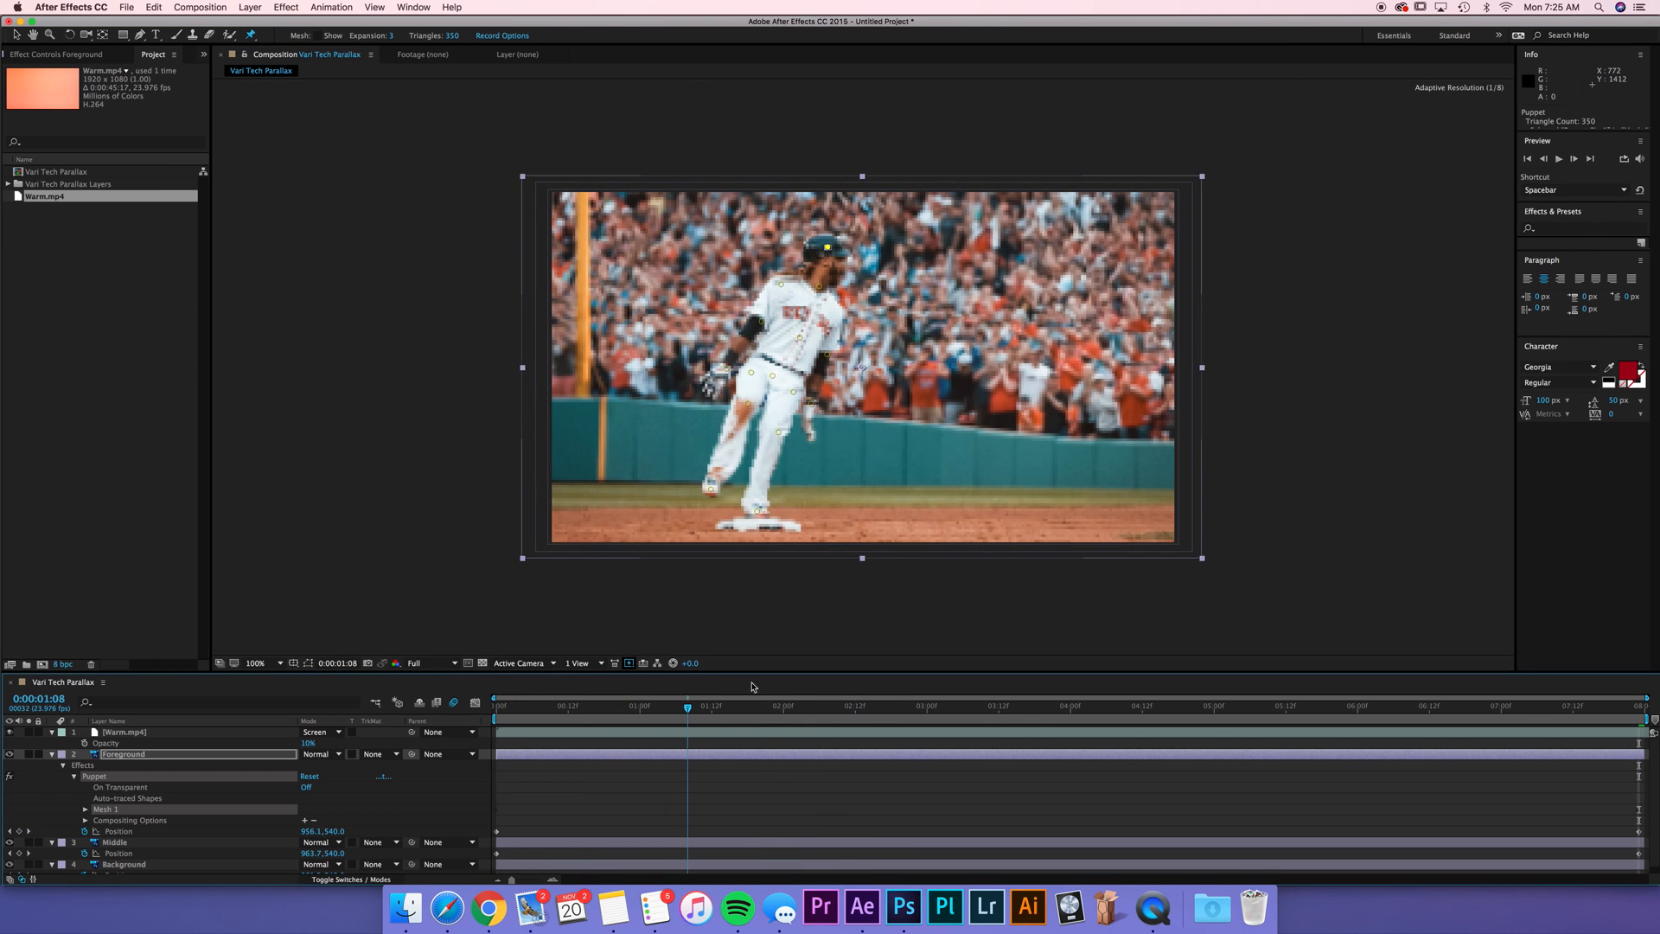
Step: Adjust the player's puppet pins mid-clip for another pose keyframe, then play back the full comp
left_click(1112, 706)
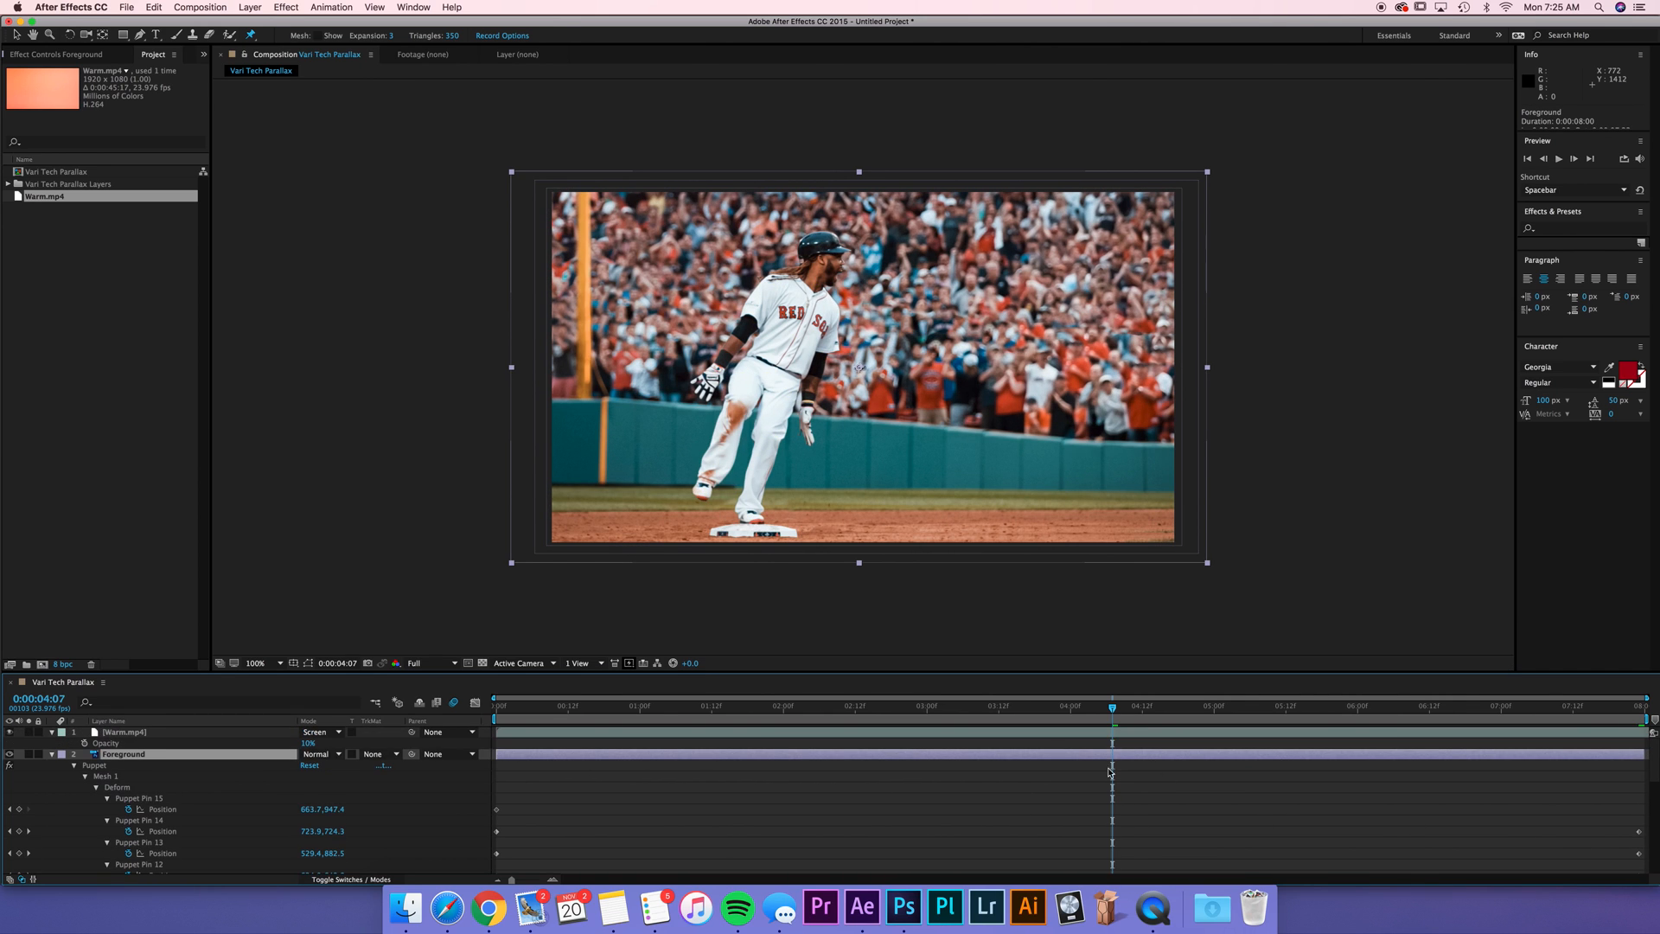
left_click(621, 705)
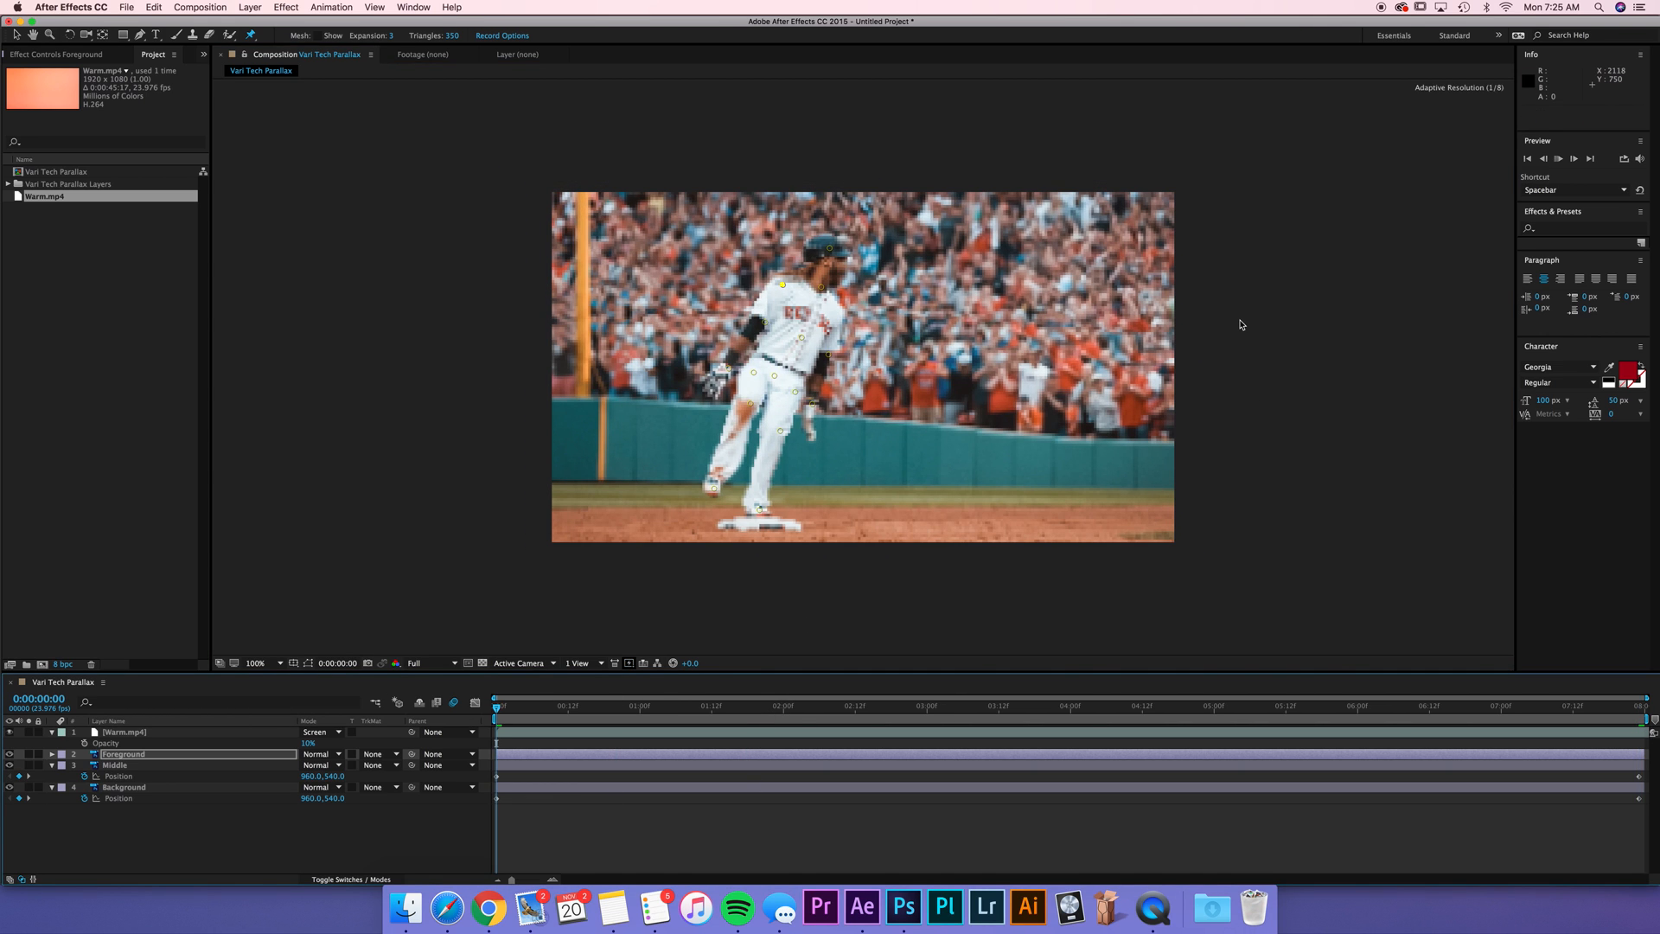
key("space")
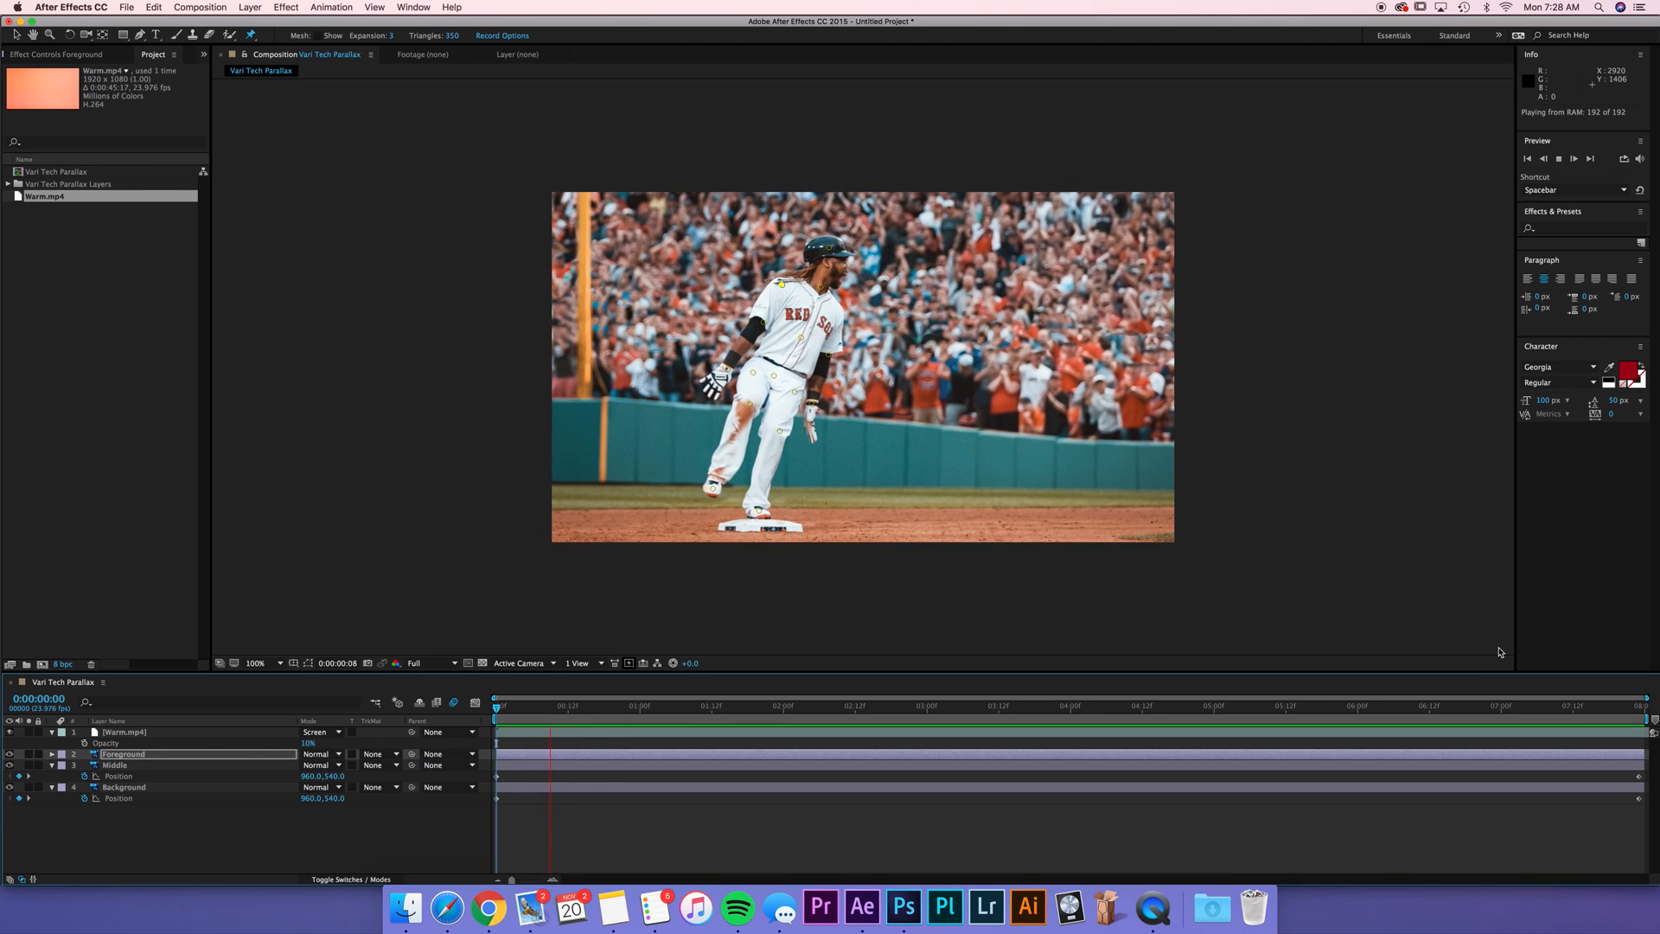
left_click(788, 705)
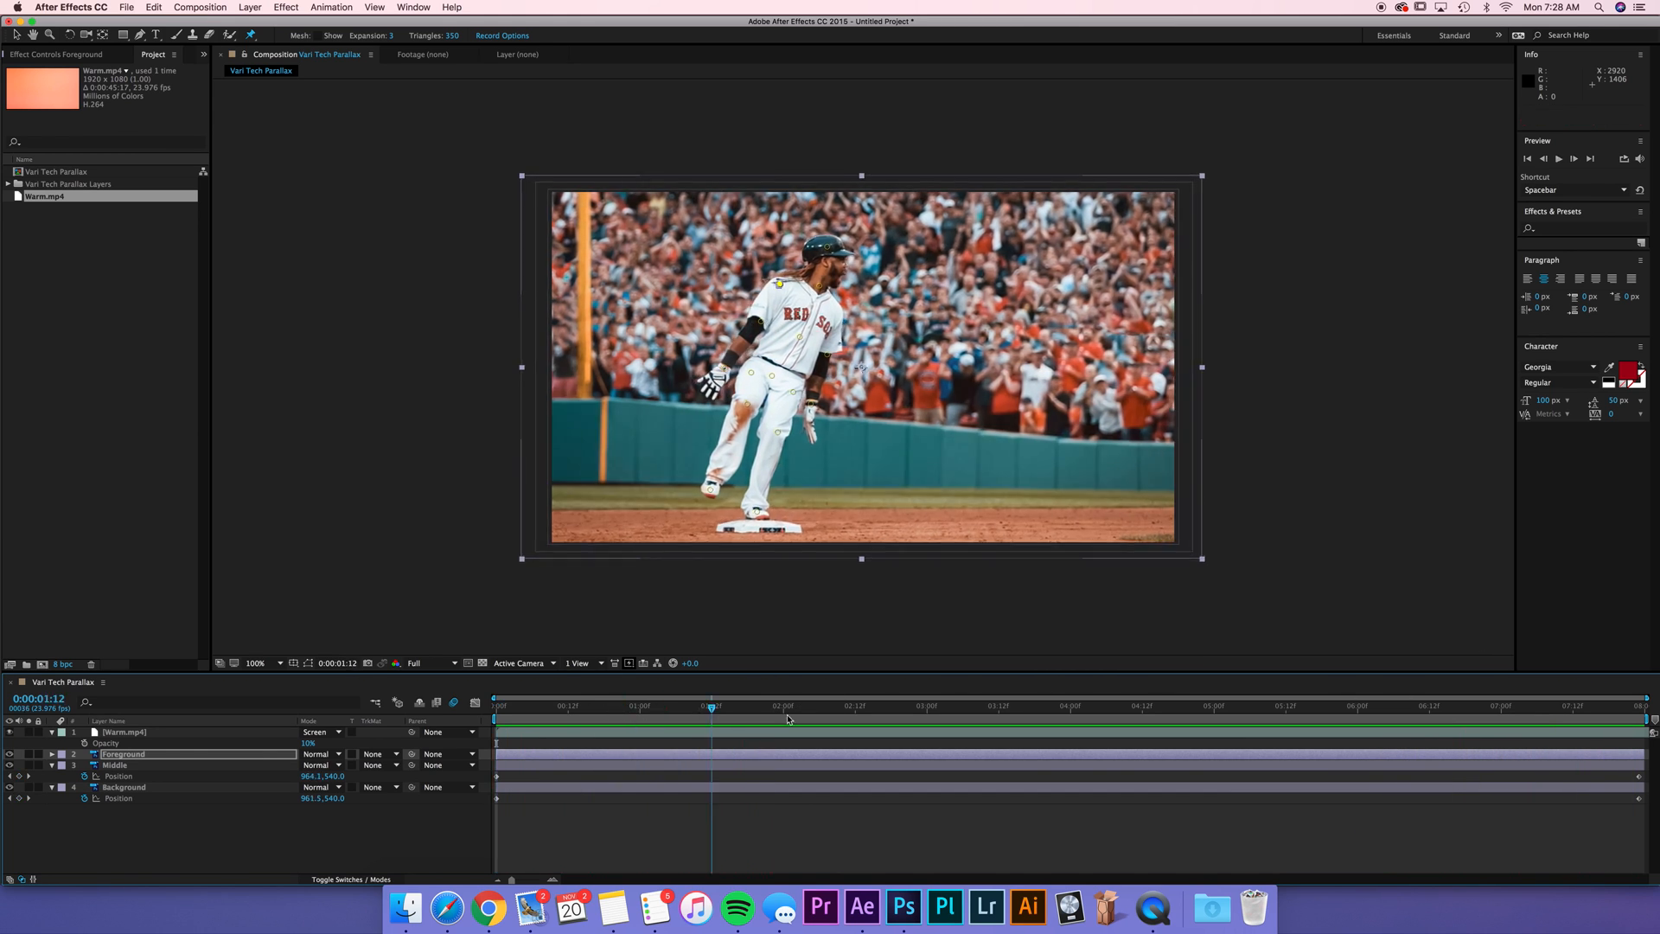
left_click(1063, 706)
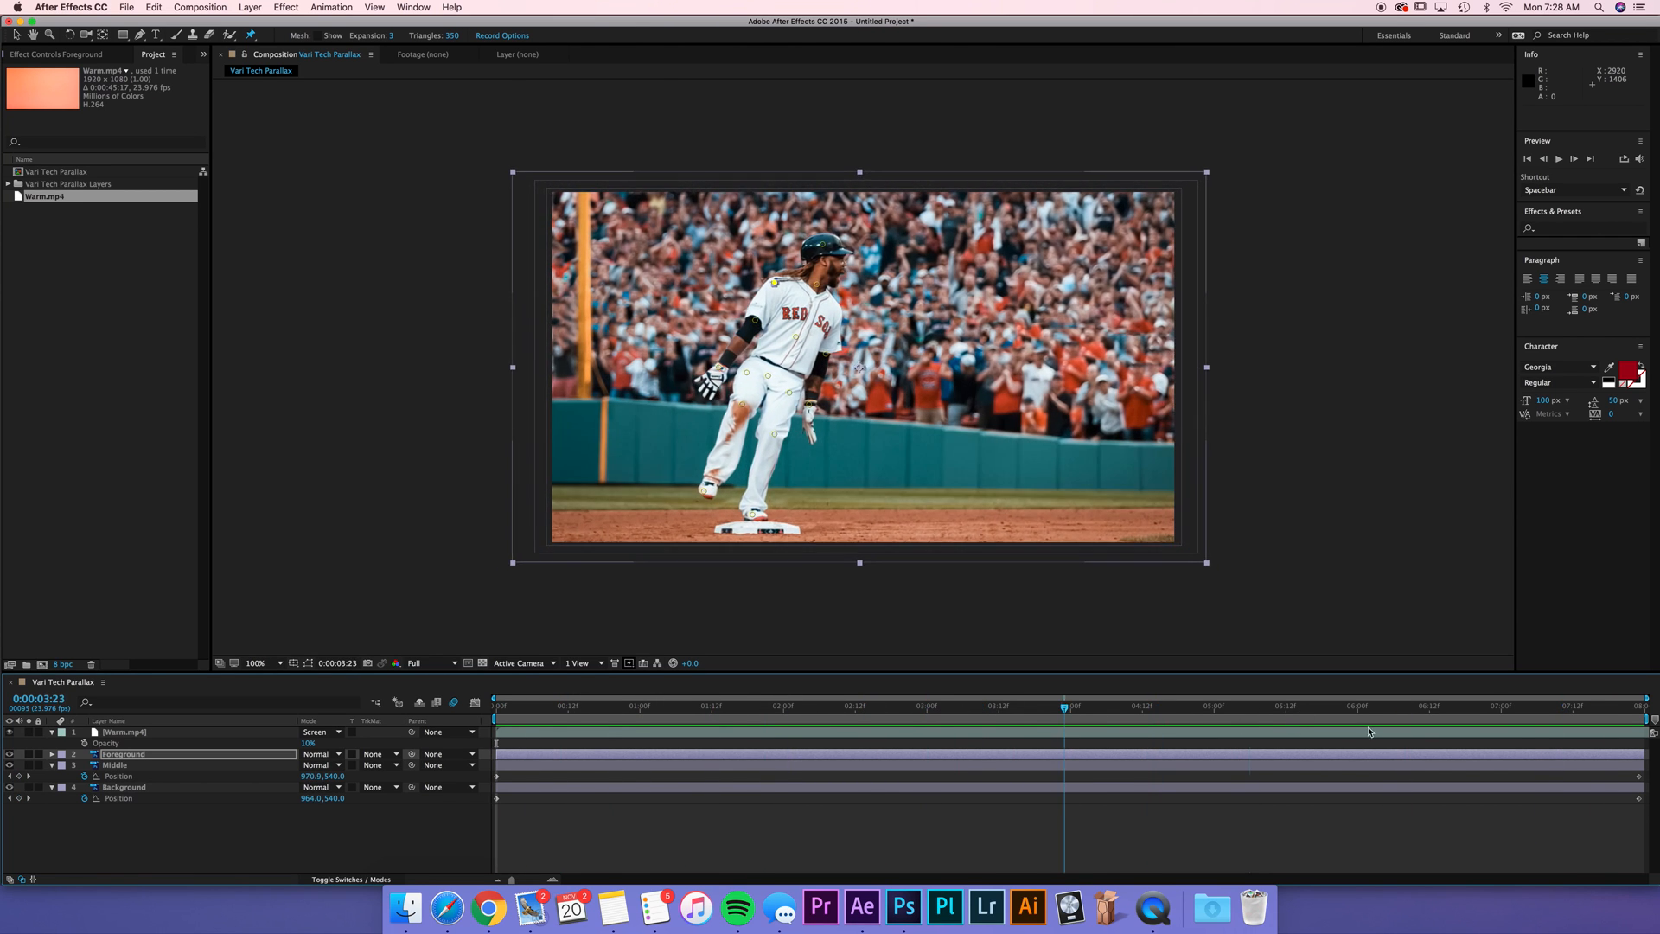
left_click(737, 705)
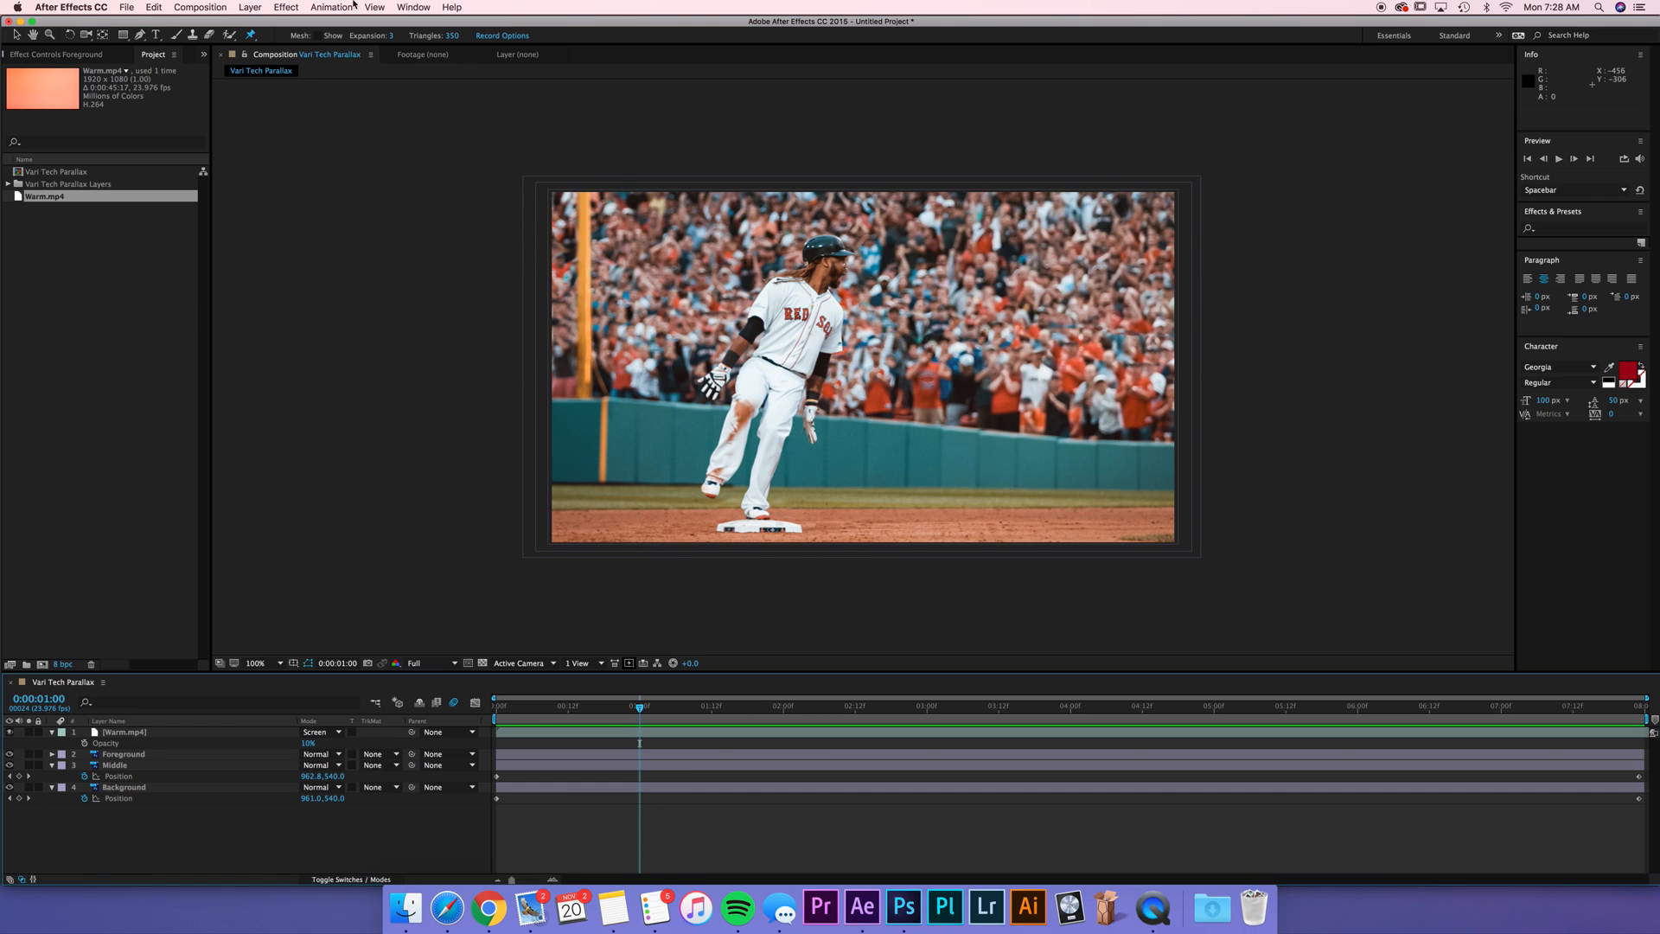
Step: Create a black full-frame solid layer named Flare on top of the comp
left_click(250, 7)
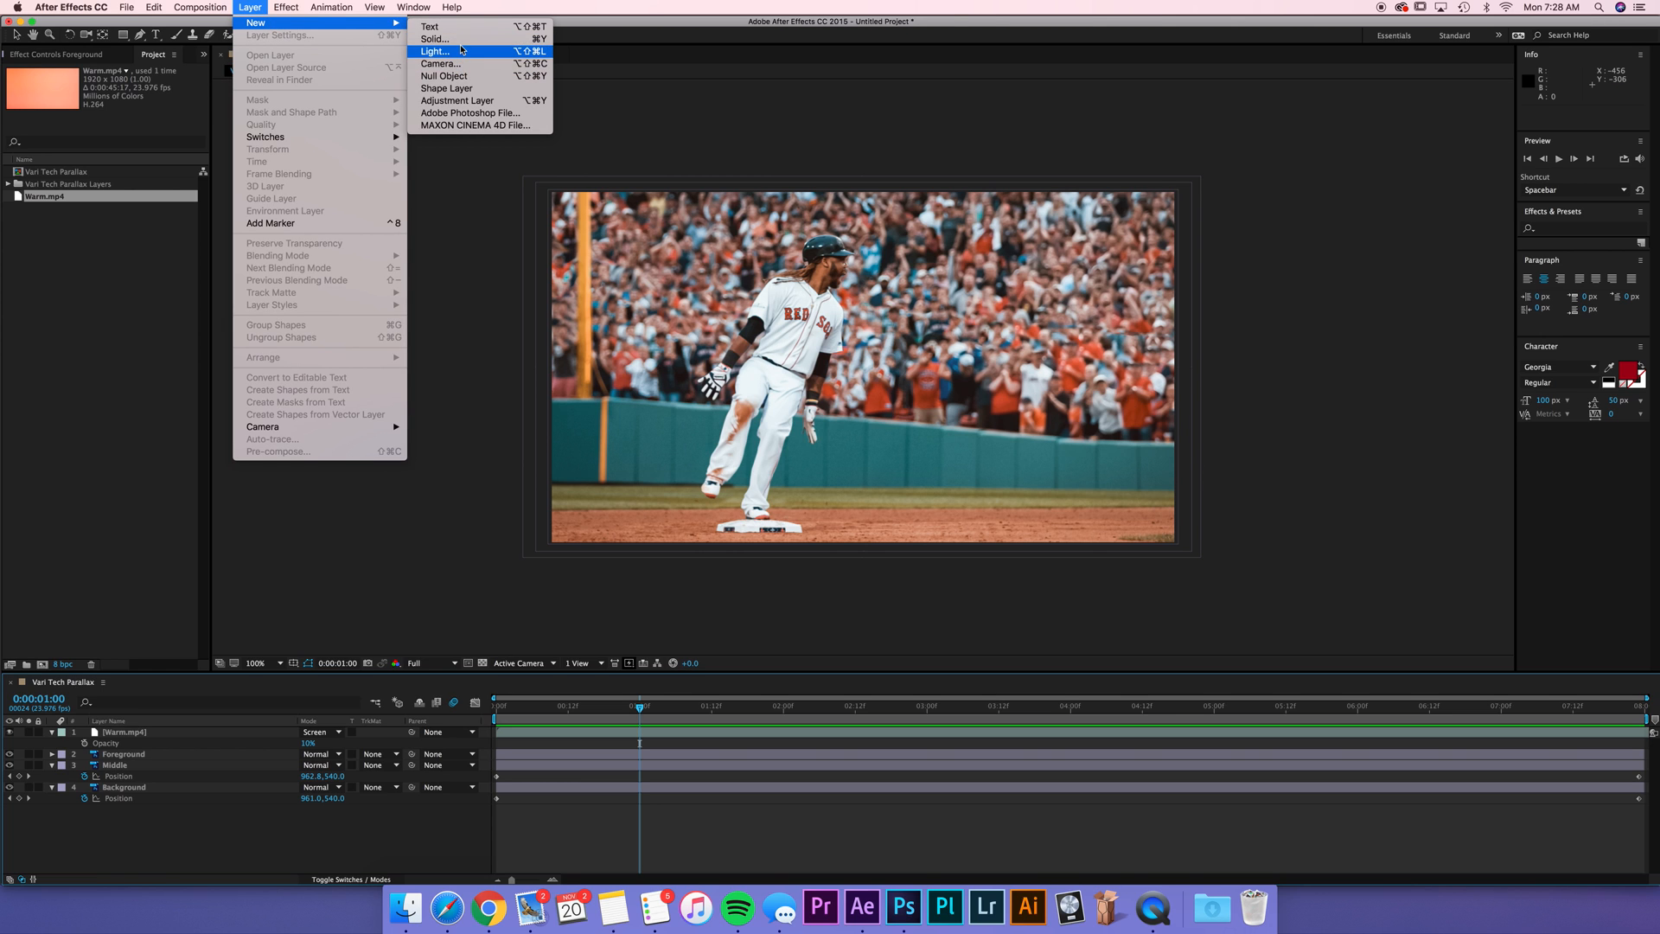
left_click(434, 40)
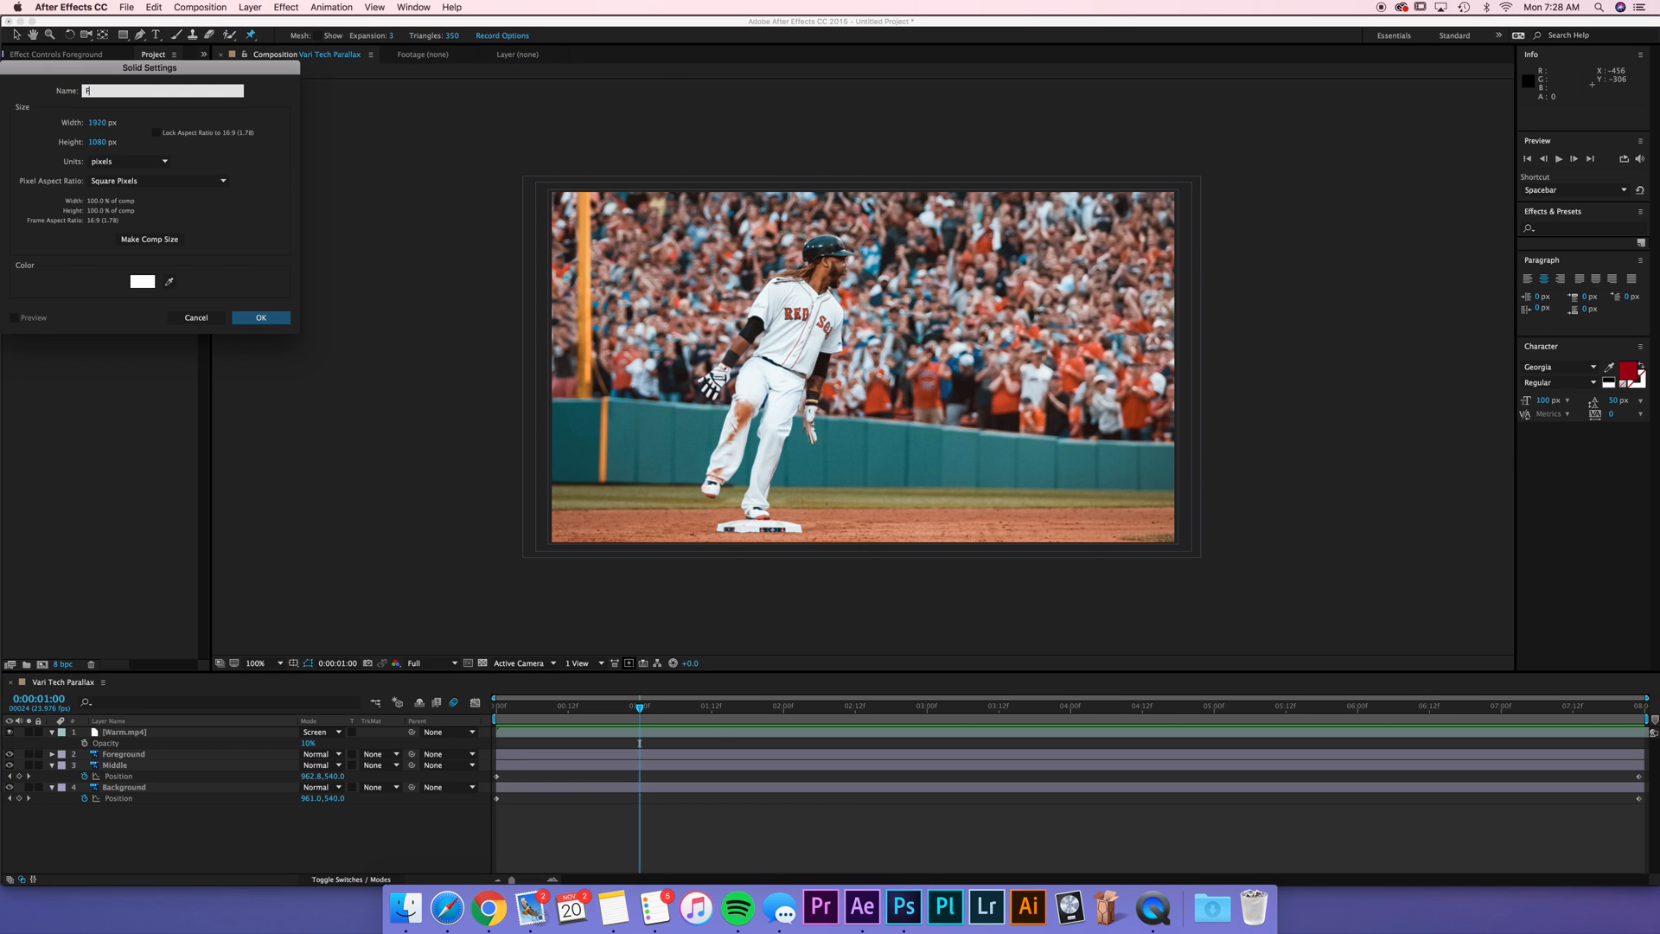
left_click(144, 280)
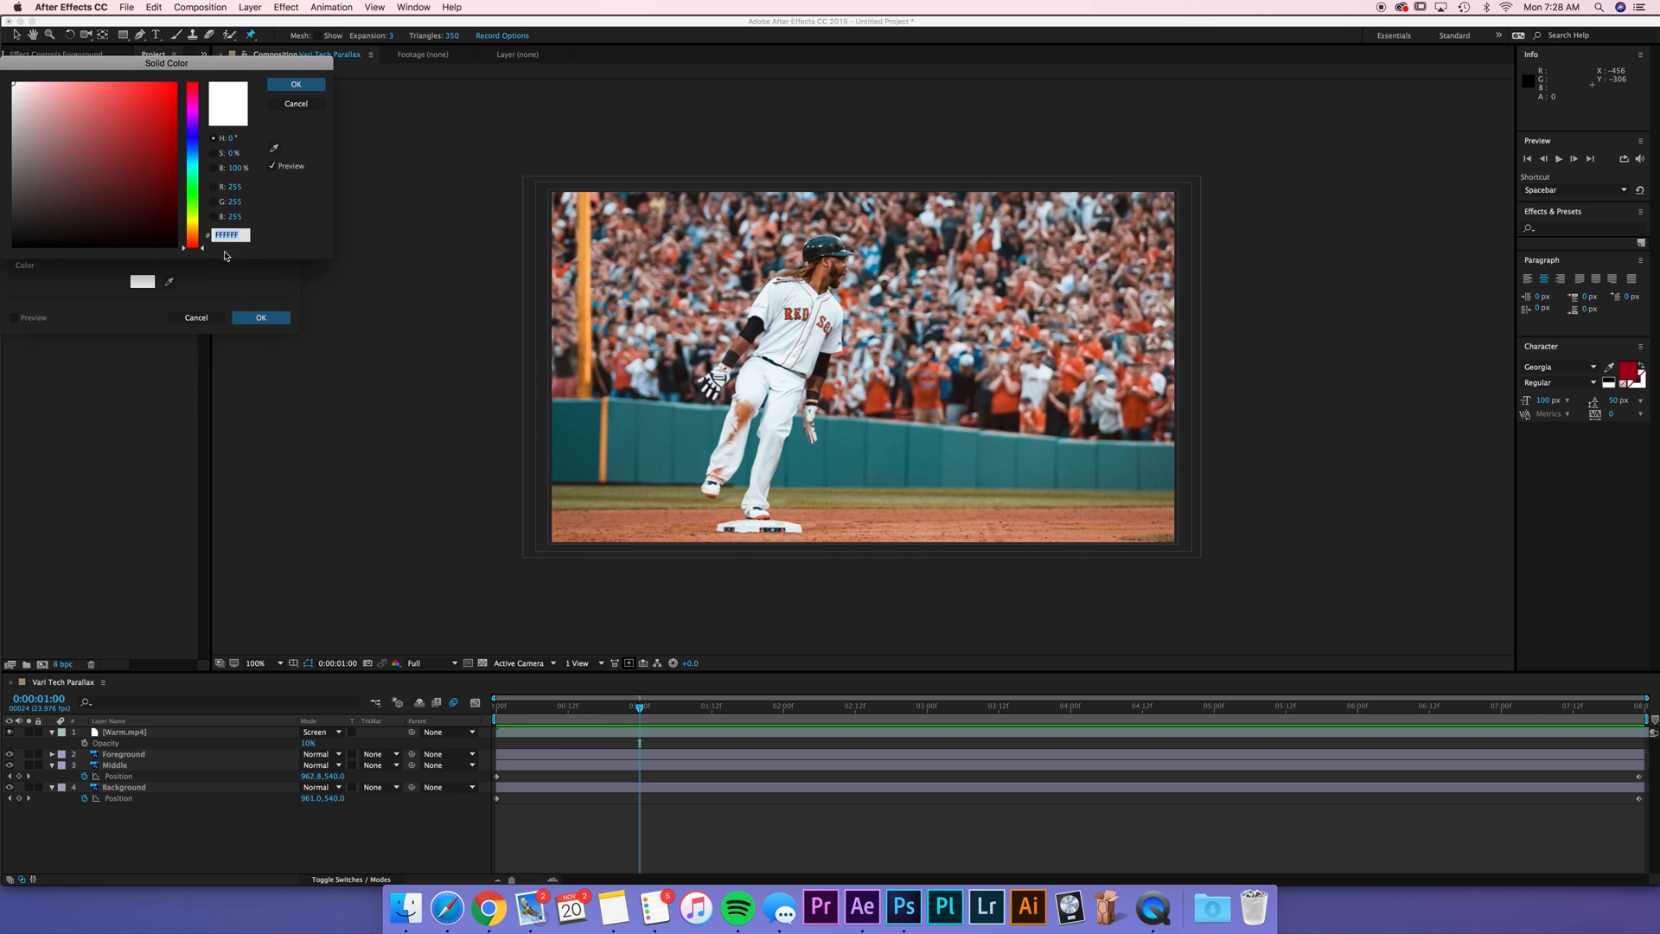
left_click(296, 83)
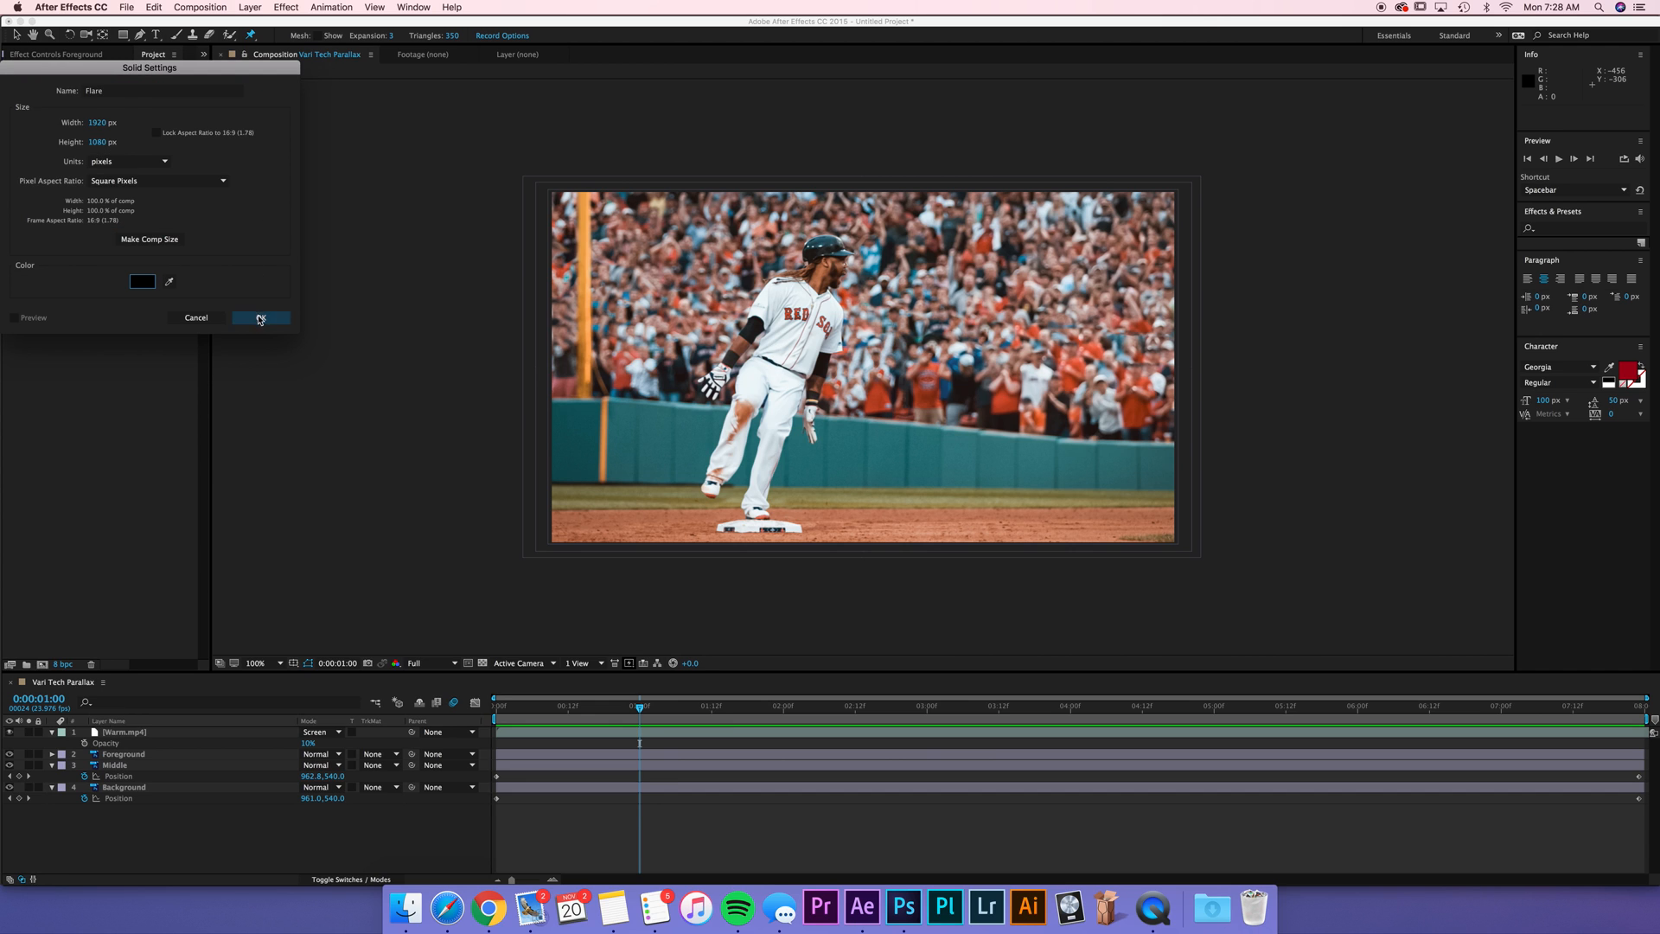
left_click(261, 318)
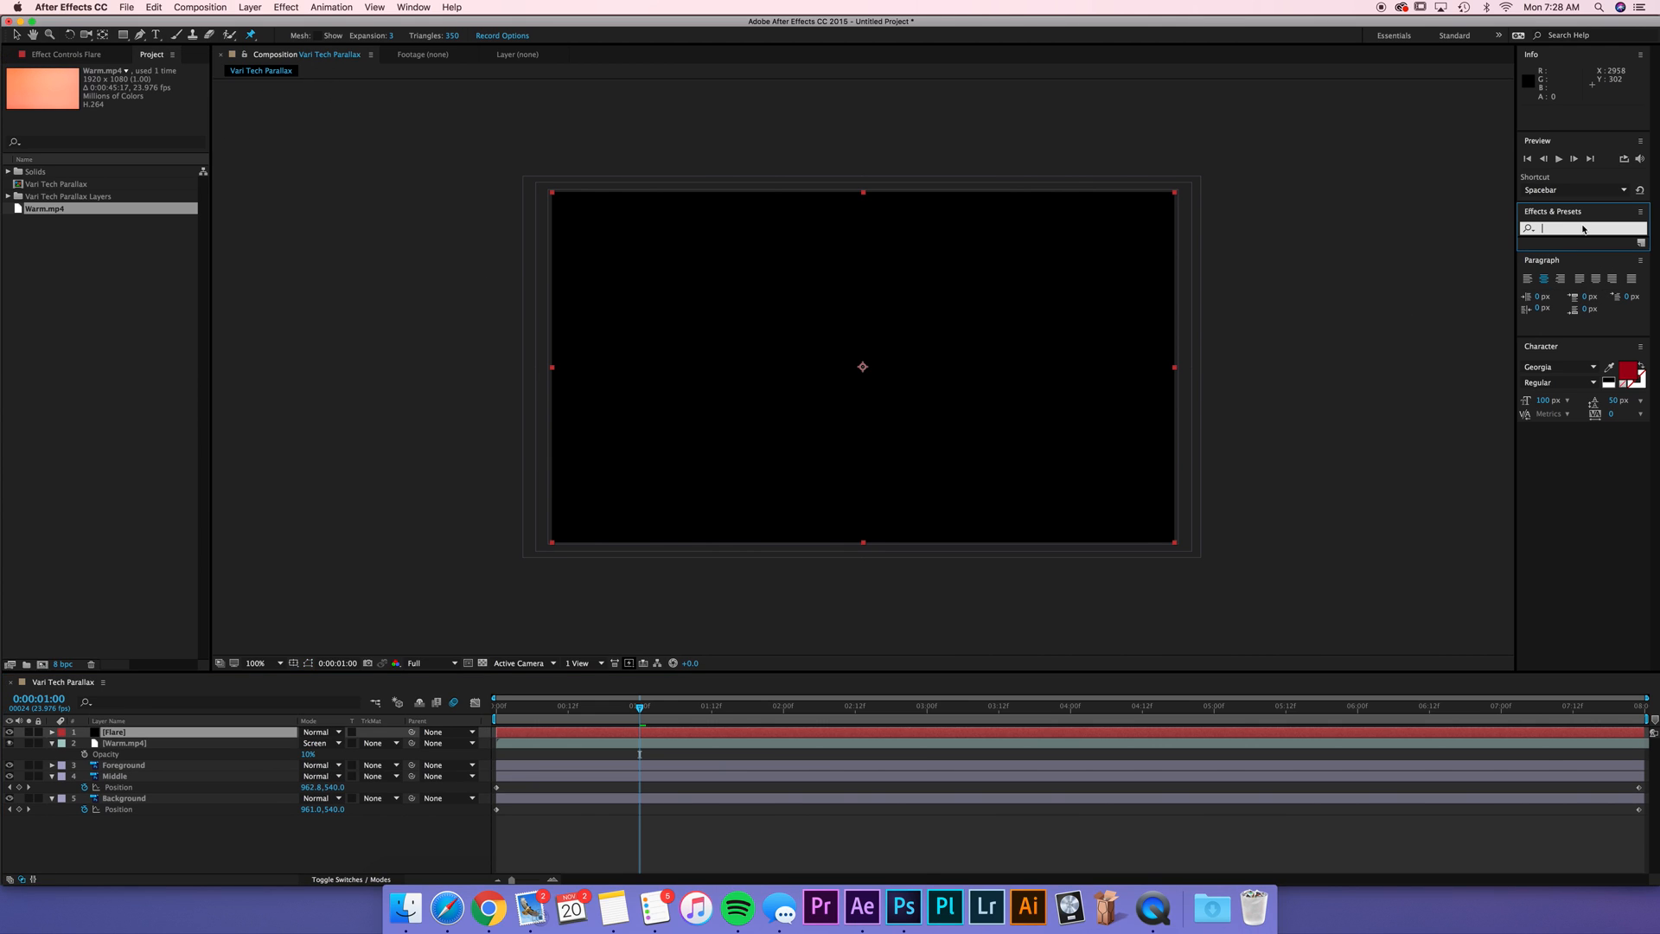
Step: Search for the Optical Flares effect in Effects & Presets
type("optical")
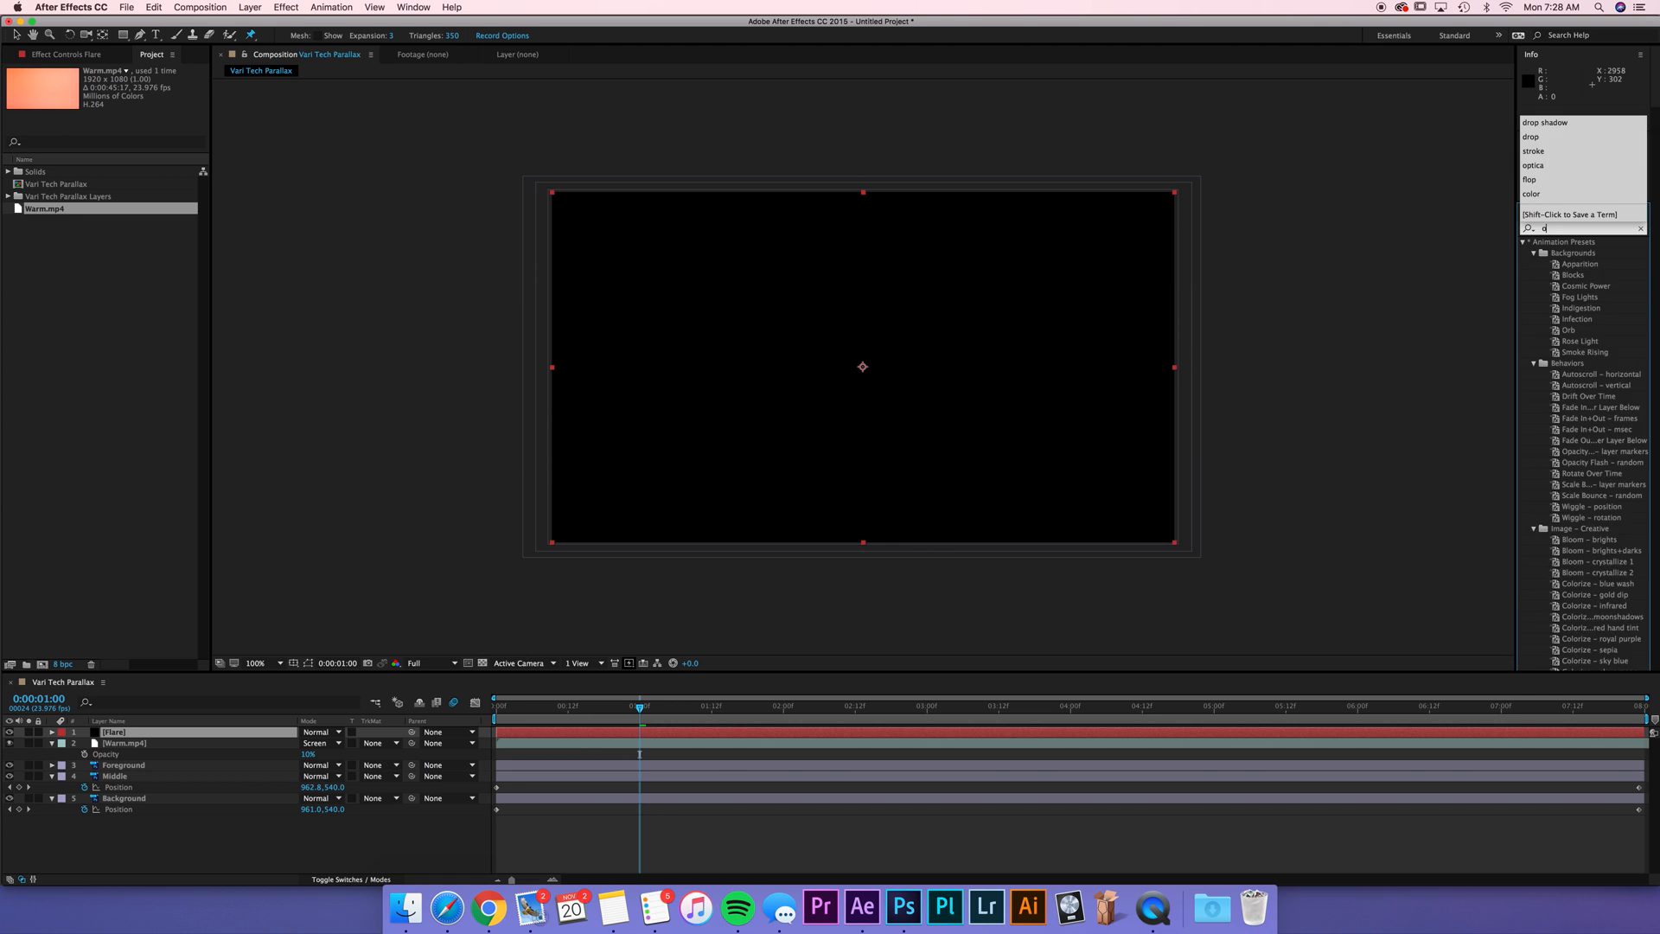
type("opti")
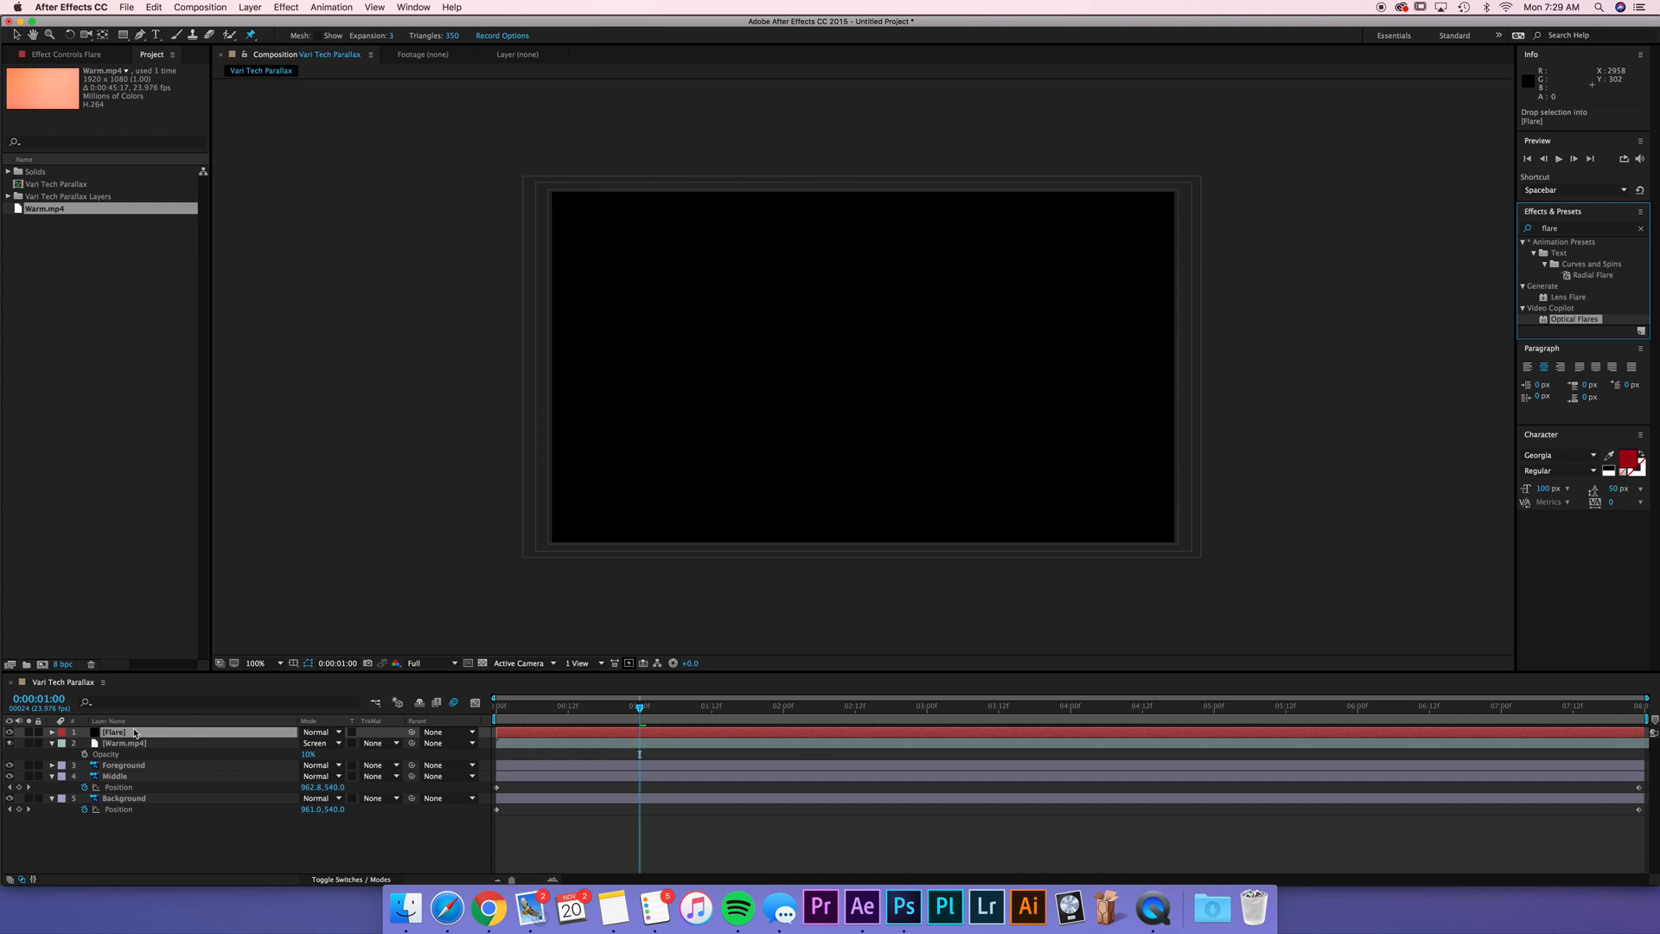
Step: Apply Optical Flares to Flare with Add mode and browse the Natural Flares presets
left_click(323, 731)
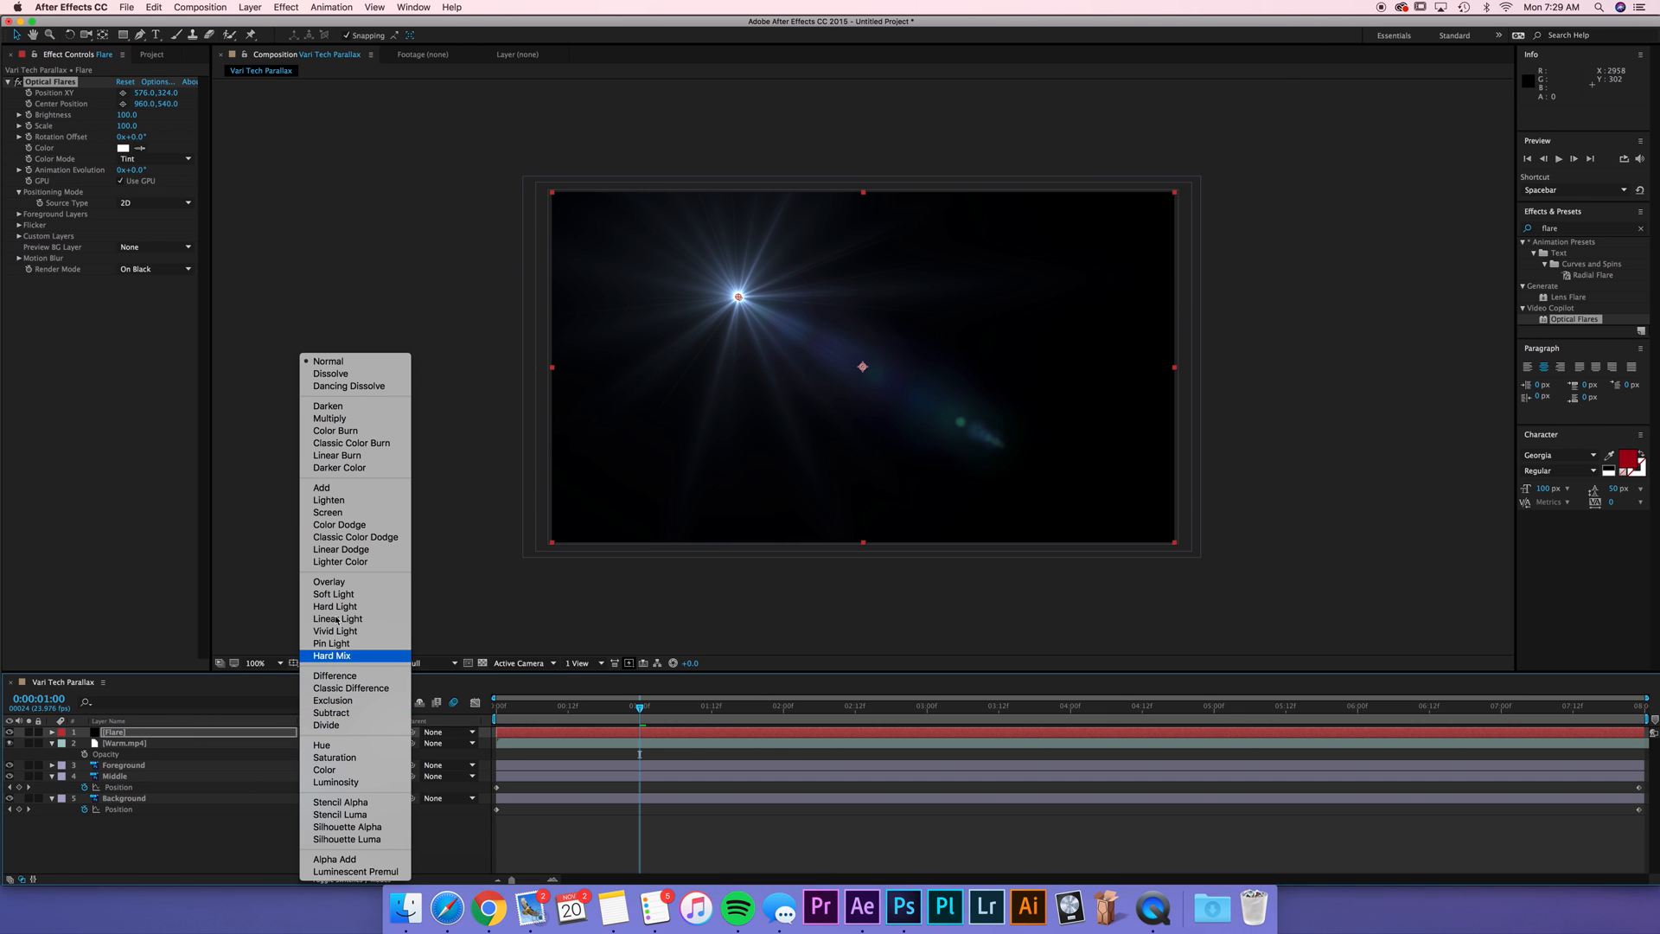
left_click(322, 487)
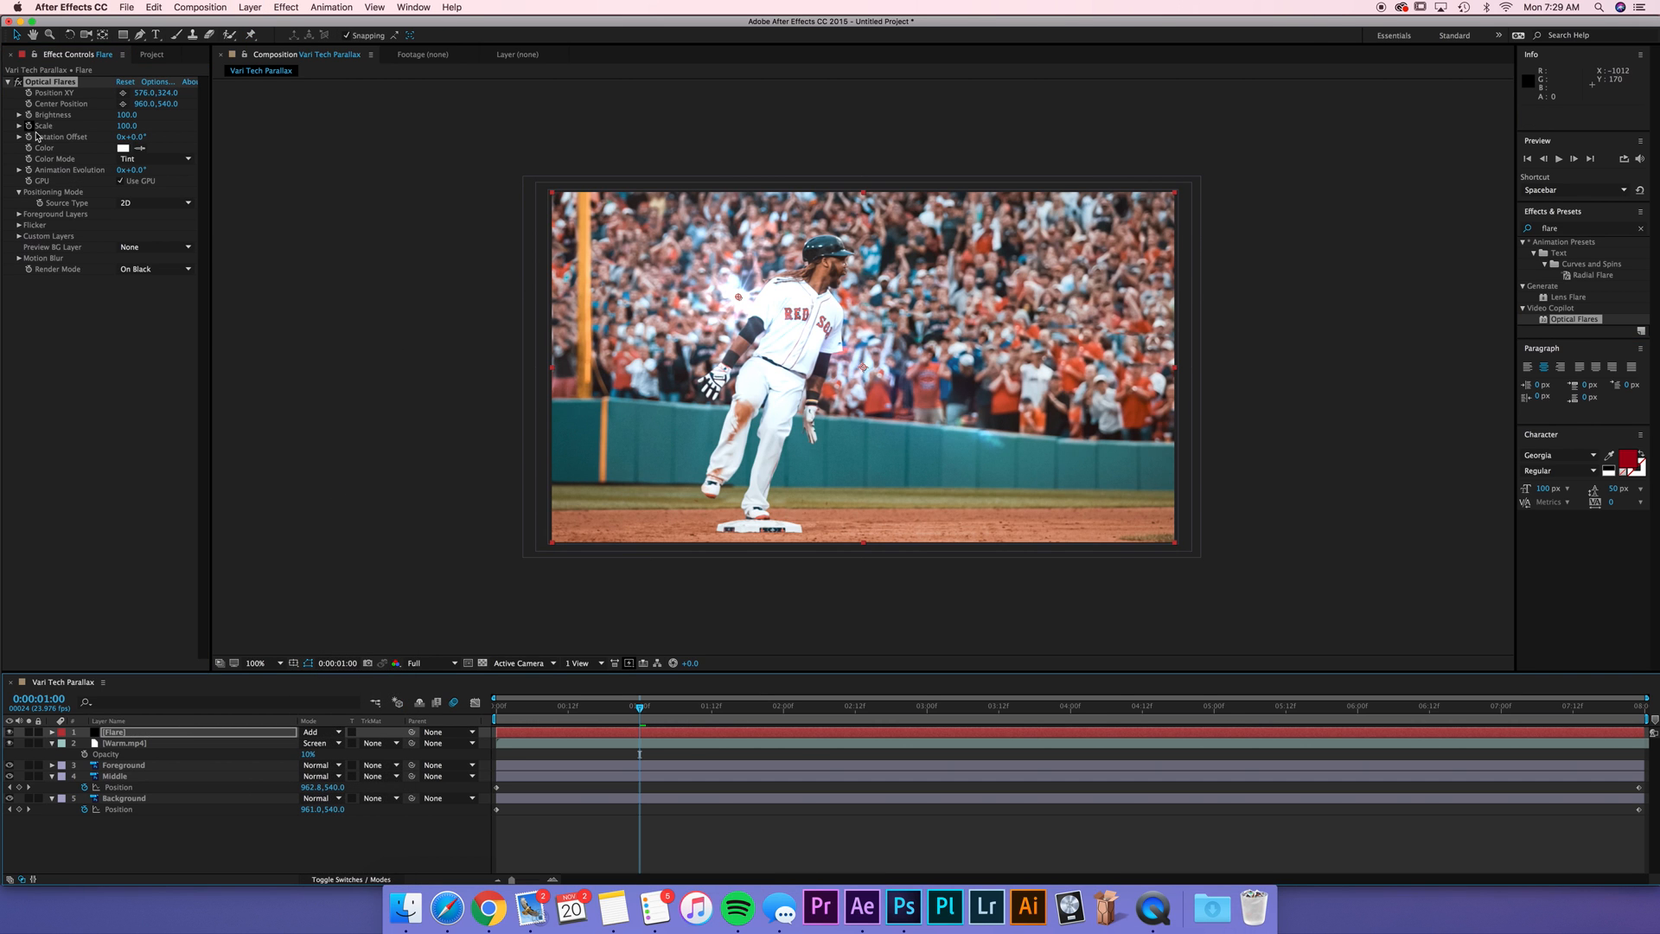
left_click(157, 82)
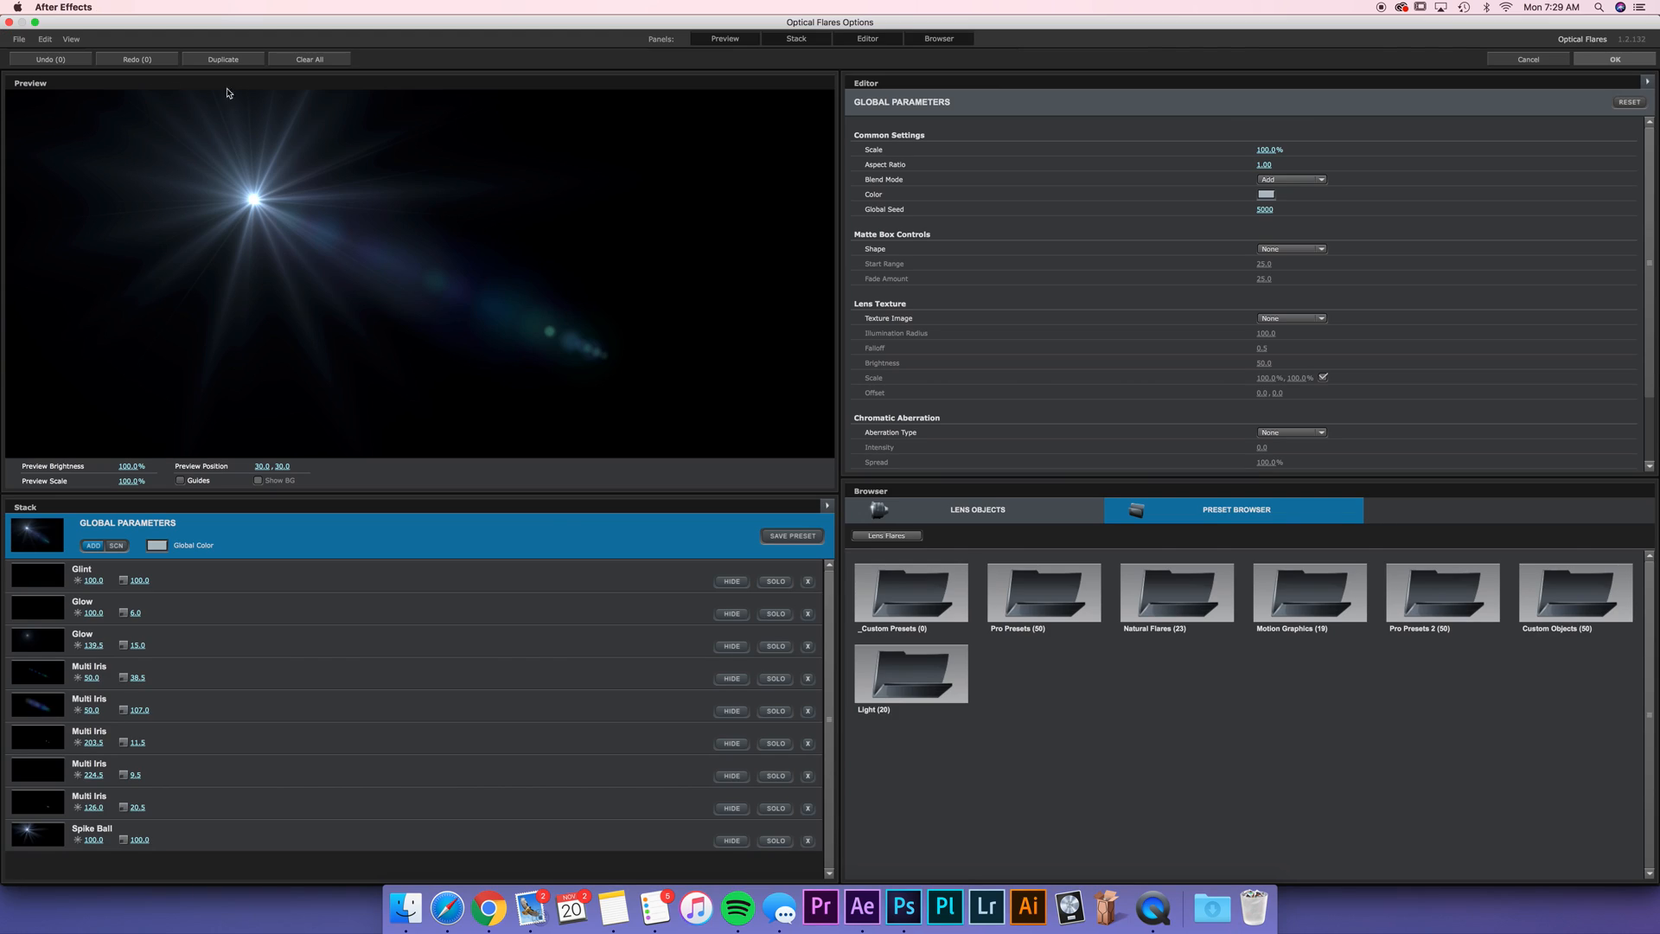
mouse_move(1224, 614)
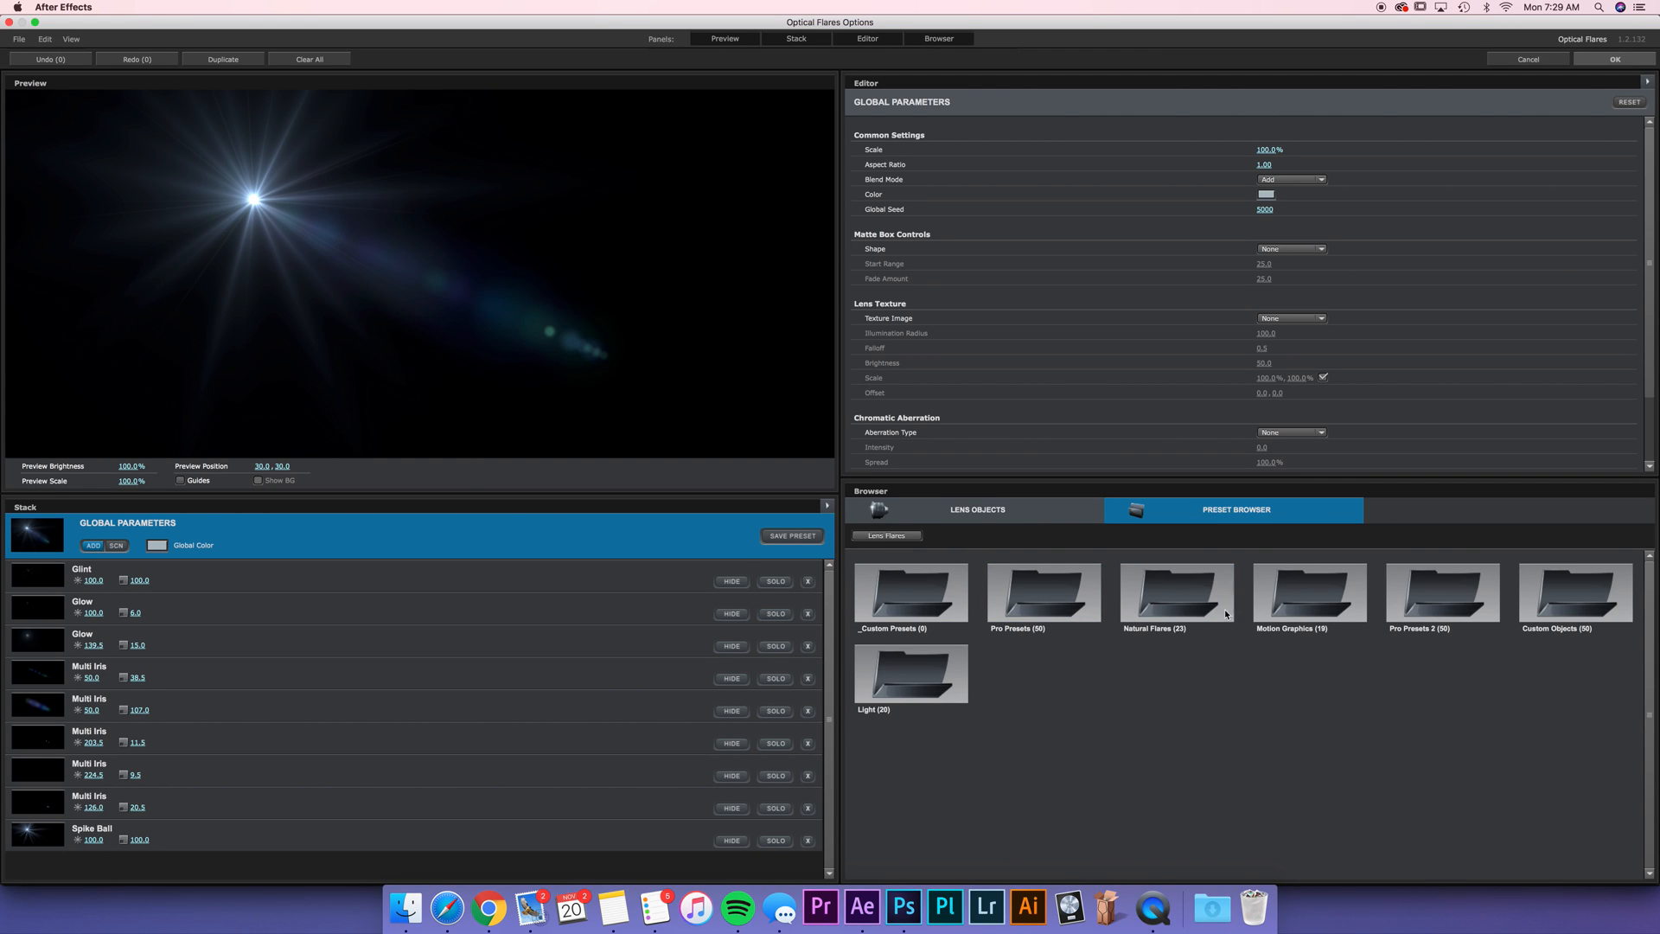
double_click(1175, 593)
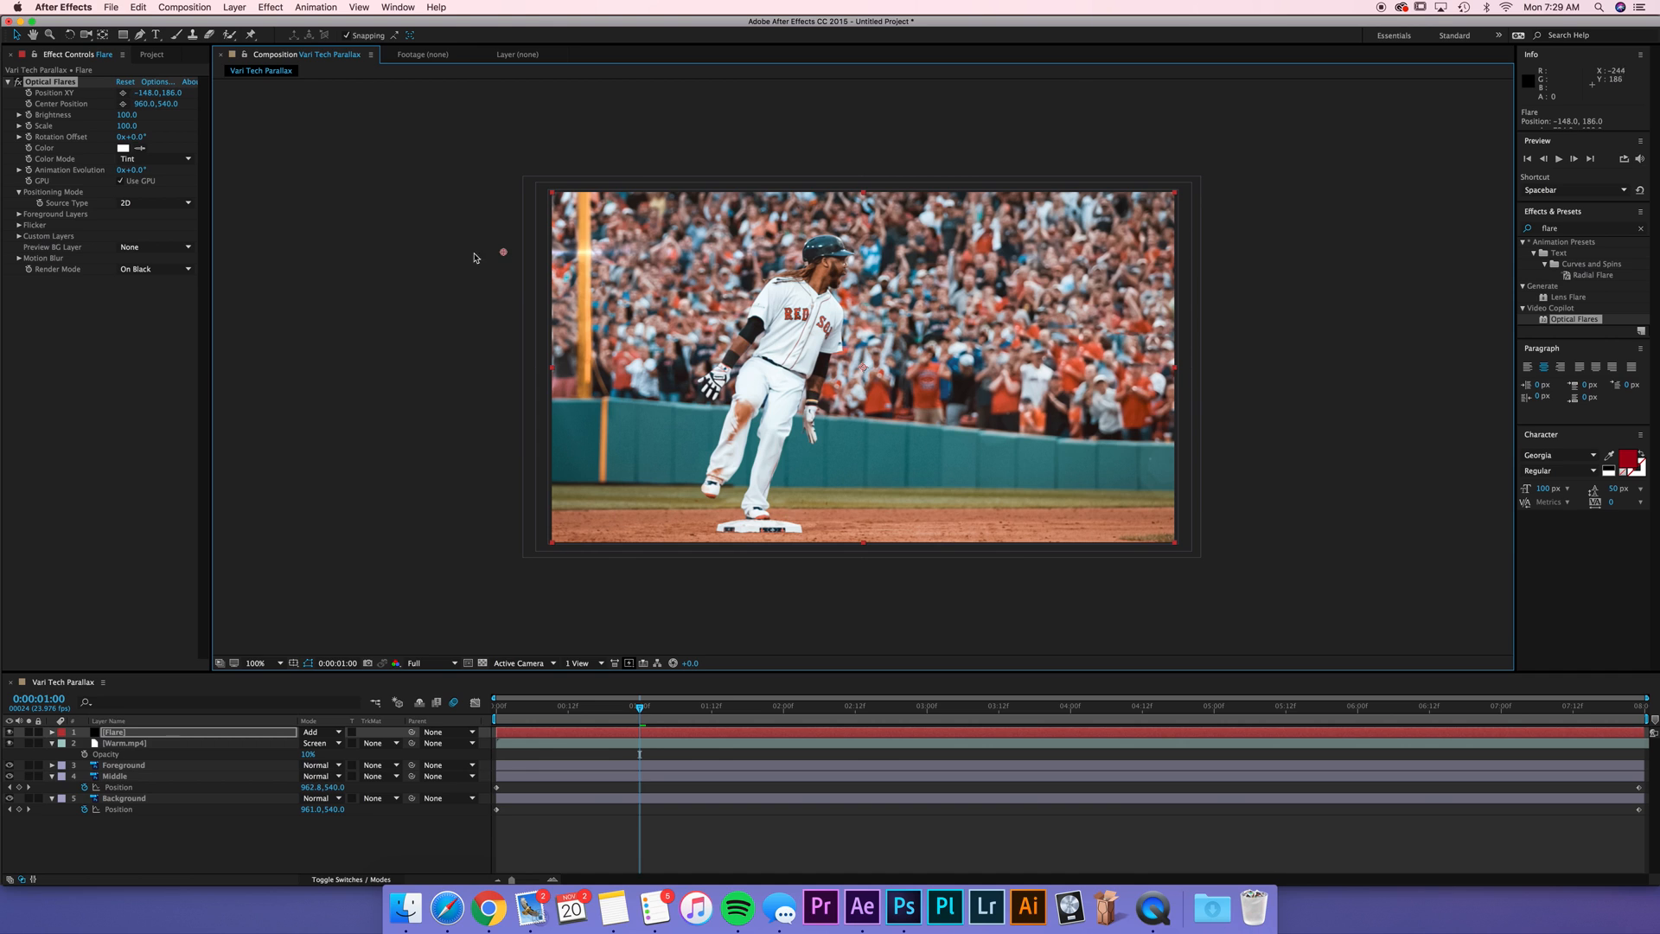
mouse_move(507, 254)
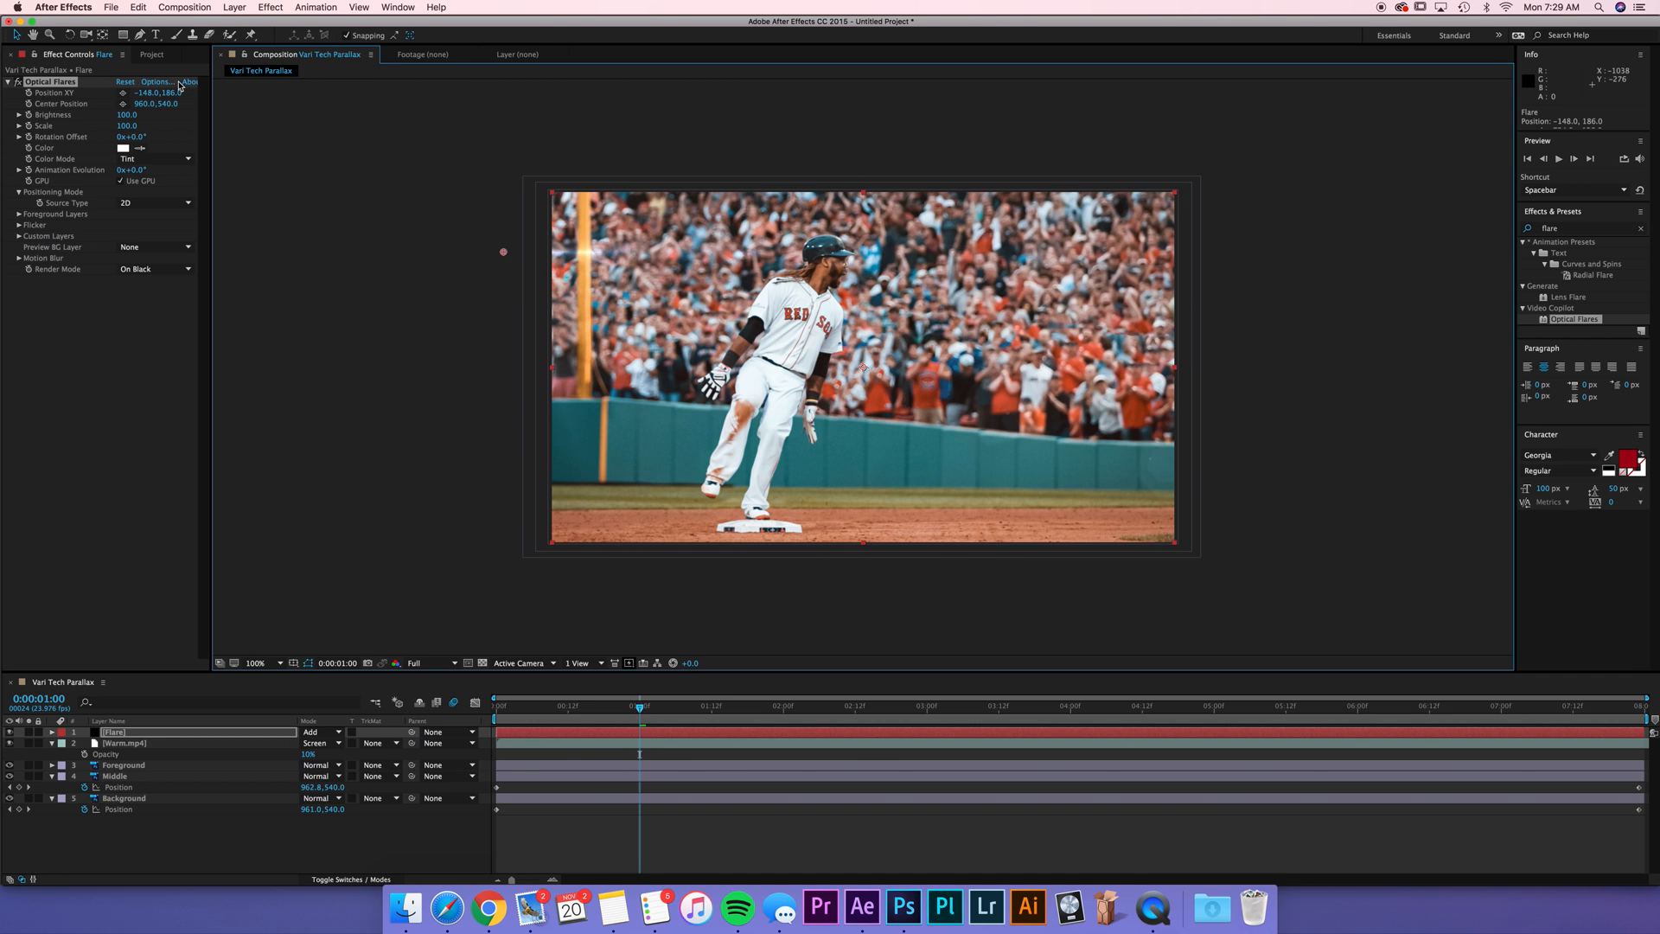
mouse_move(899, 197)
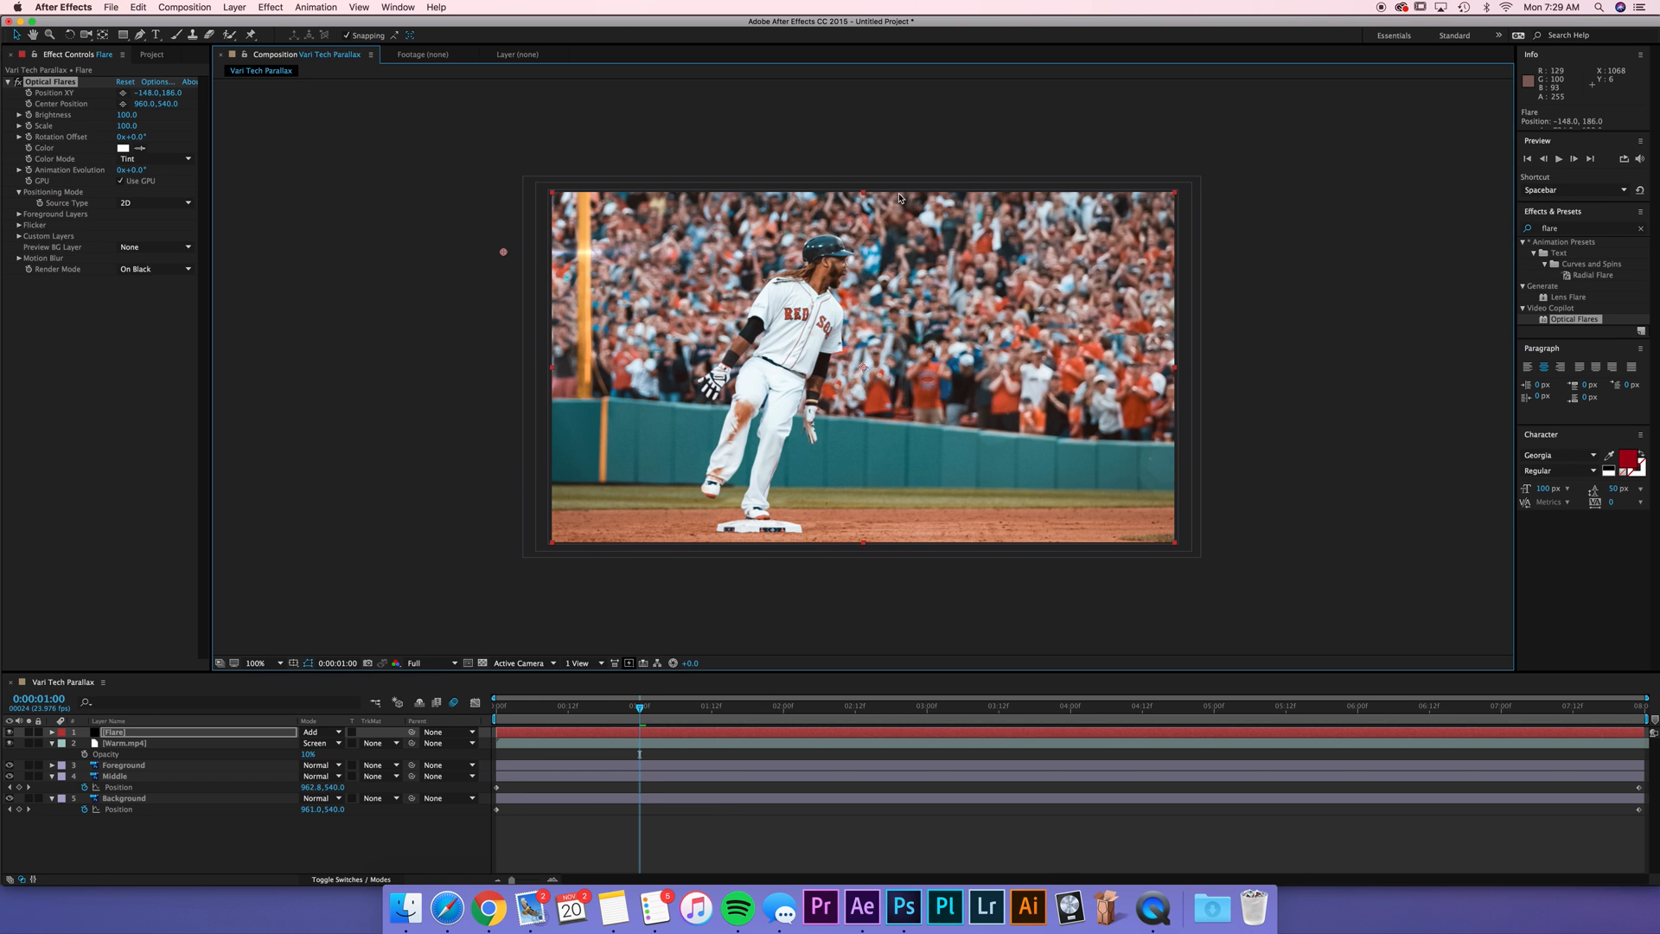
mouse_move(526, 263)
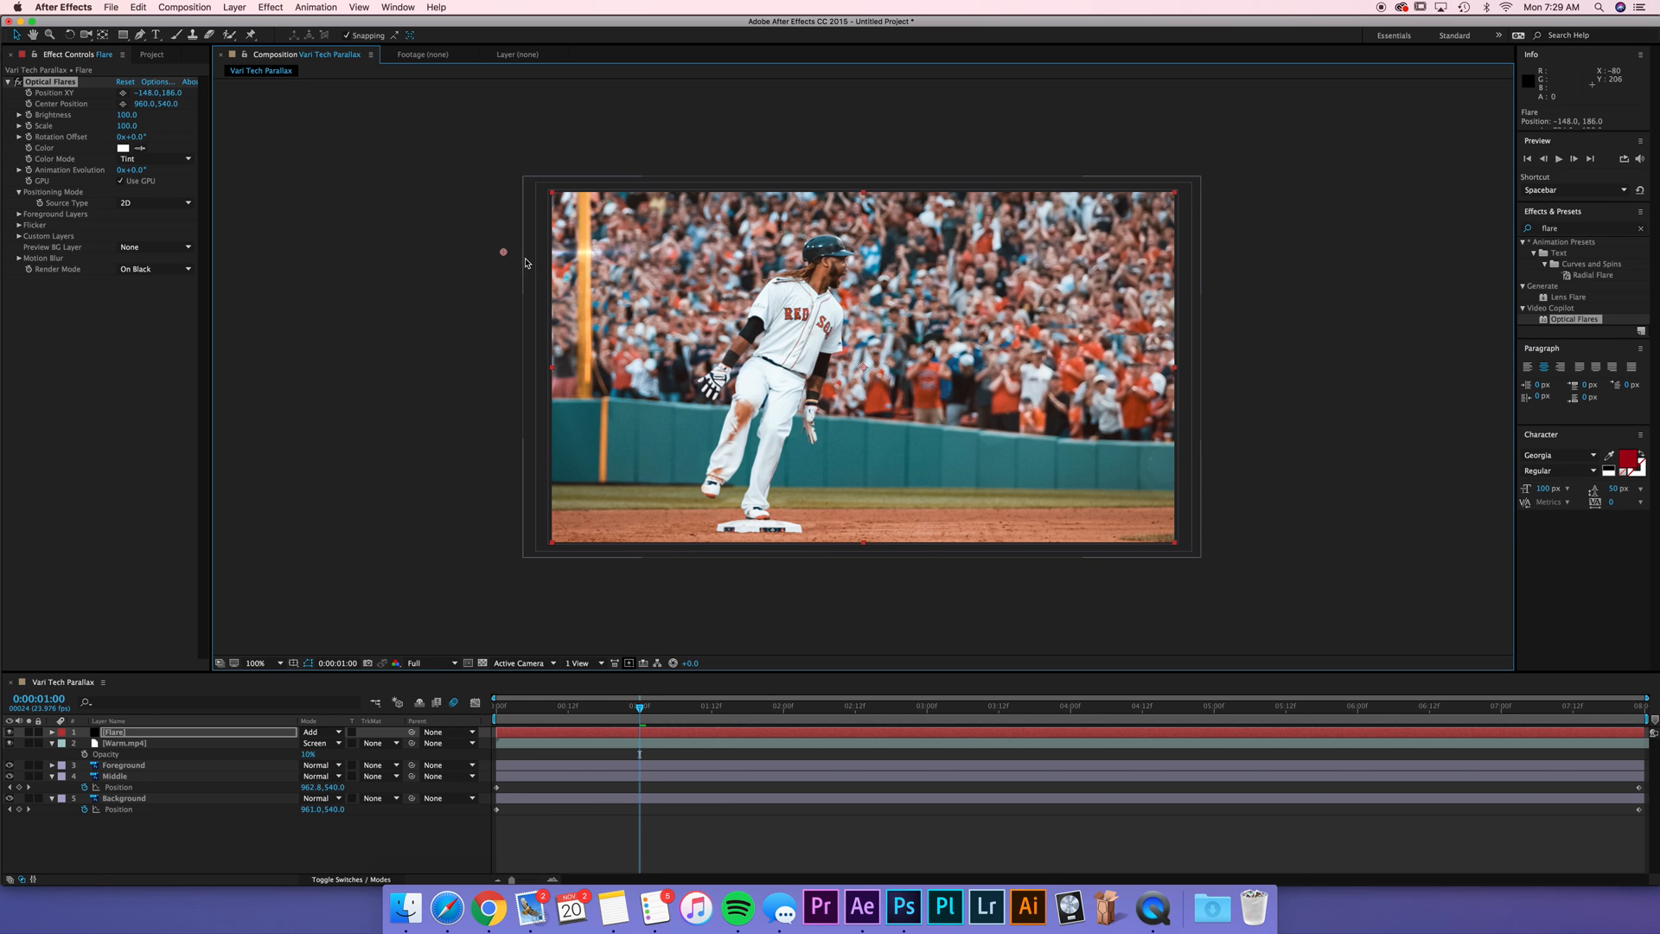
Step: Move the Flare layer below Foreground so the flare sits behind the player
left_click_drag(503, 252, 473, 255)
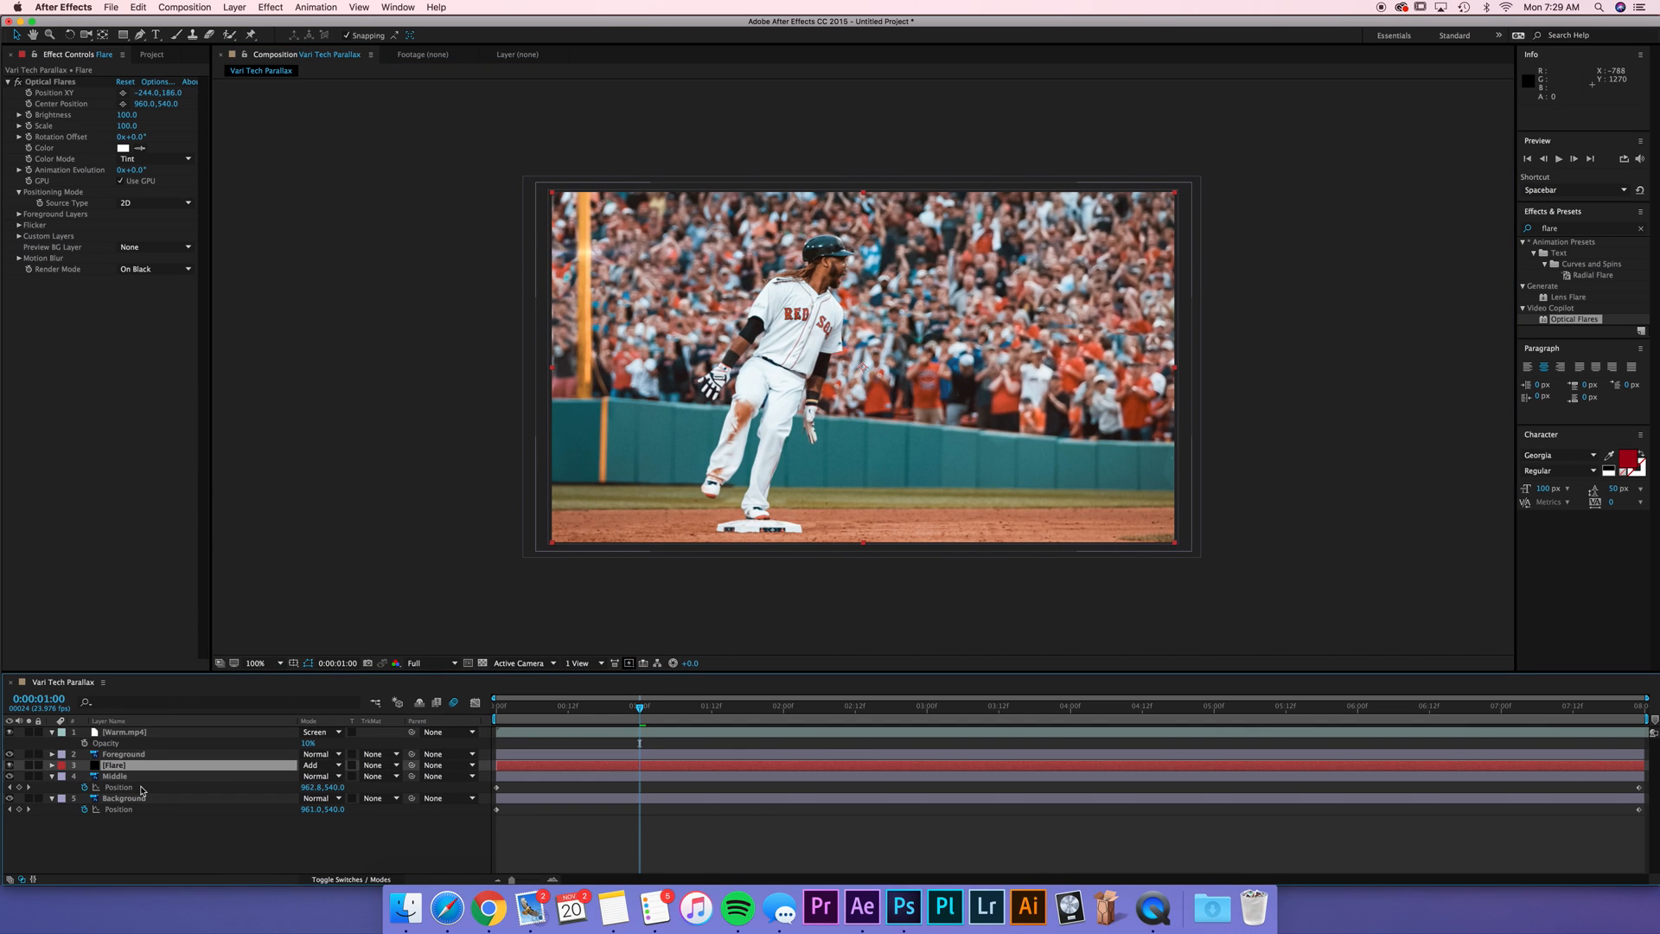
mouse_move(90, 522)
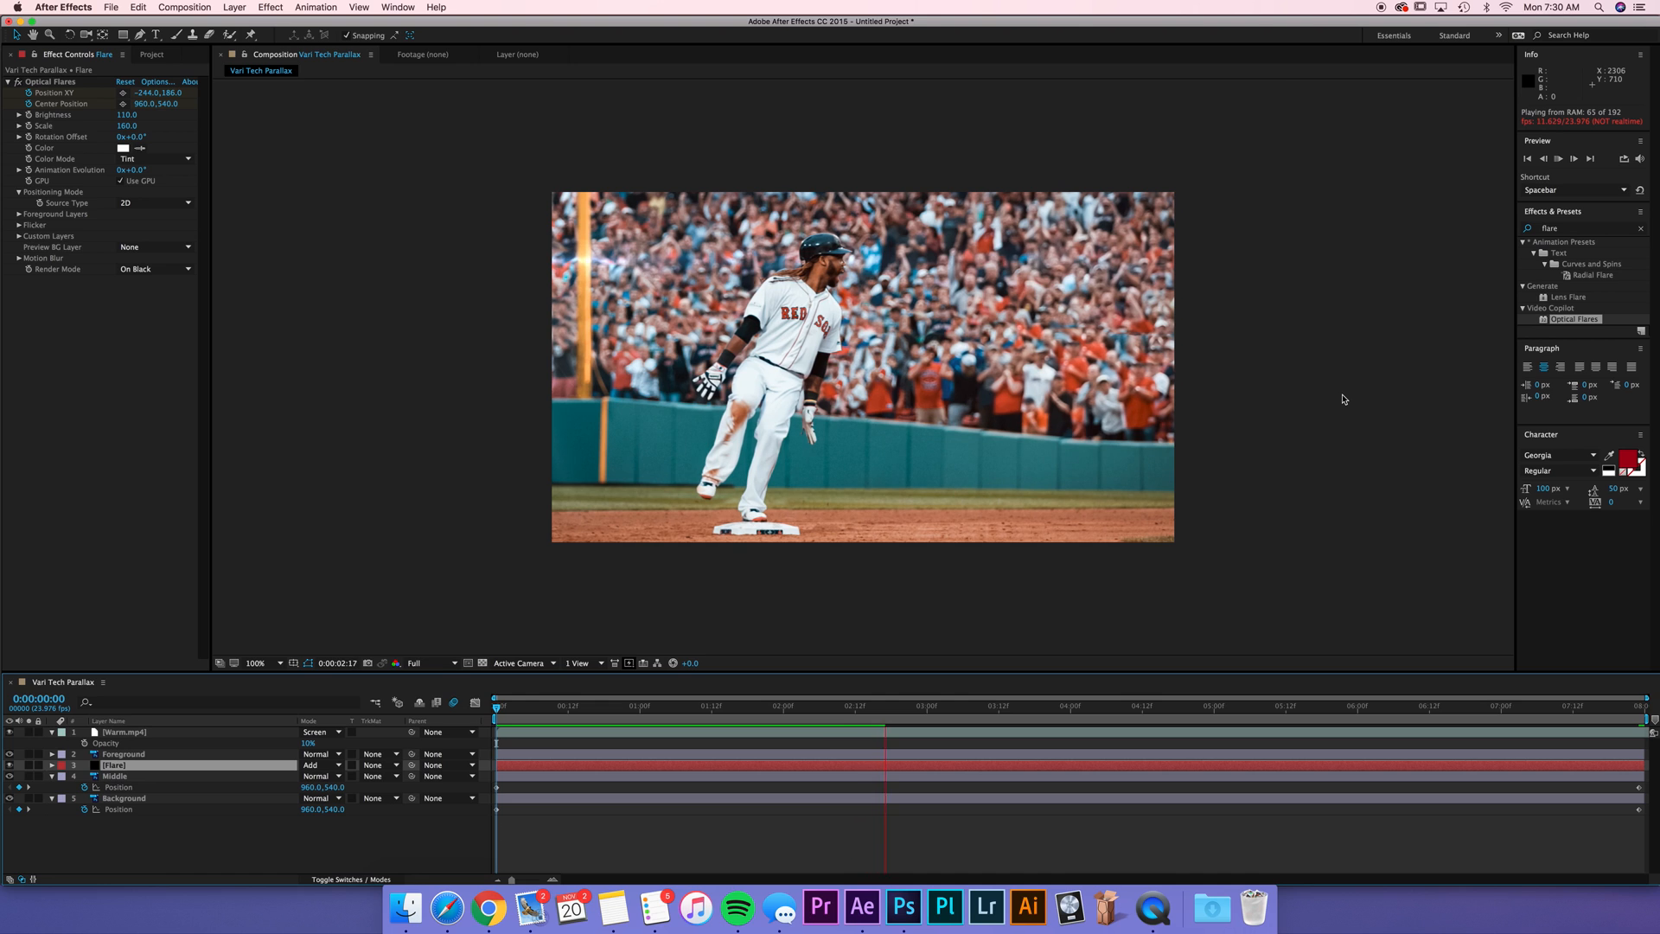
Step: Stop the playback preview on a mid-clip frame to check the brightened, animated flare
left_click(1093, 705)
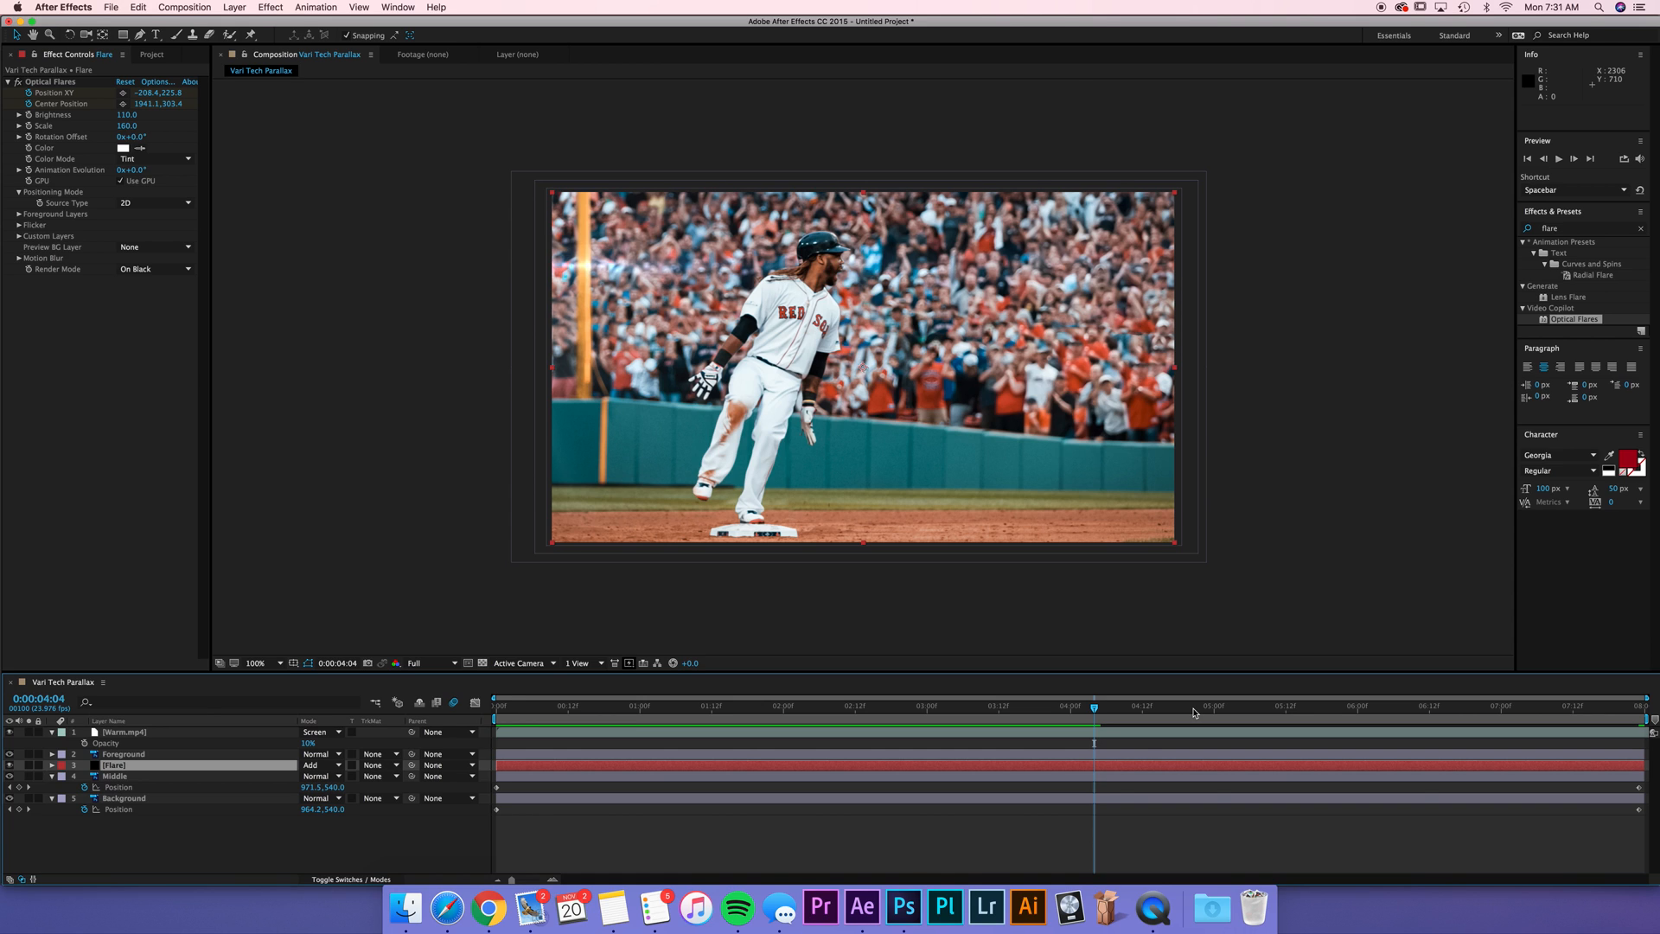
mouse_move(1196, 709)
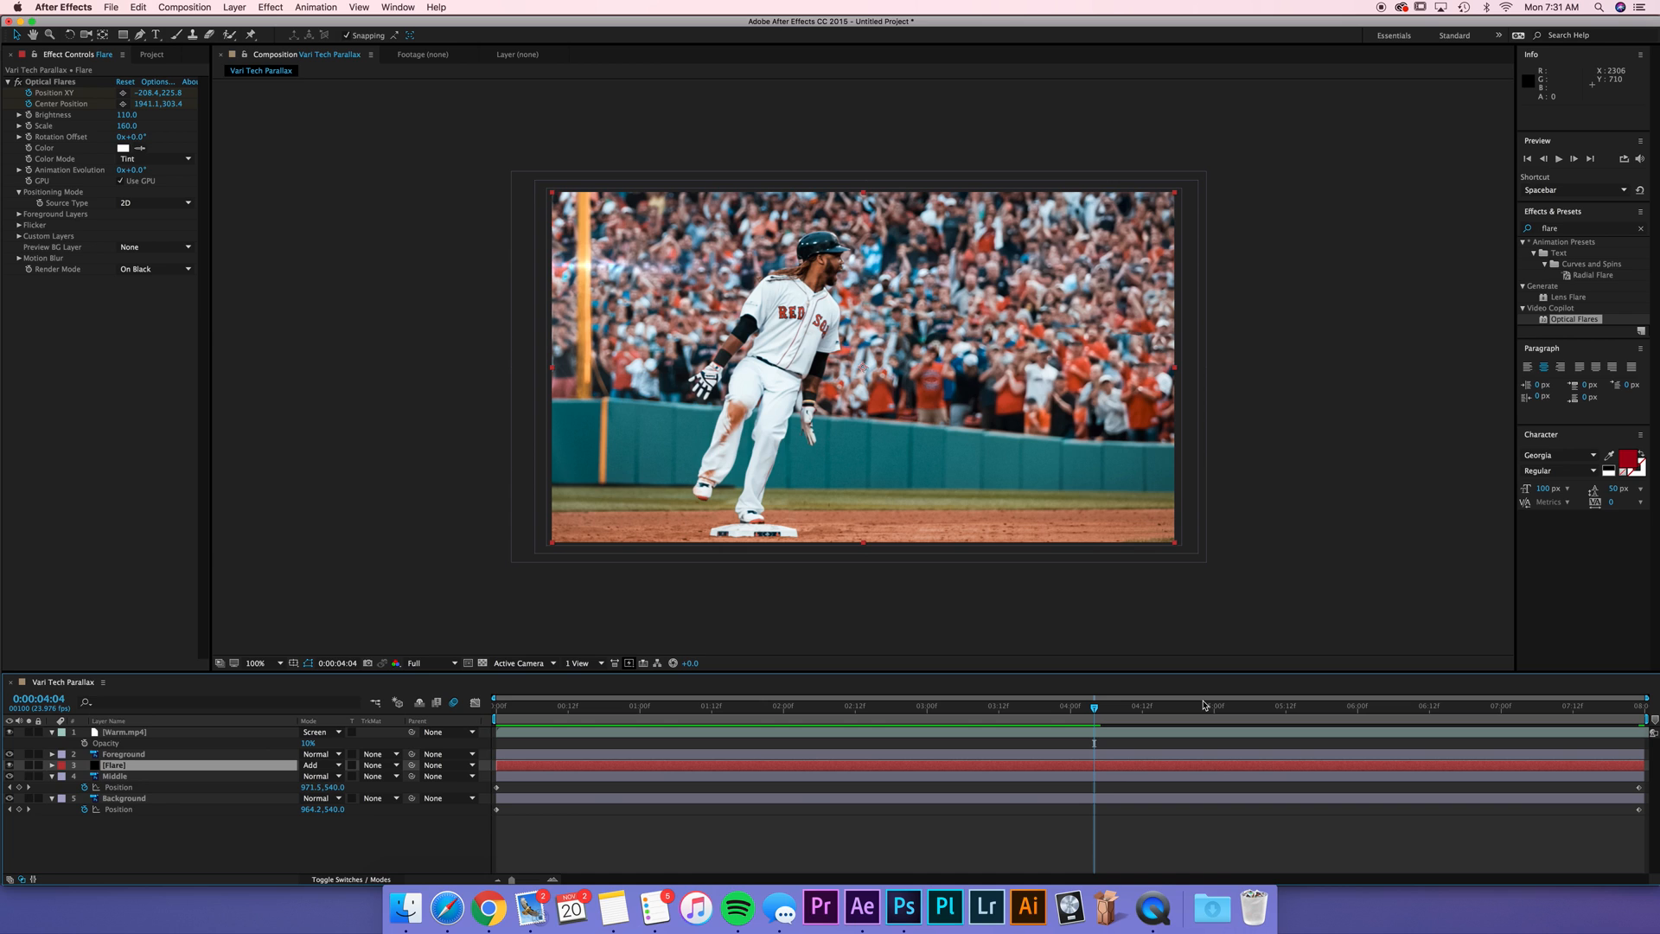